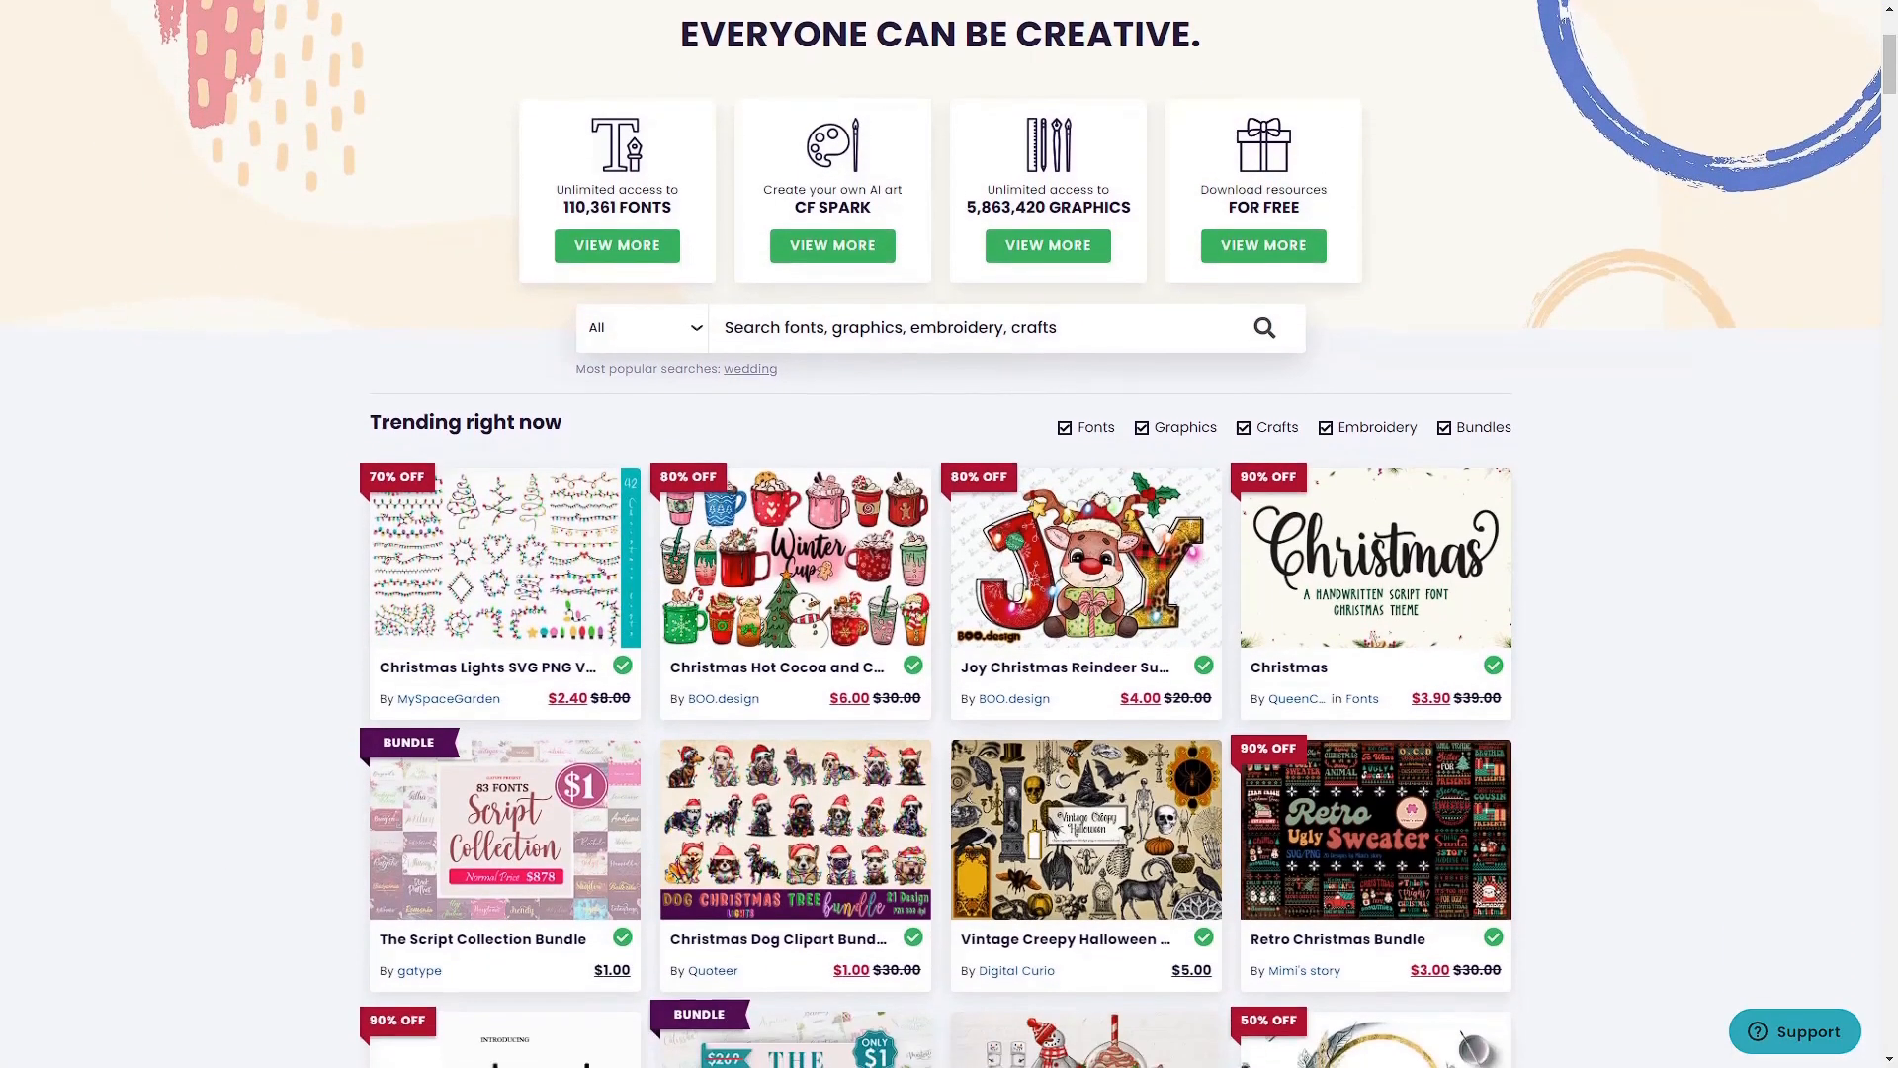
Reach CF Spark on Creative Fabrica and preview one of the earlier cat creations.
scroll(down, 3)
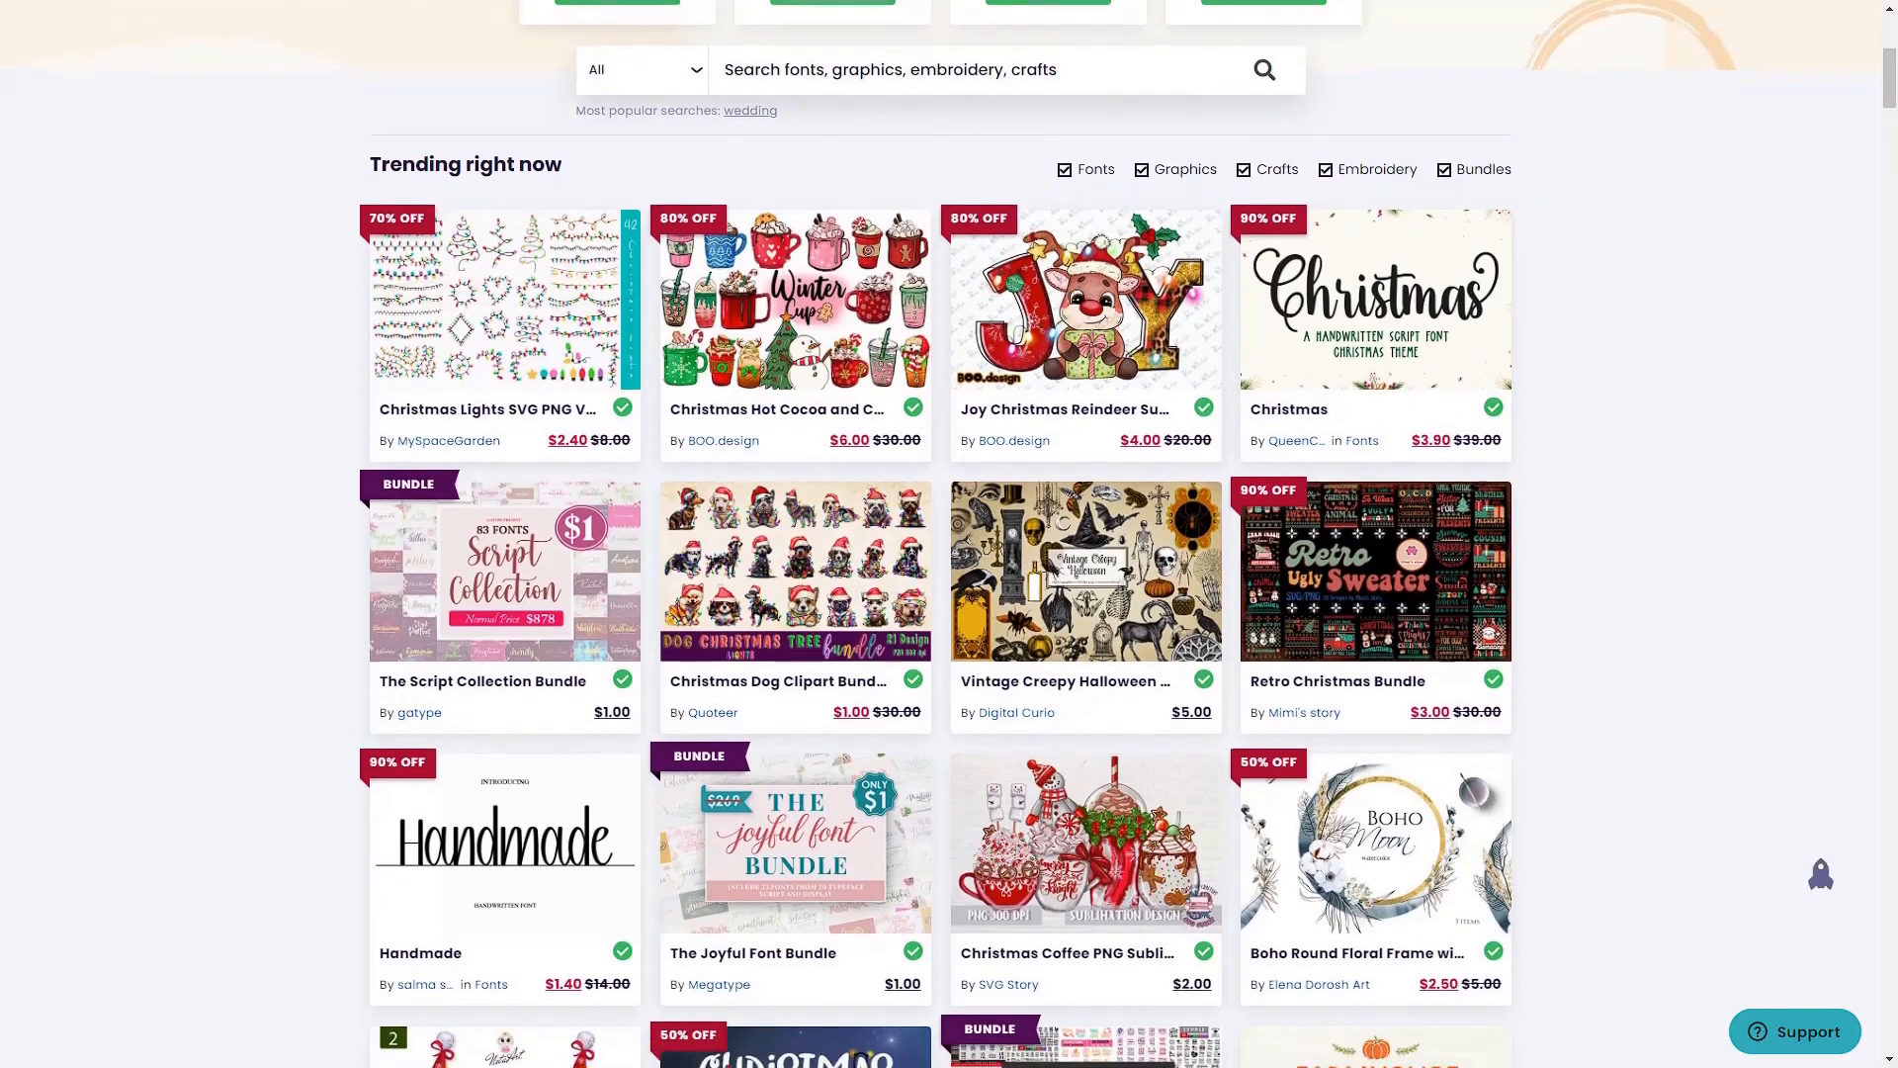
scroll(down, 3)
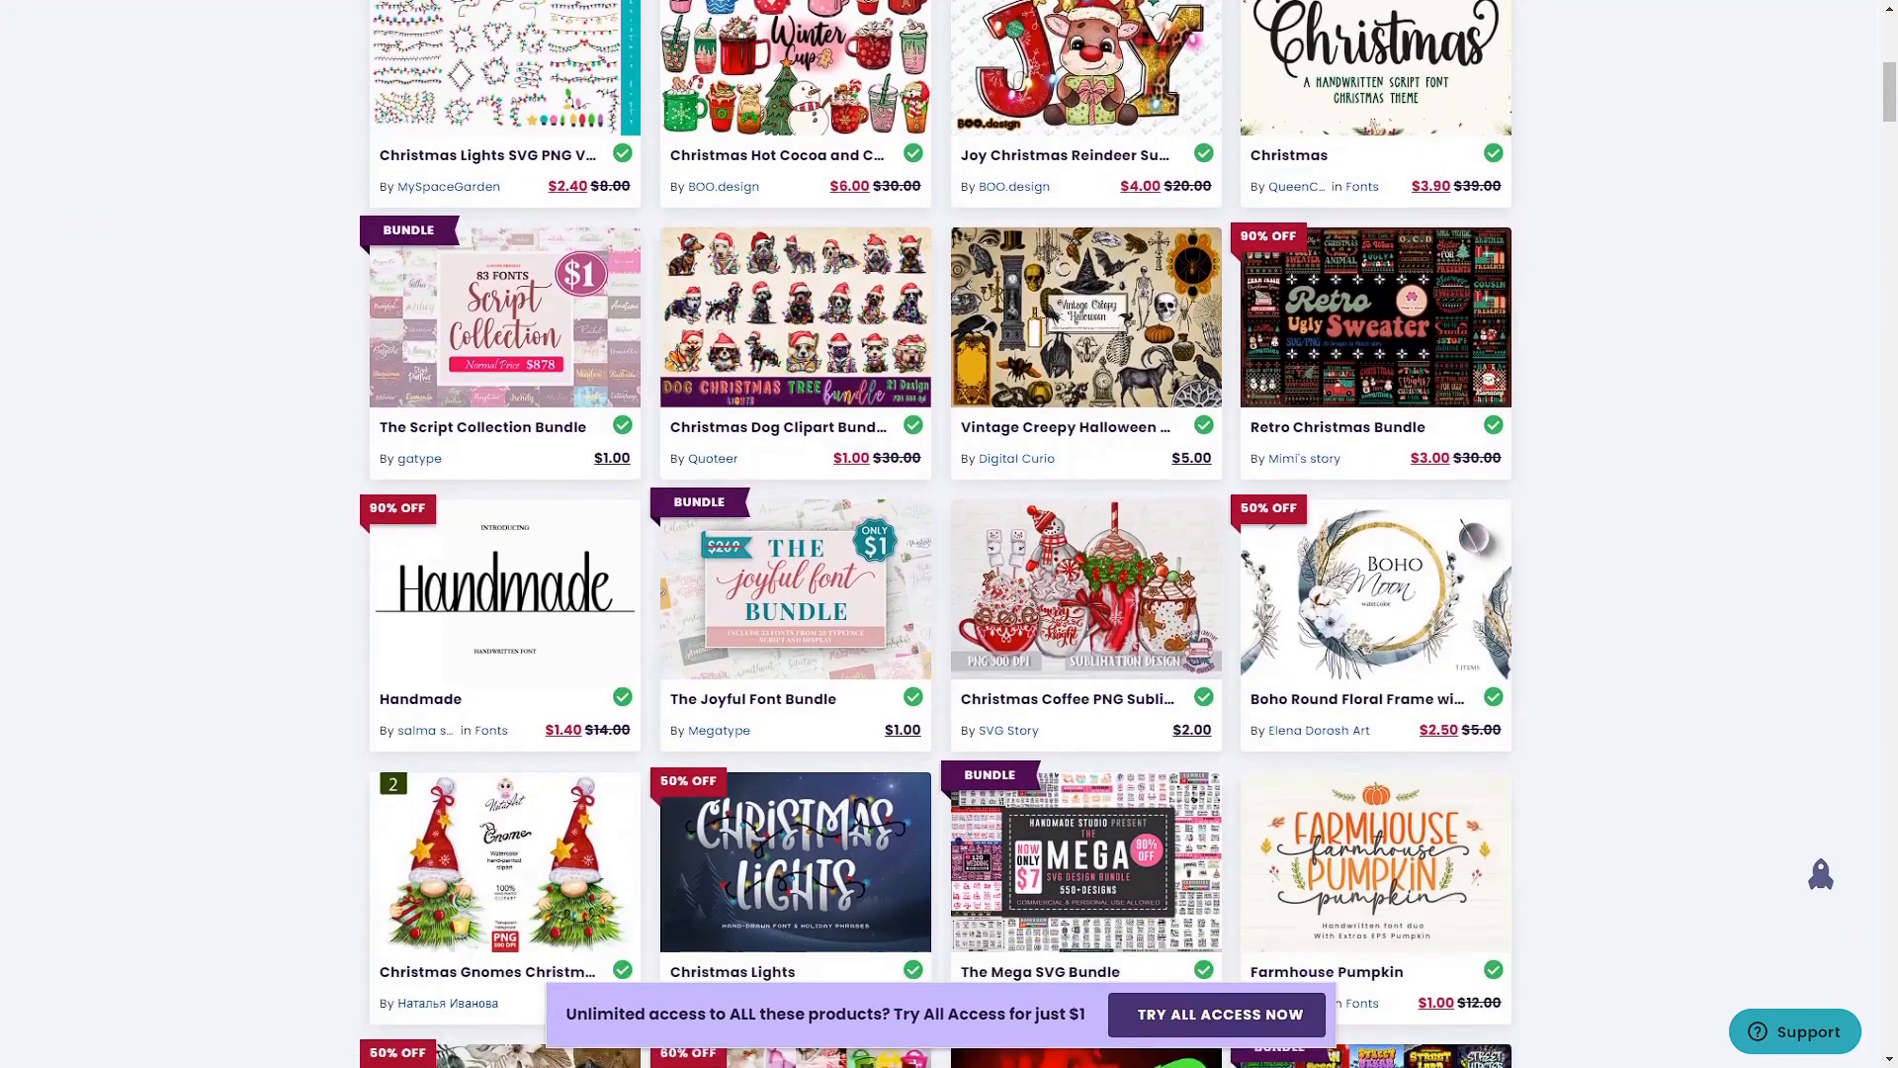
scroll(down, 3)
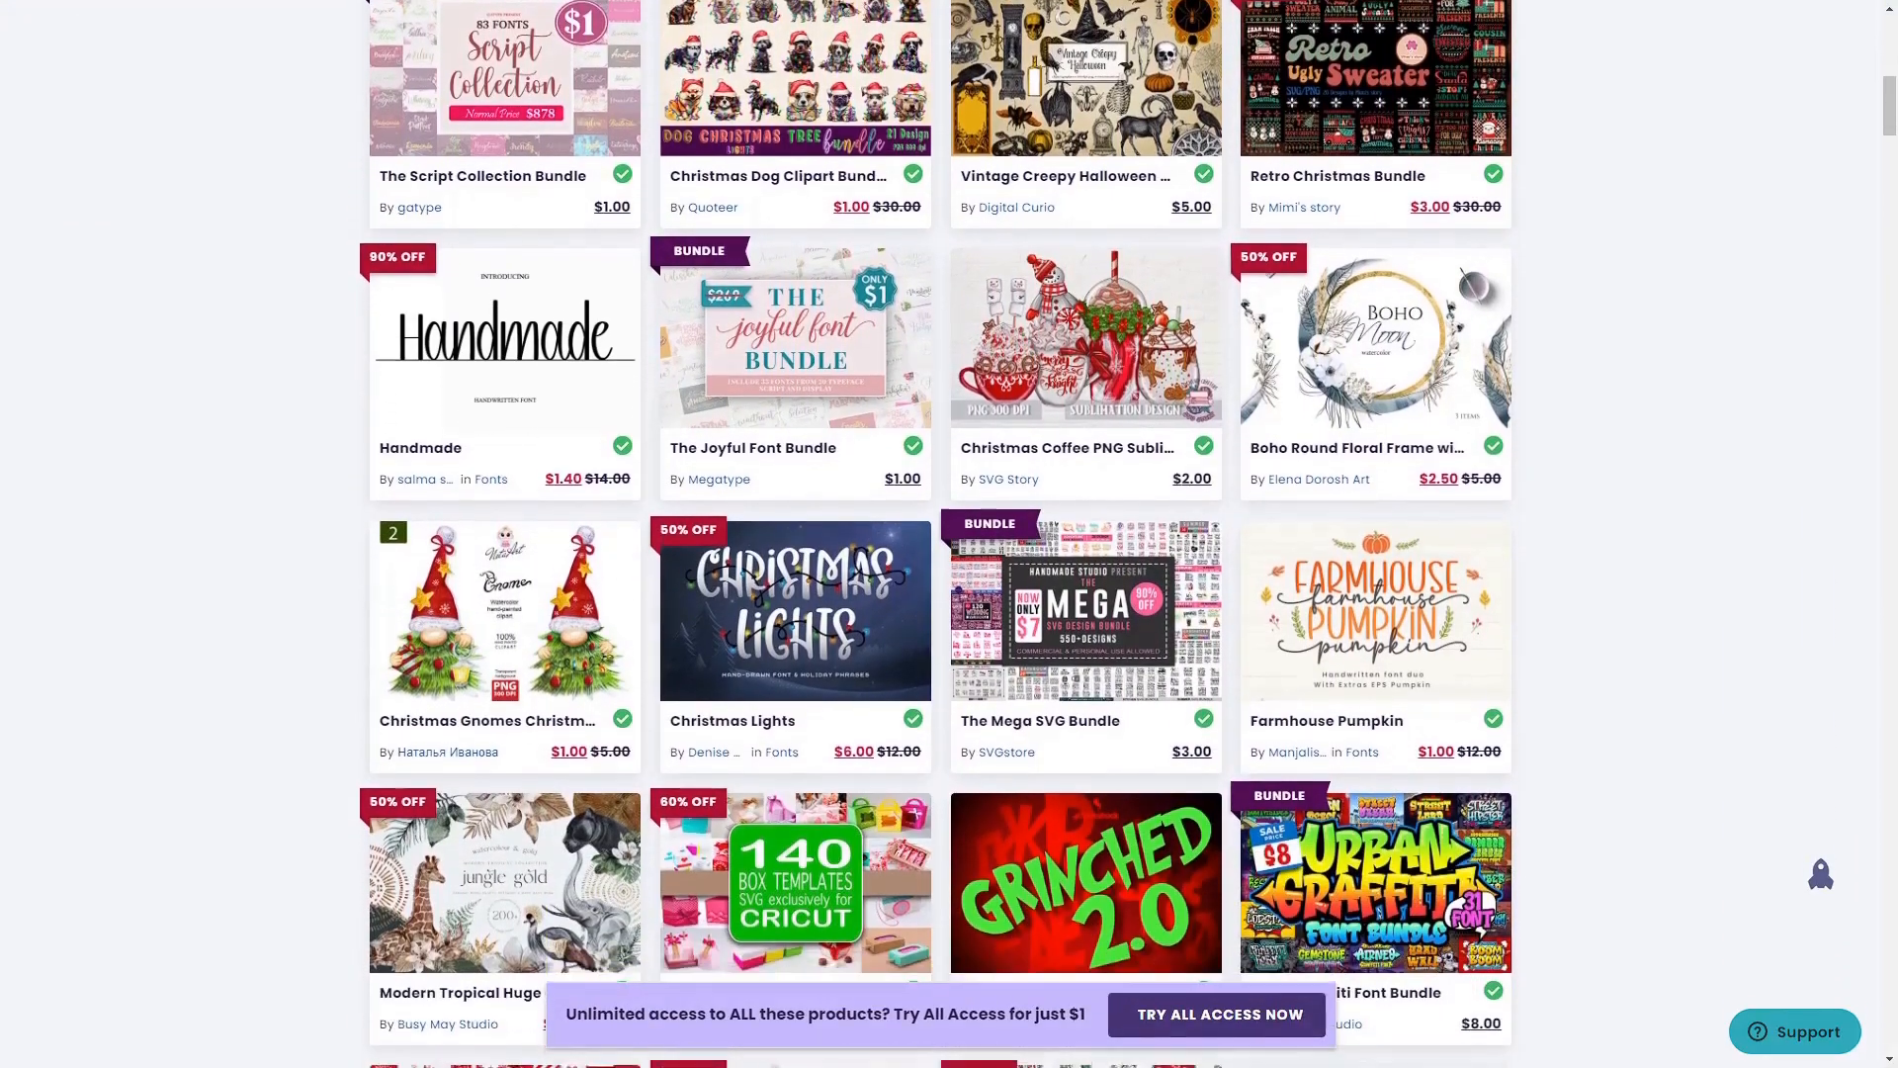
scroll(down, 3)
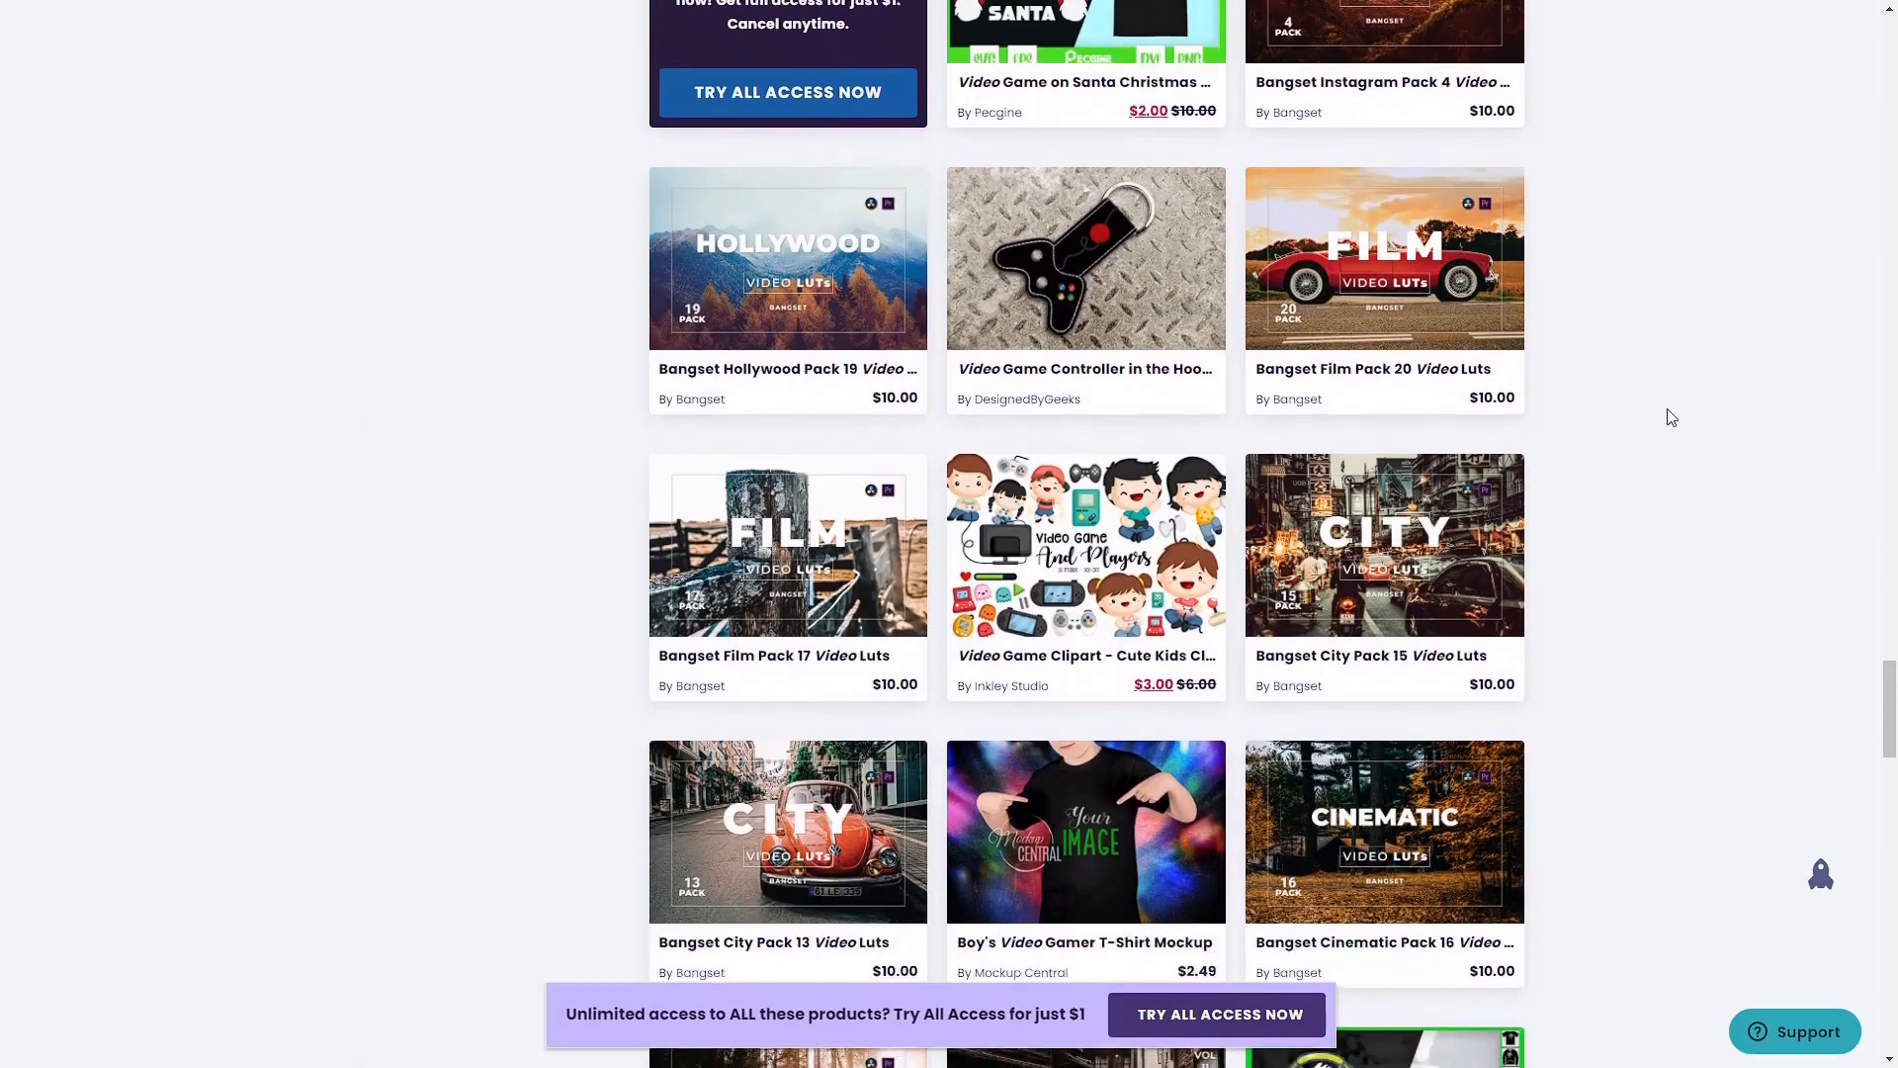
scroll(down, 3)
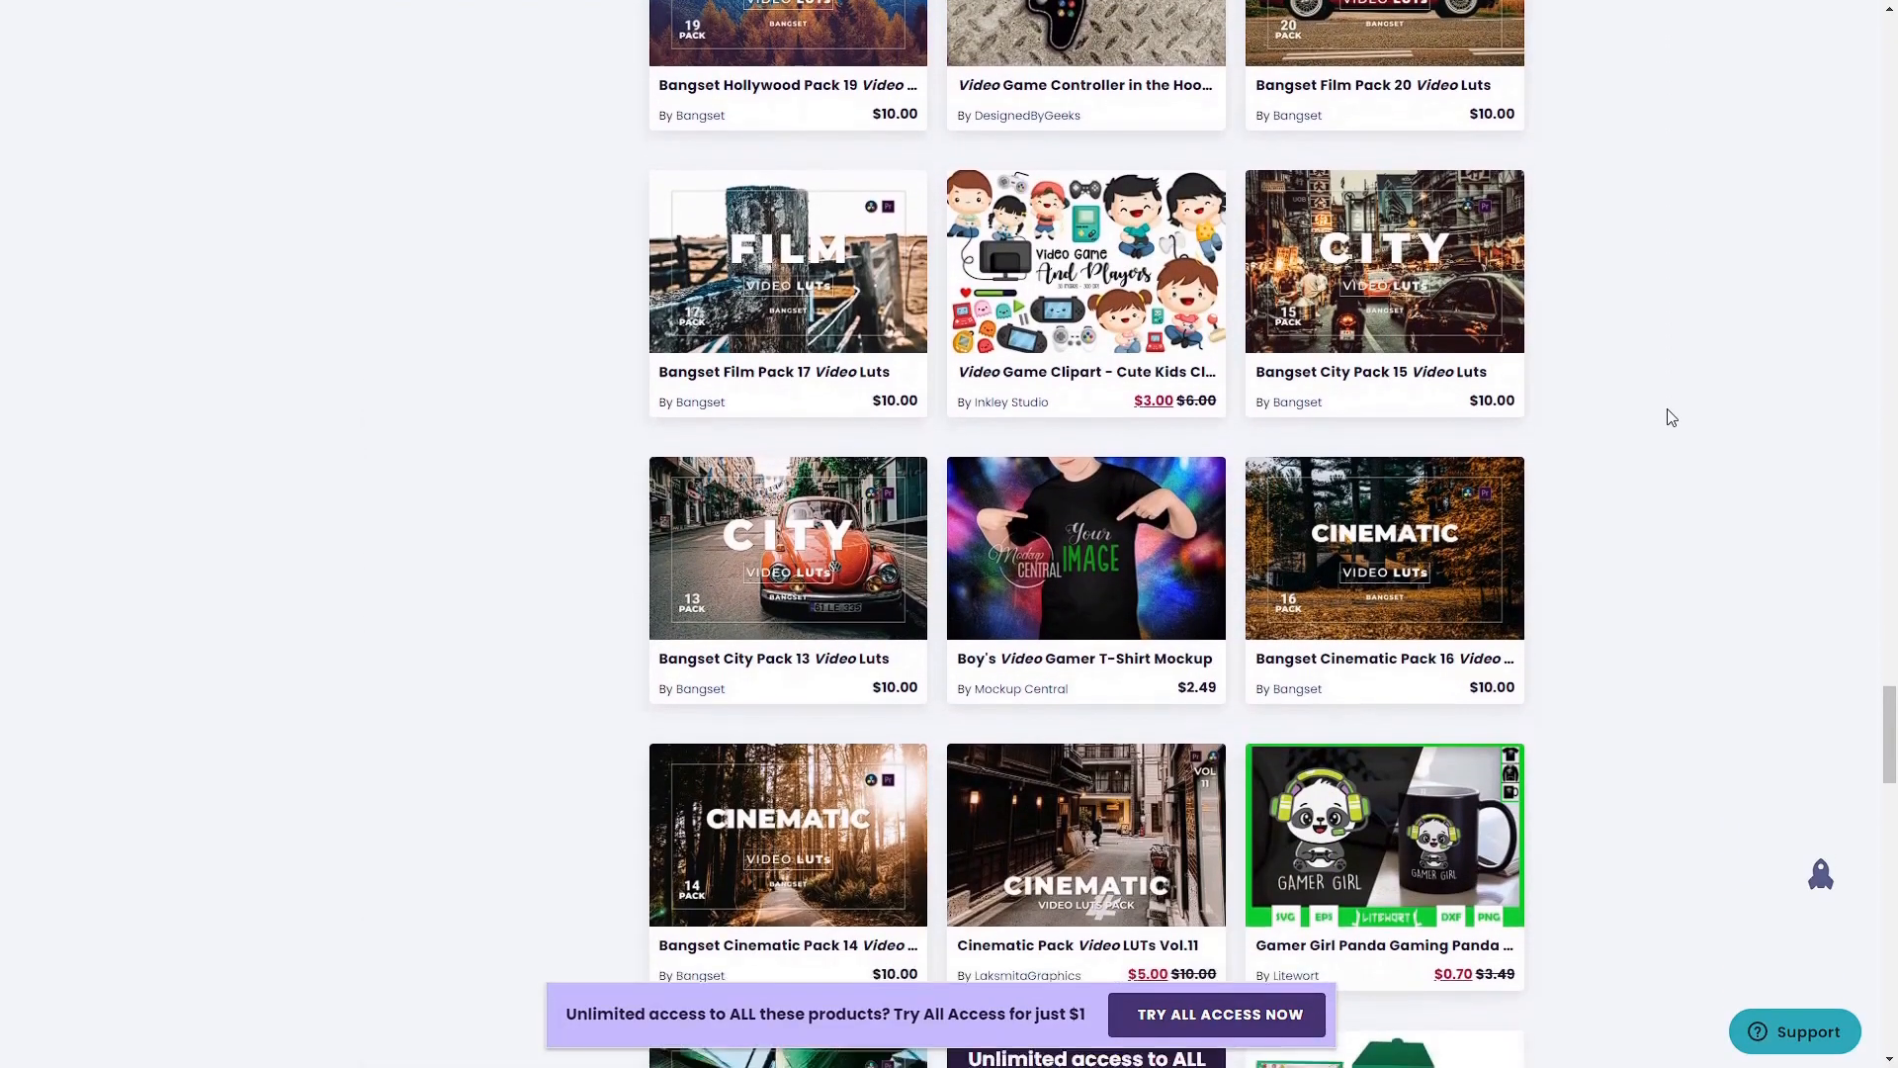
scroll(down, 3)
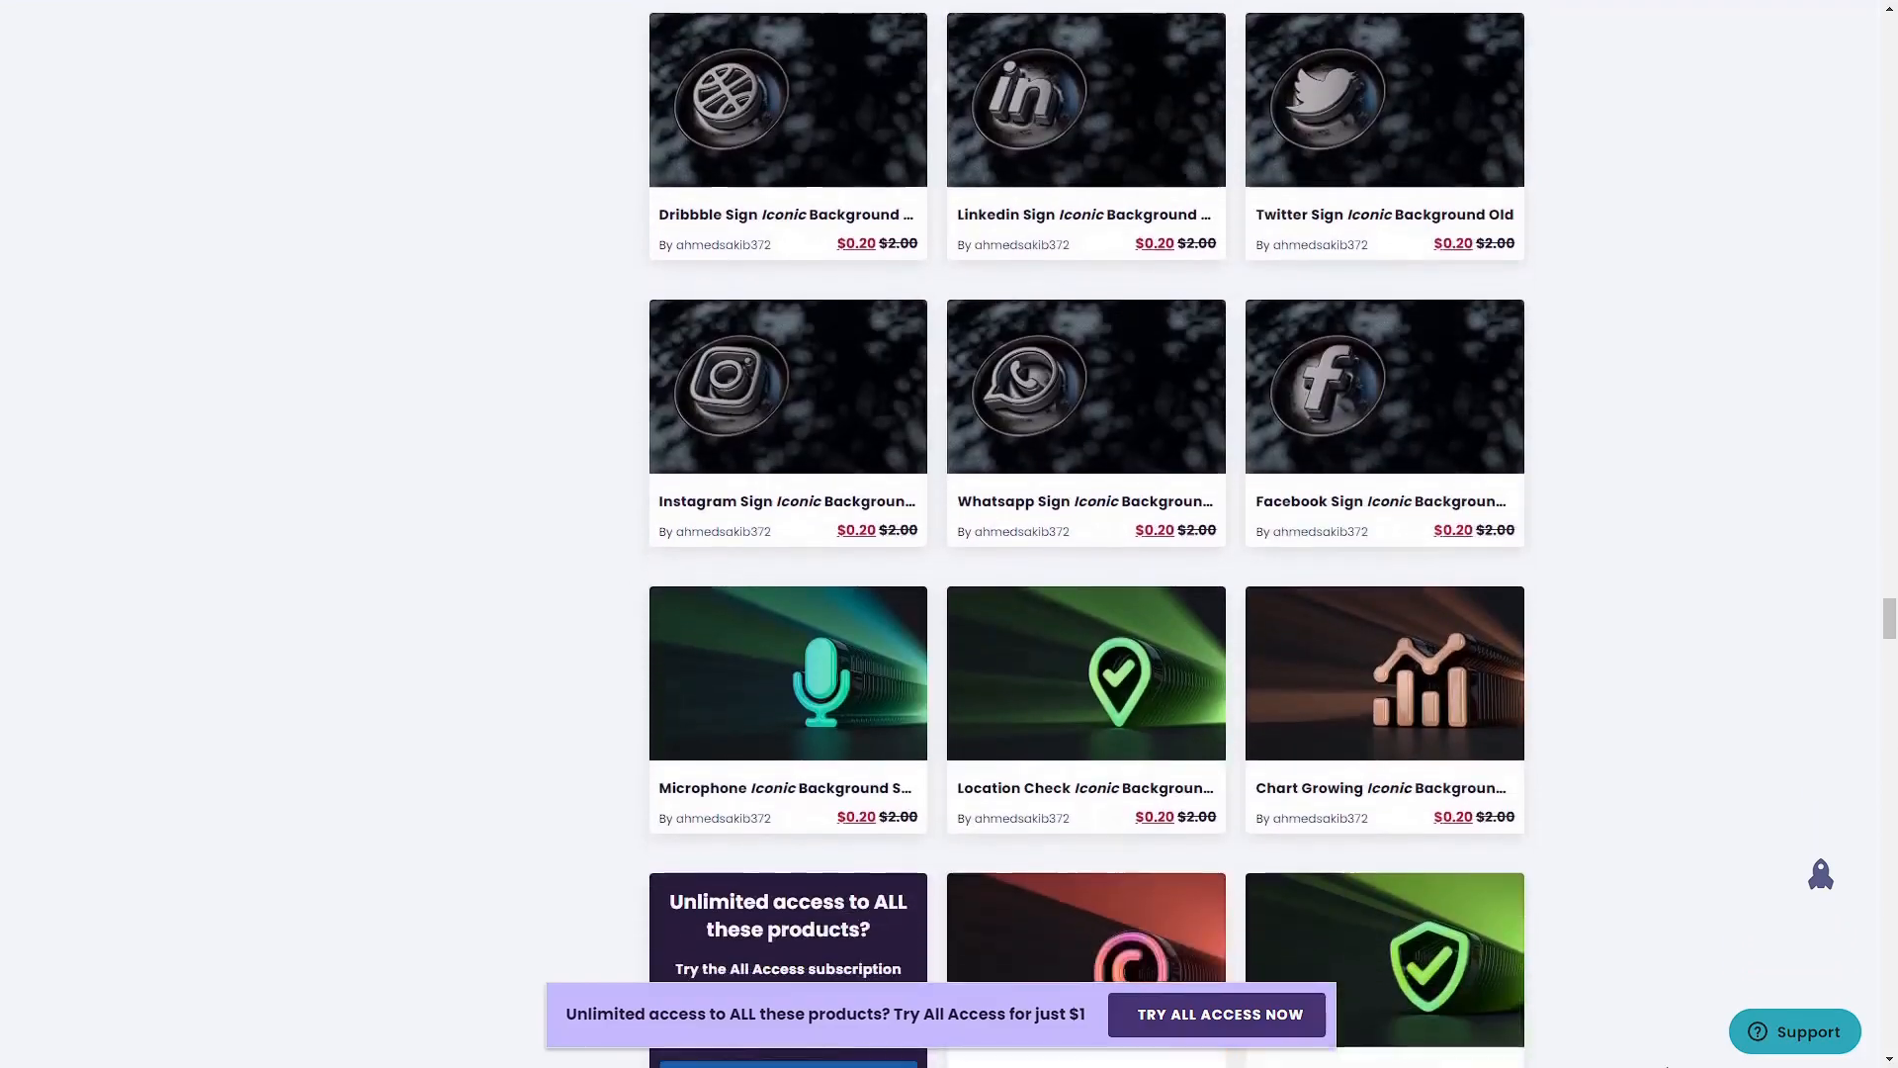
scroll(down, 3)
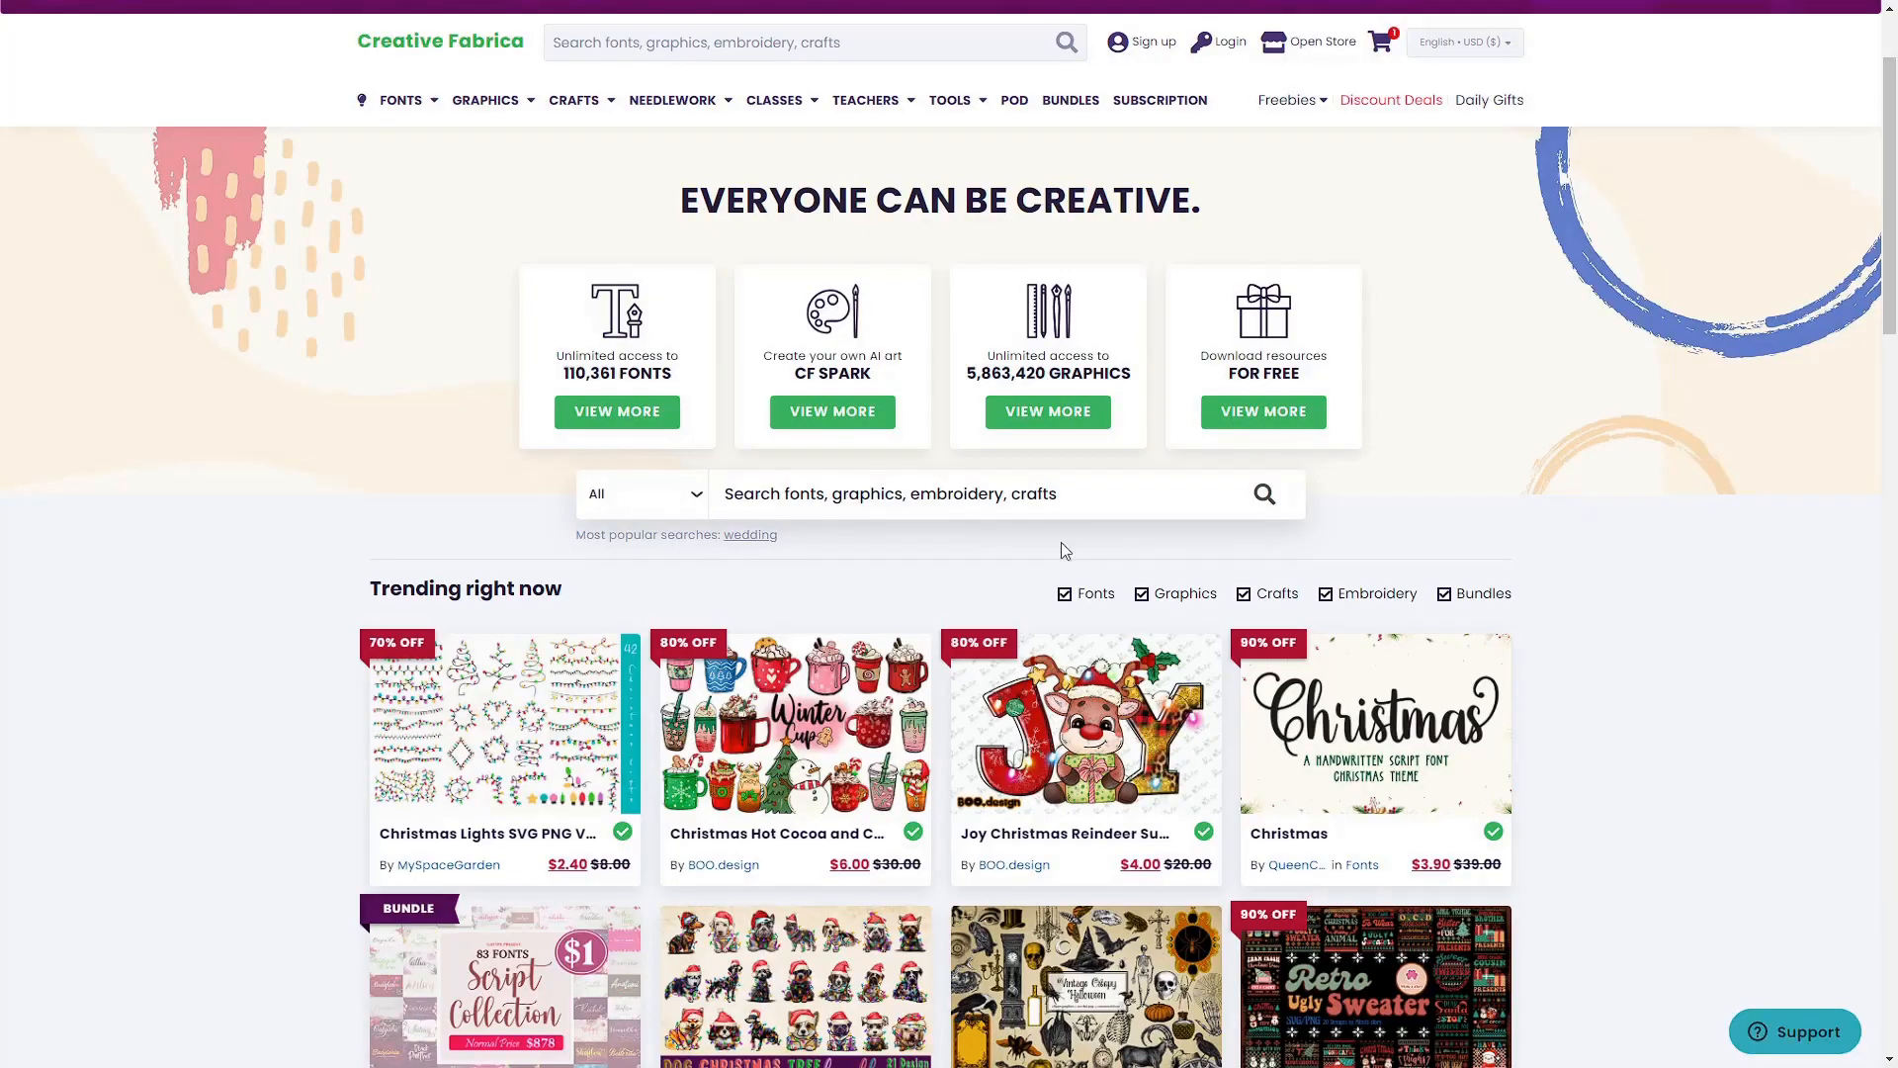
click(832, 411)
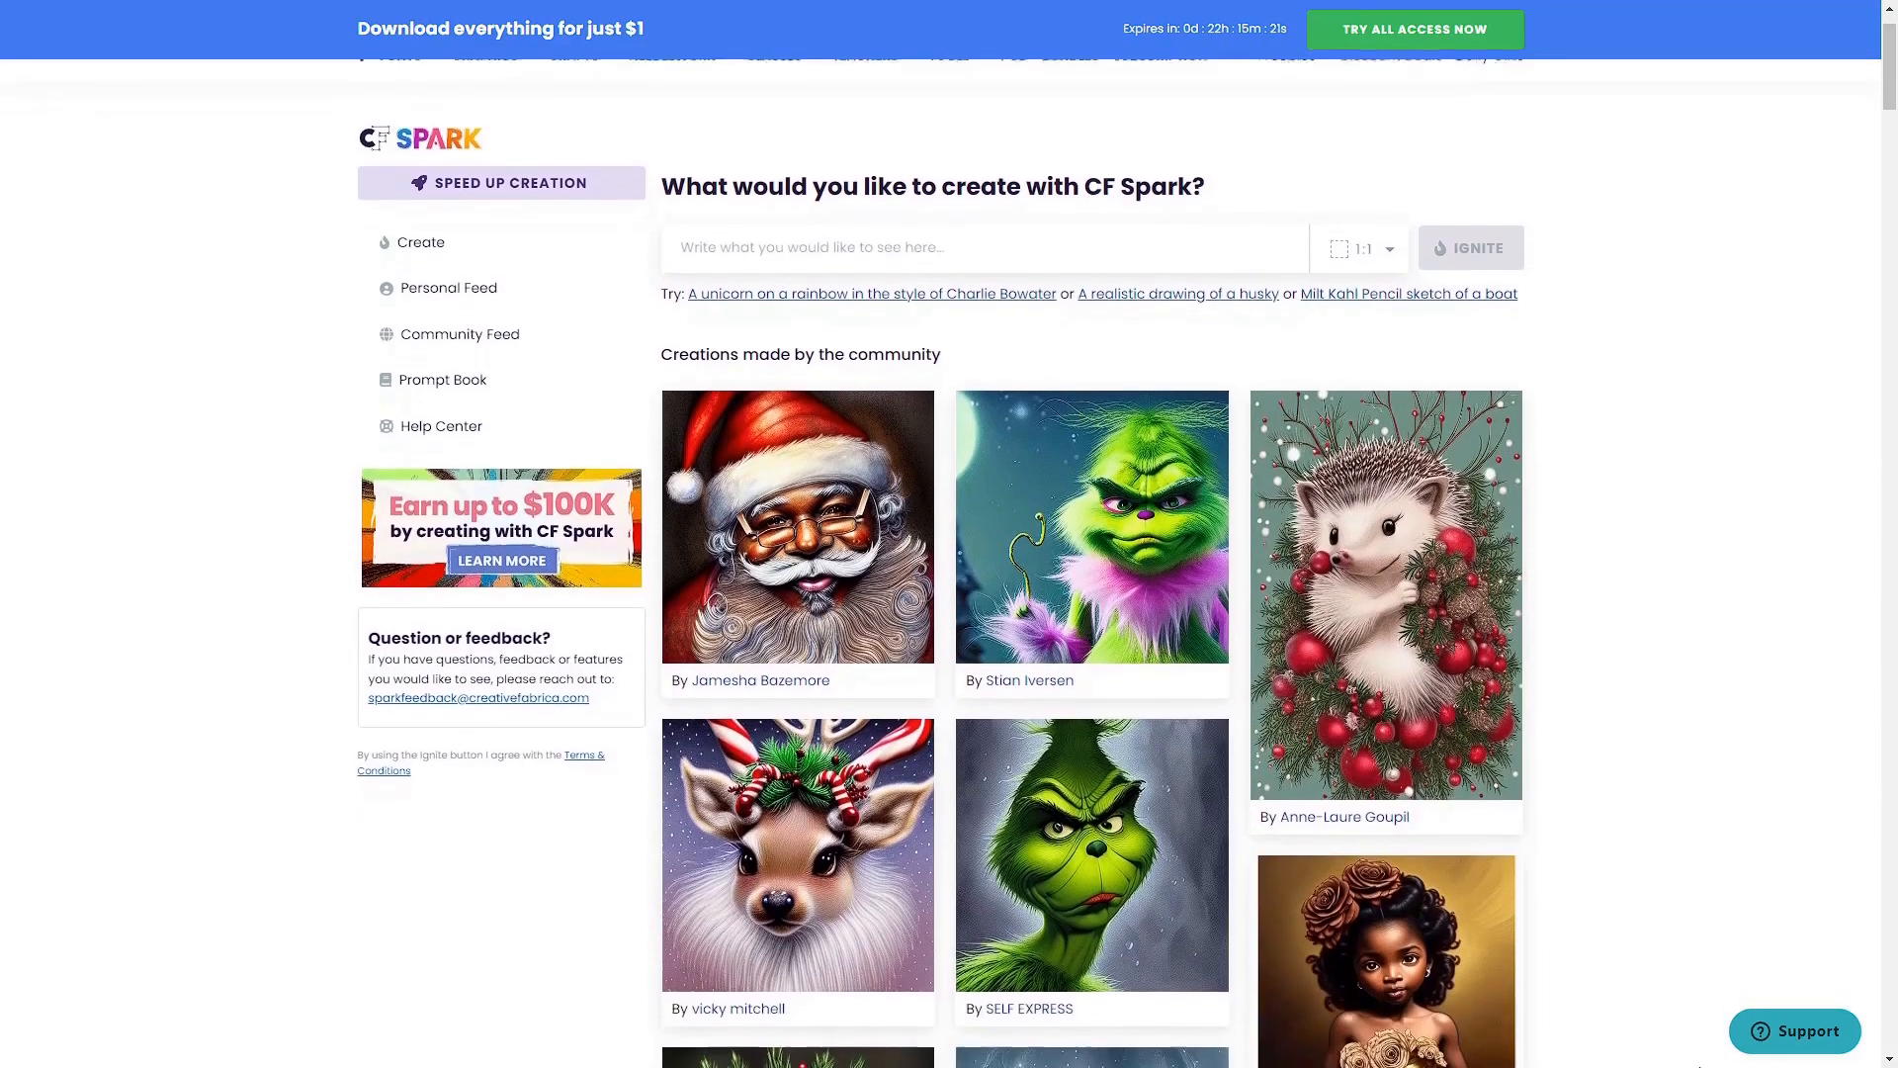
scroll(down, 3)
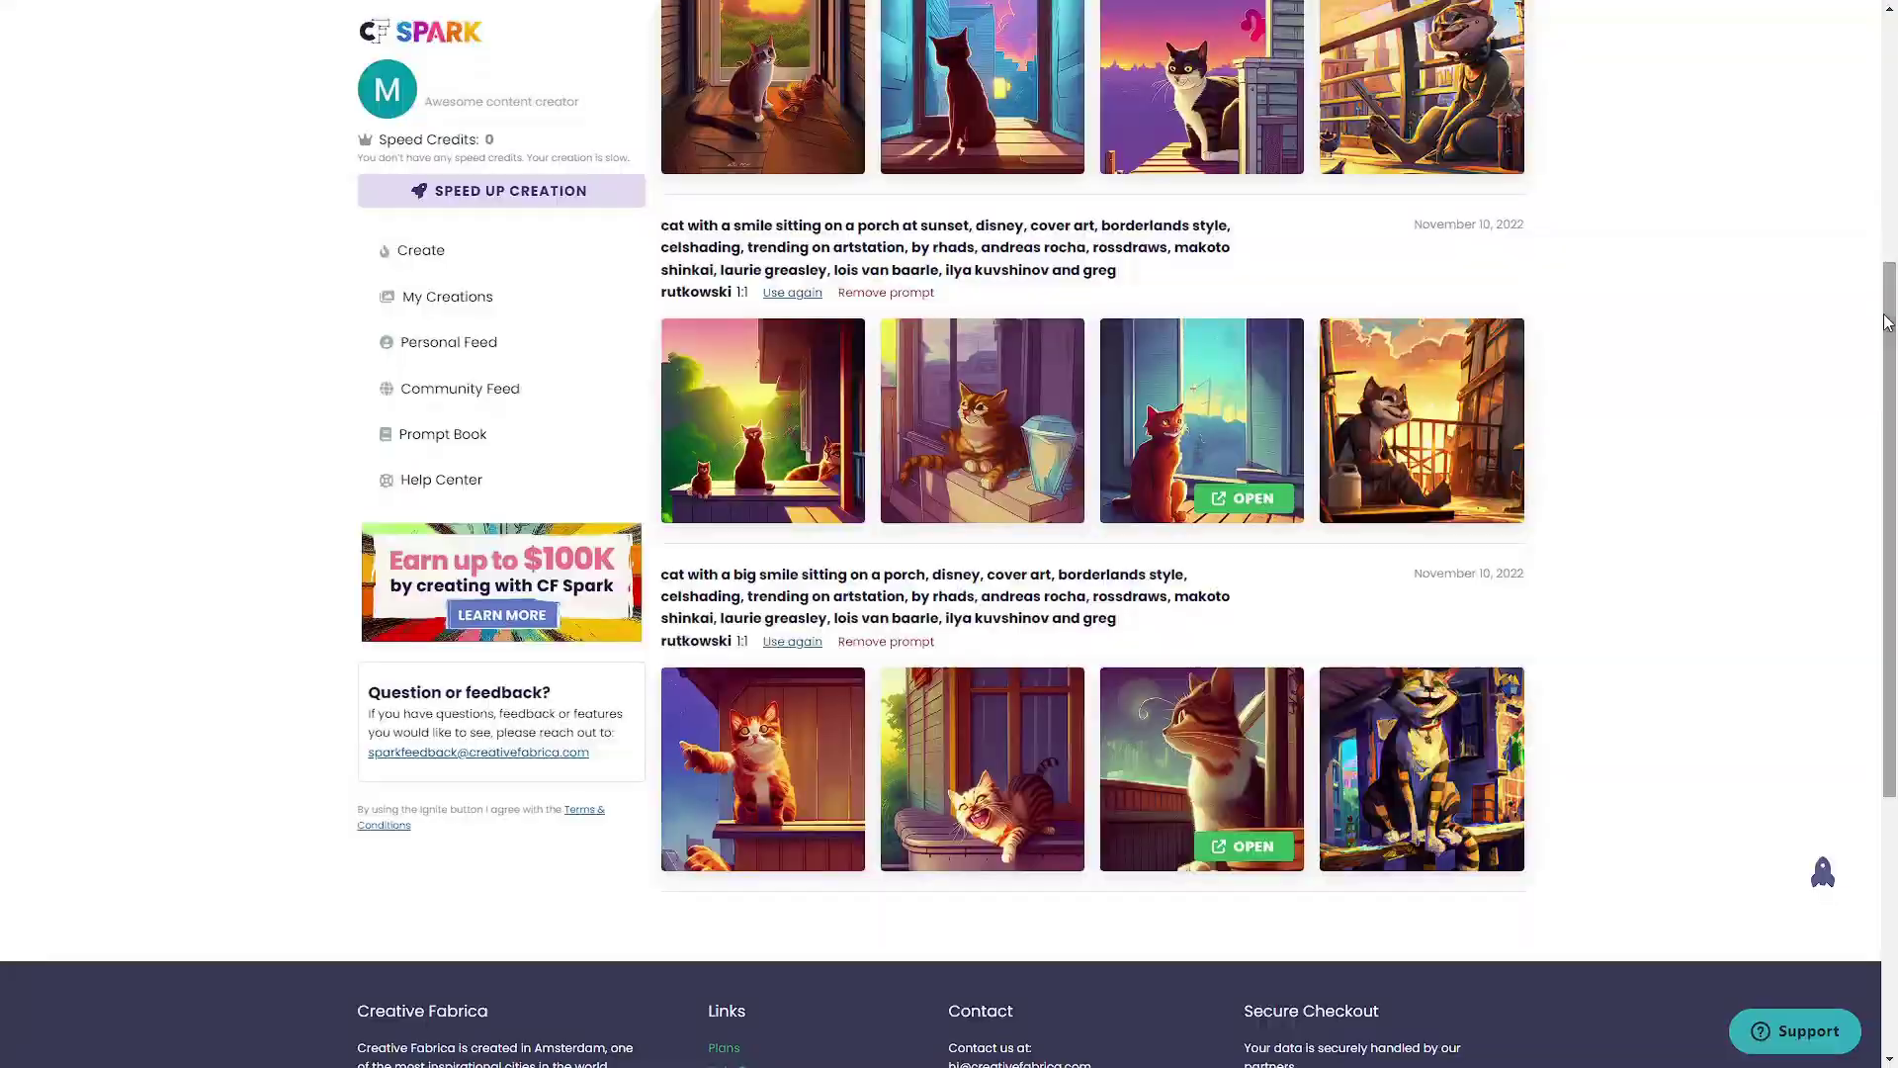
click(981, 419)
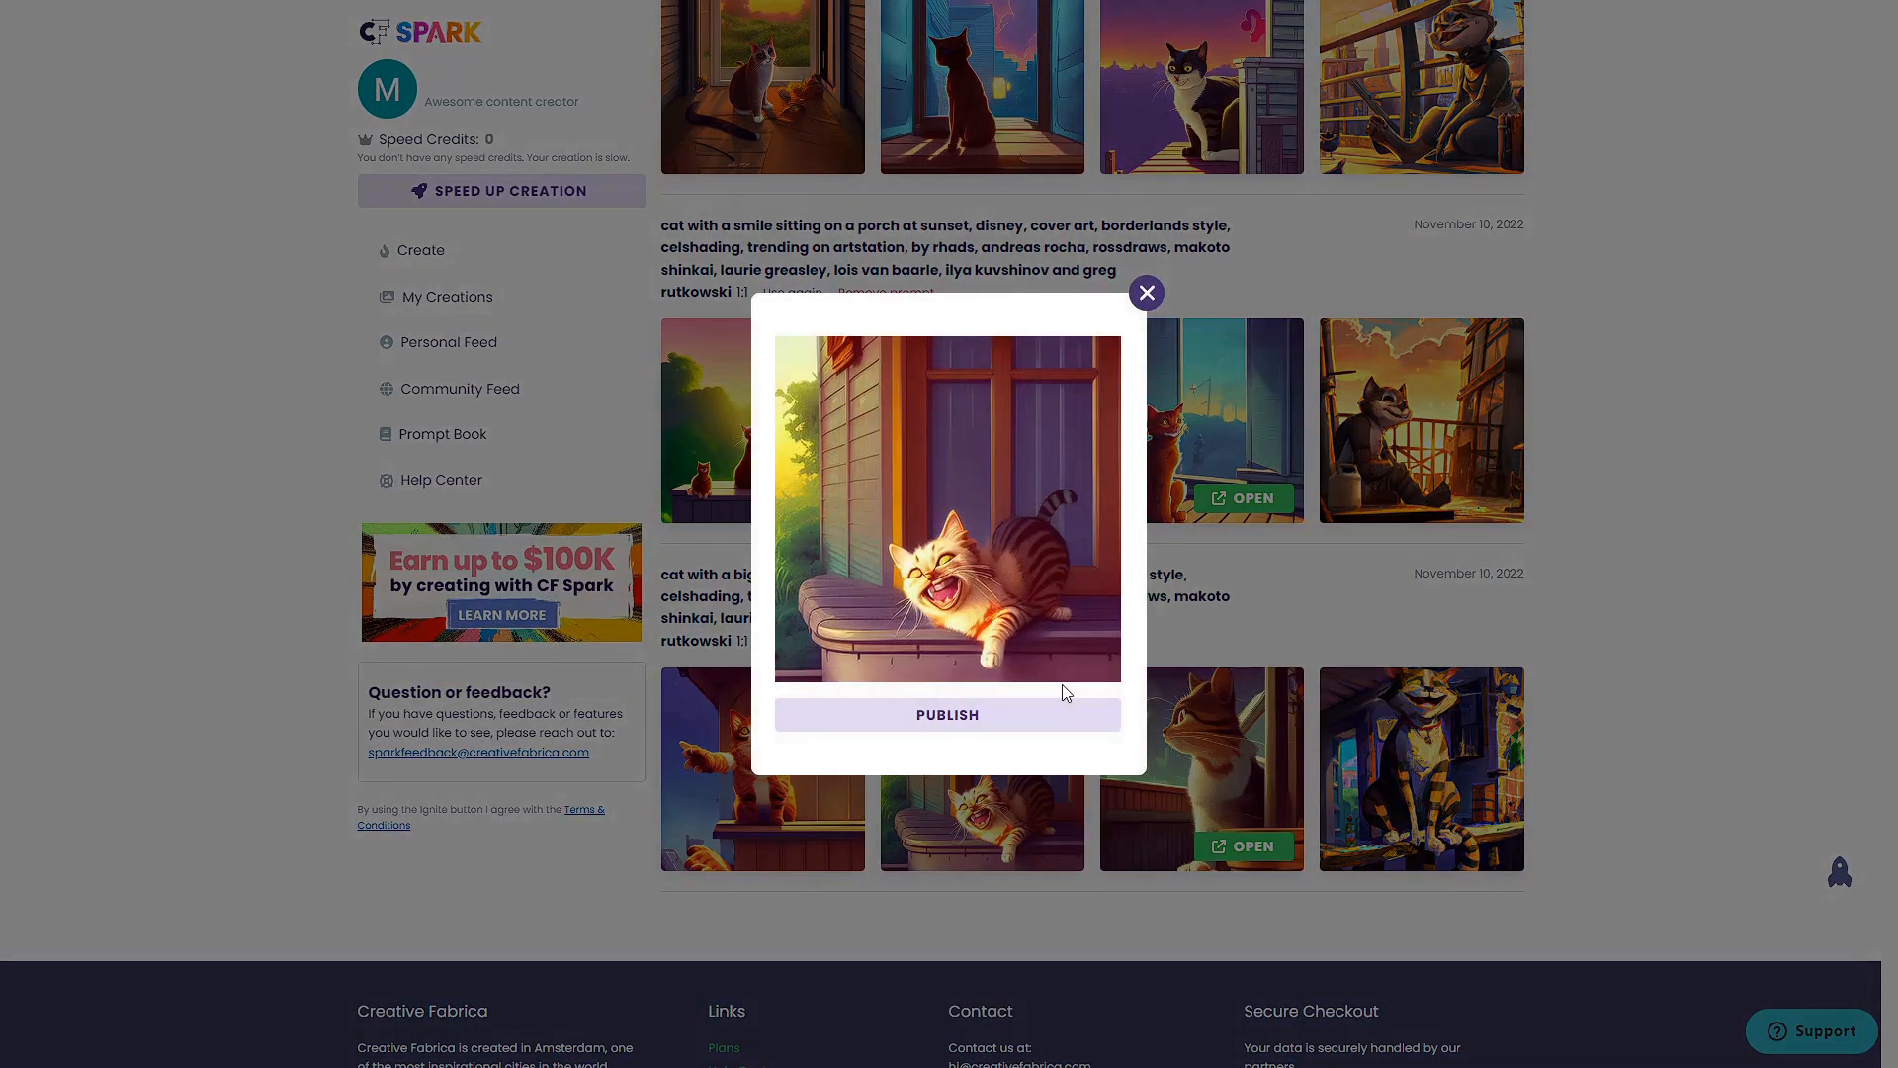
click(1145, 293)
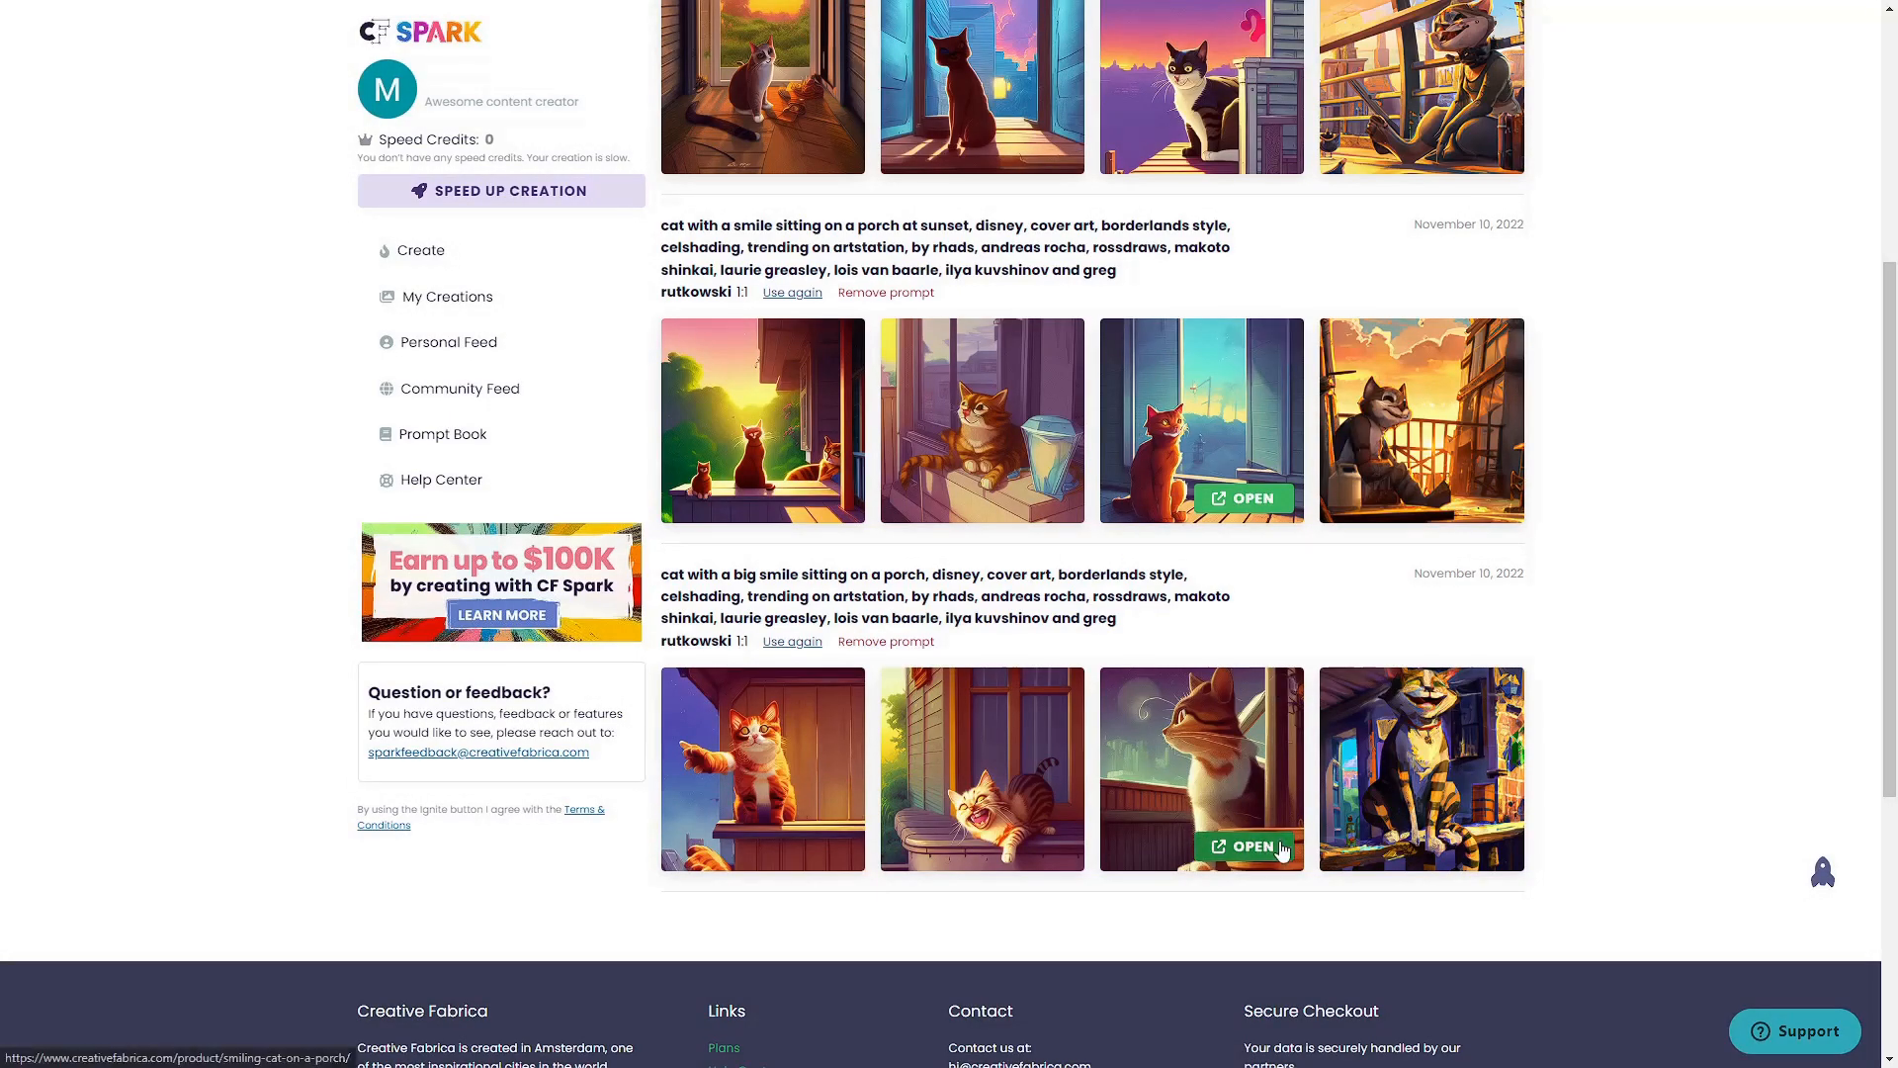
Generate a new batch from the cat-on-a-porch prompt with Ignite and preview a result.
click(1242, 844)
text(cat wit)
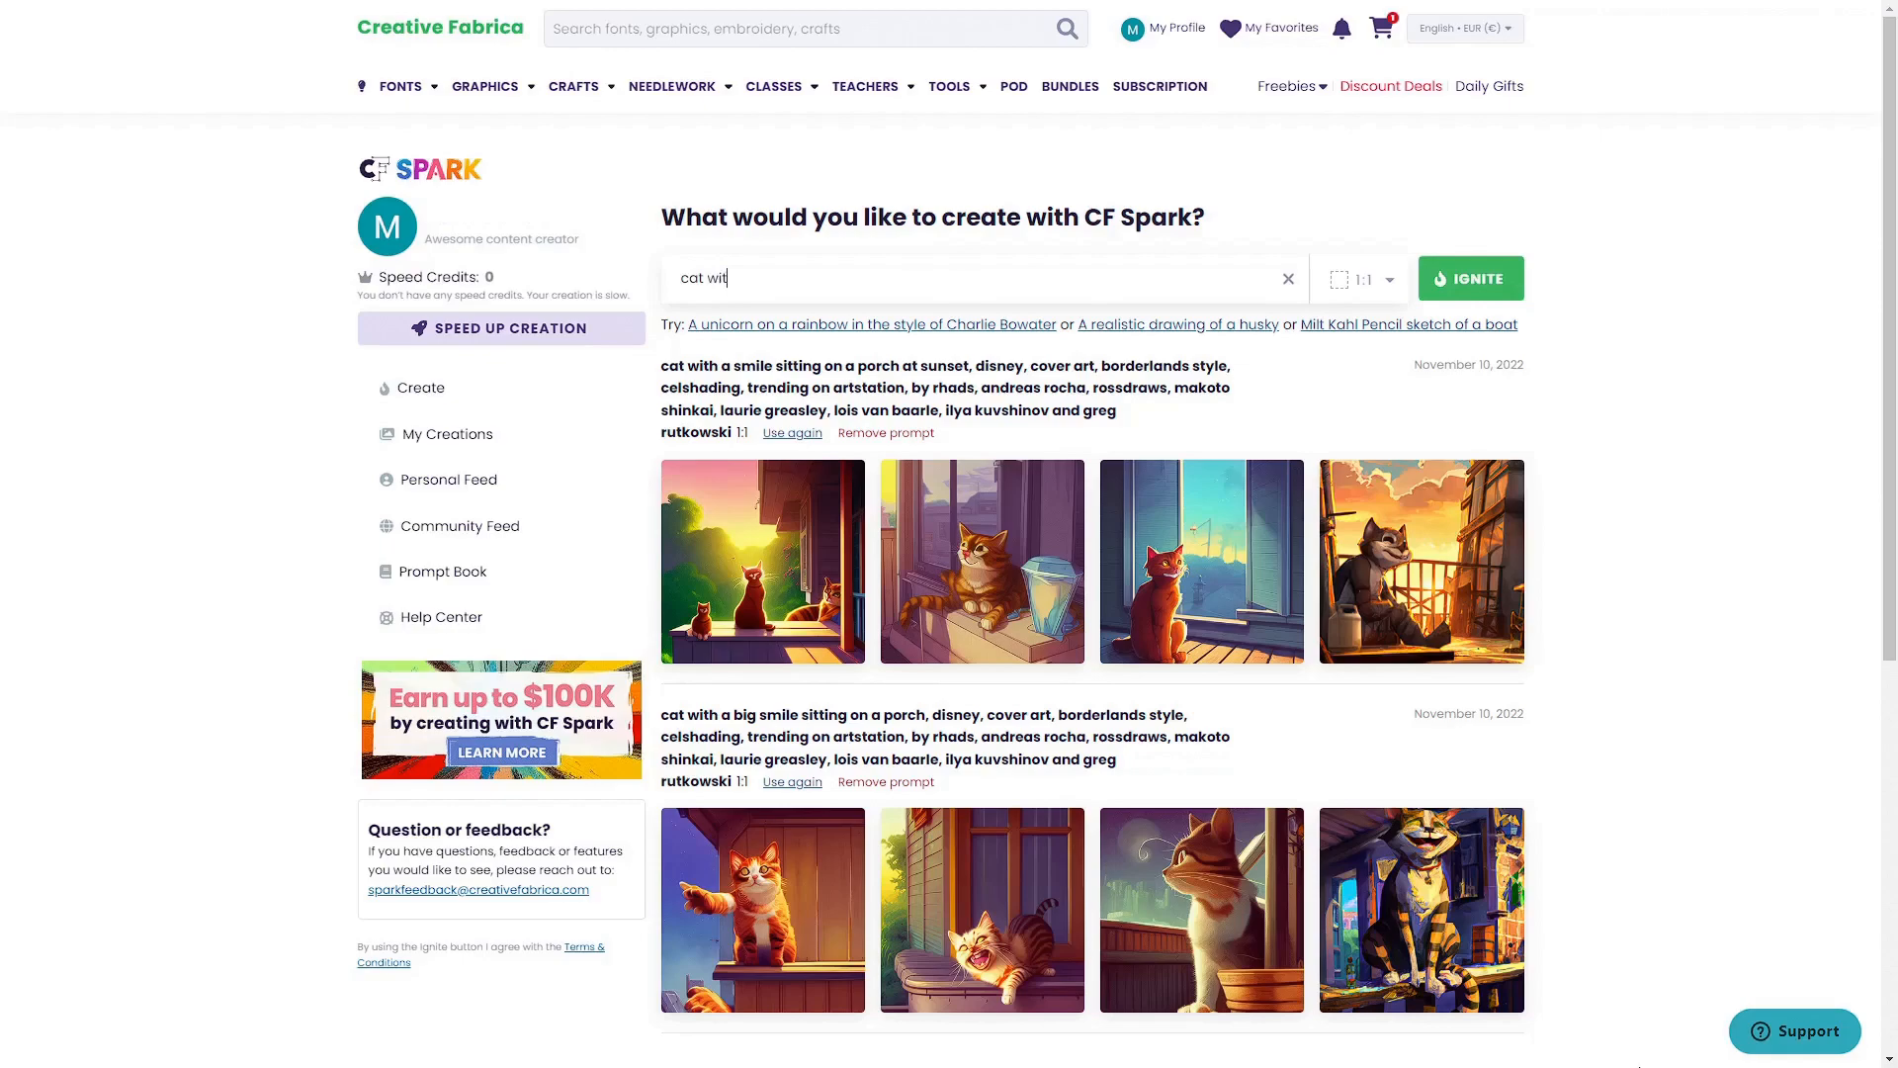
click(791, 433)
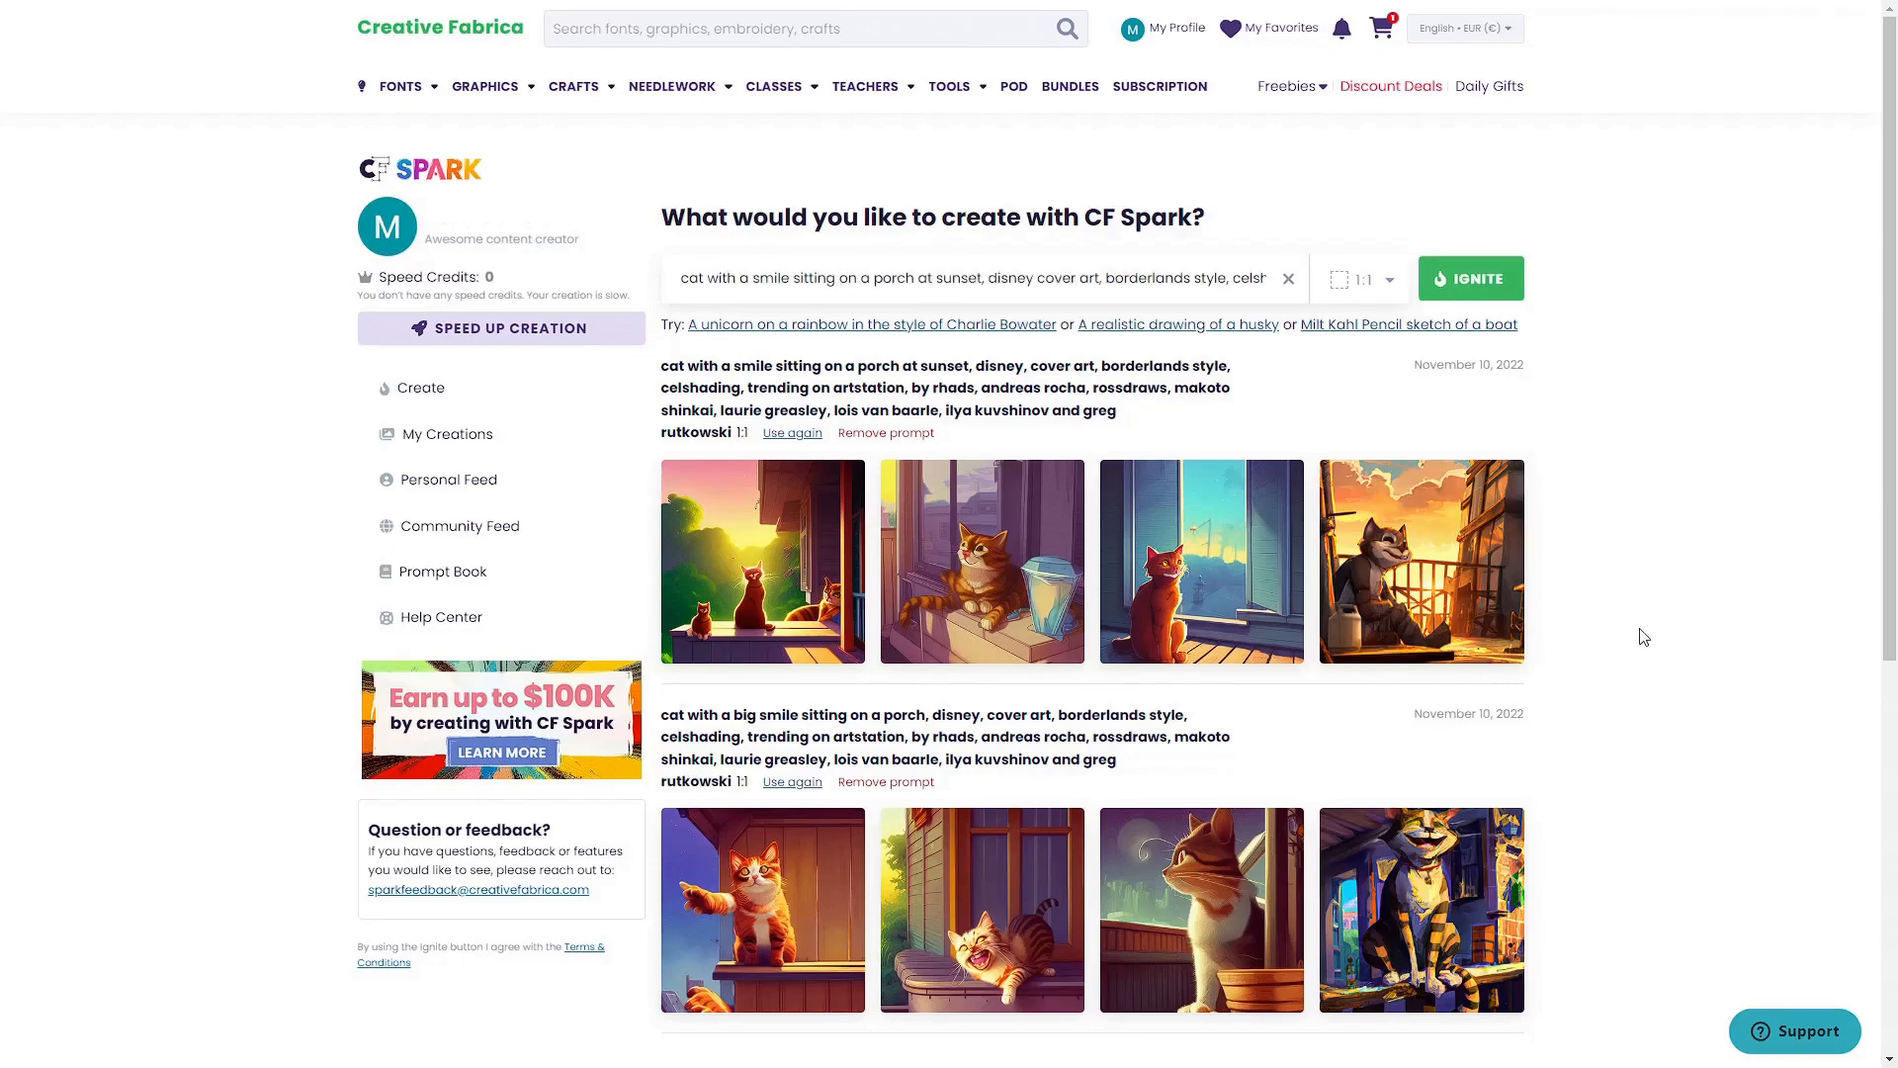
click(1469, 277)
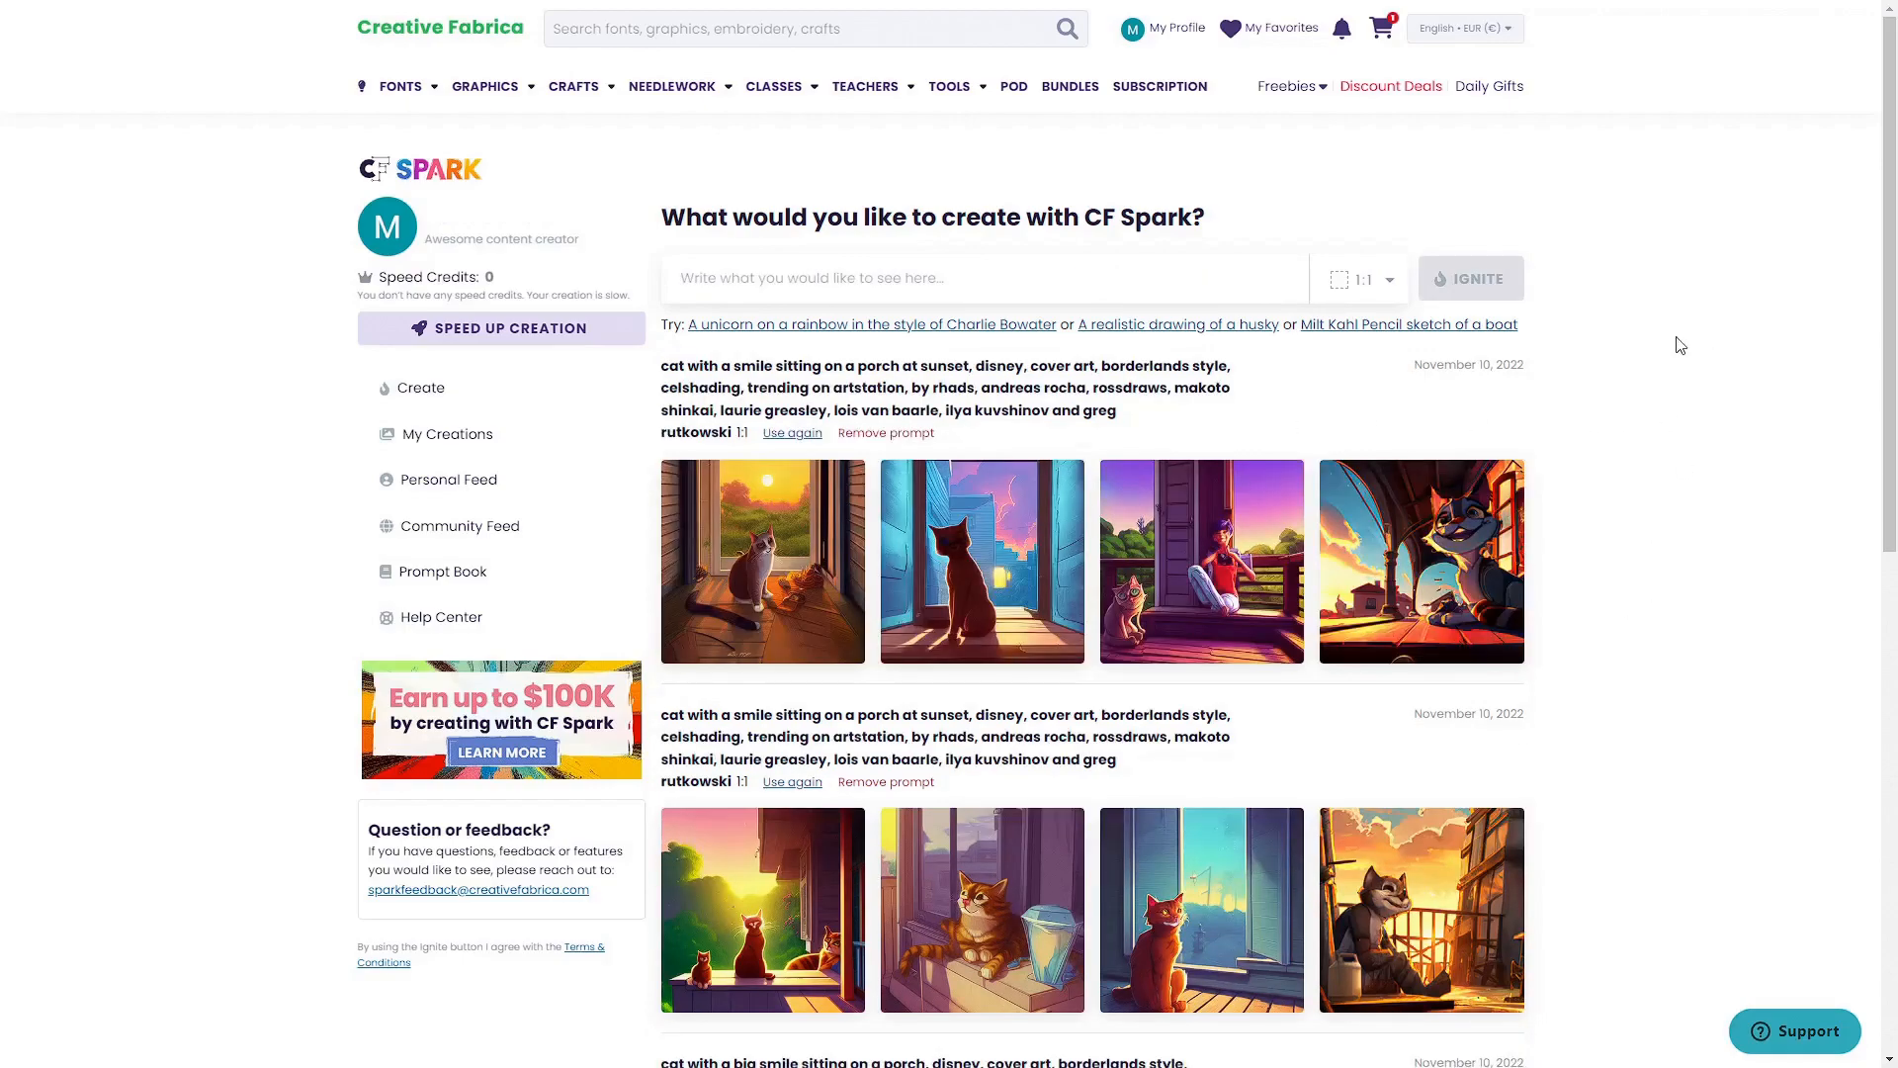
click(1422, 560)
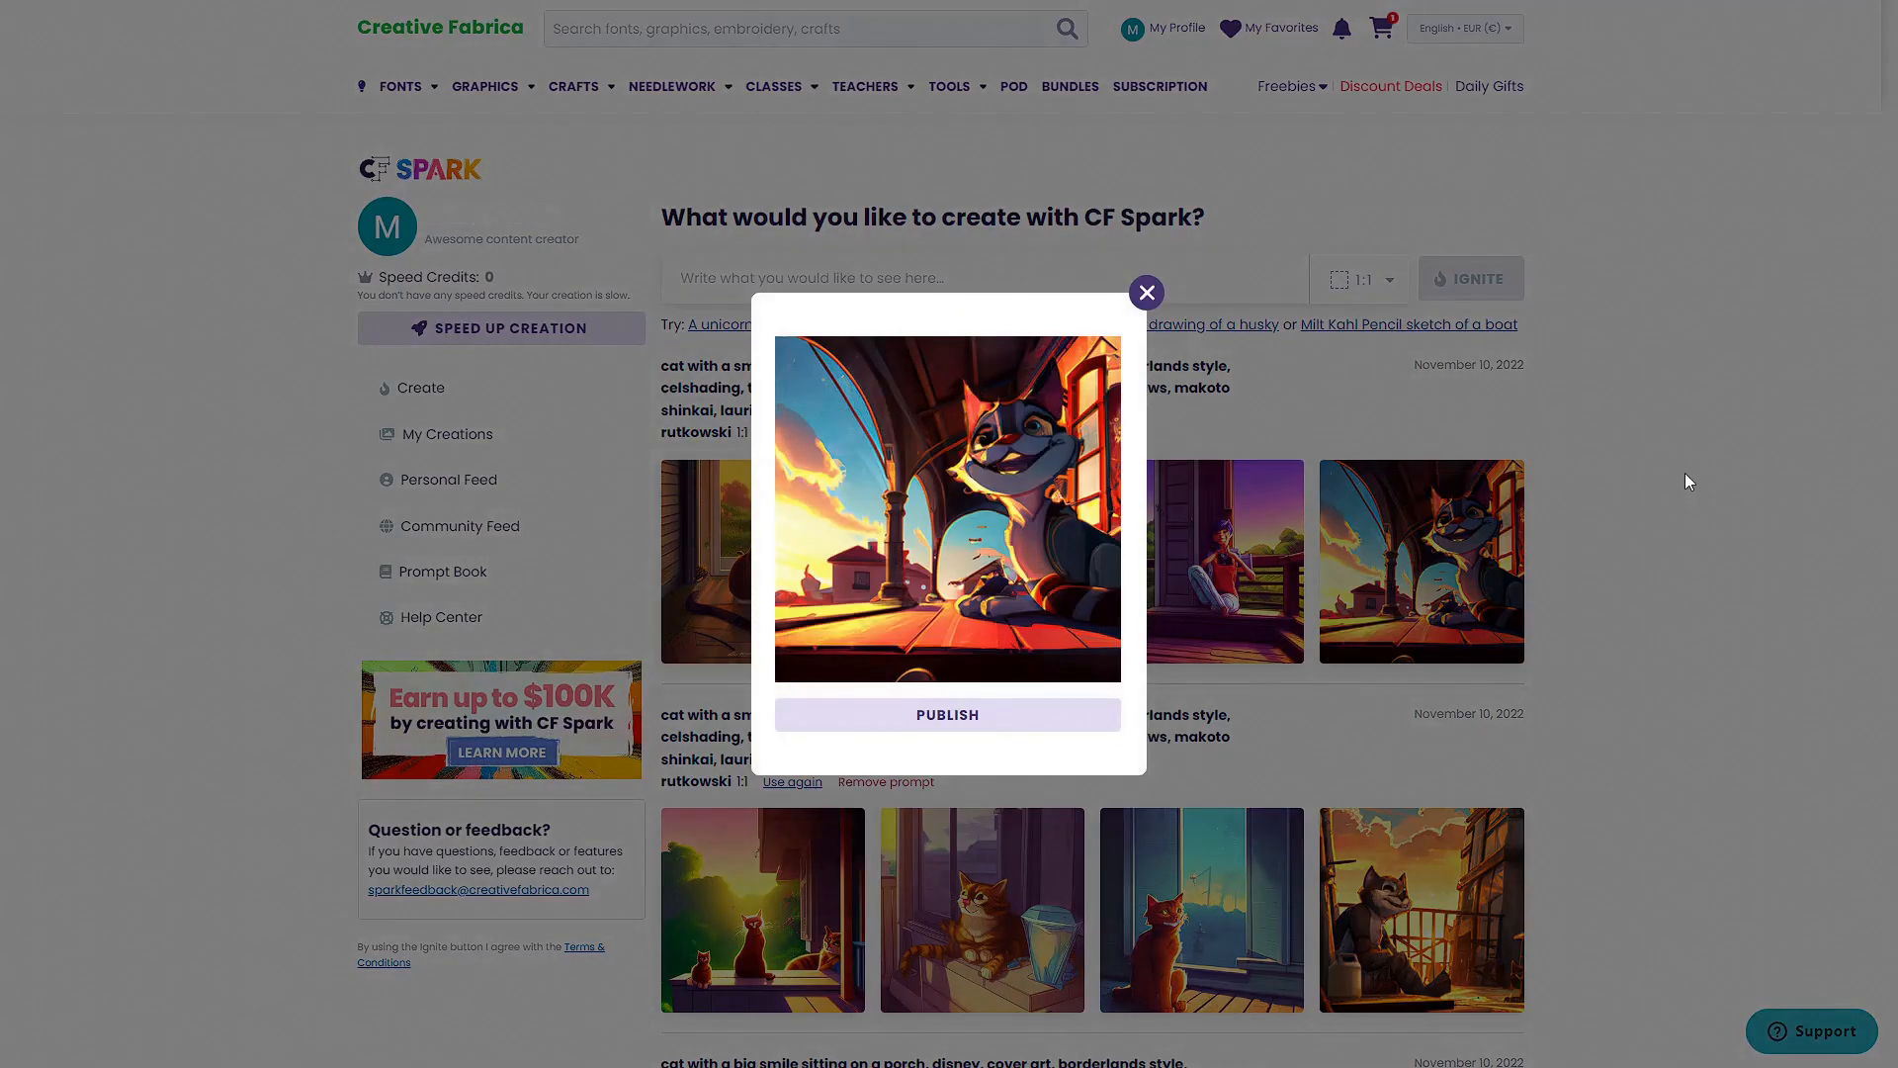
click(1390, 112)
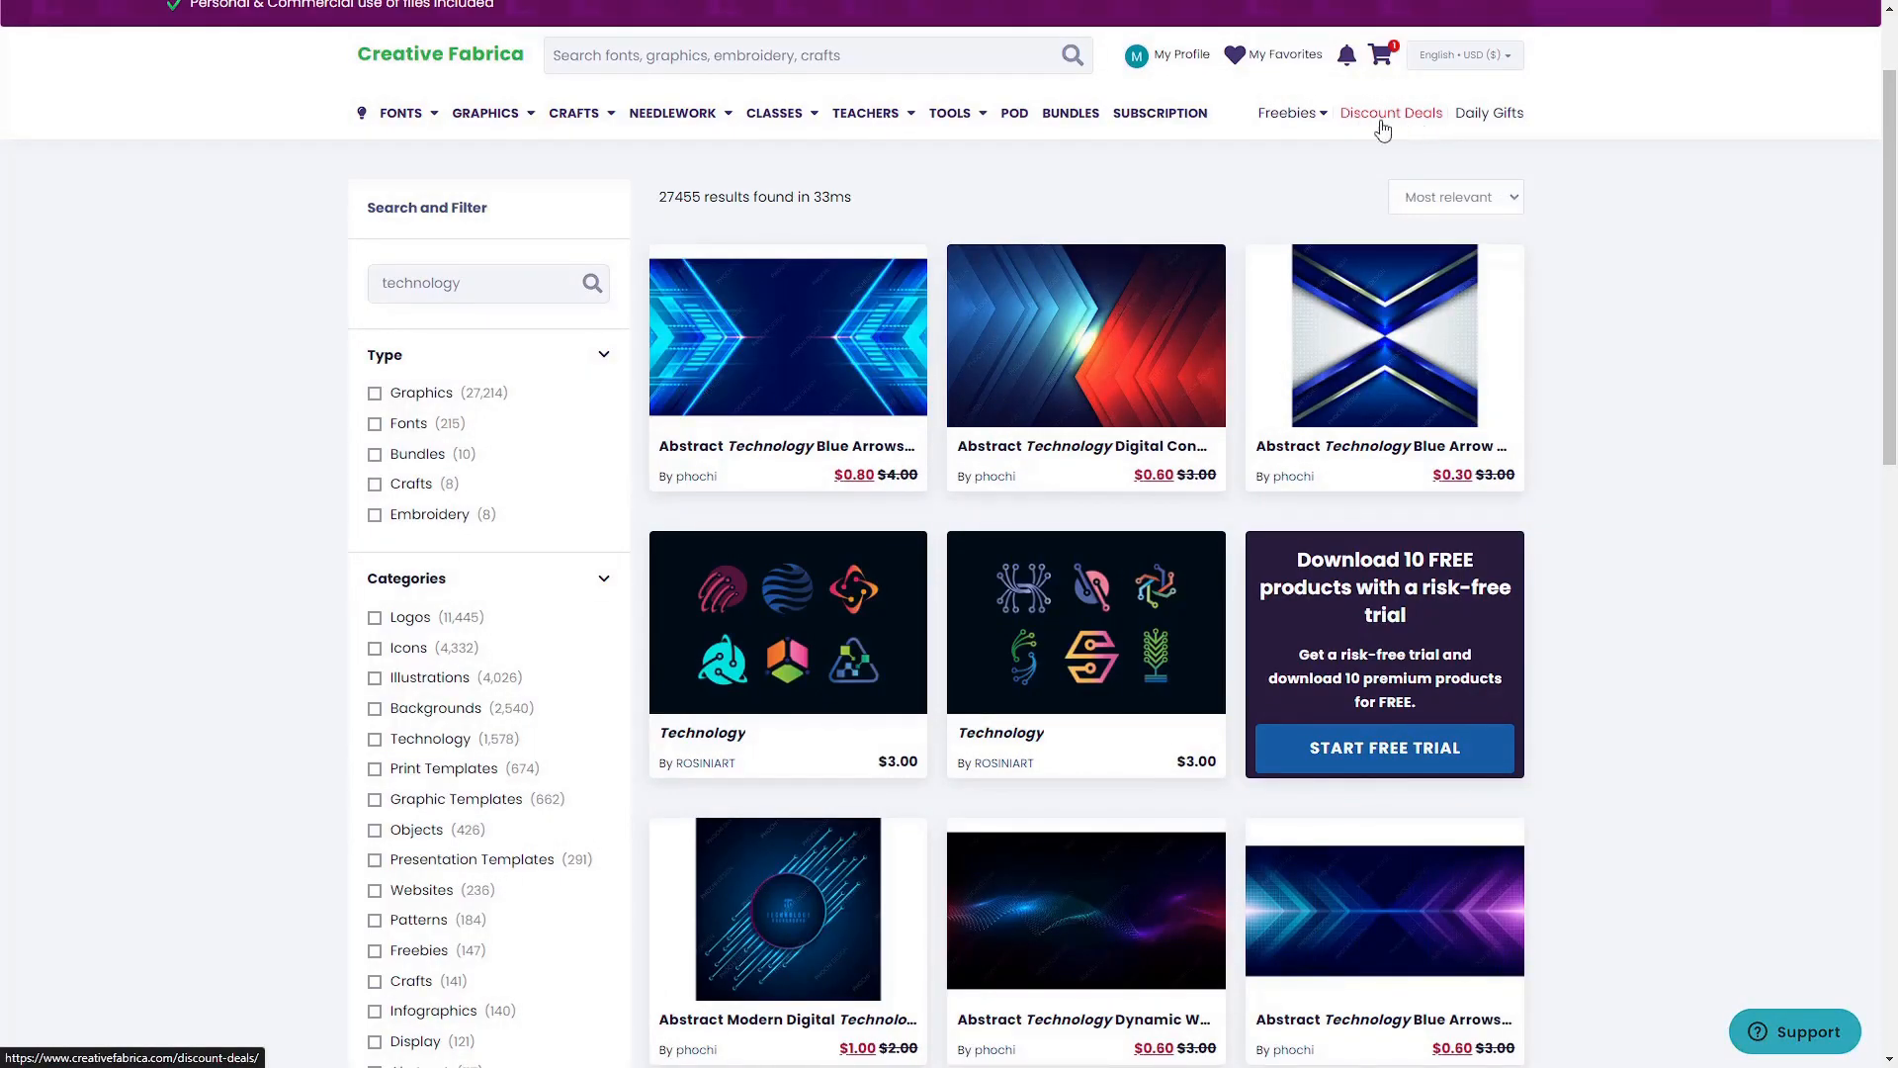
Show the Discount Deals page and browse down through the listed one-dollar products.
click(1391, 113)
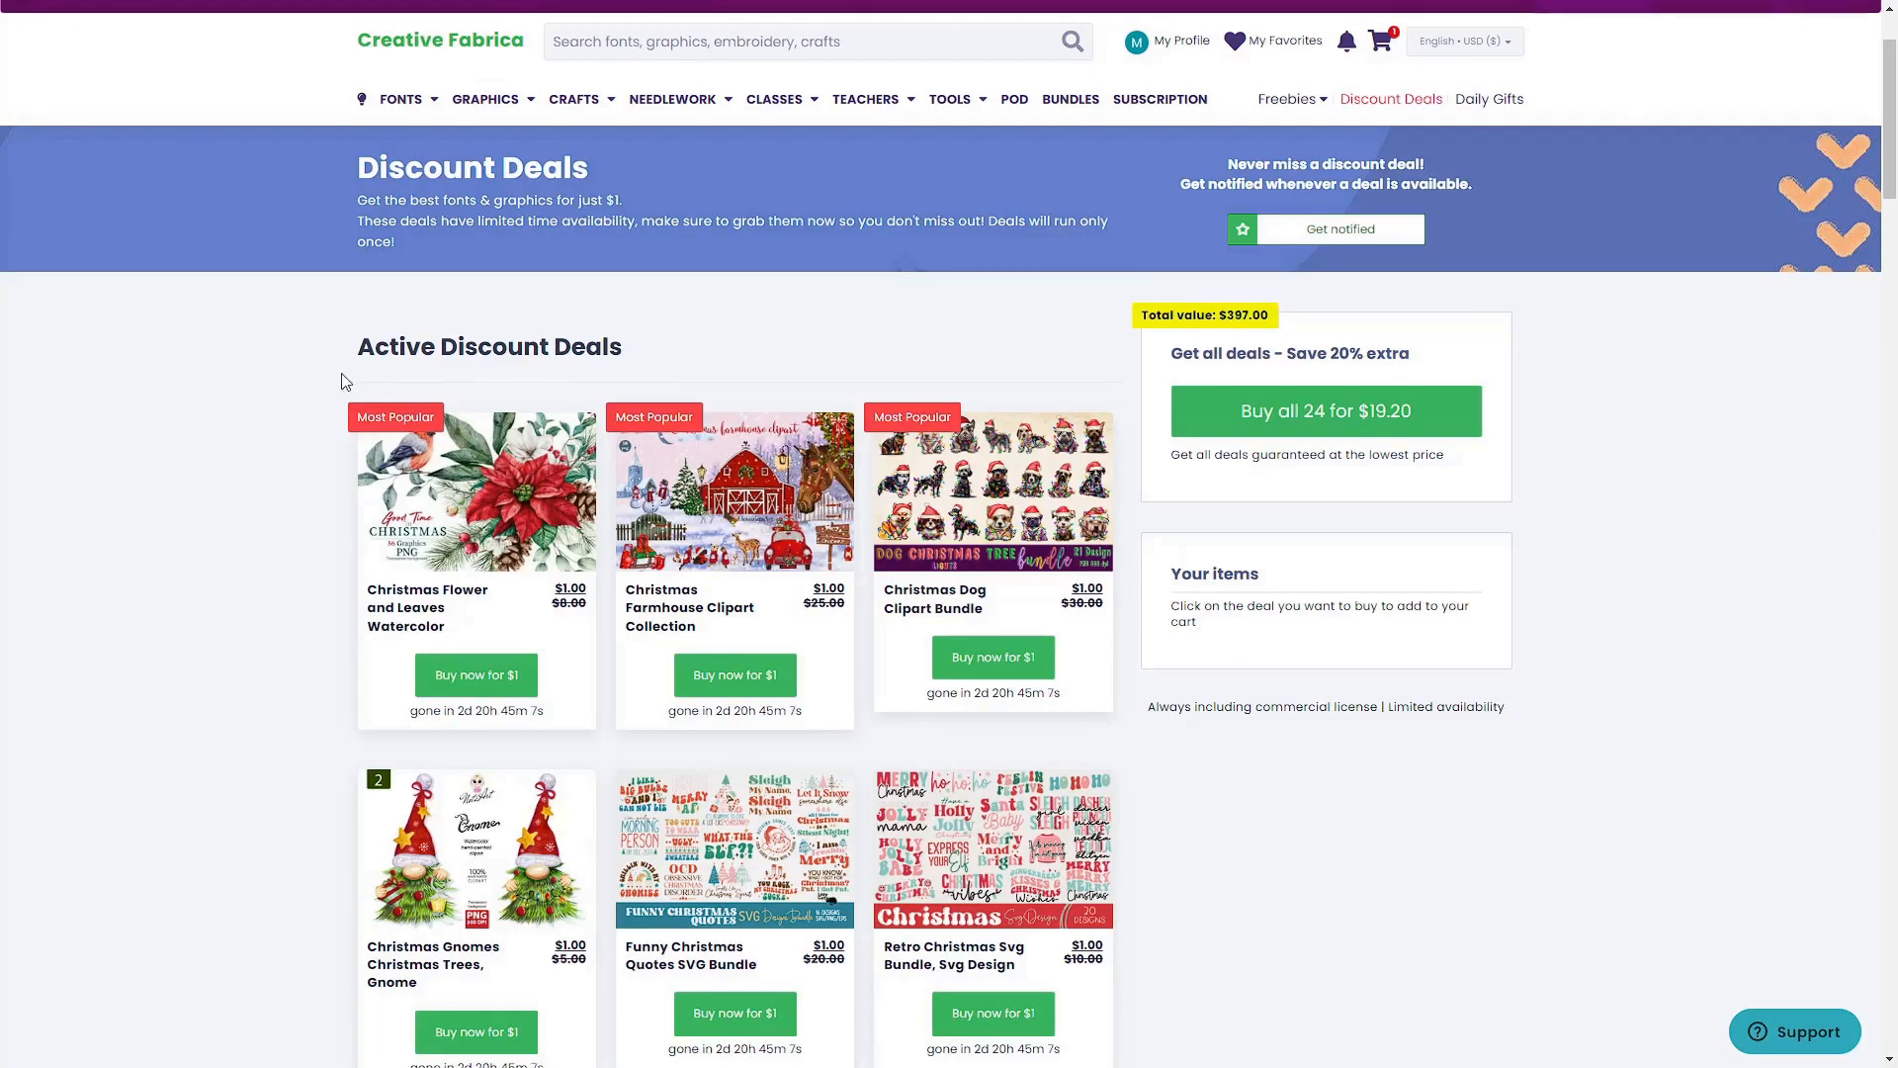
scroll(down, 3)
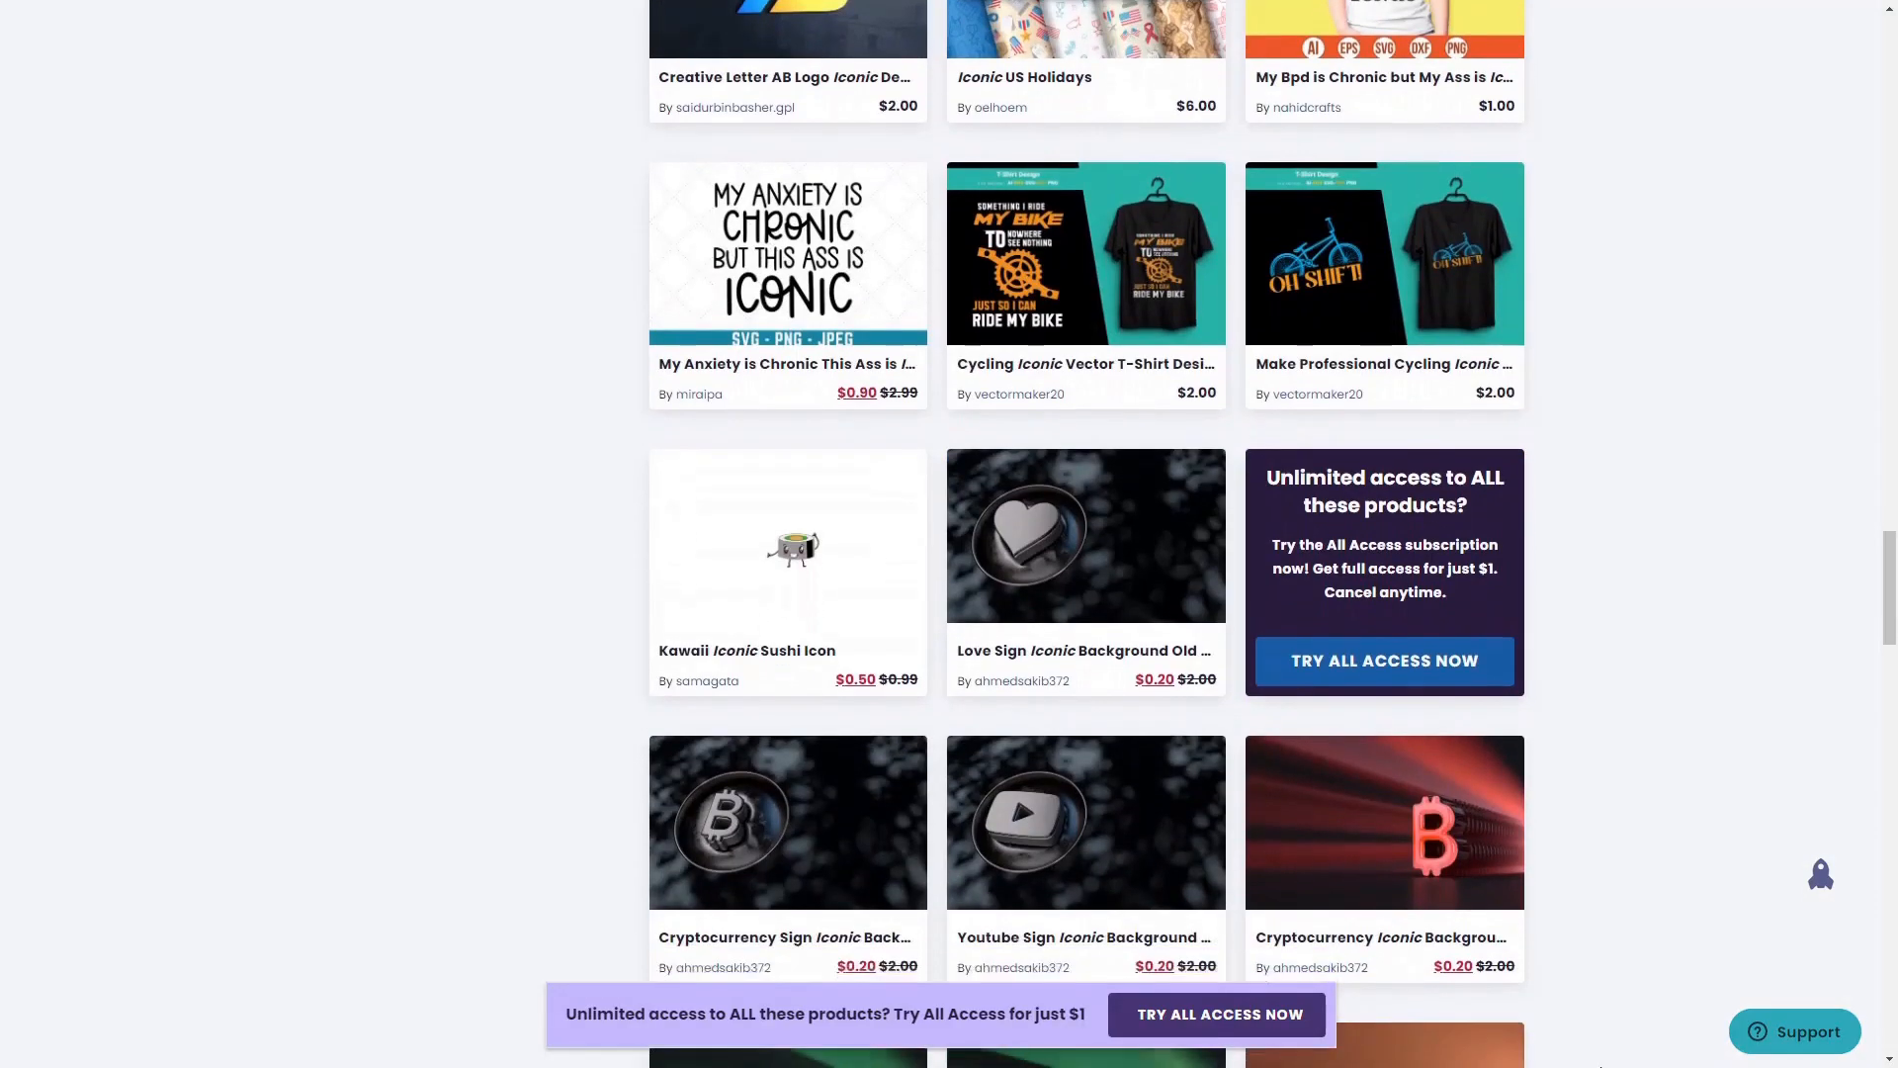
scroll(down, 3)
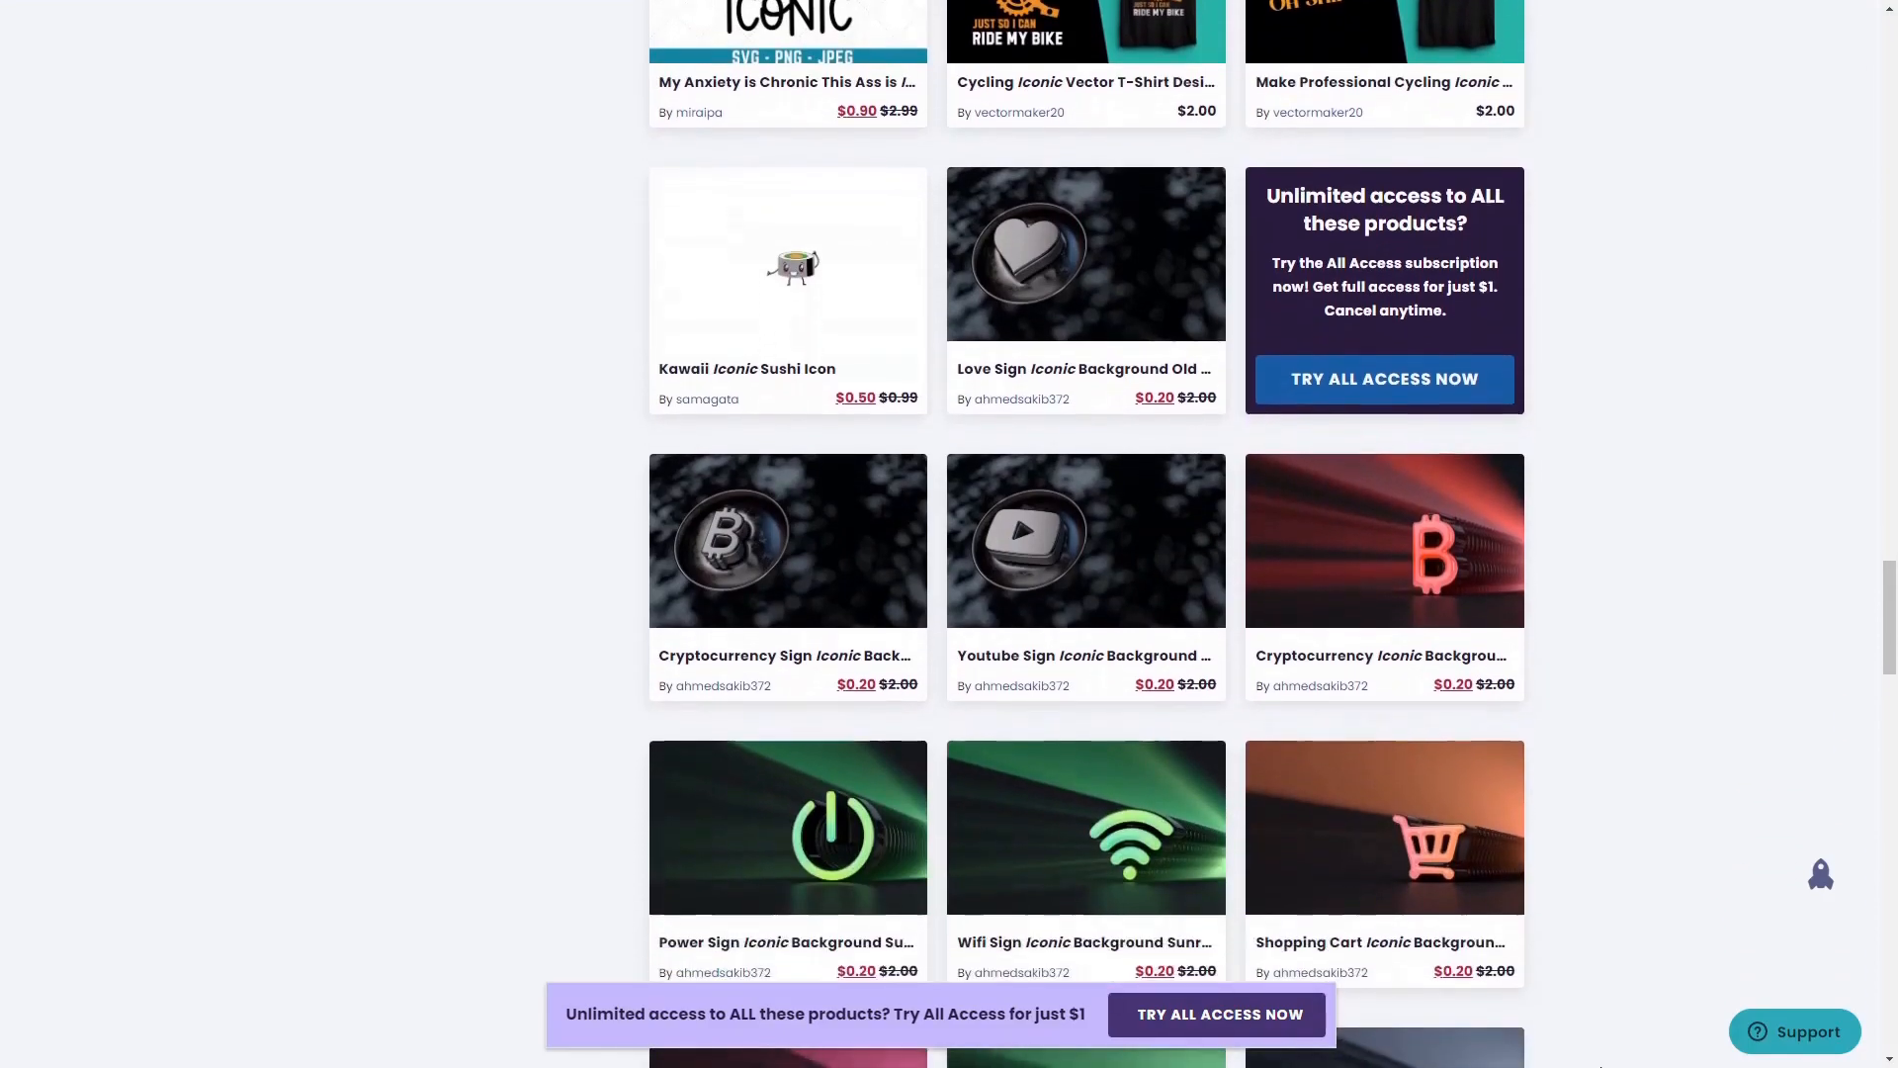
scroll(down, 3)
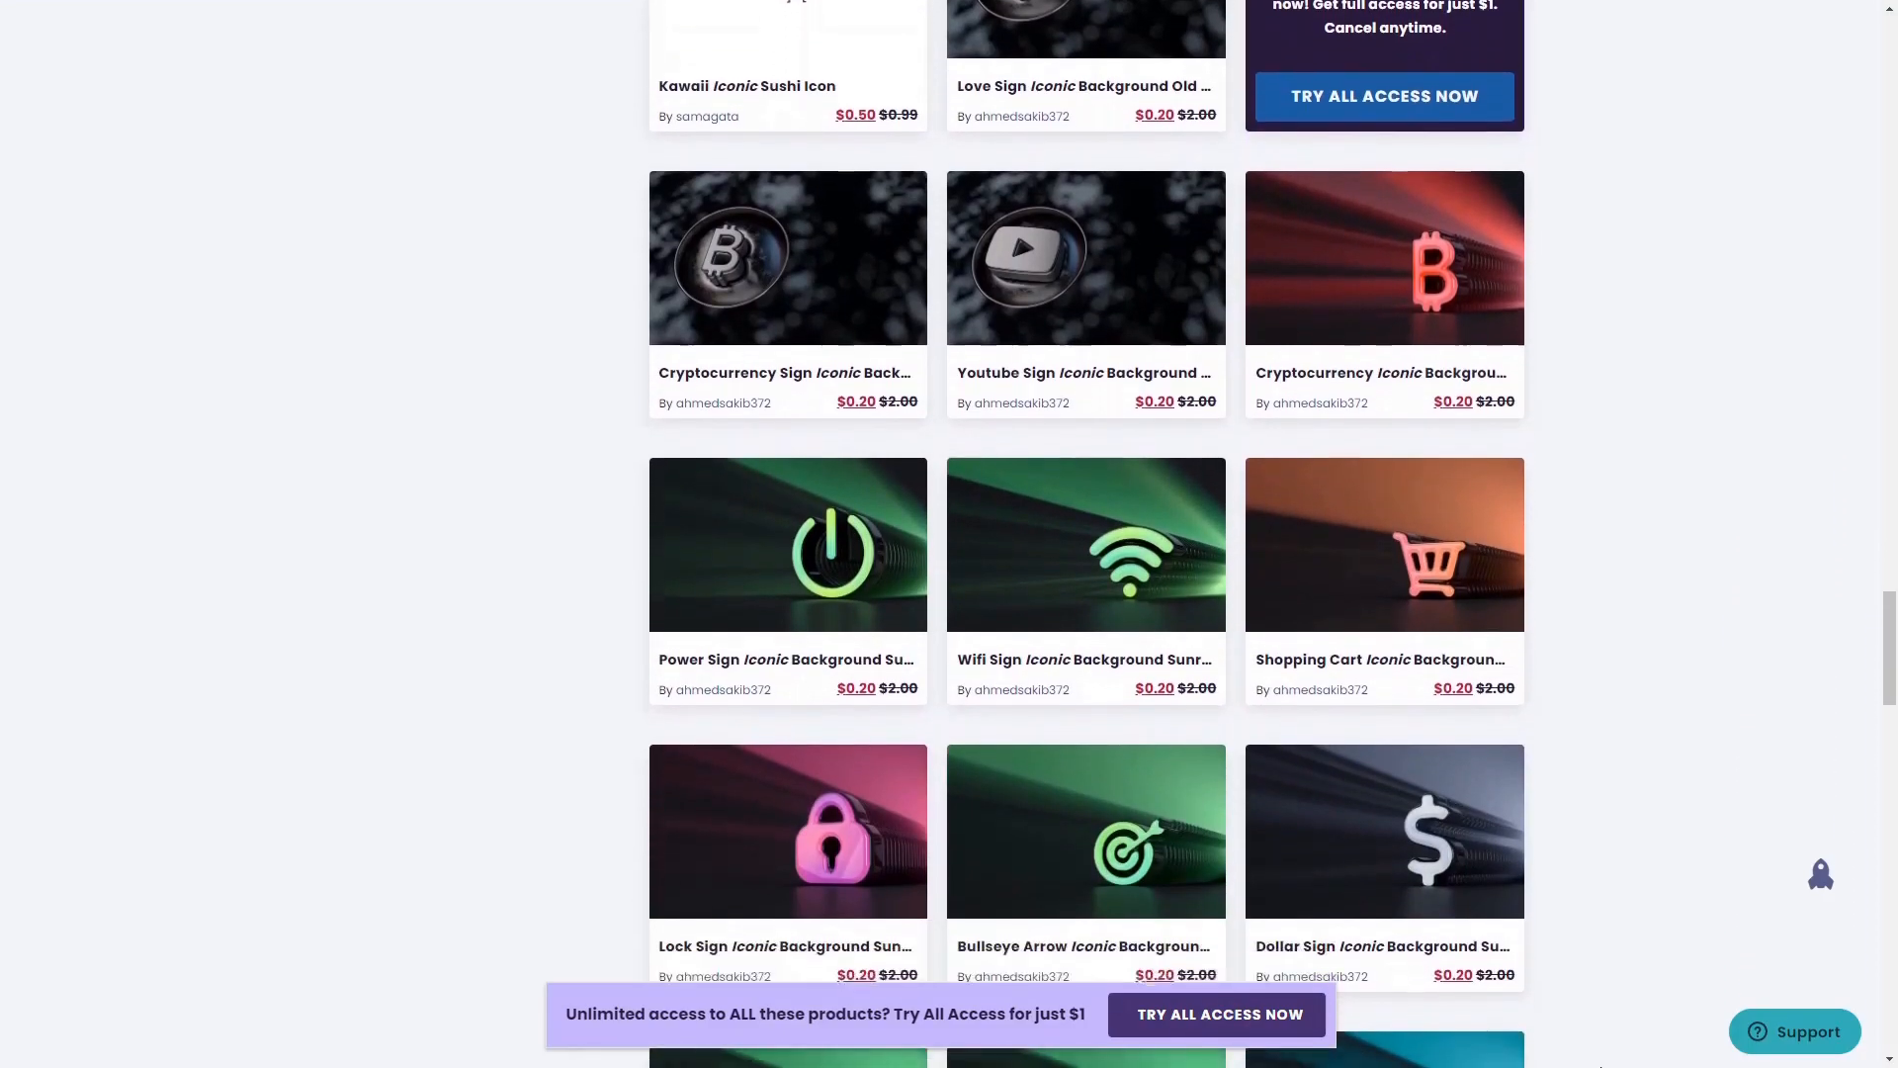
scroll(down, 3)
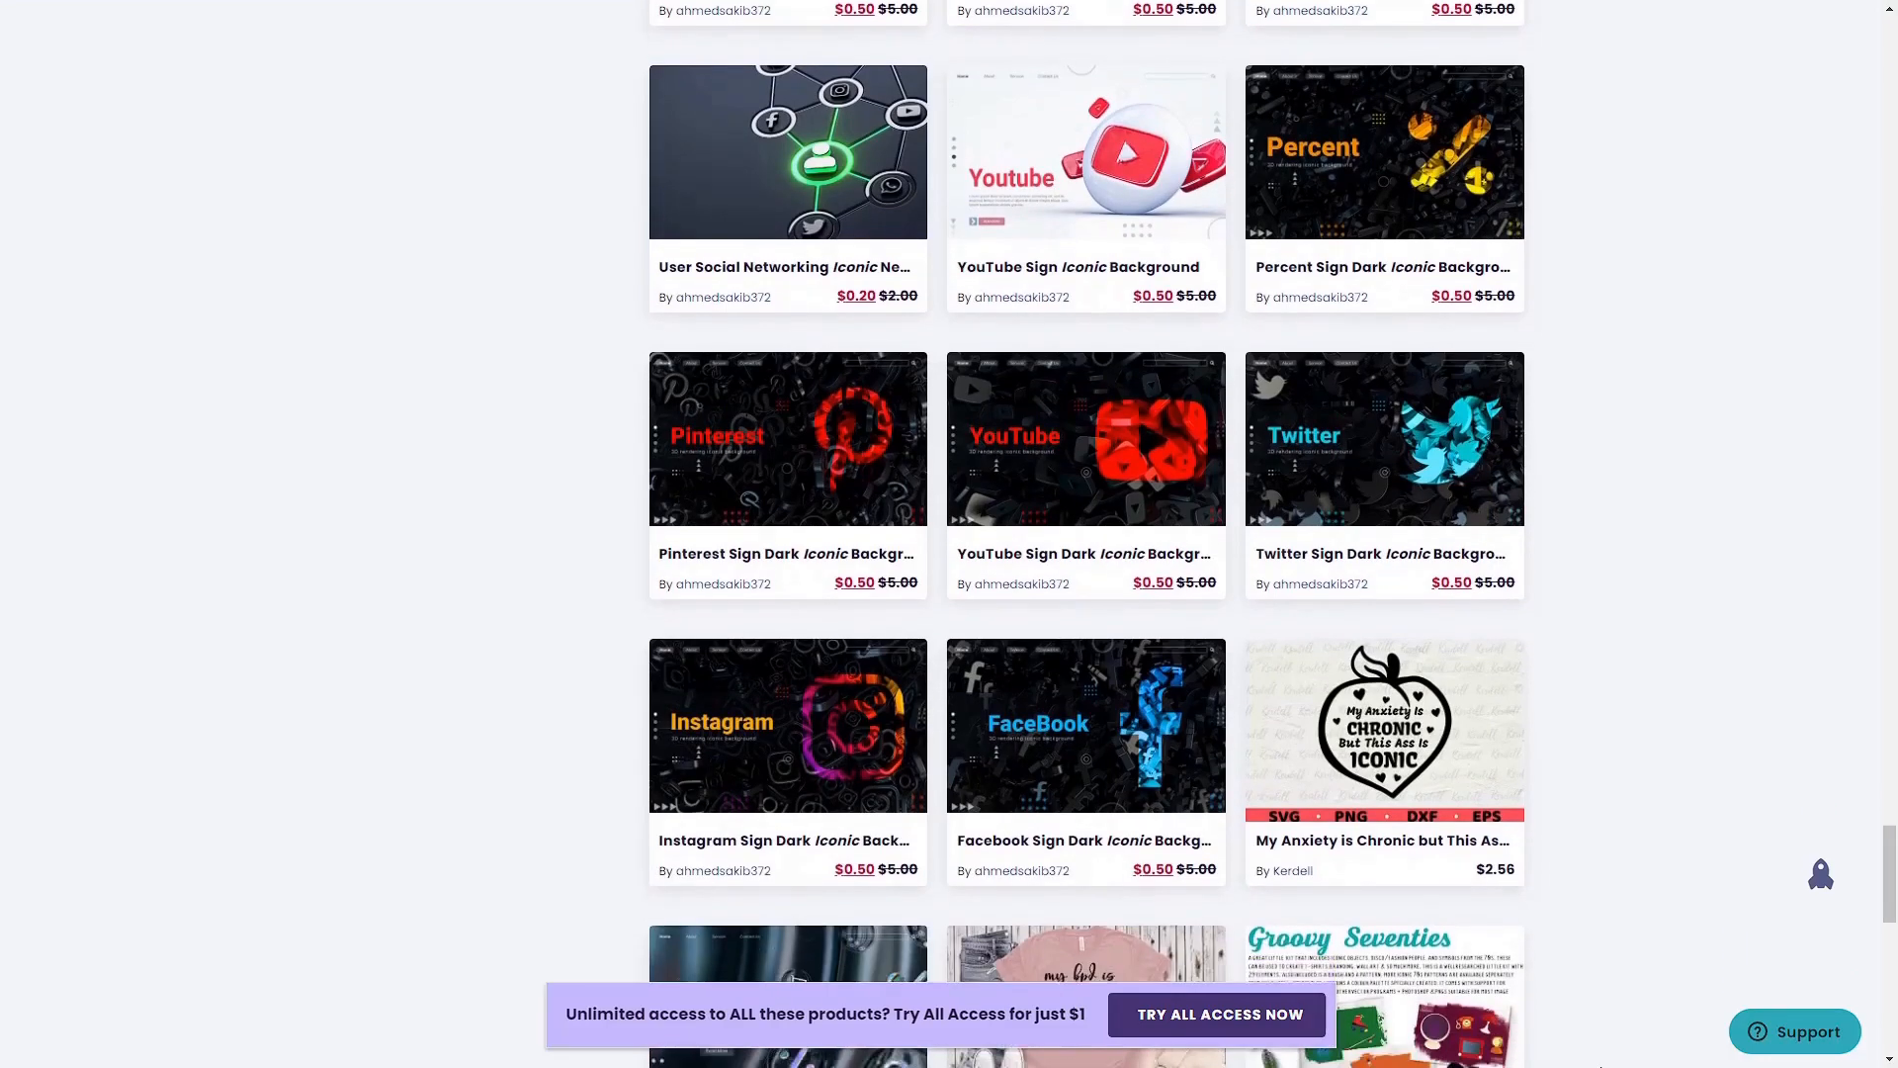
scroll(down, 3)
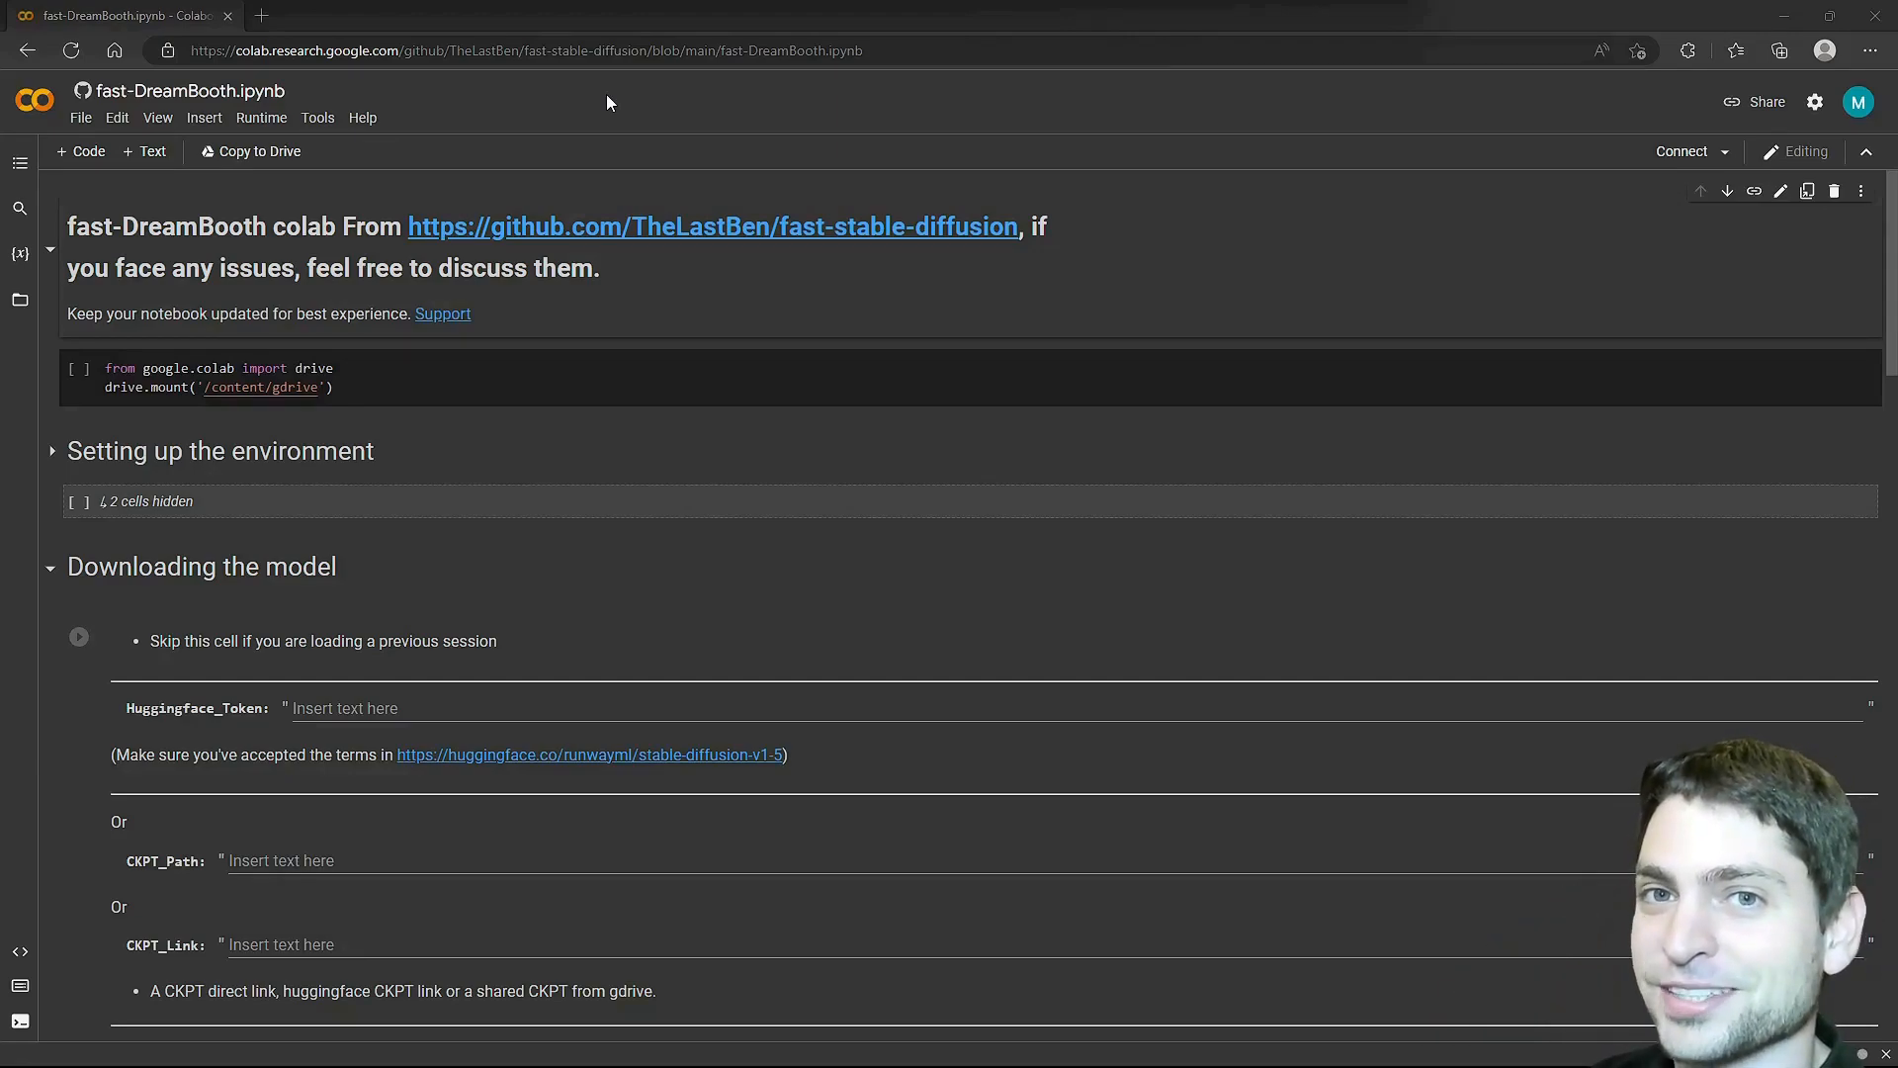
mouse_move(969, 609)
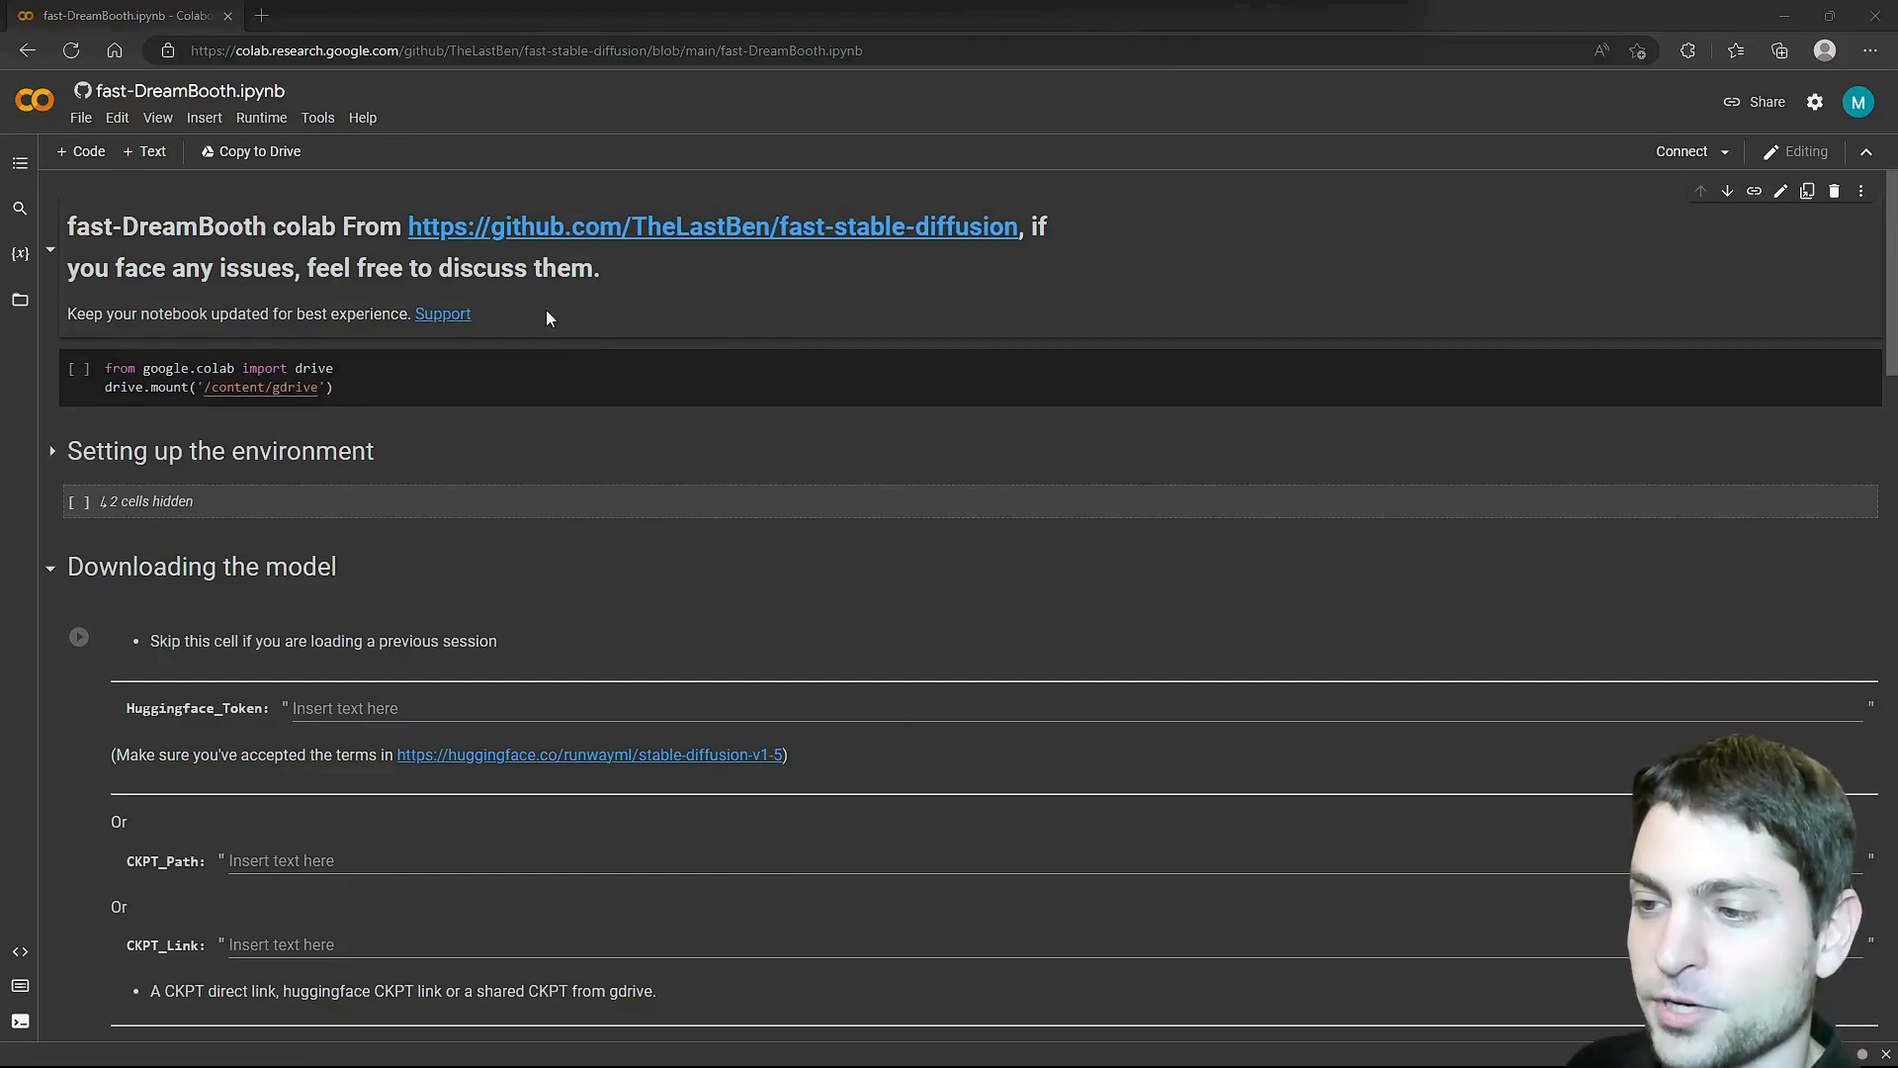
mouse_move(1169, 263)
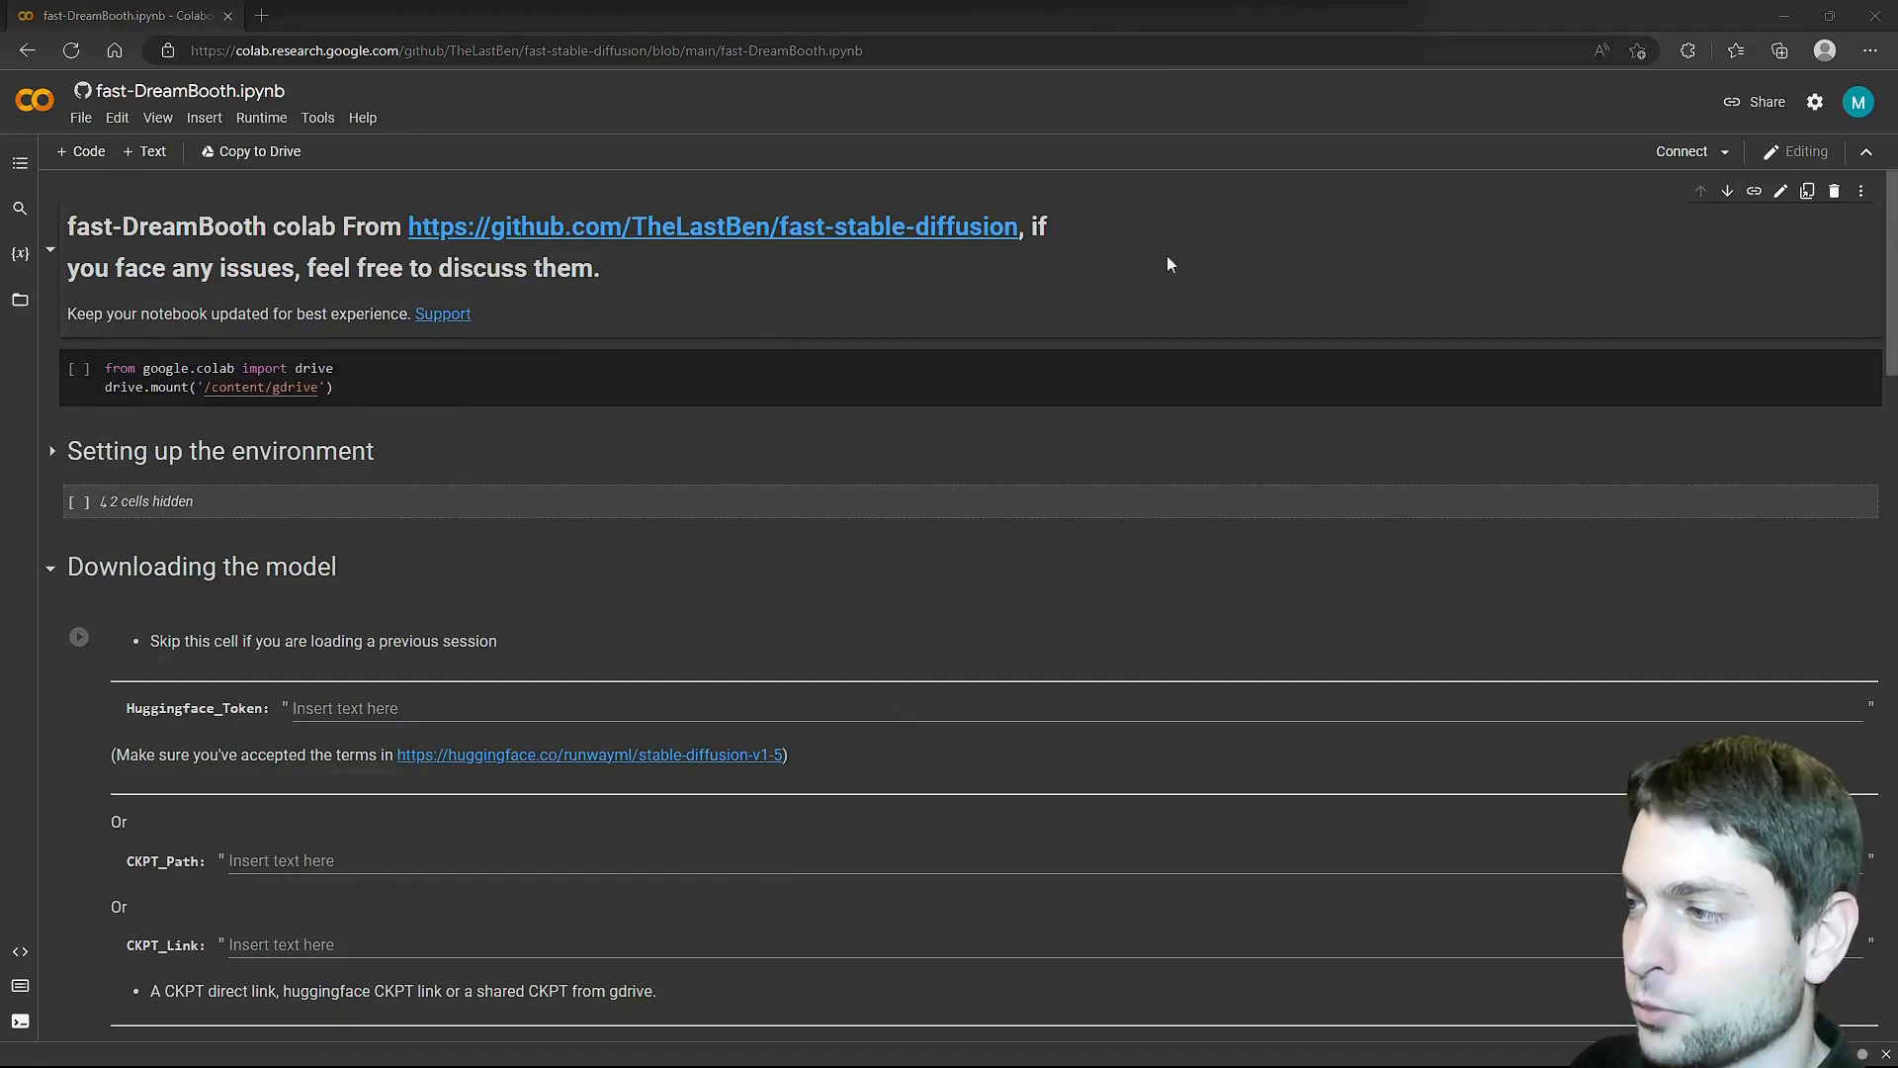
Connect the notebook, set the runtime's hardware accelerator to GPU, save, and dismiss the Resources pane.
click(1681, 153)
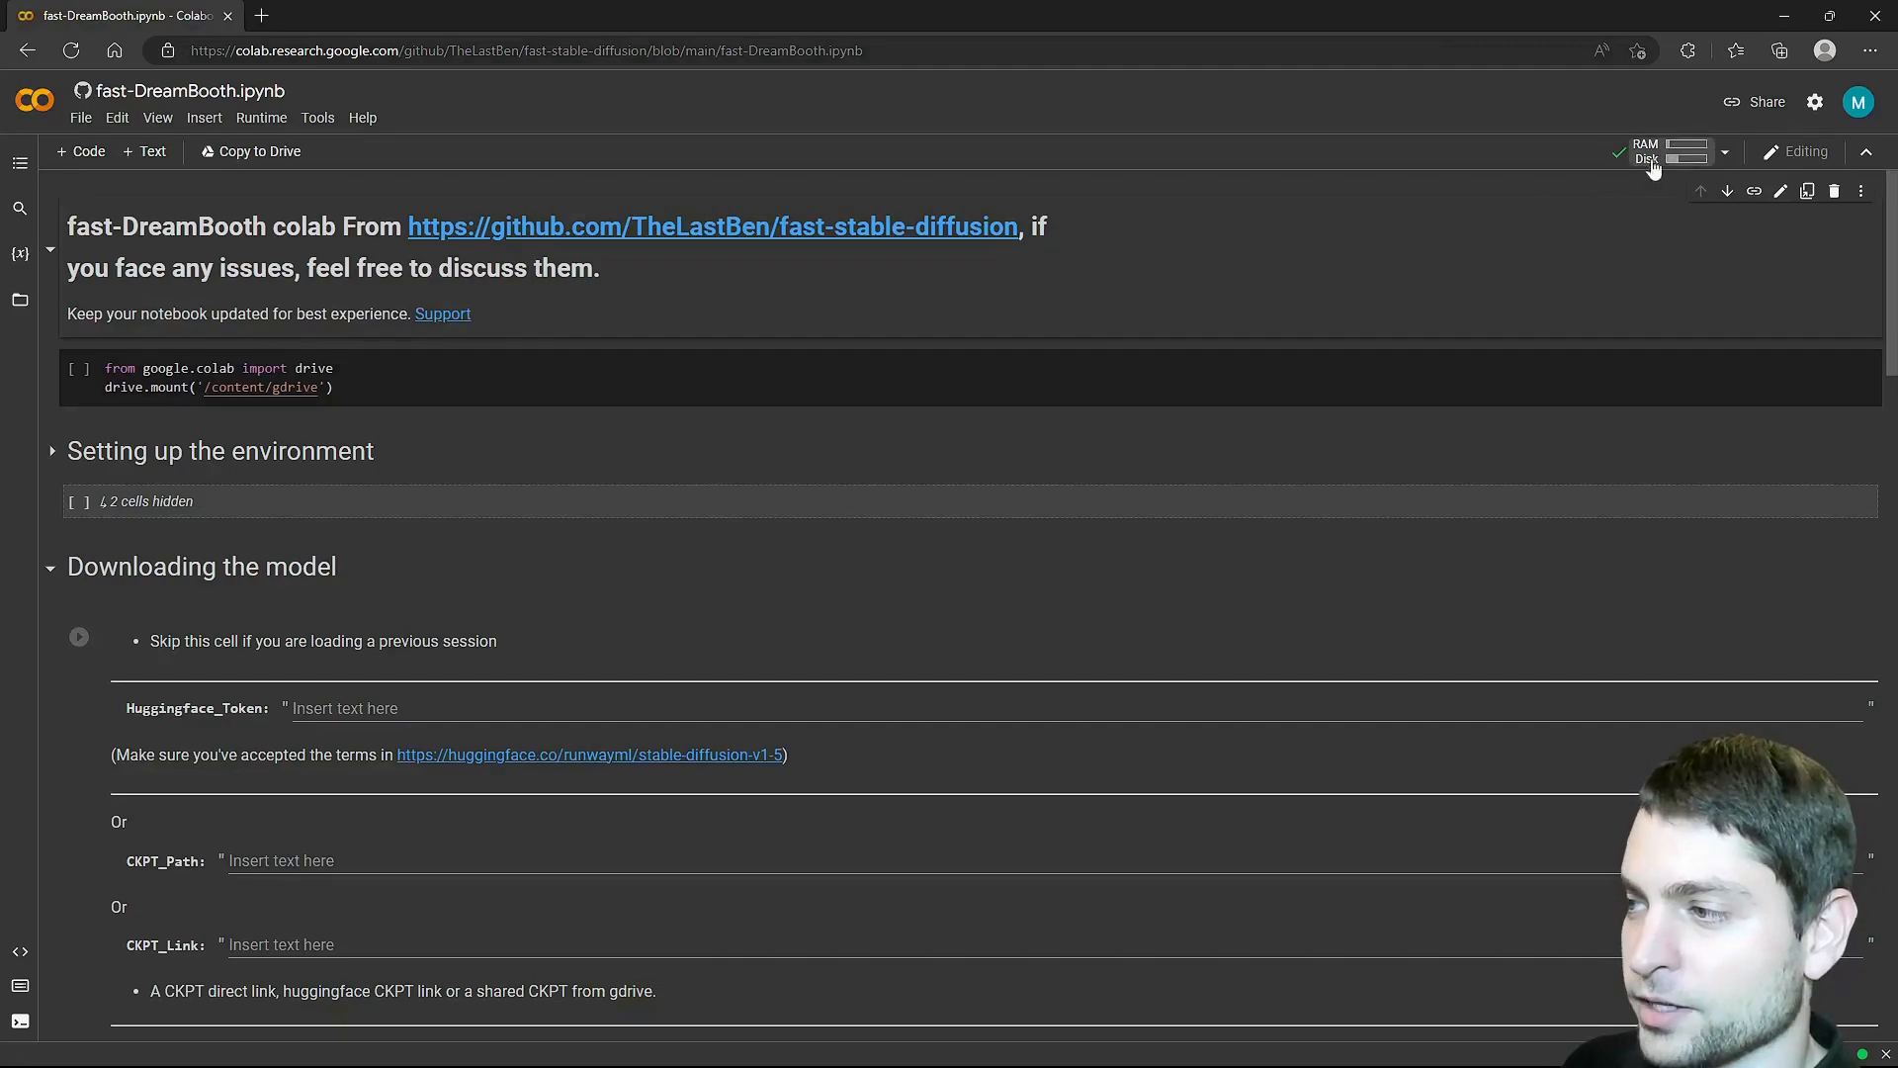
click(1725, 152)
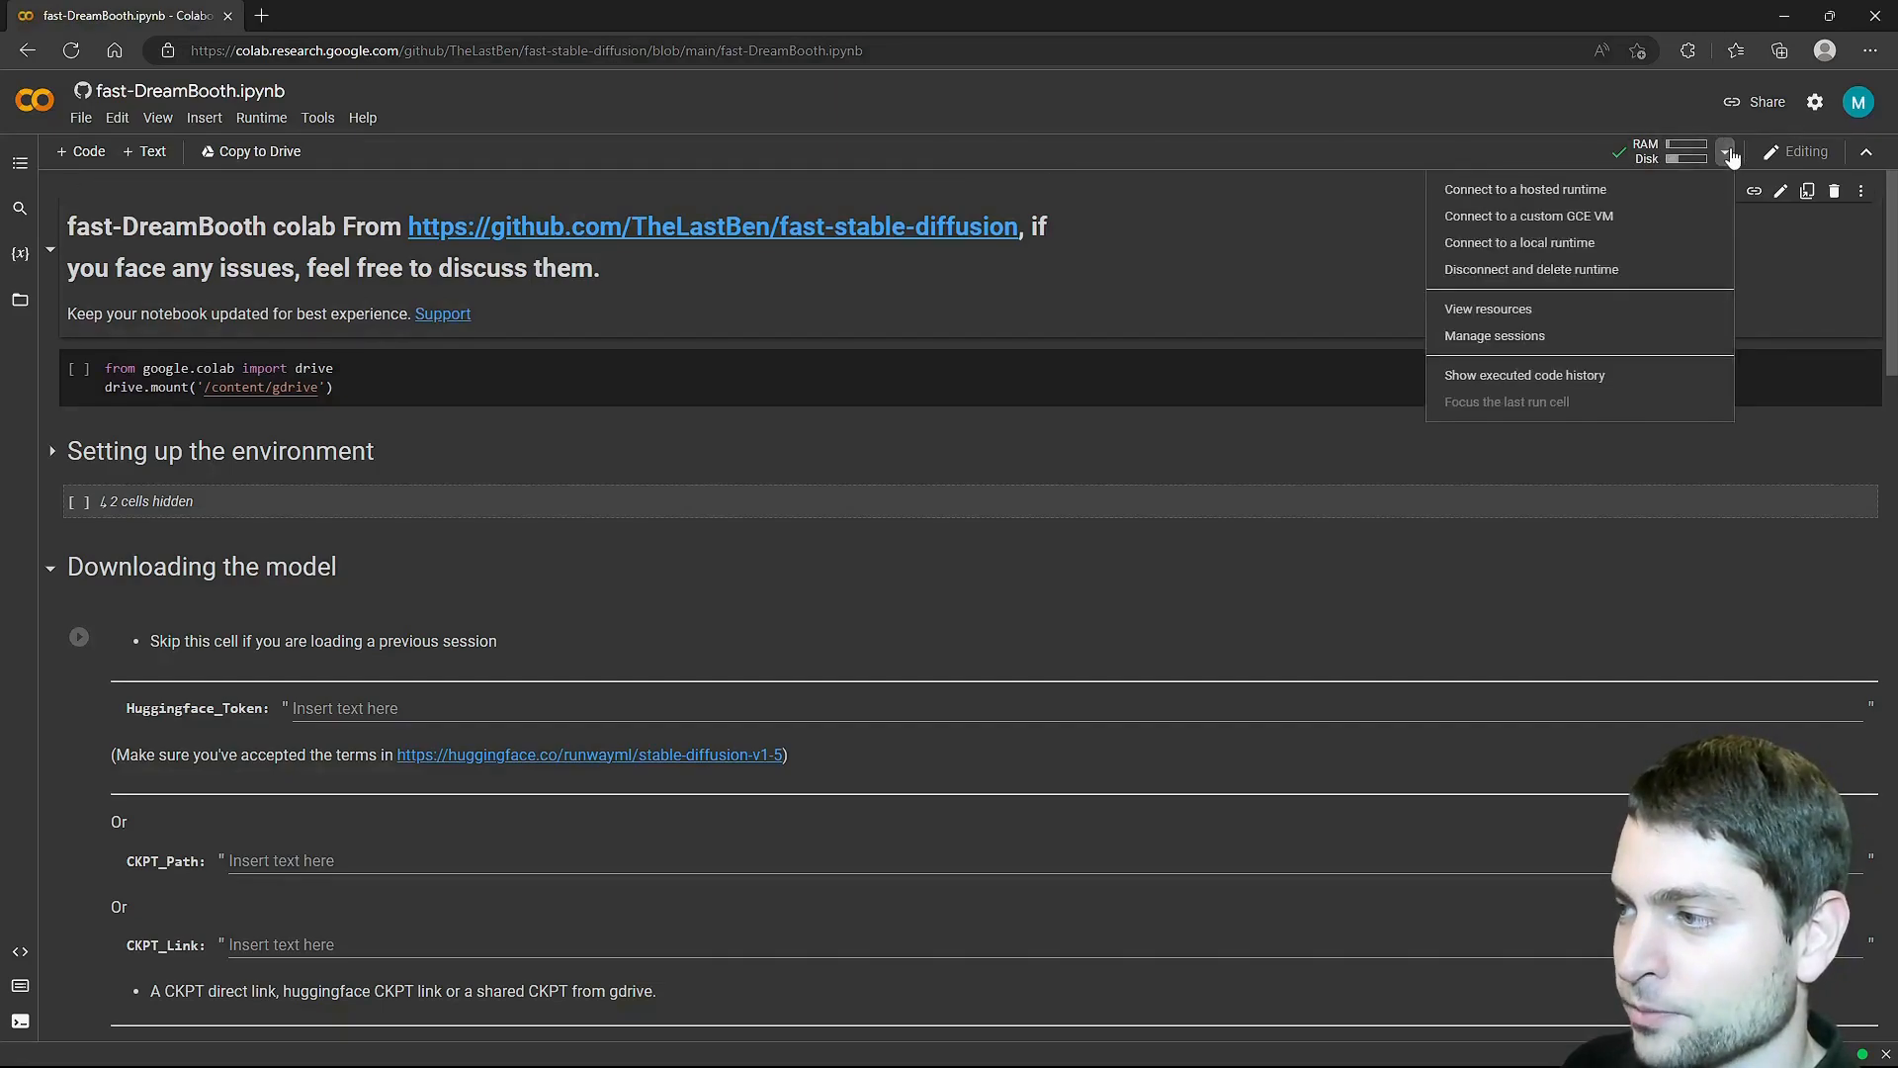
click(1487, 309)
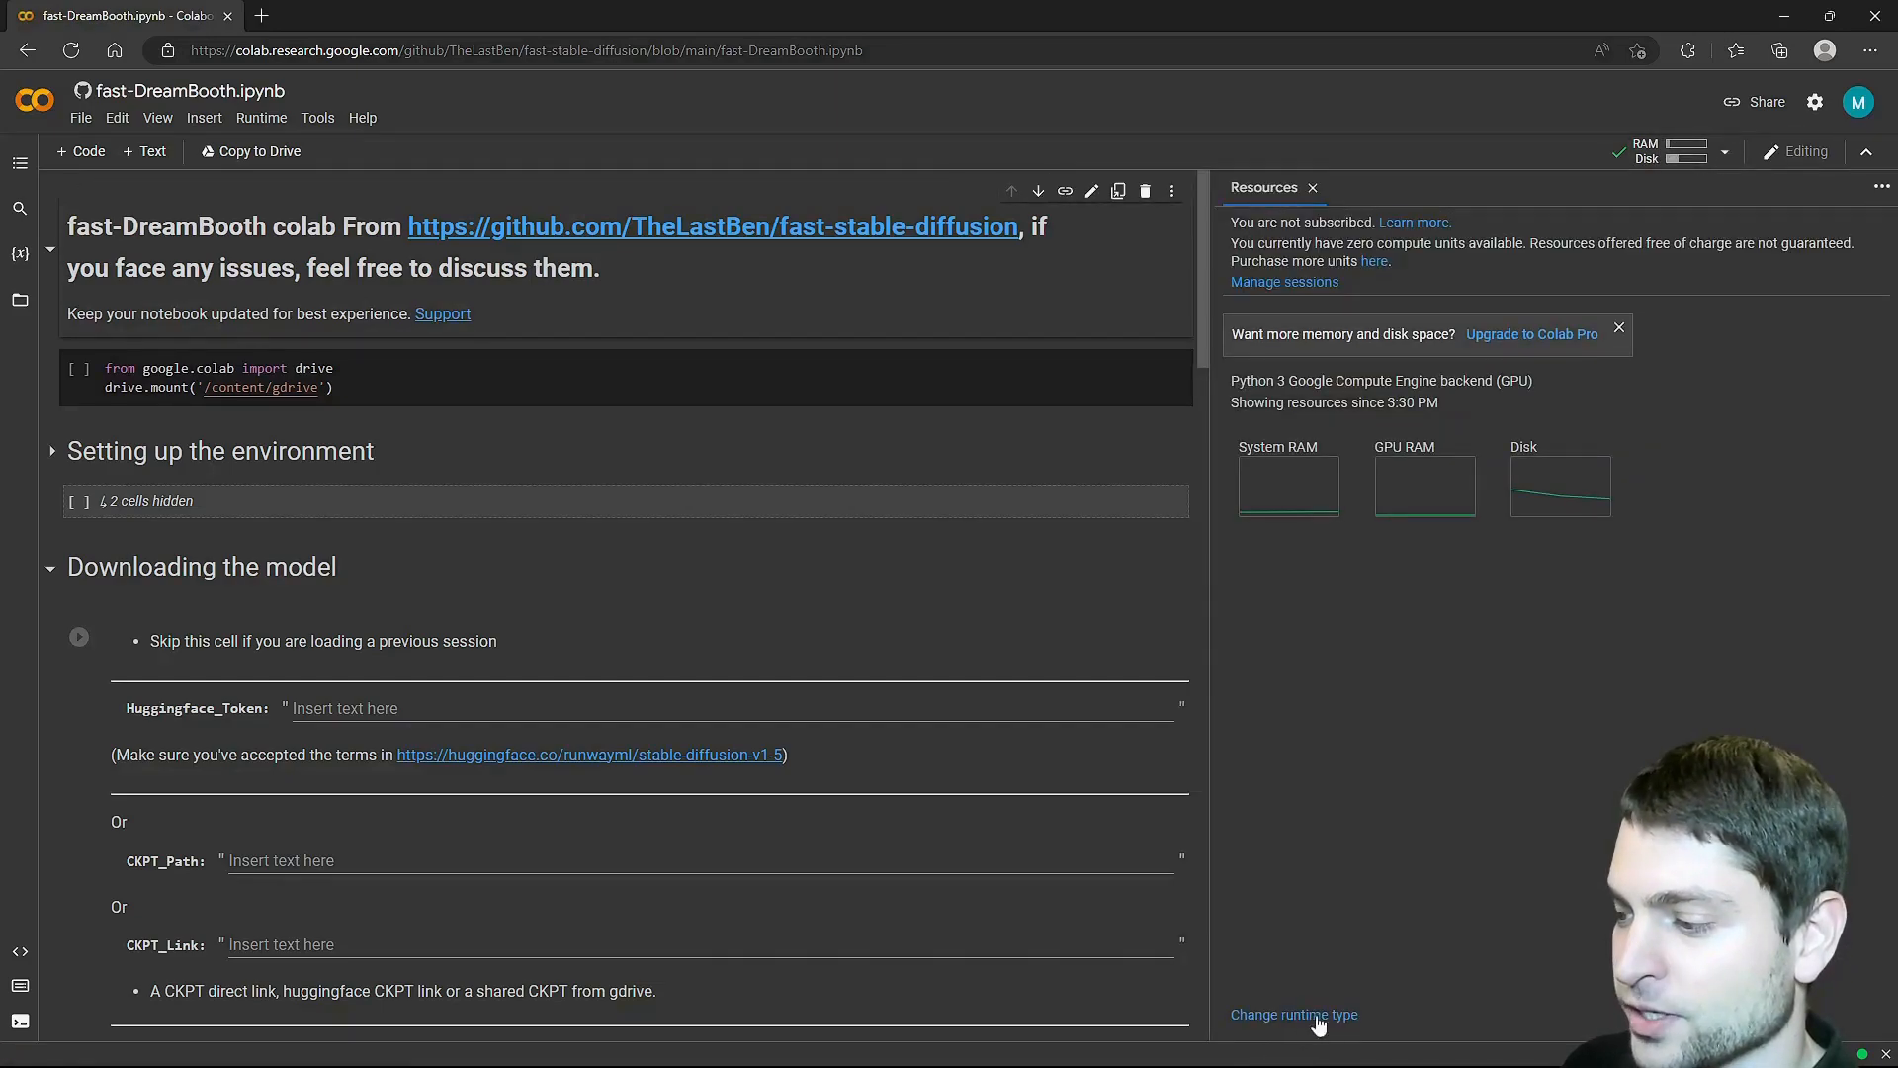
click(1294, 1015)
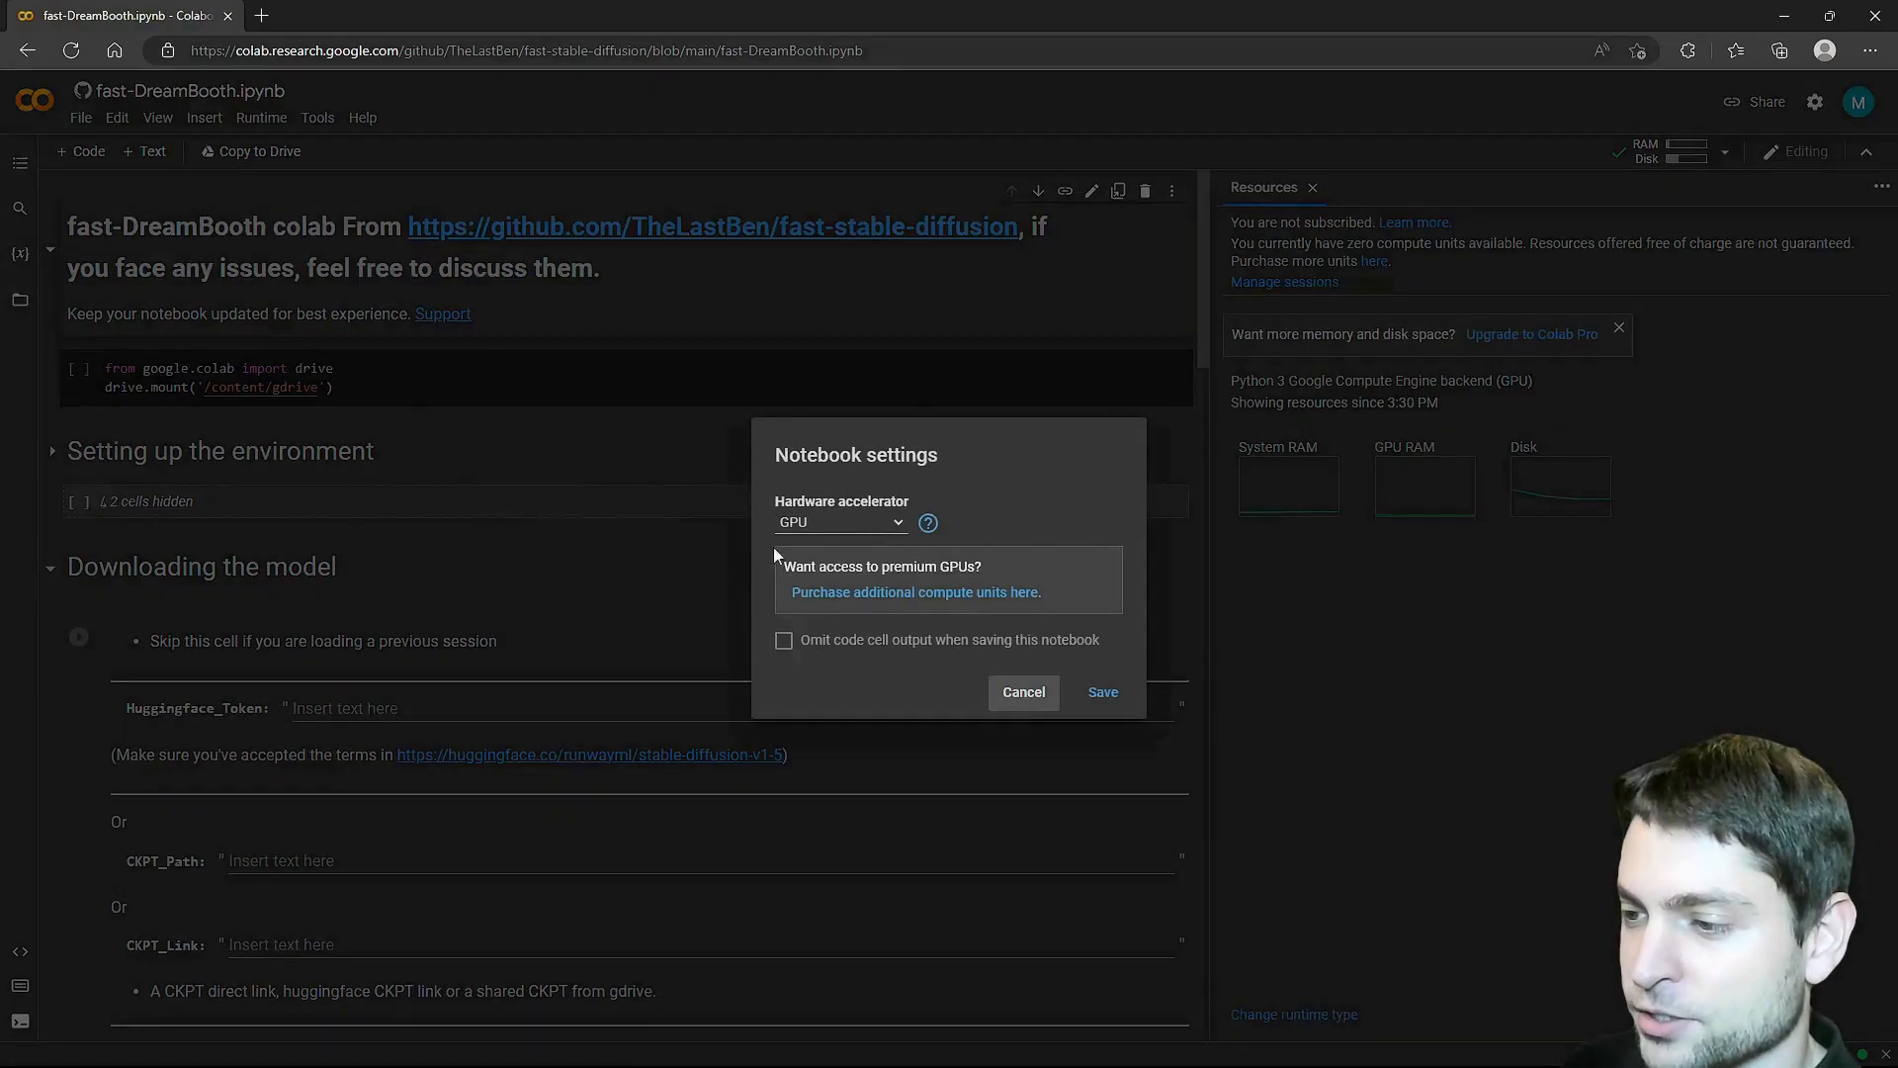
mouse_move(866, 542)
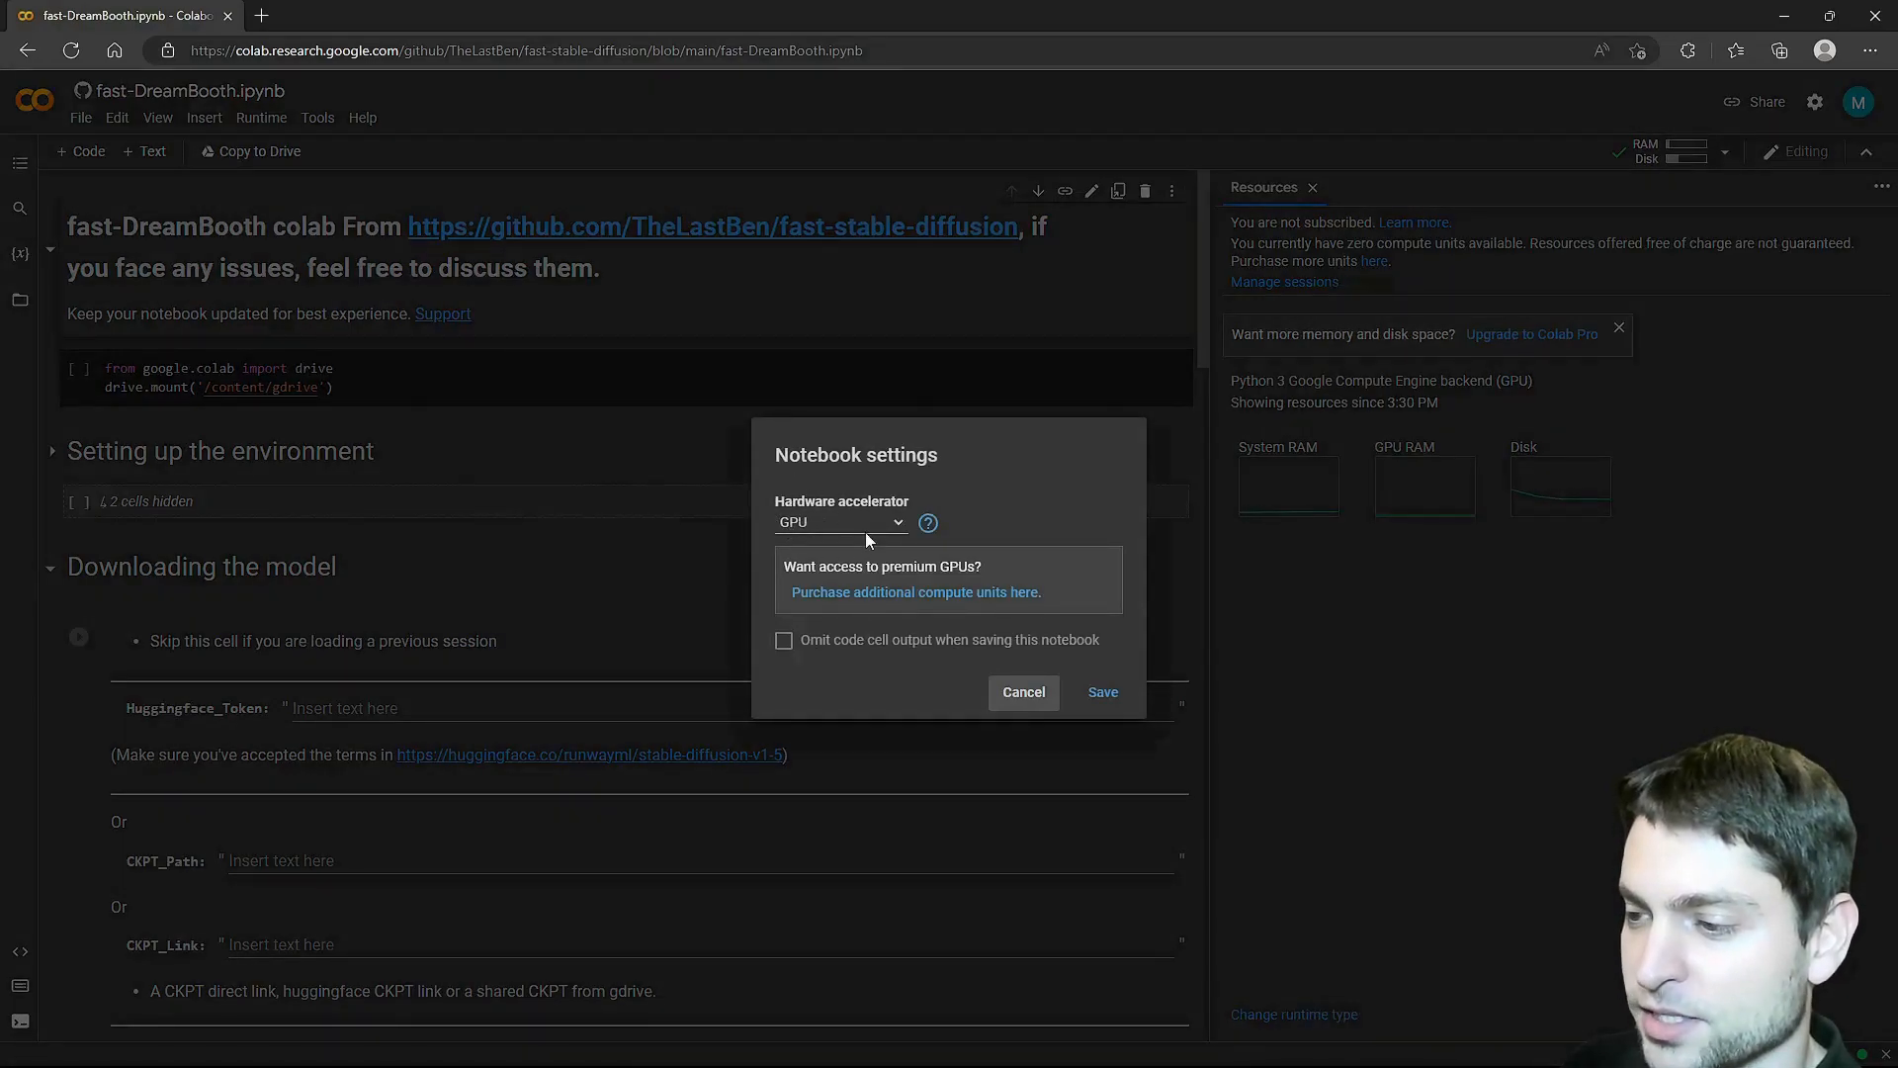
click(1022, 692)
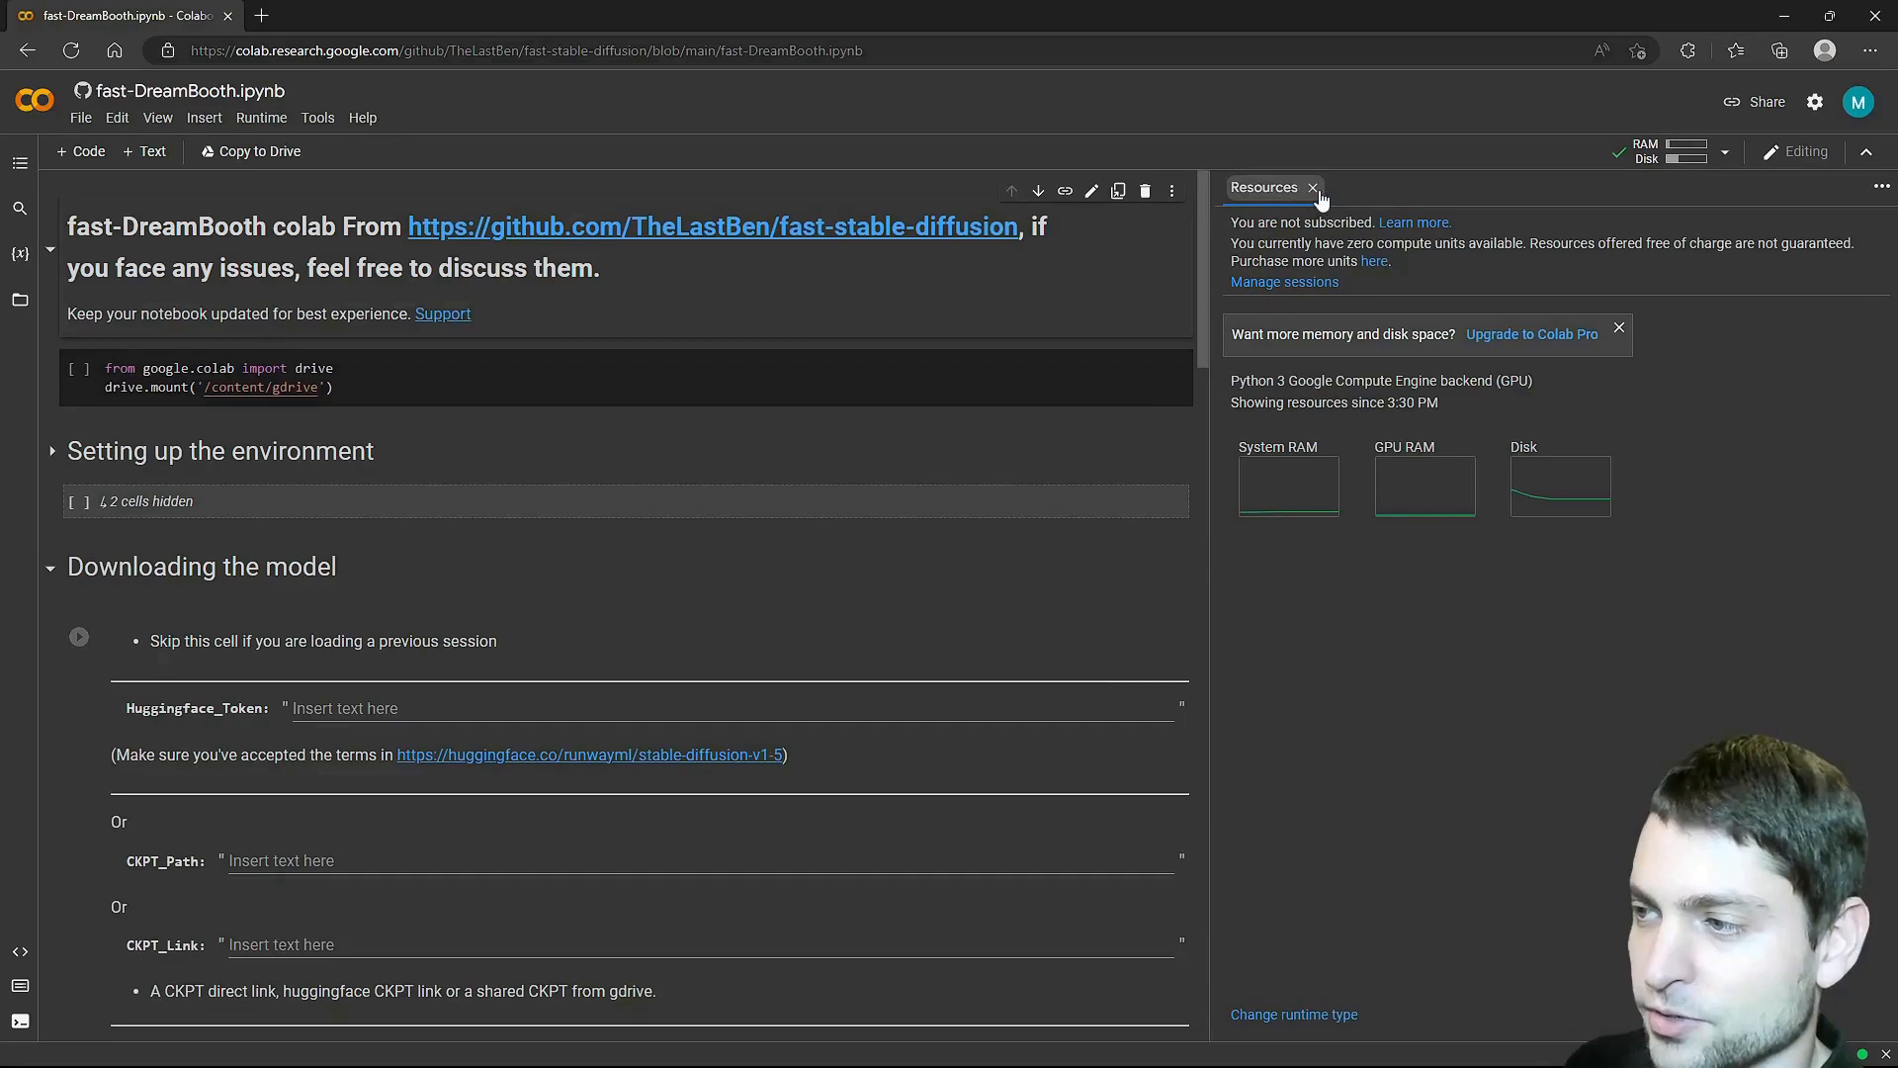
click(1311, 188)
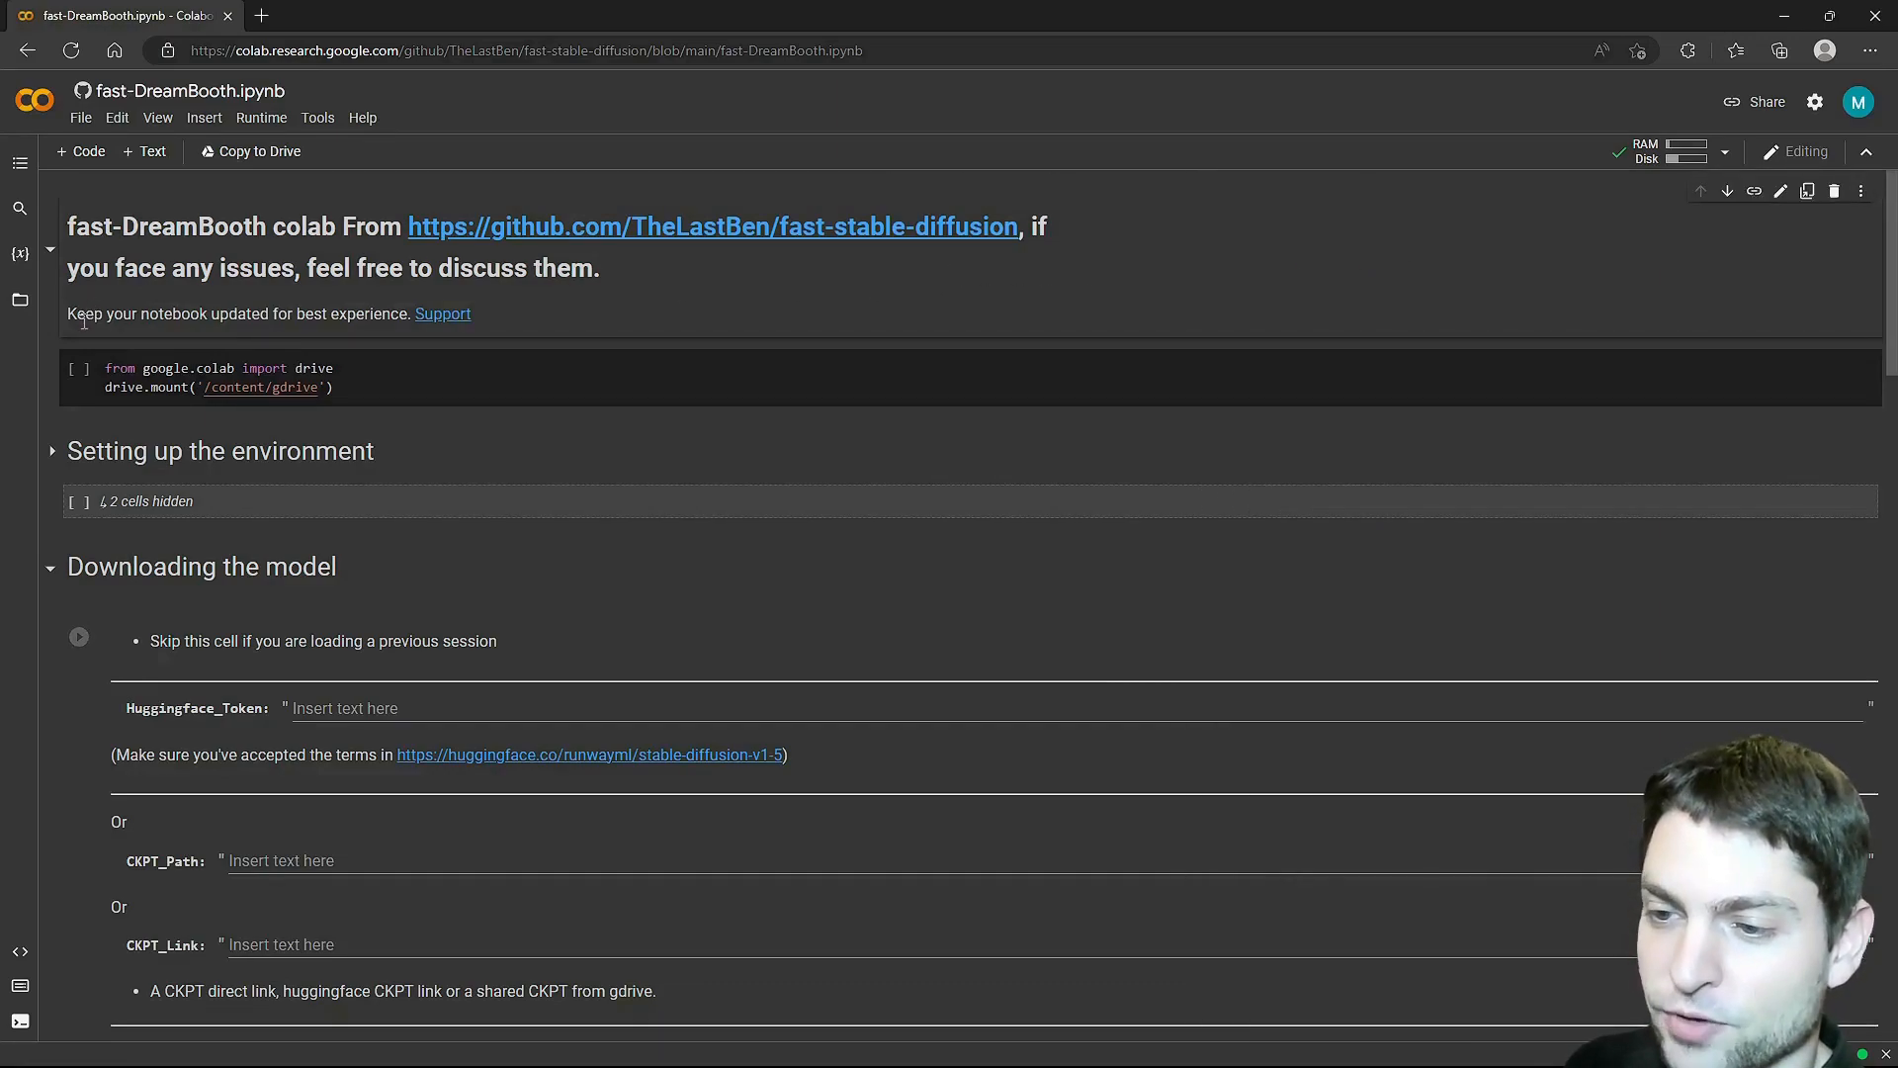
Run the drive.mount cell, accepting the authorship warning and granting Google Drive access.
click(77, 370)
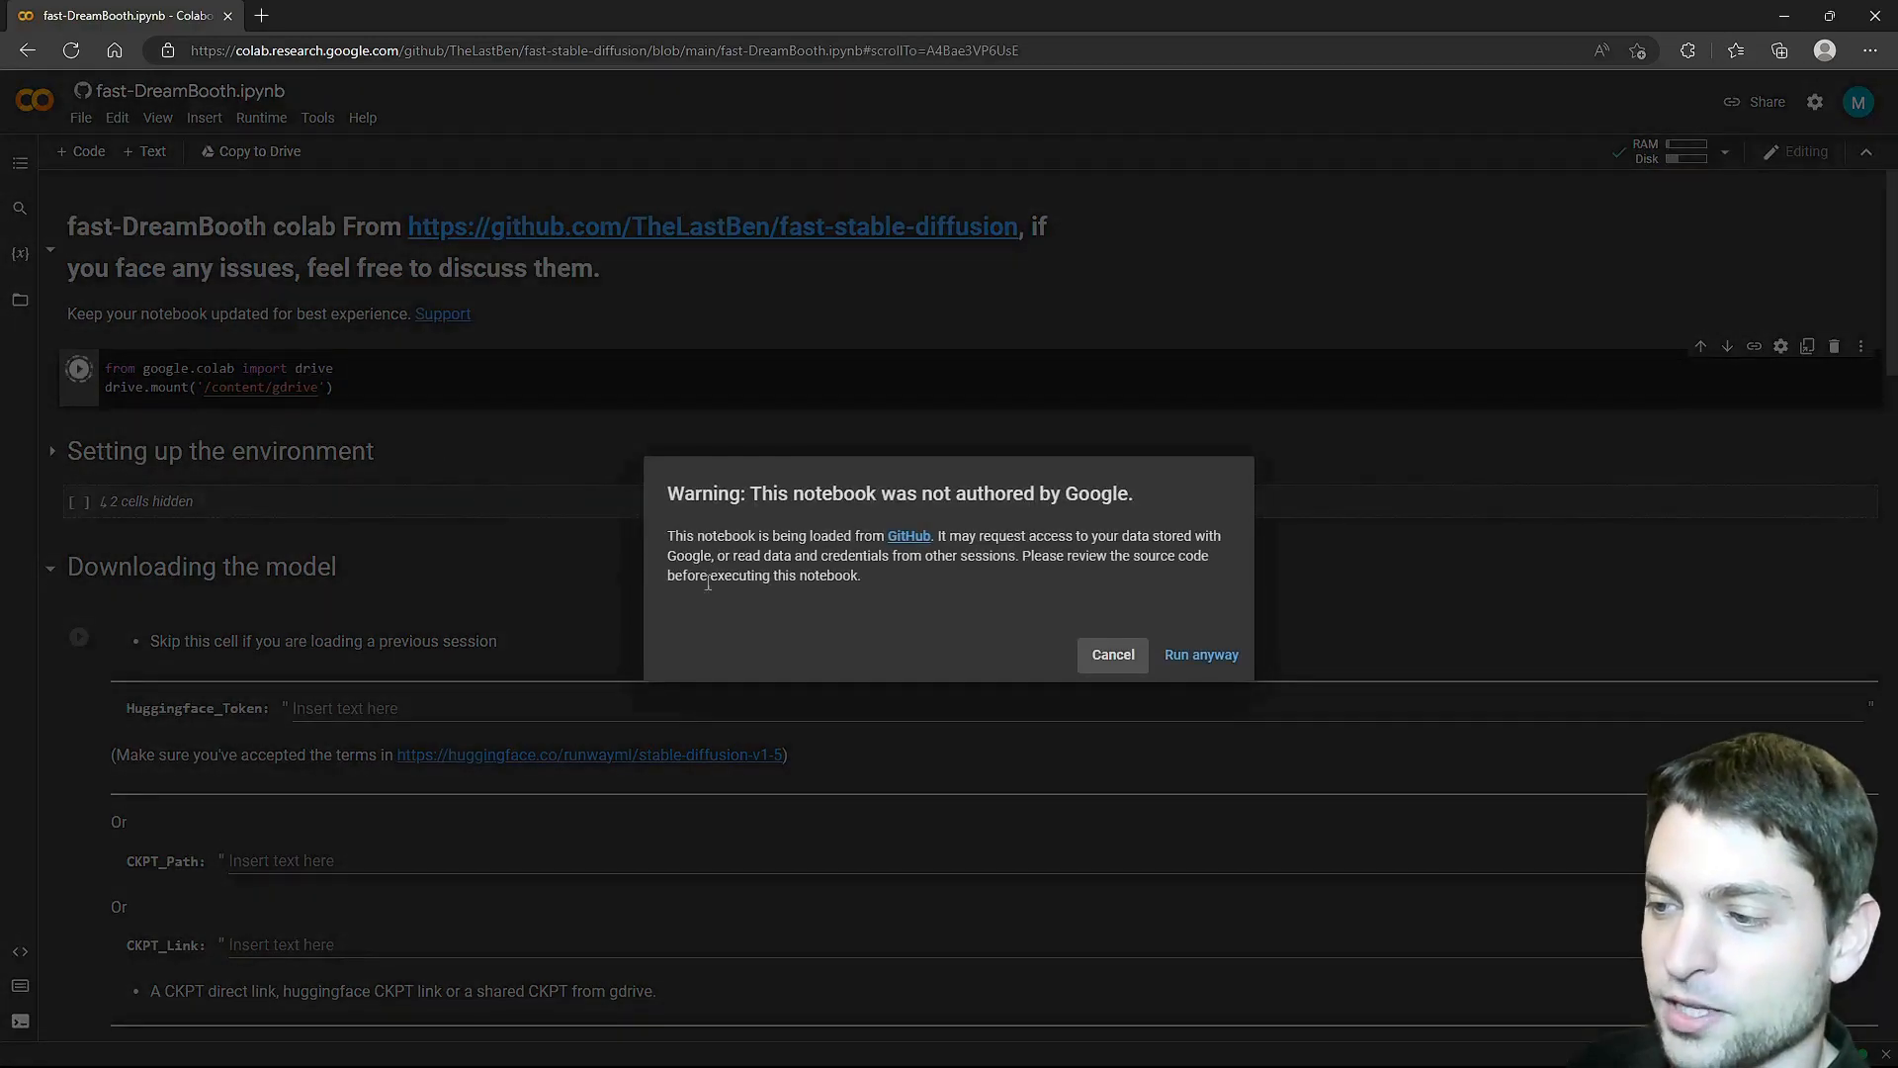
mouse_move(1194, 629)
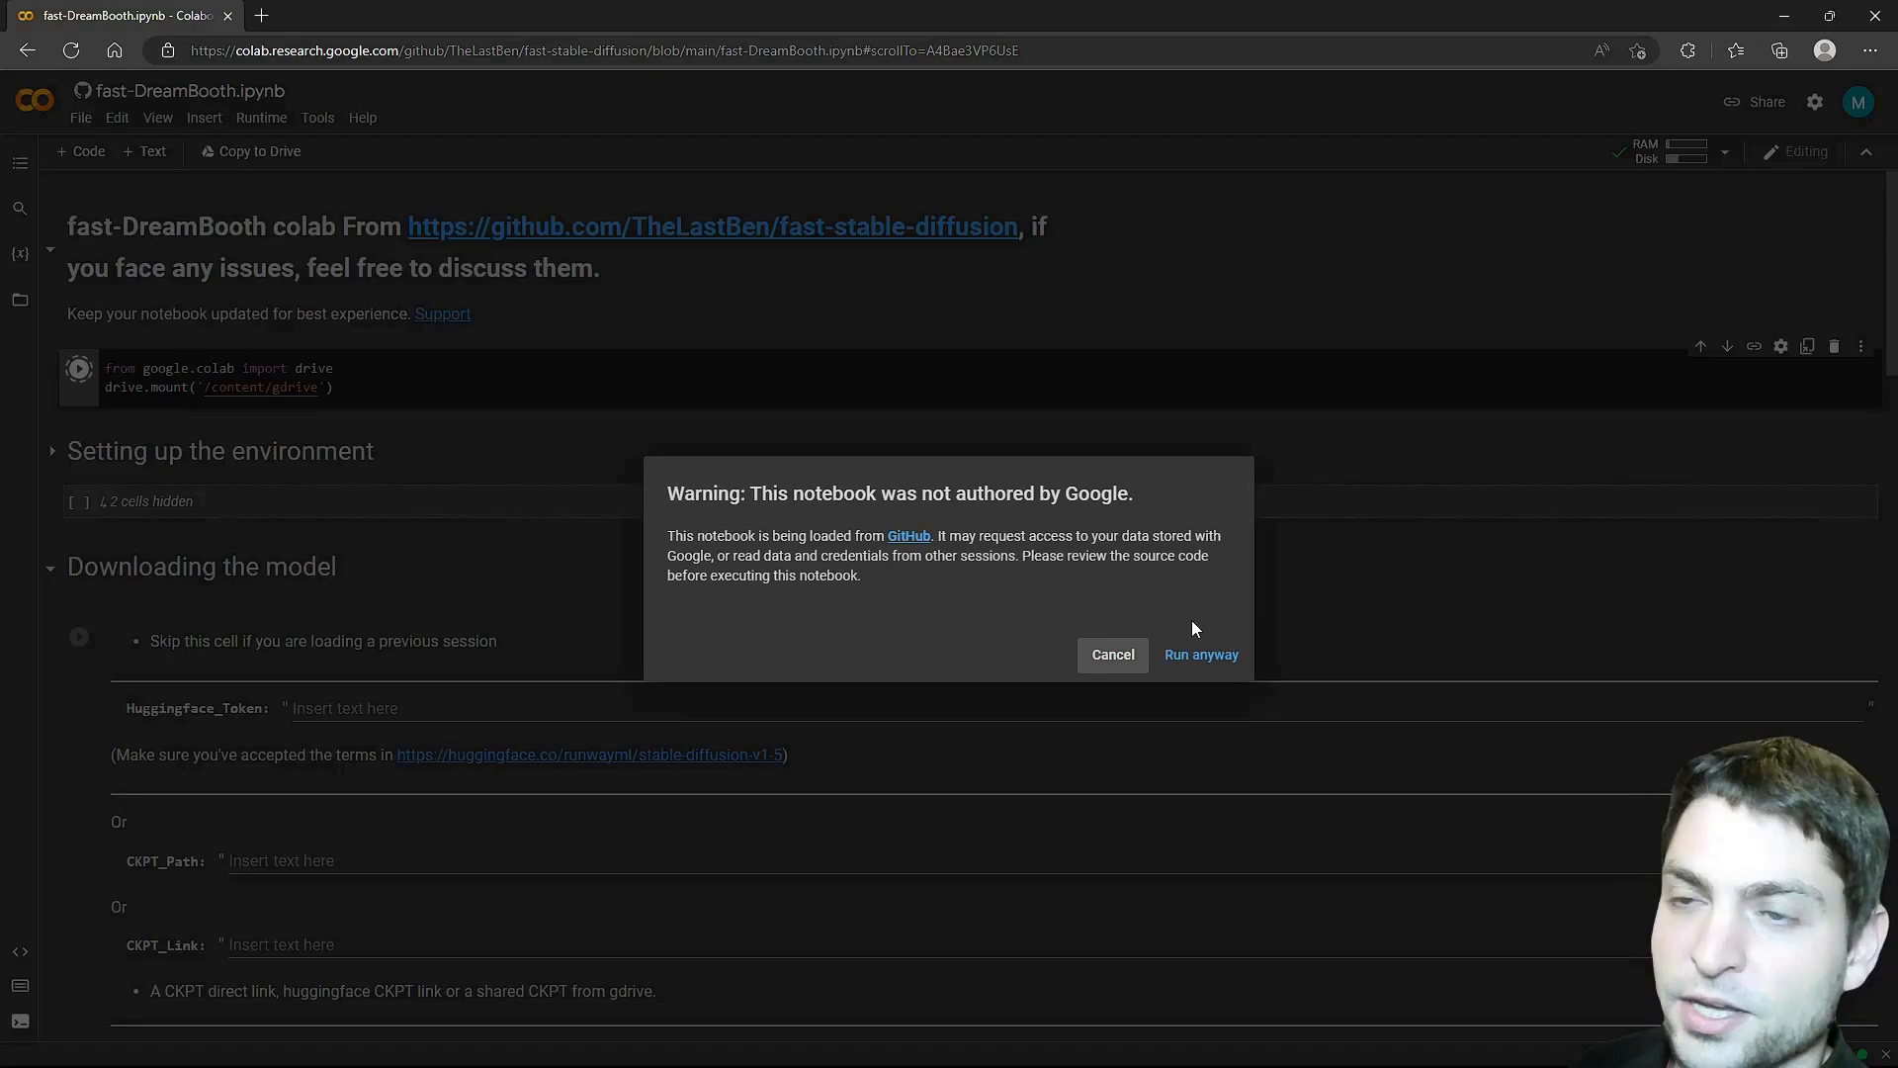
mouse_move(1201, 655)
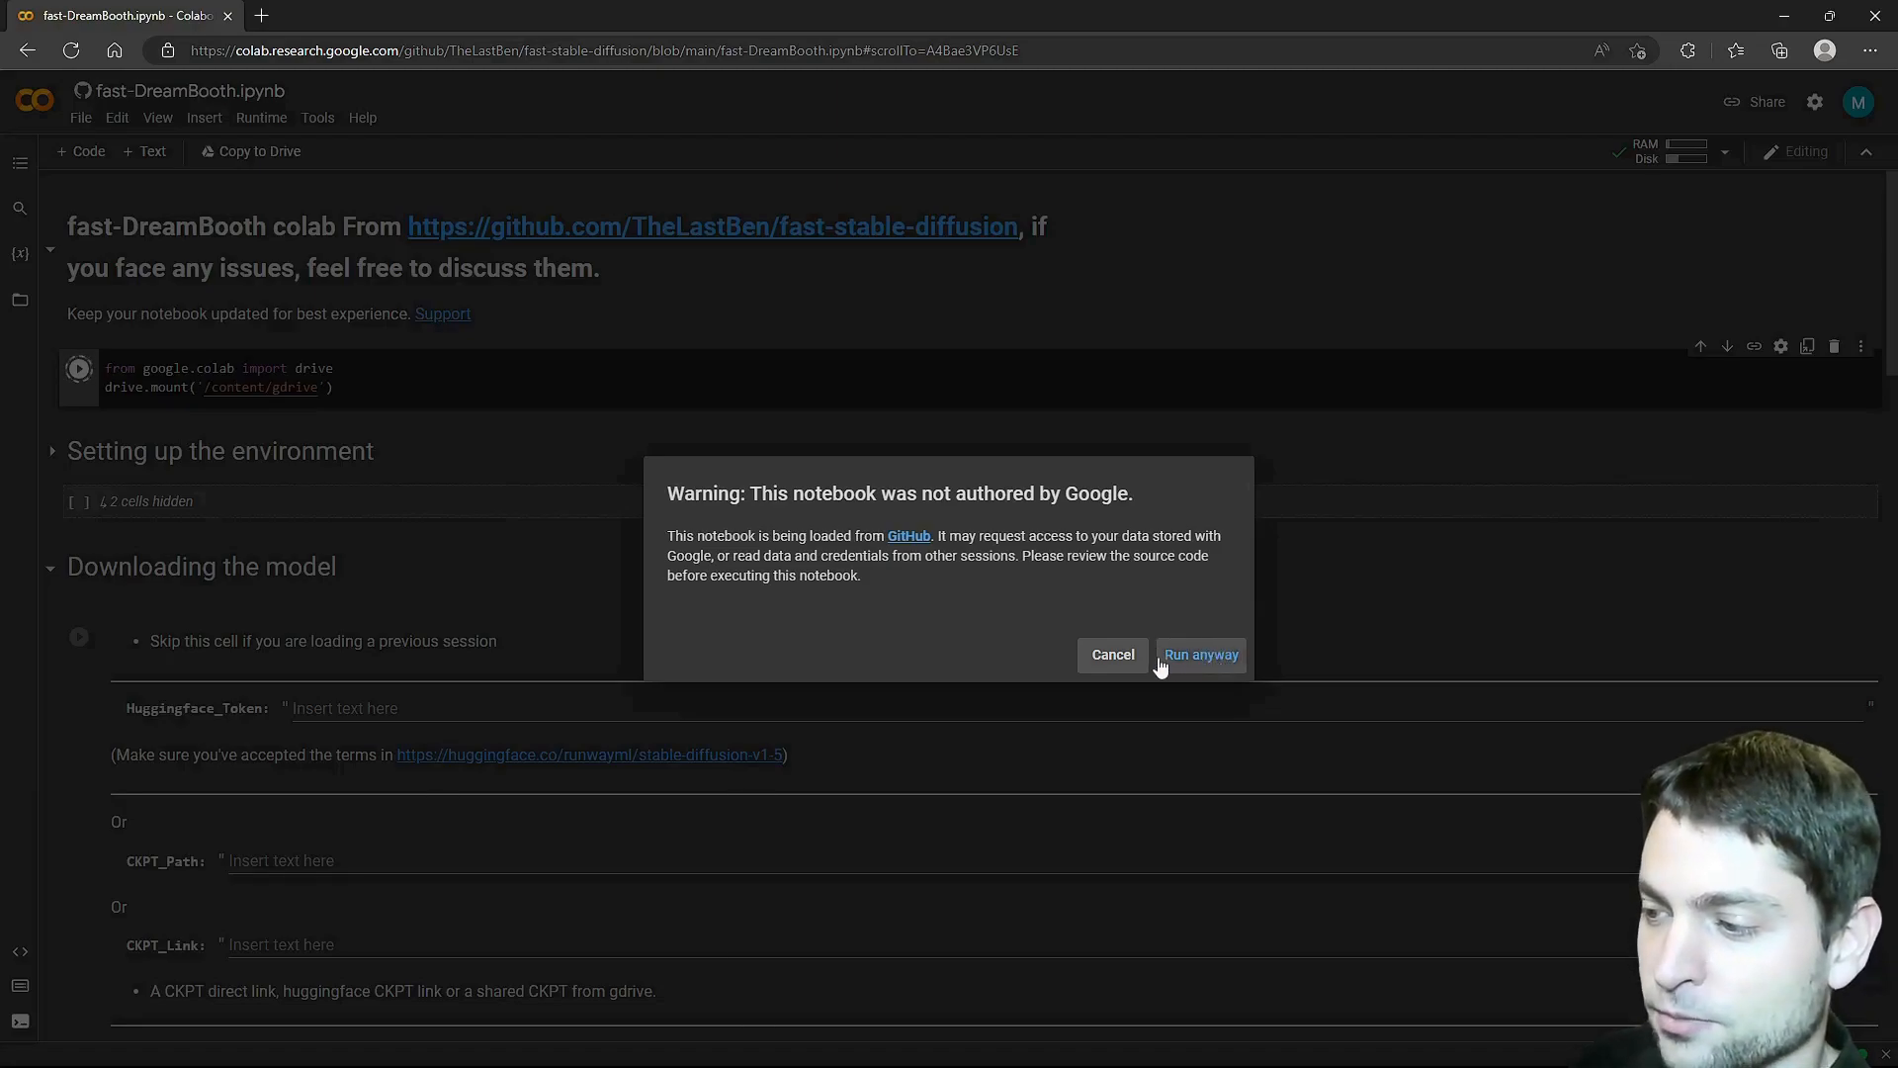
click(1200, 655)
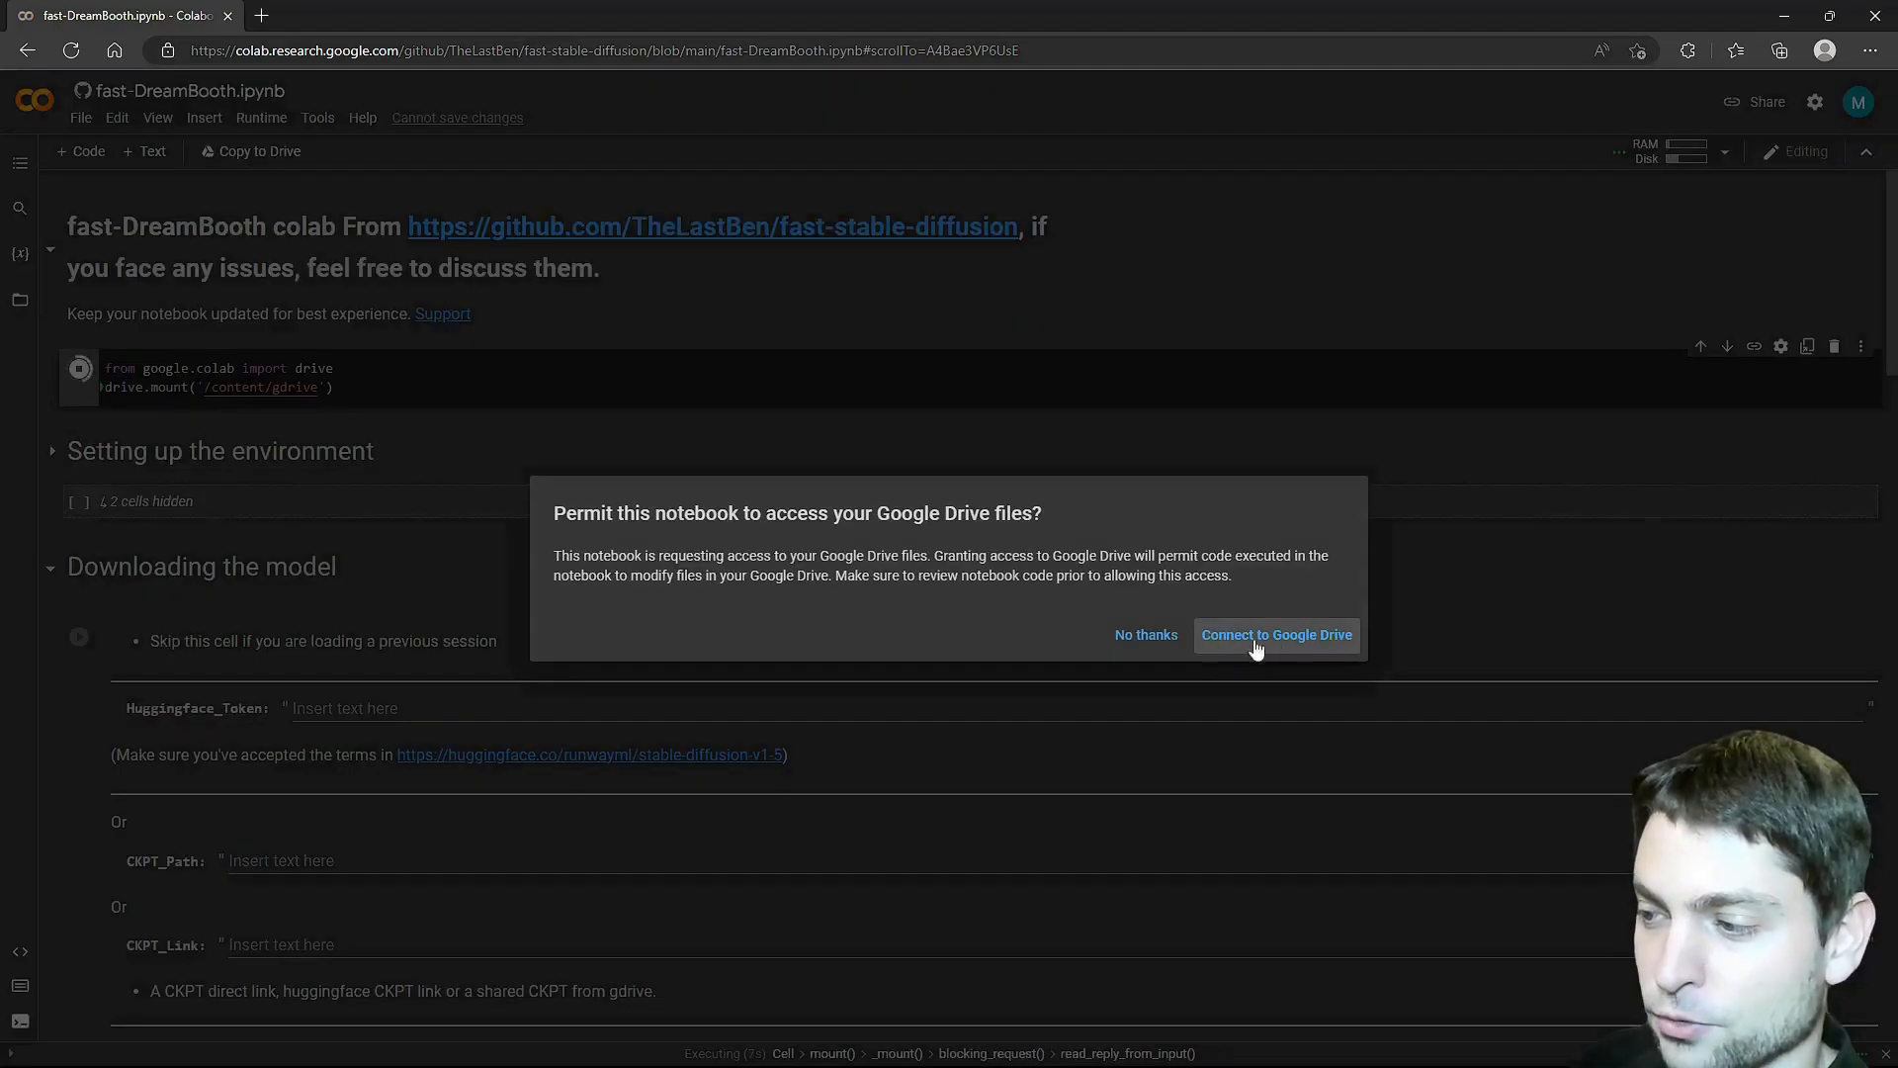
click(1276, 635)
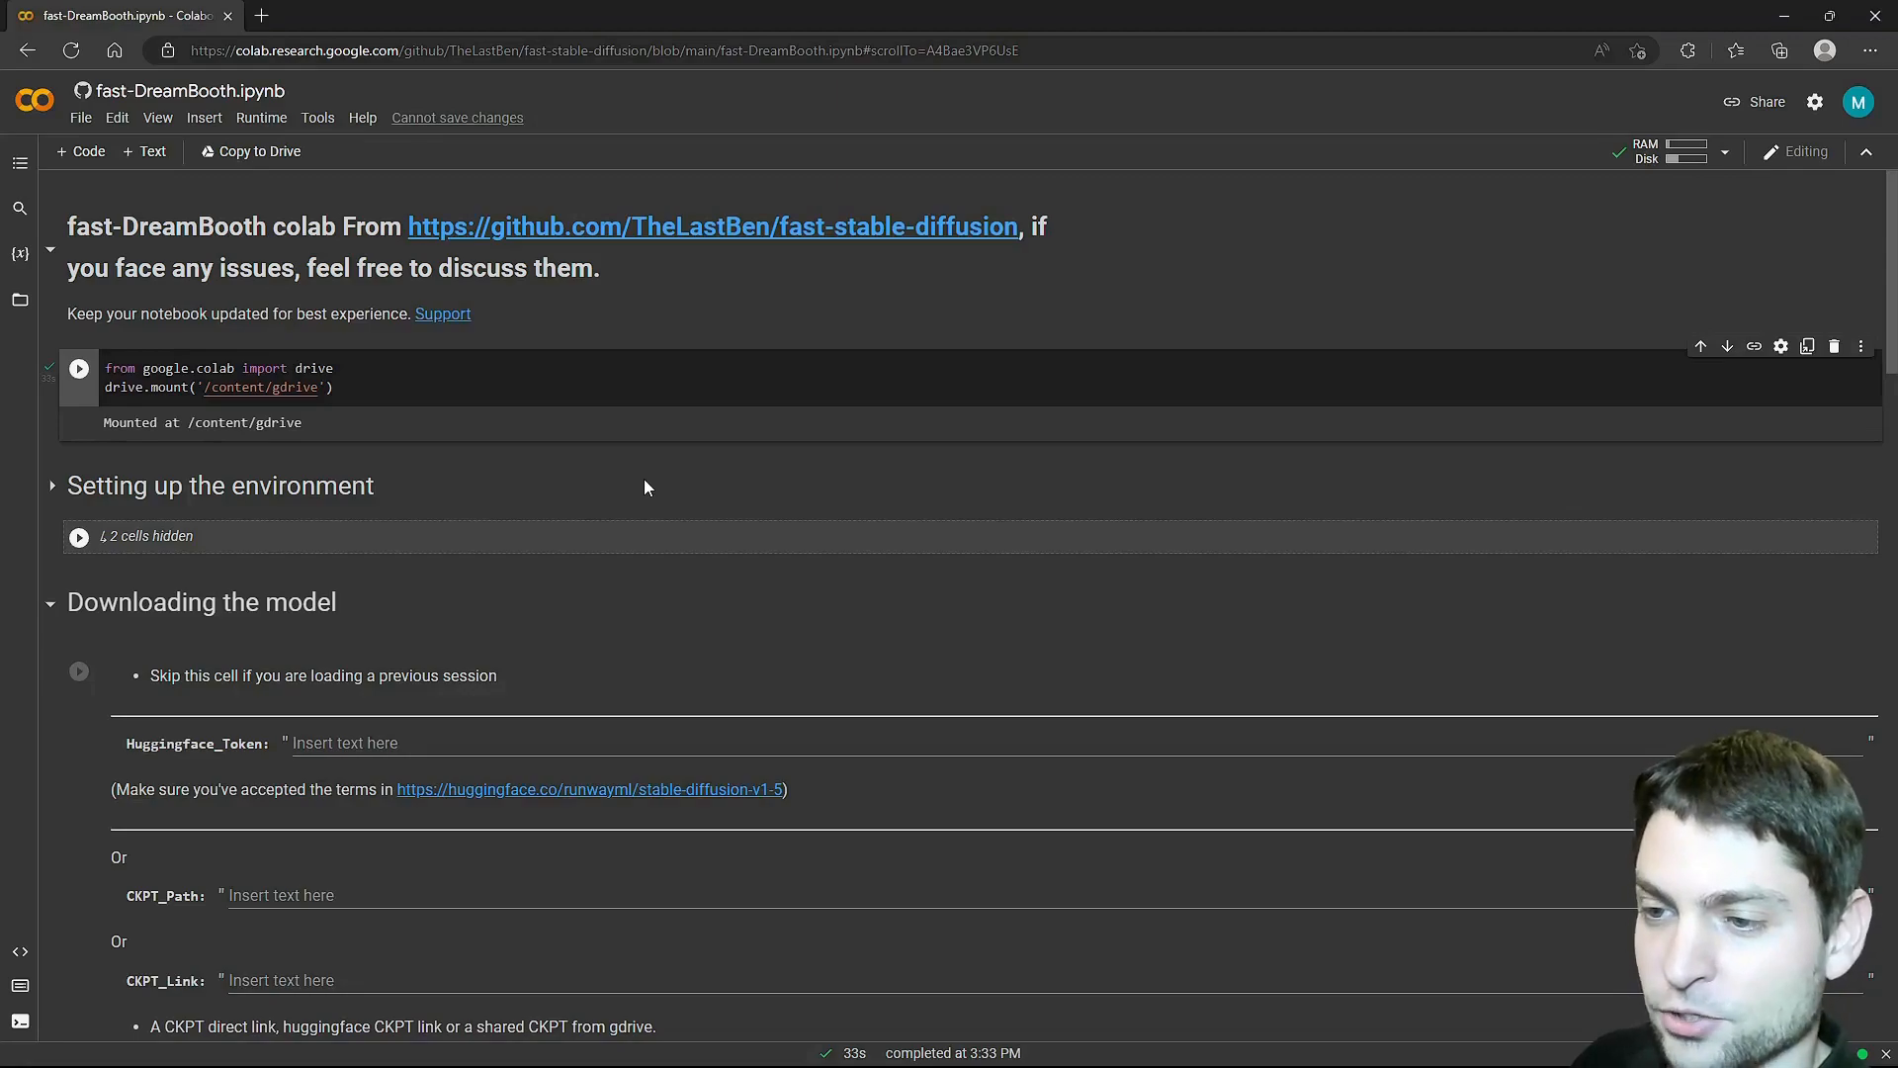
Reveal content > gdrive > MyDrive in the Files pane and continue to the setup cells.
click(20, 299)
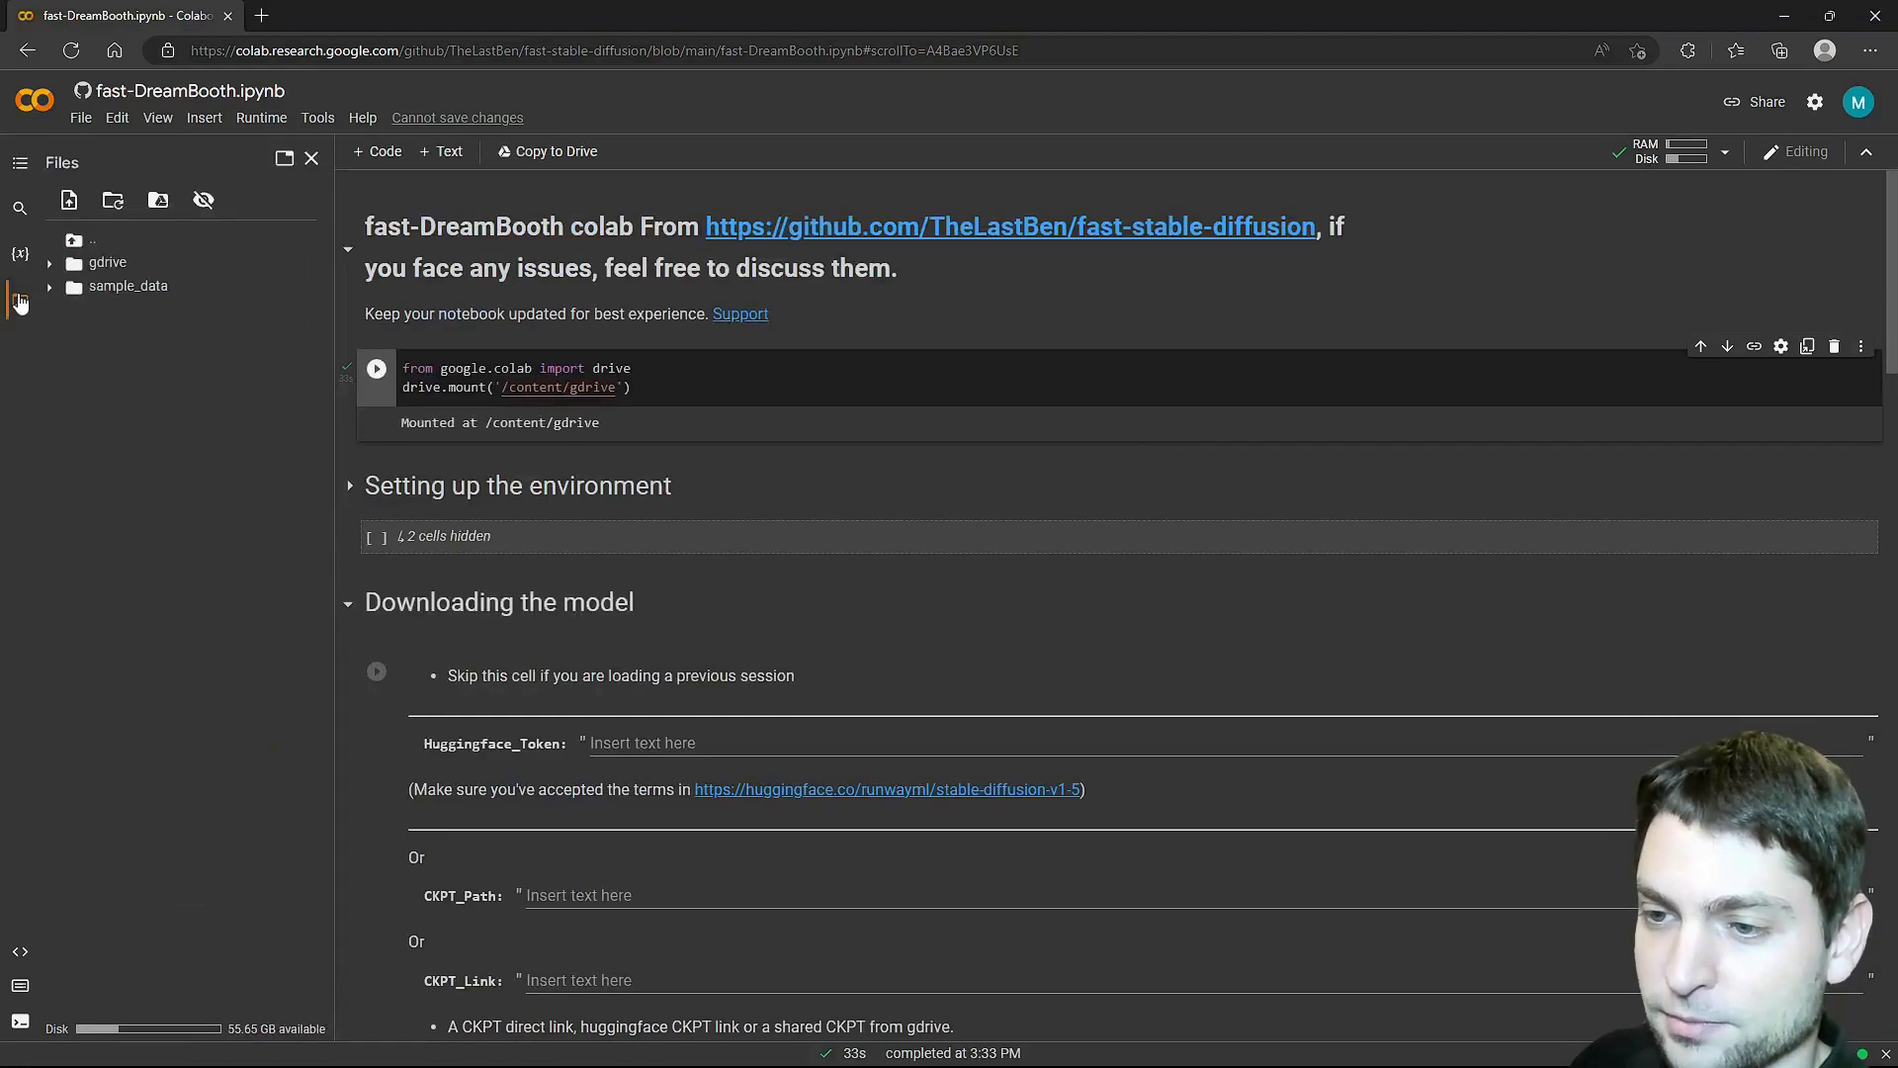
click(91, 240)
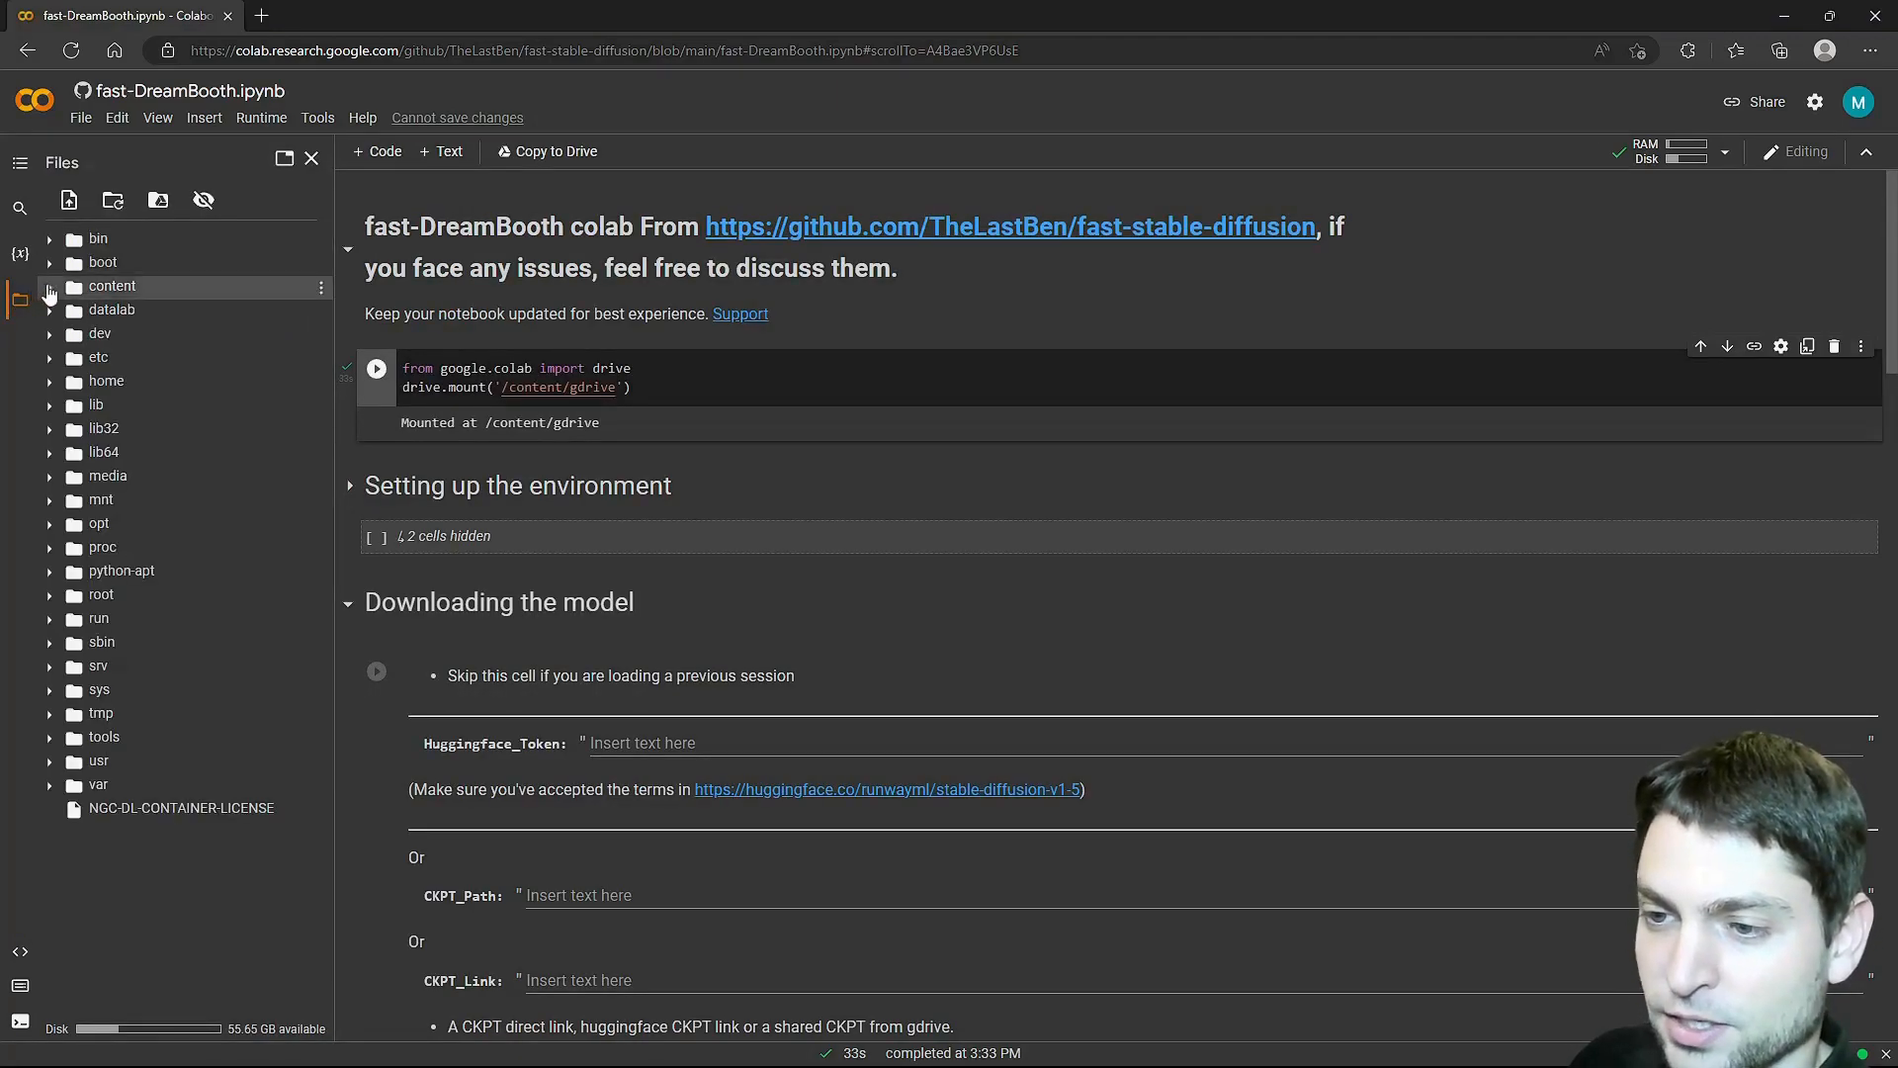
click(71, 285)
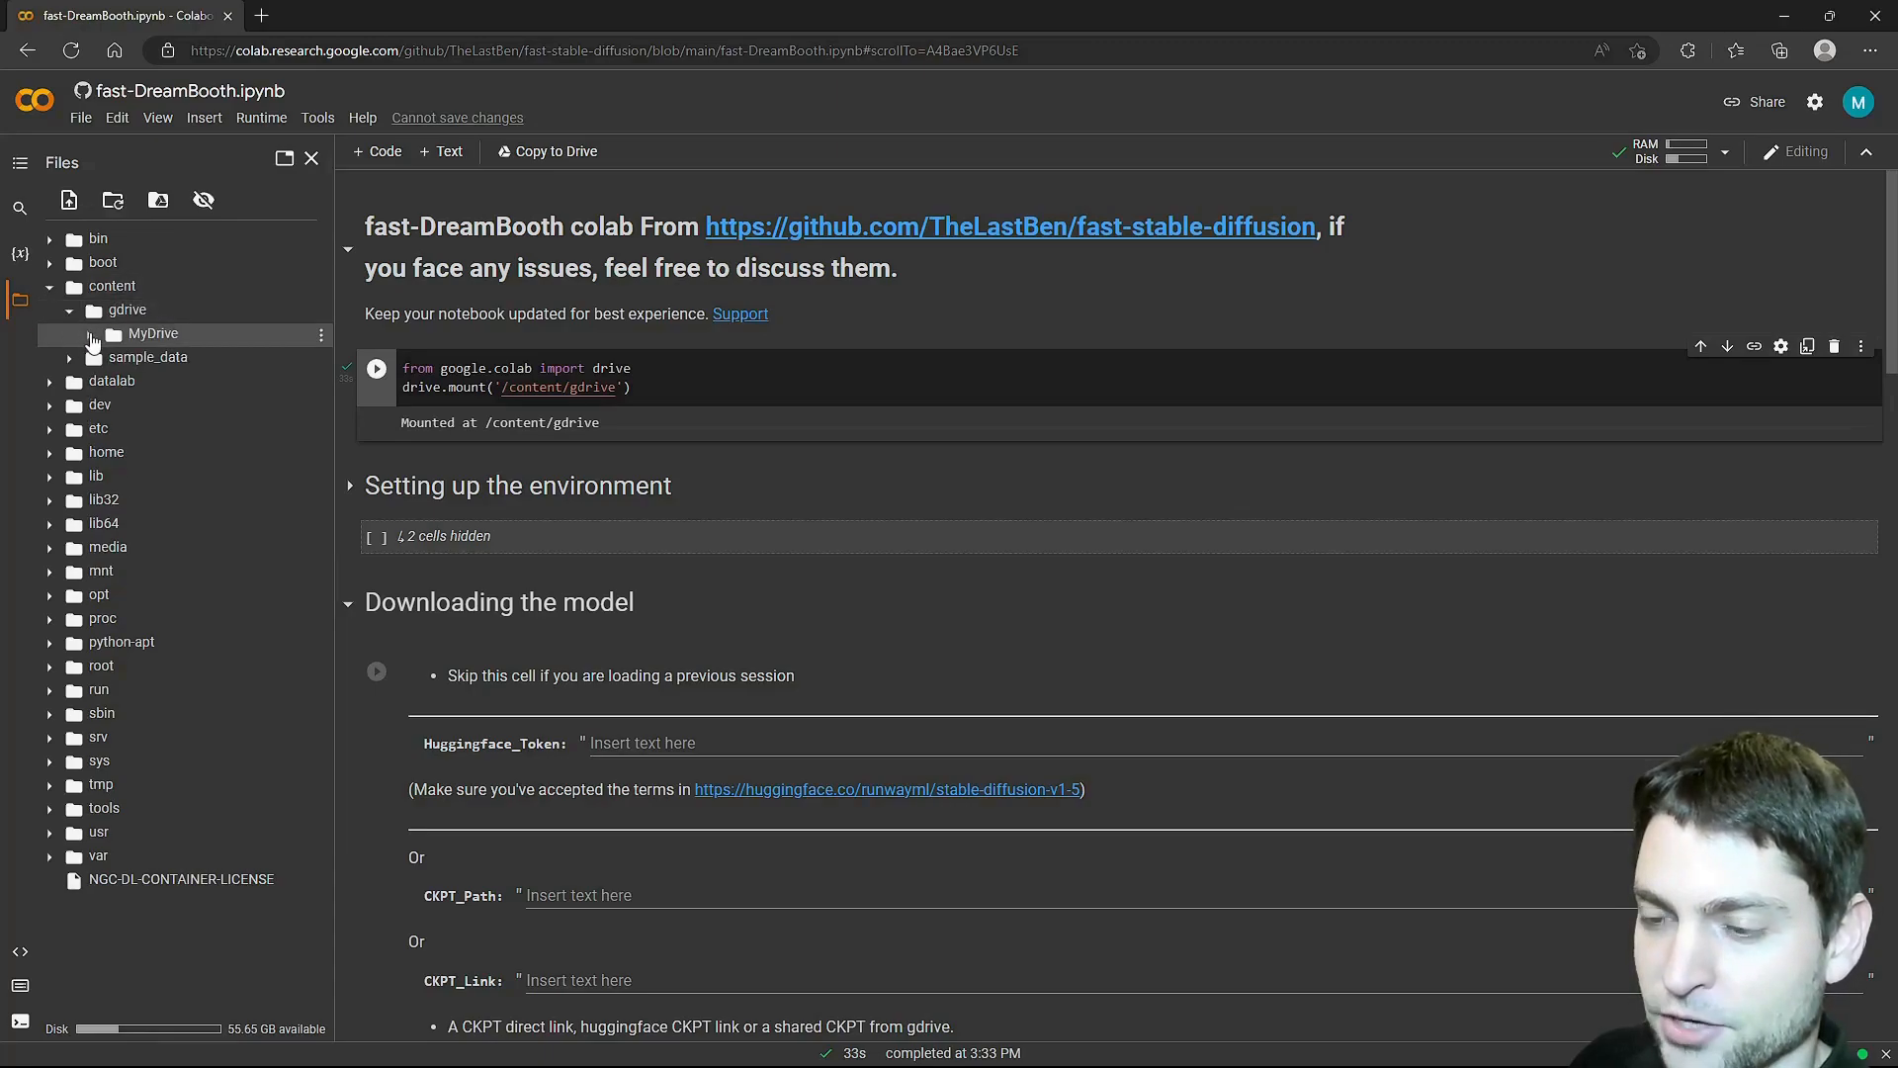
click(89, 335)
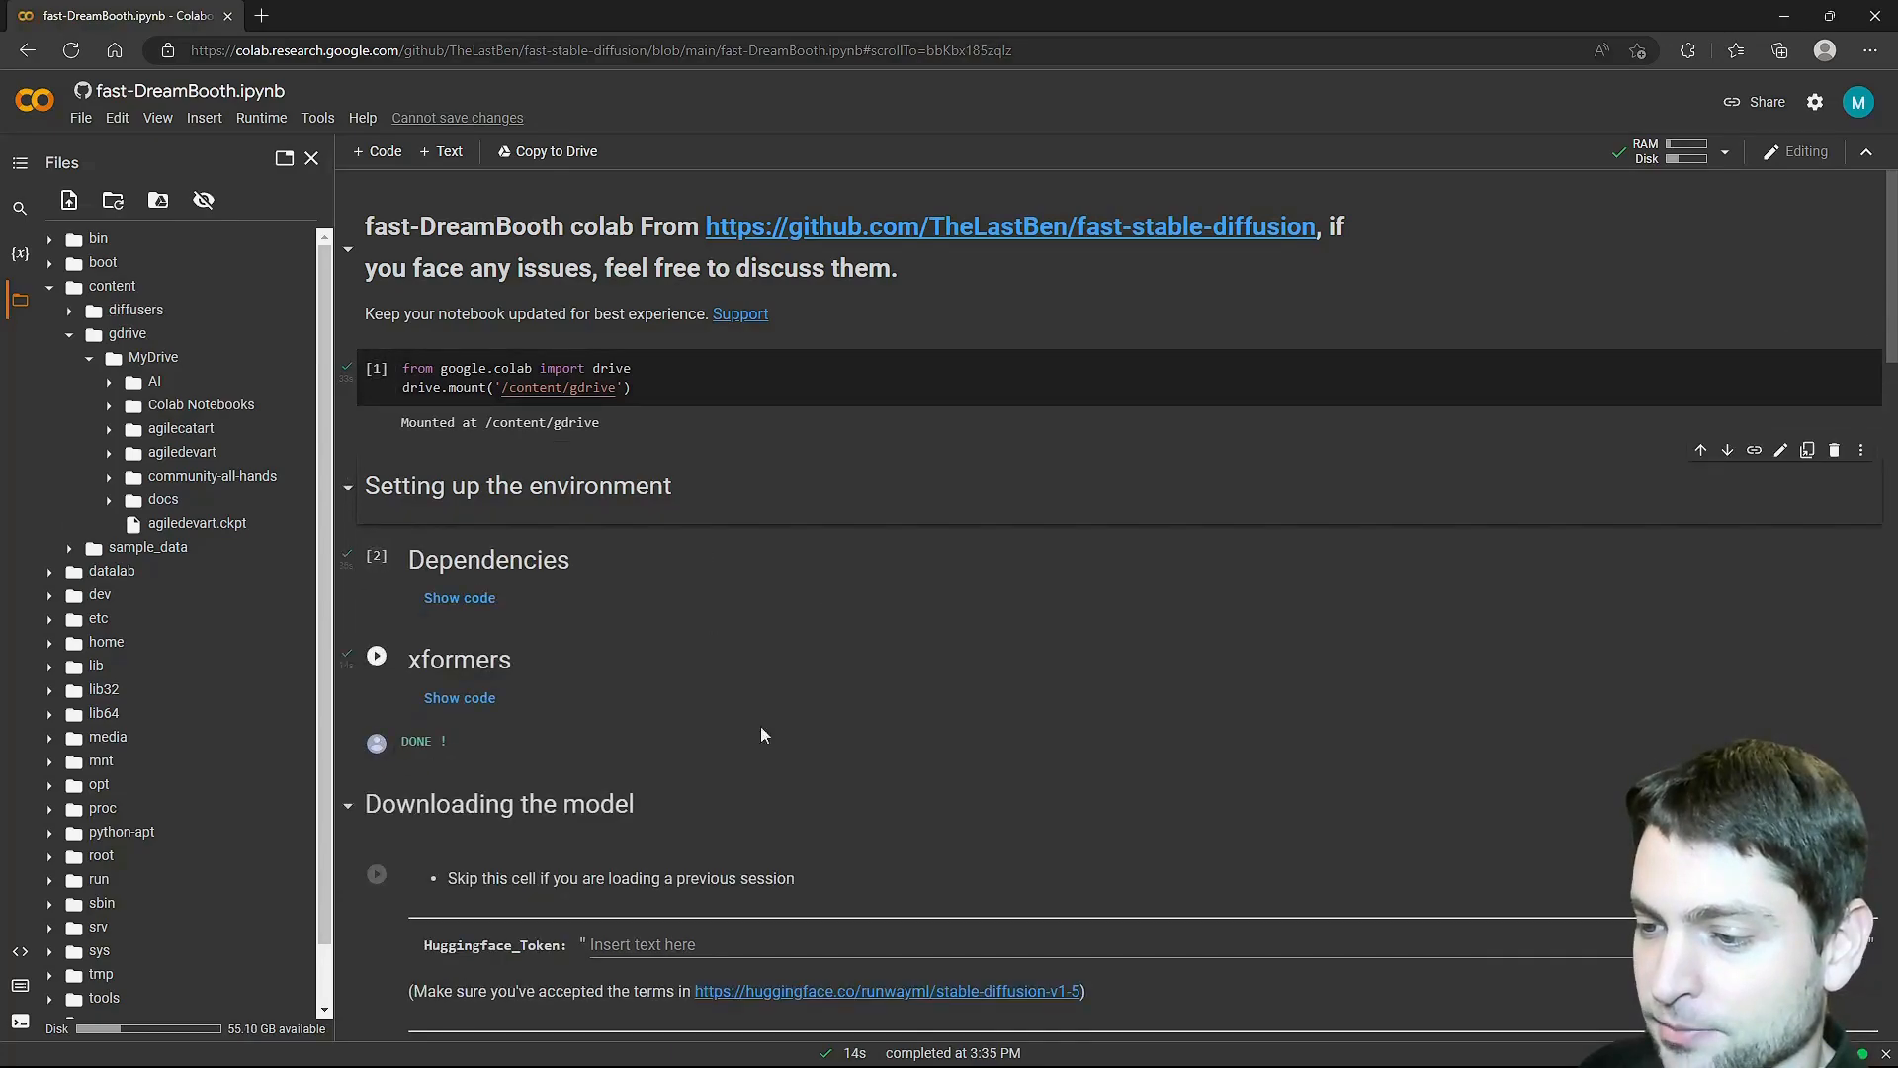
scroll(down, 3)
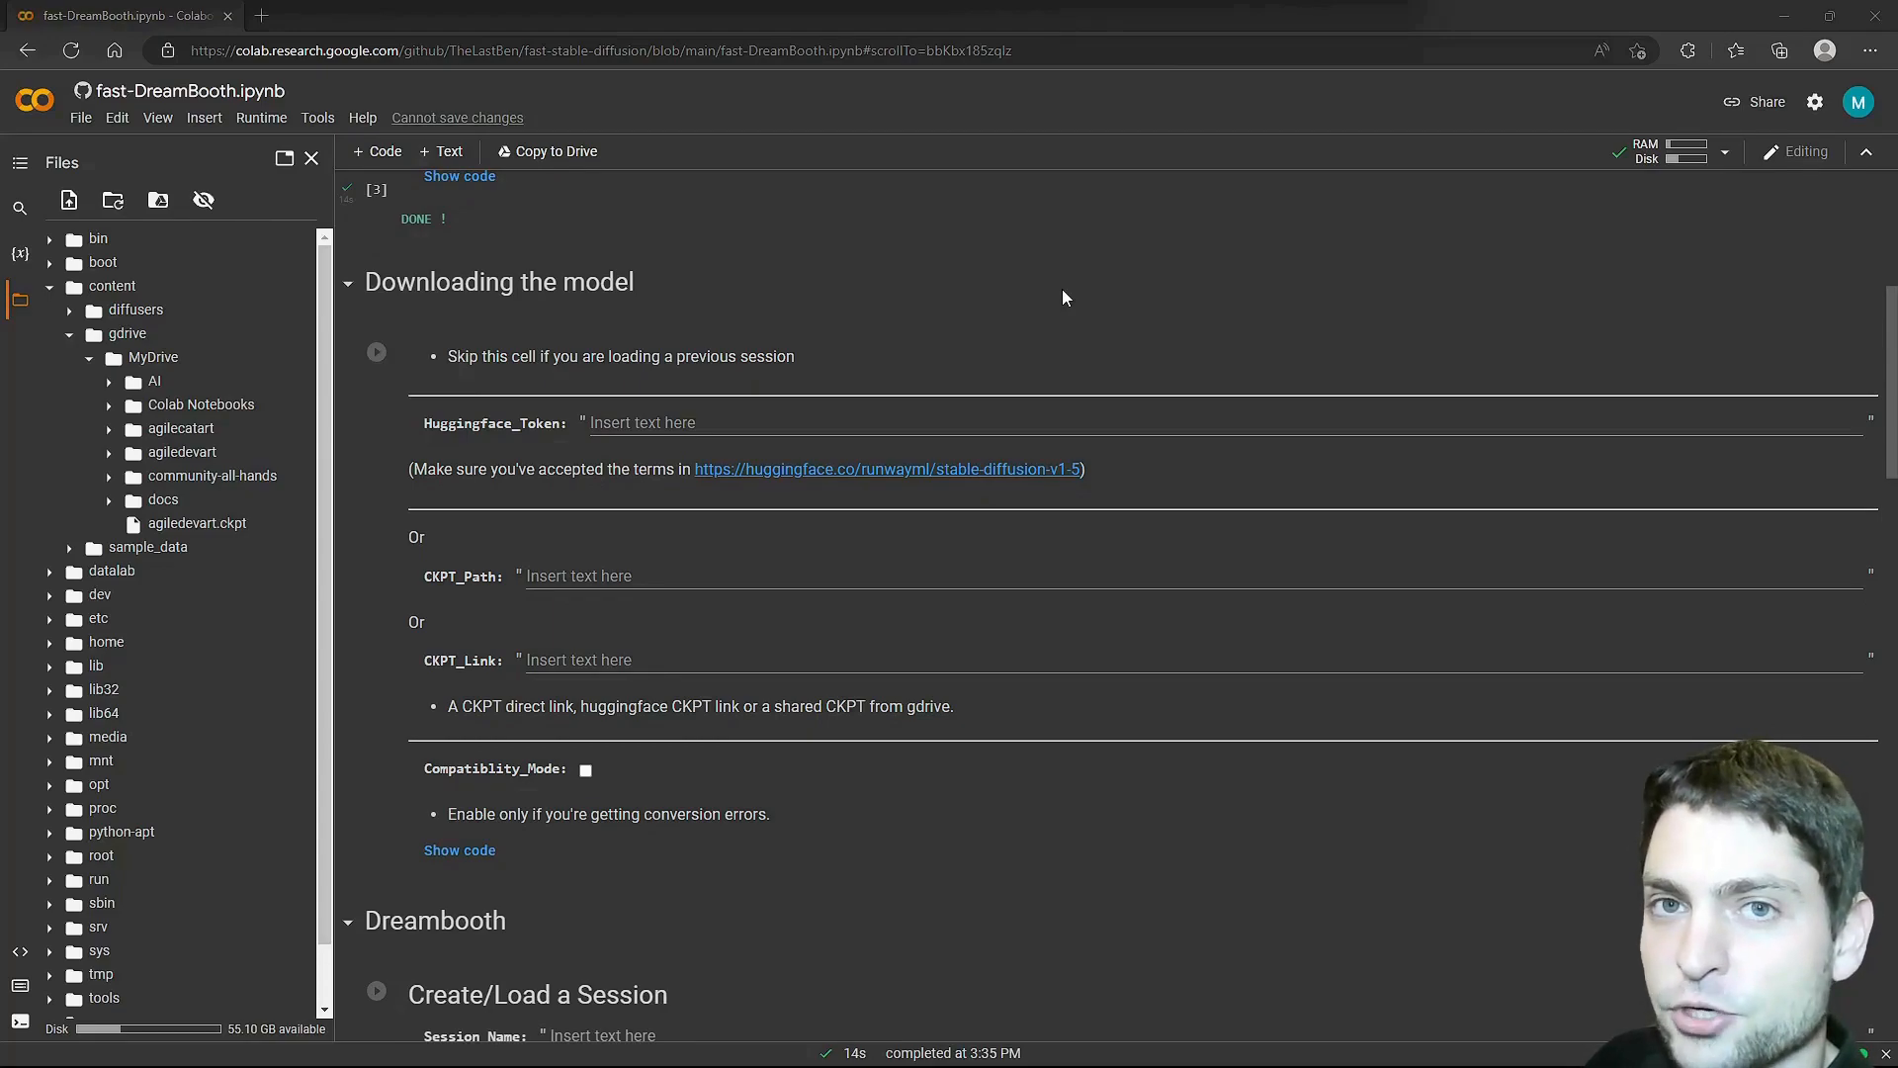
mouse_move(860, 457)
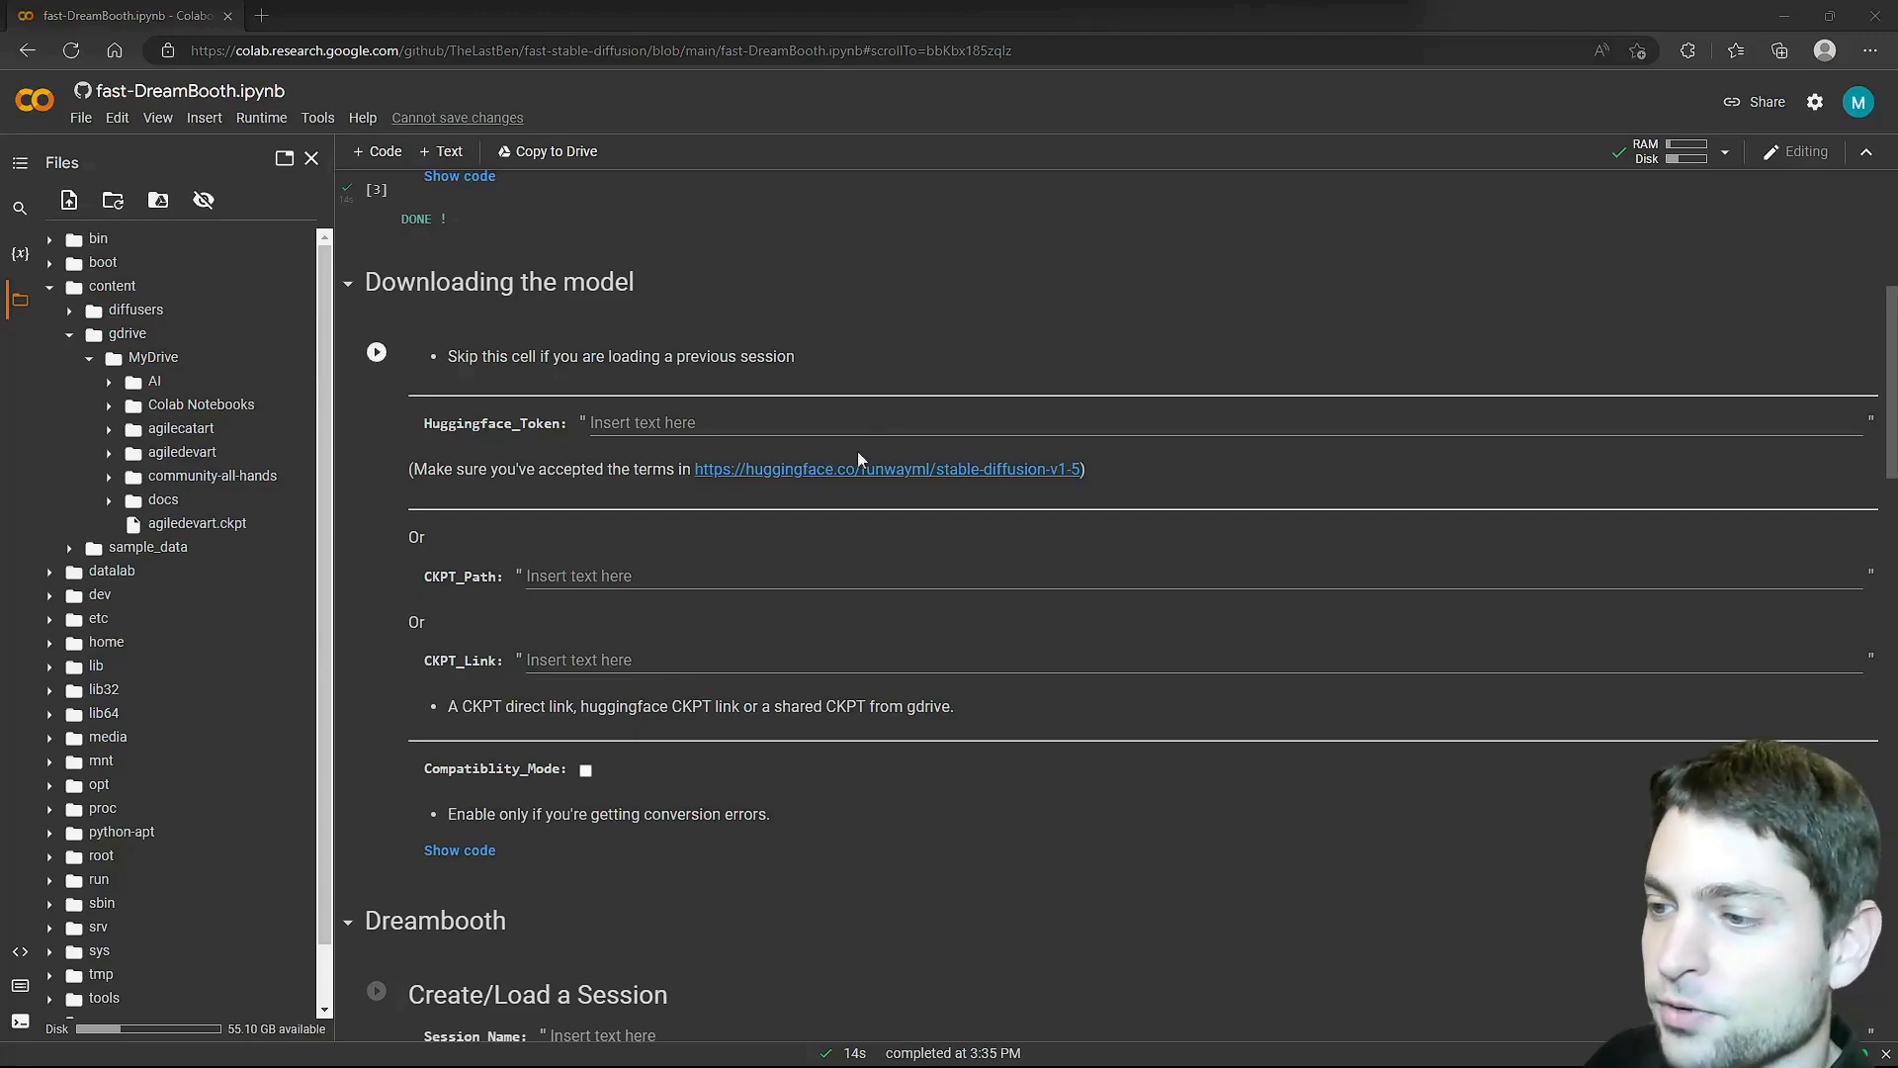
mouse_move(1171, 477)
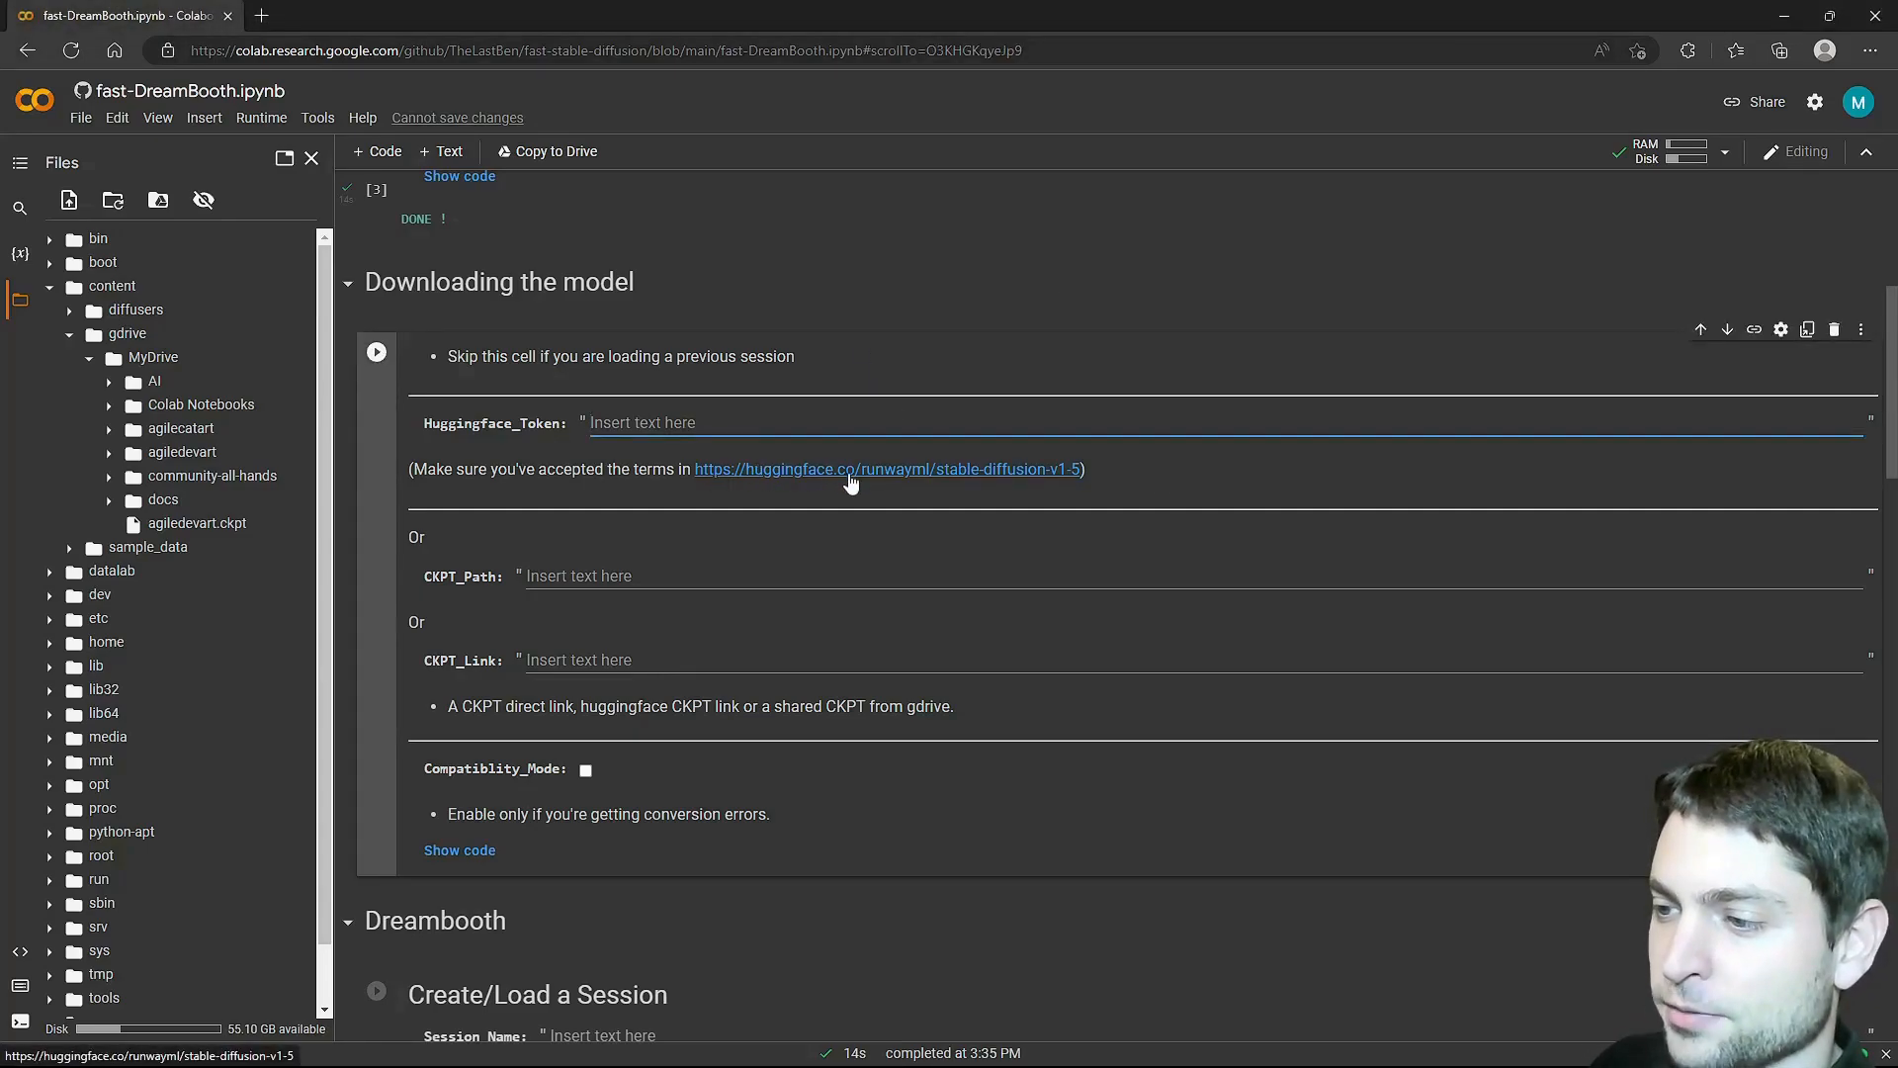
From the stable-diffusion-v1-5 page, copy the Hugging Face read access token and return to Colab.
click(888, 471)
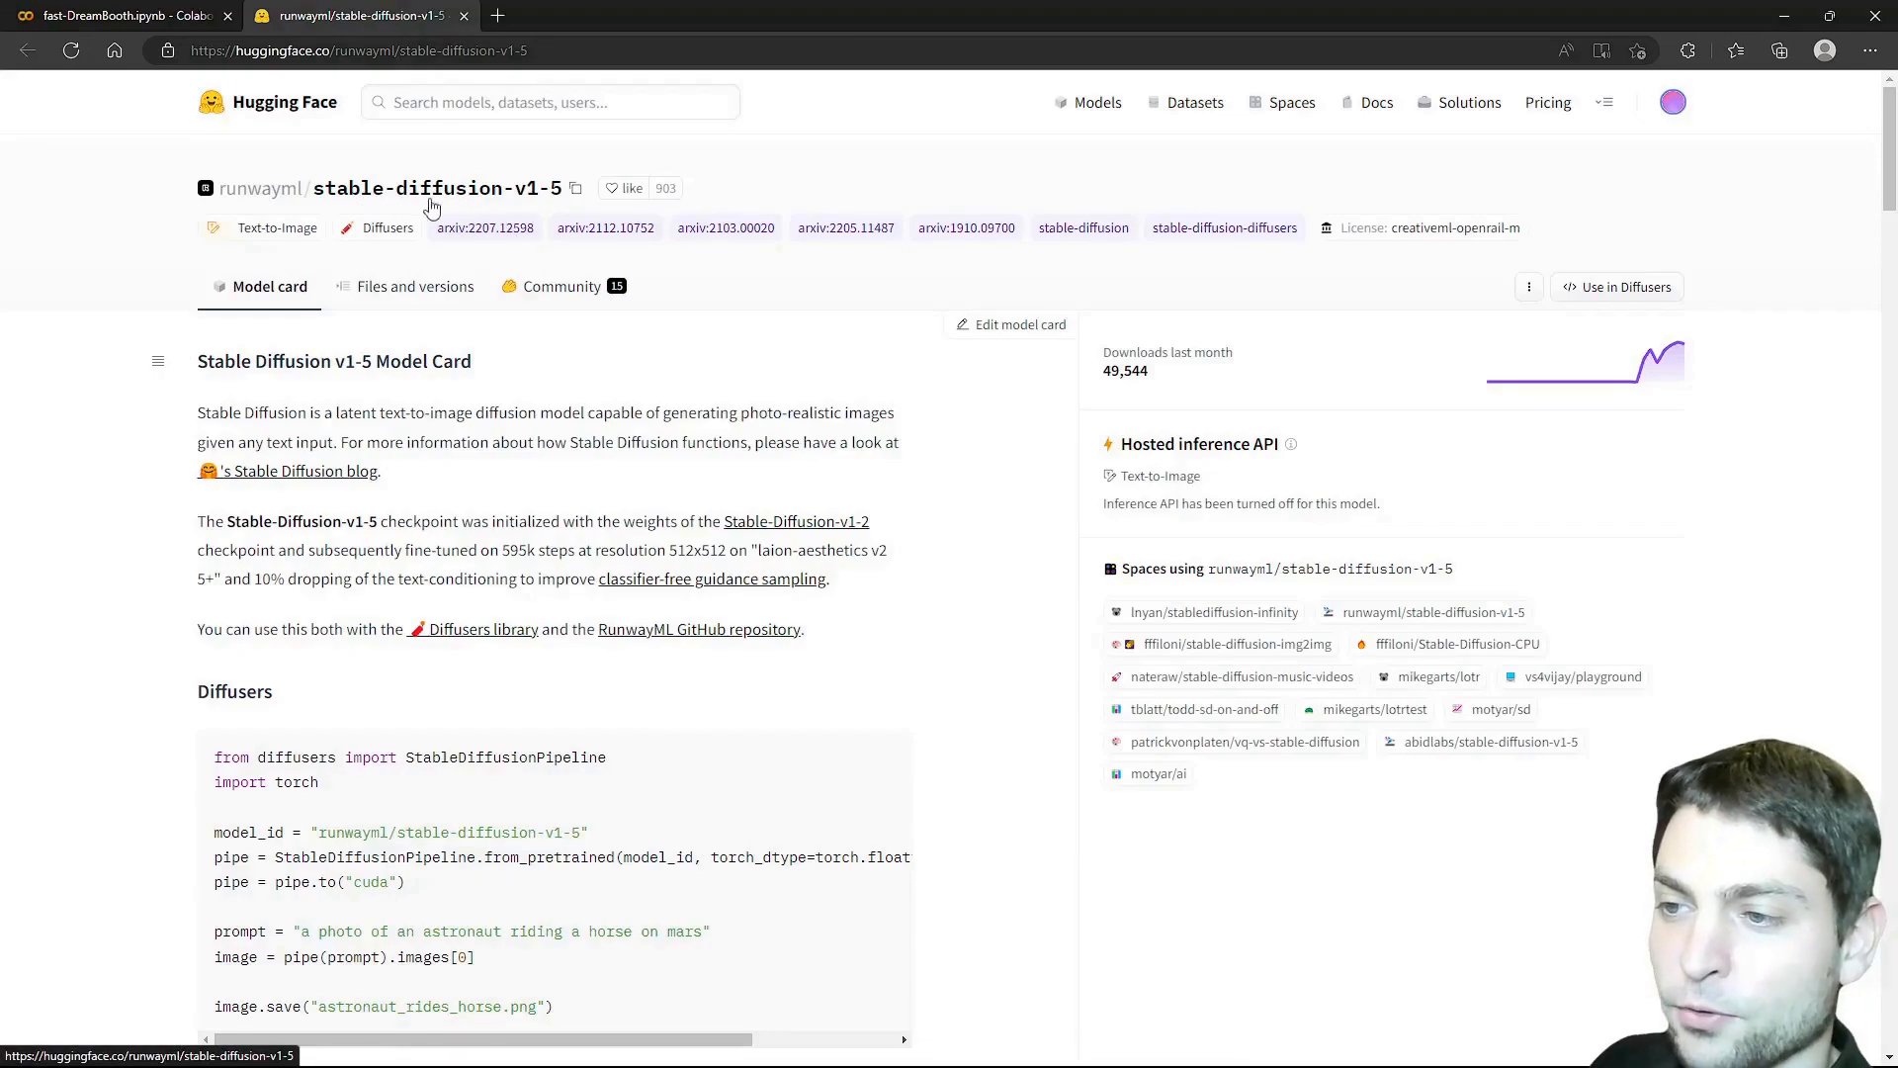
mouse_move(571, 208)
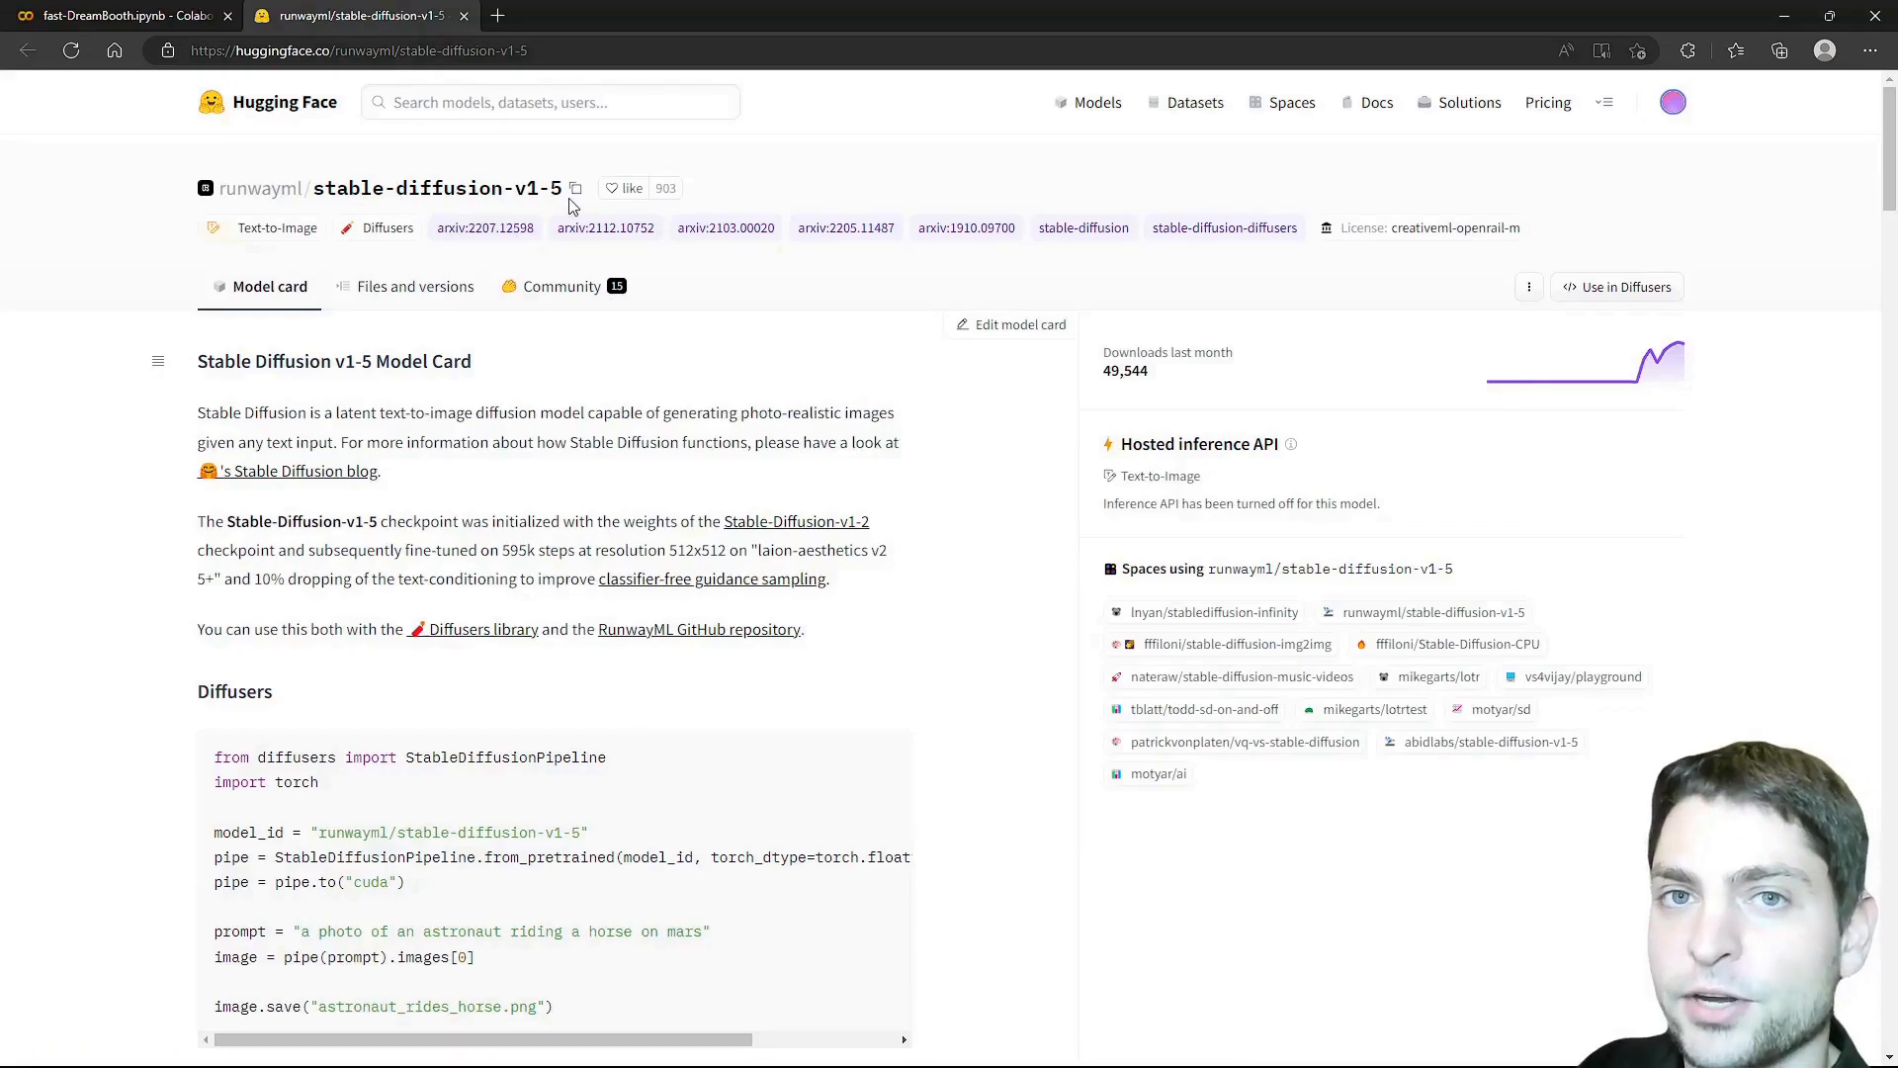
mouse_move(1598, 182)
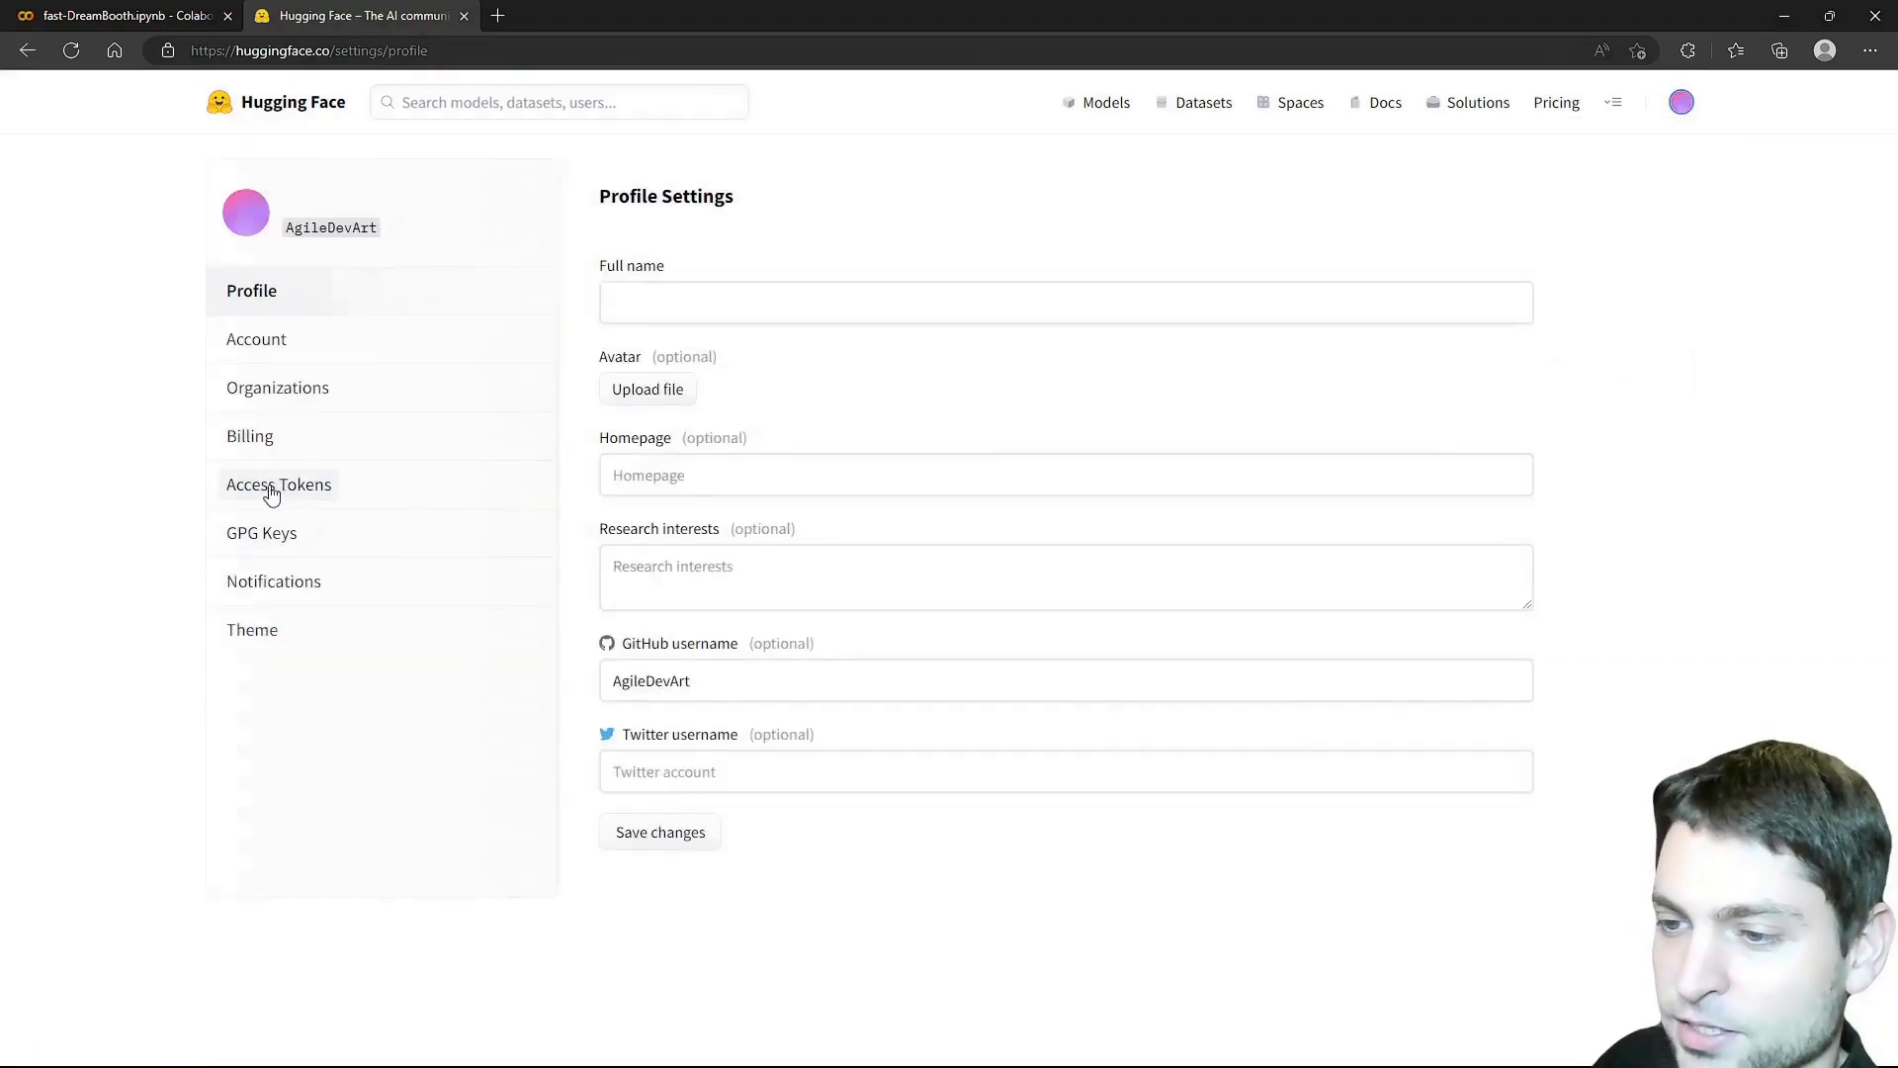
click(278, 484)
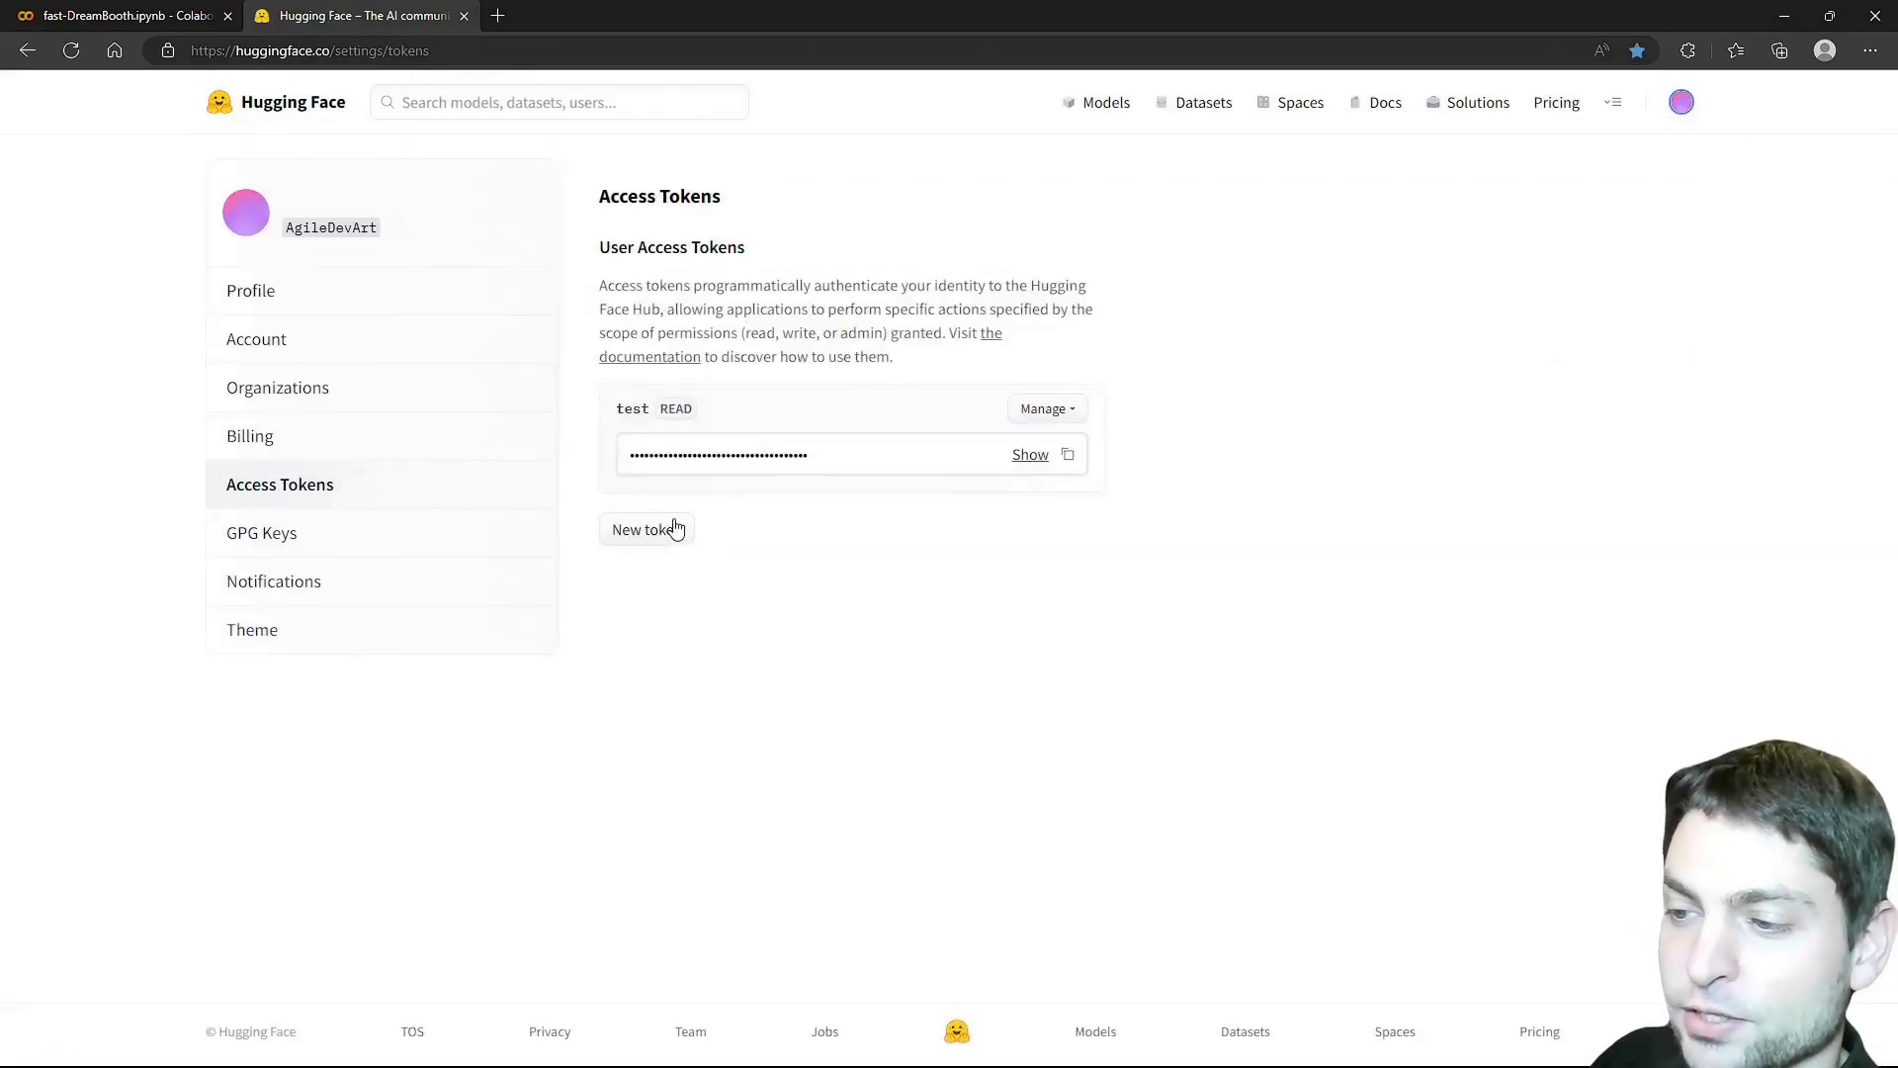
click(1068, 454)
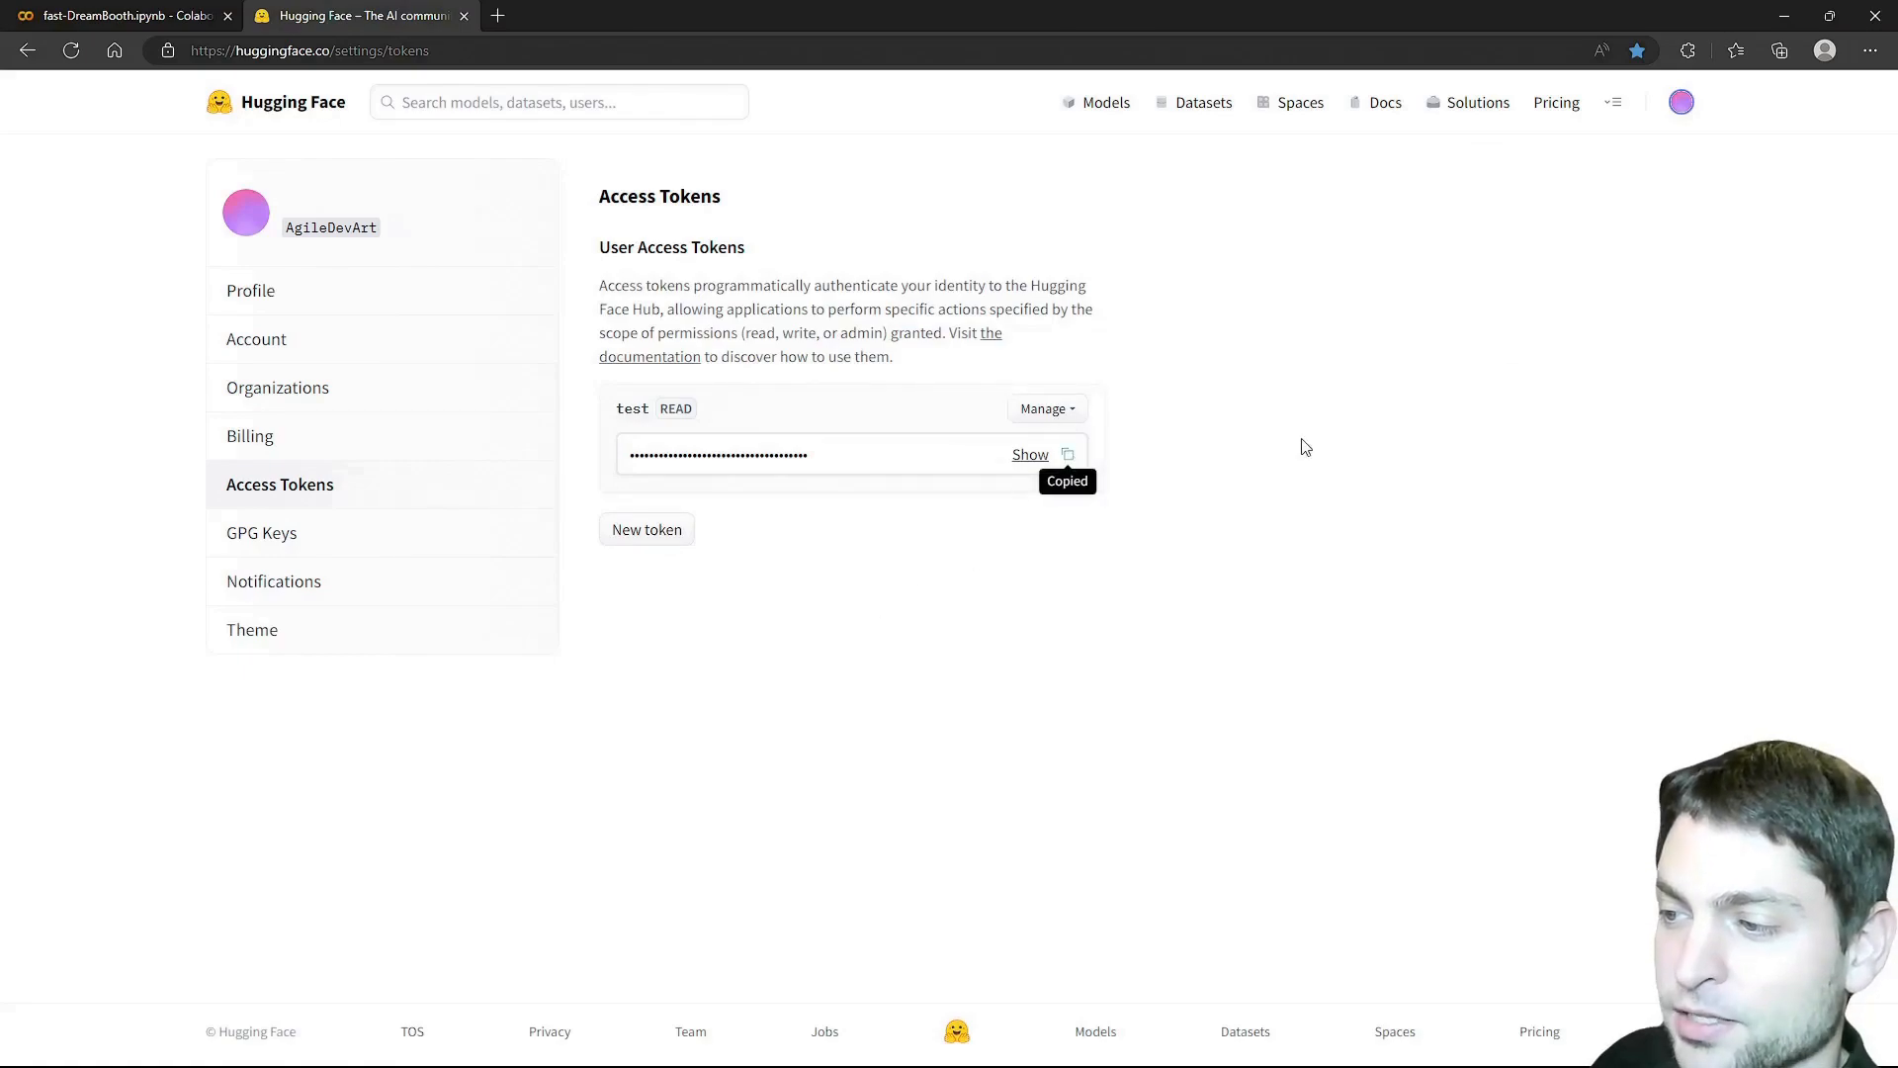
click(120, 16)
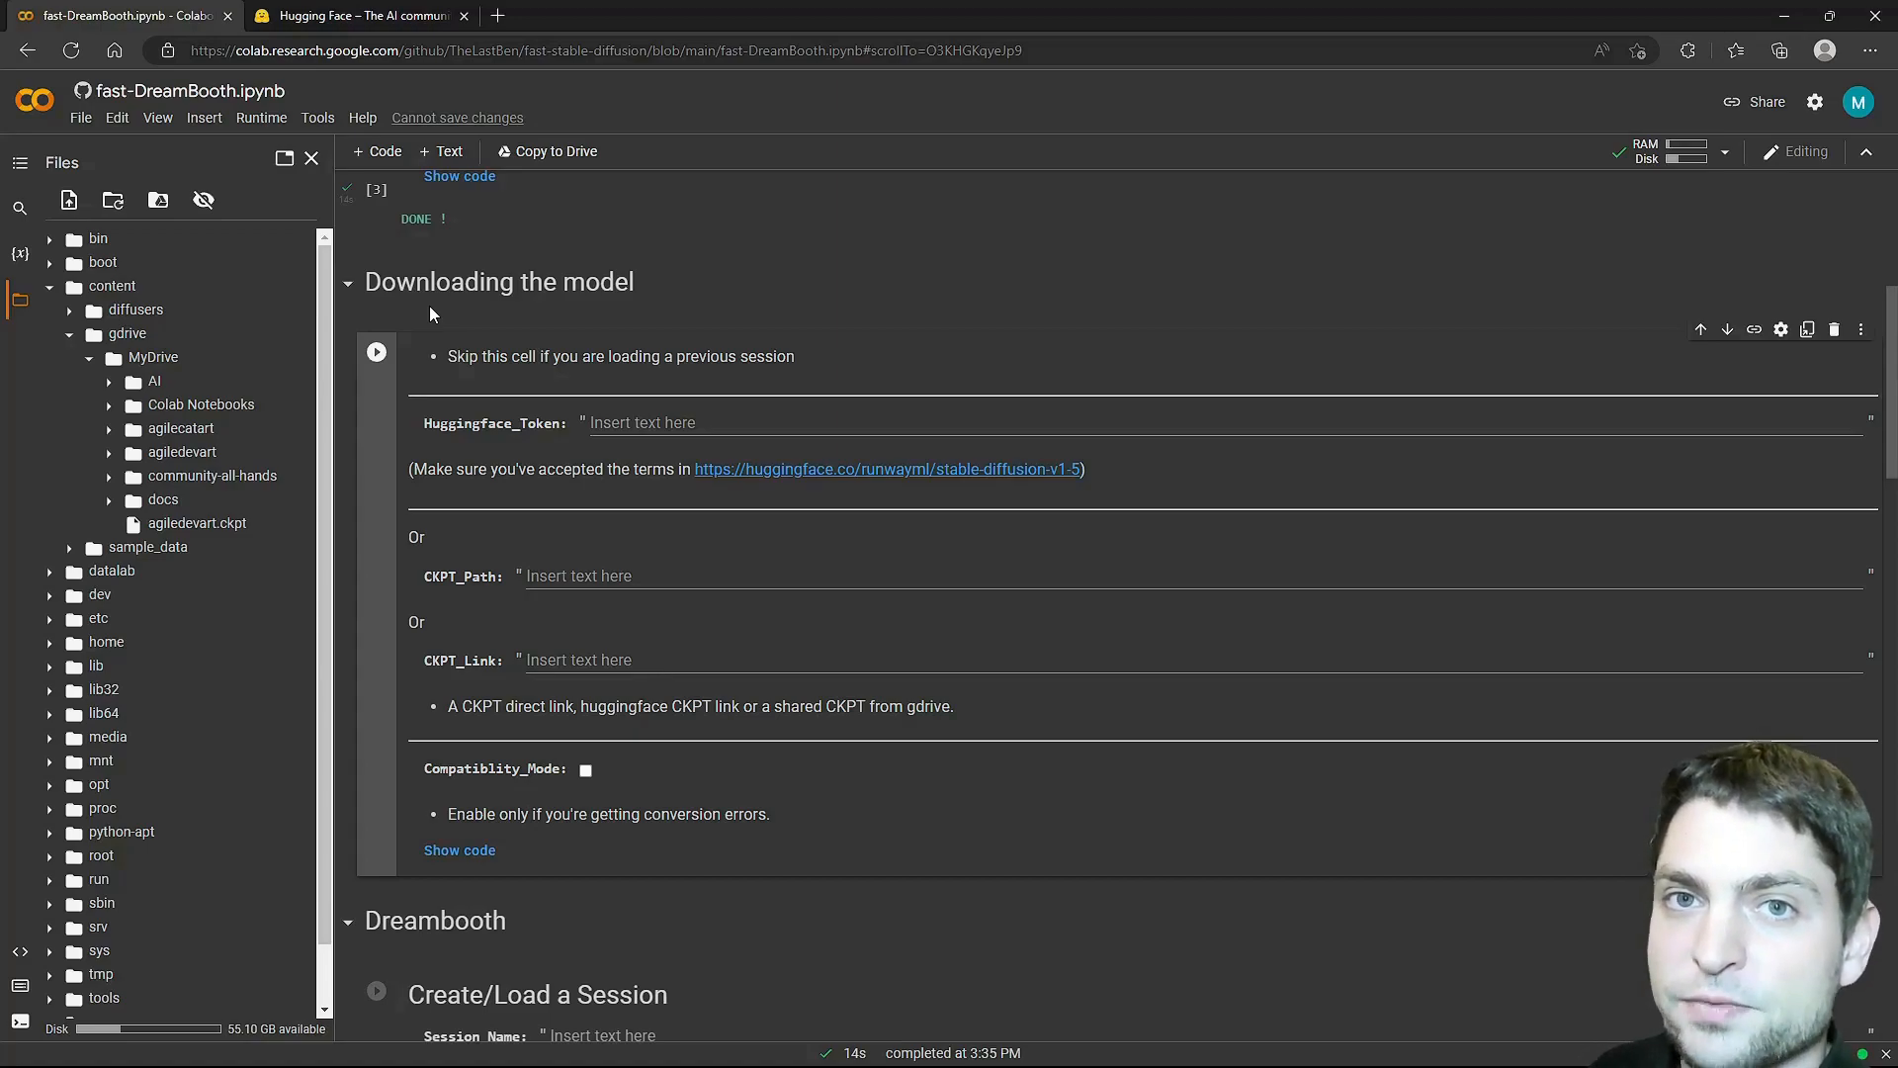
mouse_move(414, 312)
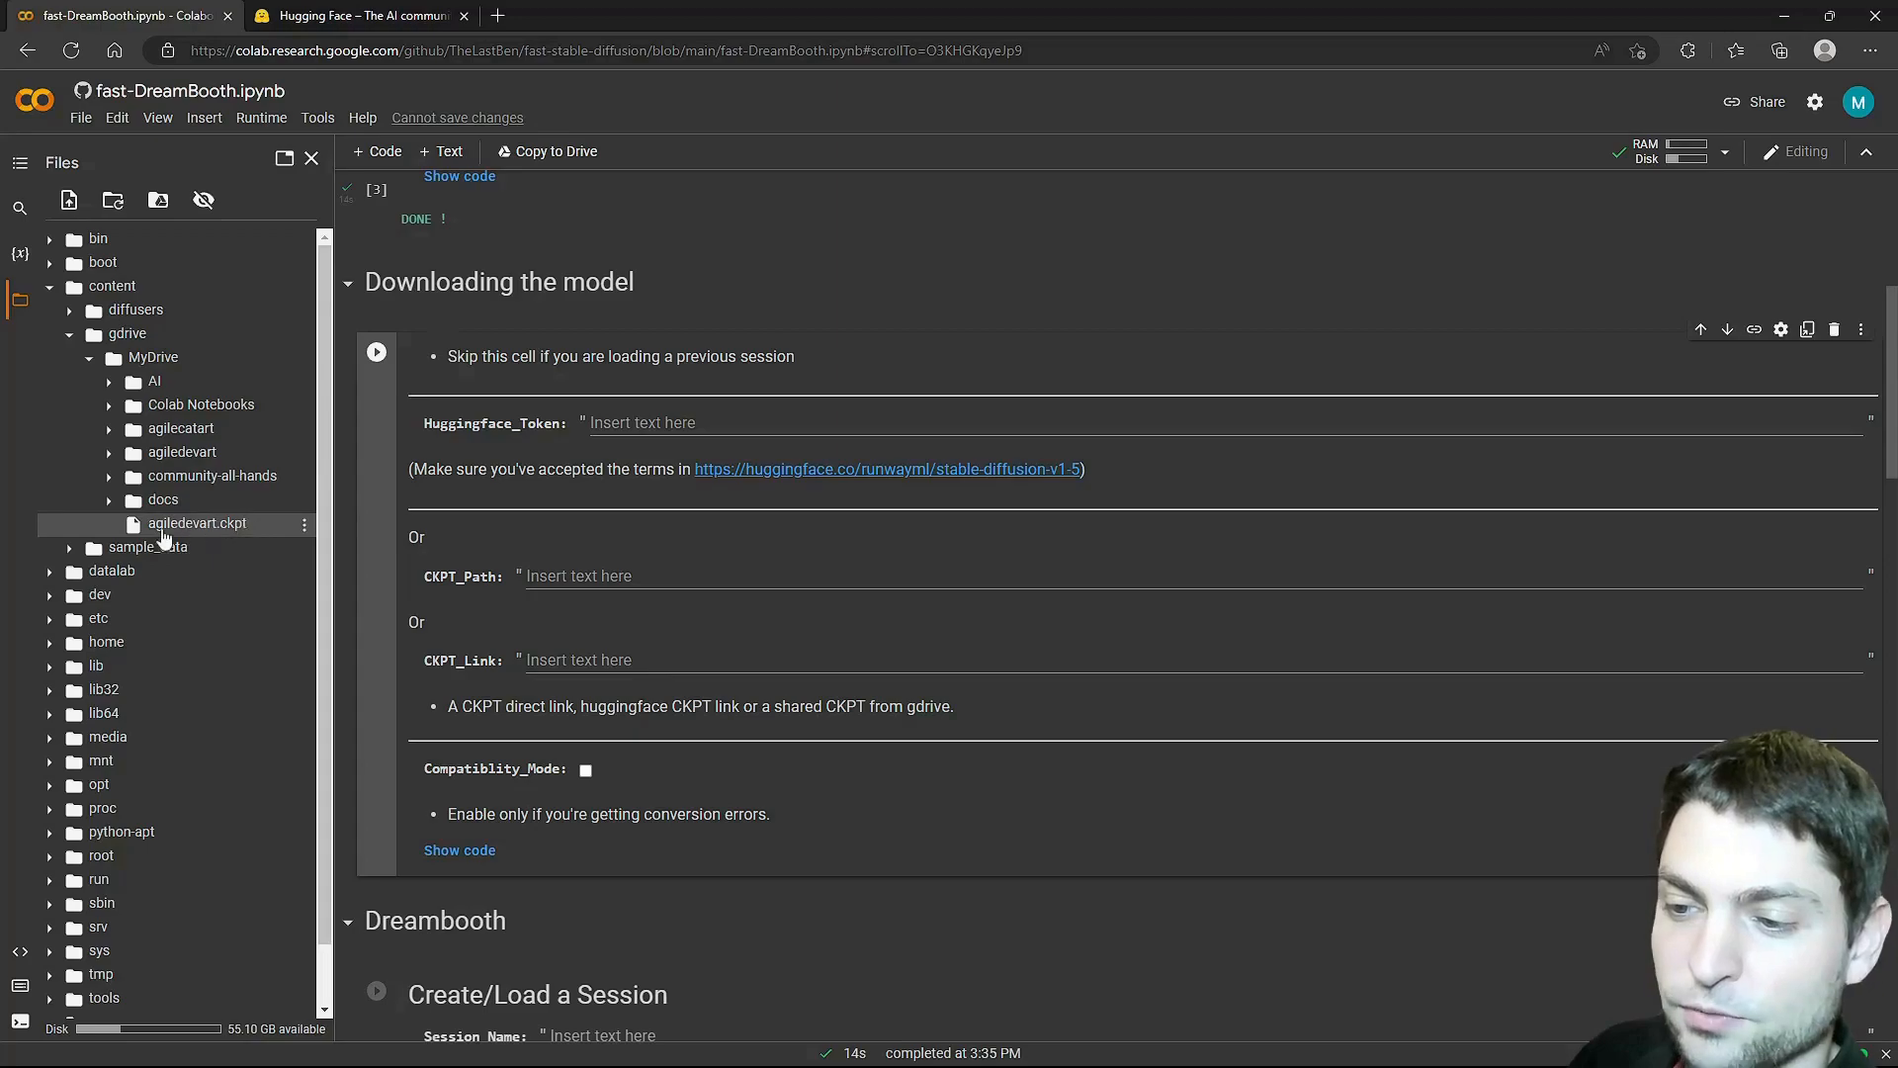
Set CKPT_Path to /content/gdrive/MyDrive/agiledevart.ckpt and run the model-download cell.
click(304, 522)
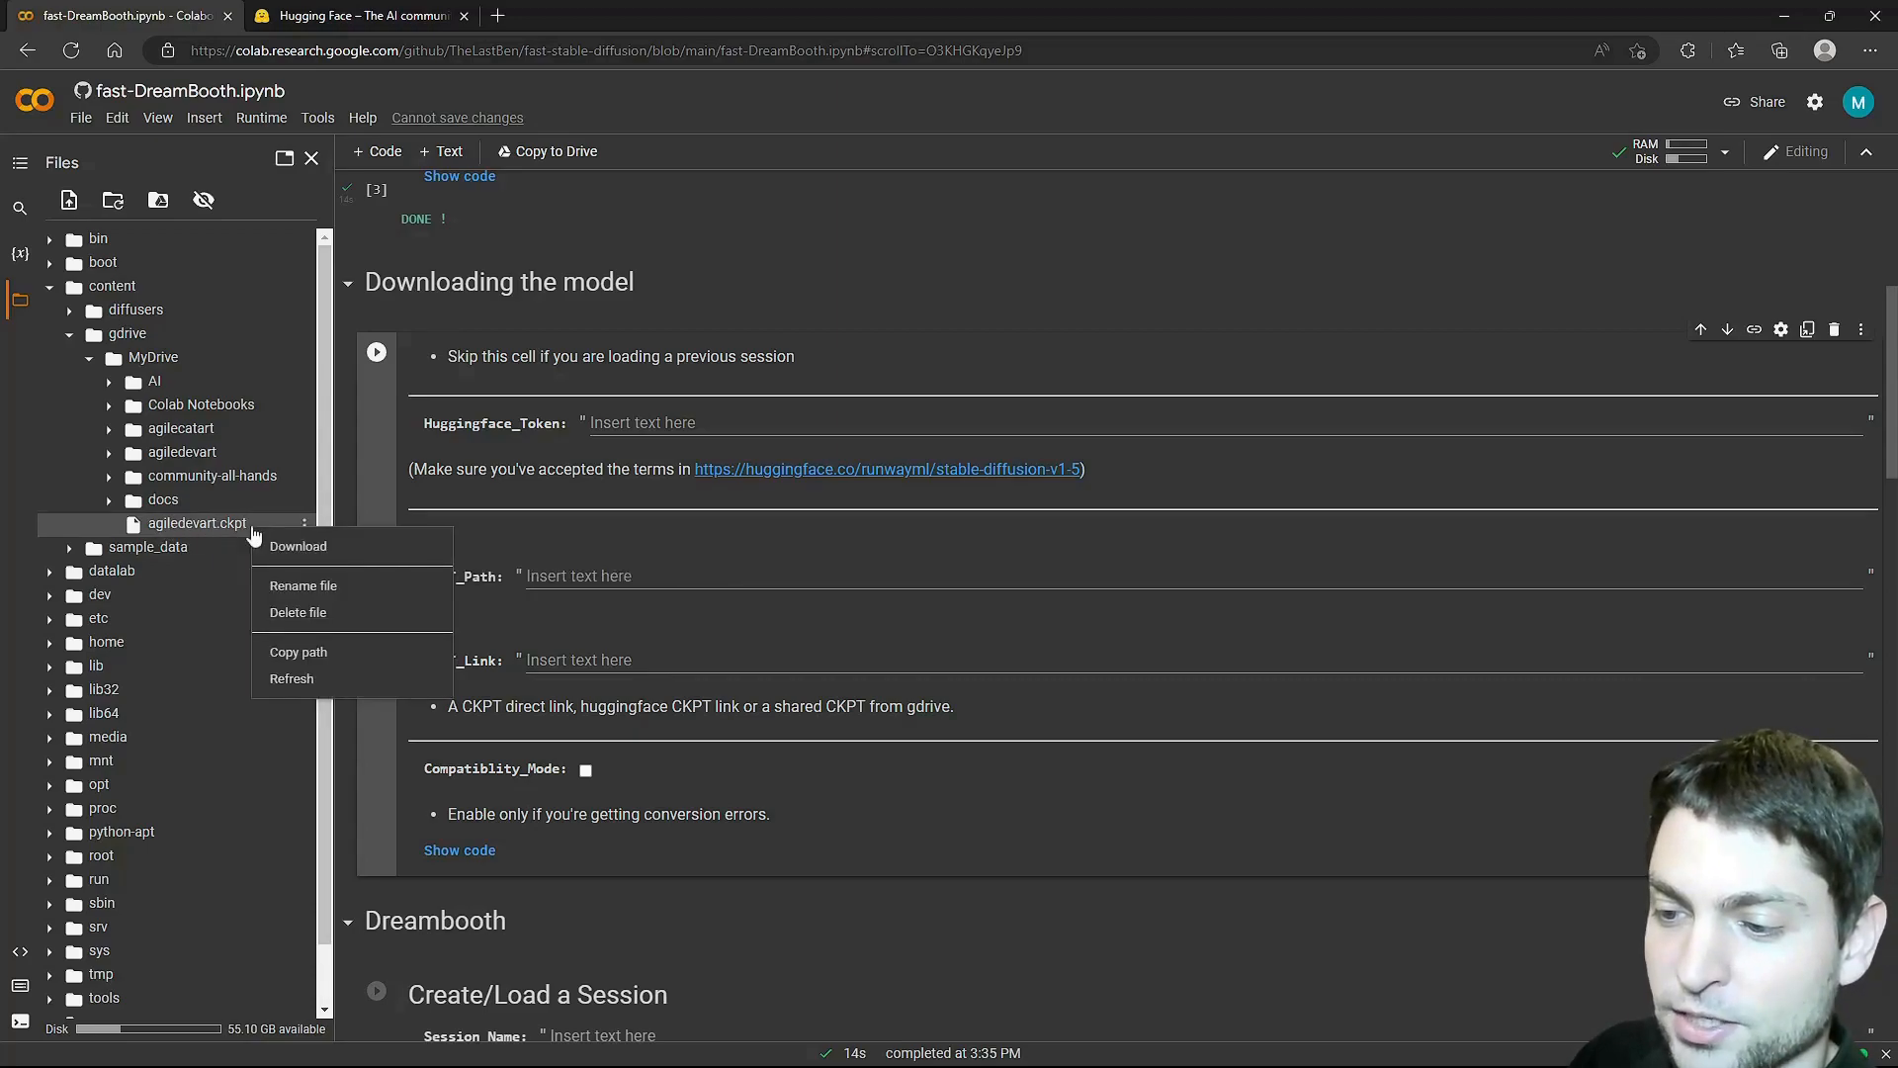
click(605, 576)
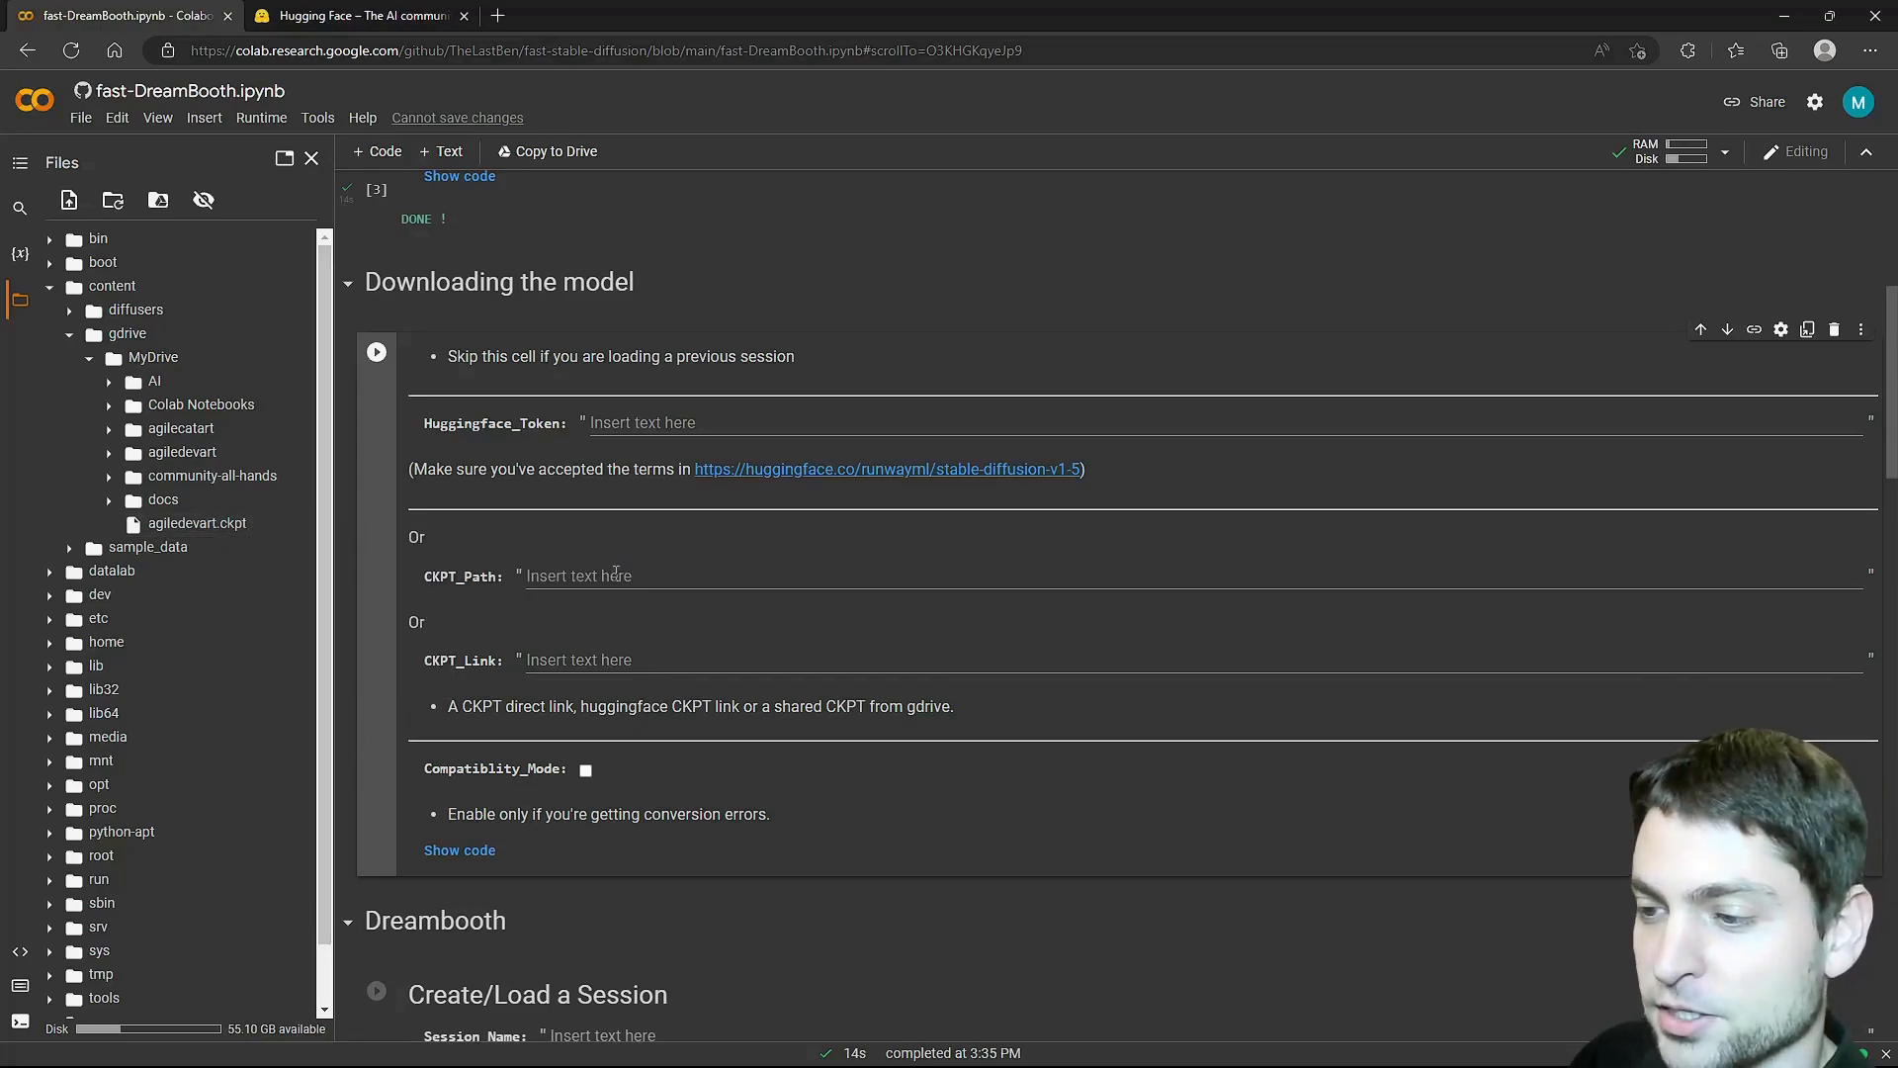
text(/content/gdrive/MyDrive/agiledevart.ckpt)
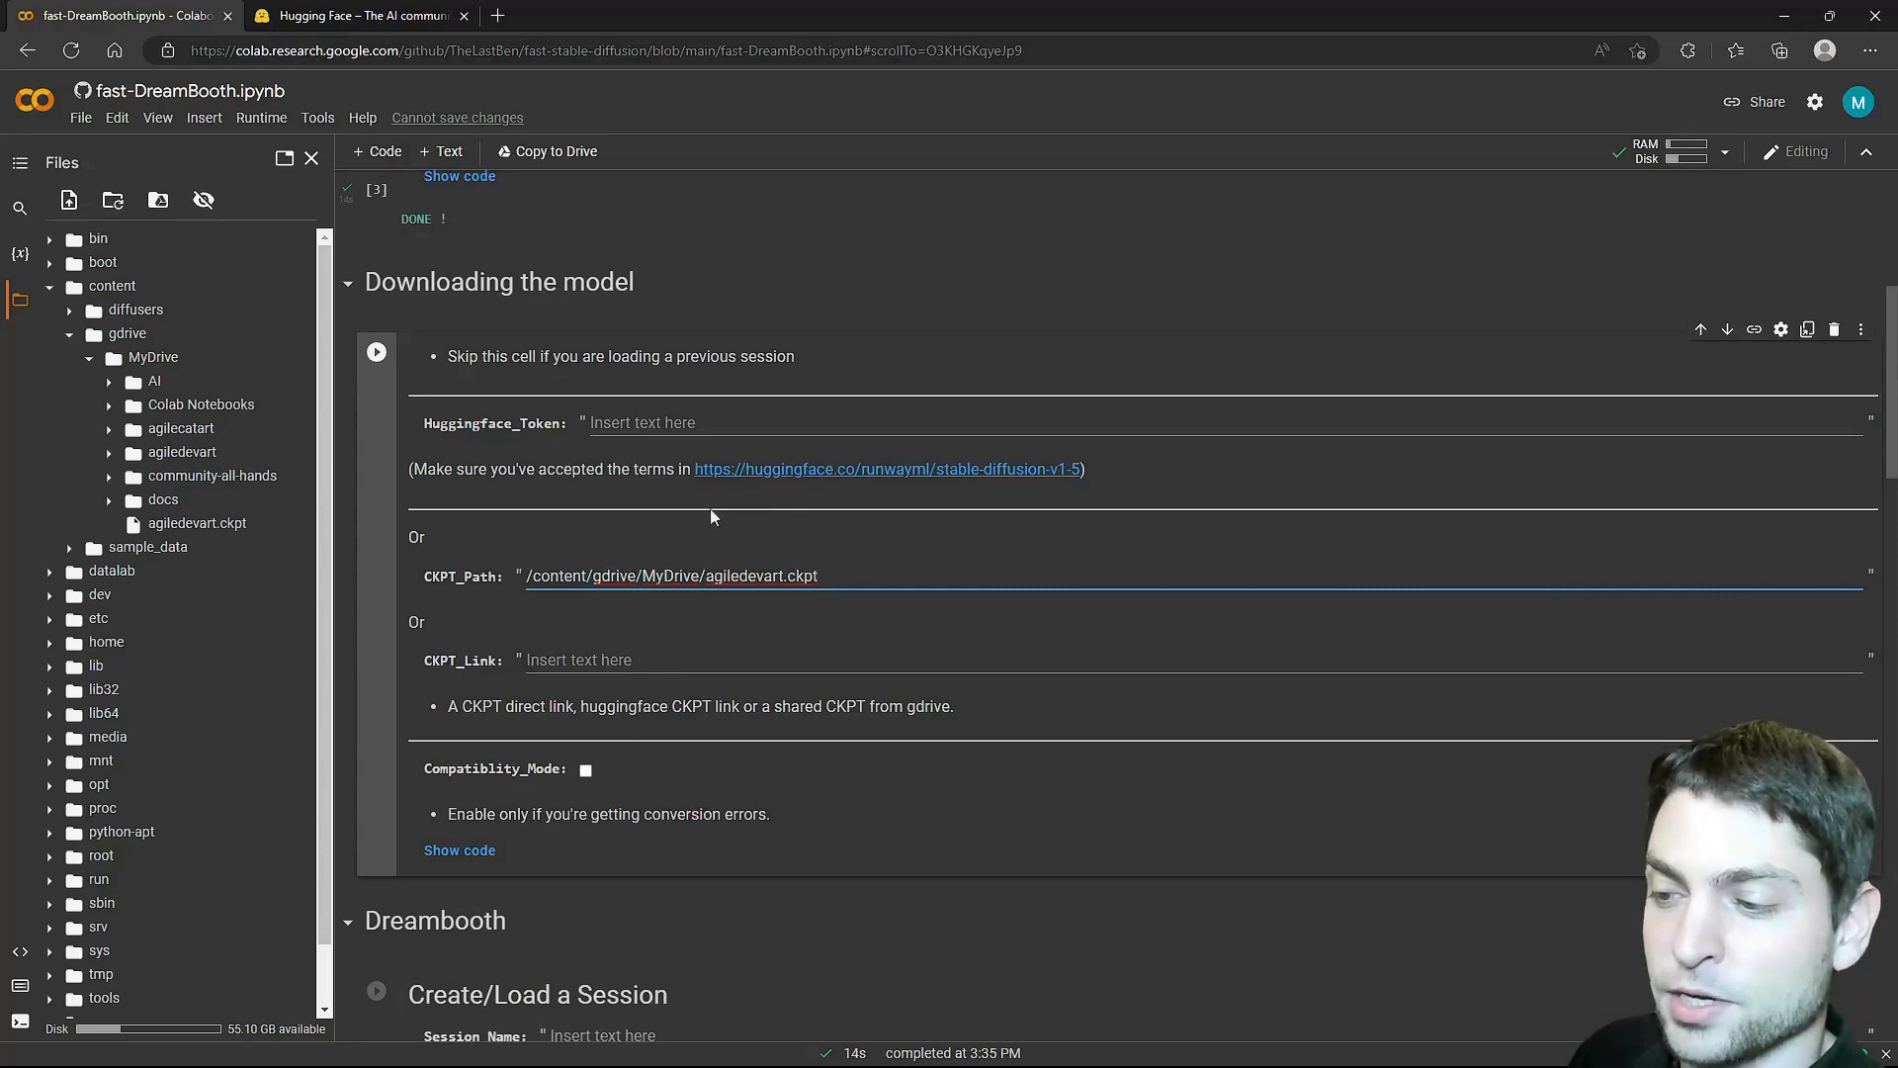
click(376, 352)
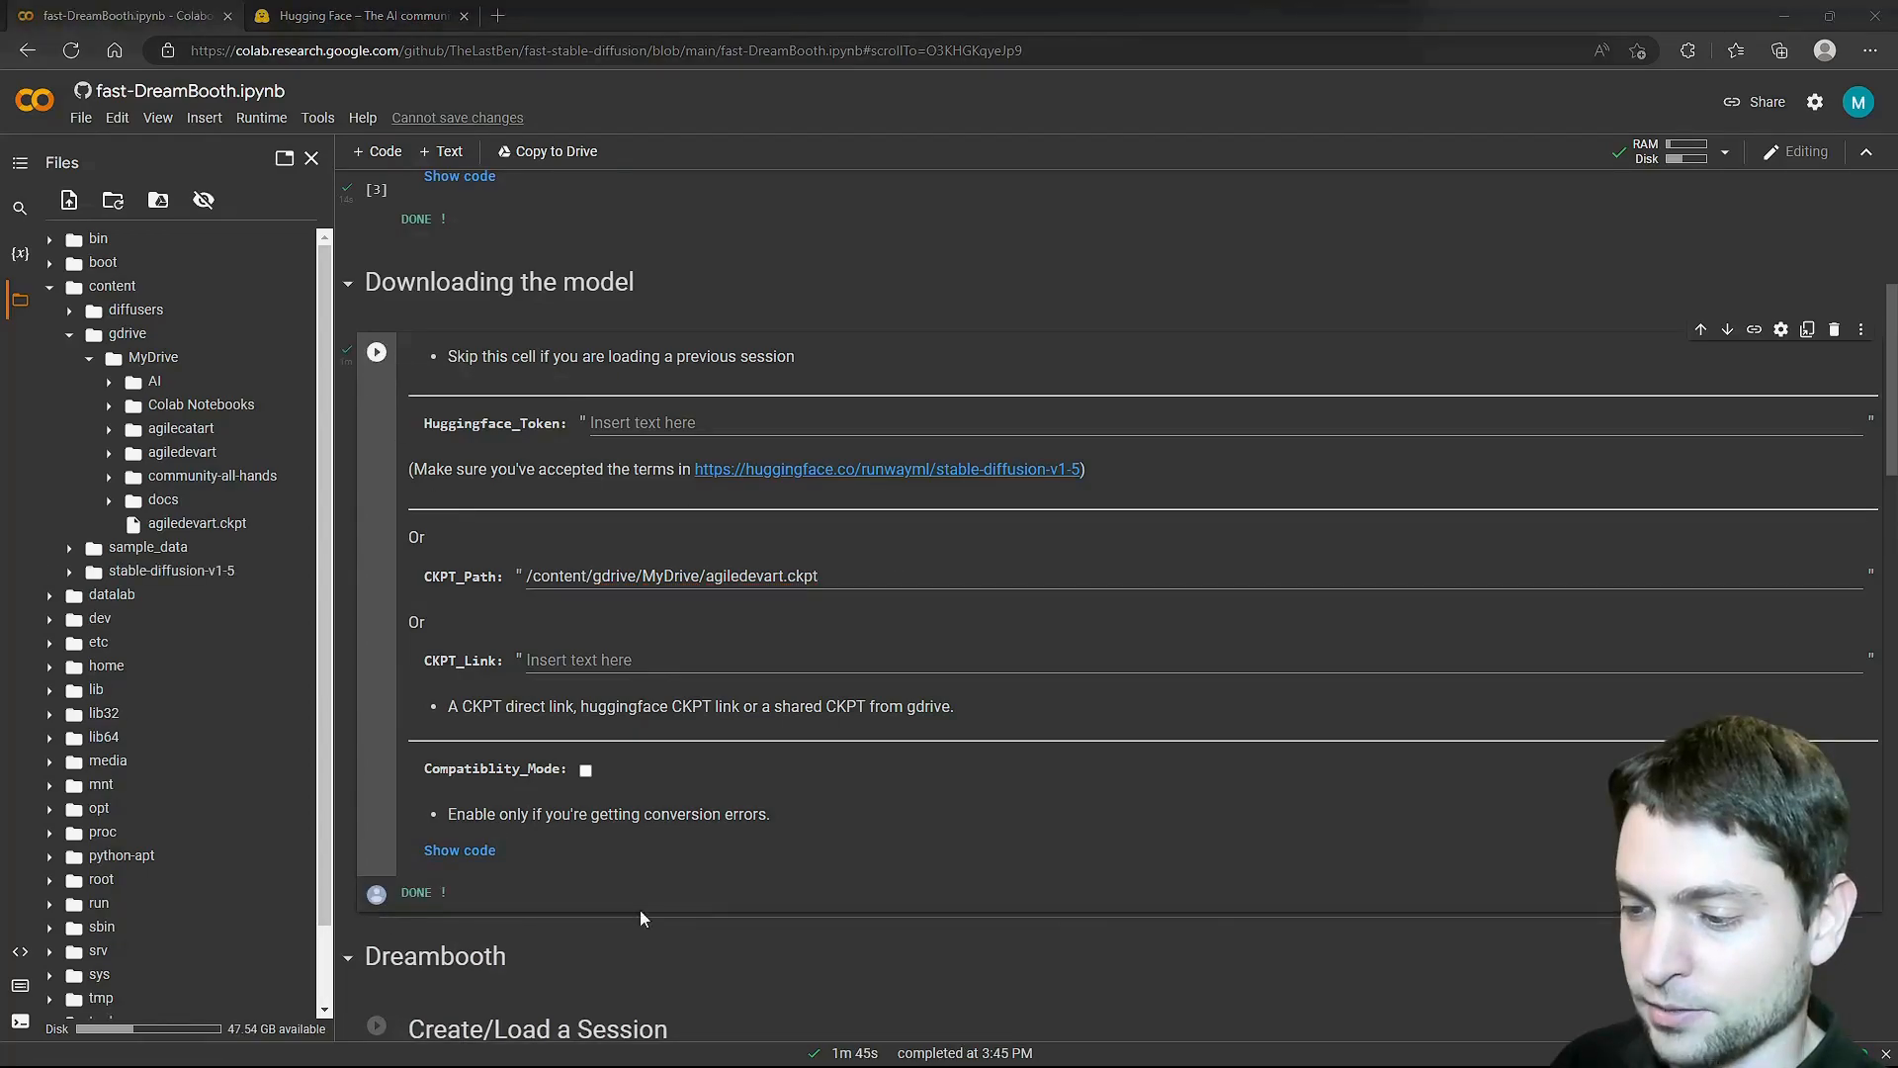
scroll(down, 3)
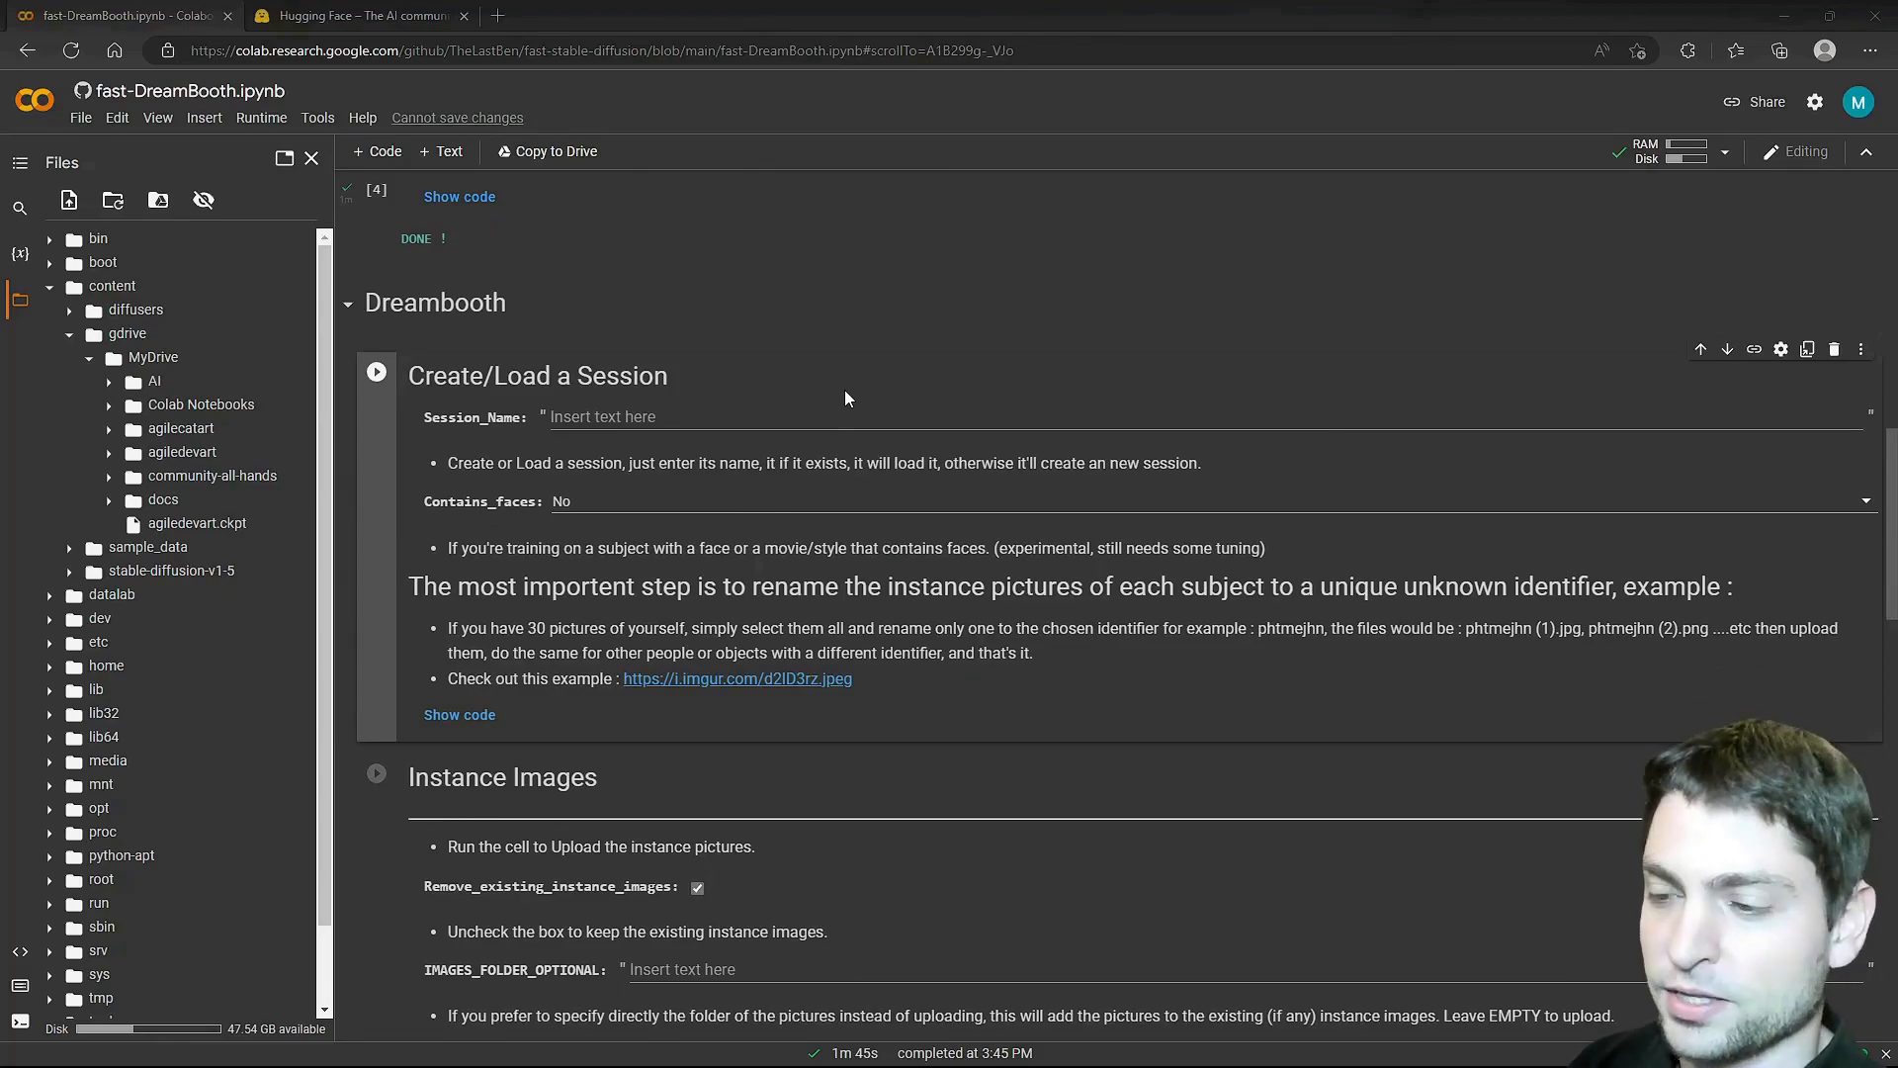
mouse_move(1306, 575)
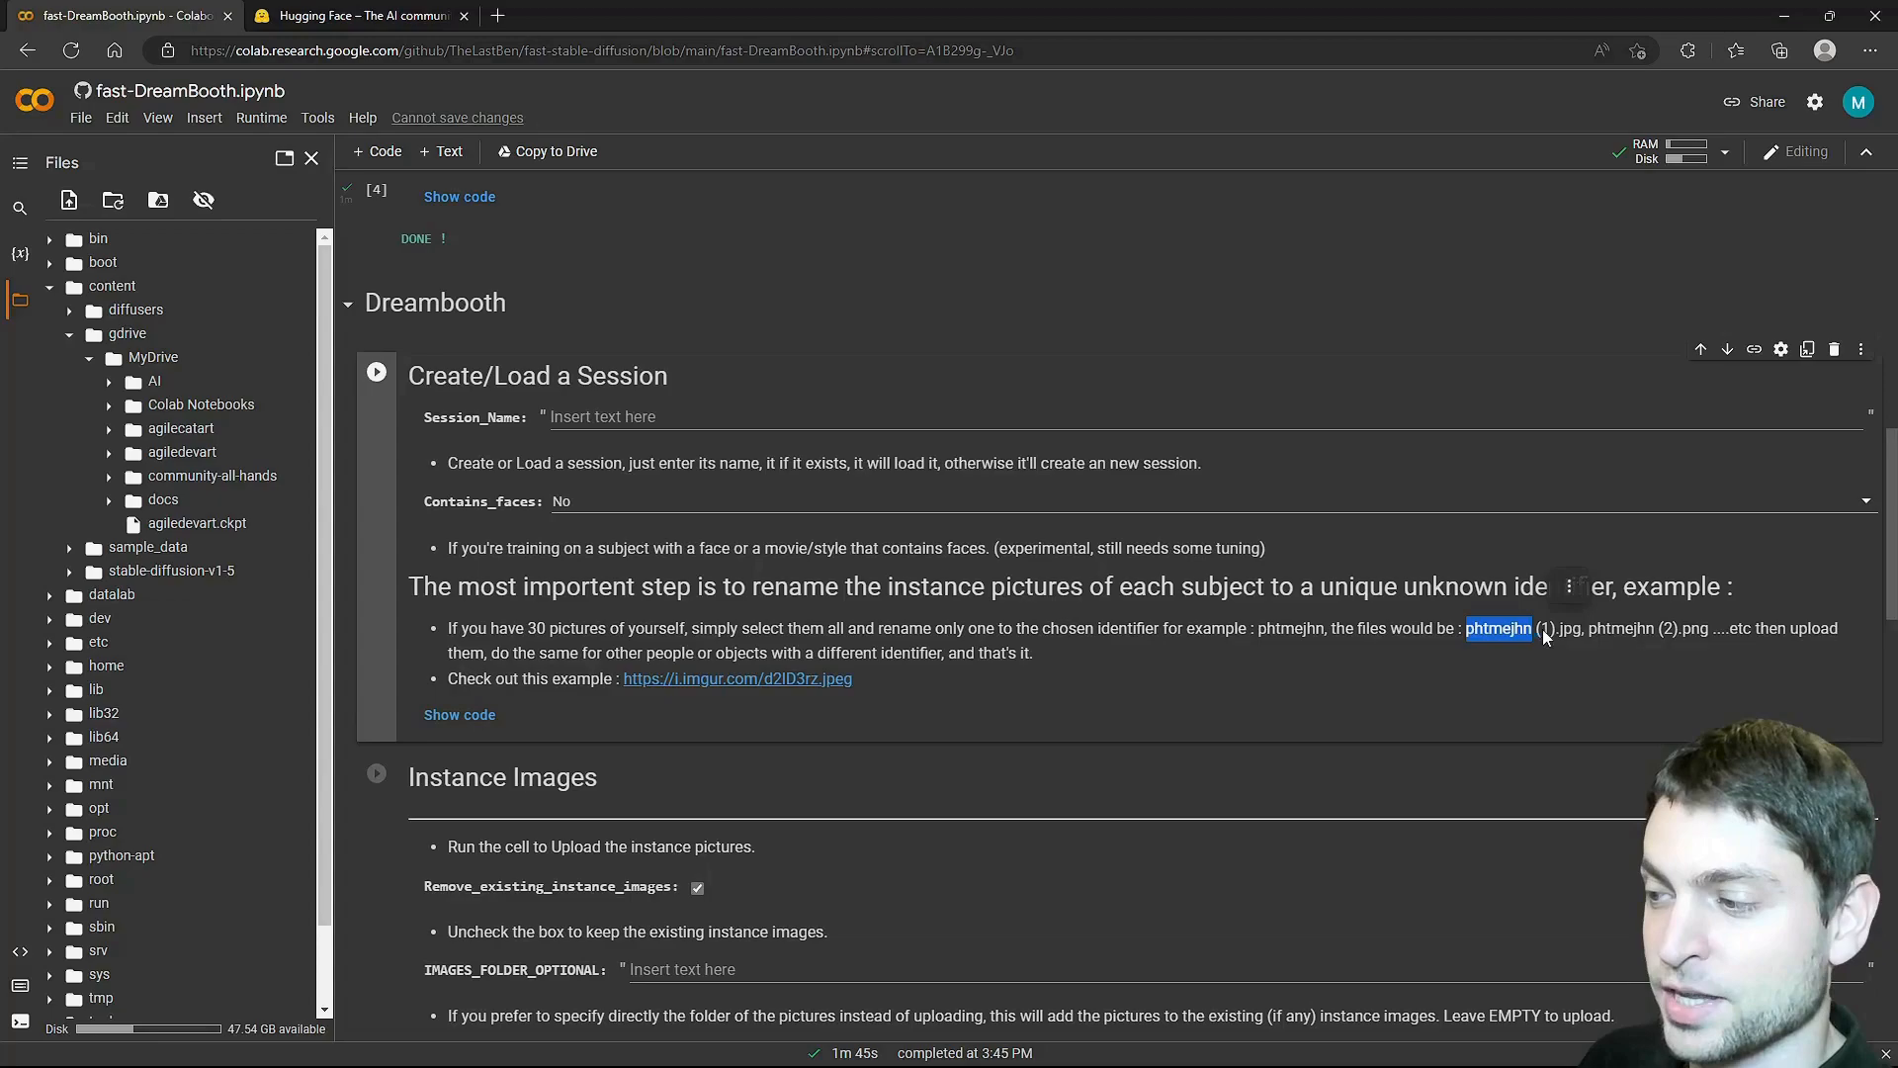
mouse_move(1803, 619)
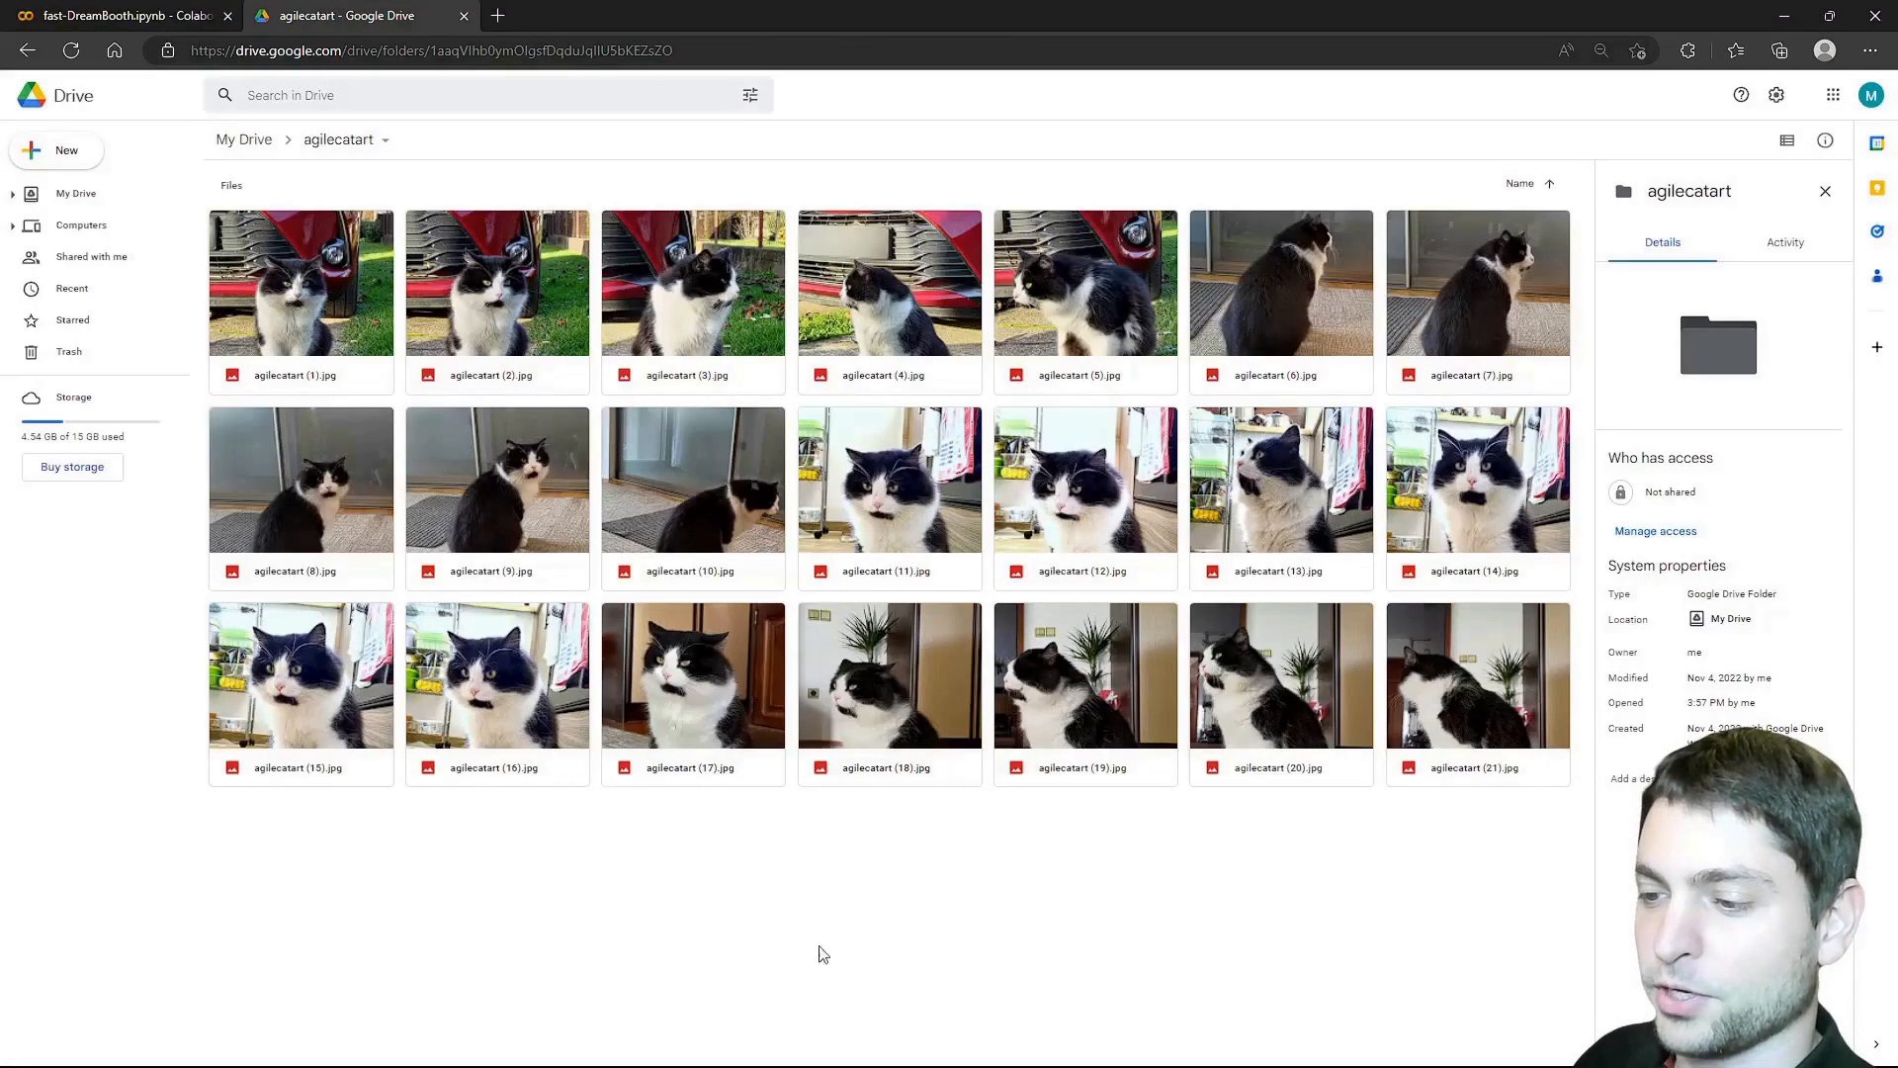
mouse_move(694, 702)
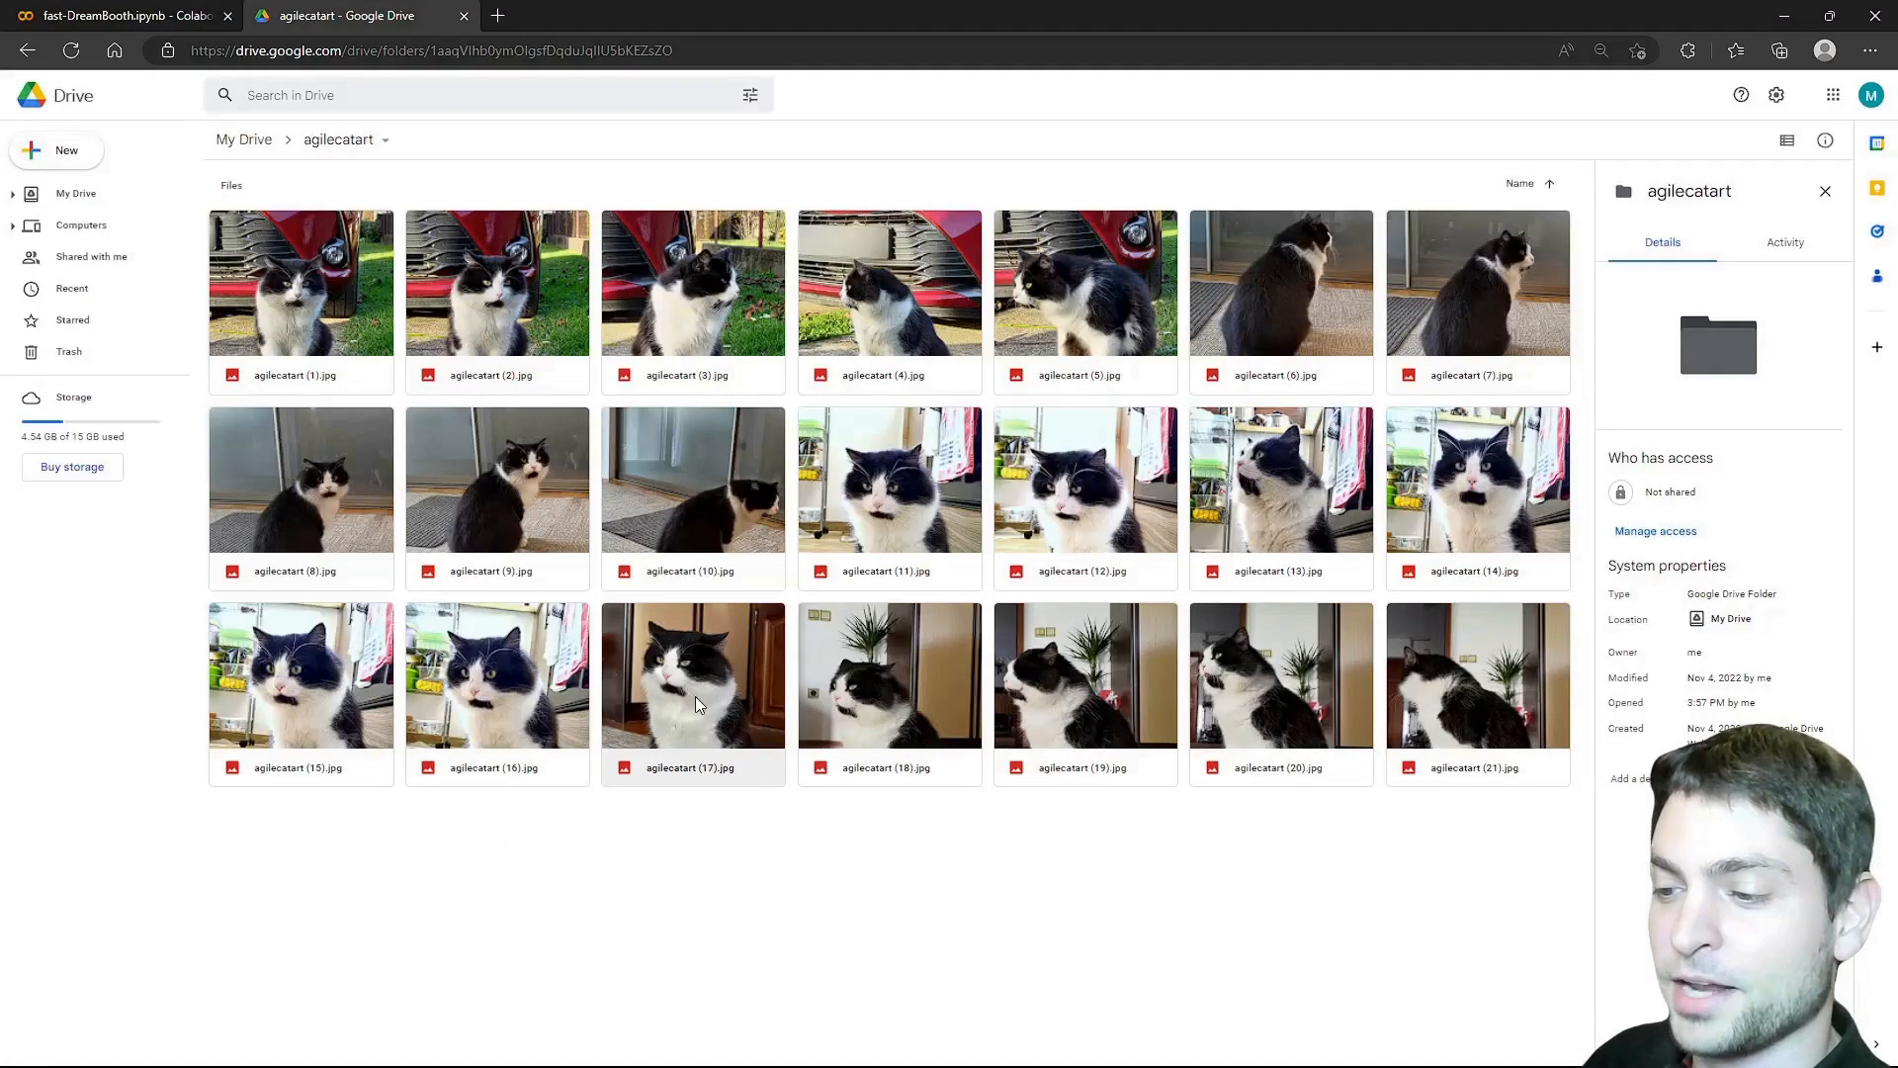
double_click(695, 677)
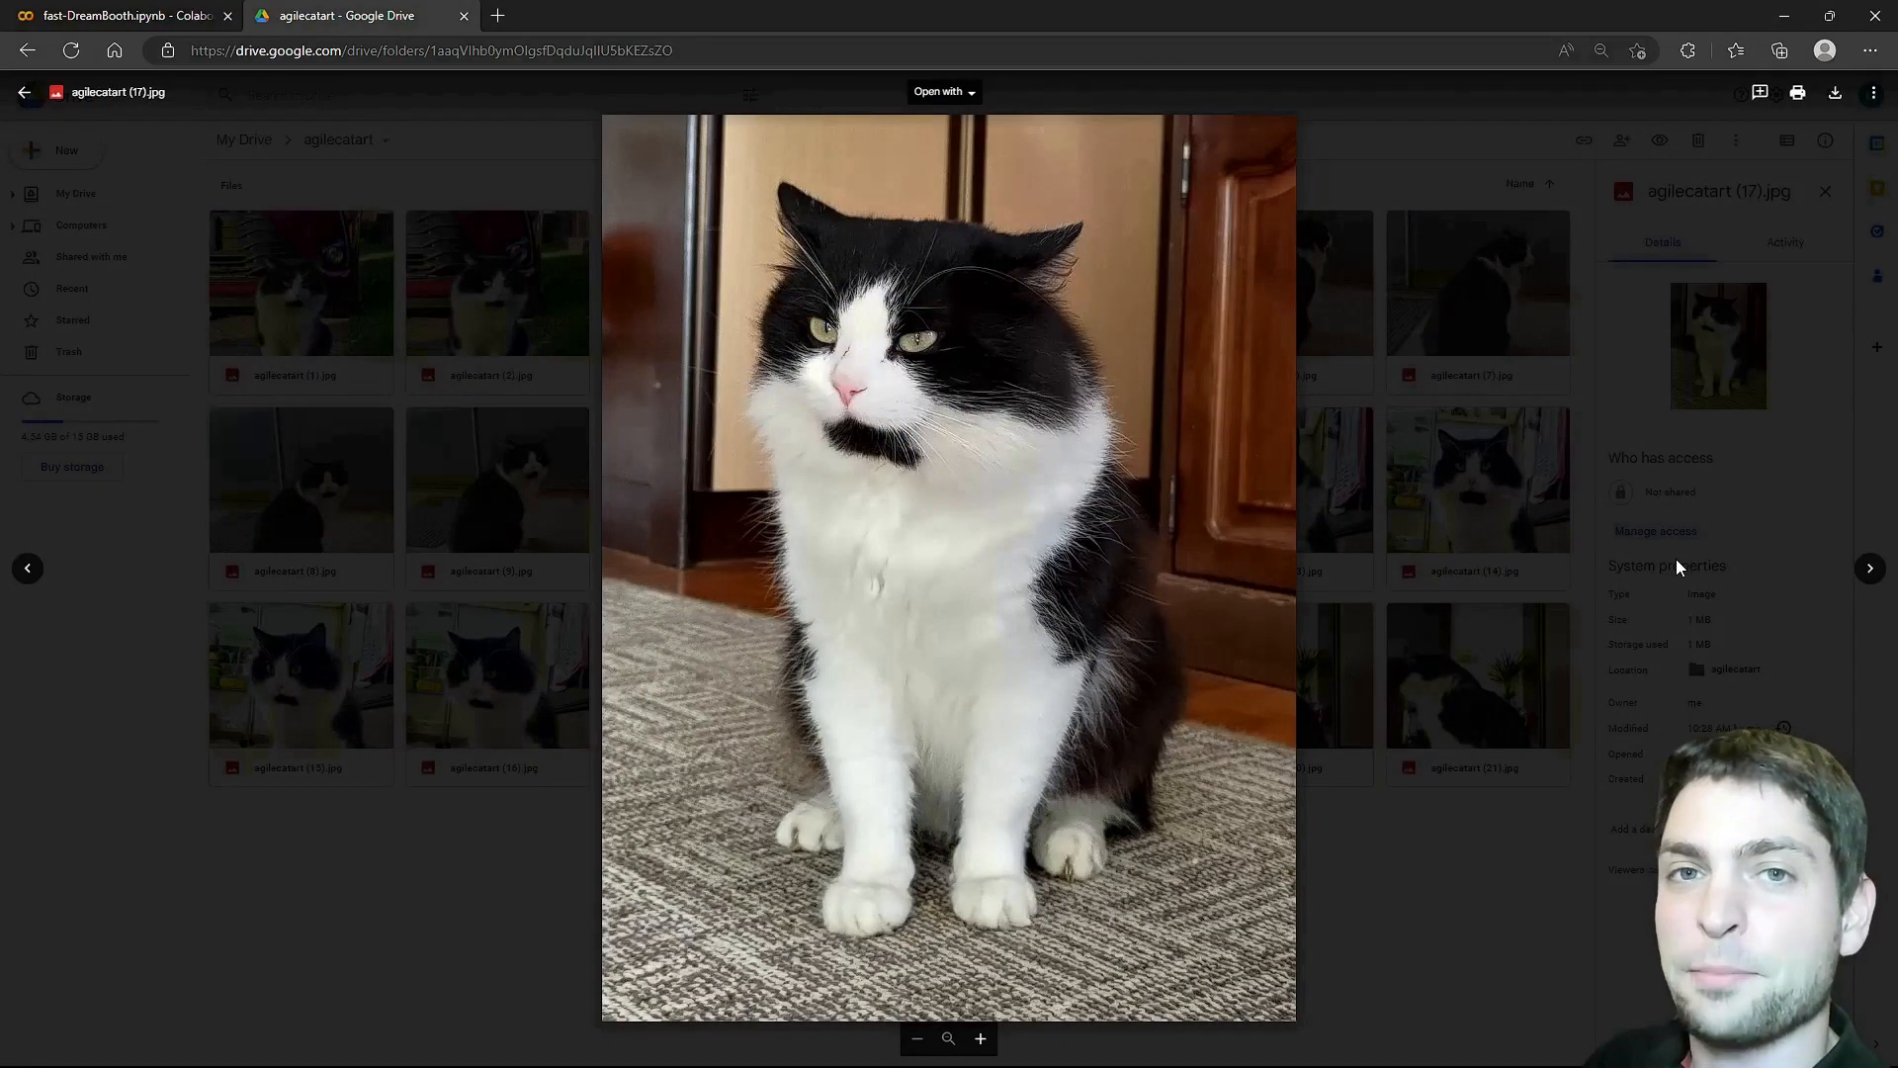
mouse_move(1525, 845)
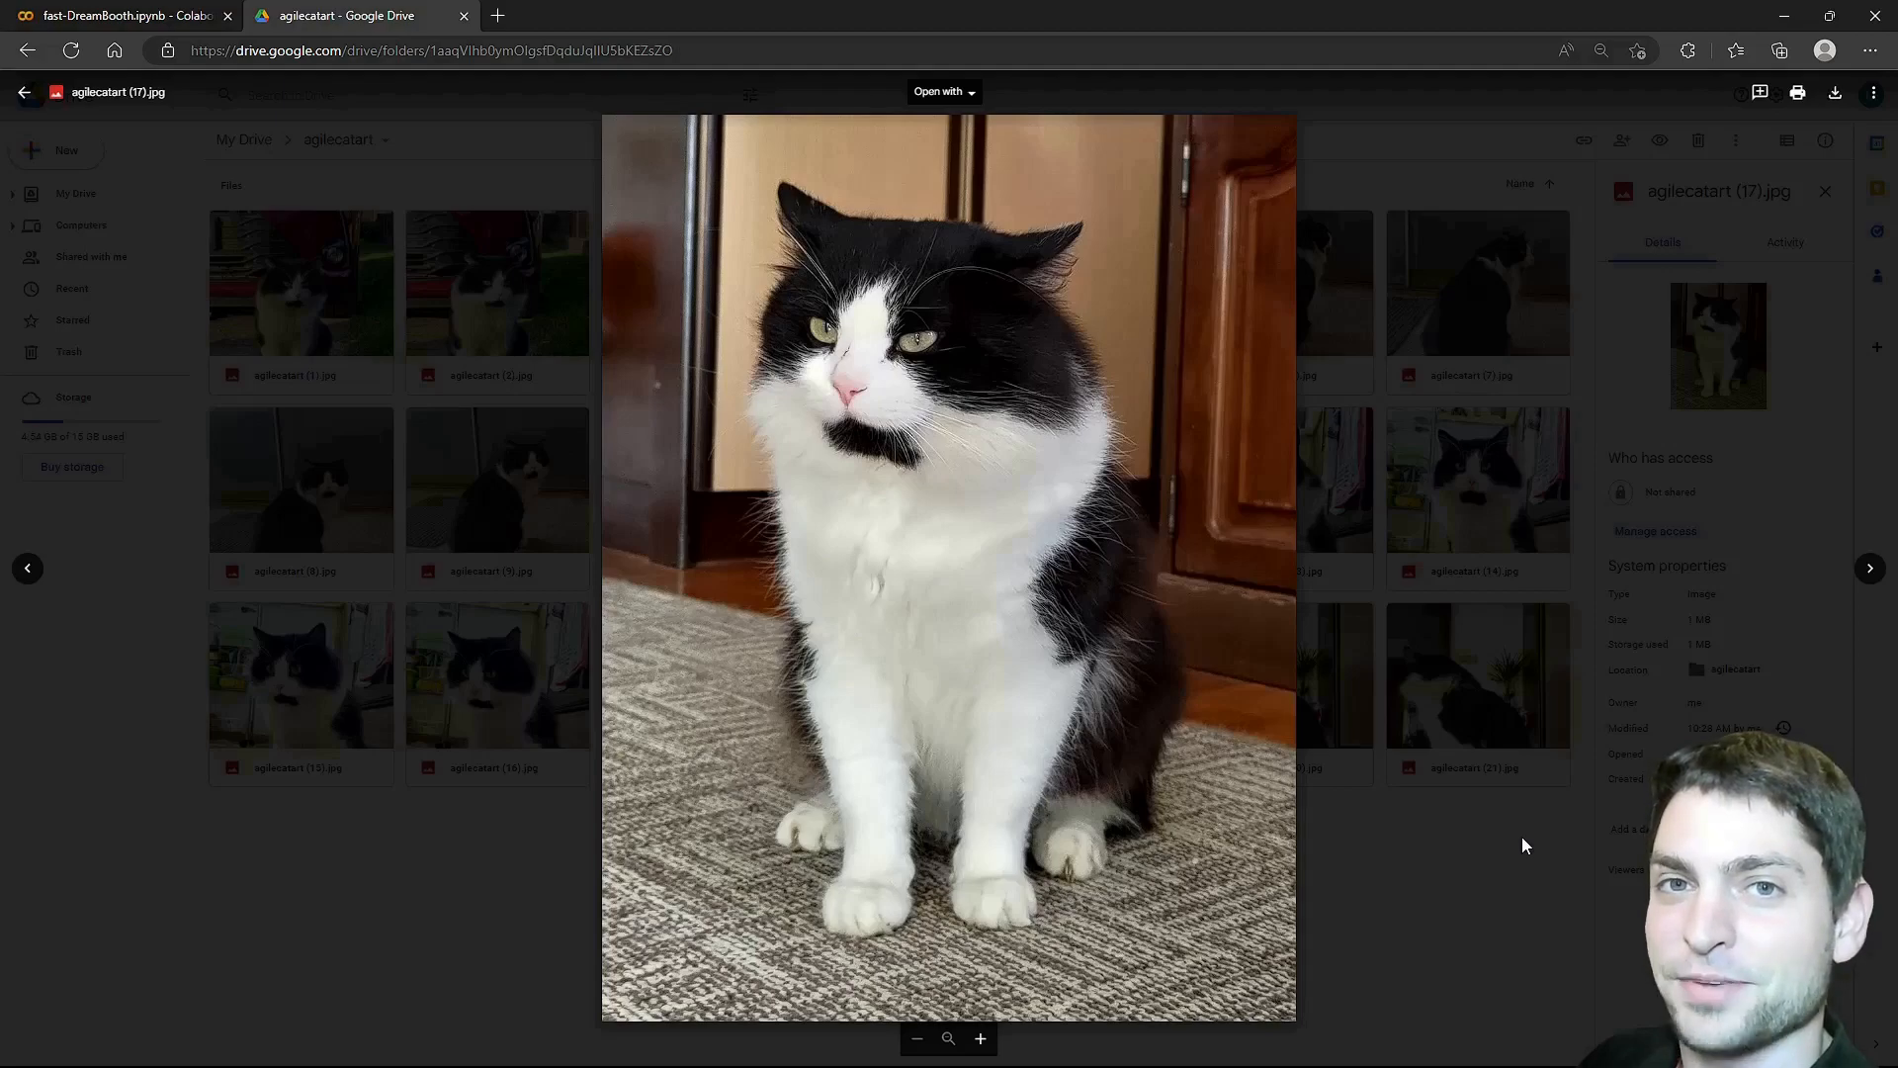
mouse_move(536, 414)
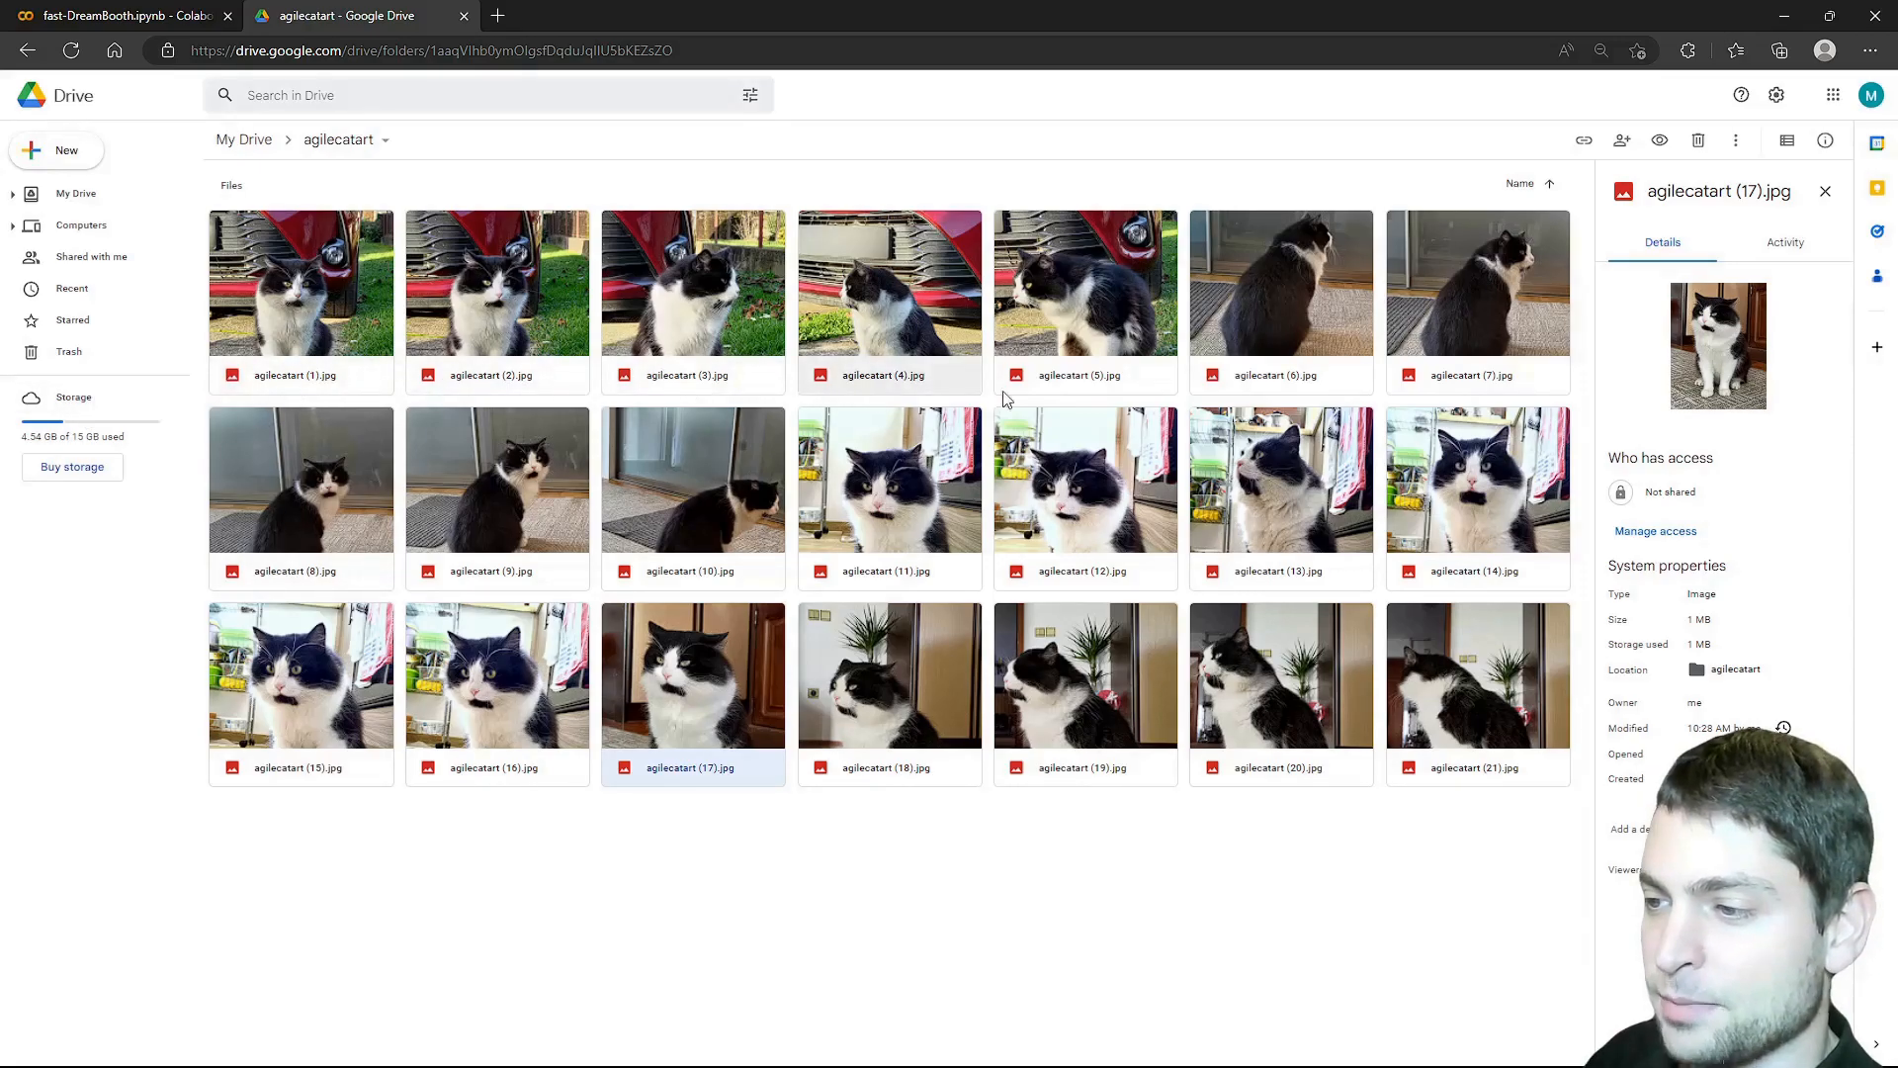
mouse_move(1302, 387)
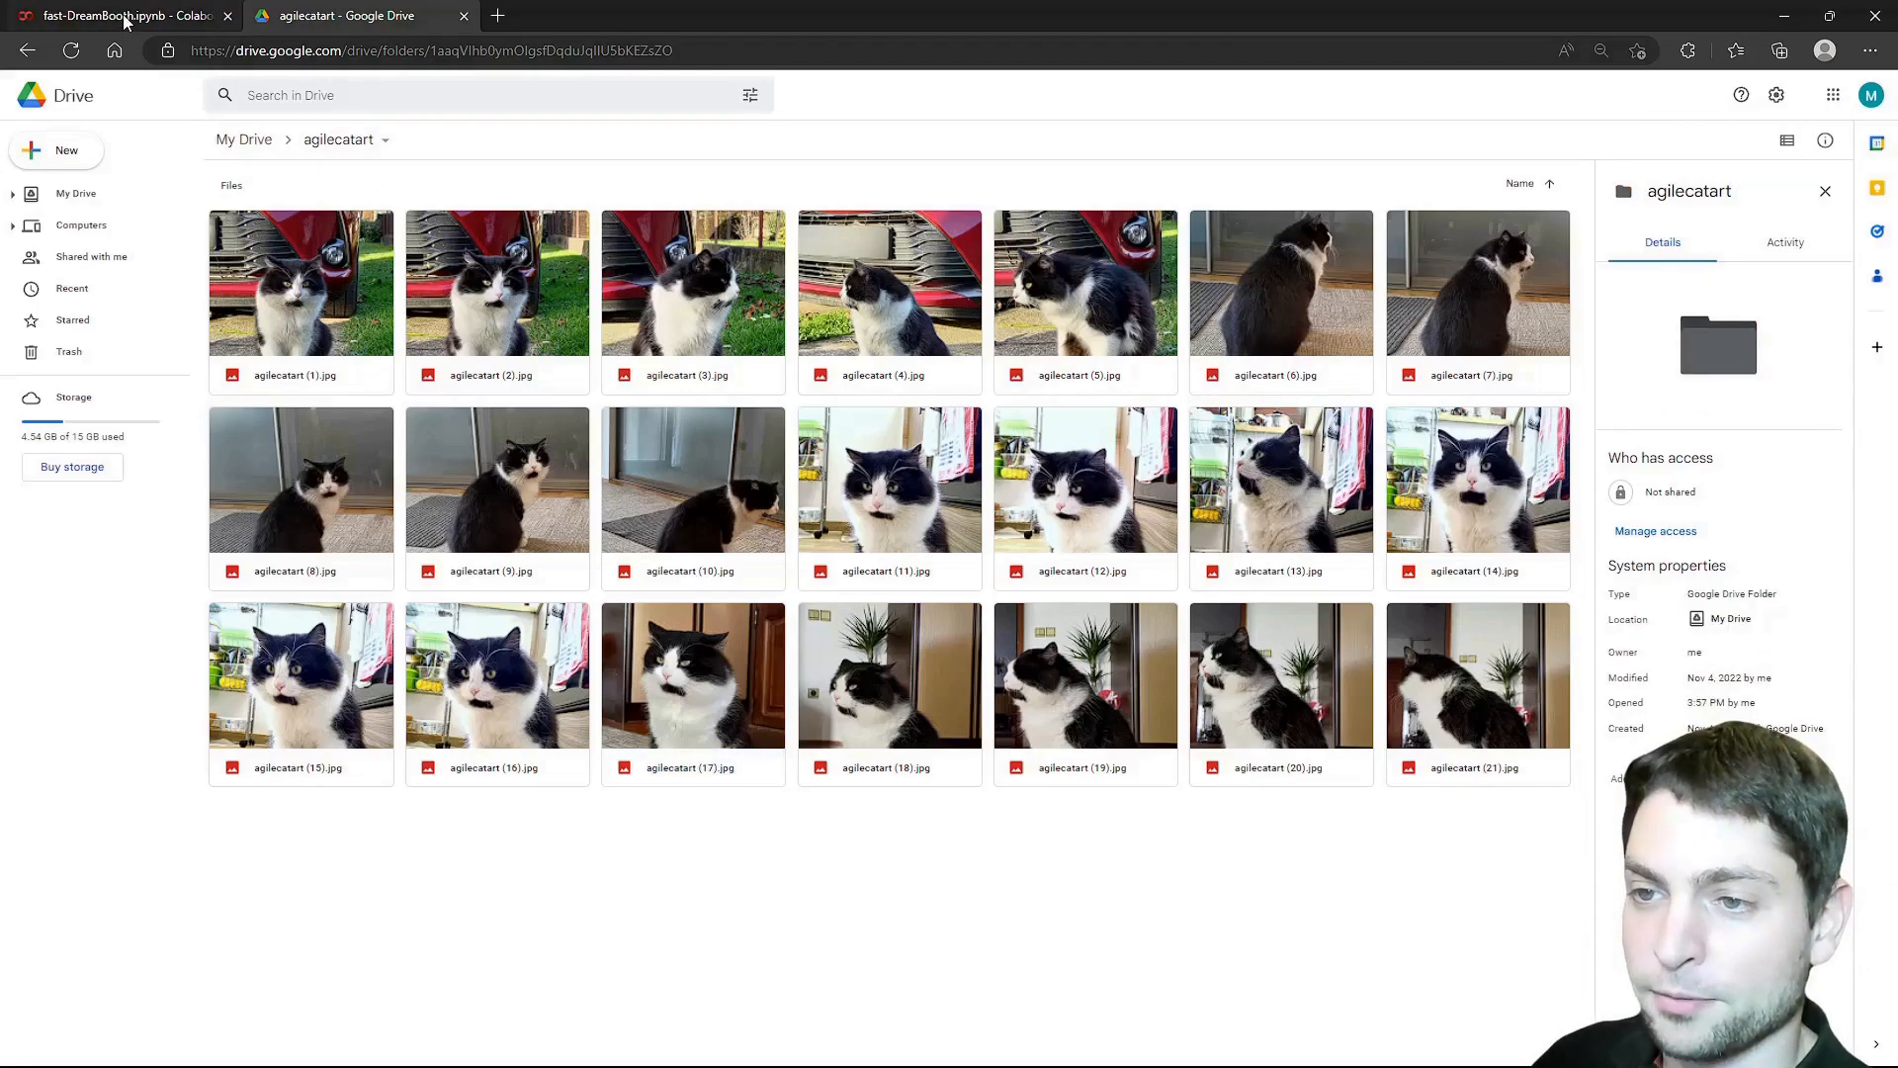
Create a training session named agilecatart and reveal its new session folder.
click(120, 14)
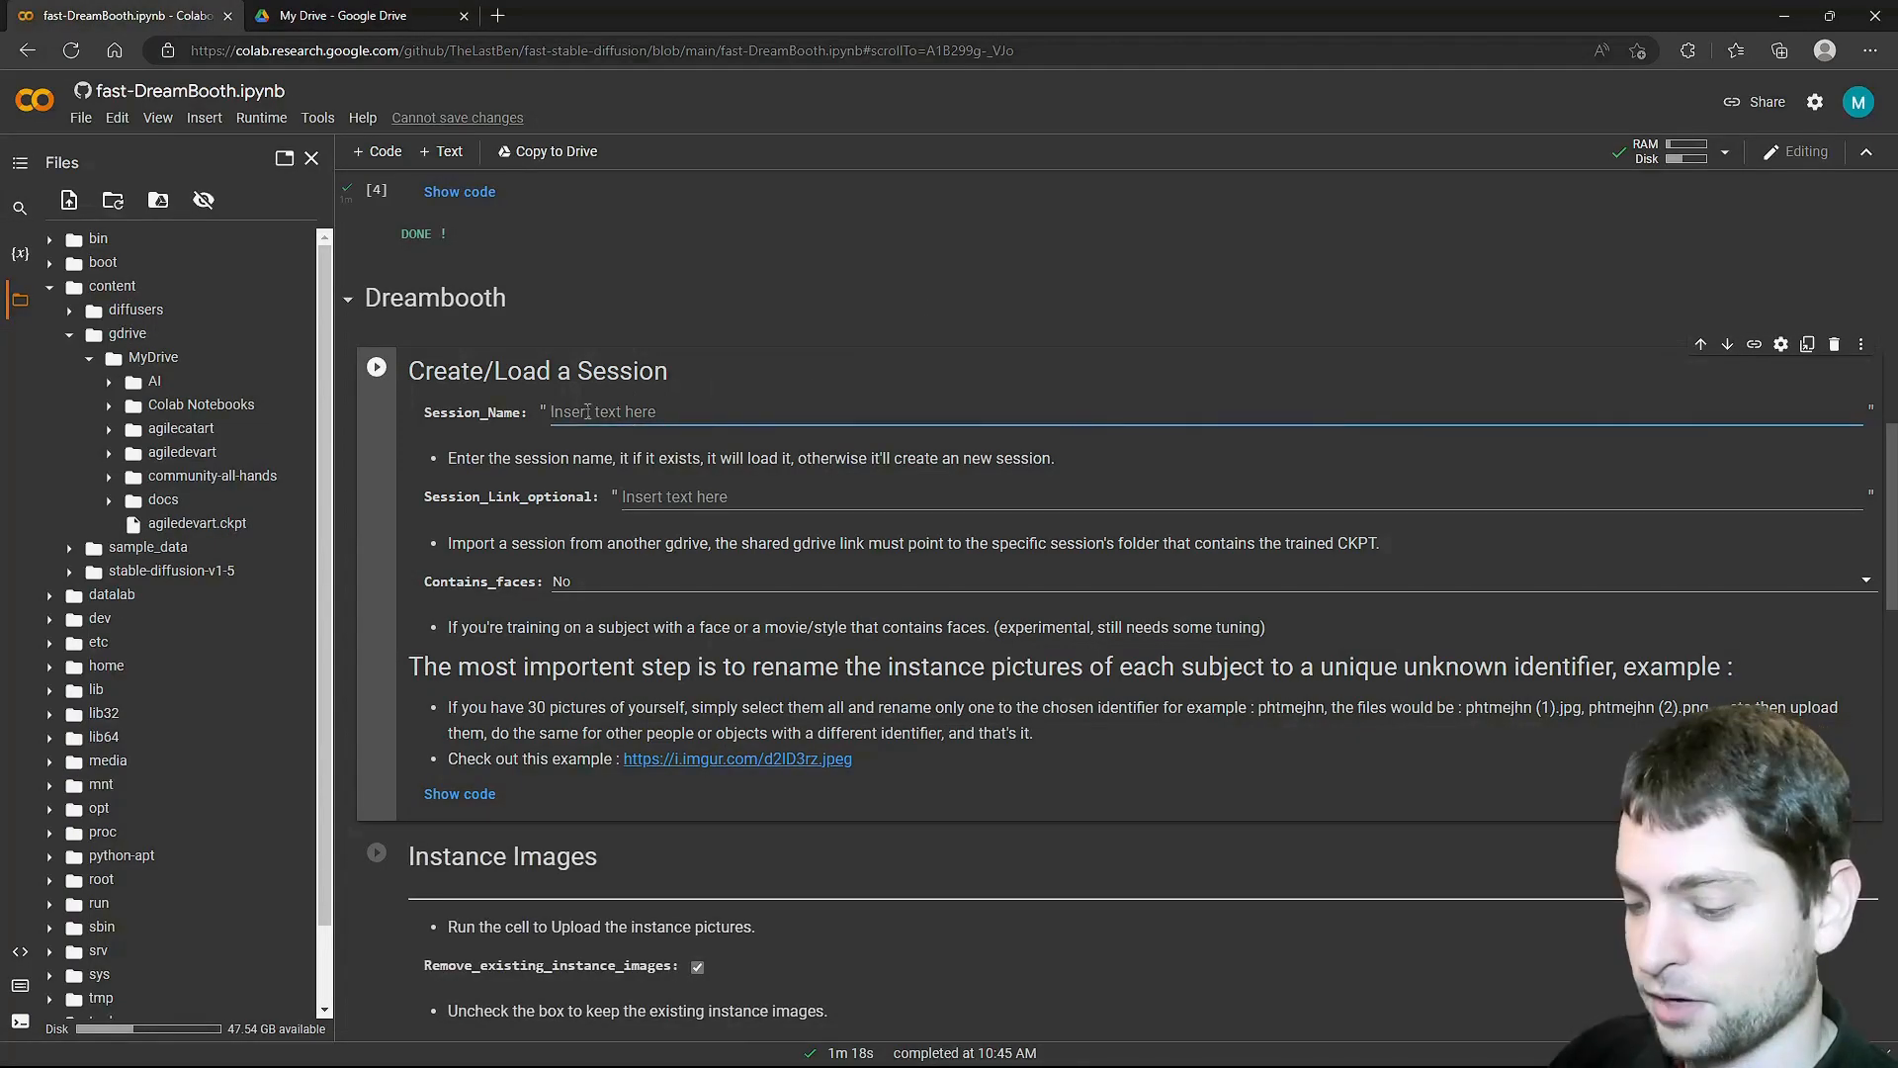
text(agilecata)
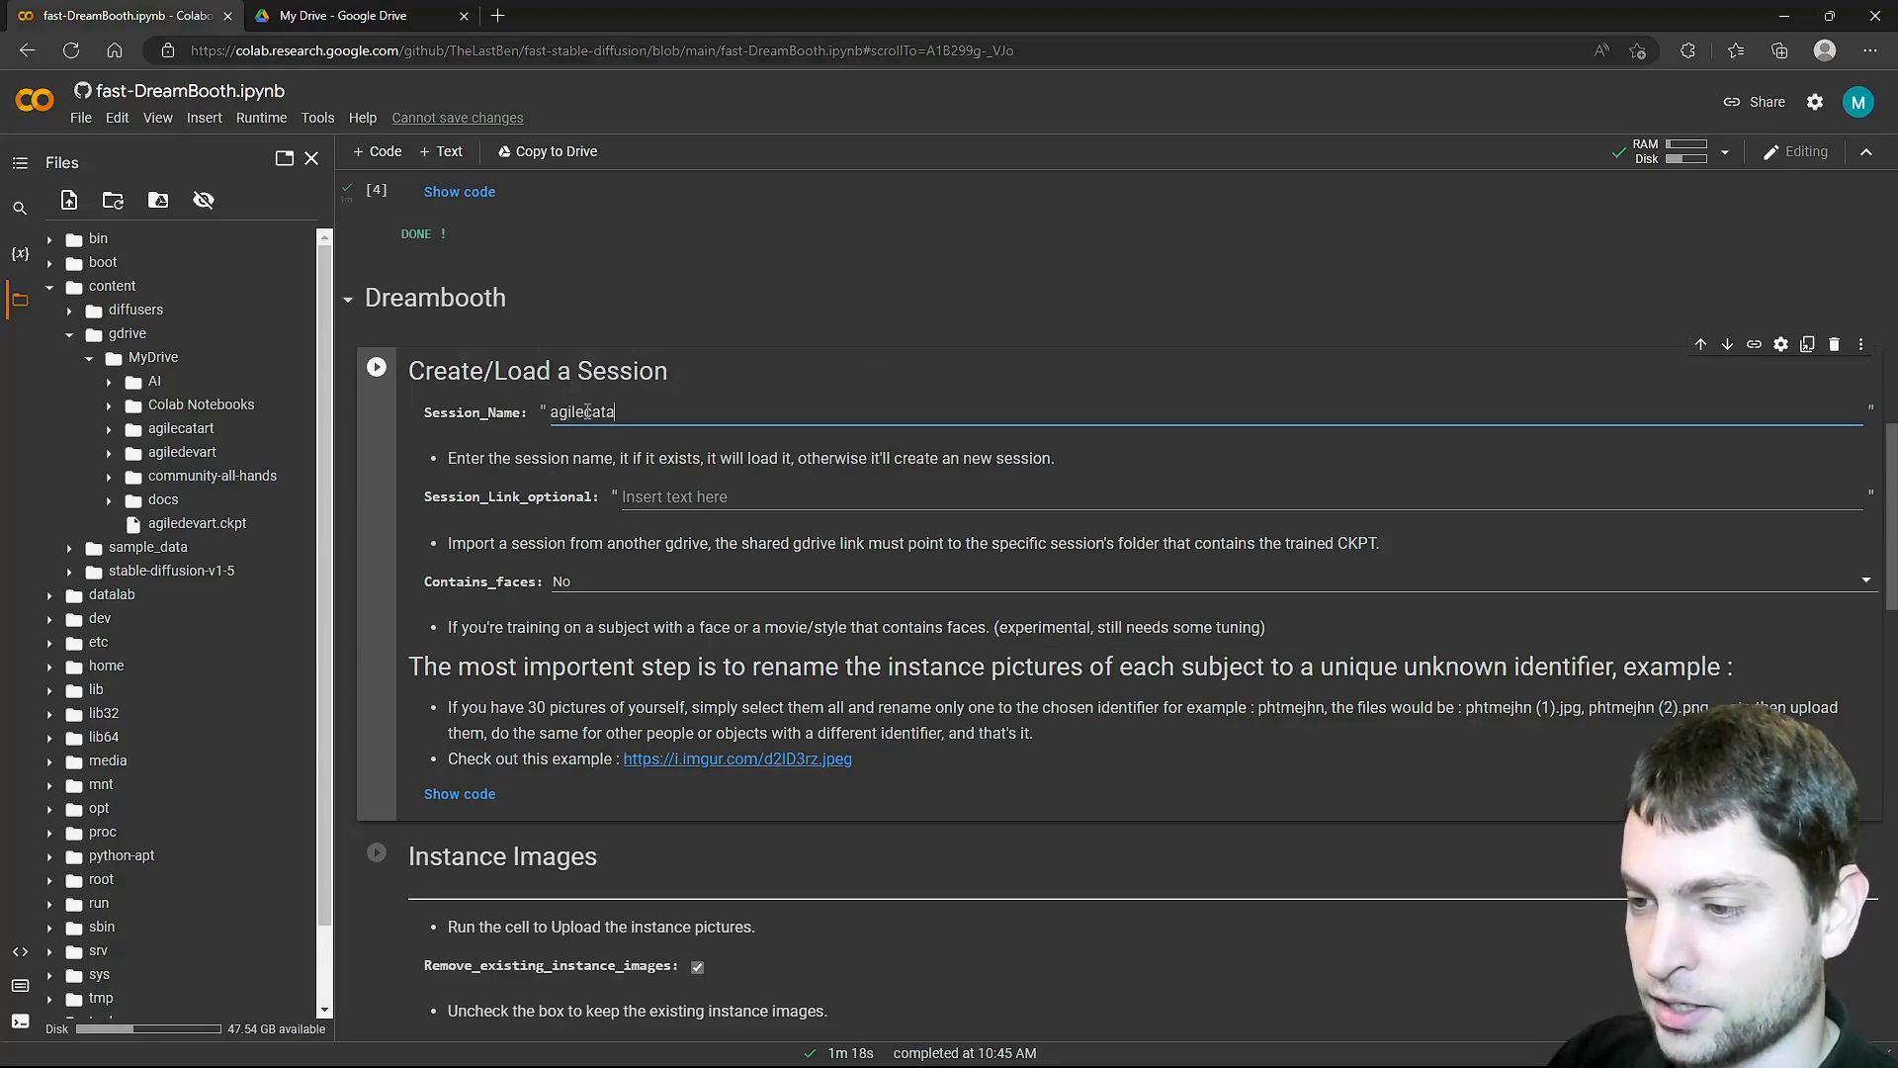
text(rt)
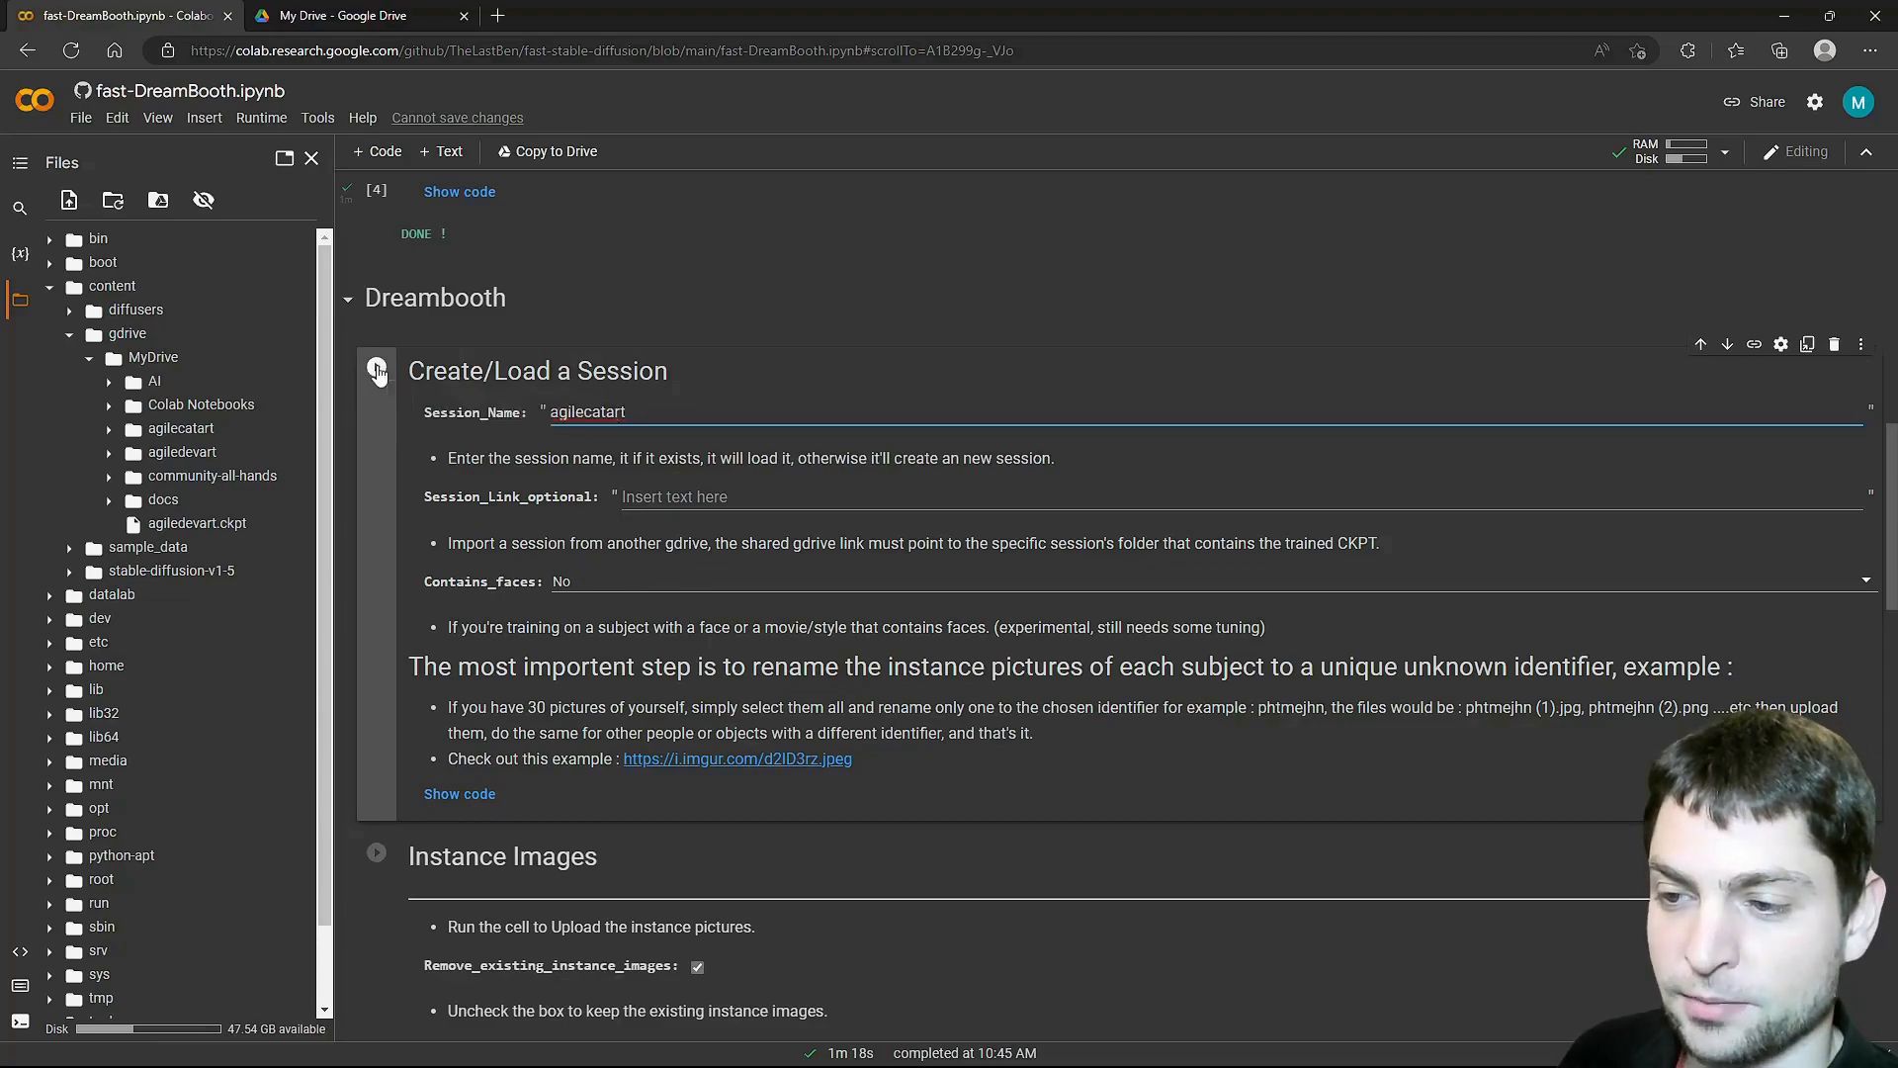
click(376, 370)
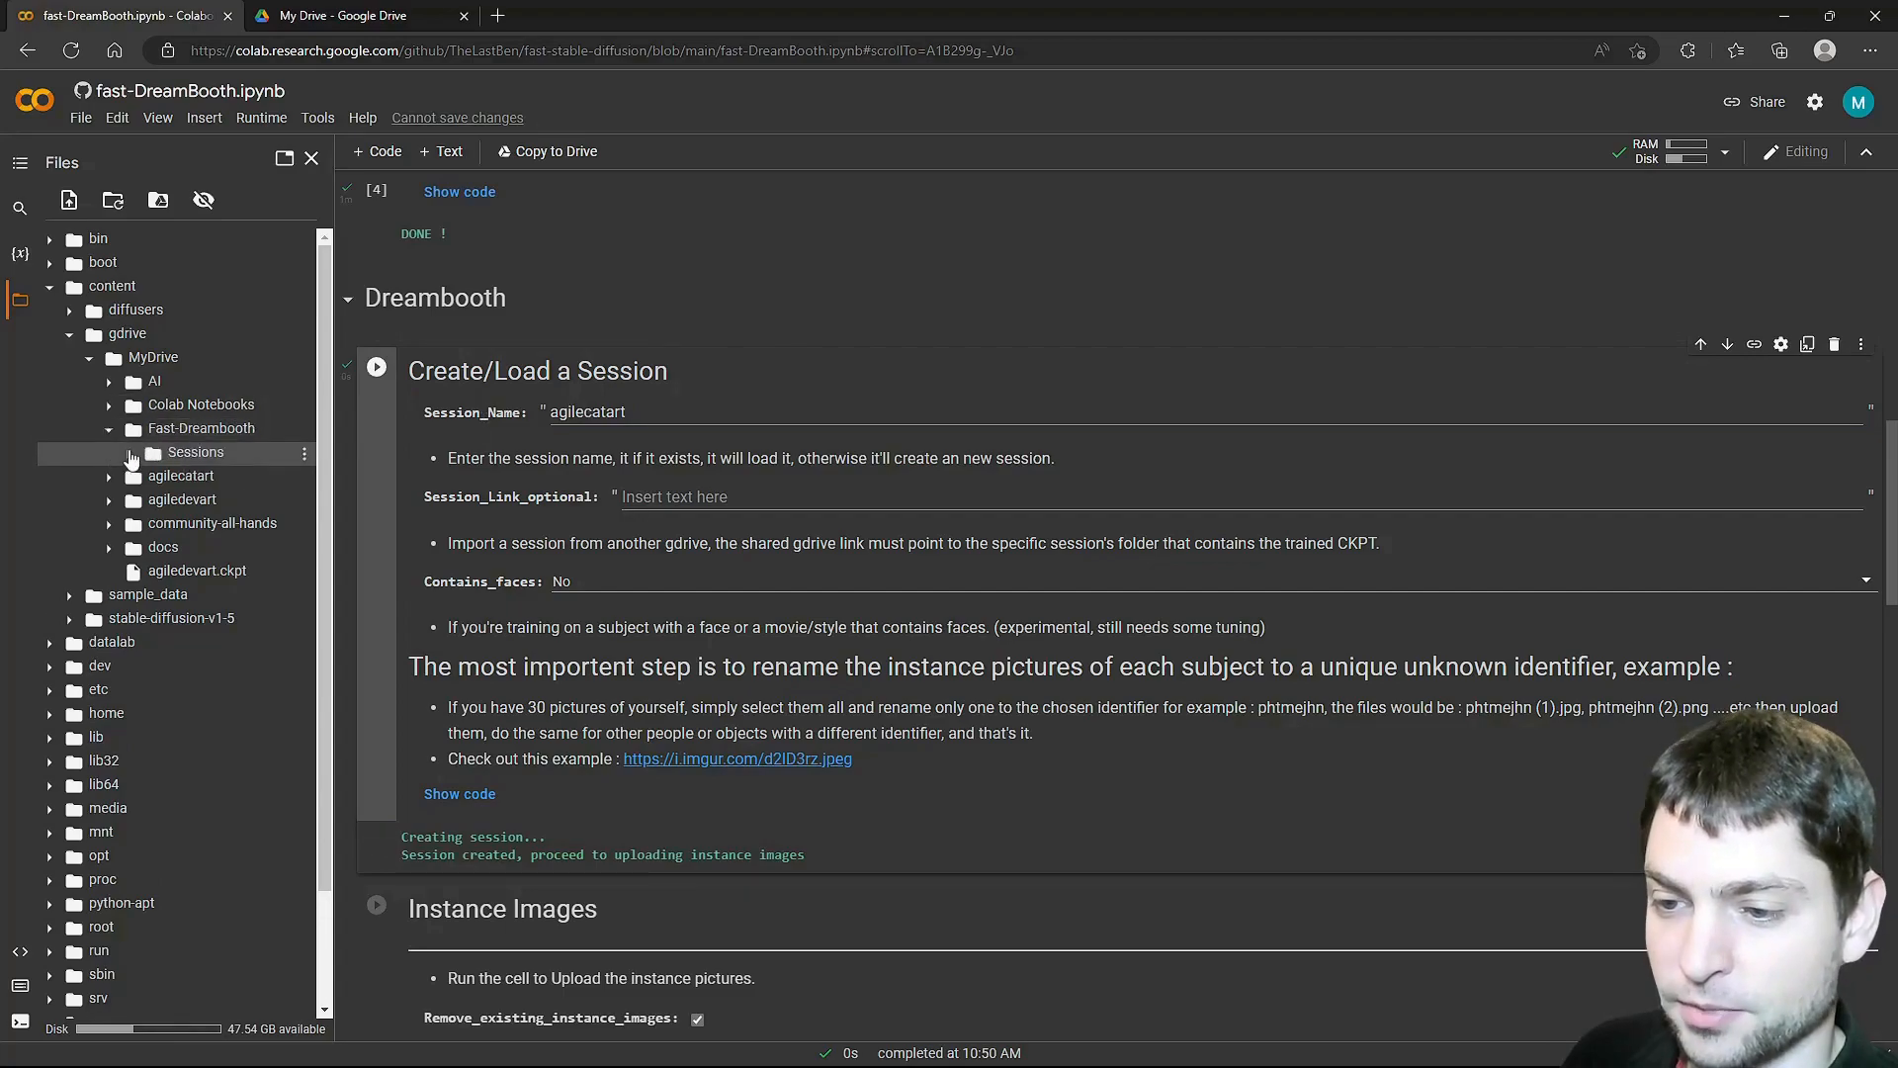
click(198, 451)
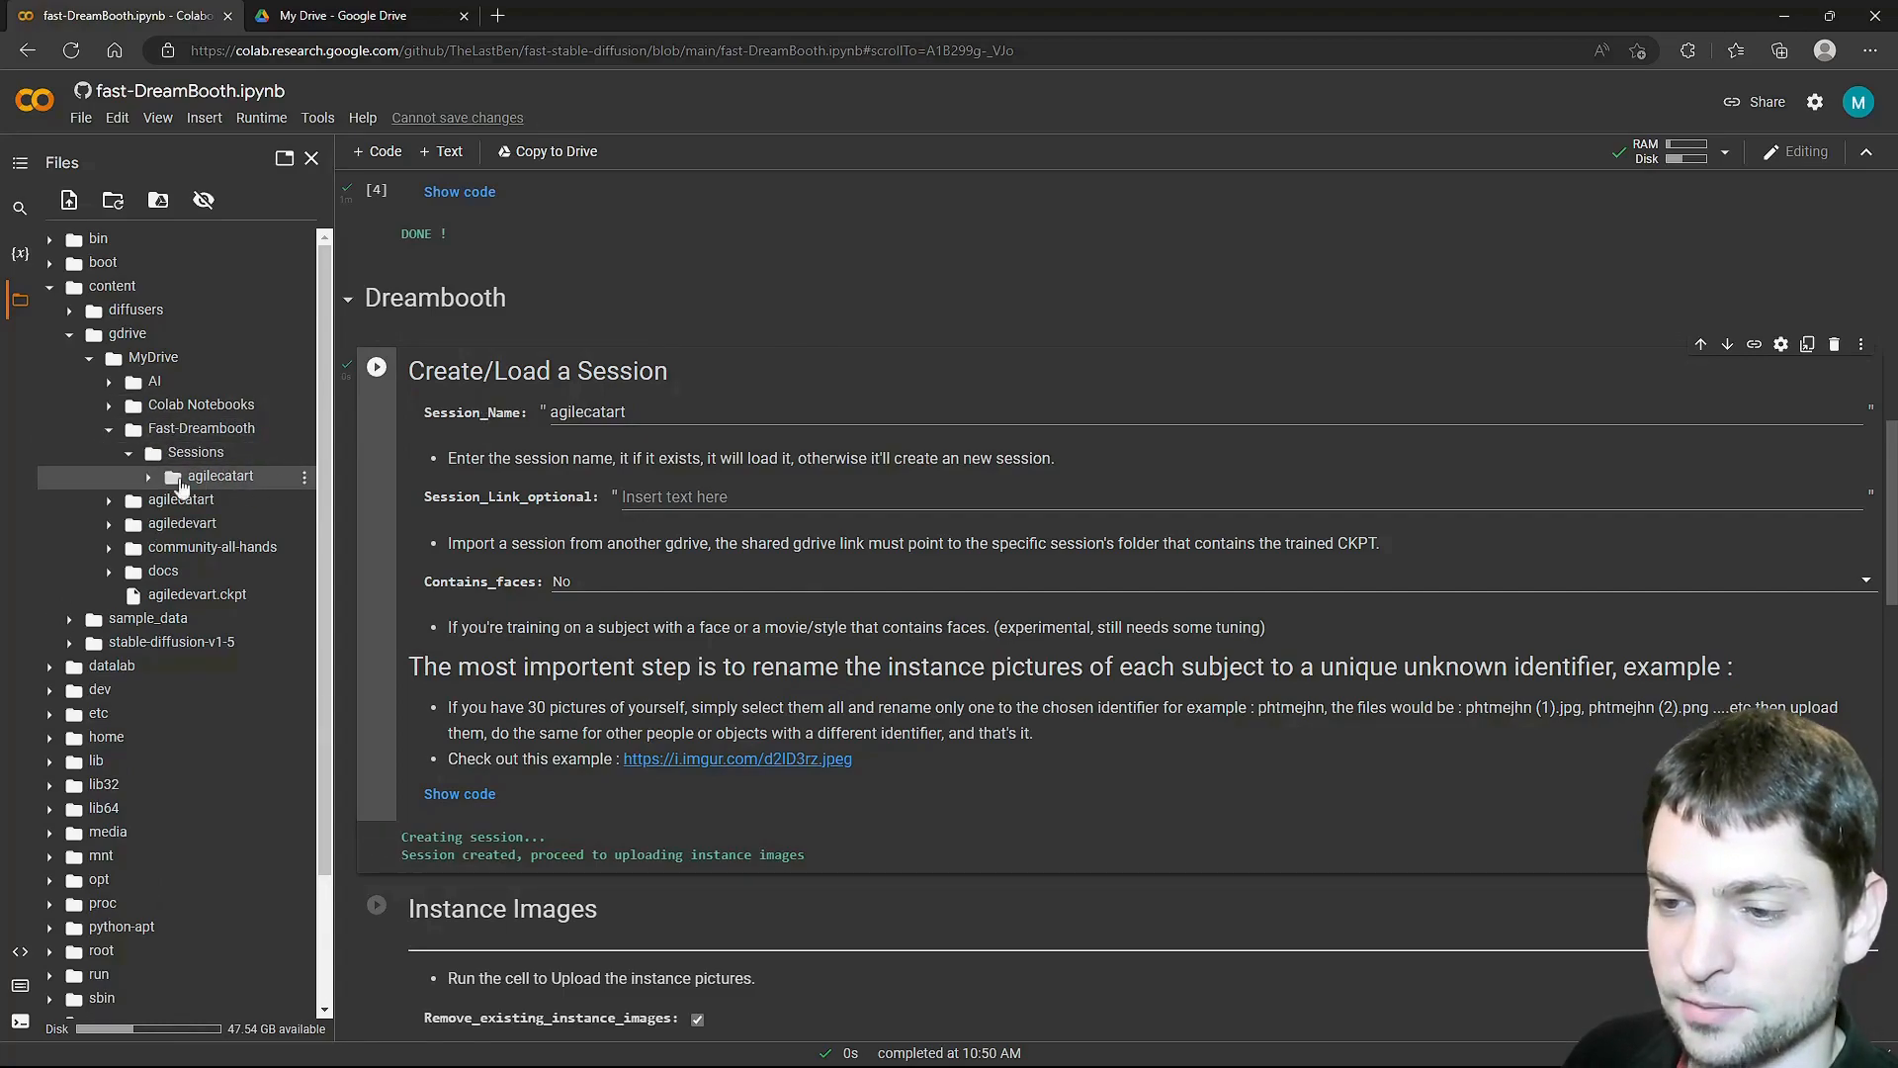
Set IMAGES_FOLDER_OPTIONAL to /content/gdrive/MyDrive/agilecatart for the instance images.
scroll(down, 3)
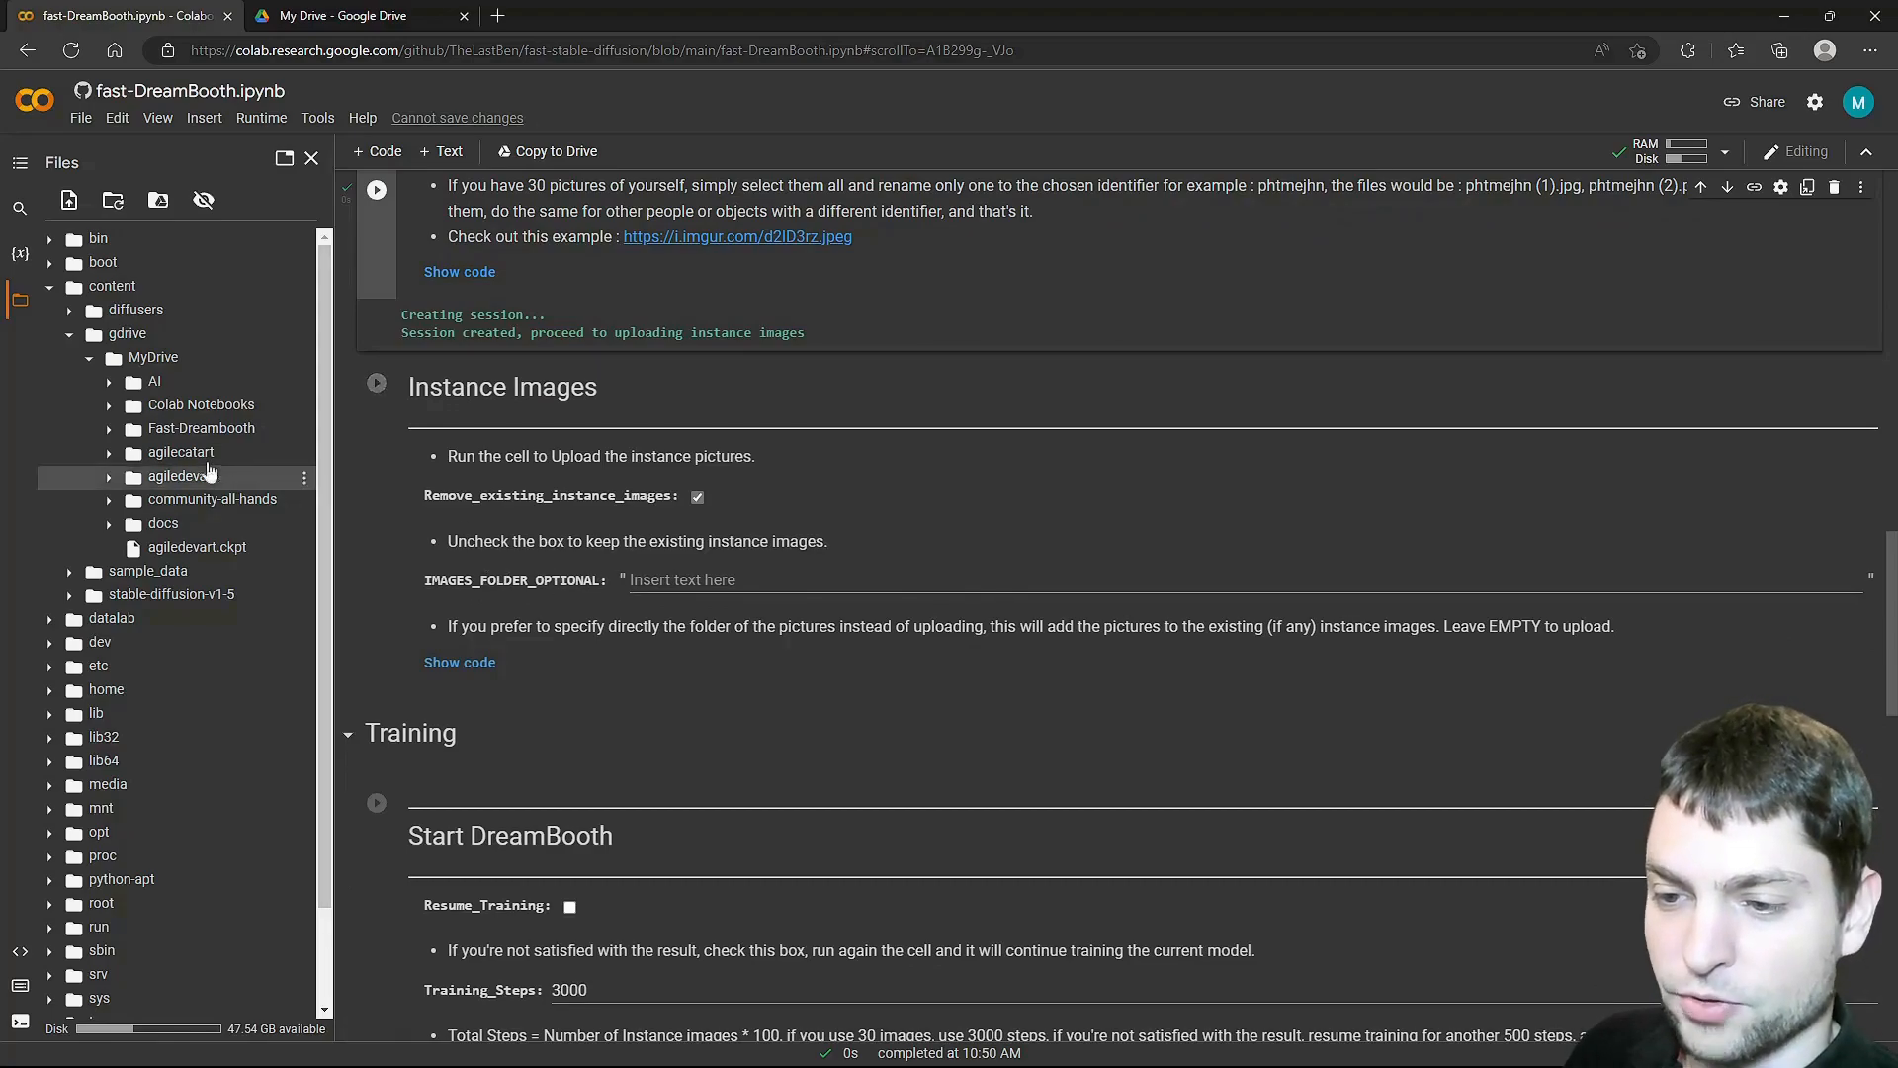
right_click(176, 474)
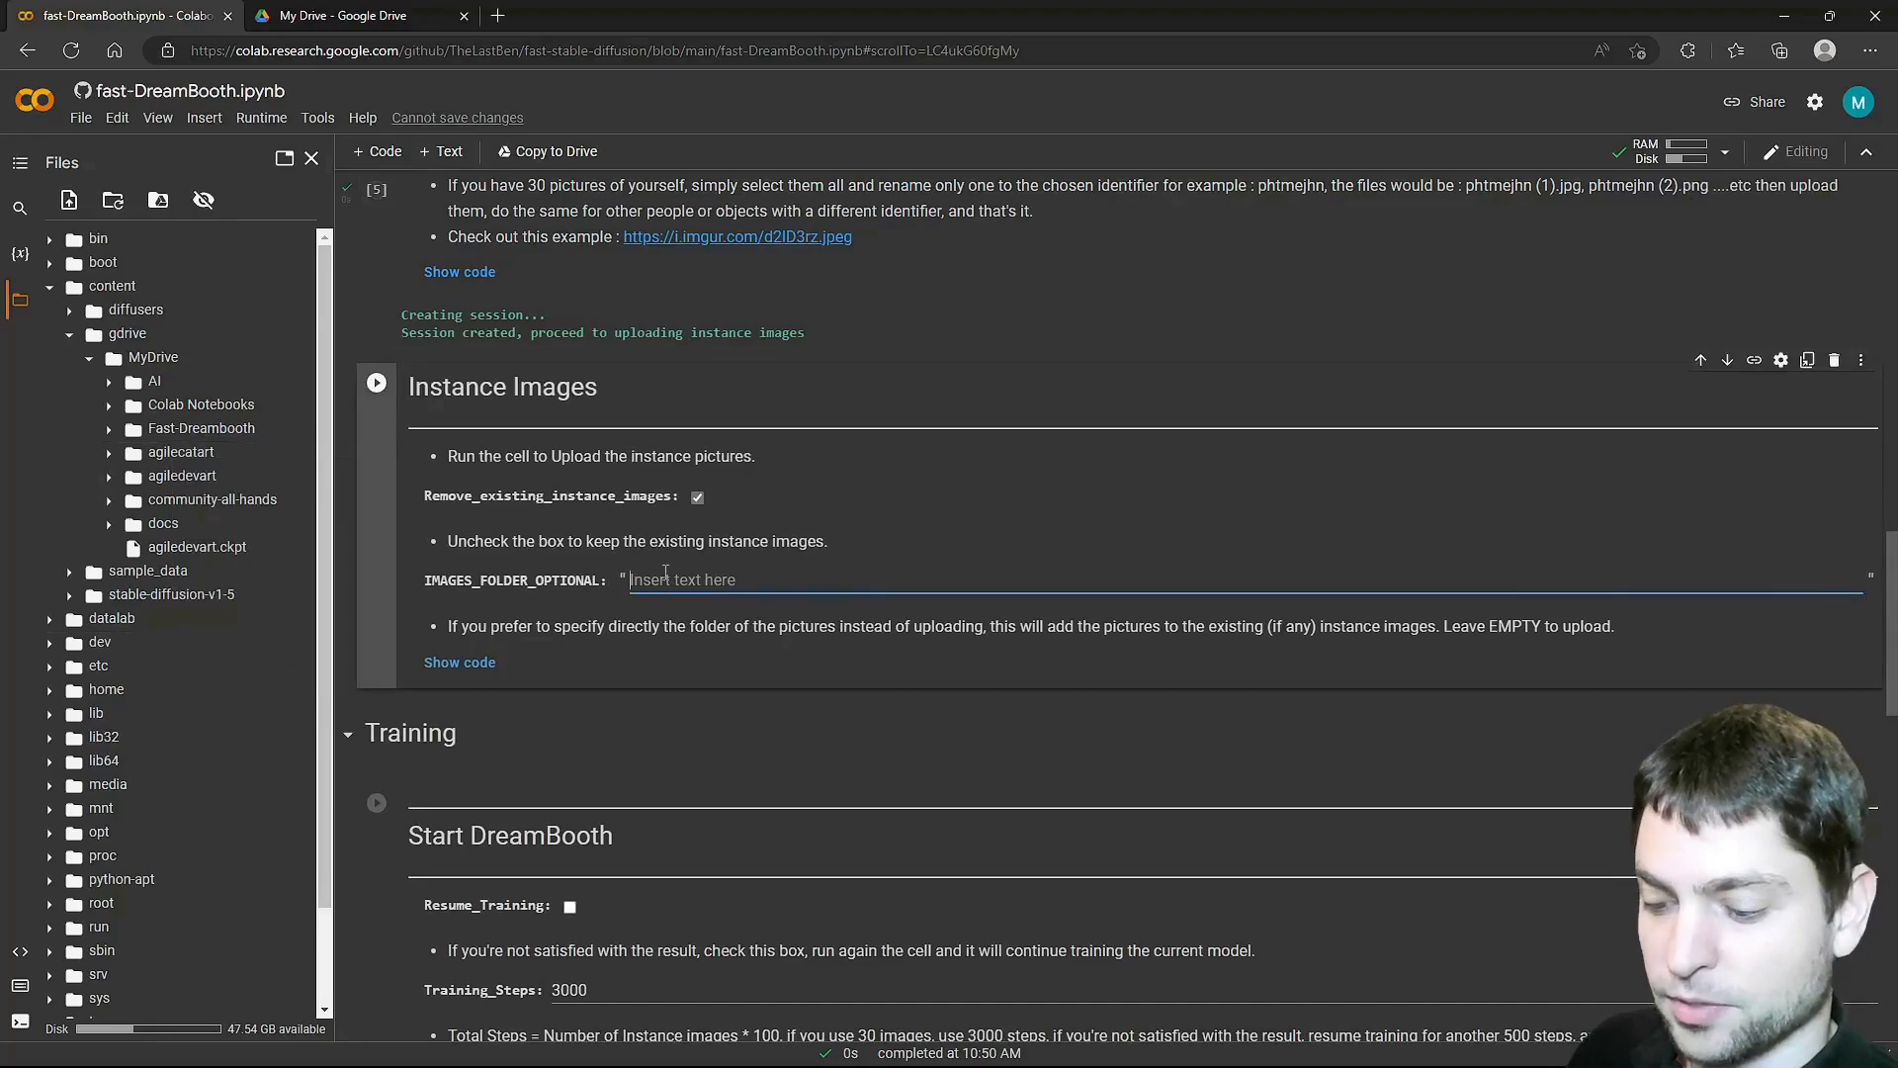
text(/content/gdrive/MyDrive/agilecatart)
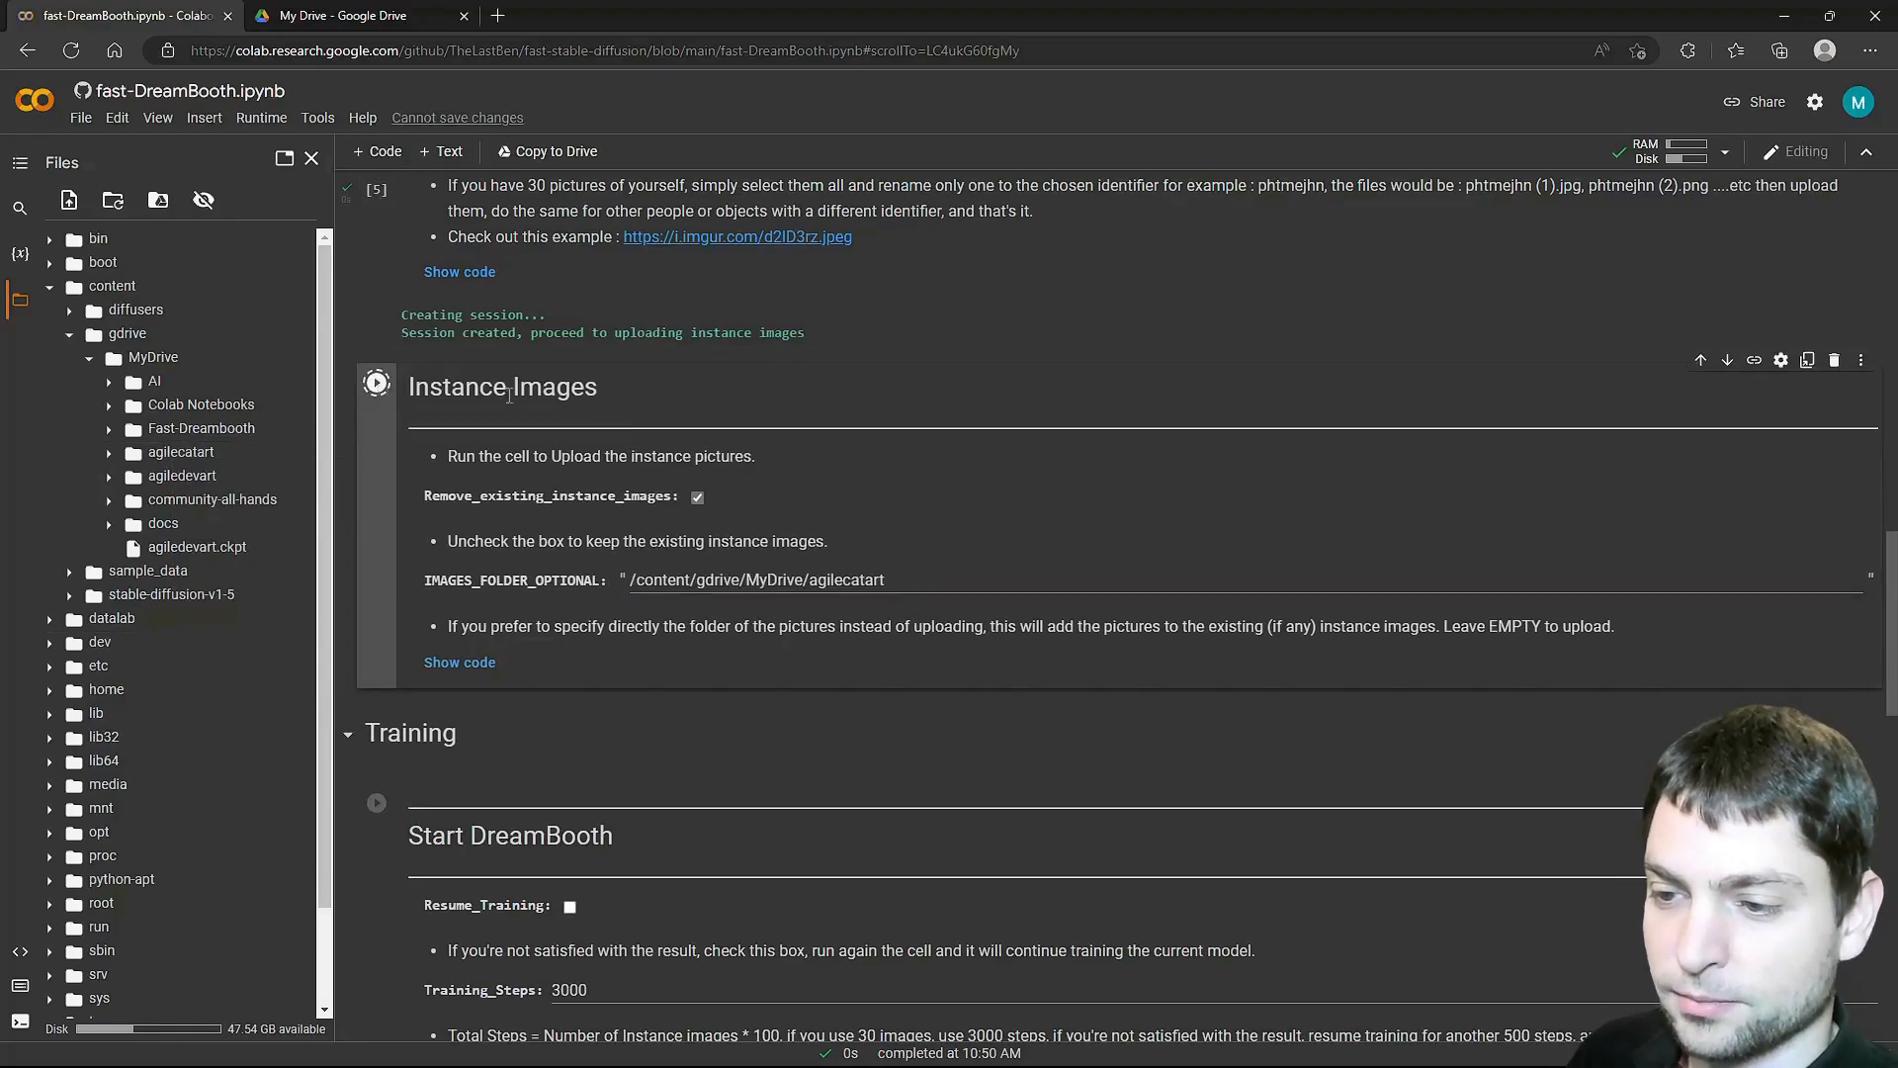
scroll(down, 3)
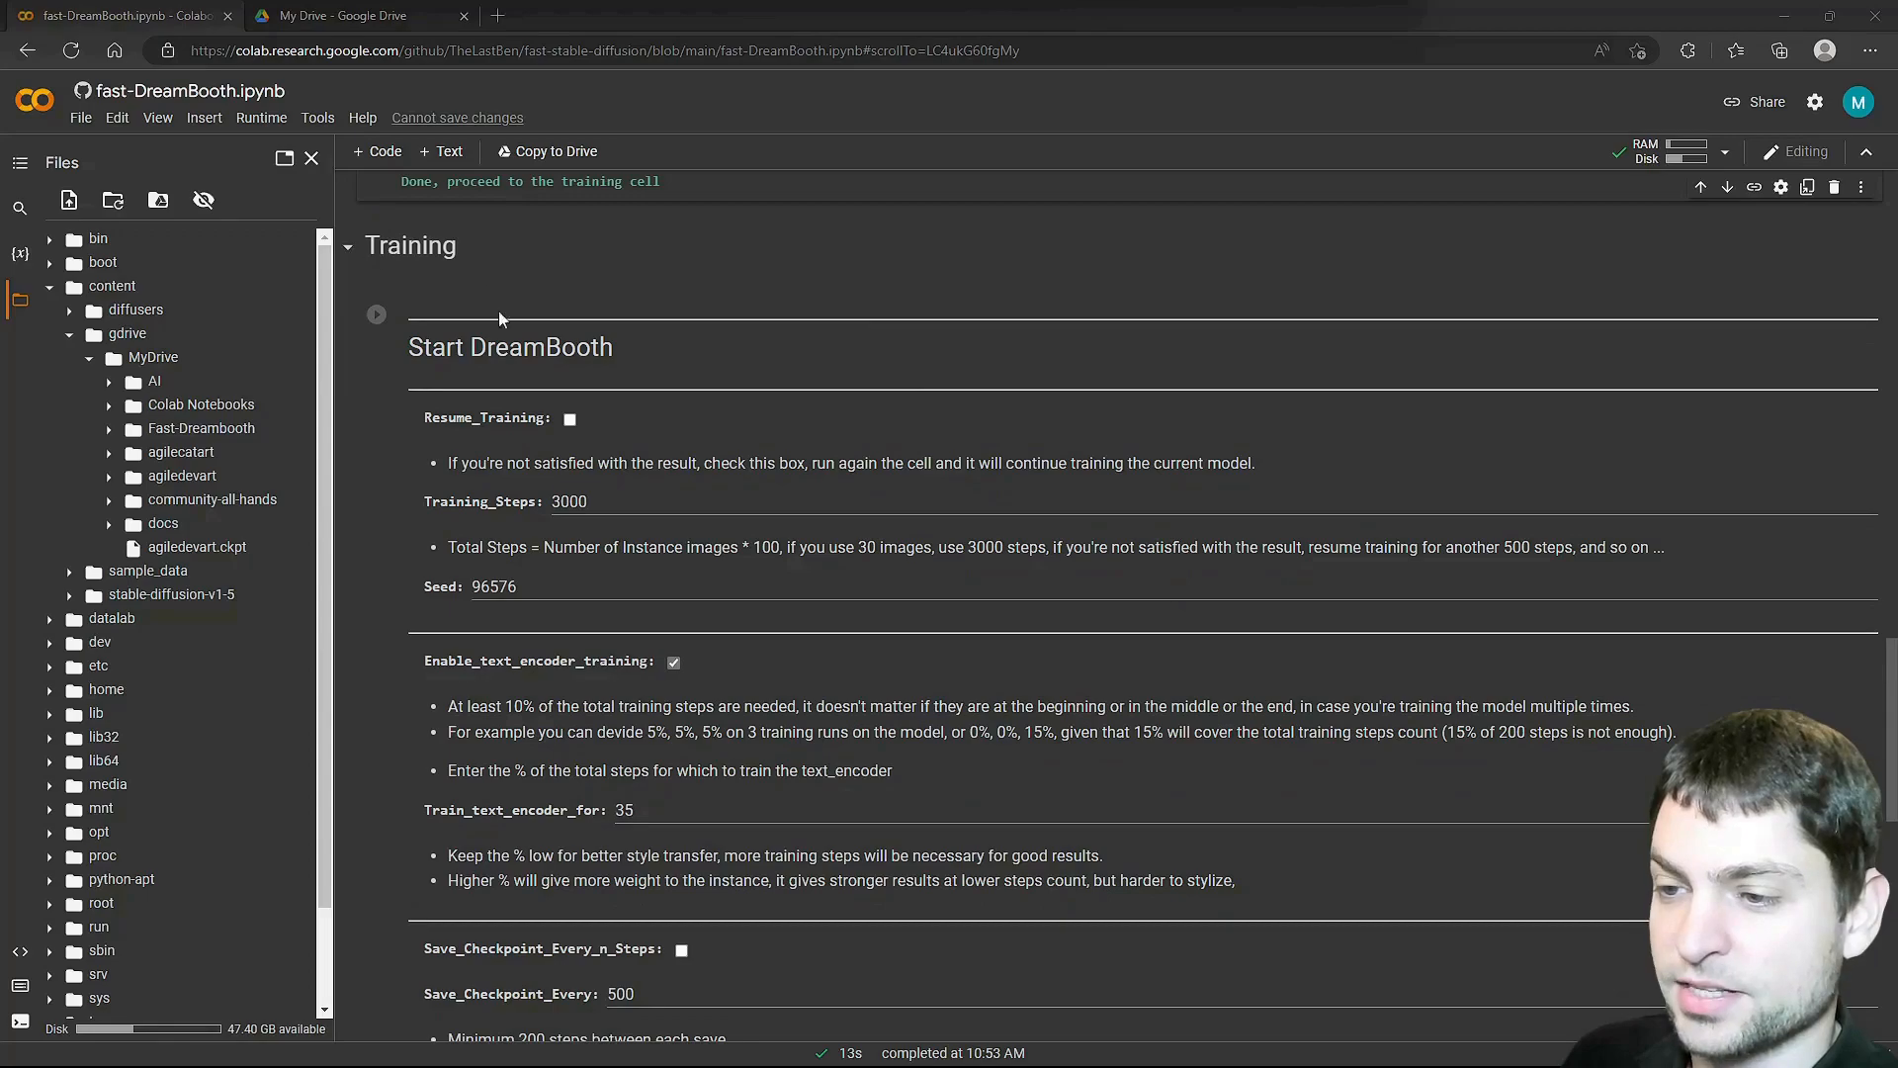
mouse_move(779, 437)
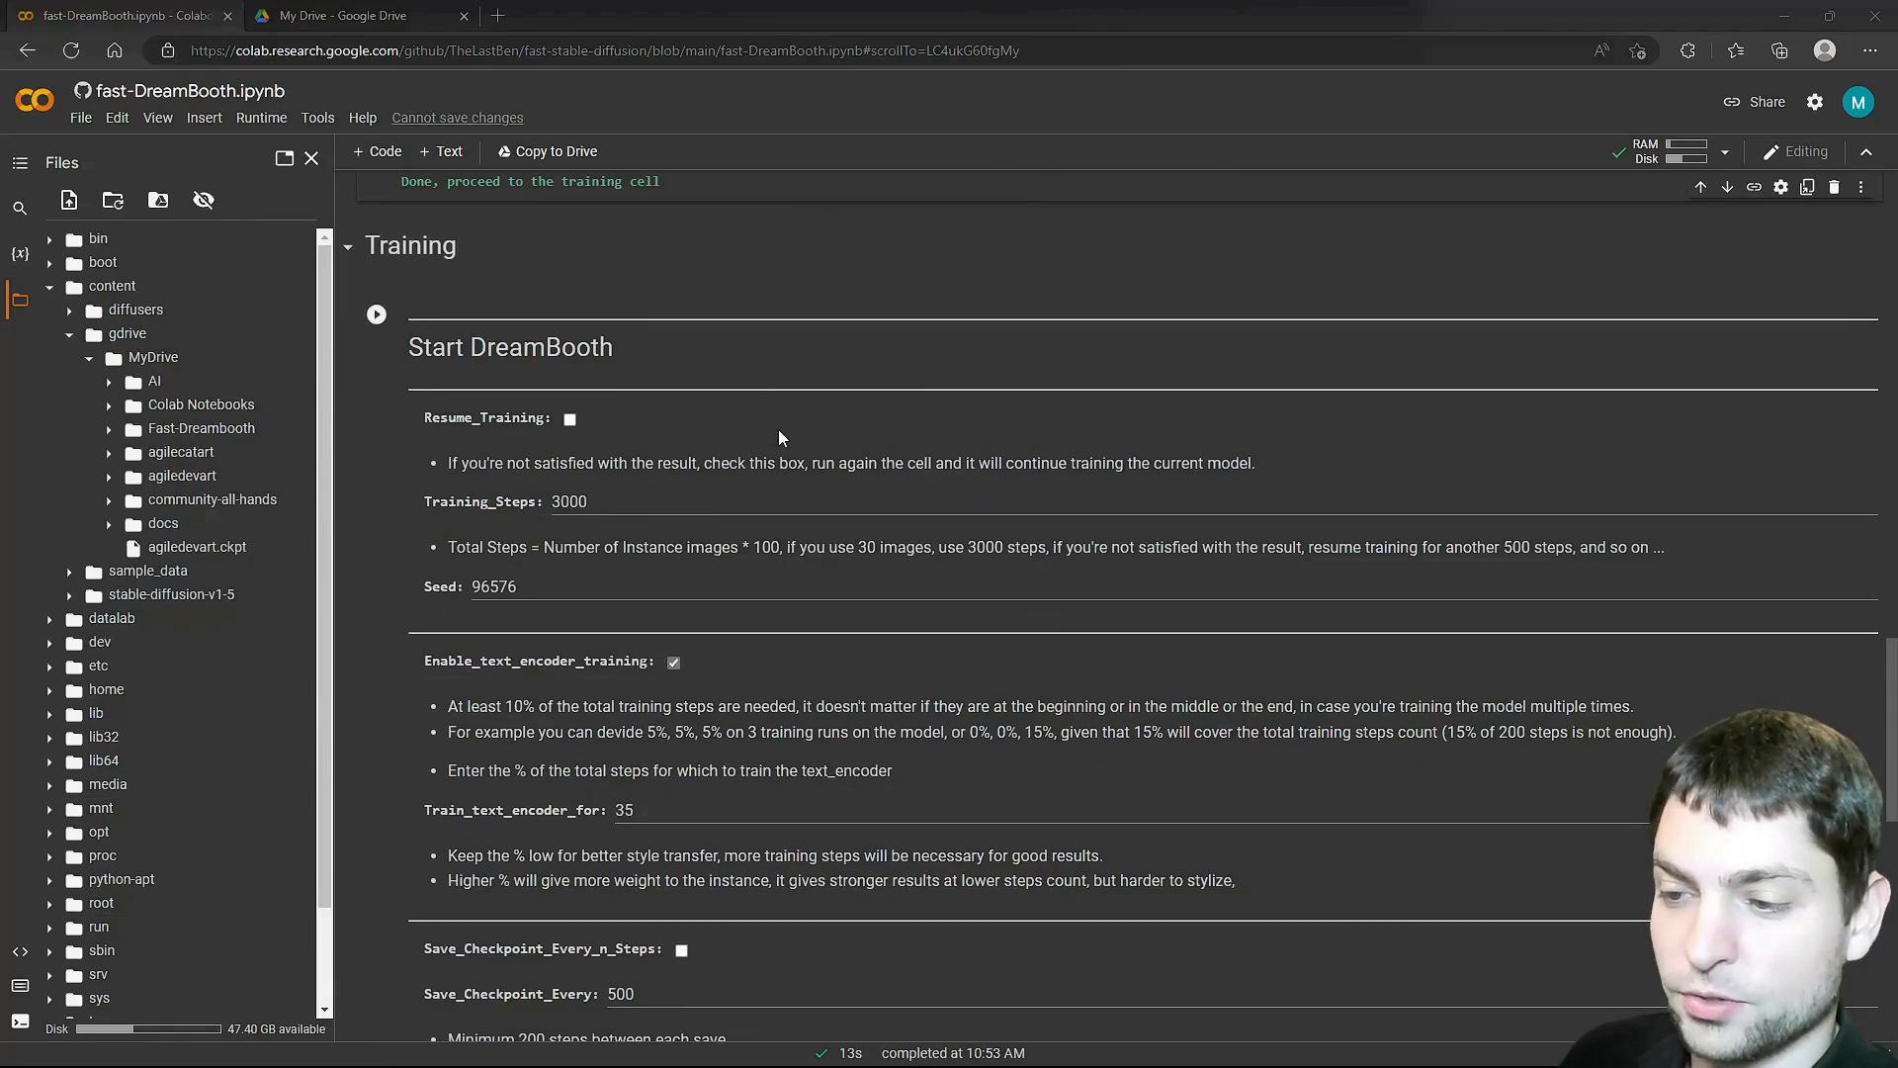
mouse_move(532, 546)
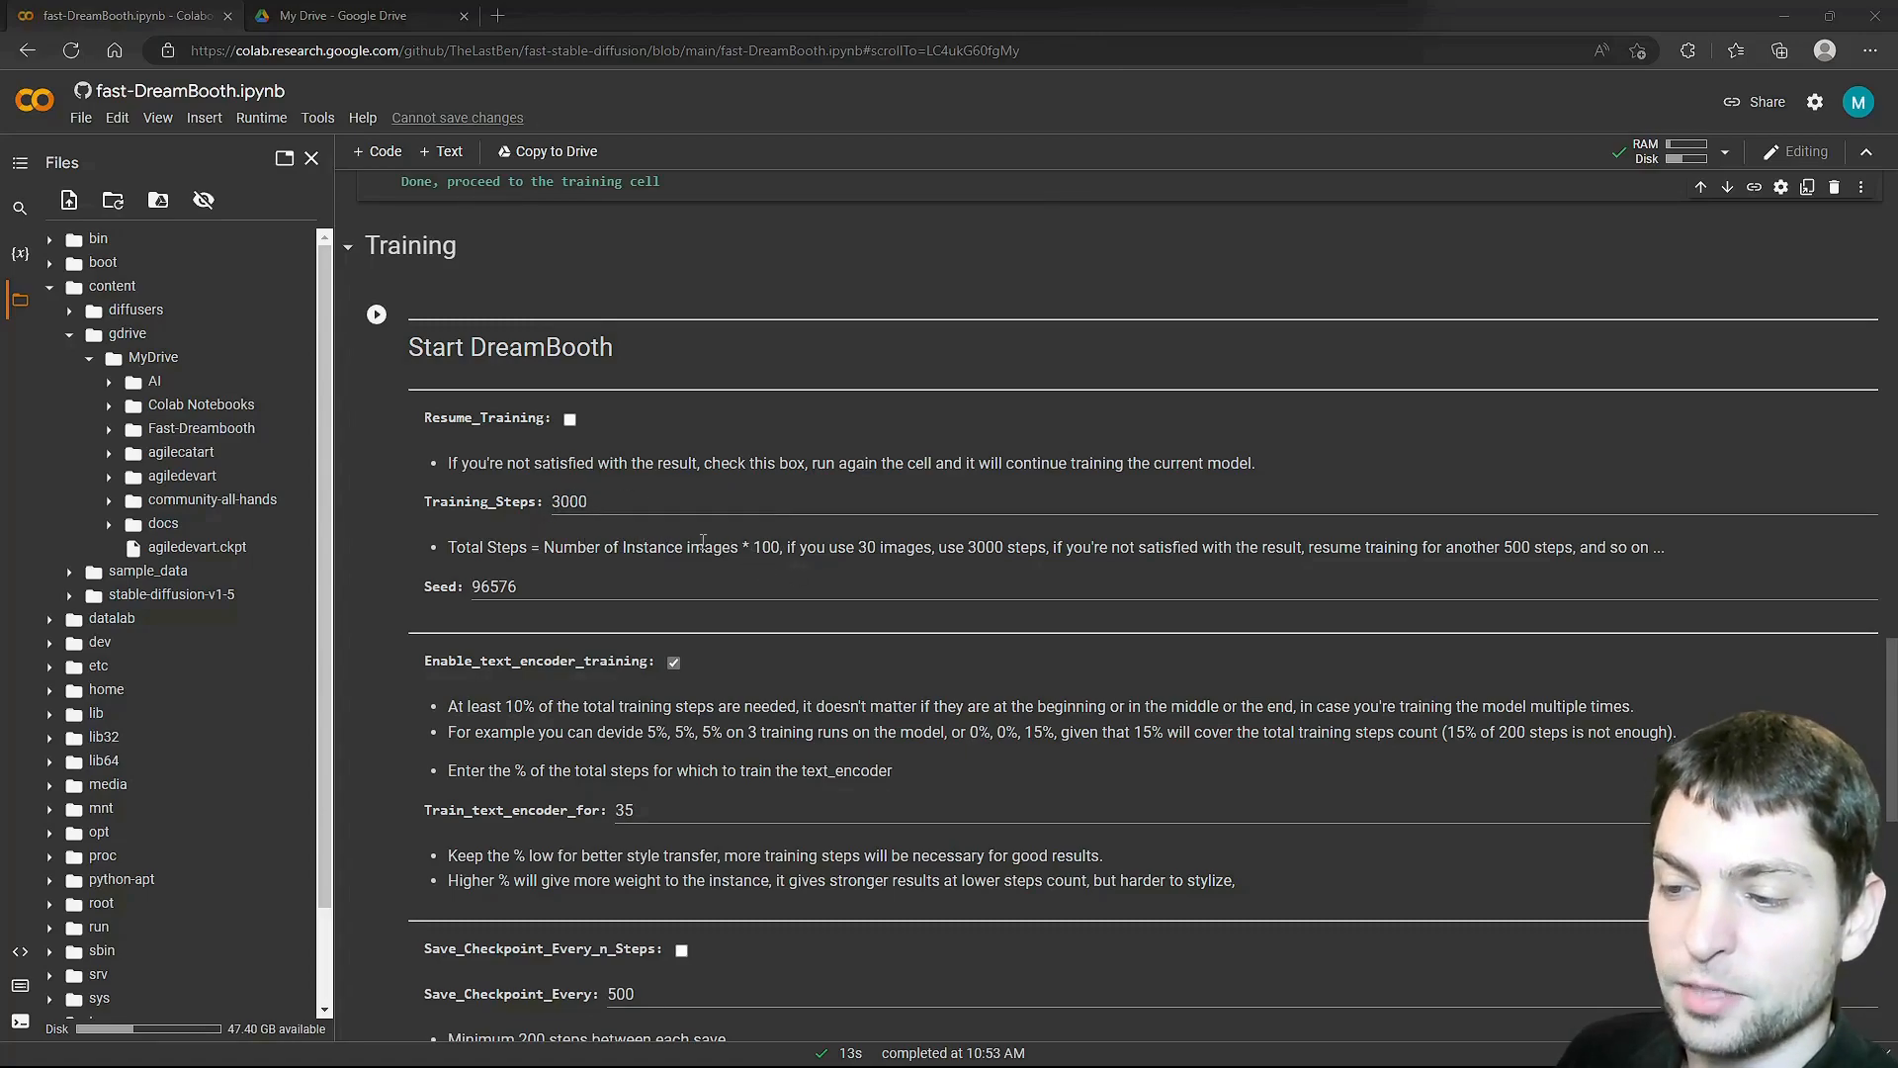
mouse_move(661, 541)
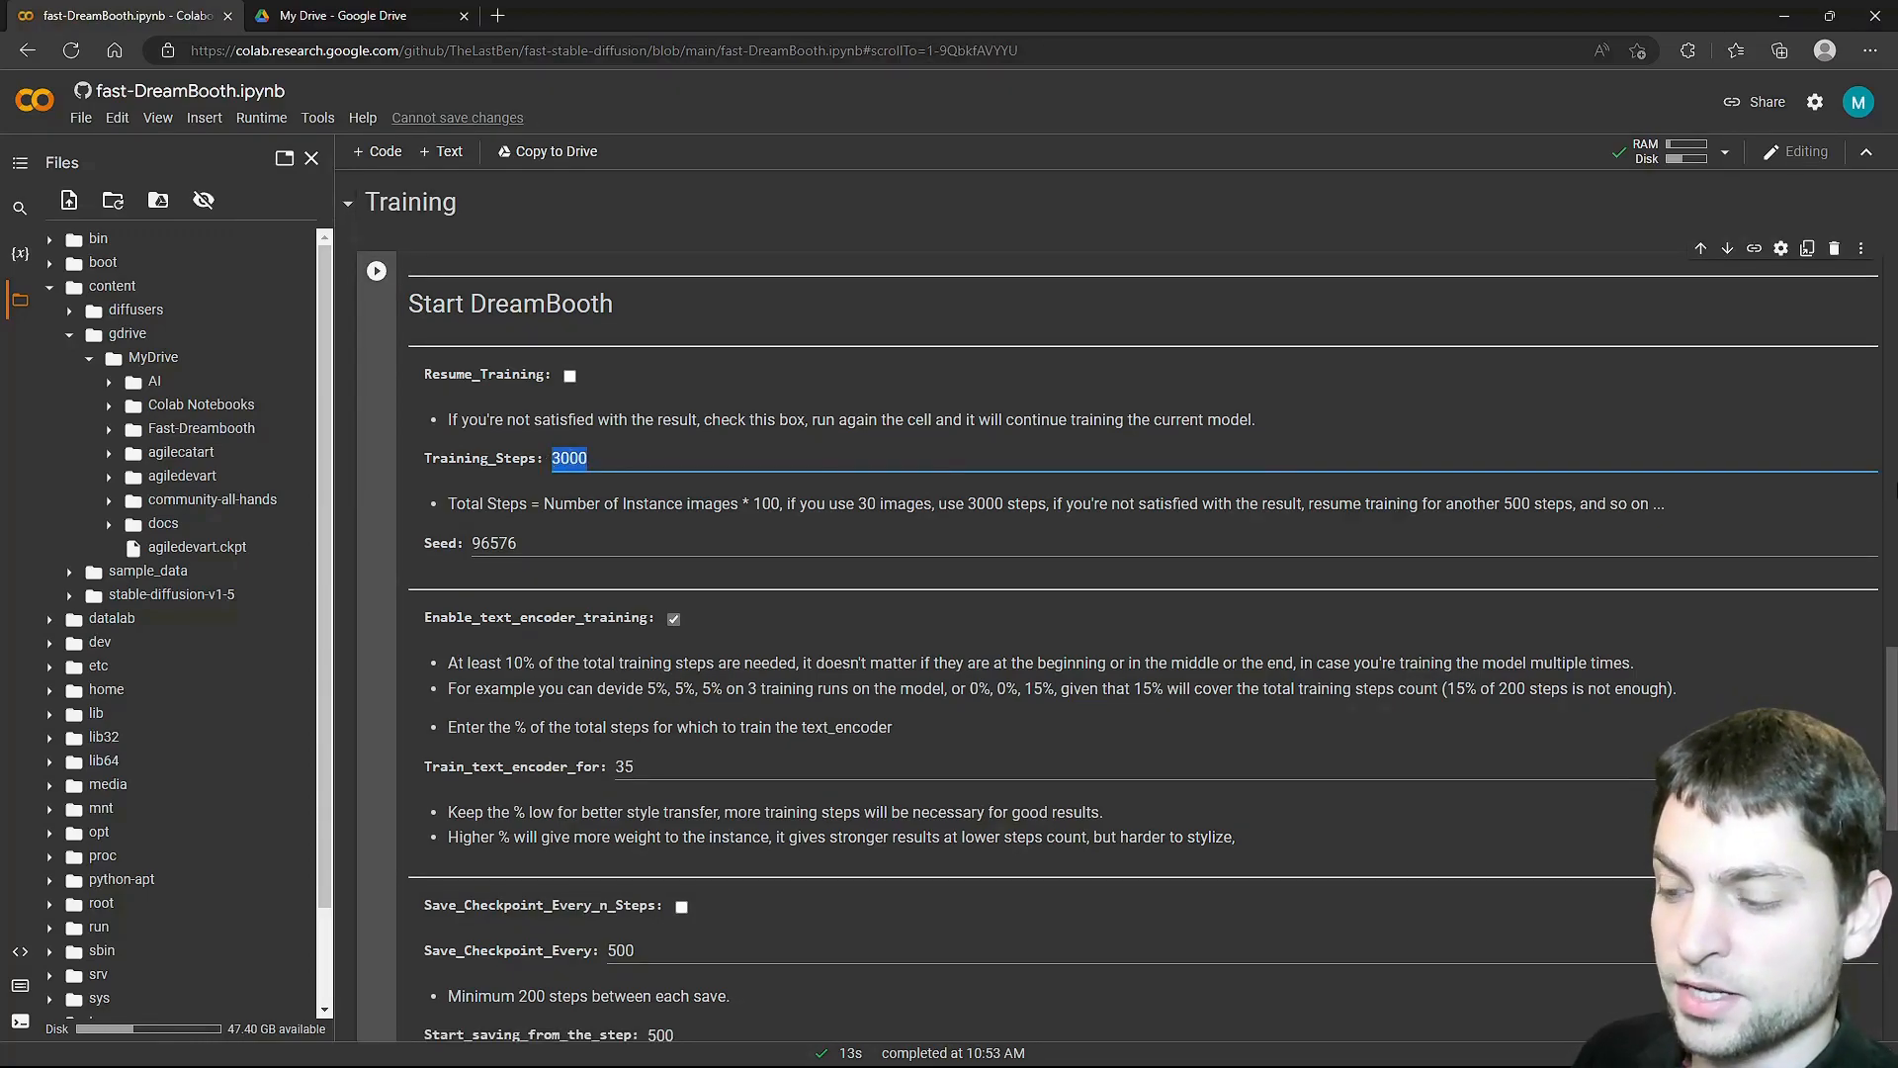
Set Training_Steps to 2500 and Train_text_encoder_for to 30, then start the DreamBooth run.
text(2500)
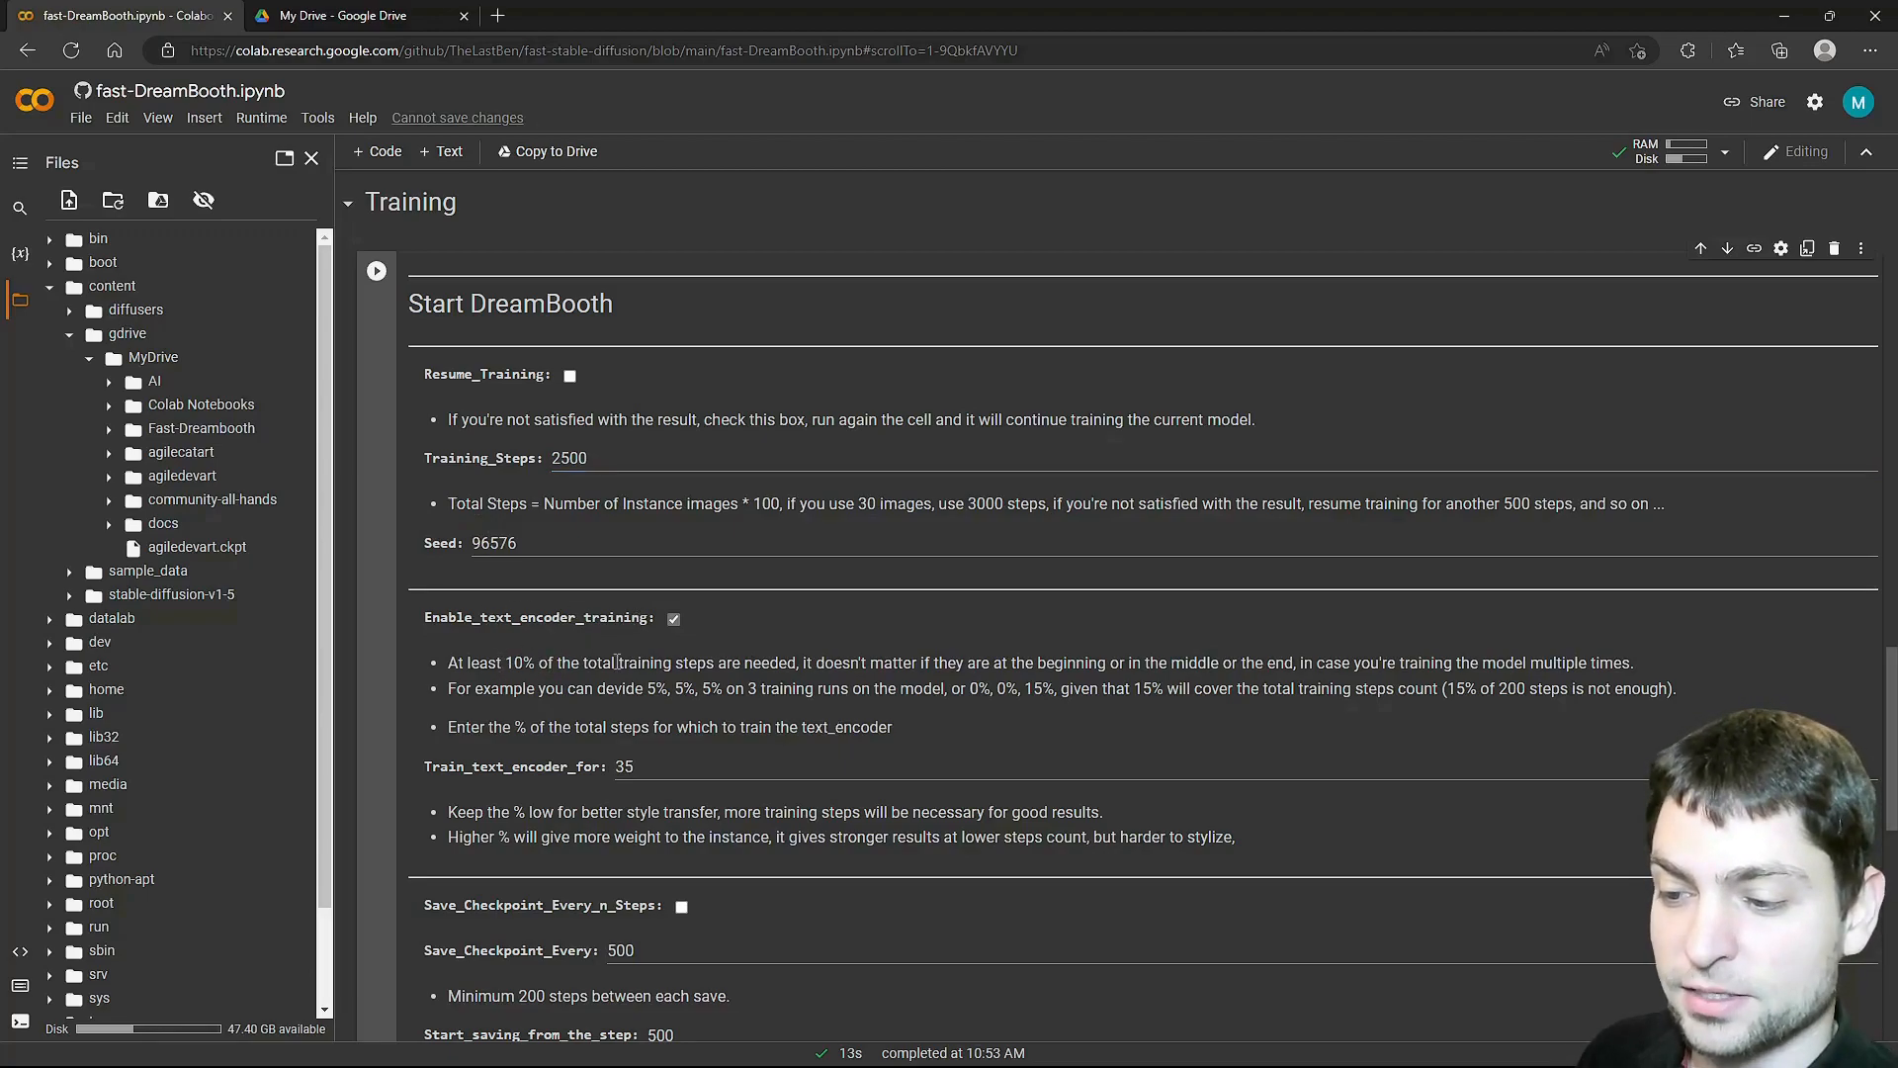
mouse_move(538, 811)
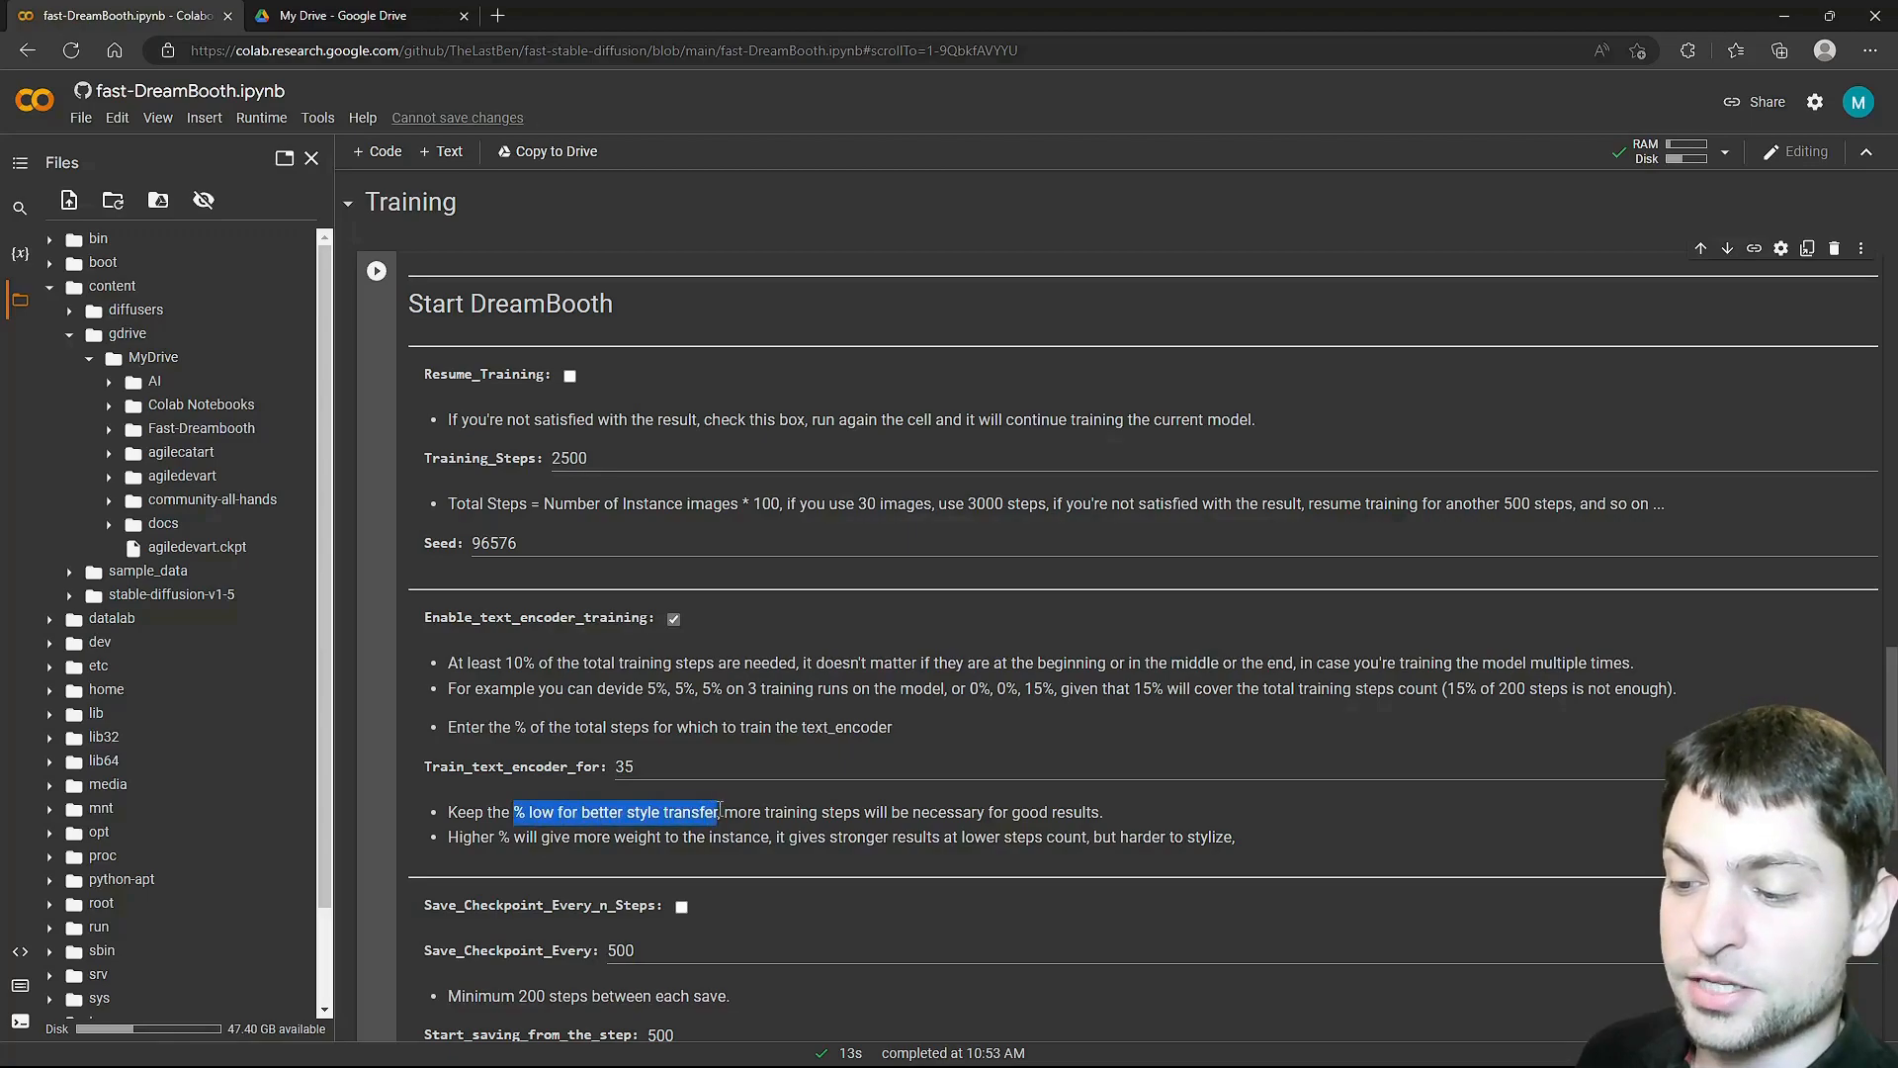
mouse_move(1123, 823)
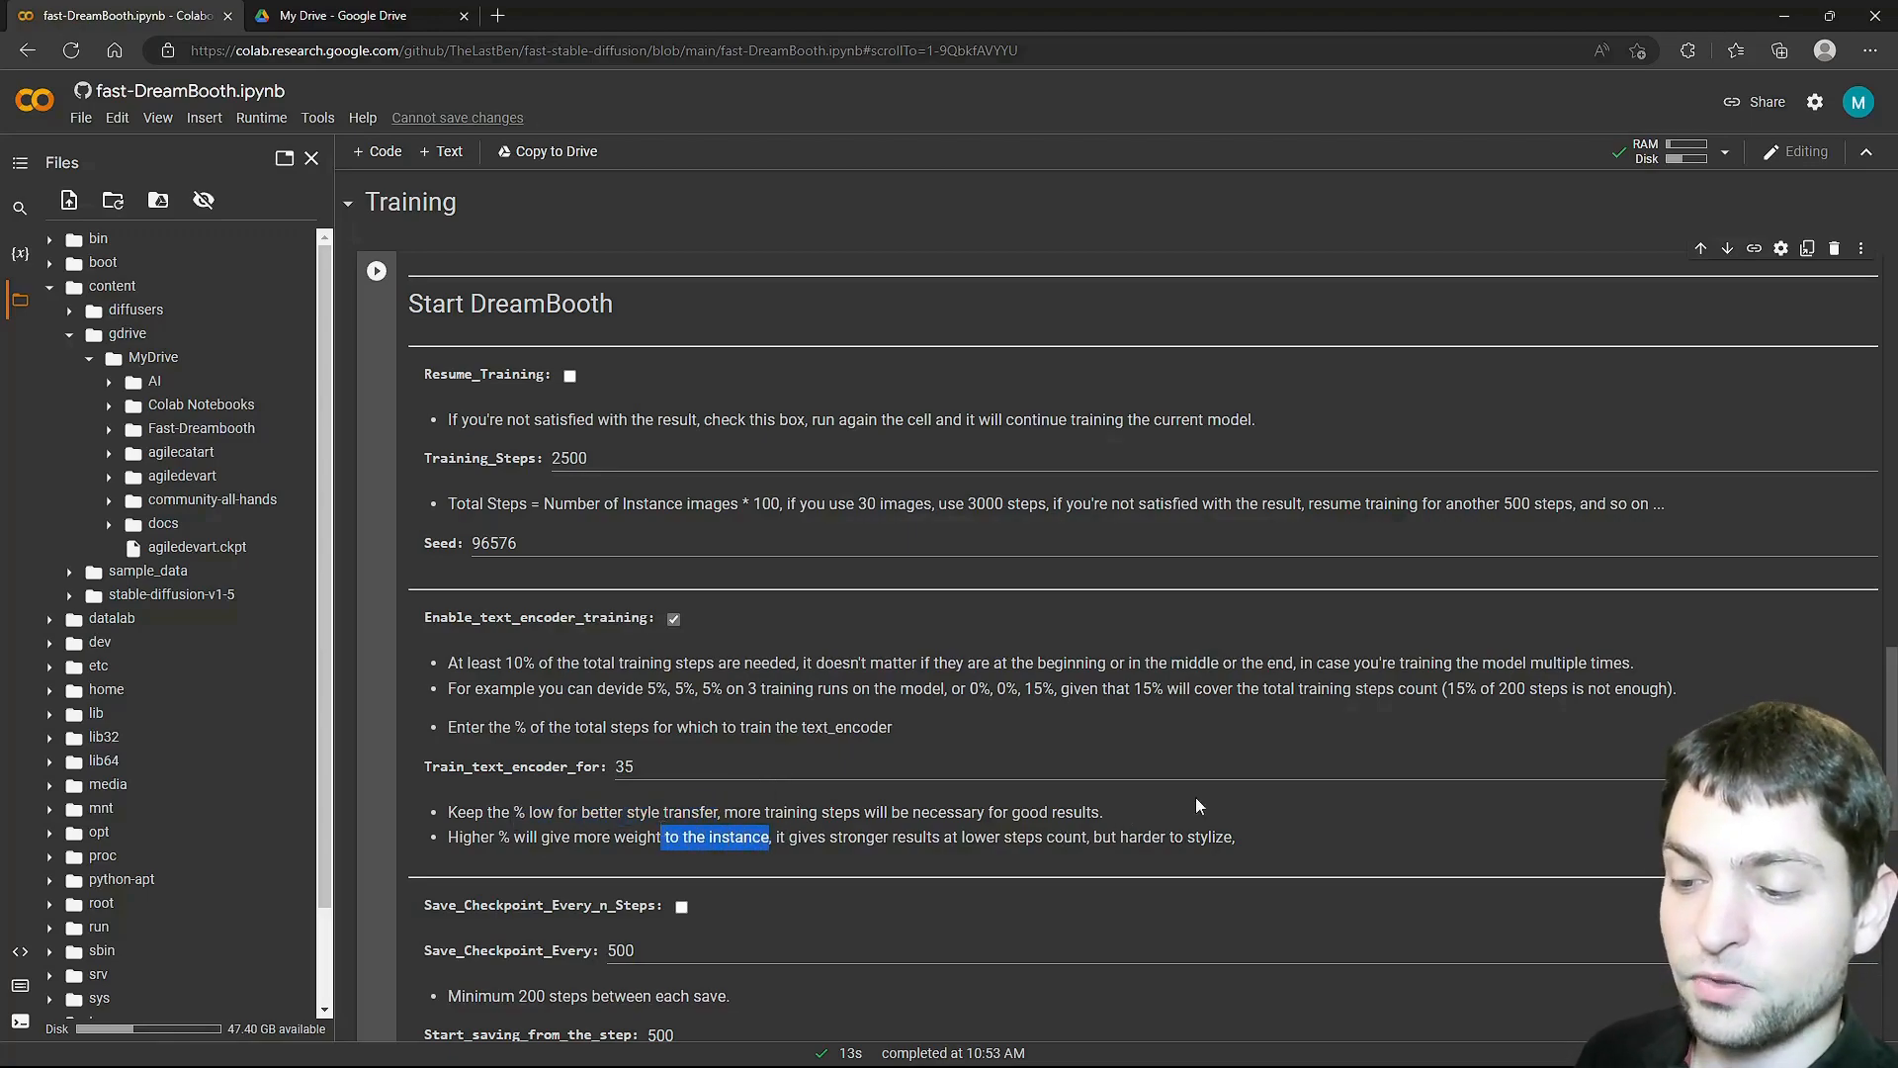
click(629, 767)
text(30)
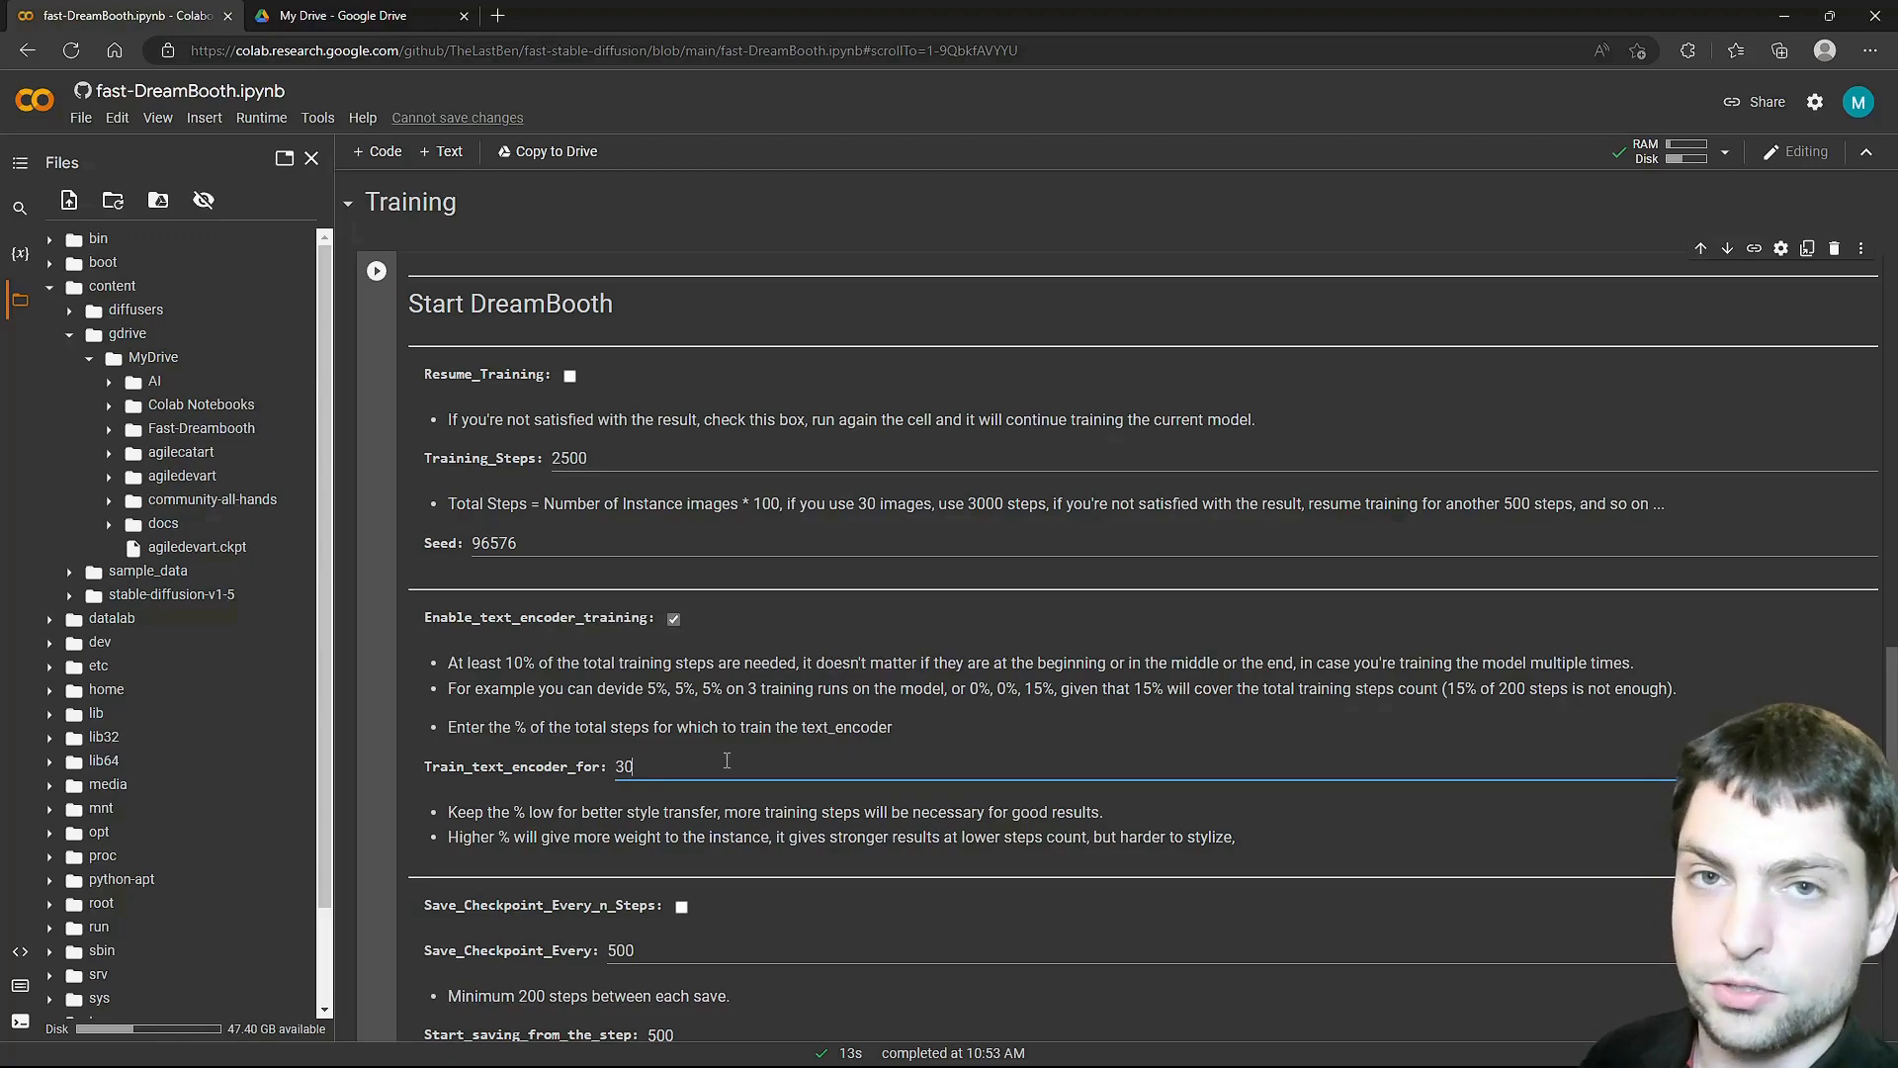
scroll(down, 3)
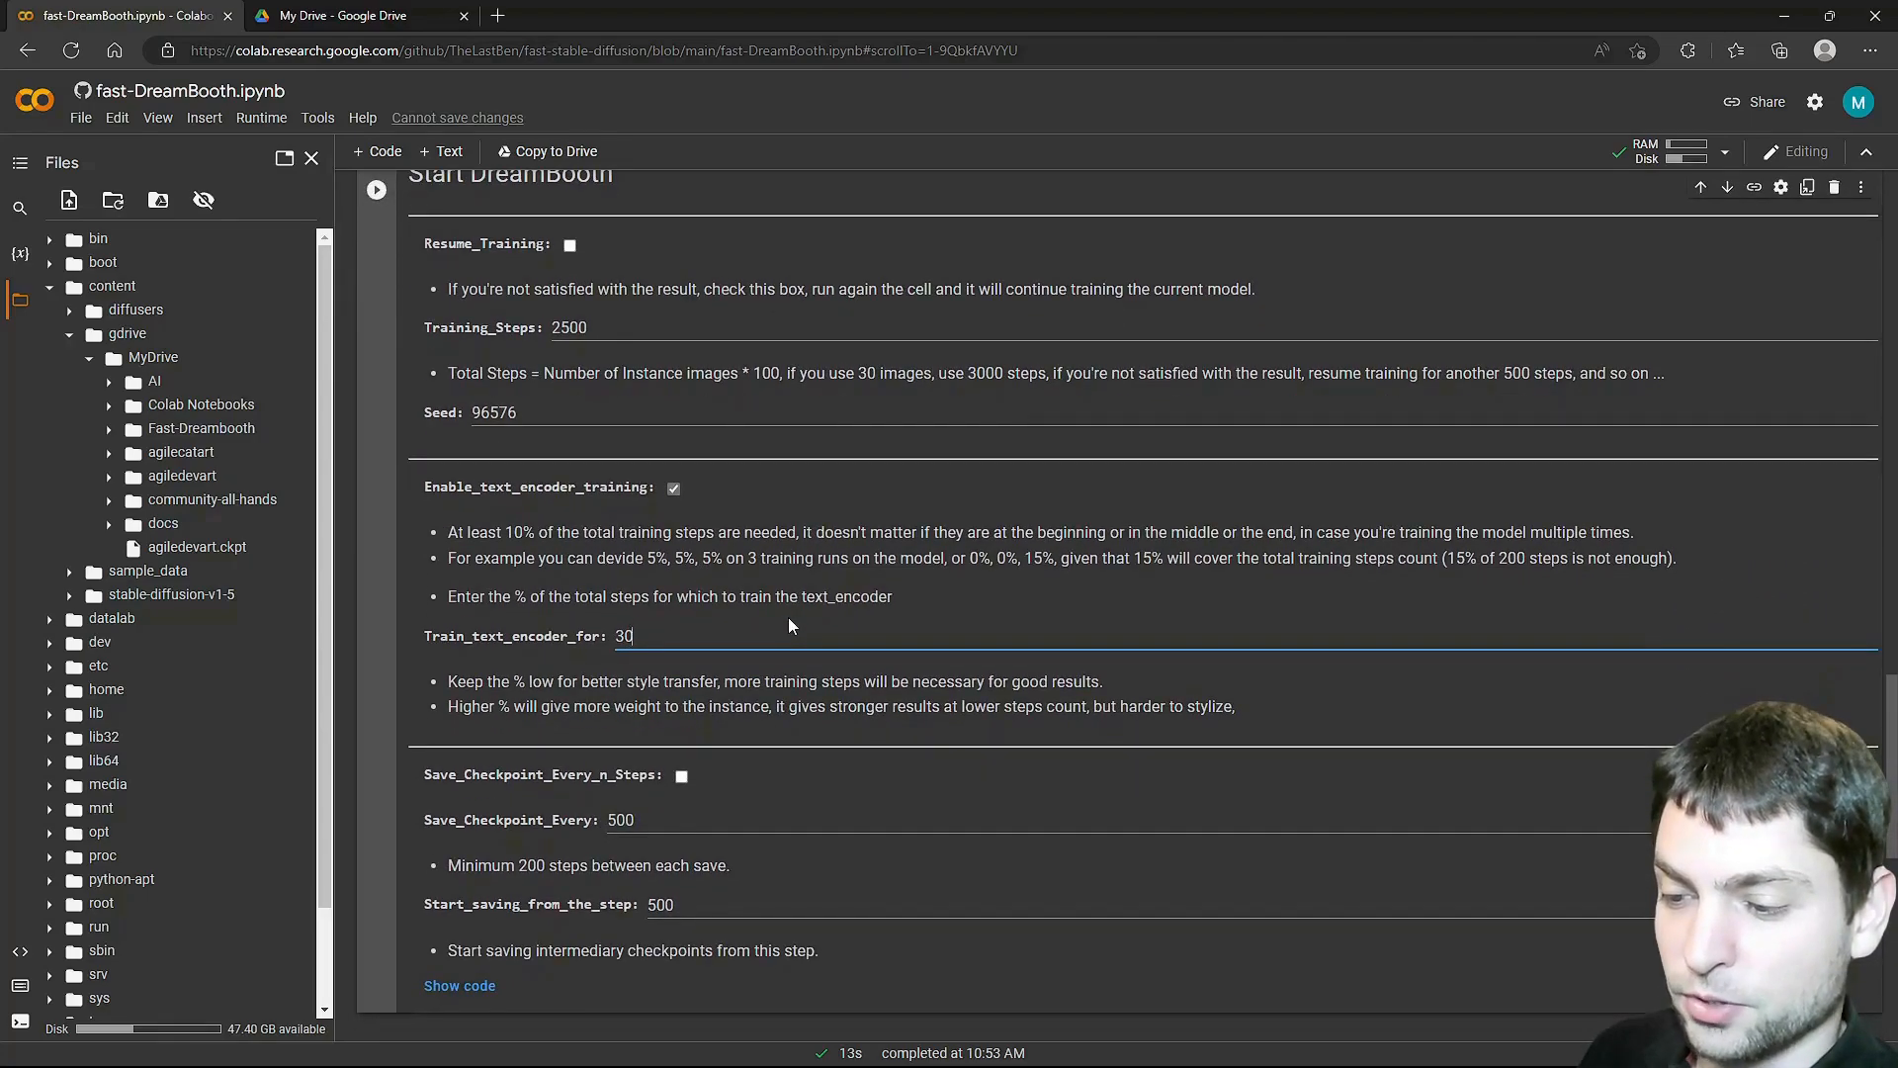
scroll(up, 3)
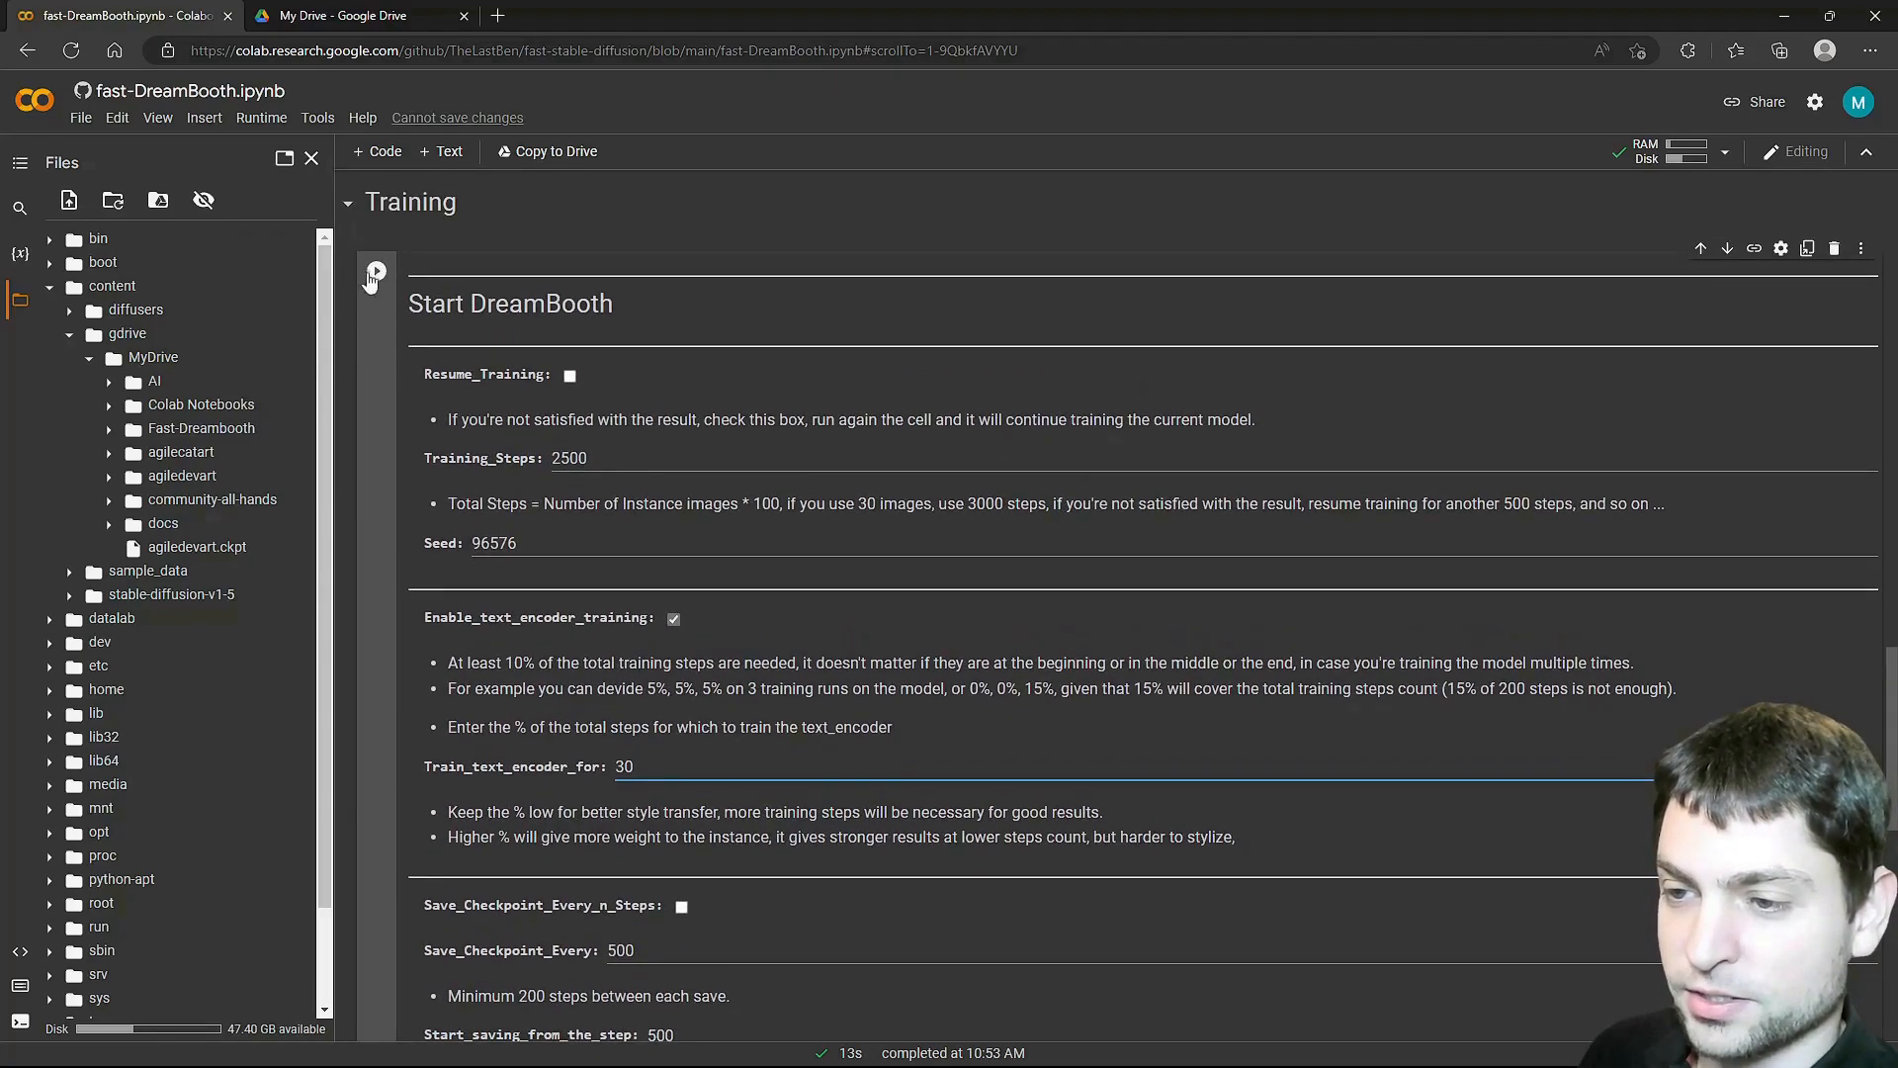
click(376, 269)
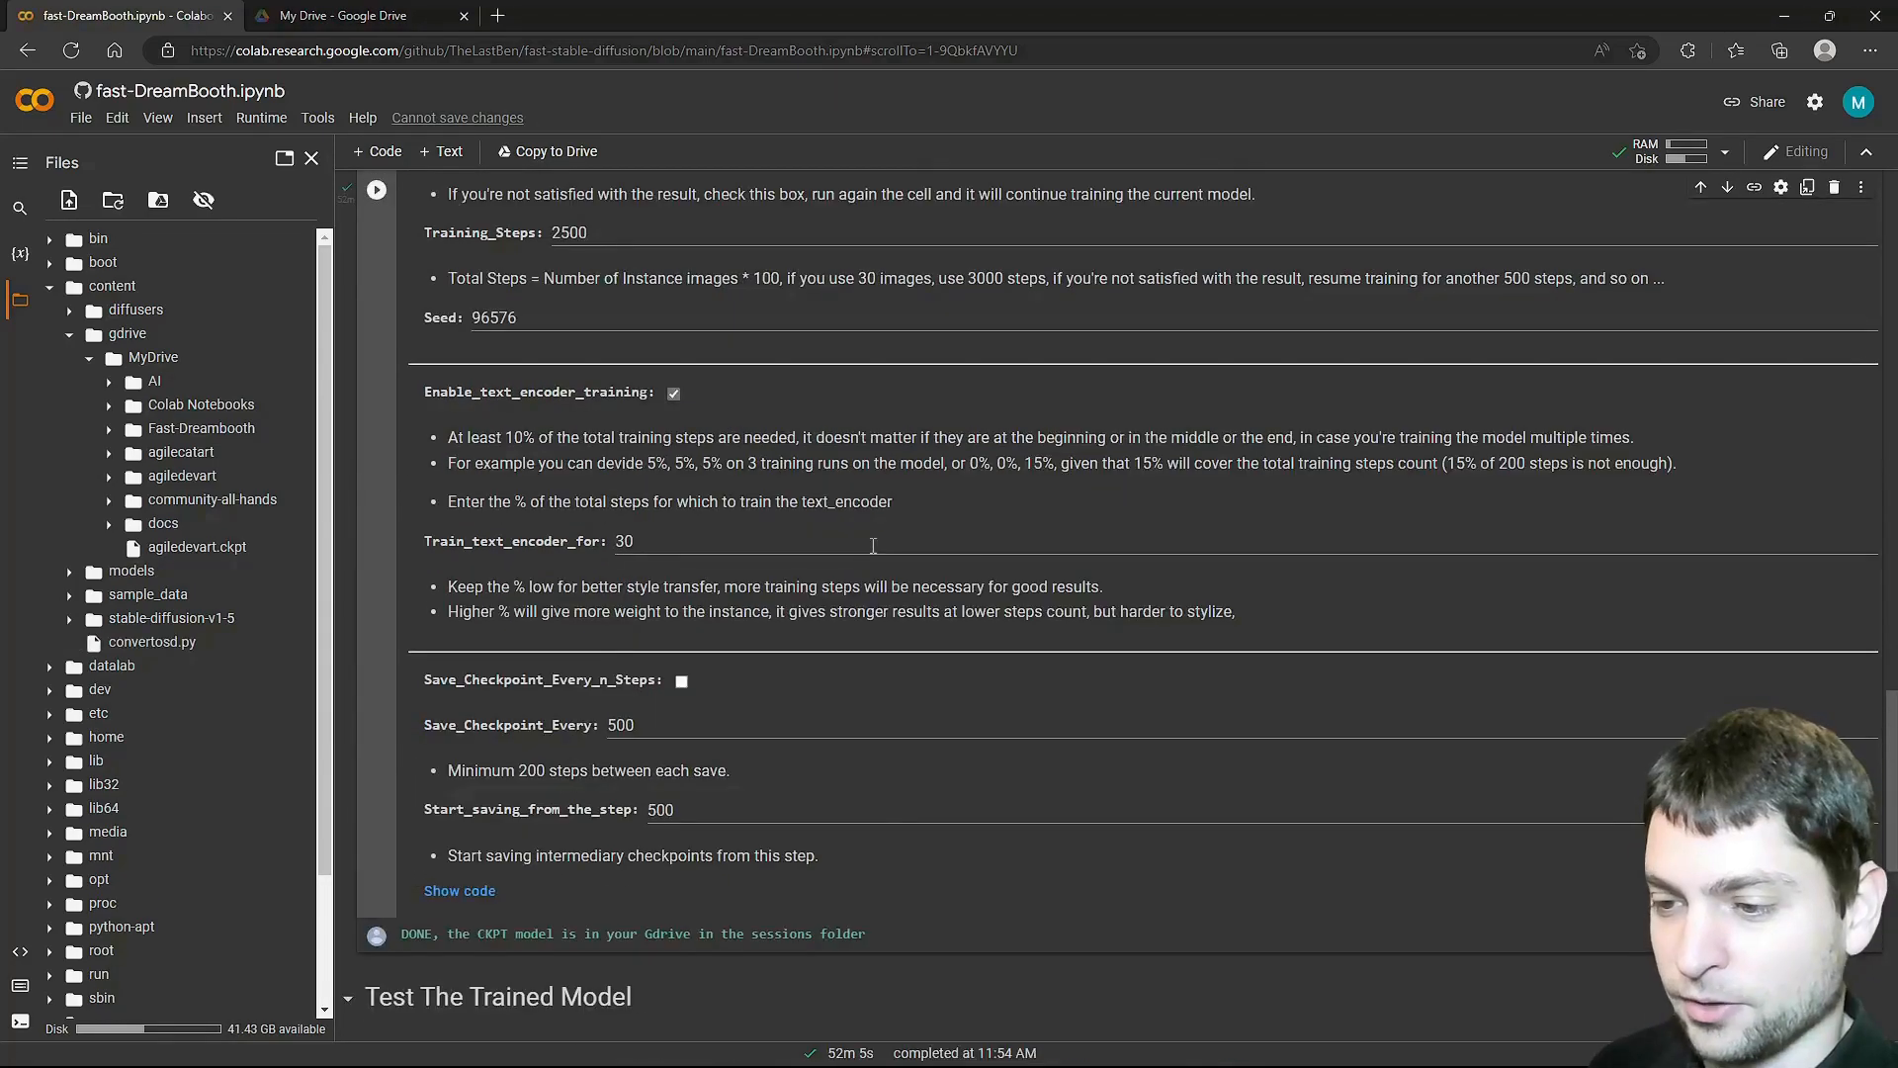
Run Test The Trained Model for the session and follow the loca.lt link to the web UI.
scroll(down, 3)
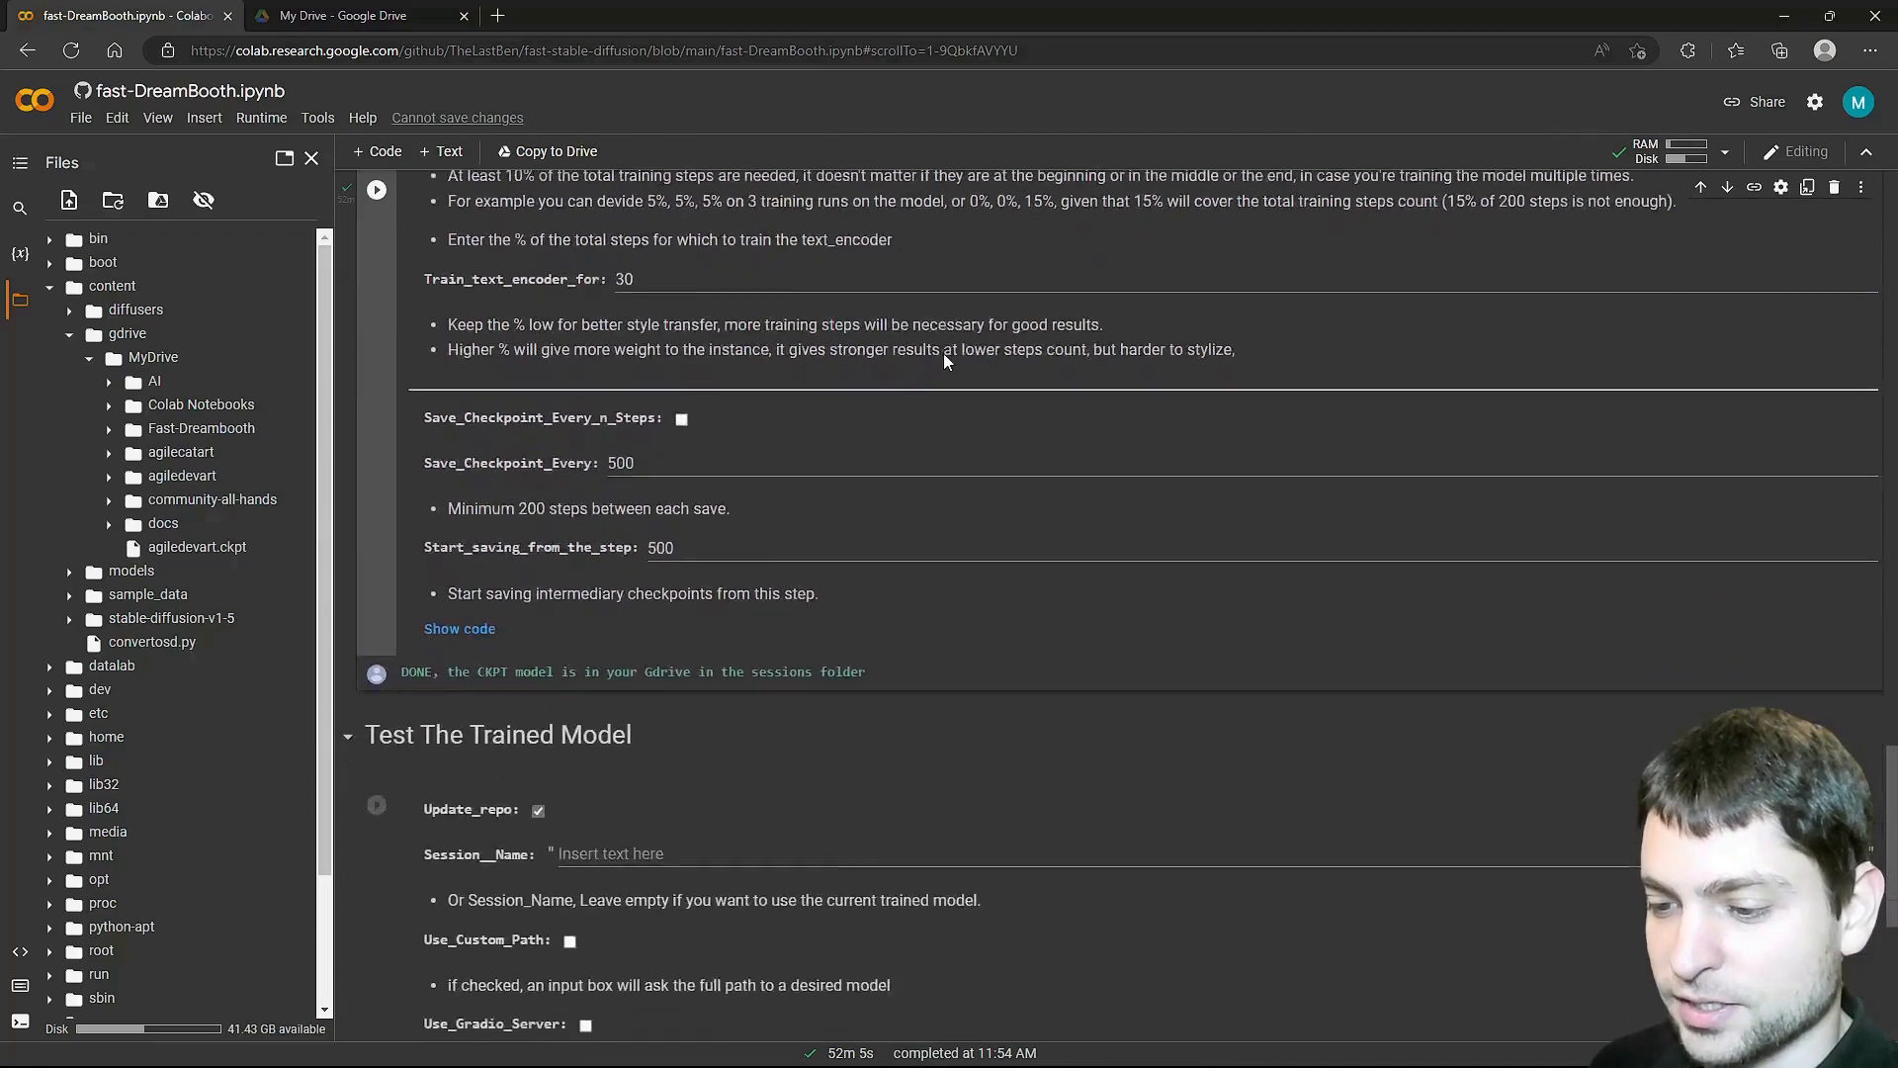
scroll(down, 3)
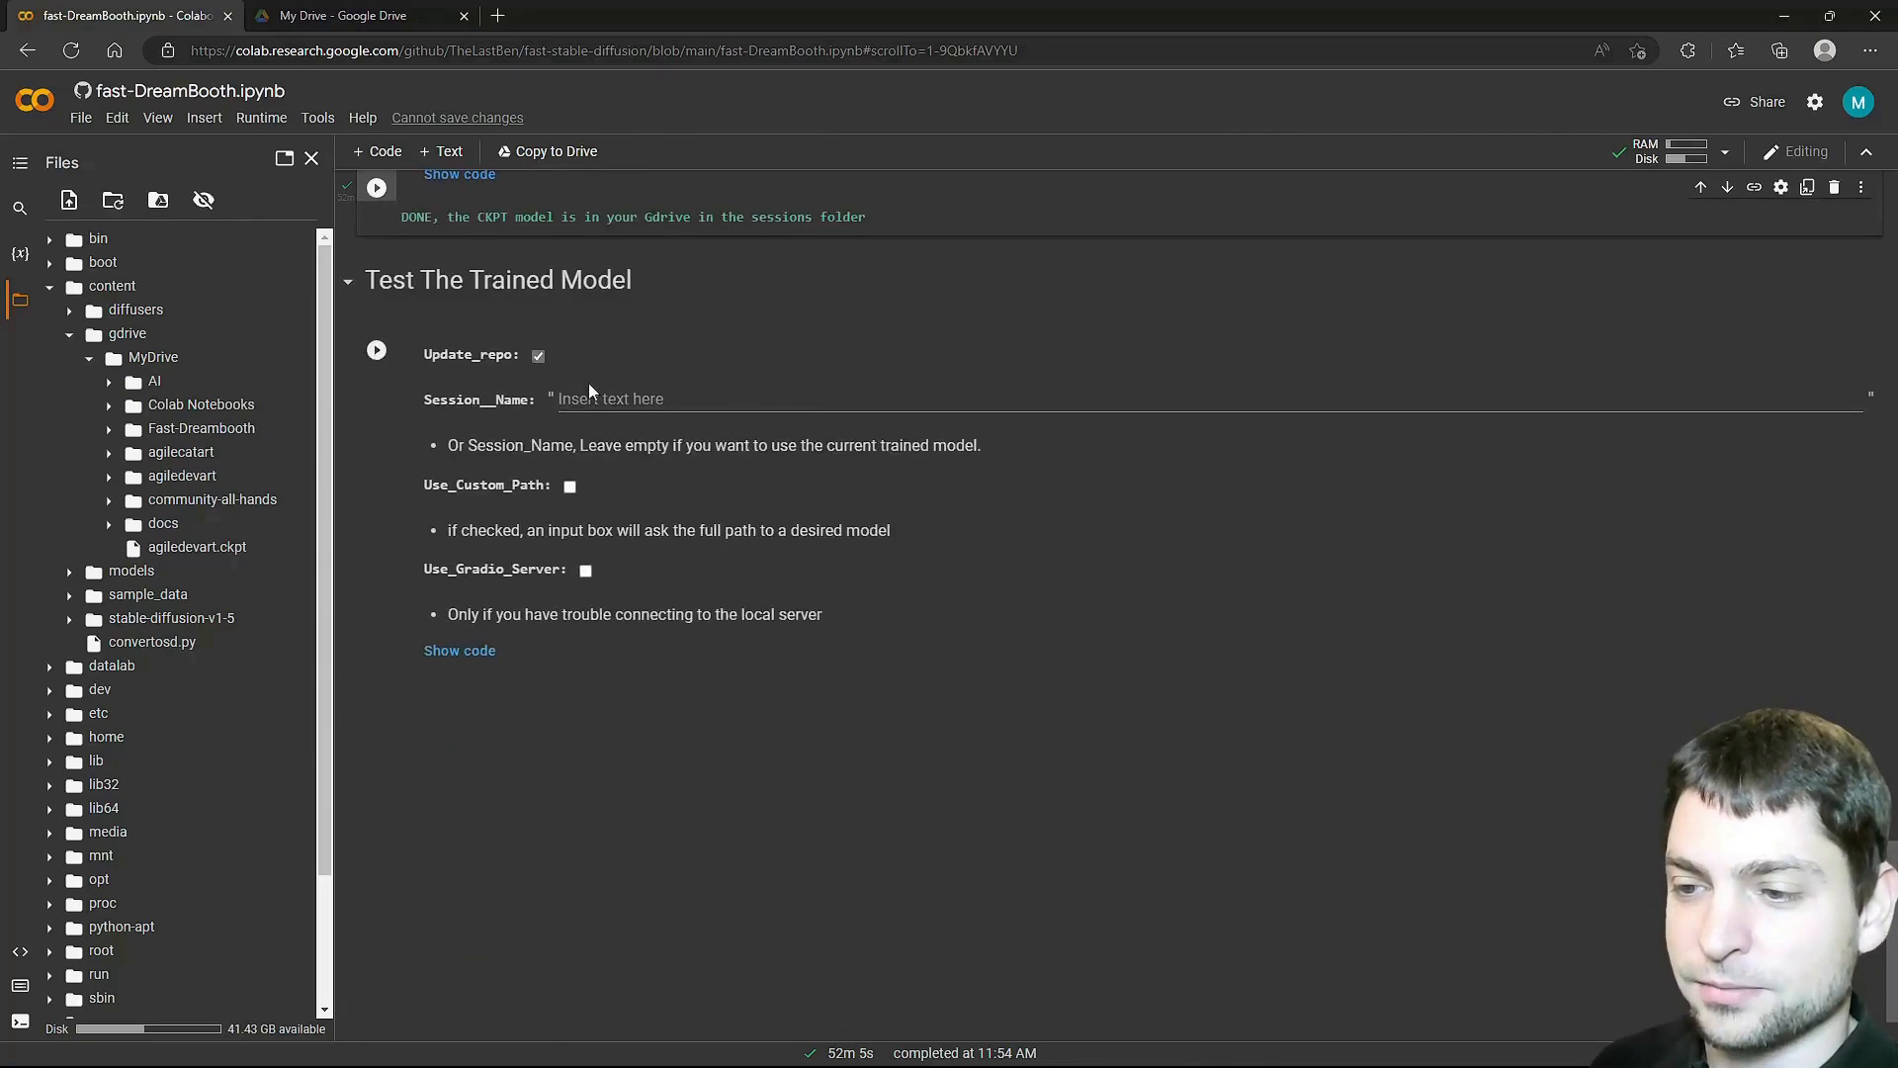
click(376, 350)
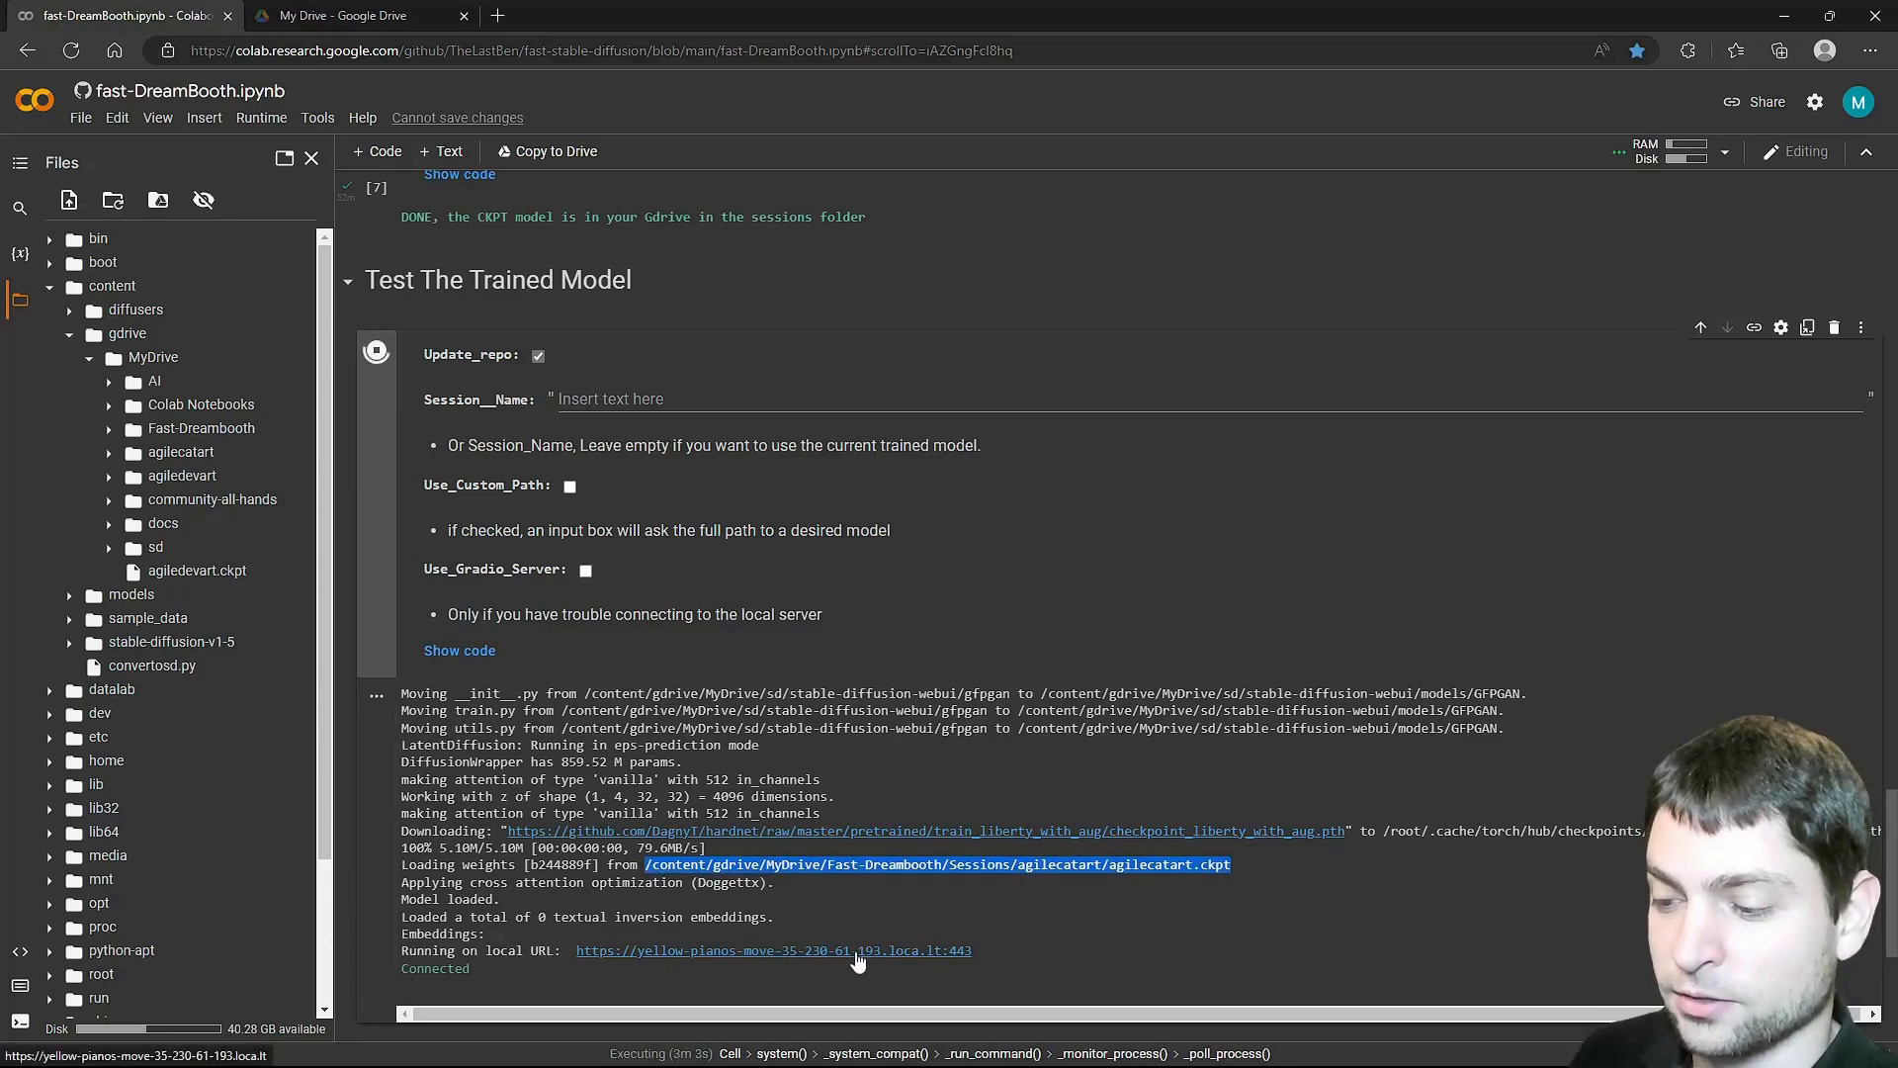
click(773, 951)
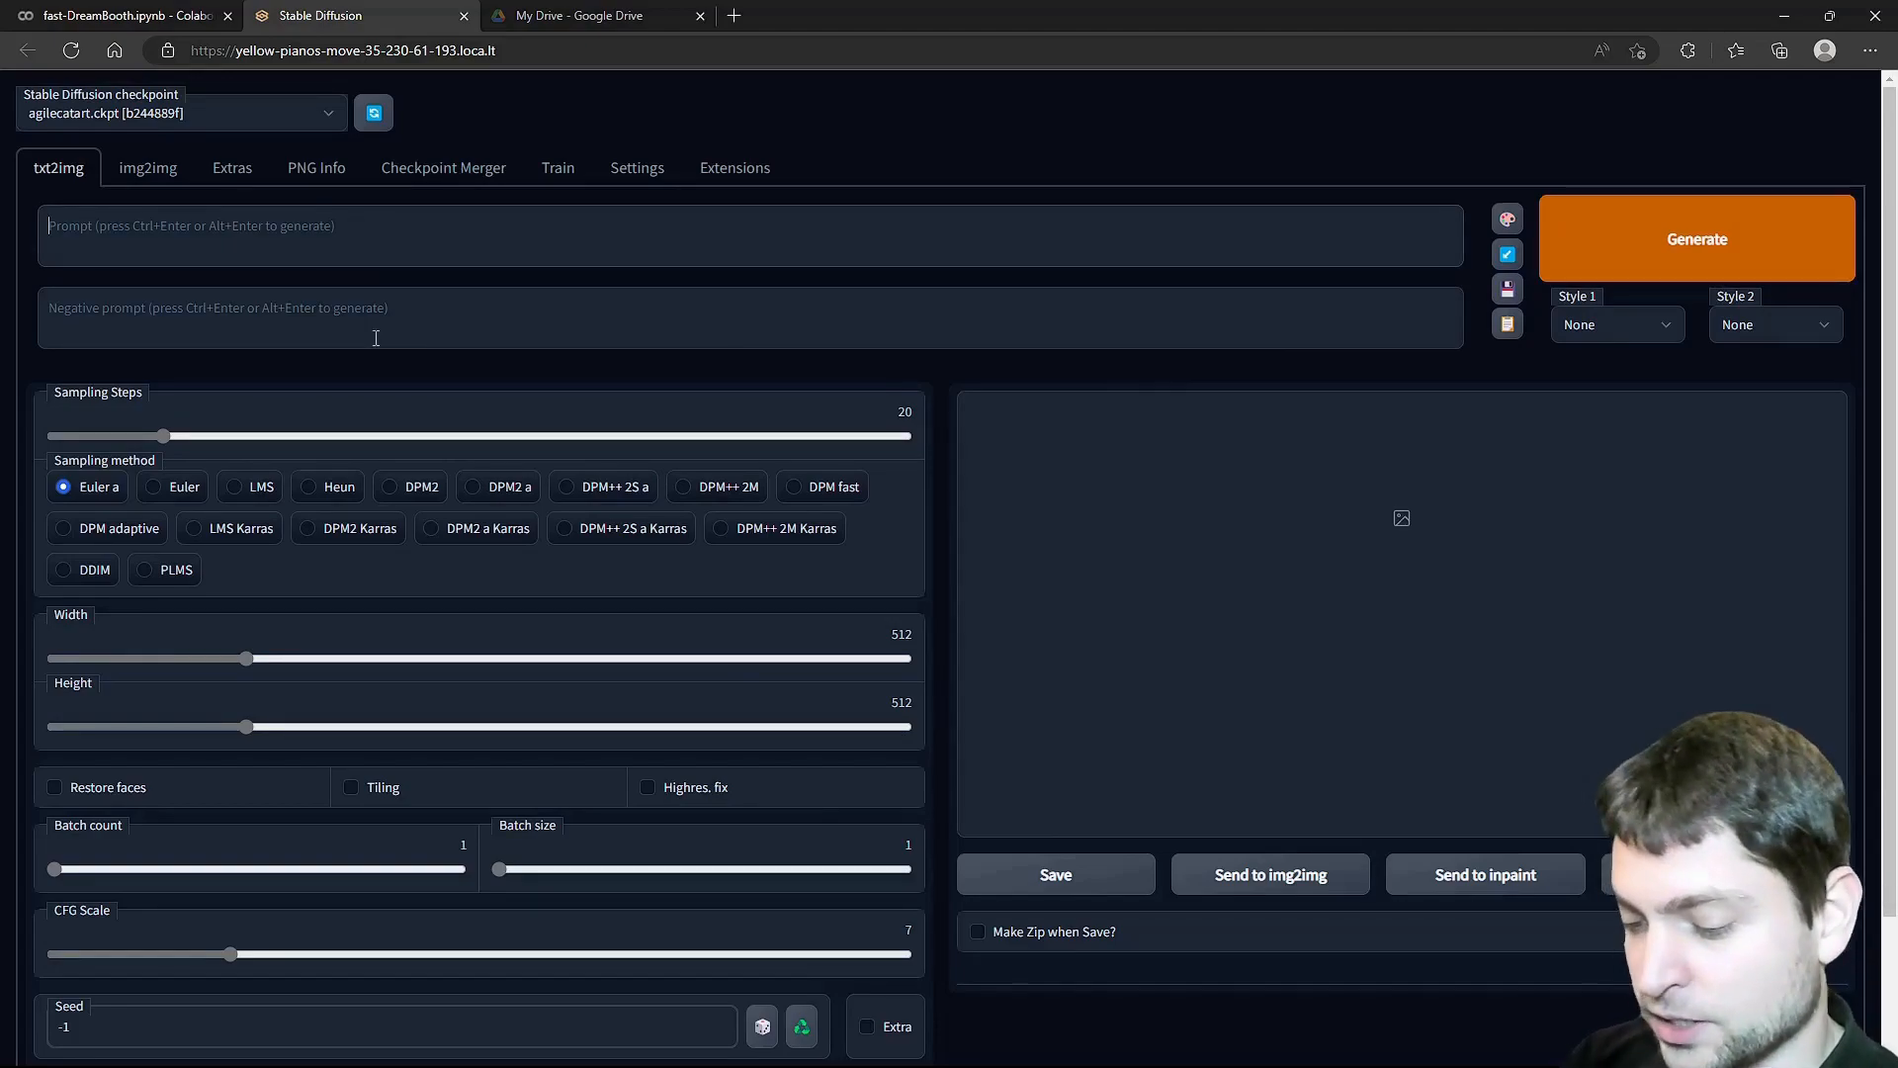
Enter the prompt 'agilecatart on a sandy beach looking at the see' with Restore faces enabled.
text(agilecatart on a)
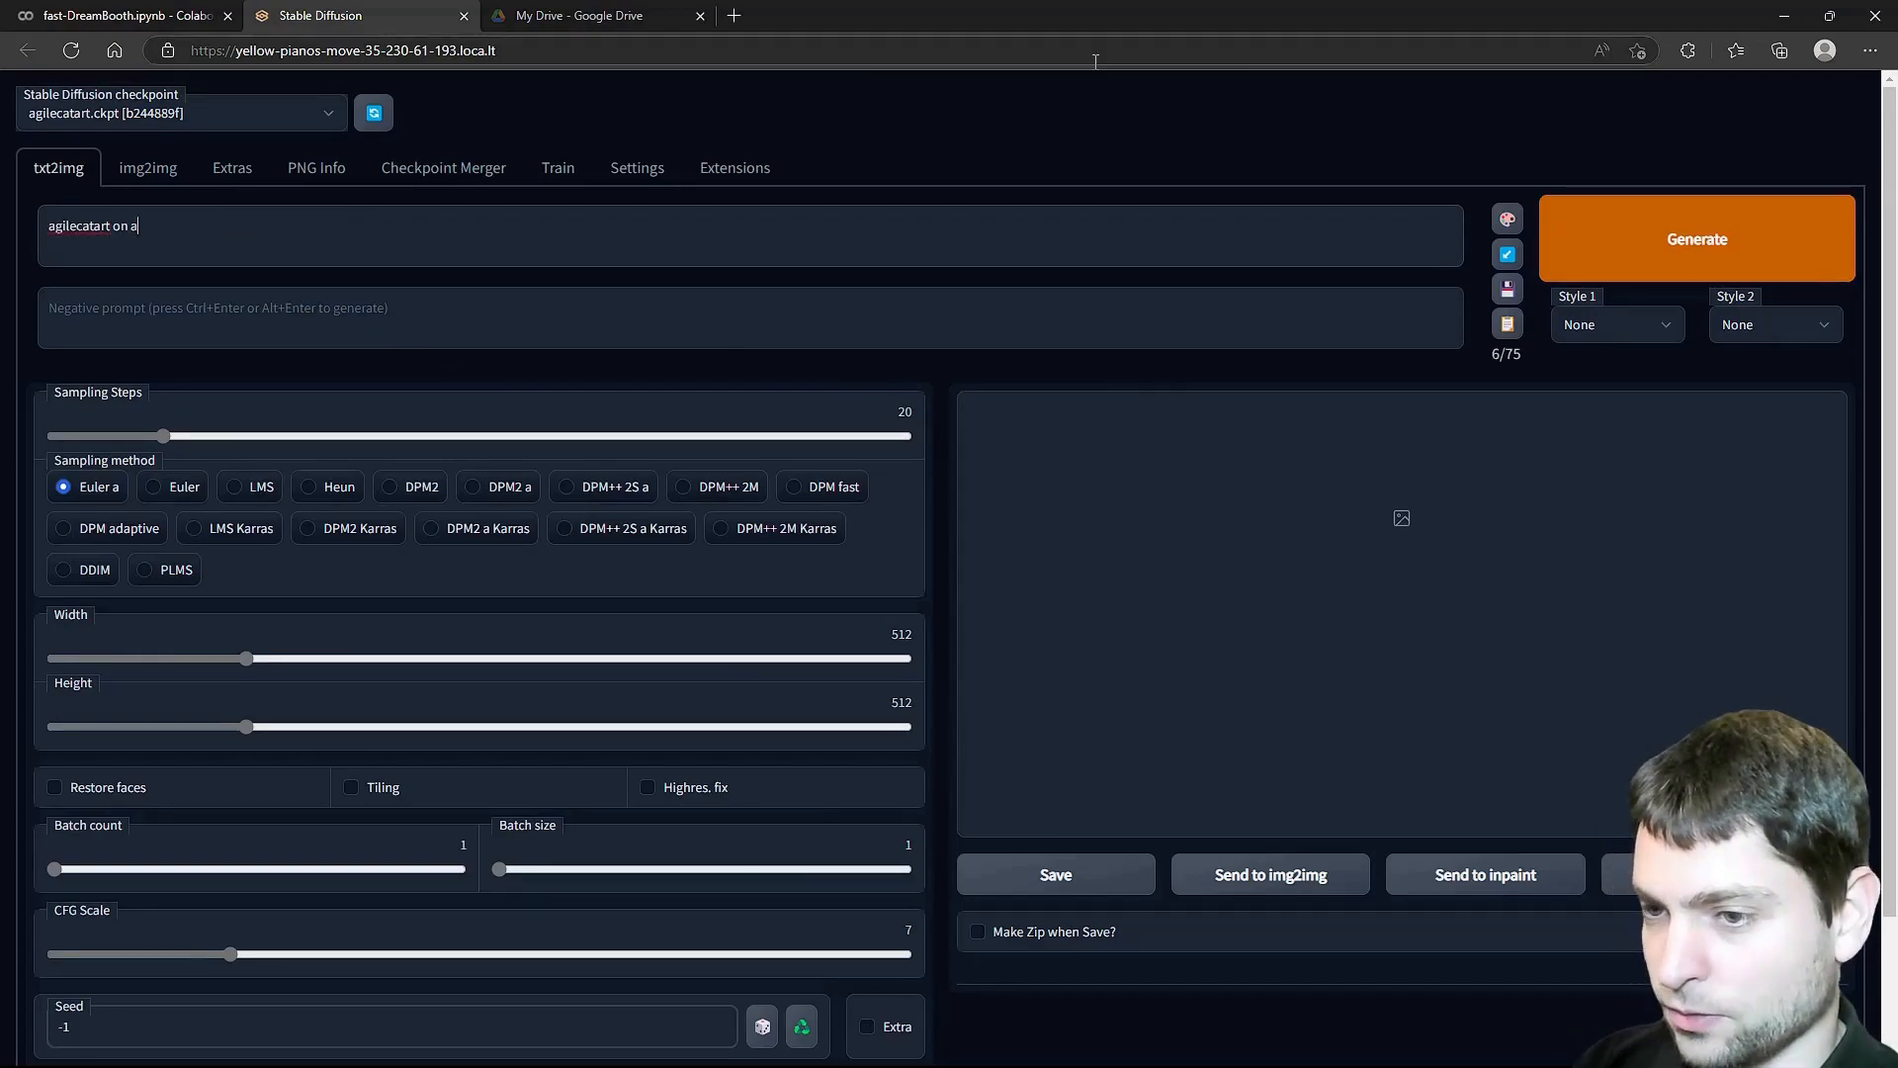
text(sandy beach looking a)
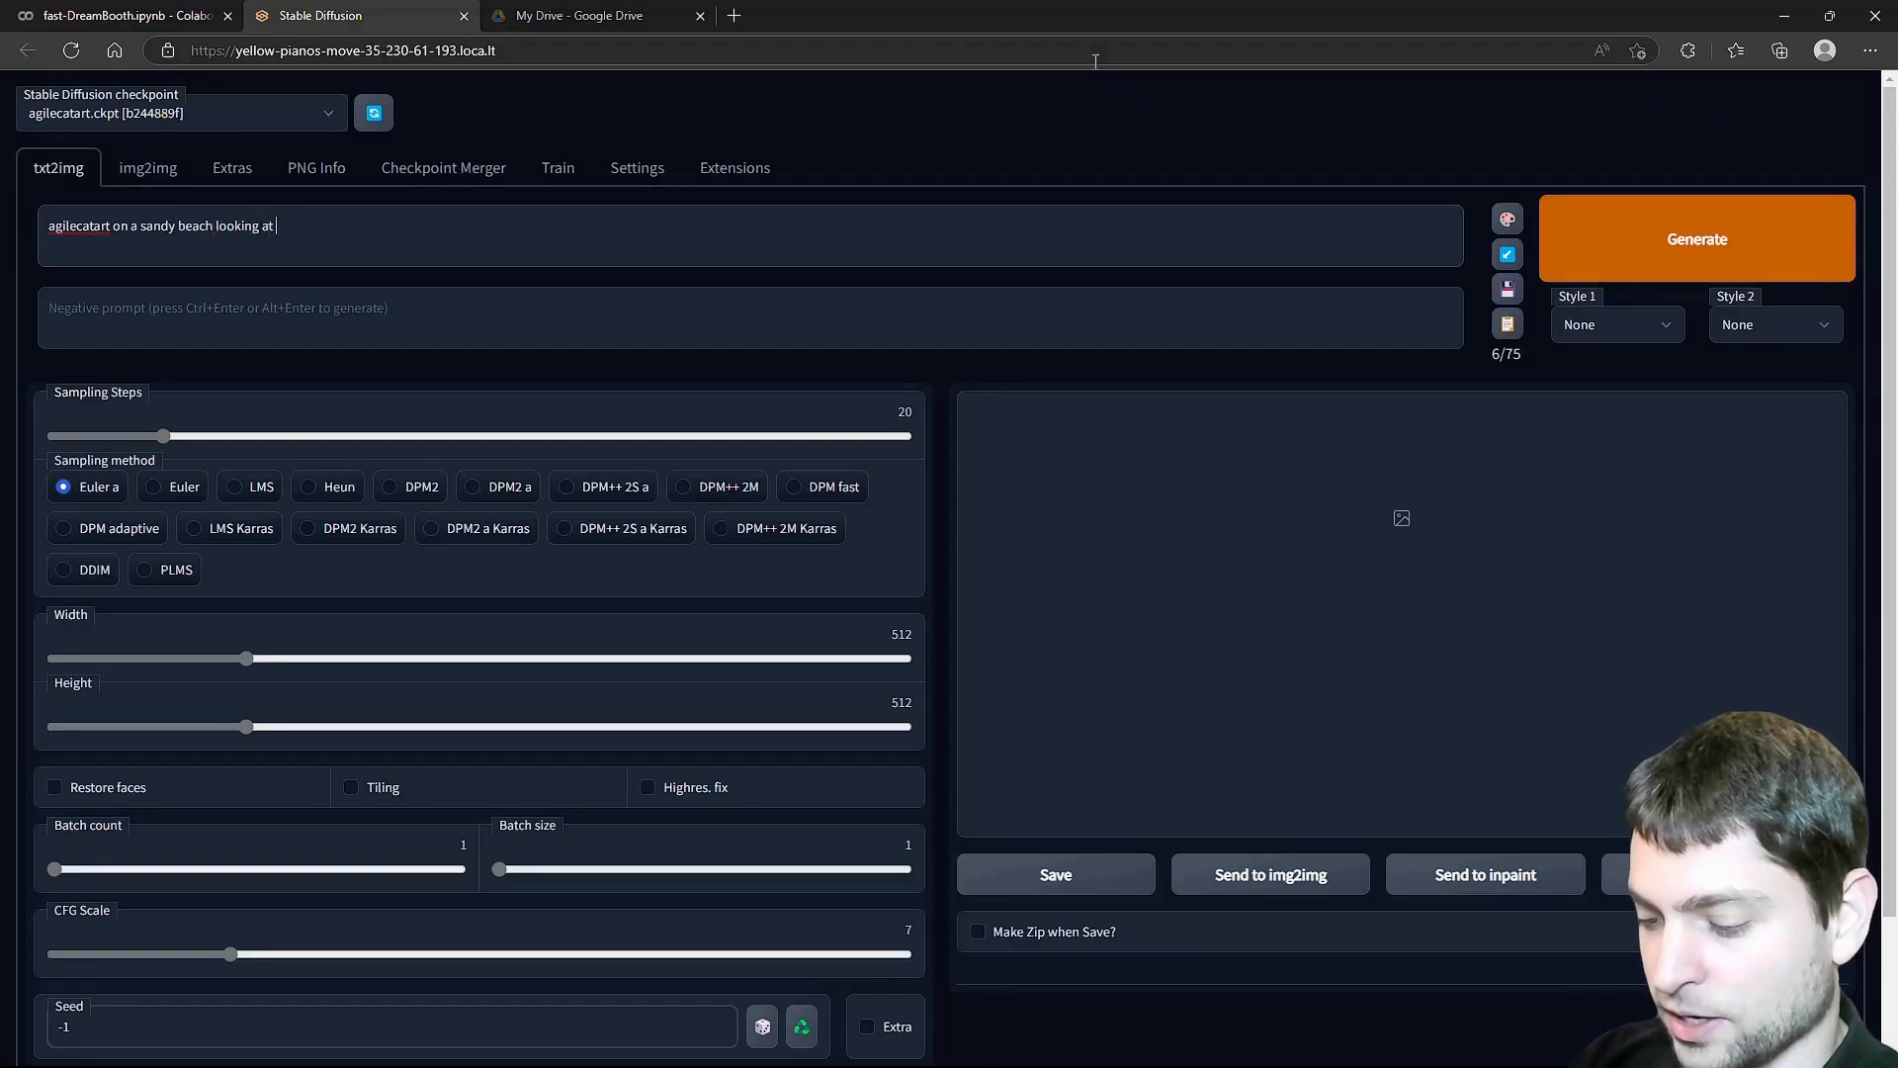
text(the see)
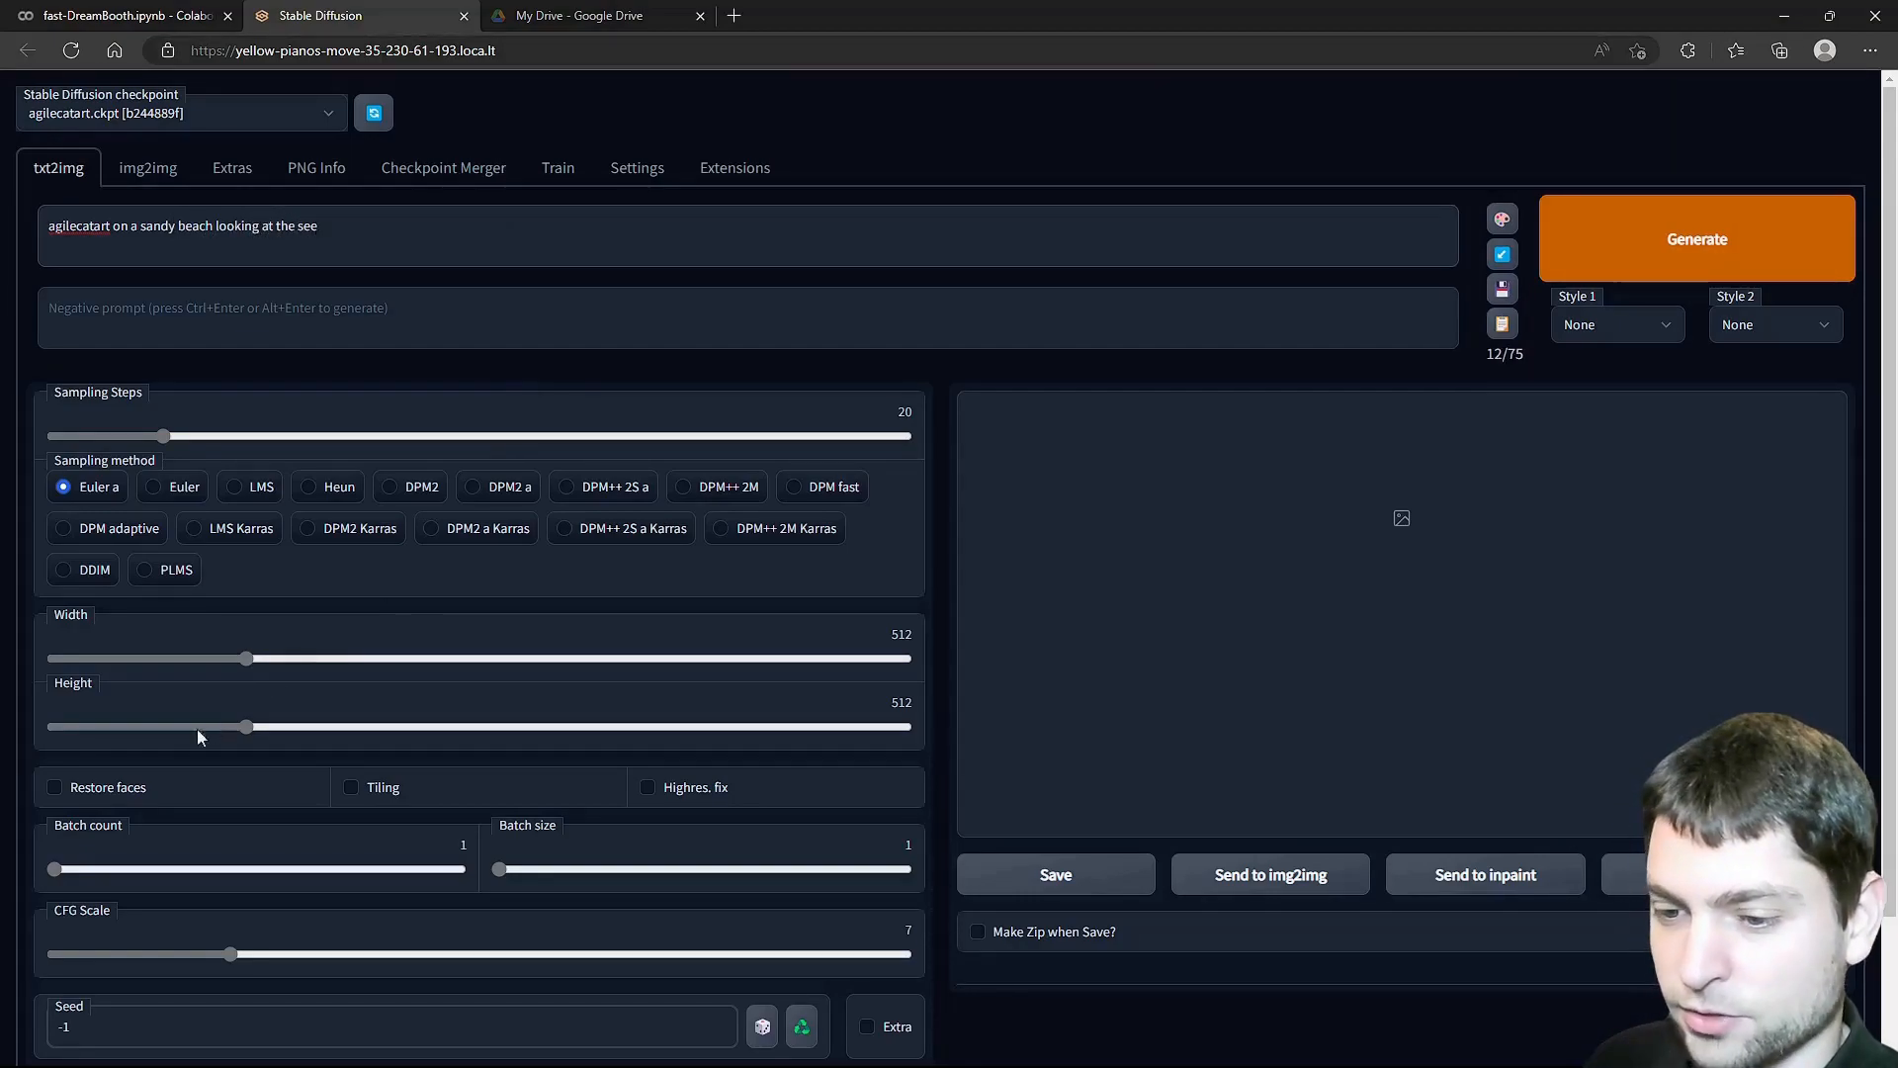
click(55, 787)
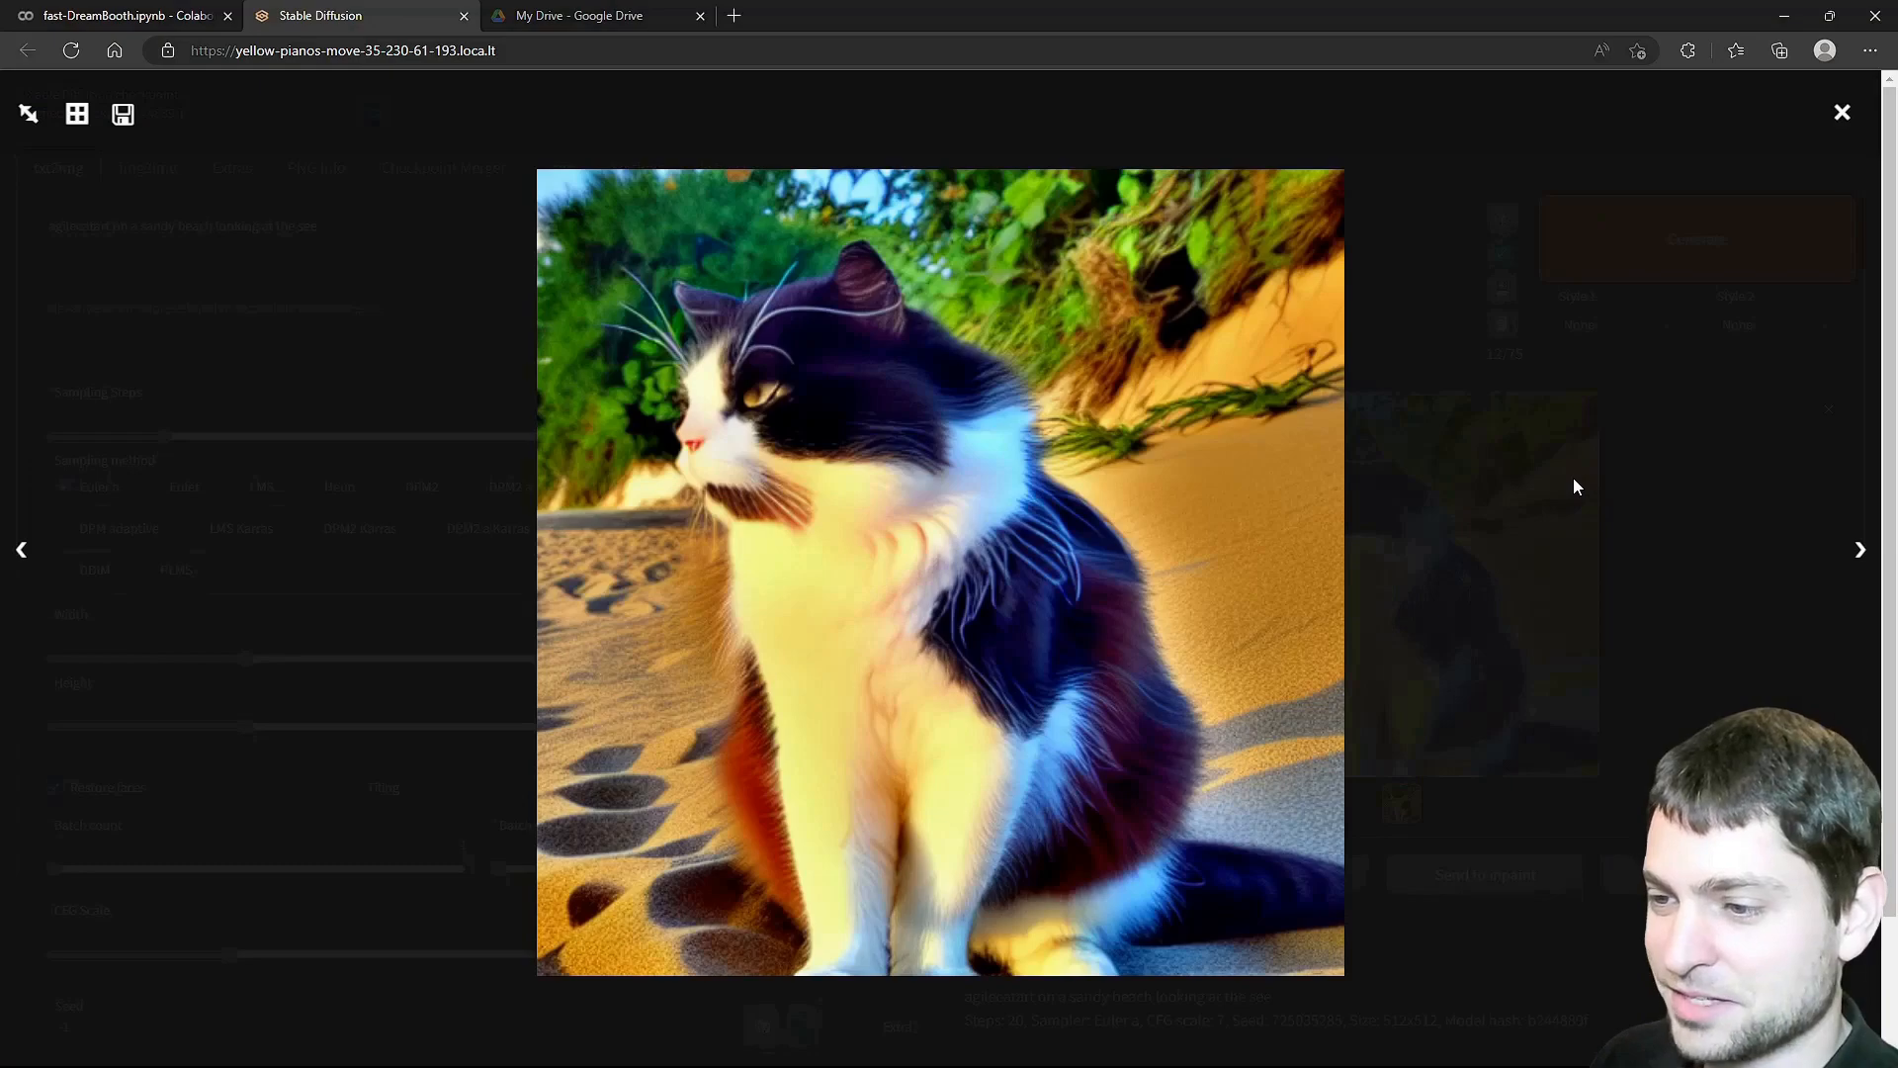
mouse_move(1572, 473)
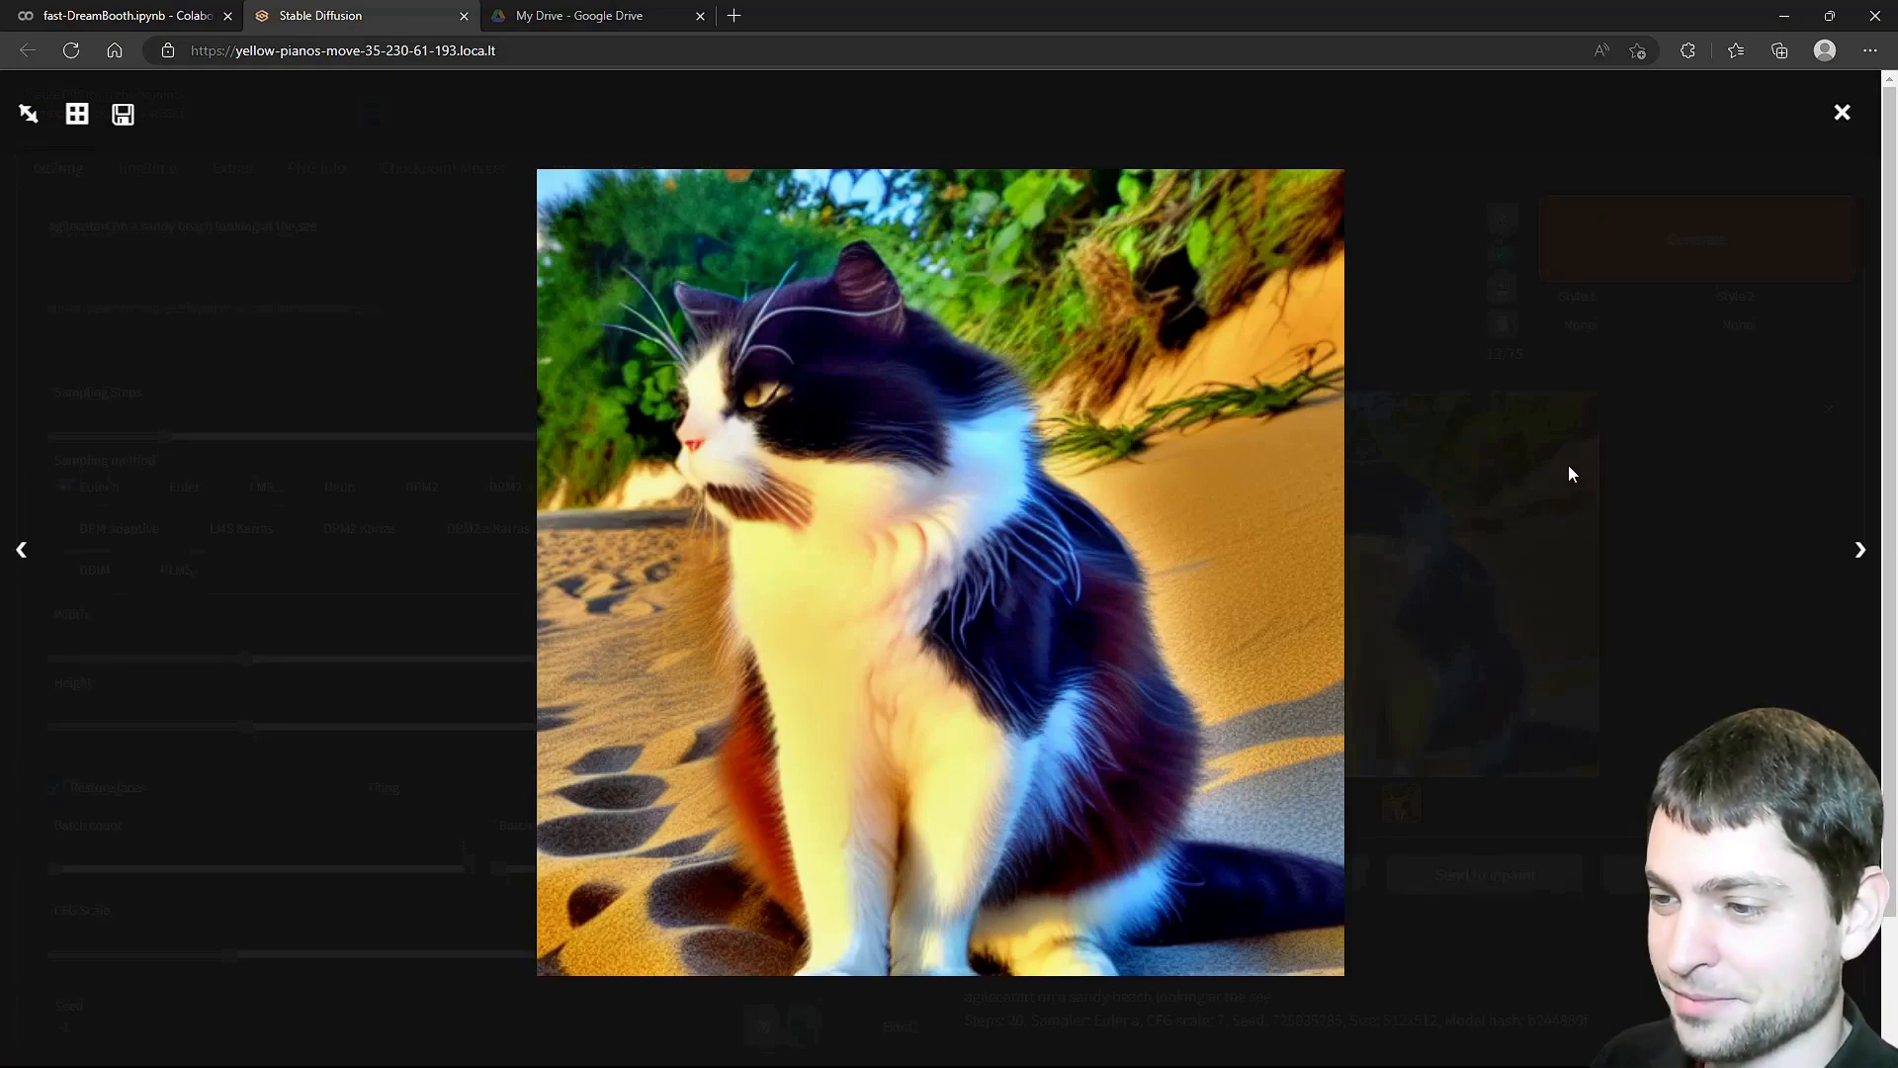
Generate the beach cat image repeatedly, closing the lightbox between runs.
click(1841, 113)
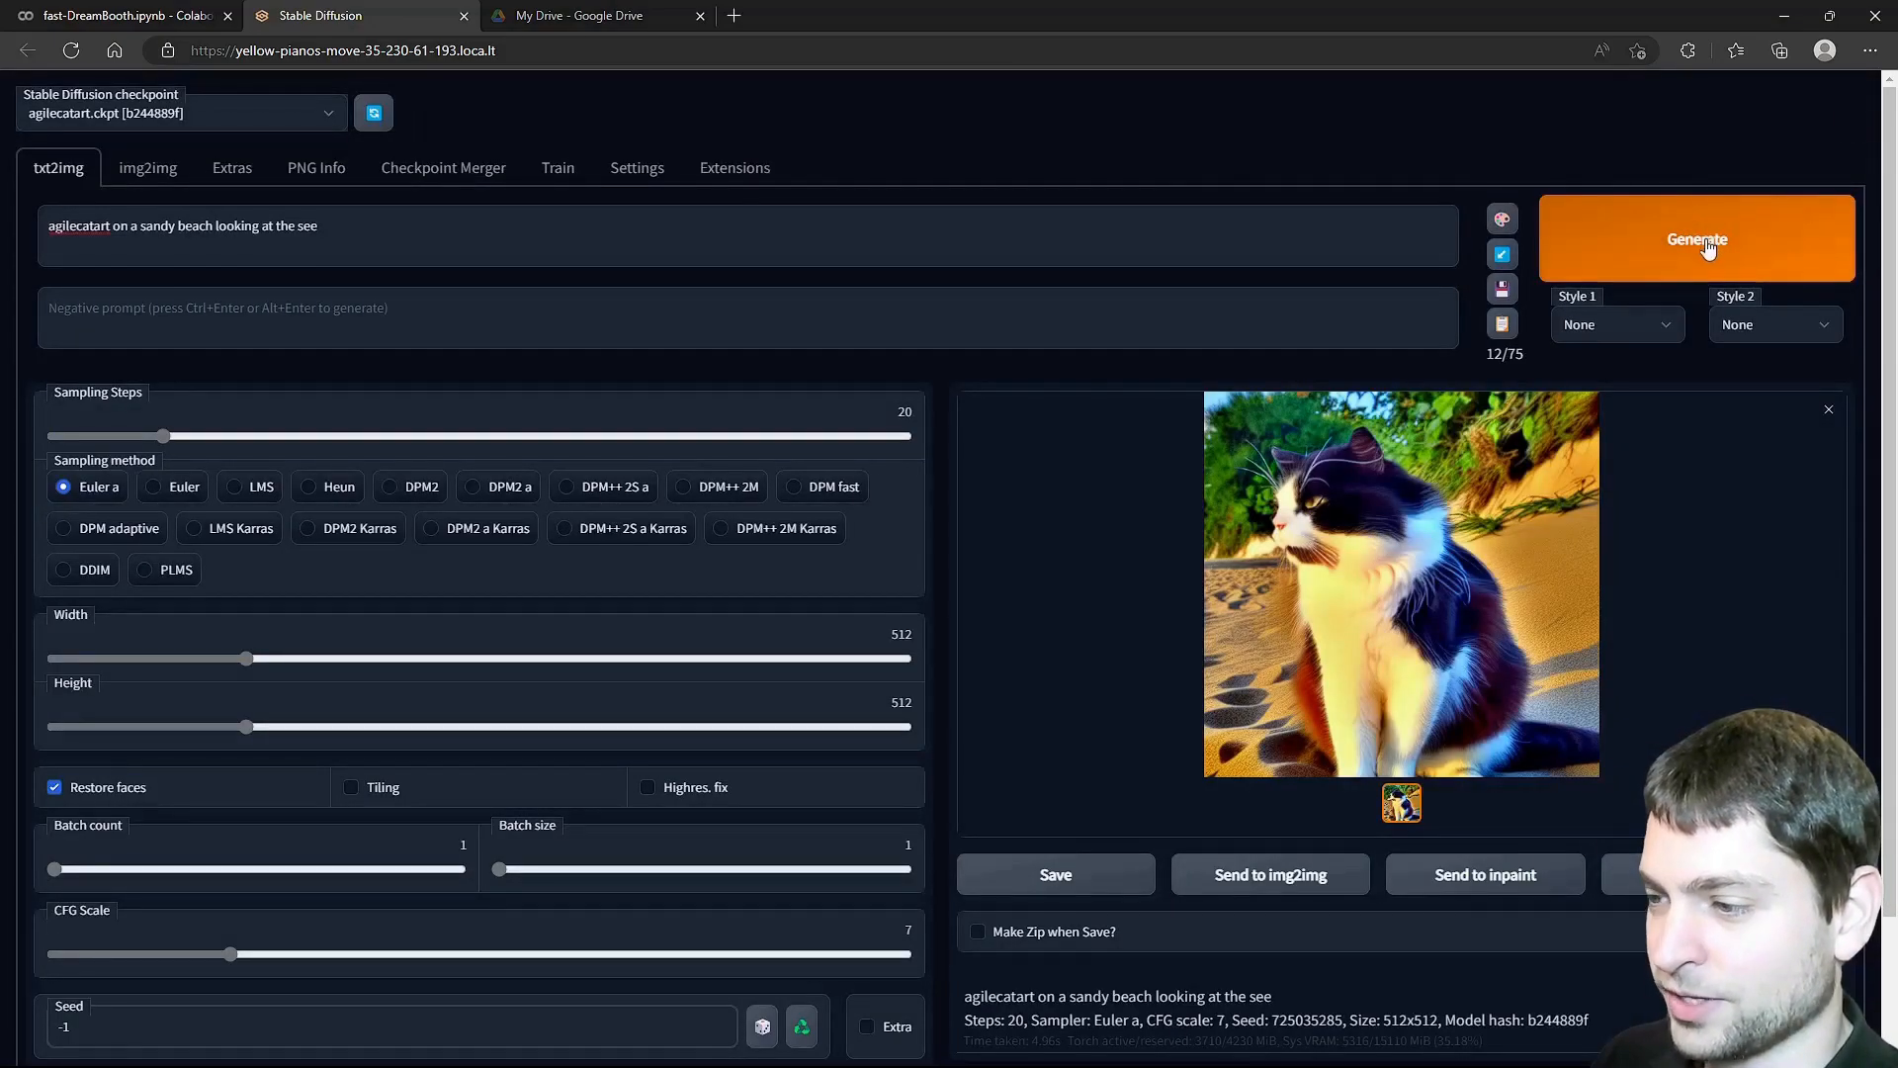
click(1402, 582)
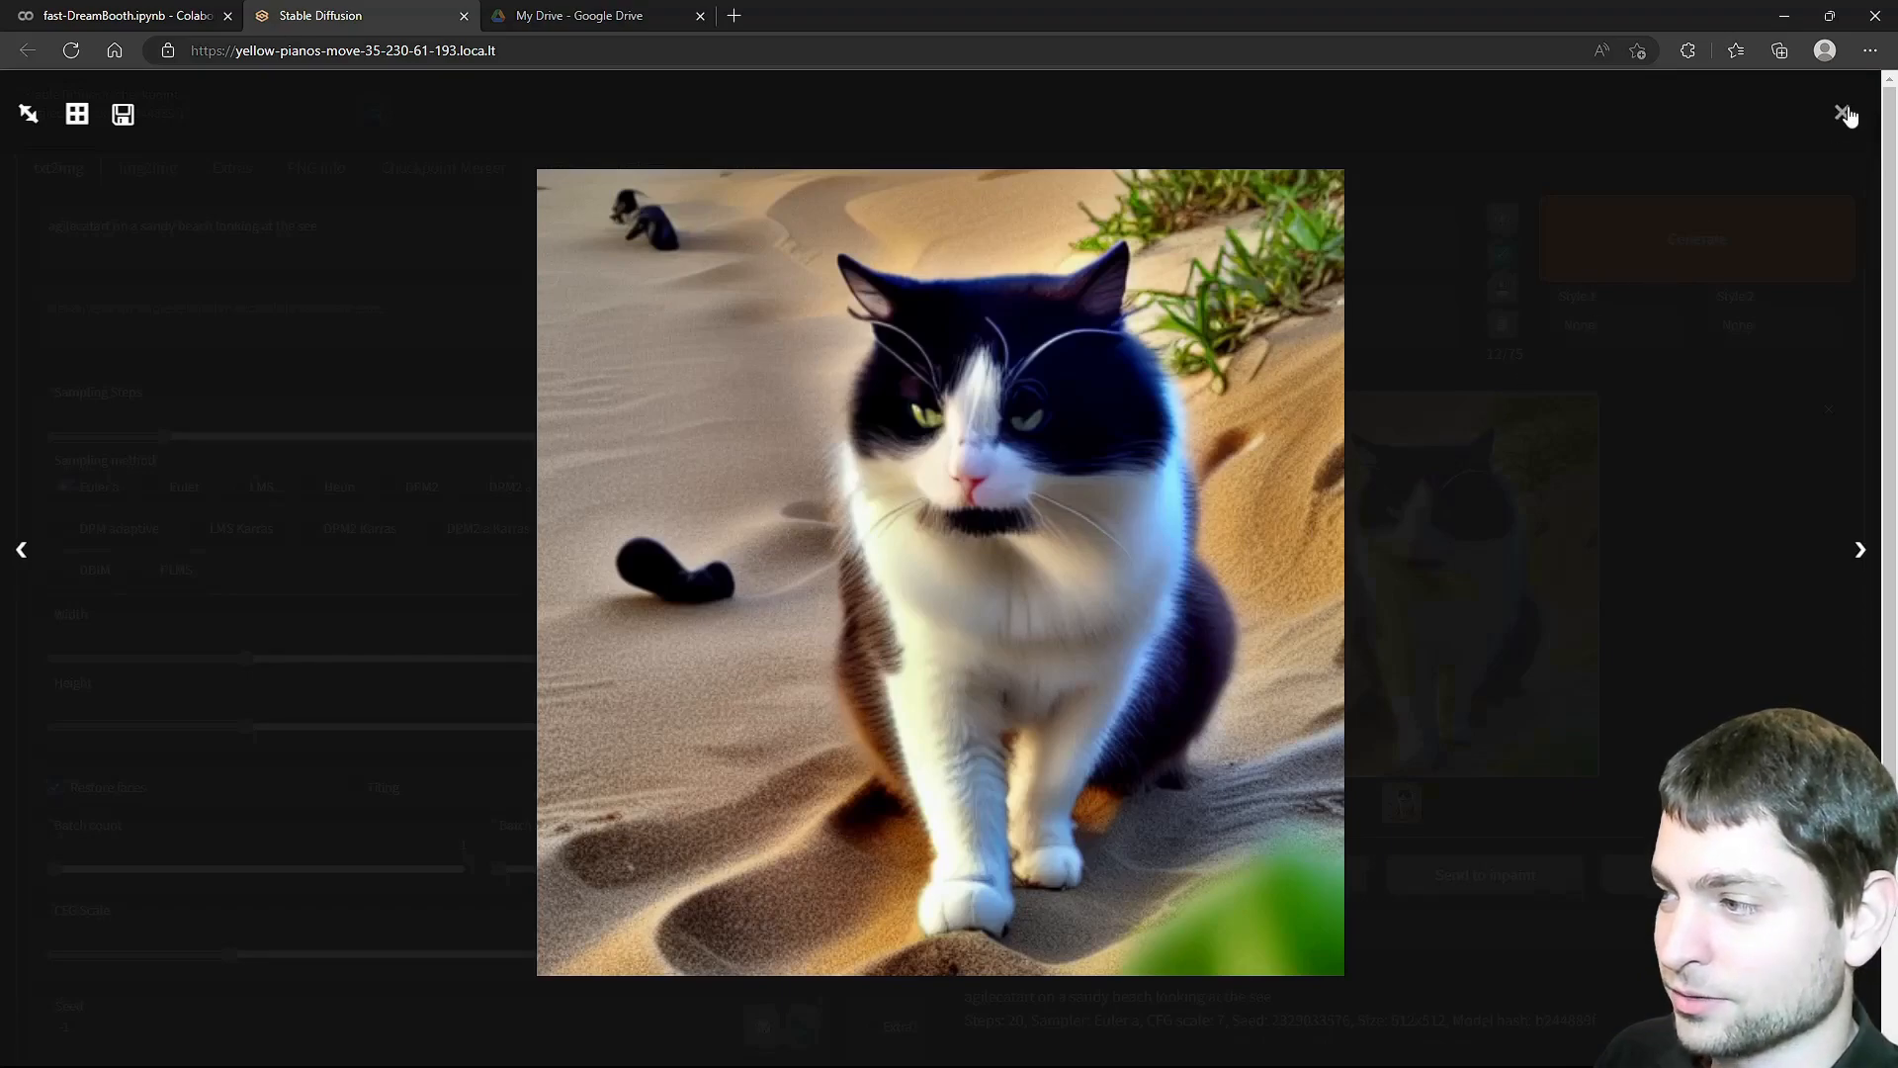
click(1841, 114)
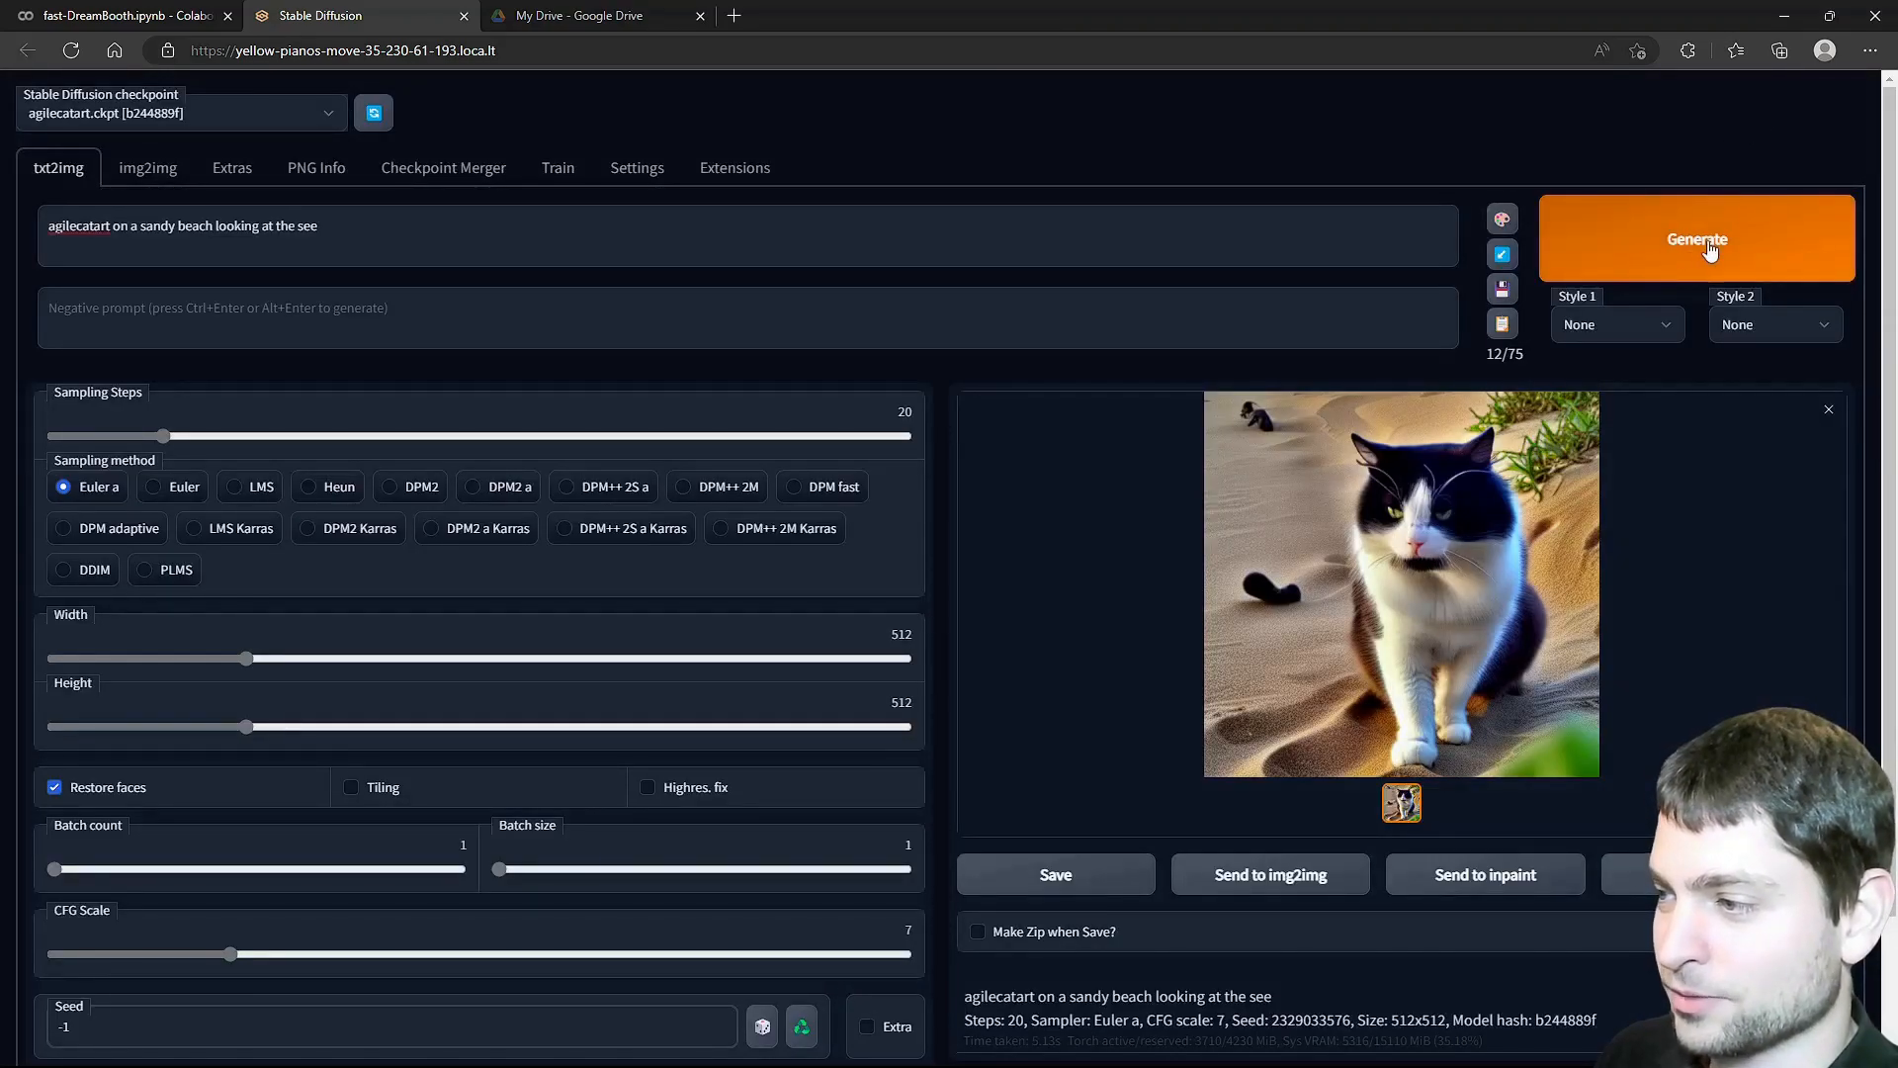
click(1400, 582)
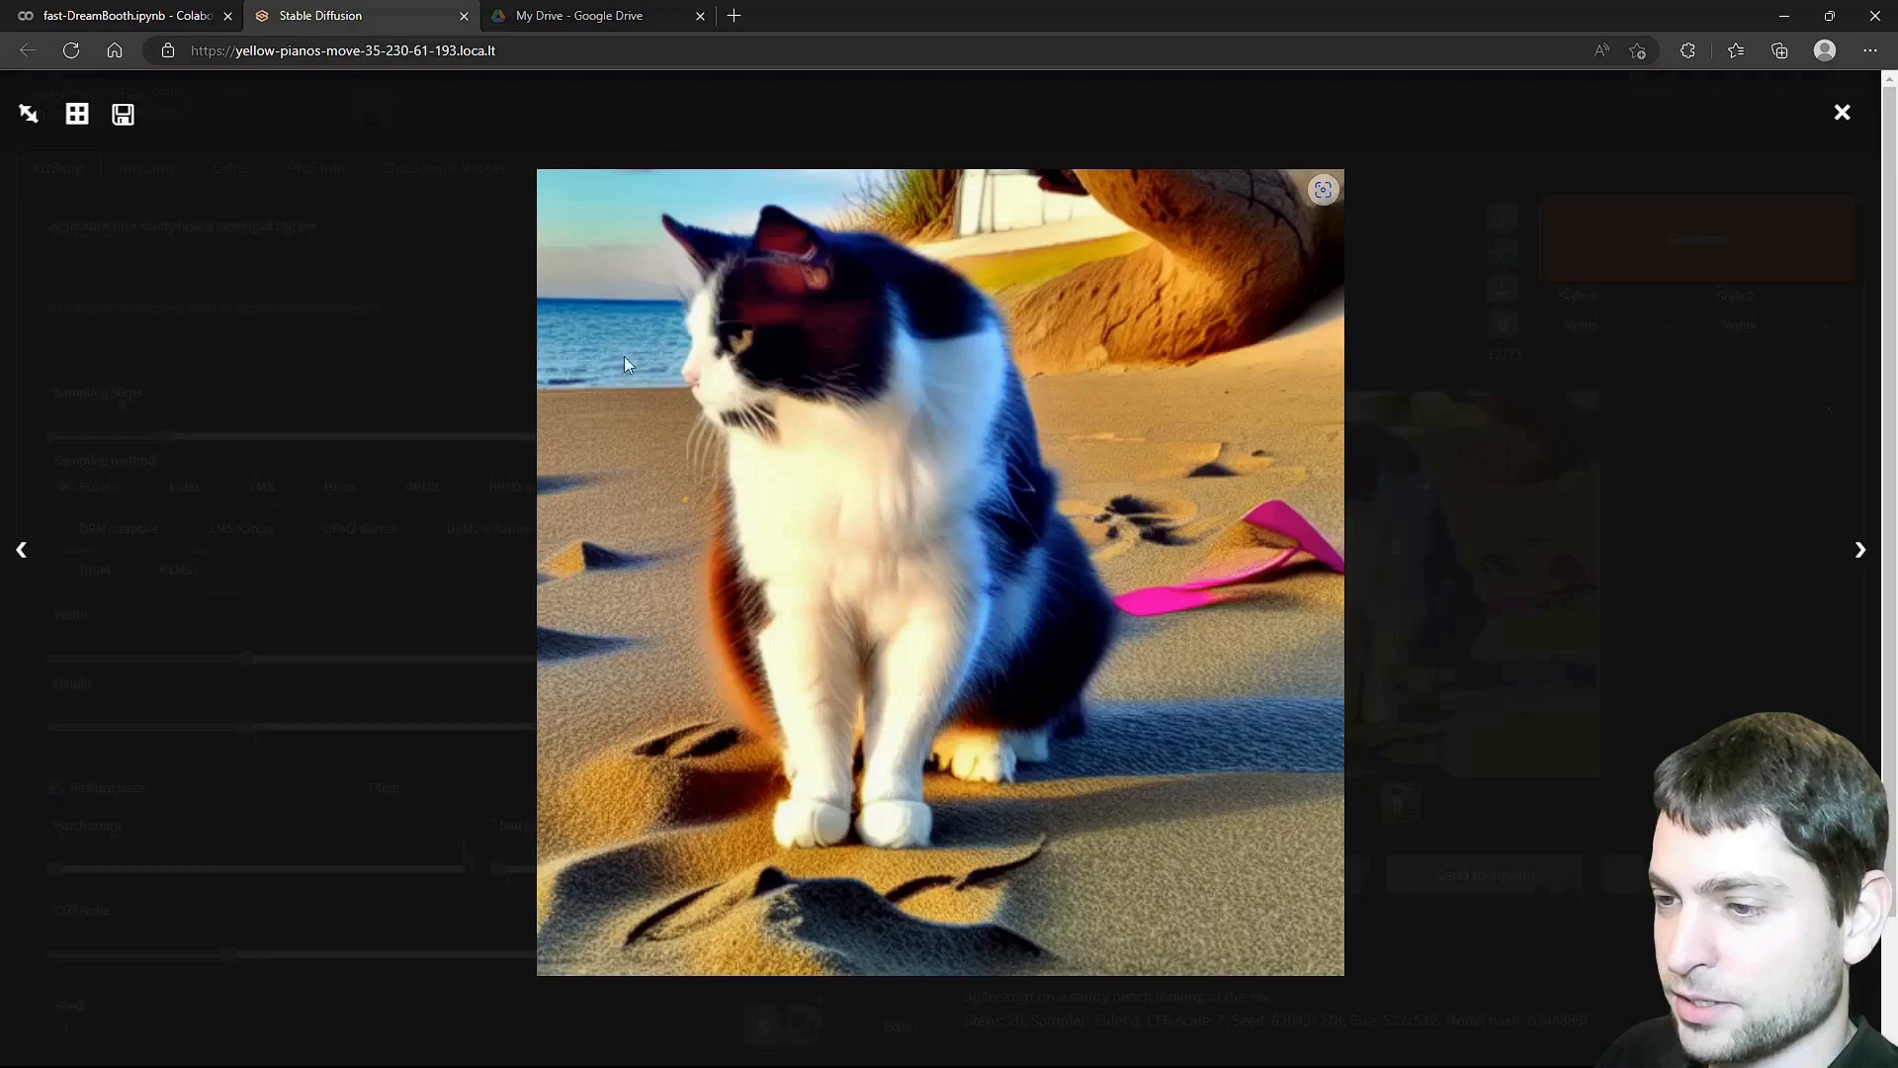
mouse_move(1139, 374)
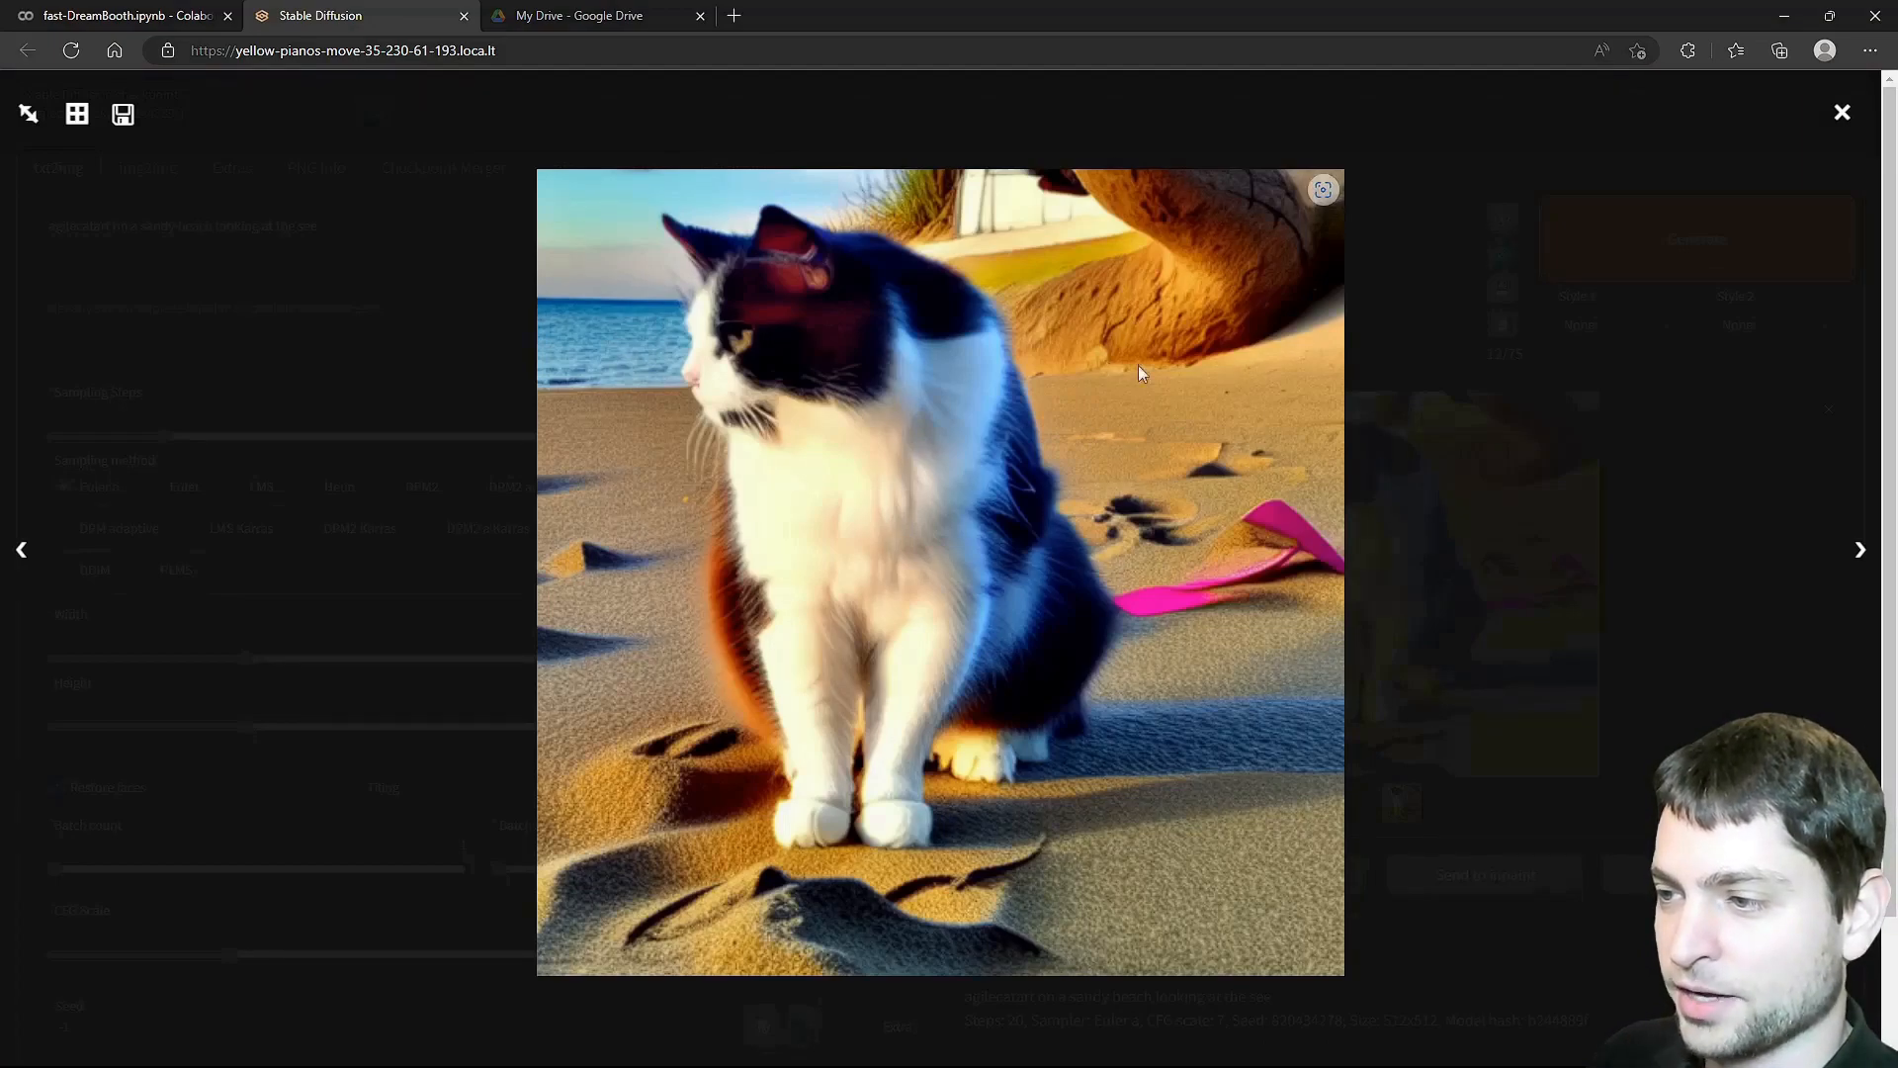
mouse_move(1250, 291)
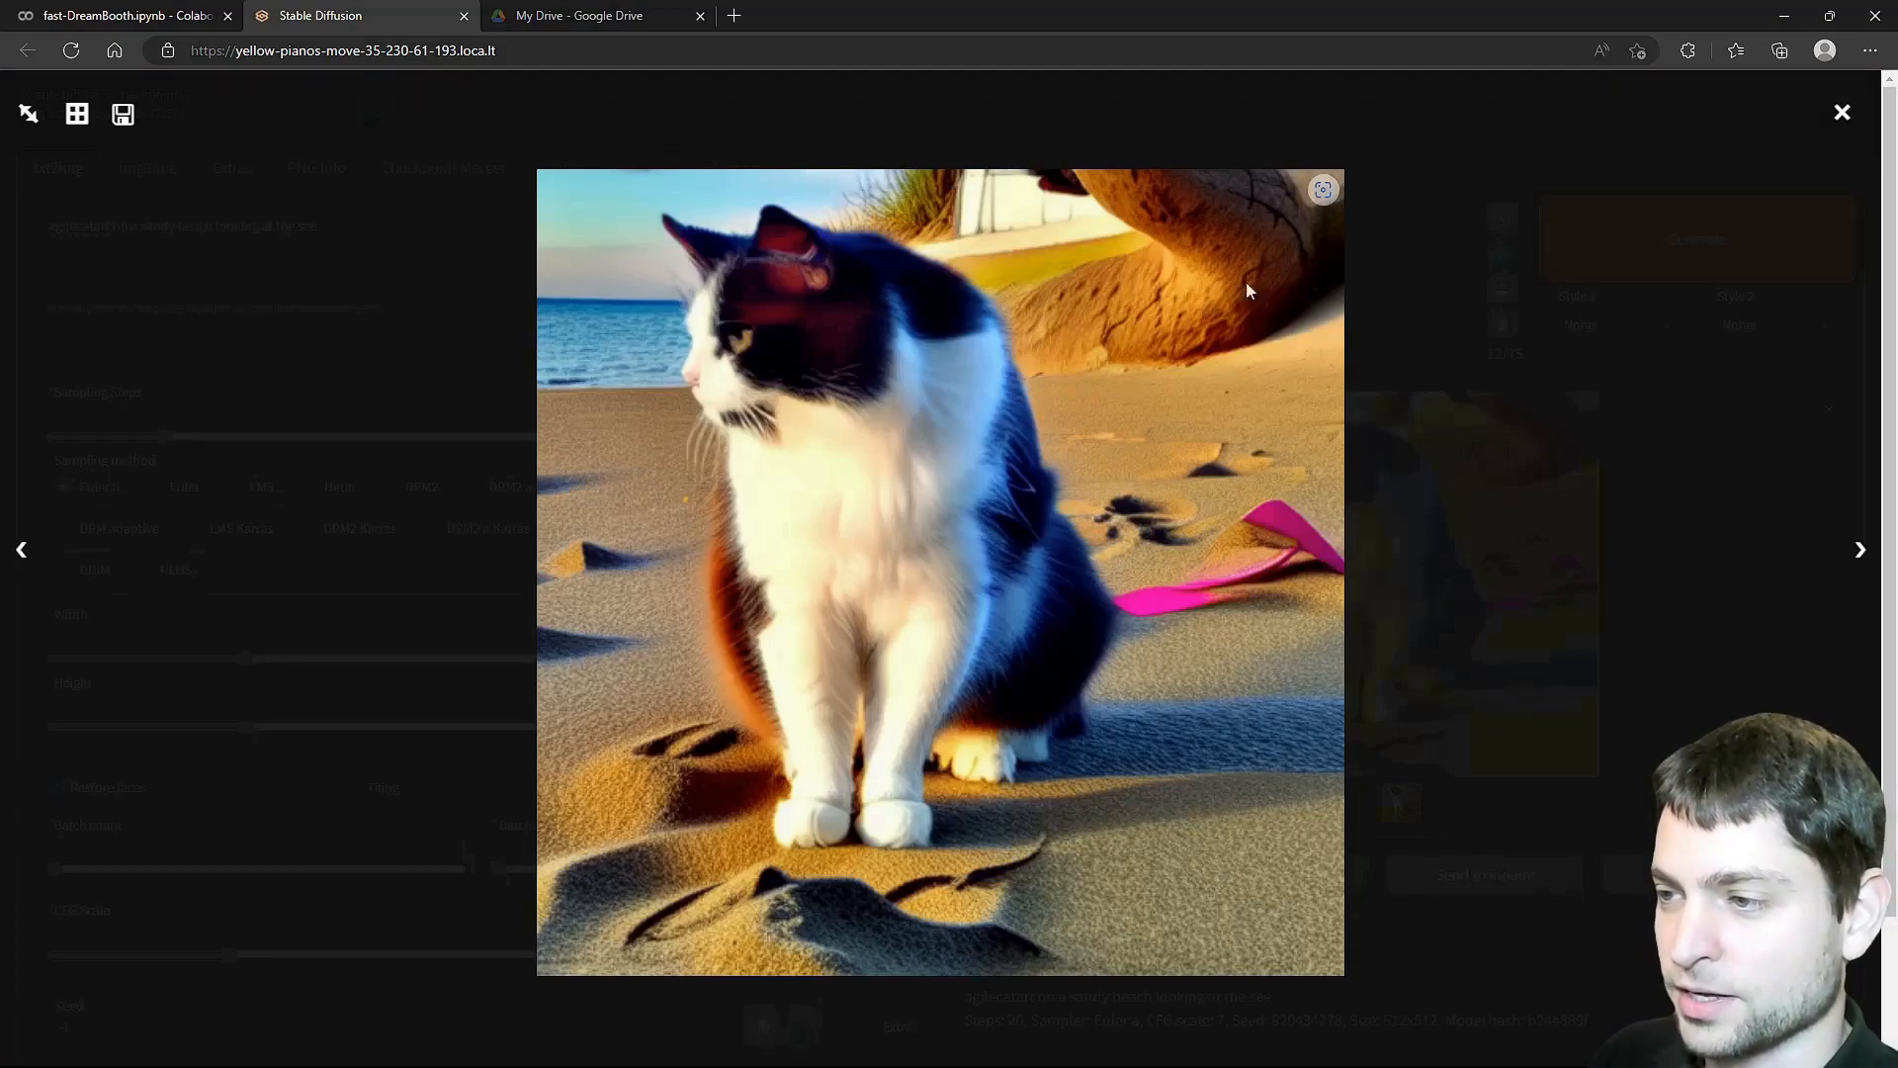
mouse_move(1841, 115)
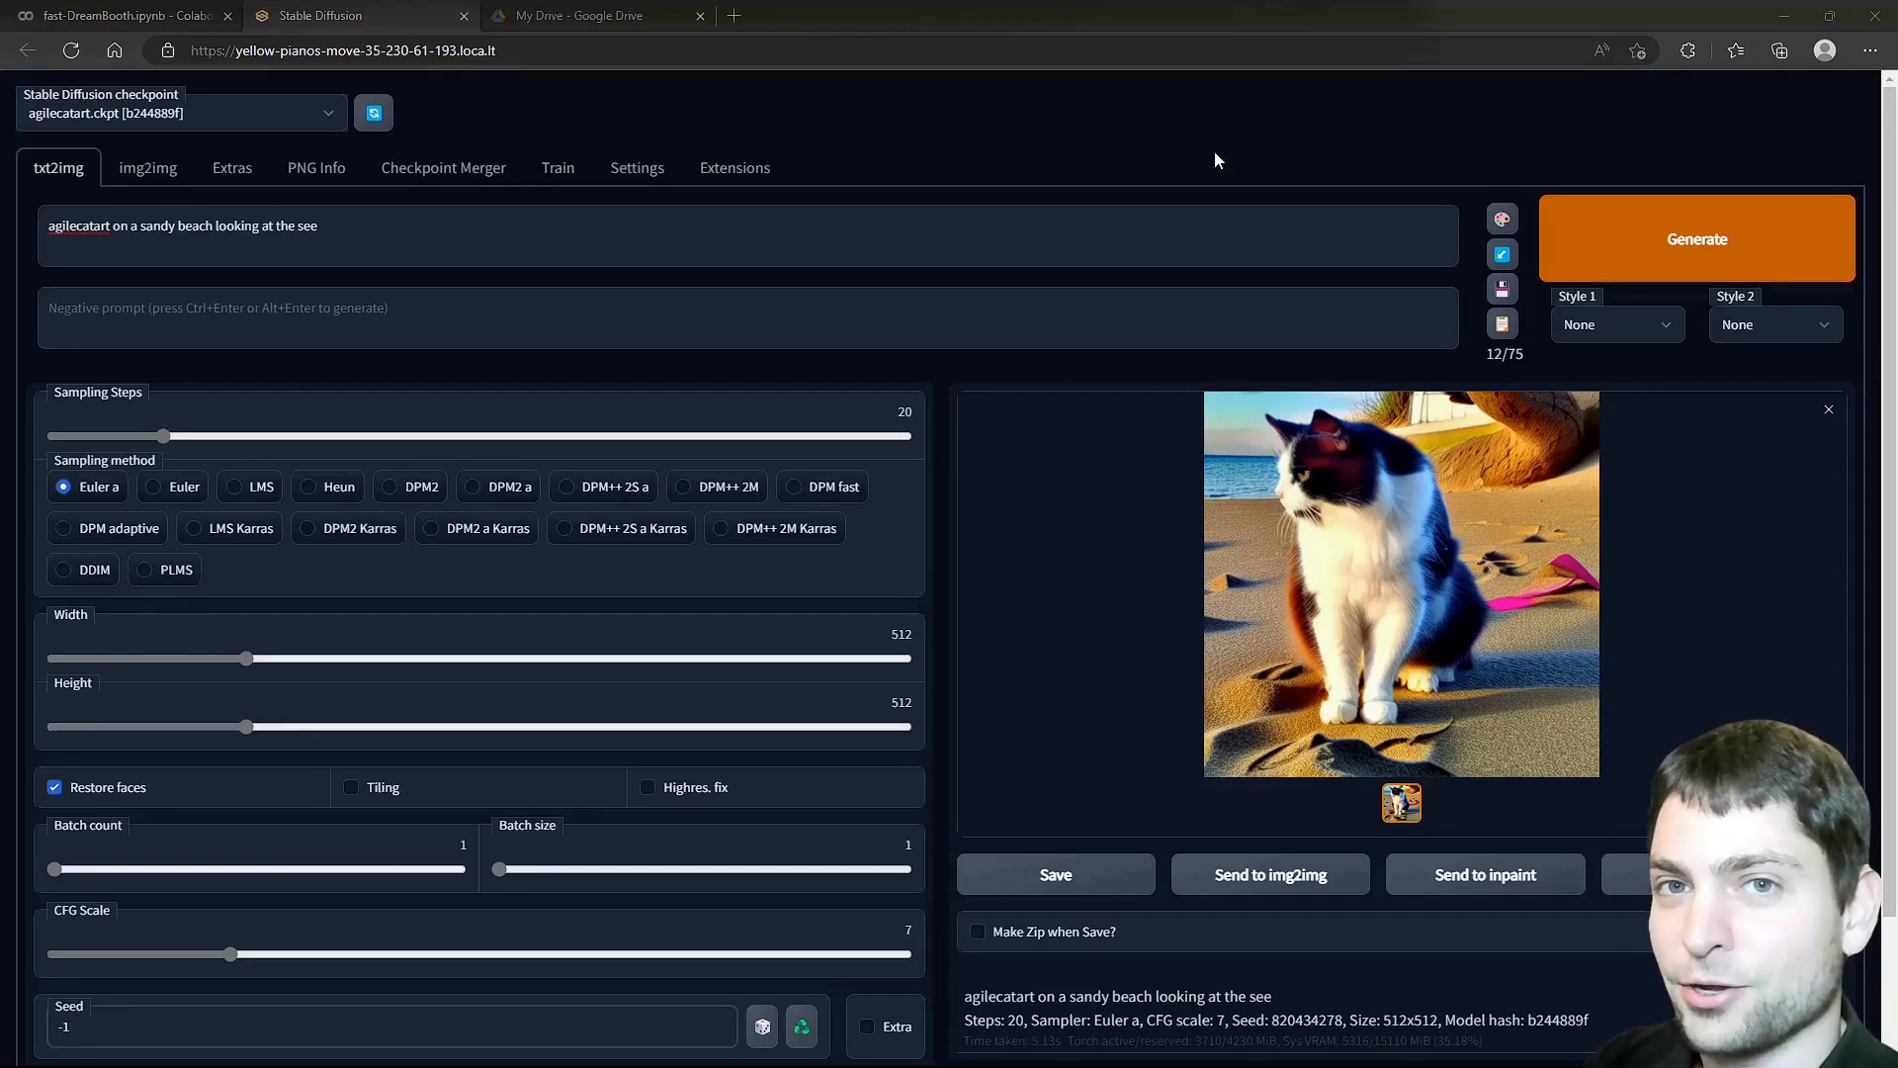
mouse_move(467, 22)
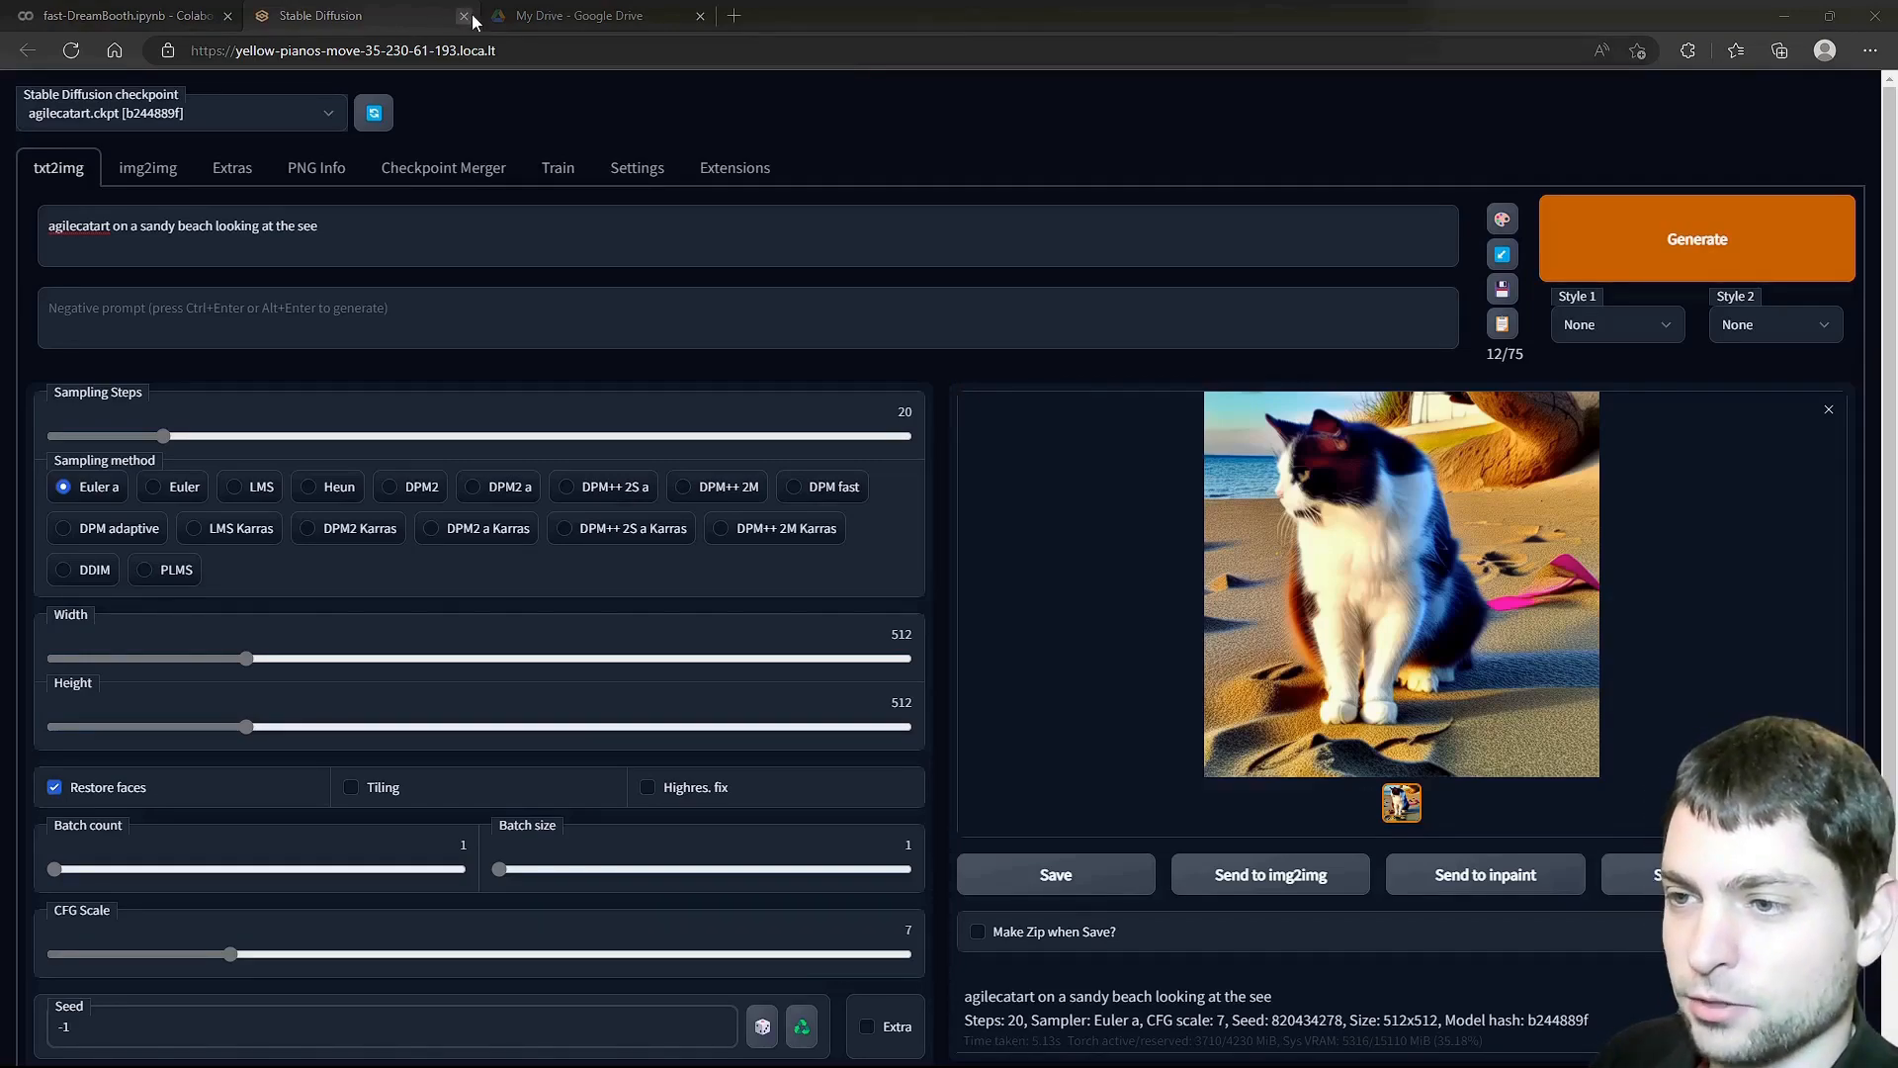
Disconnect and delete the DreamBooth runtime, keeping agilecatart.ckpt in Fast-Dreambooth/Sessions, and show the Drive cat photos.
click(465, 16)
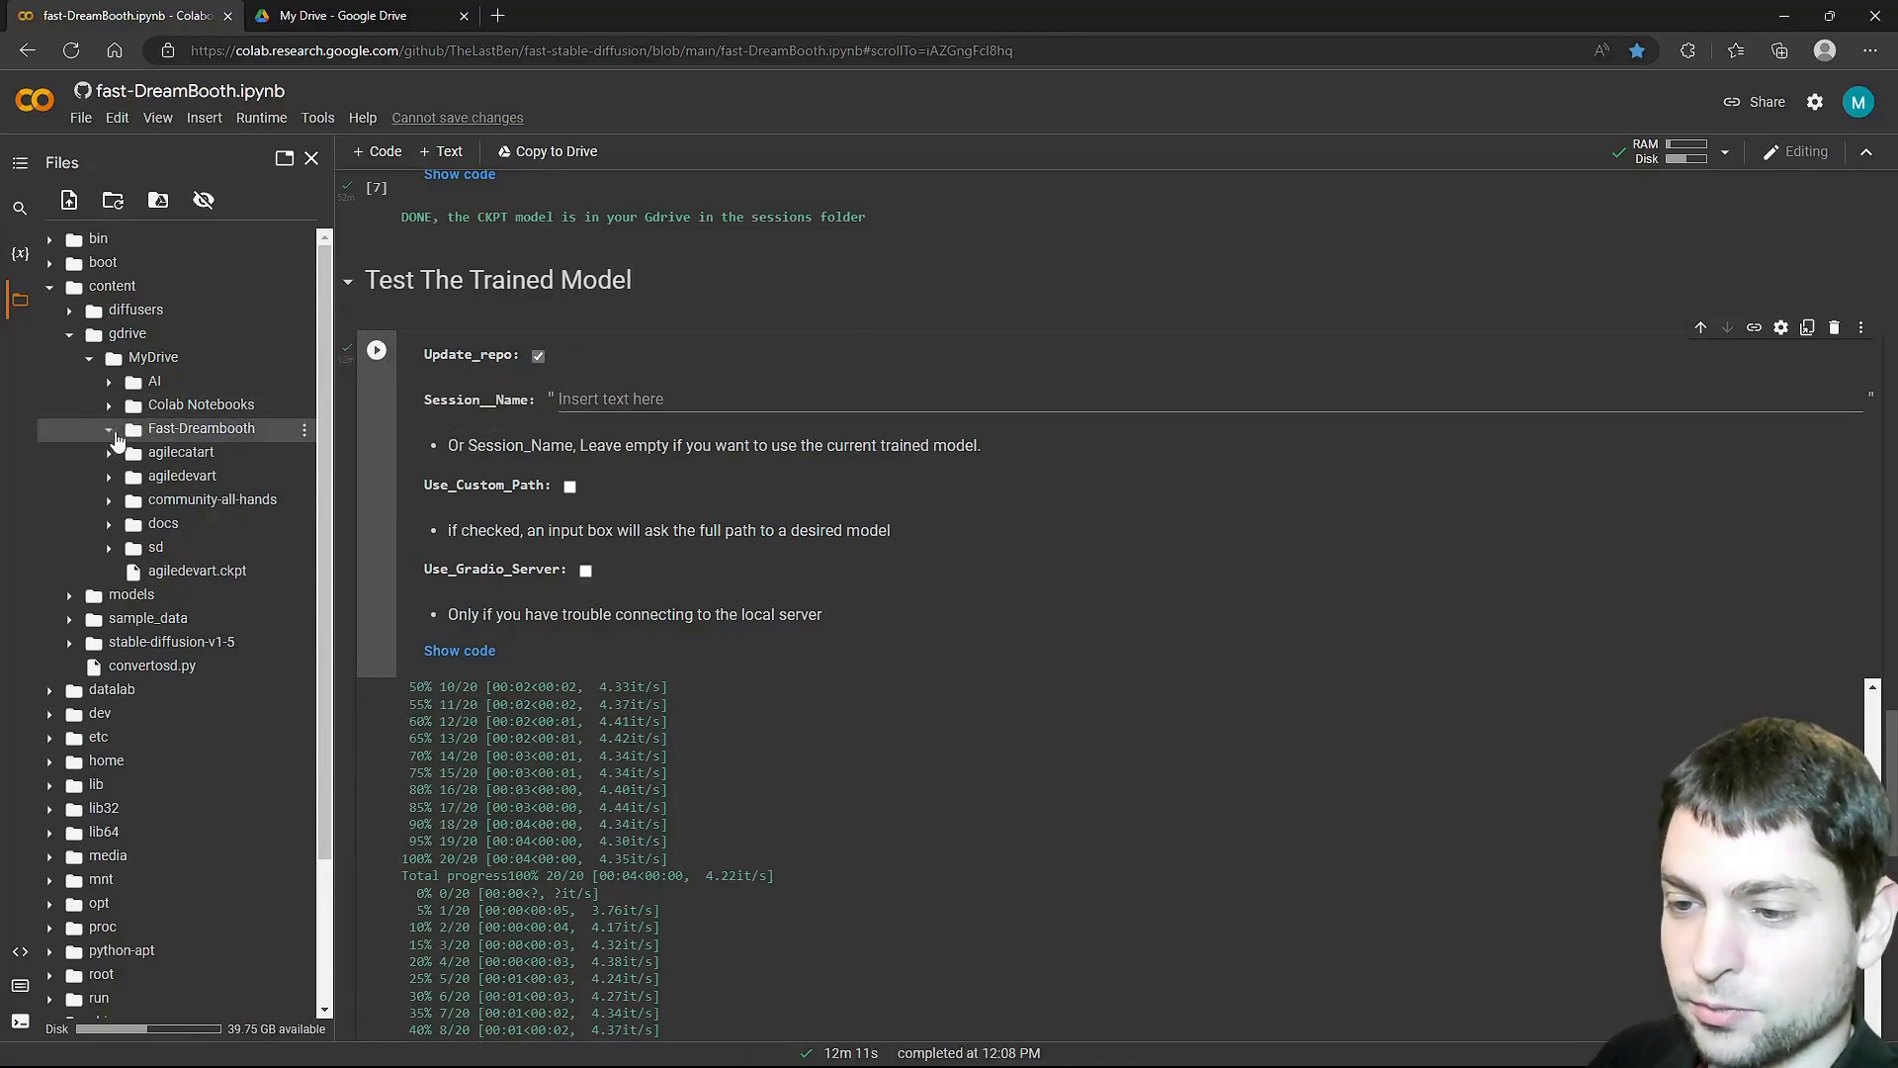
click(107, 429)
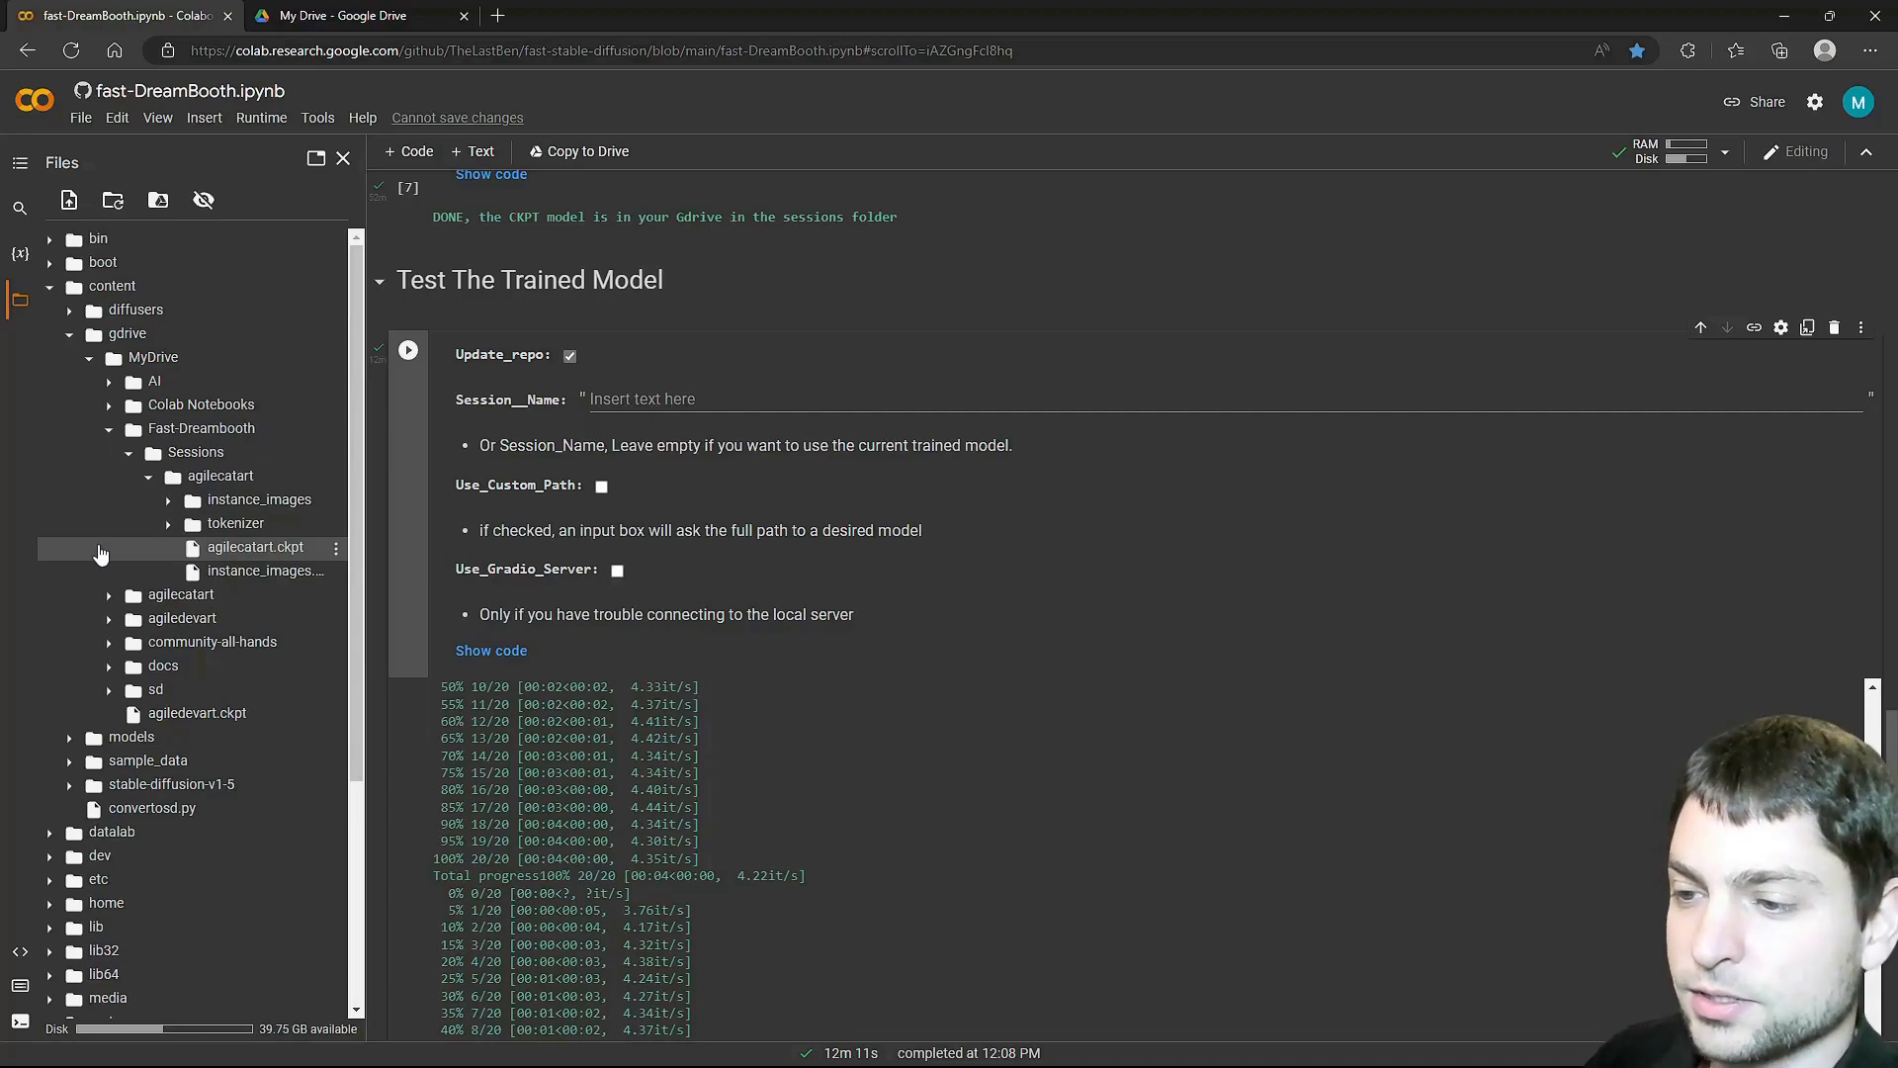
click(1725, 152)
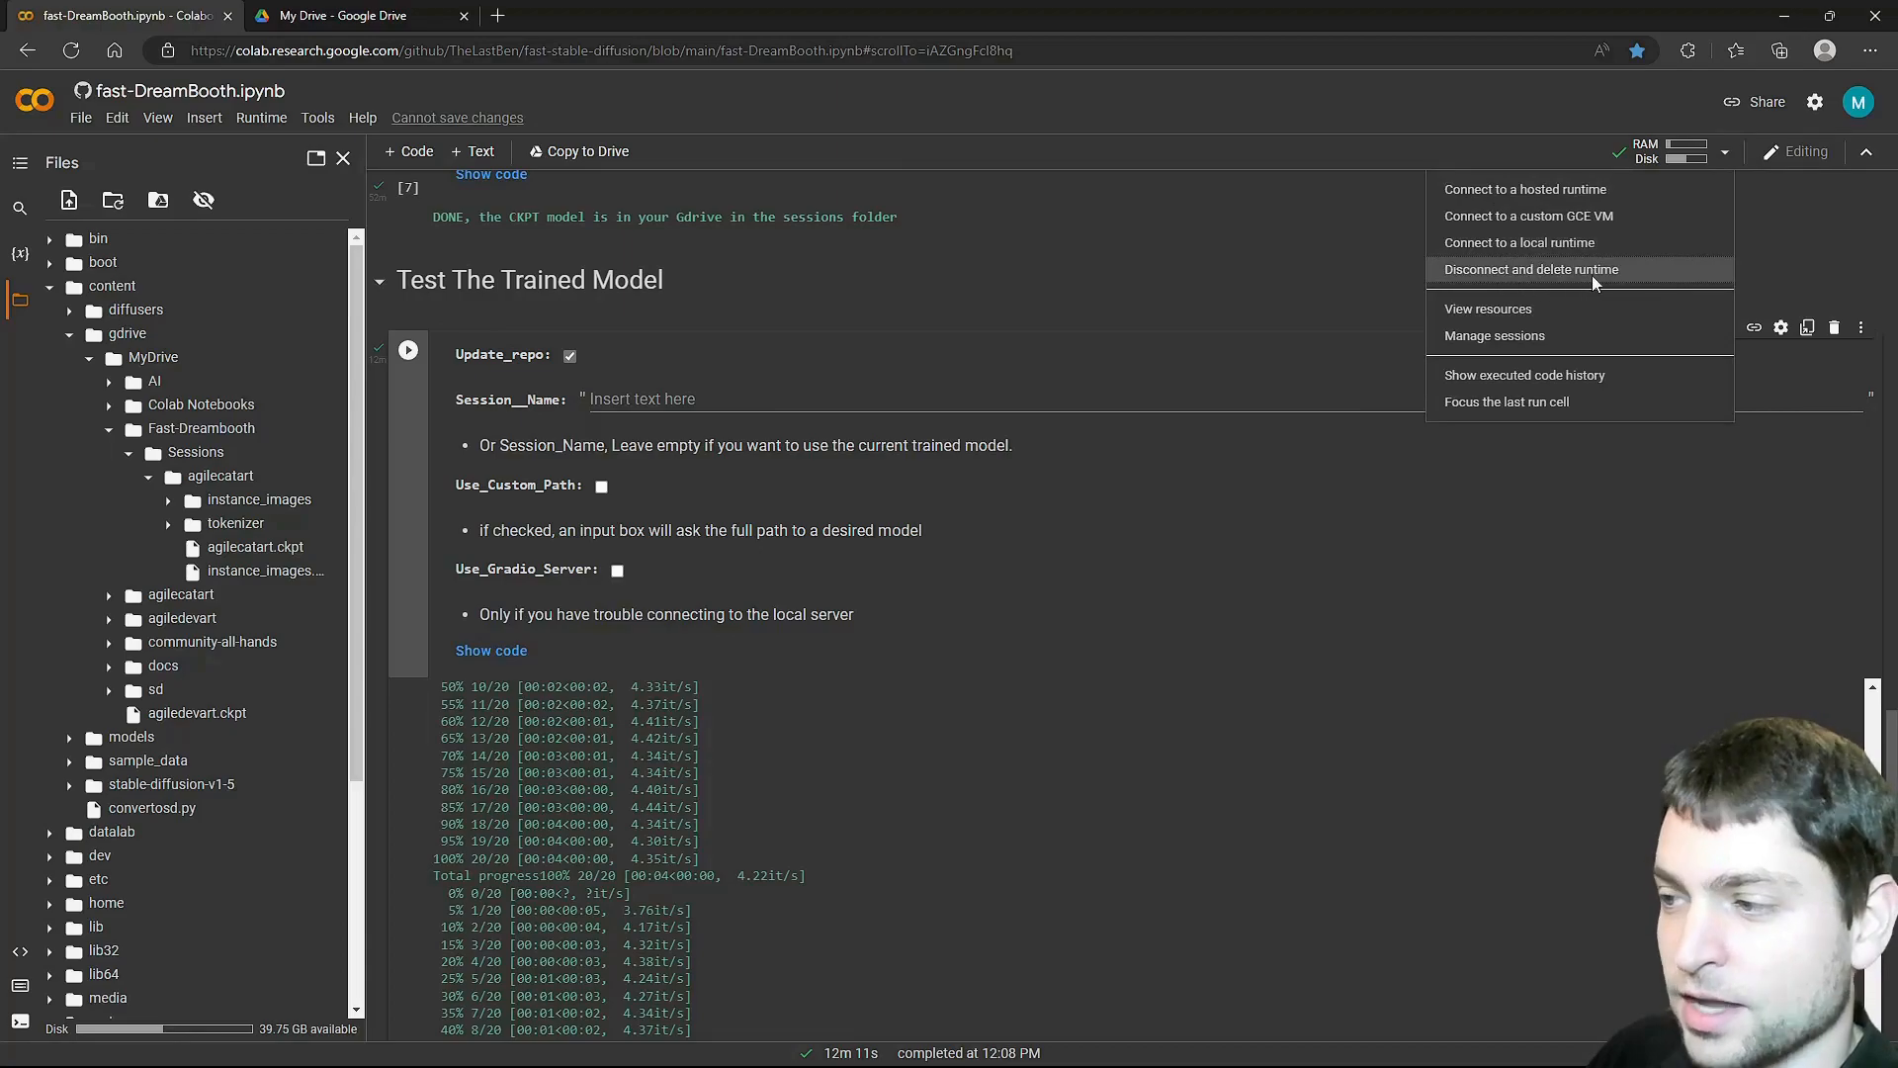
click(1531, 269)
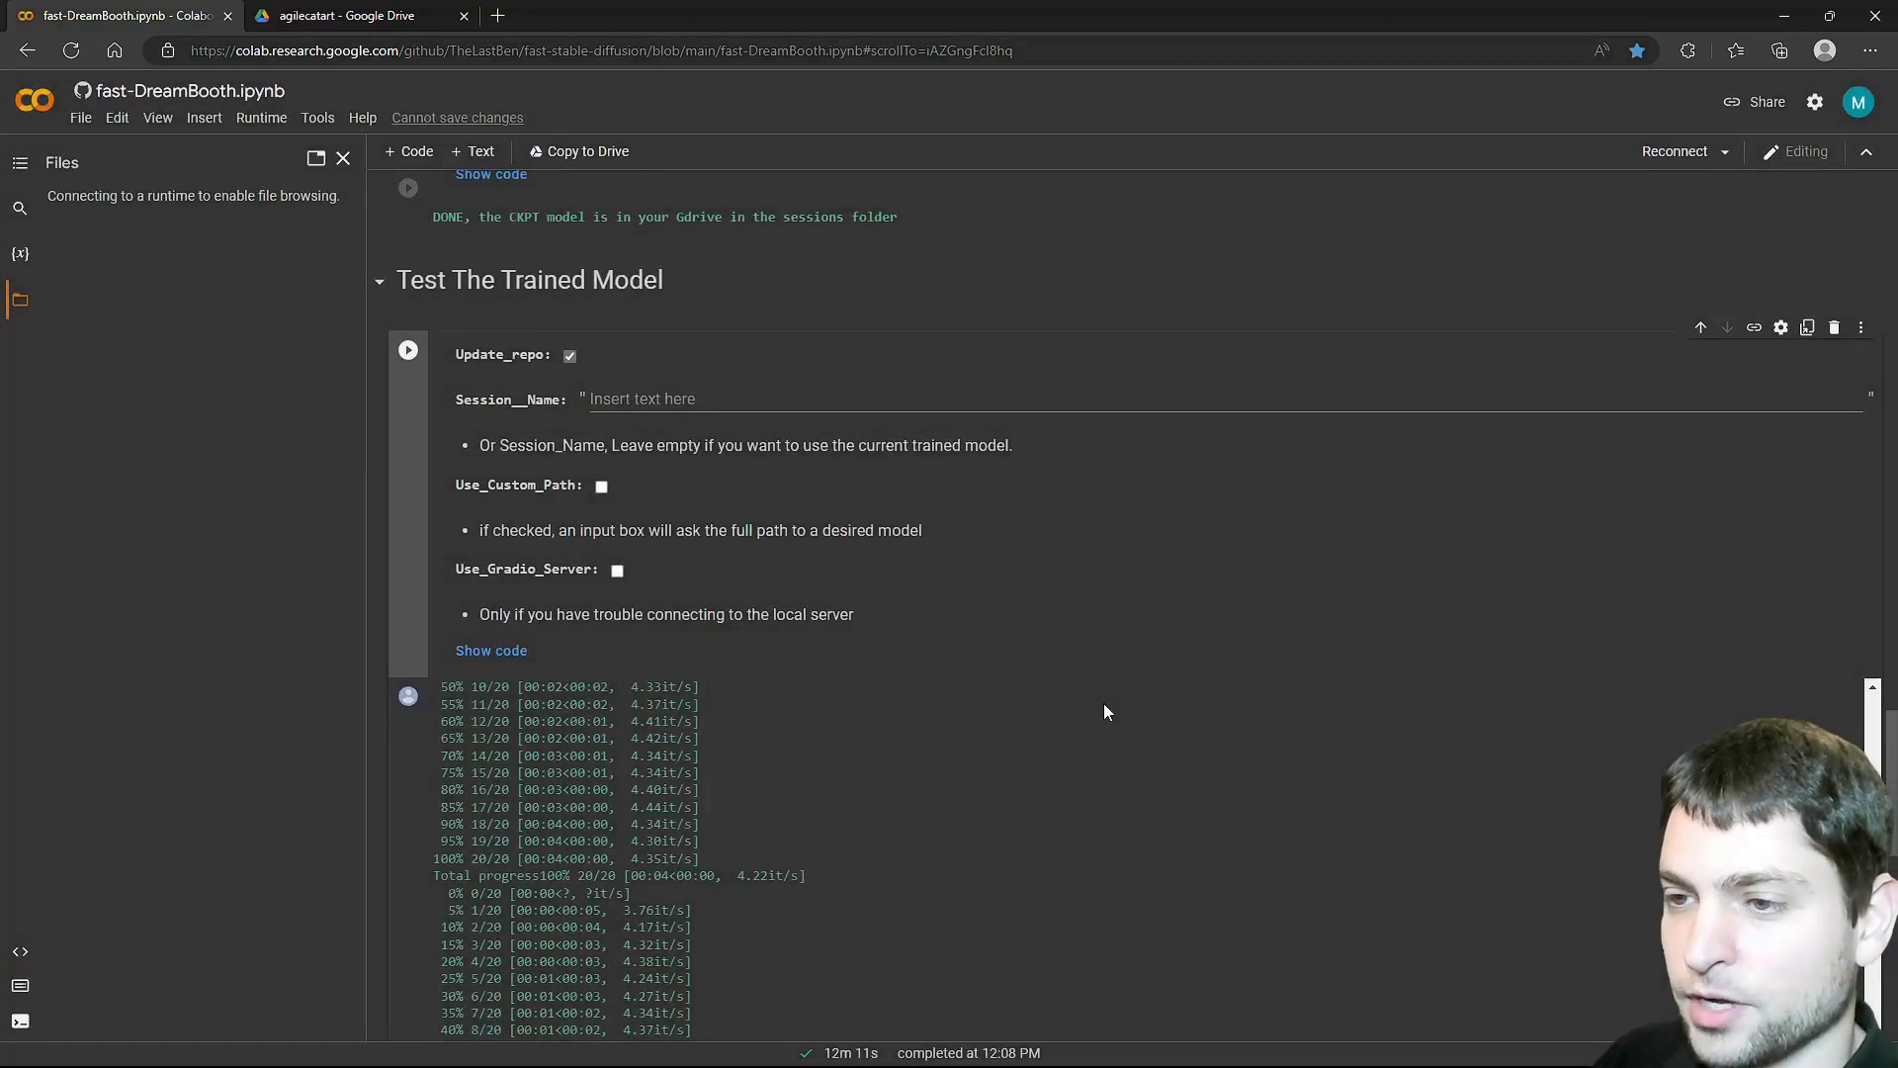
click(352, 16)
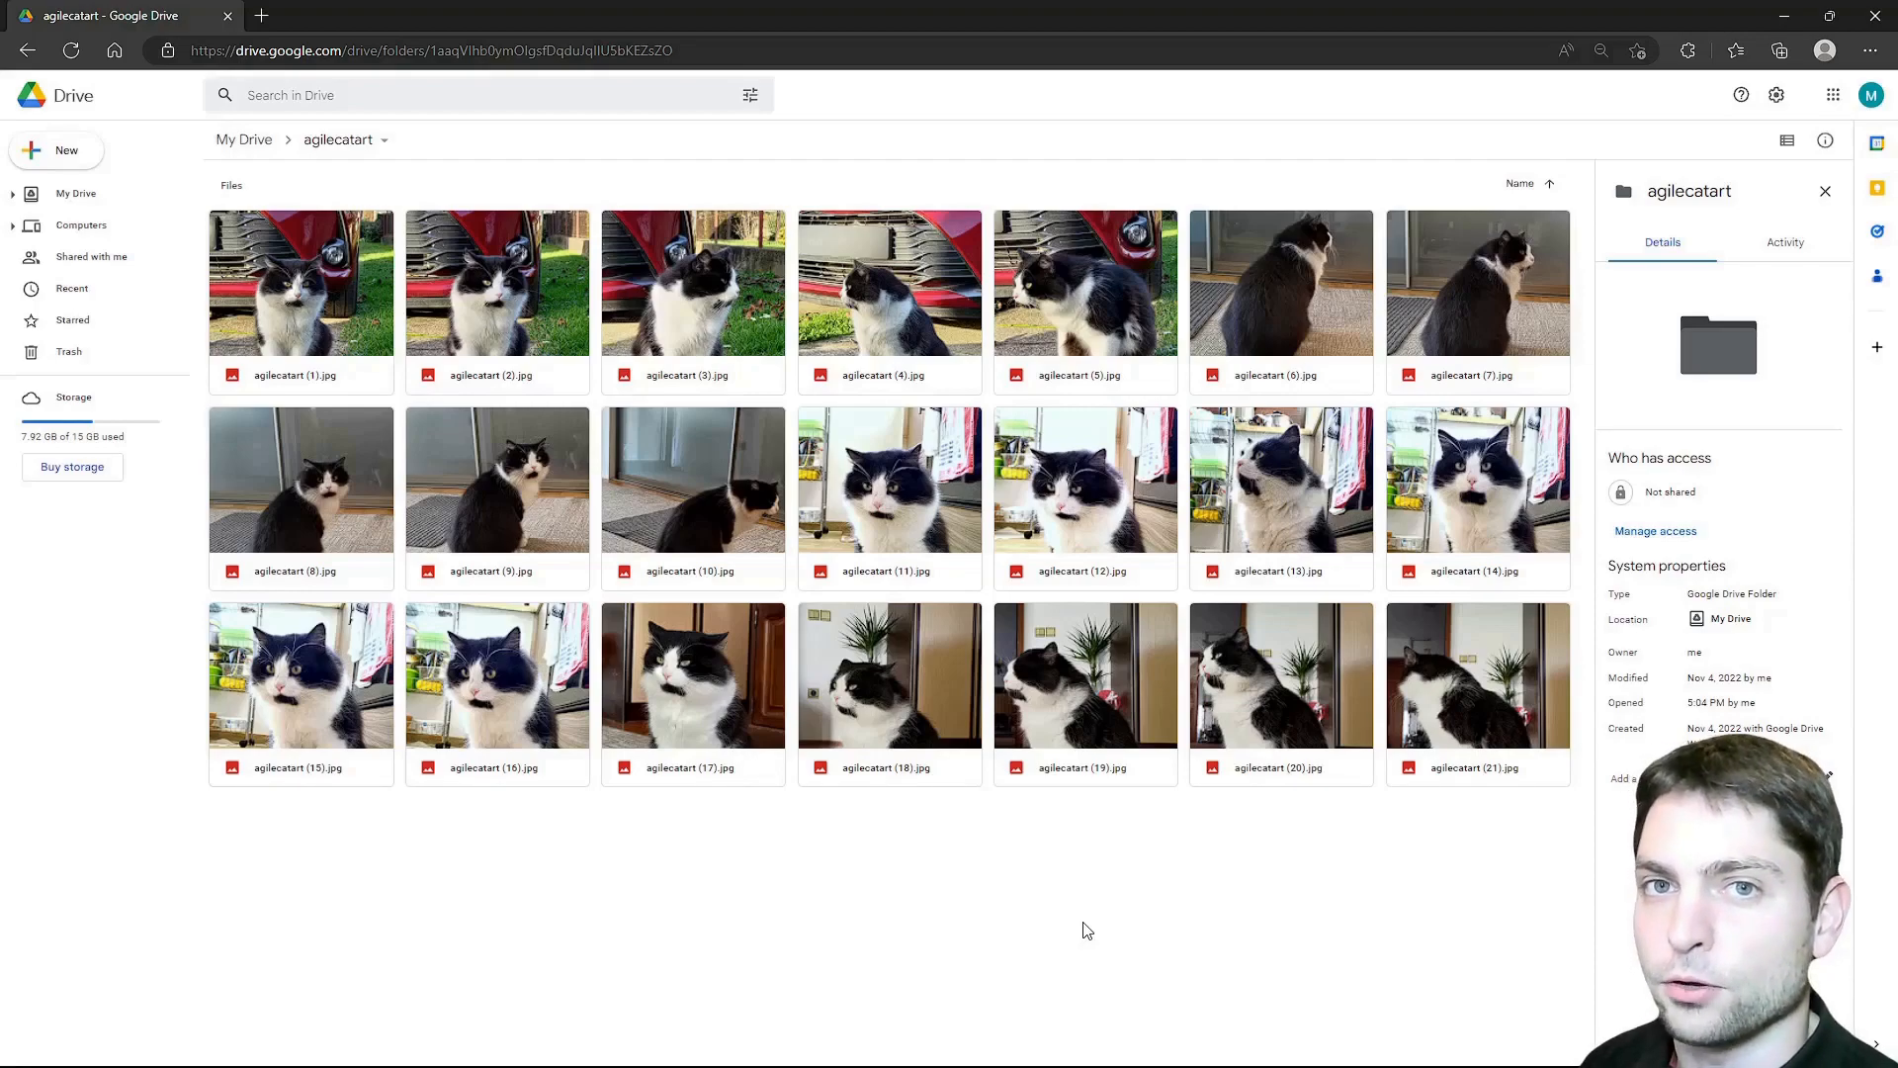
Show the gimp-stable-diffusion.ipynb notebook and scroll to the 'Select and Load Model' cell.
click(115, 14)
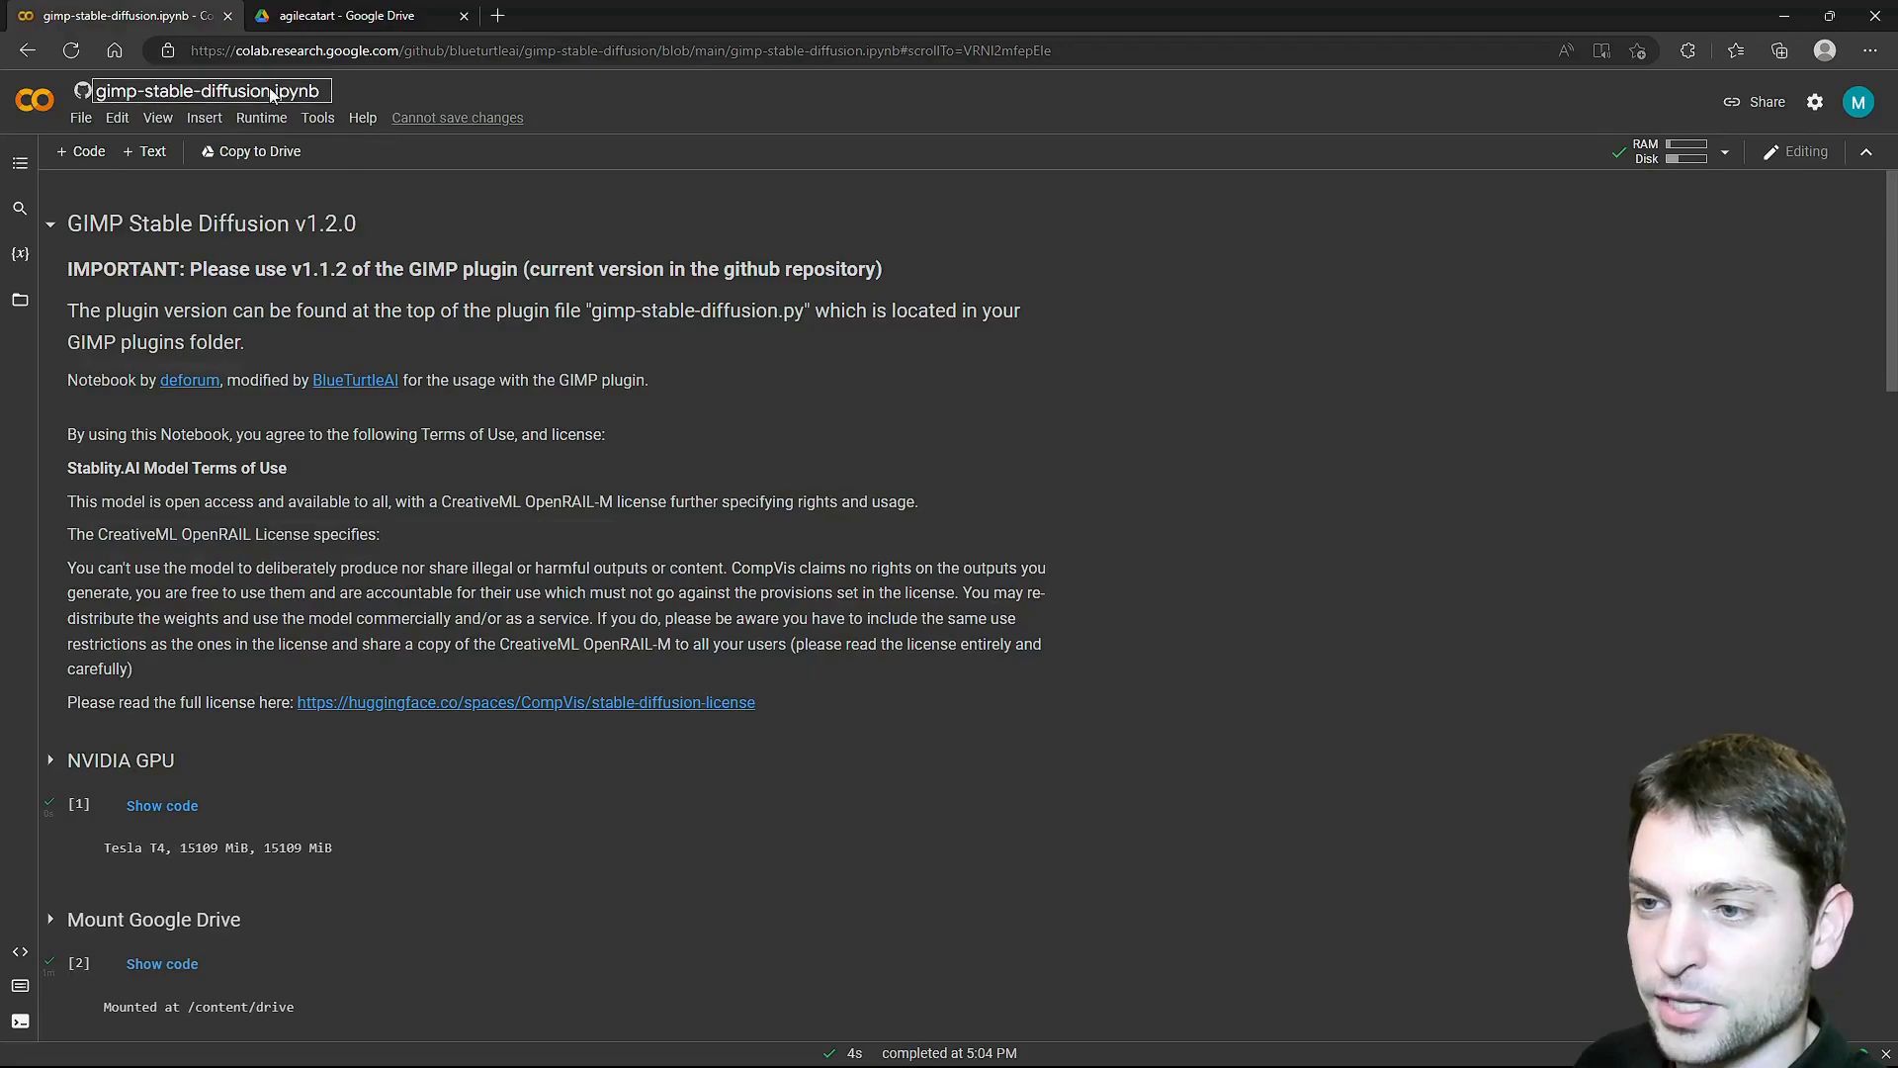
click(526, 204)
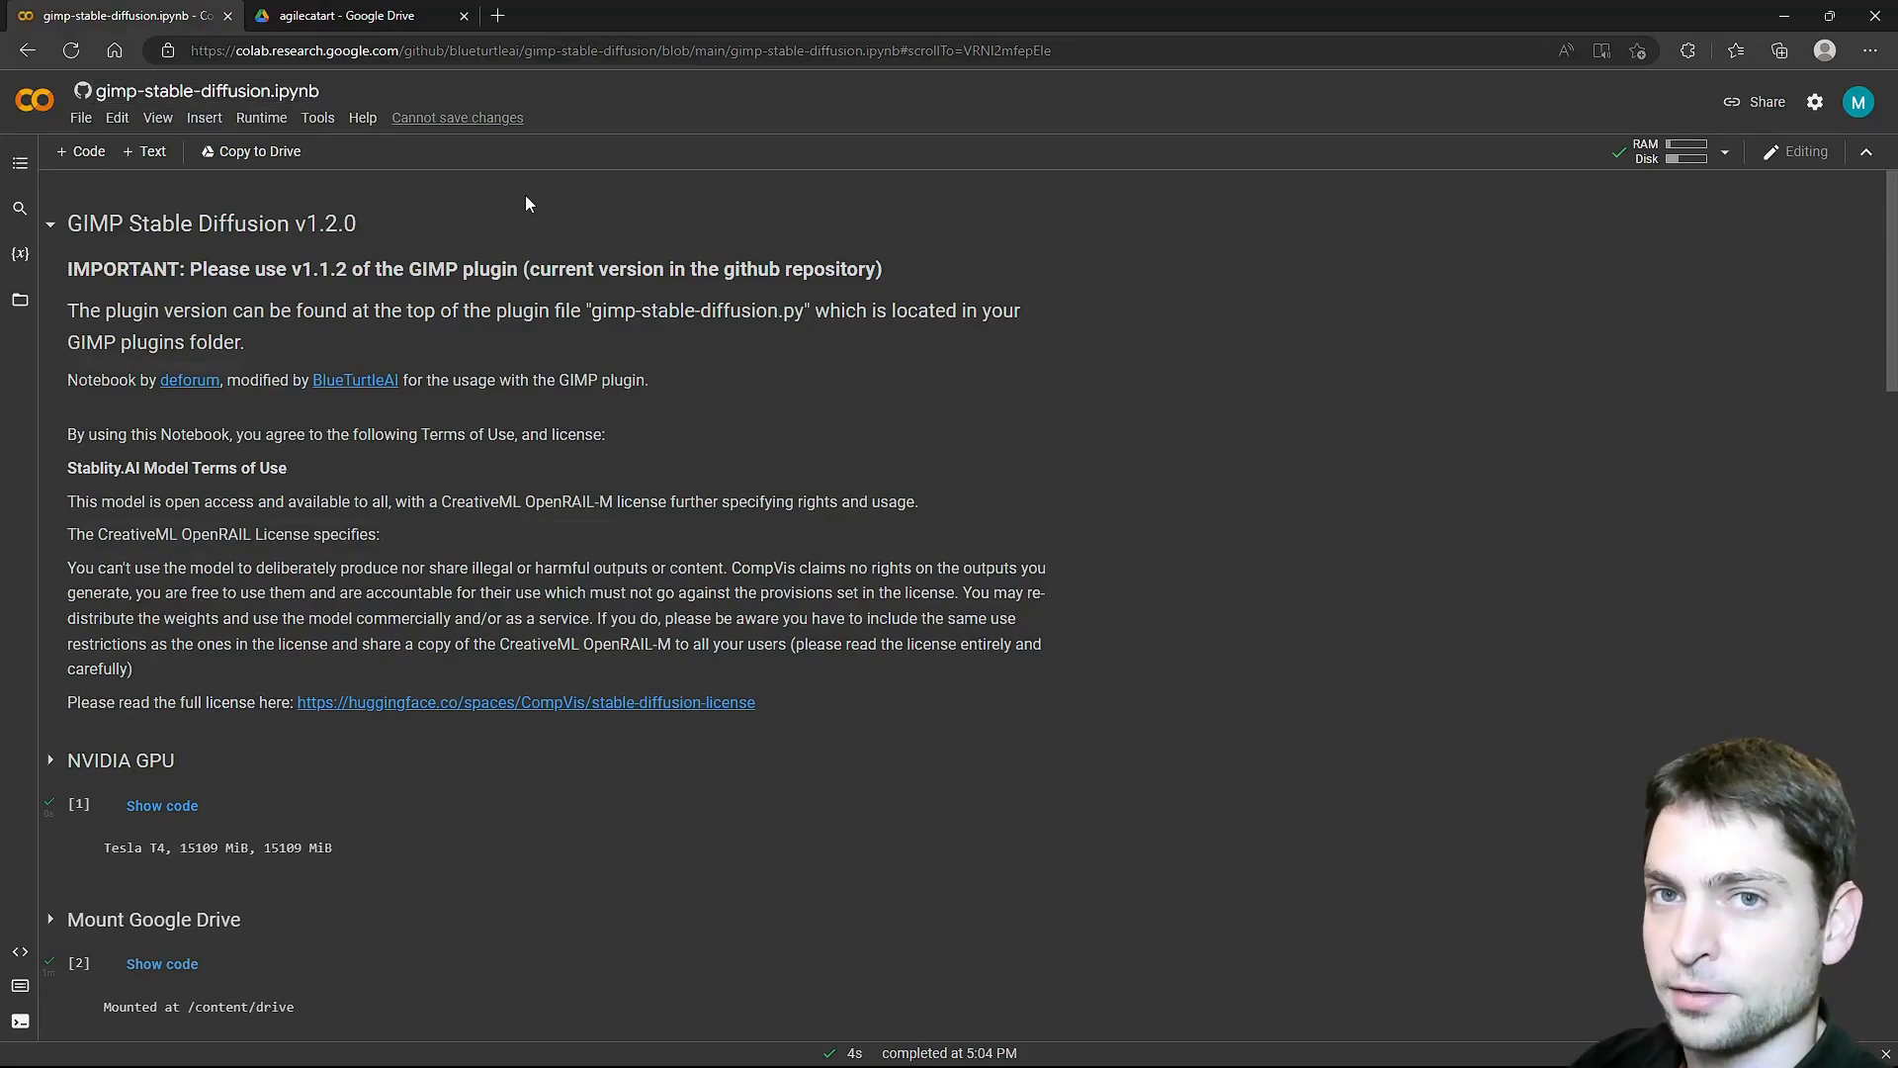
mouse_move(1335, 344)
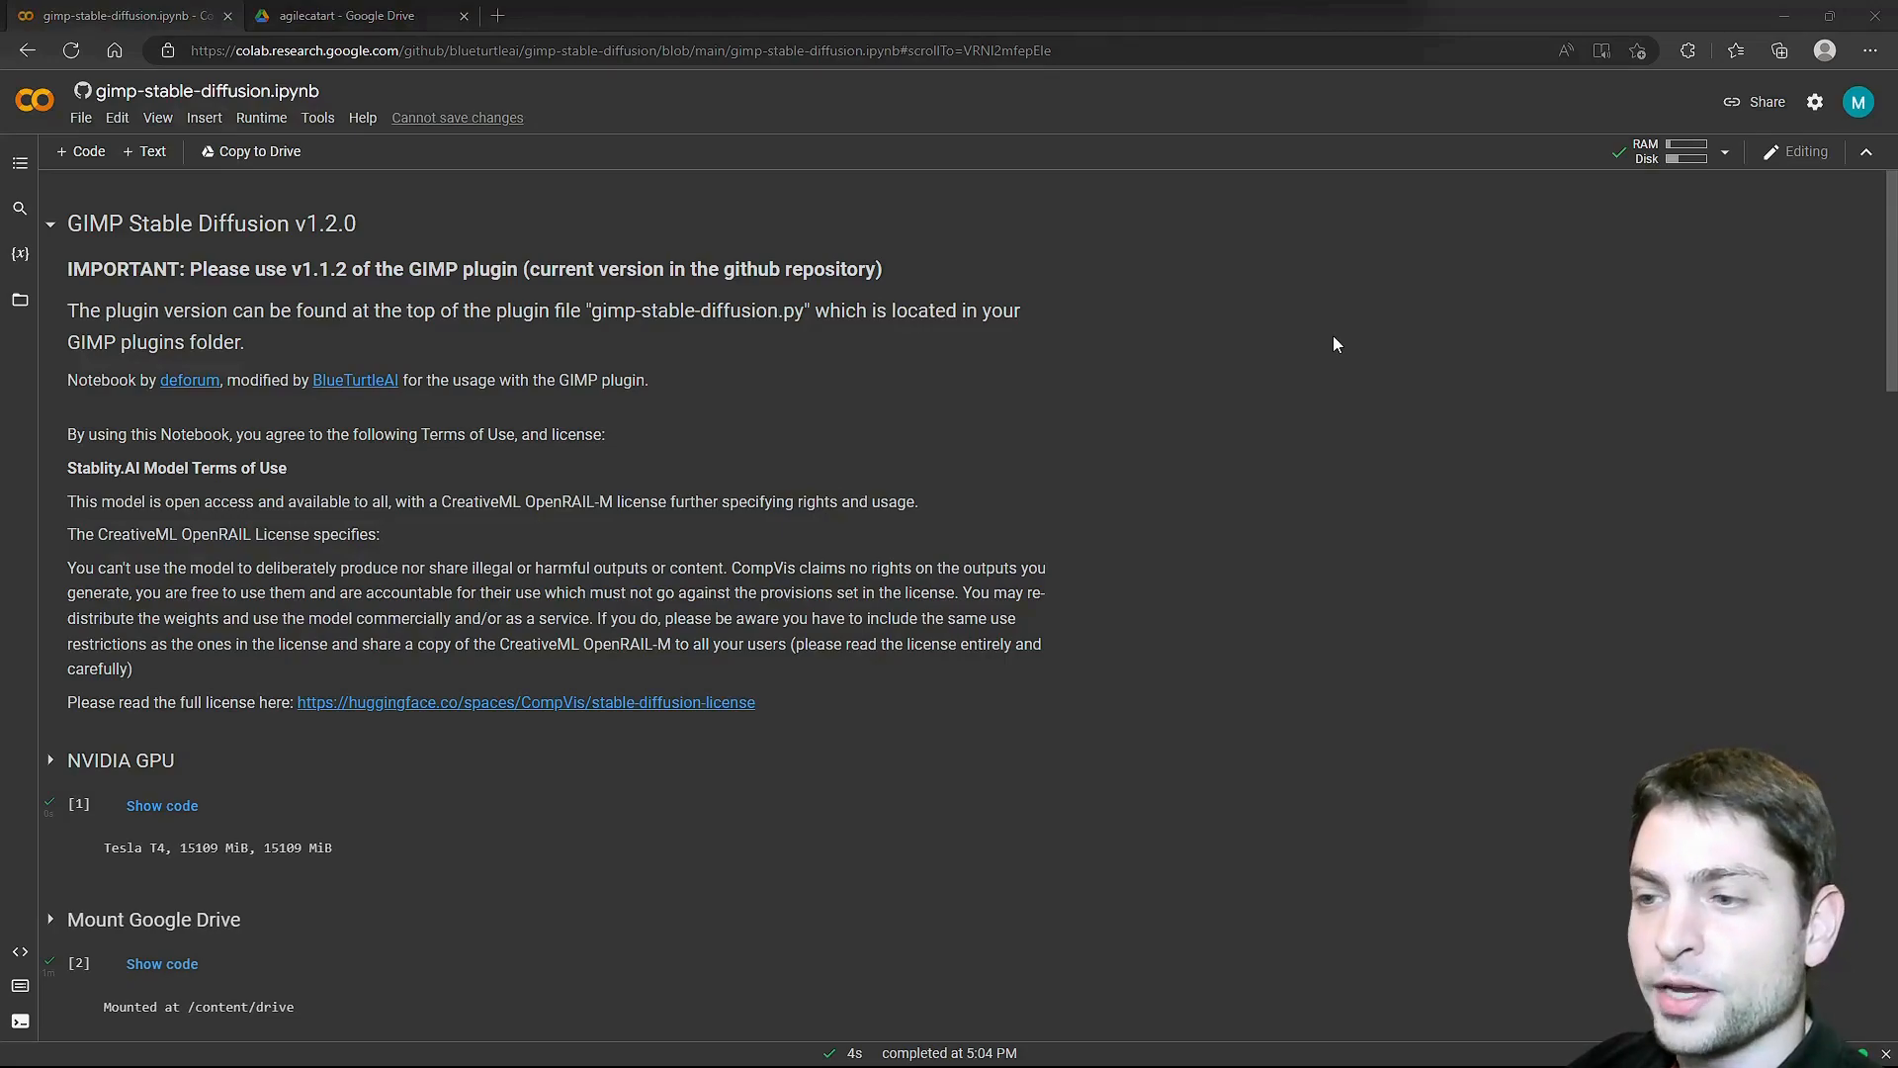
mouse_move(1449, 657)
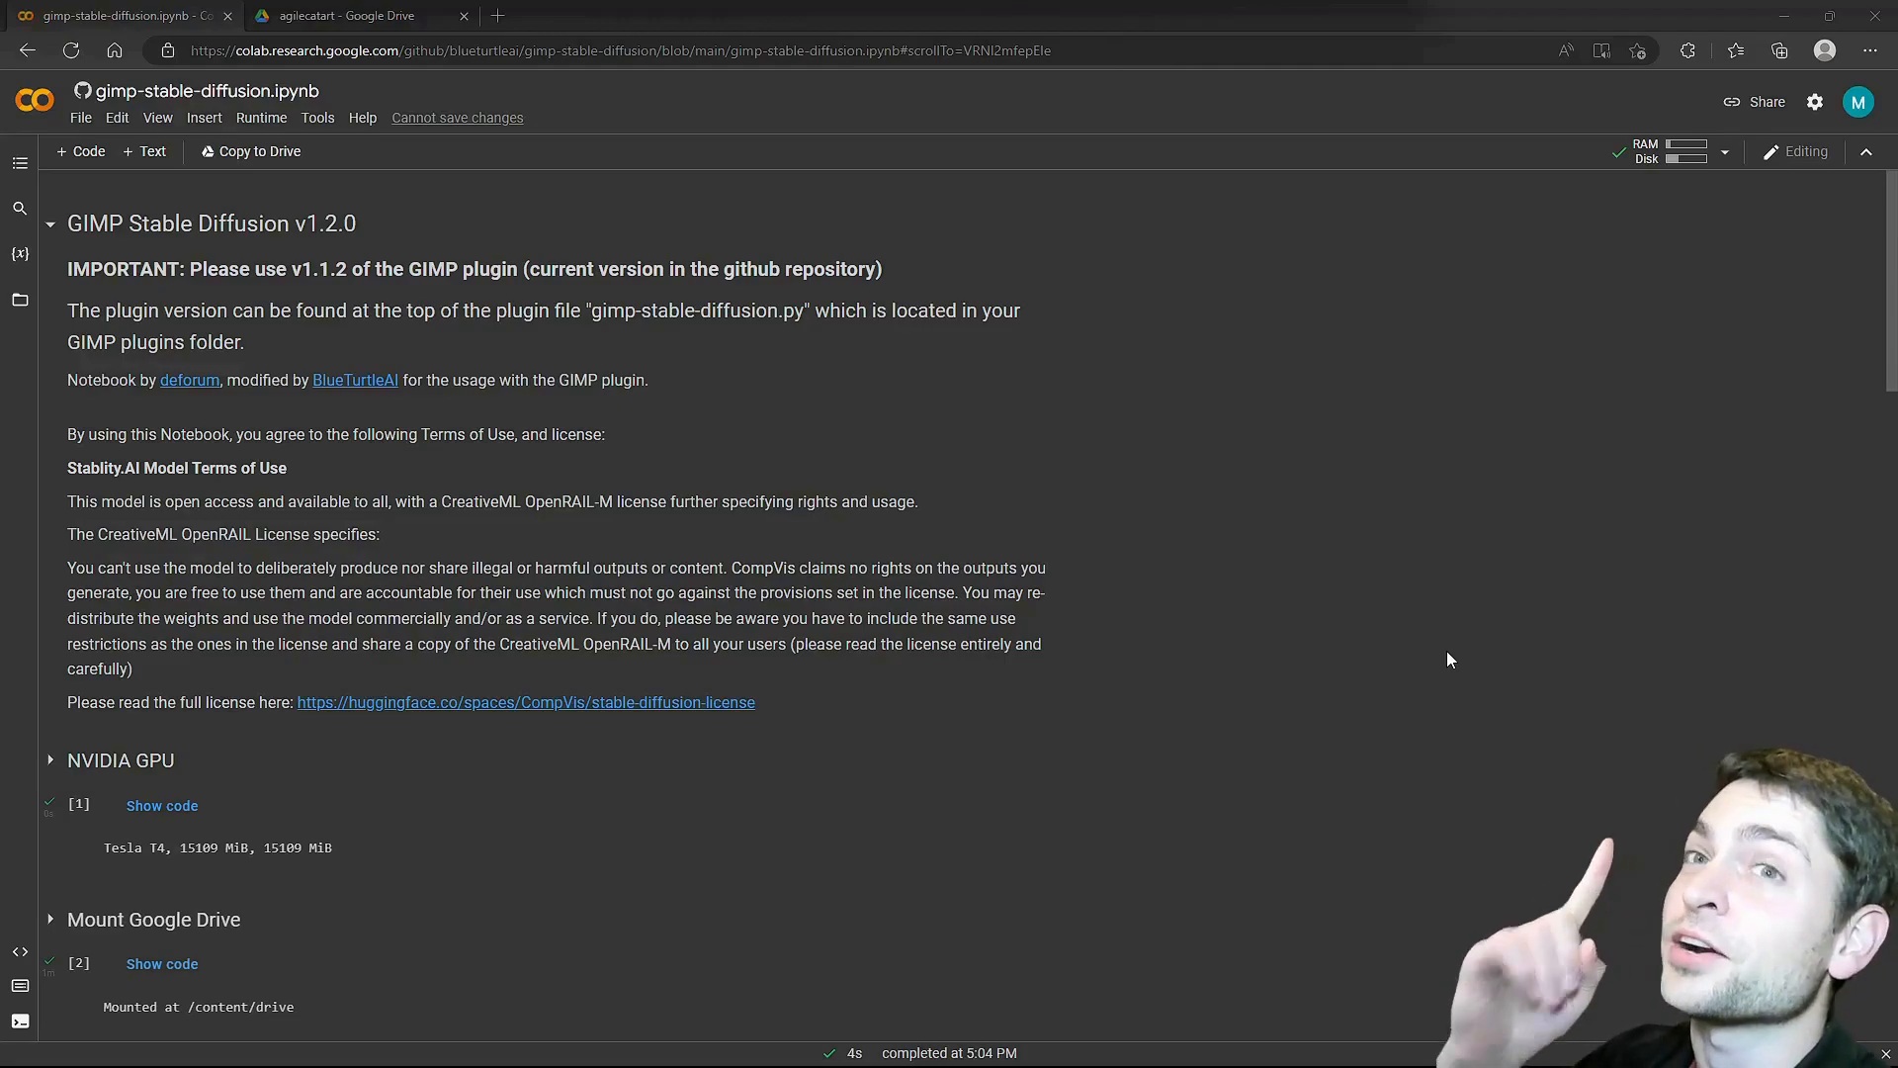
mouse_move(1273, 477)
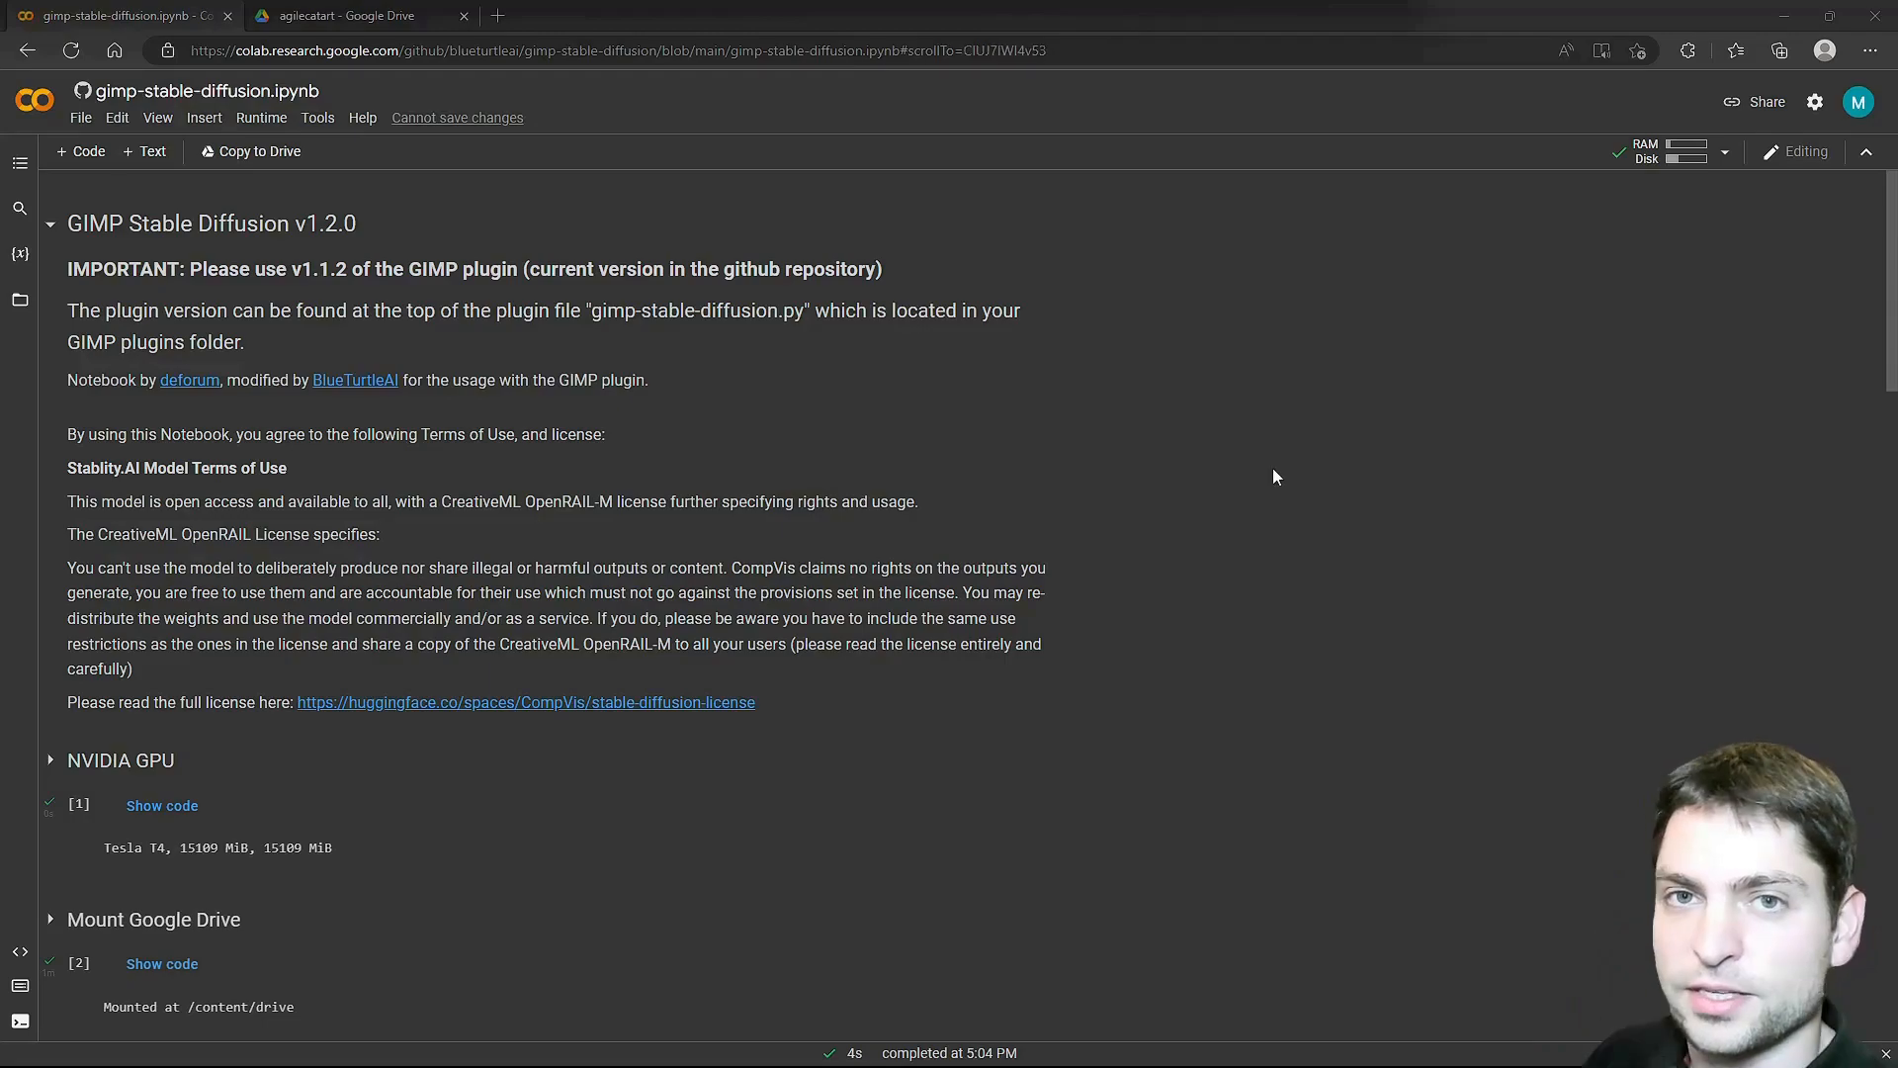
mouse_move(753, 506)
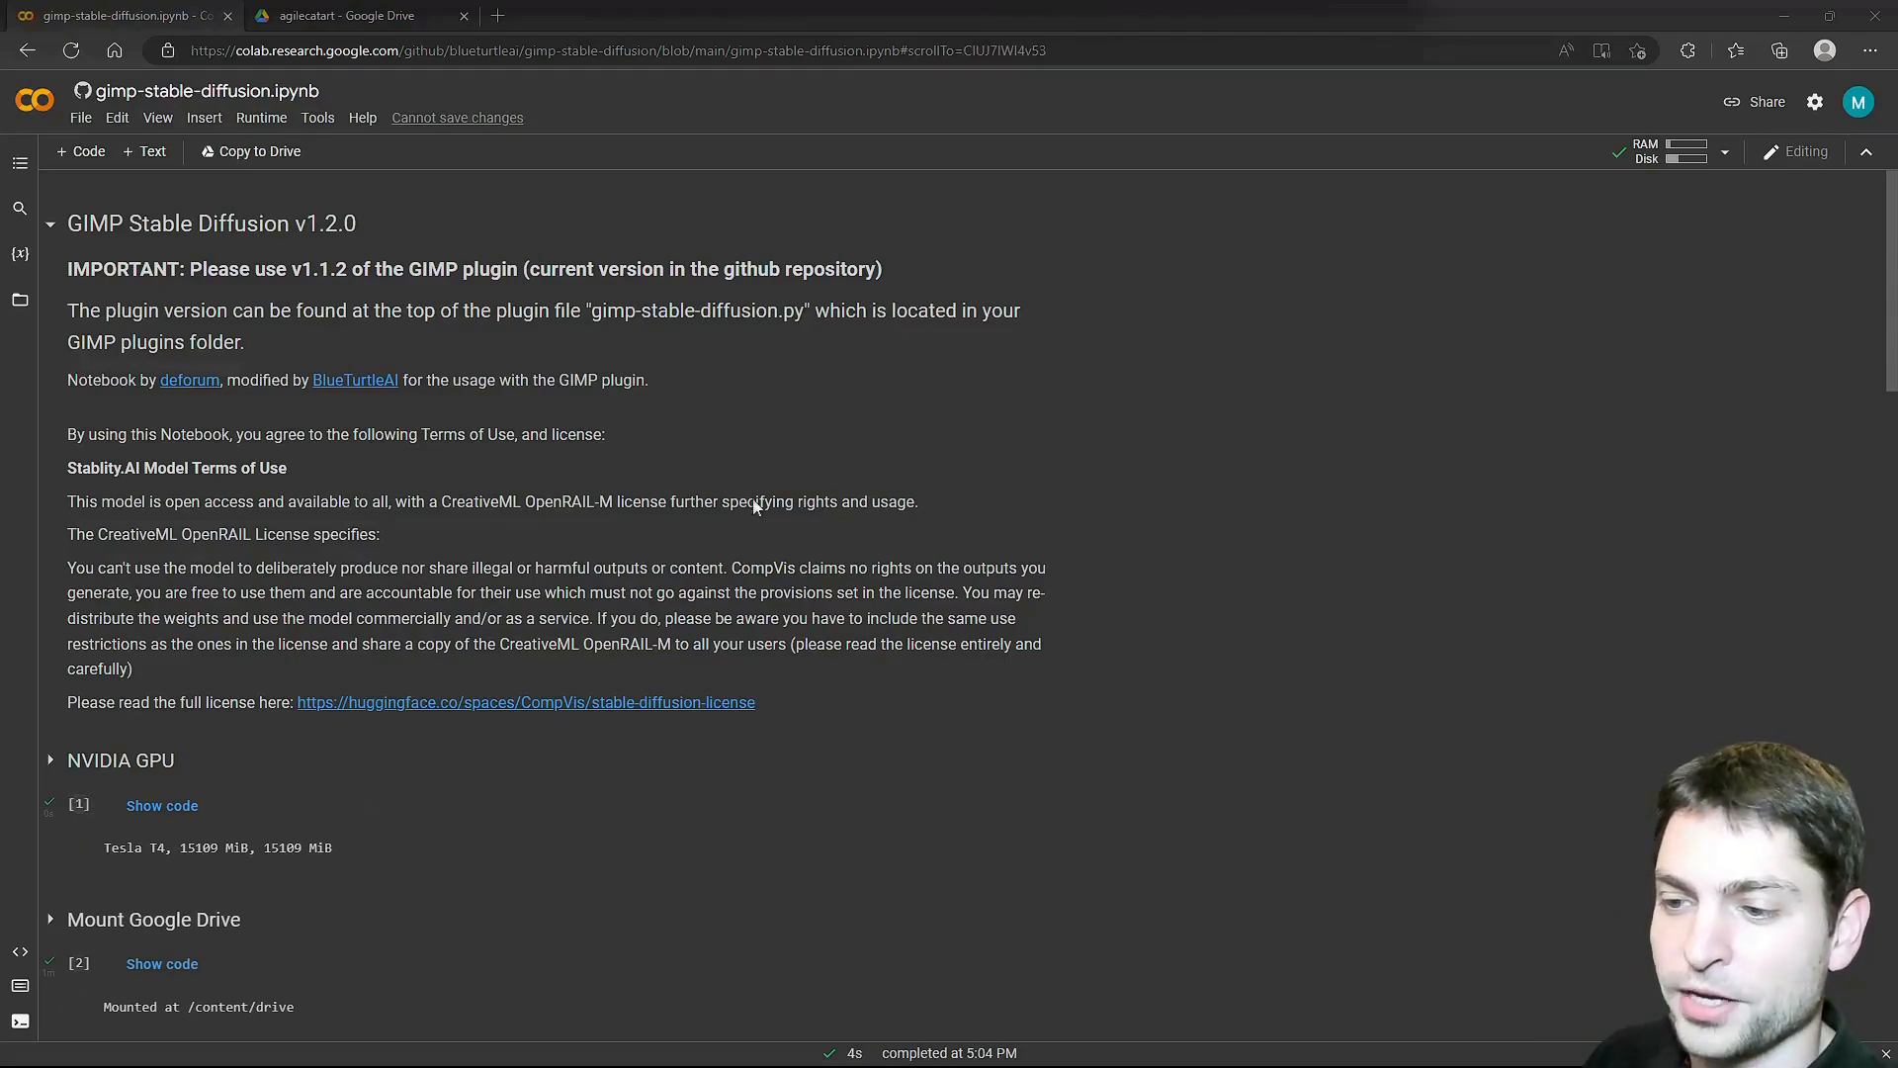
scroll(down, 3)
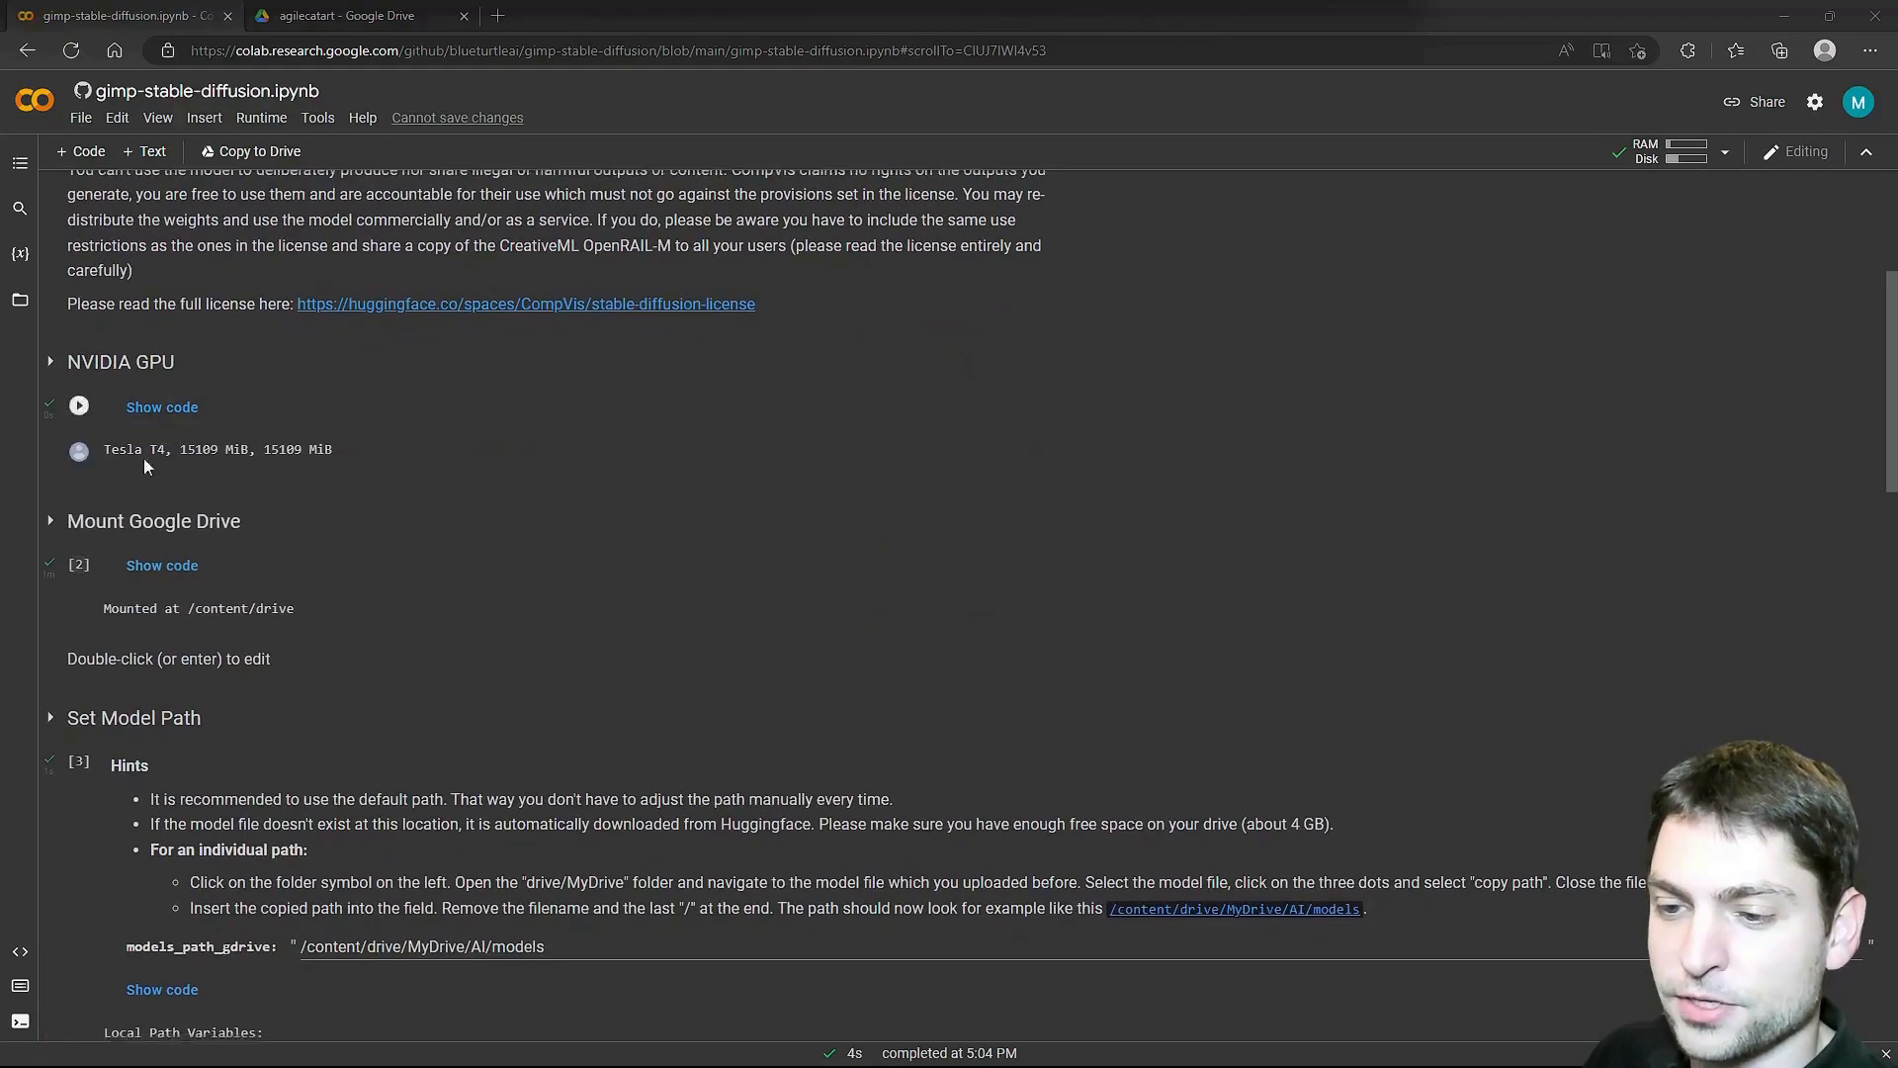
scroll(down, 3)
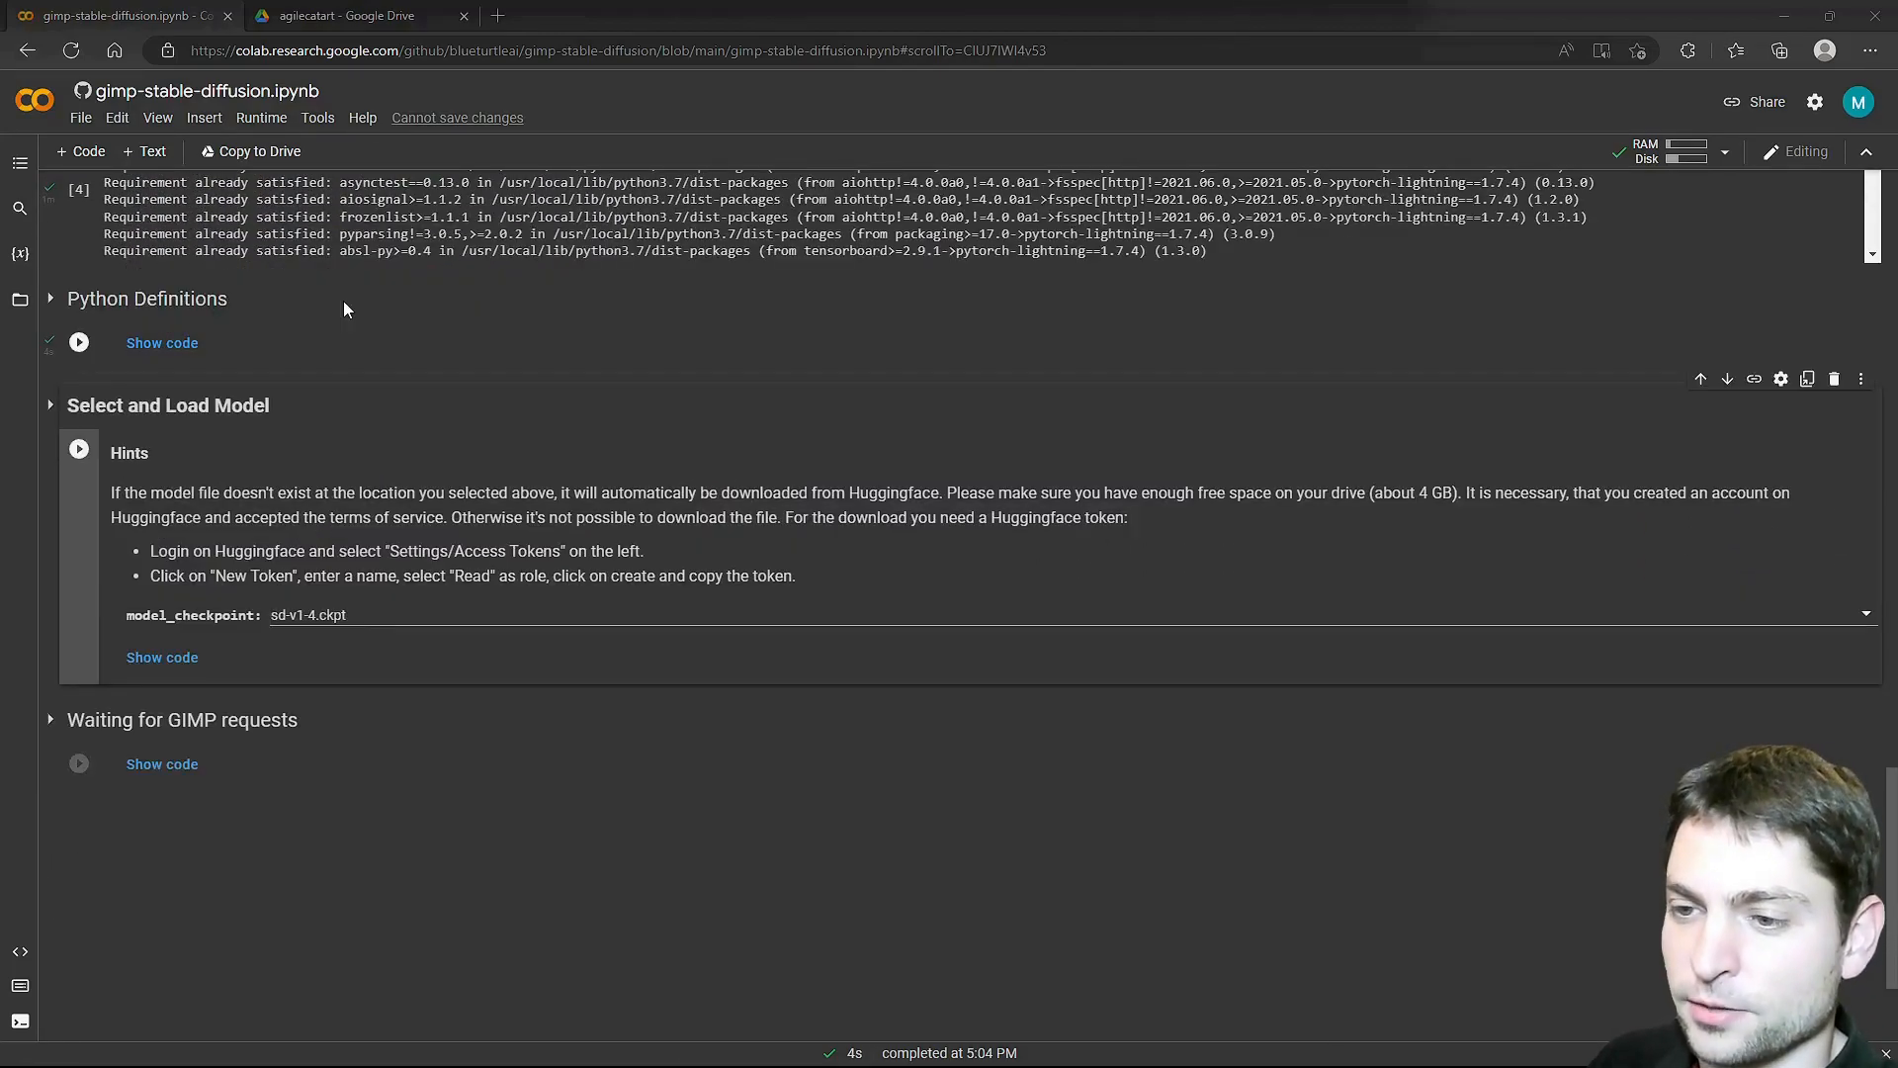
Set custom_checkpoint_path to /content/drive/MyDrive/Fast-Dreambooth/Sessions/agilecatart/agilecatart.ckpt in the model-loading cell.
click(79, 342)
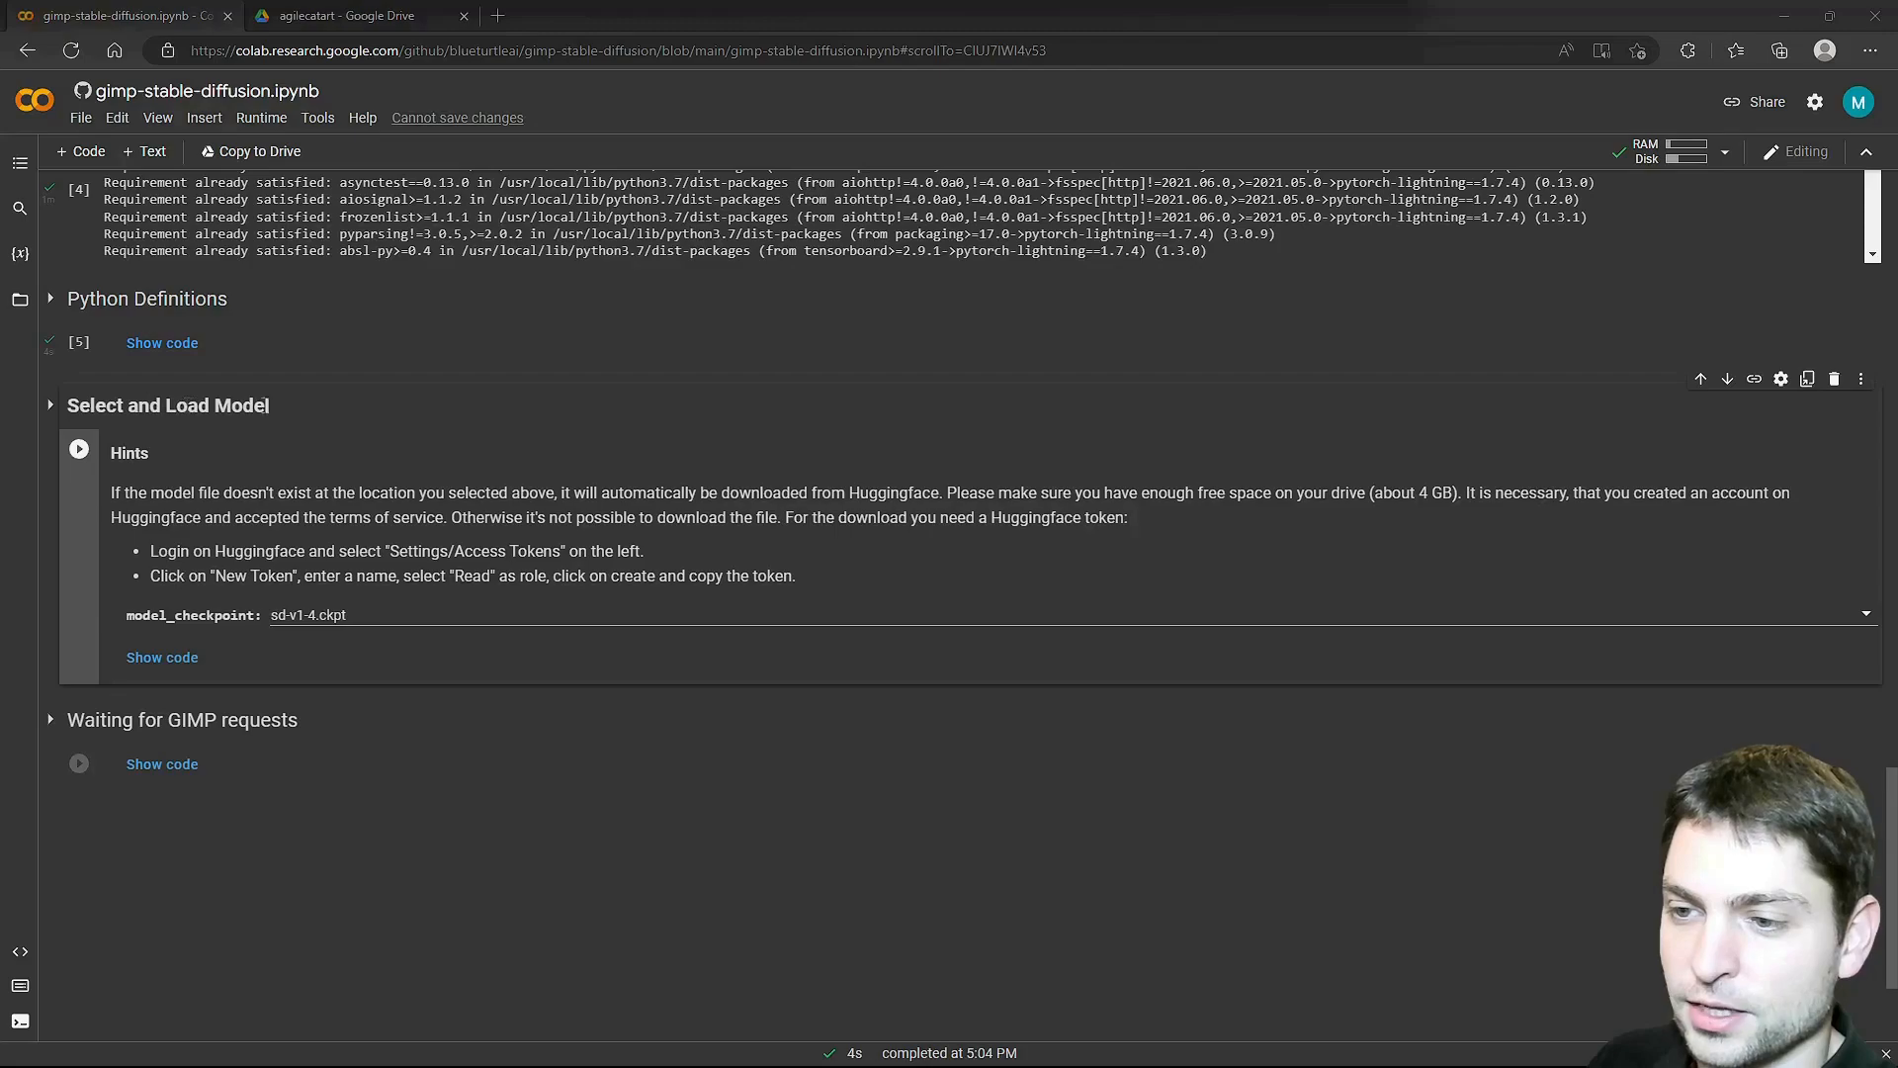
mouse_move(180, 684)
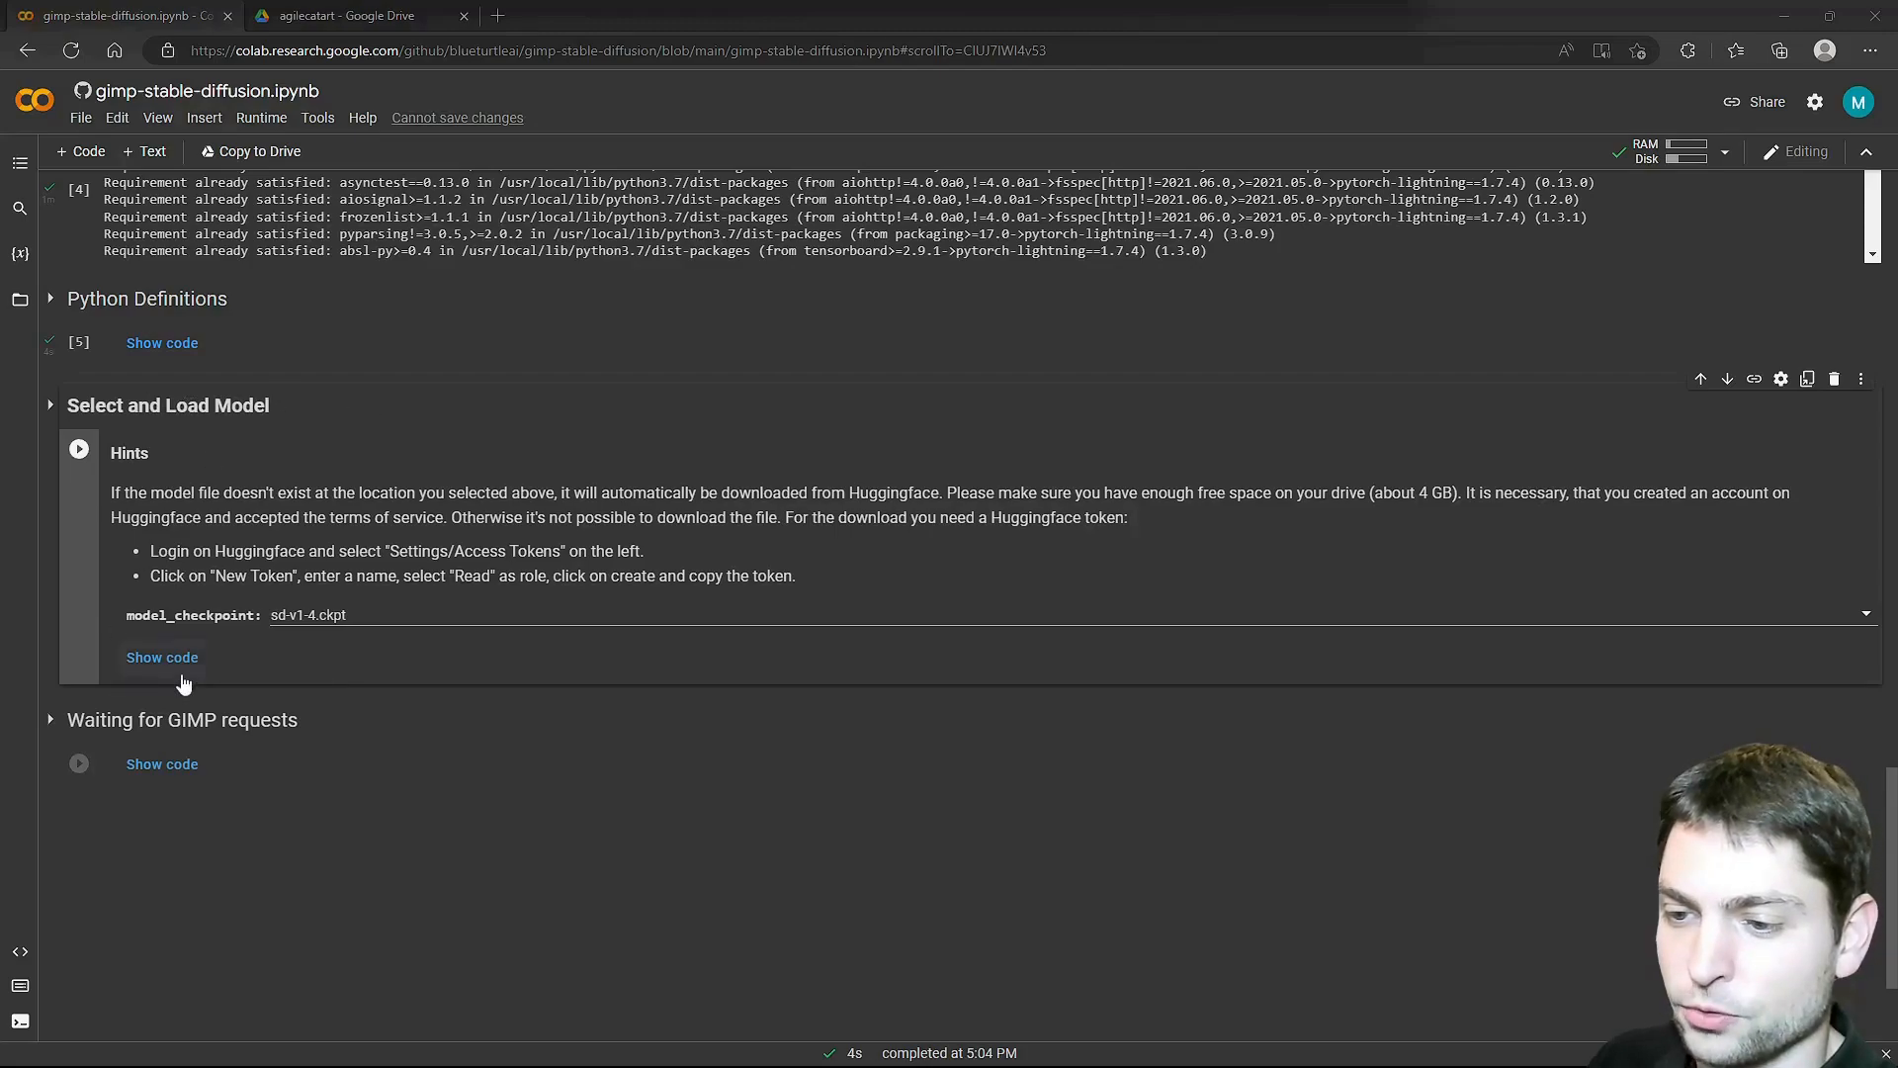
click(160, 657)
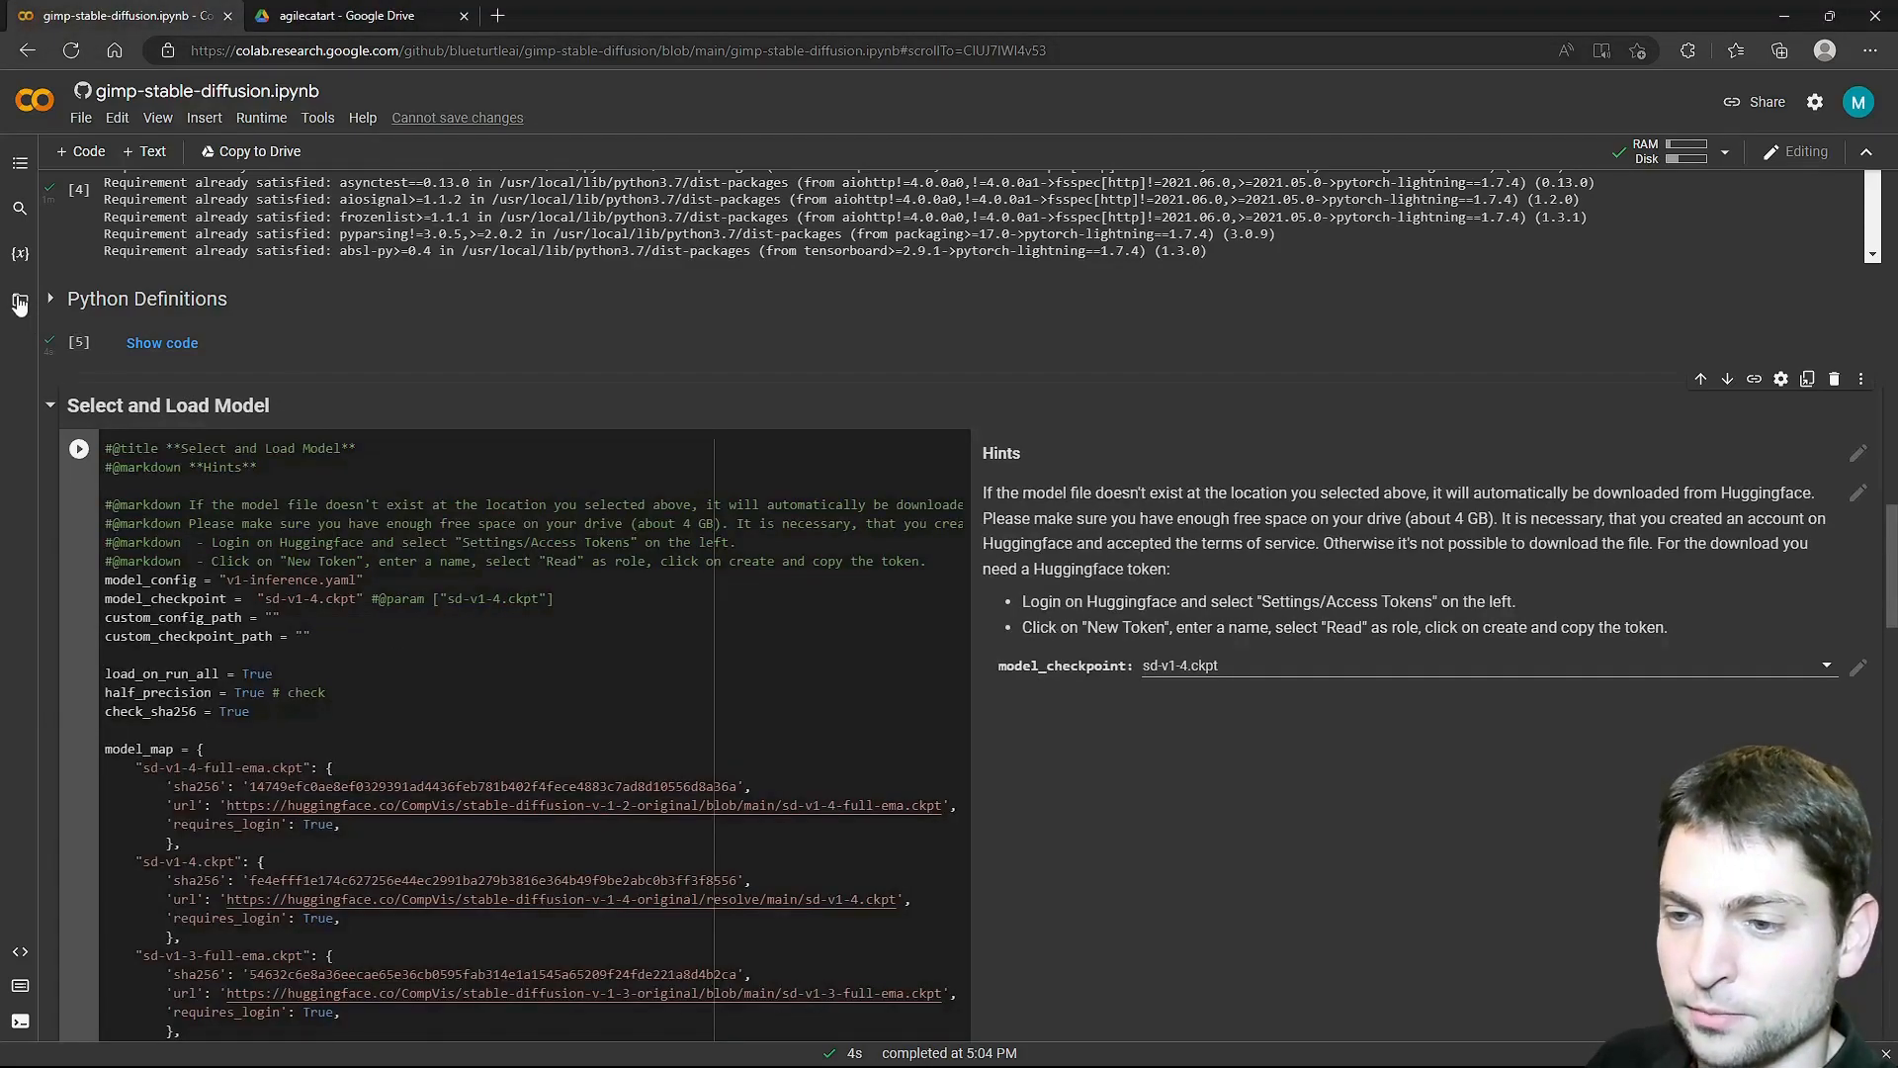
right_click(255, 569)
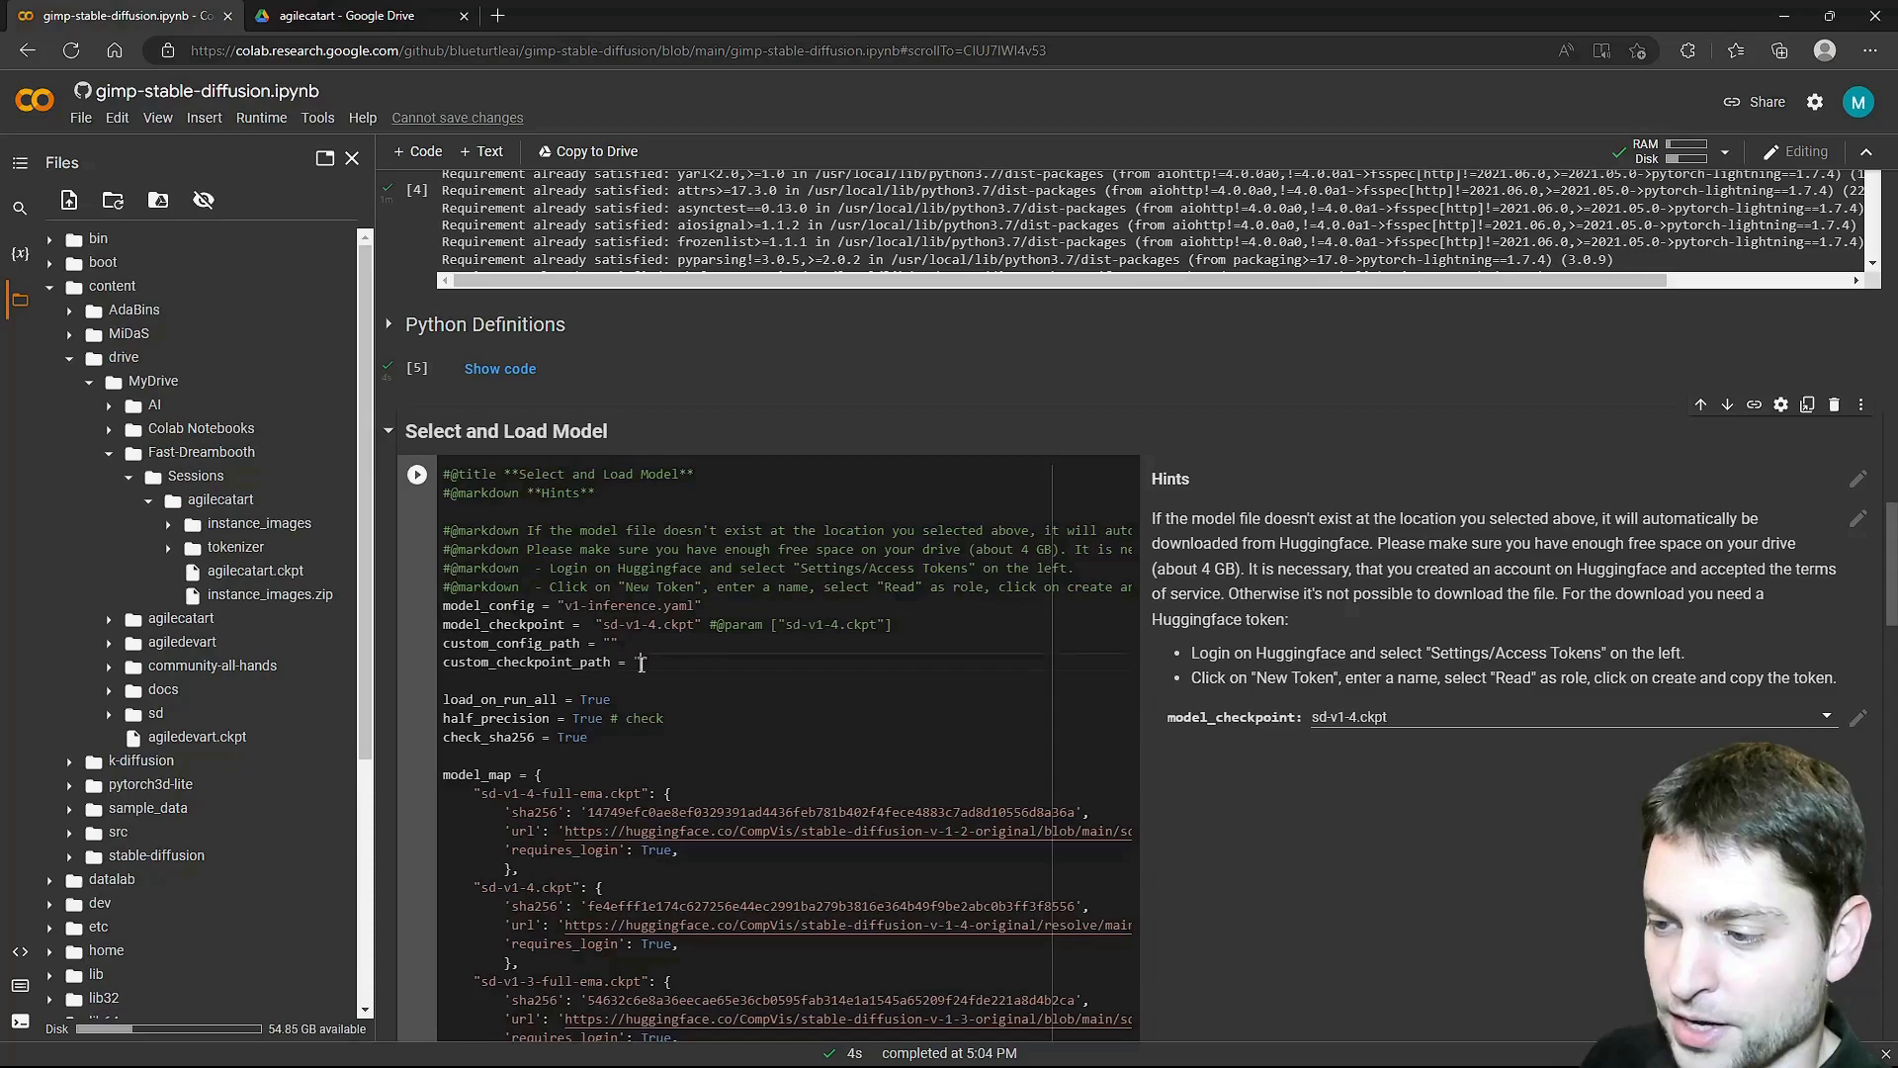
text(/content/drive/MyDrive/Fast-Dreambooth/Sessions/agilecatart/agile)
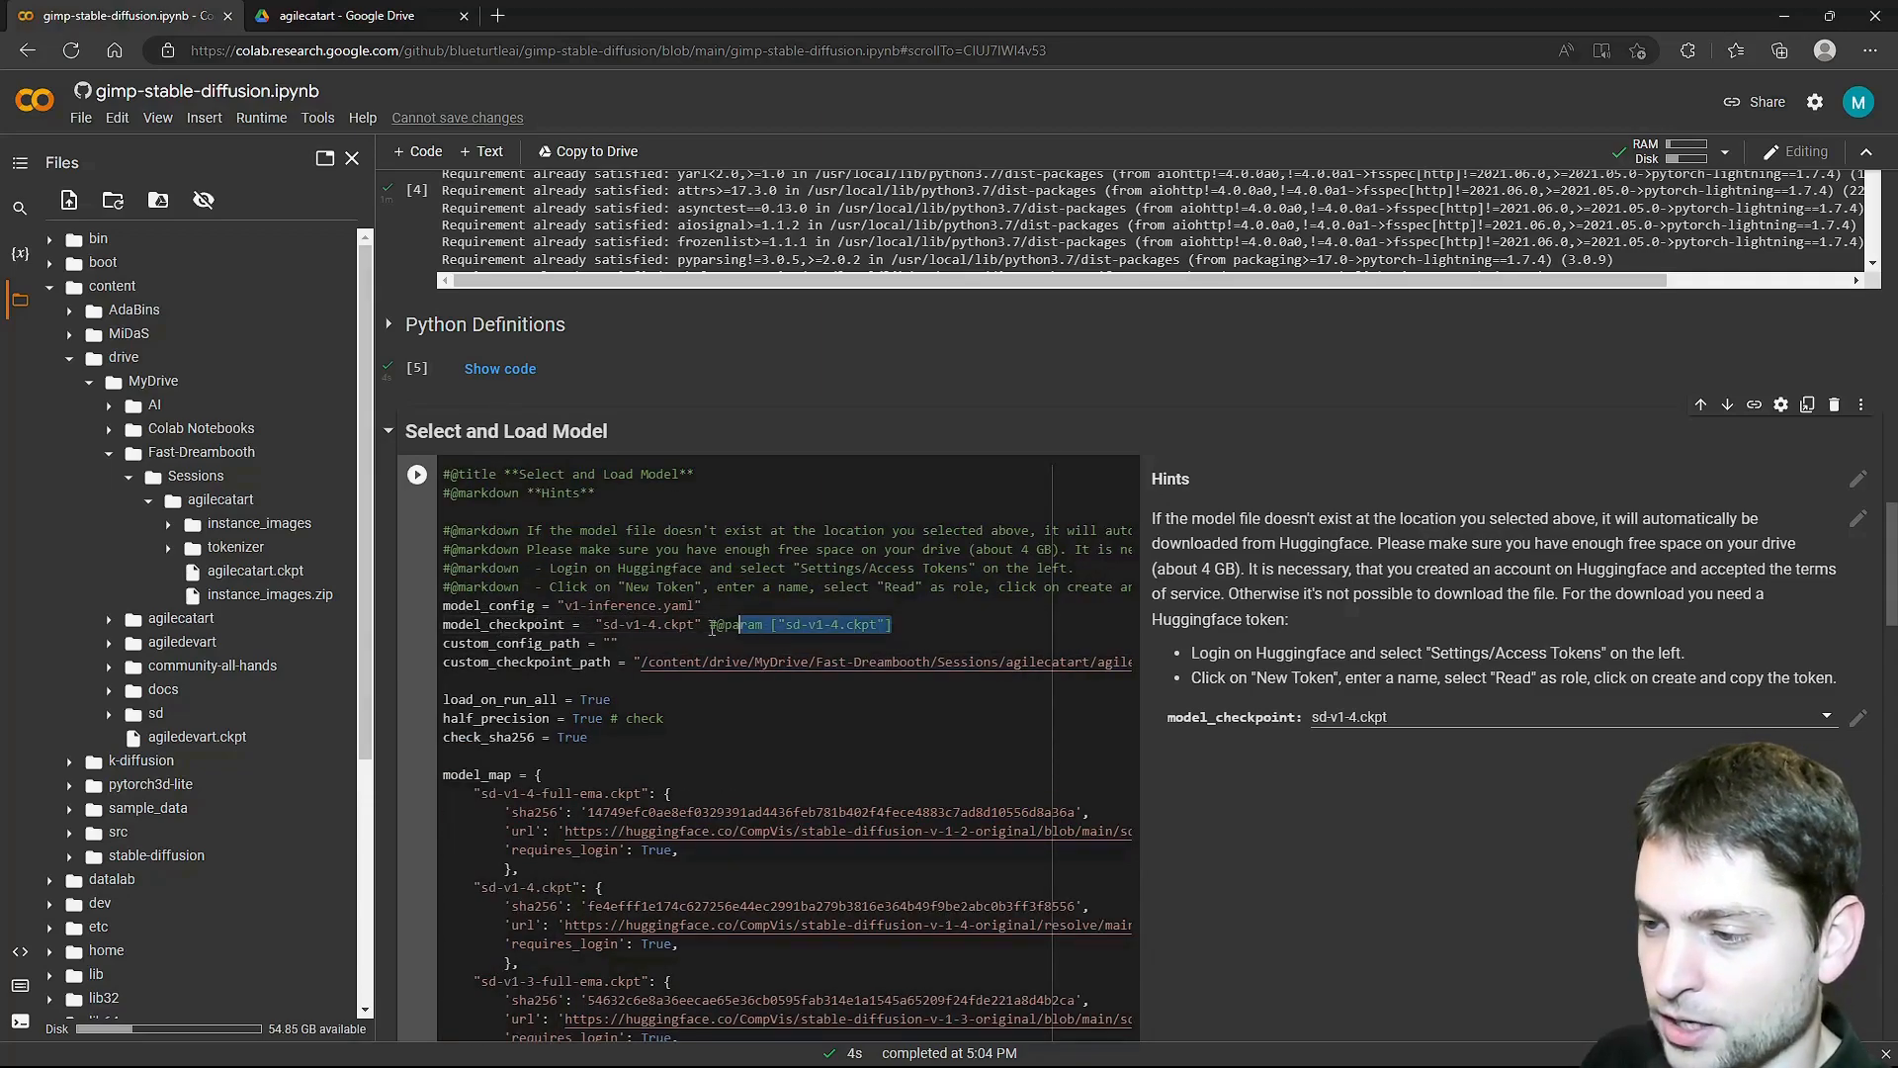
text(custom)
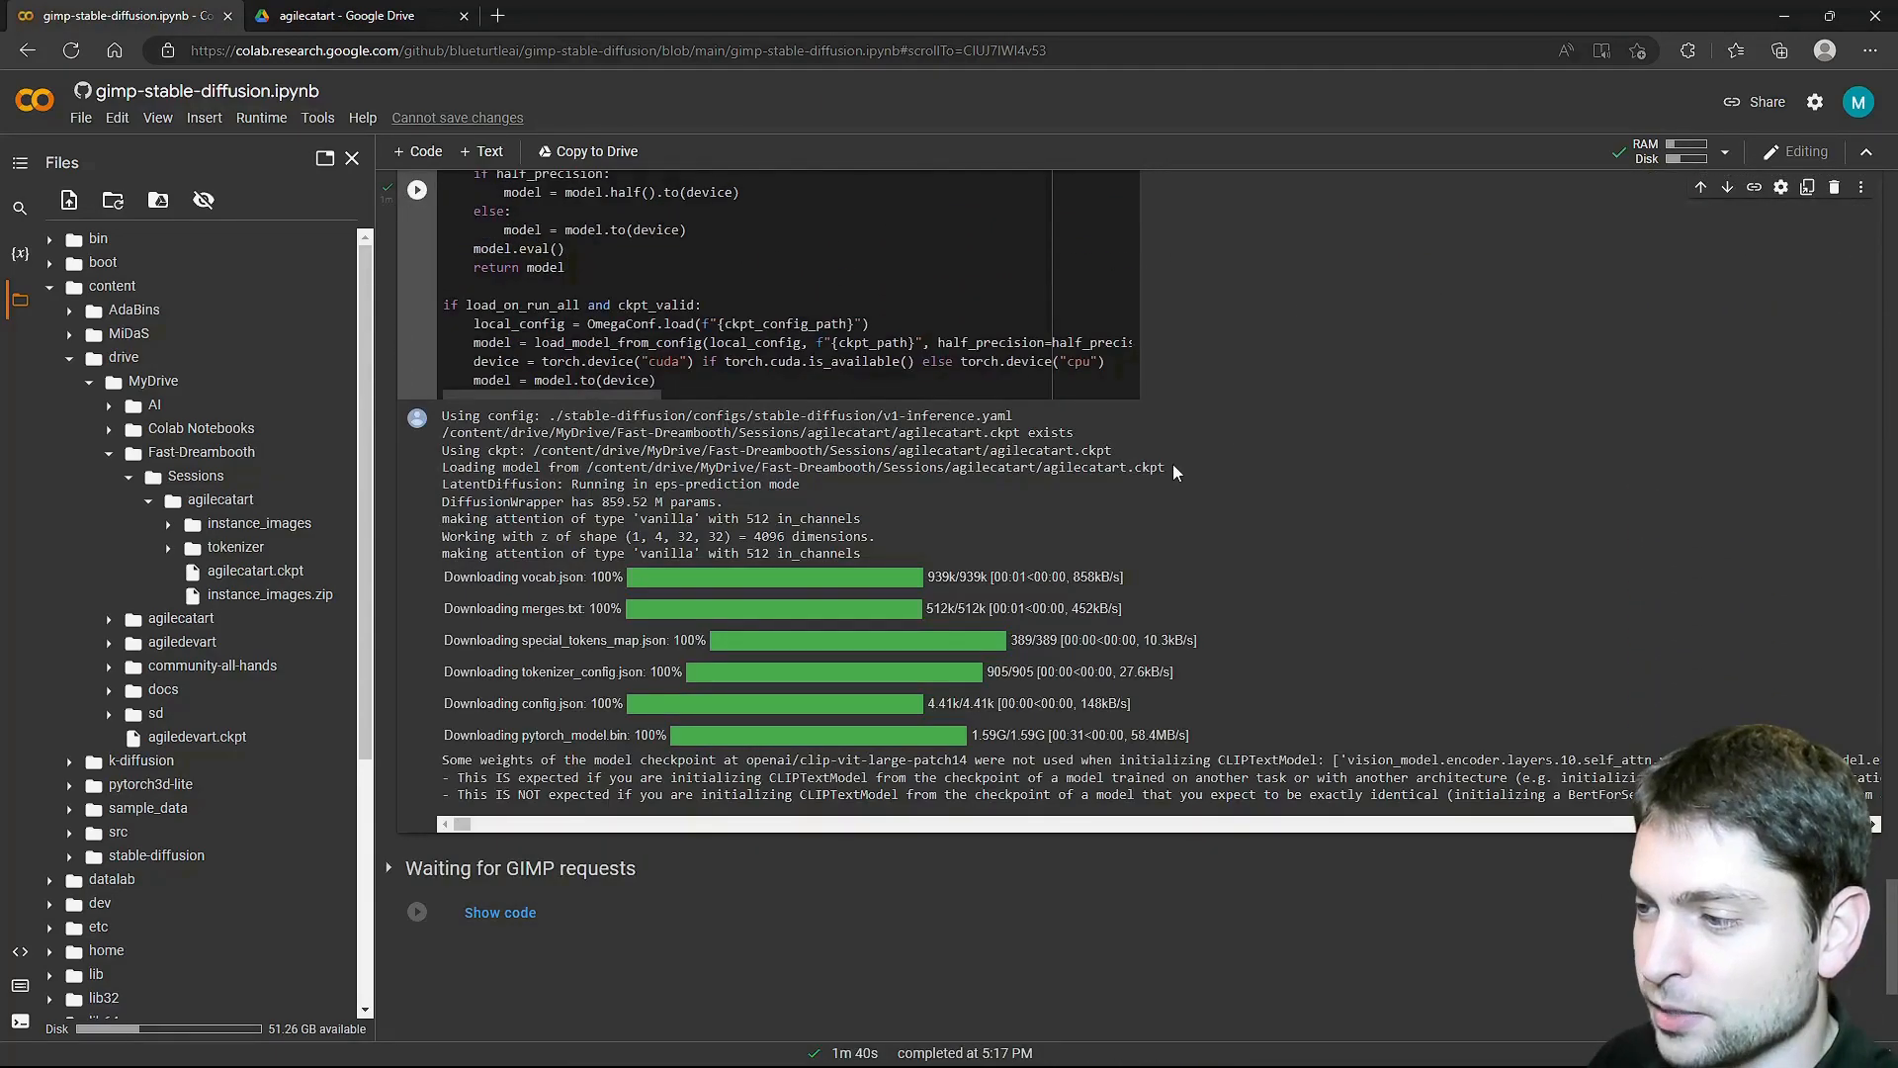
mouse_move(1026, 522)
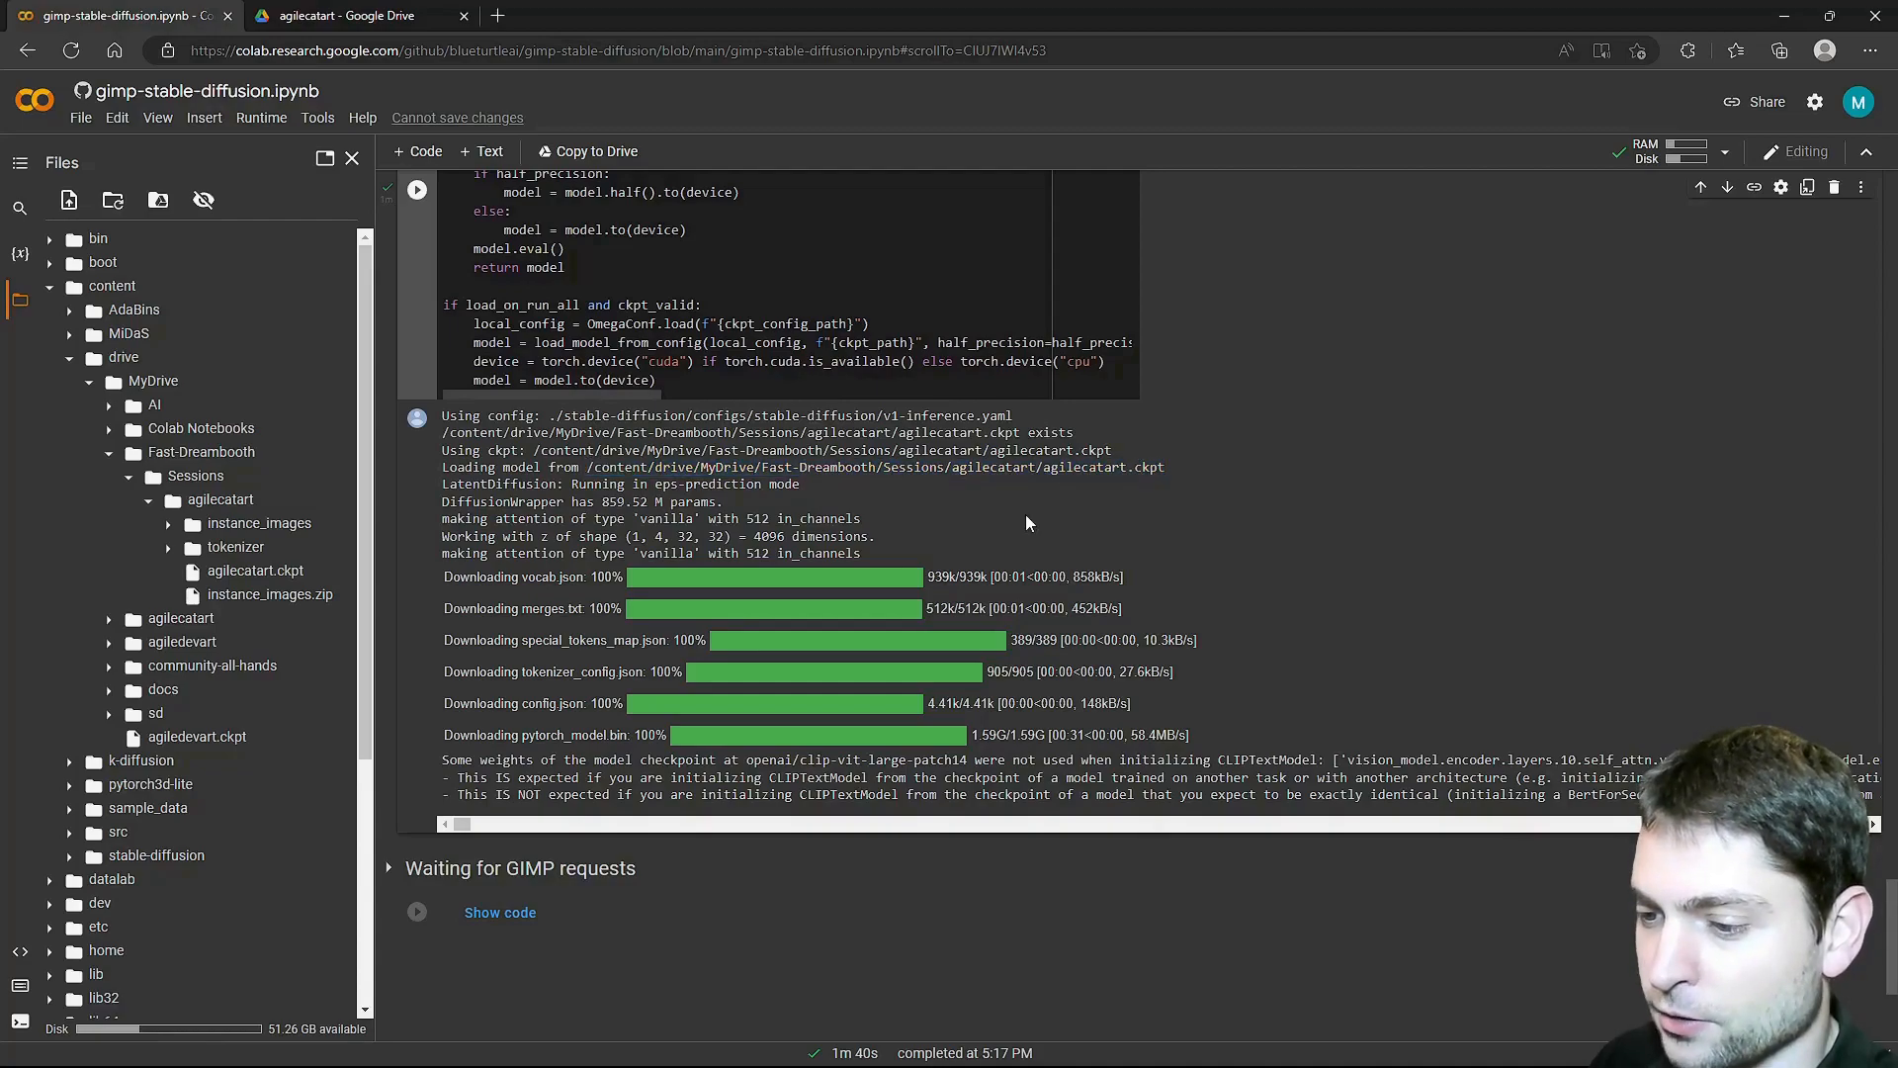
Run the cell that waits for GIMP requests.
scroll(down, 3)
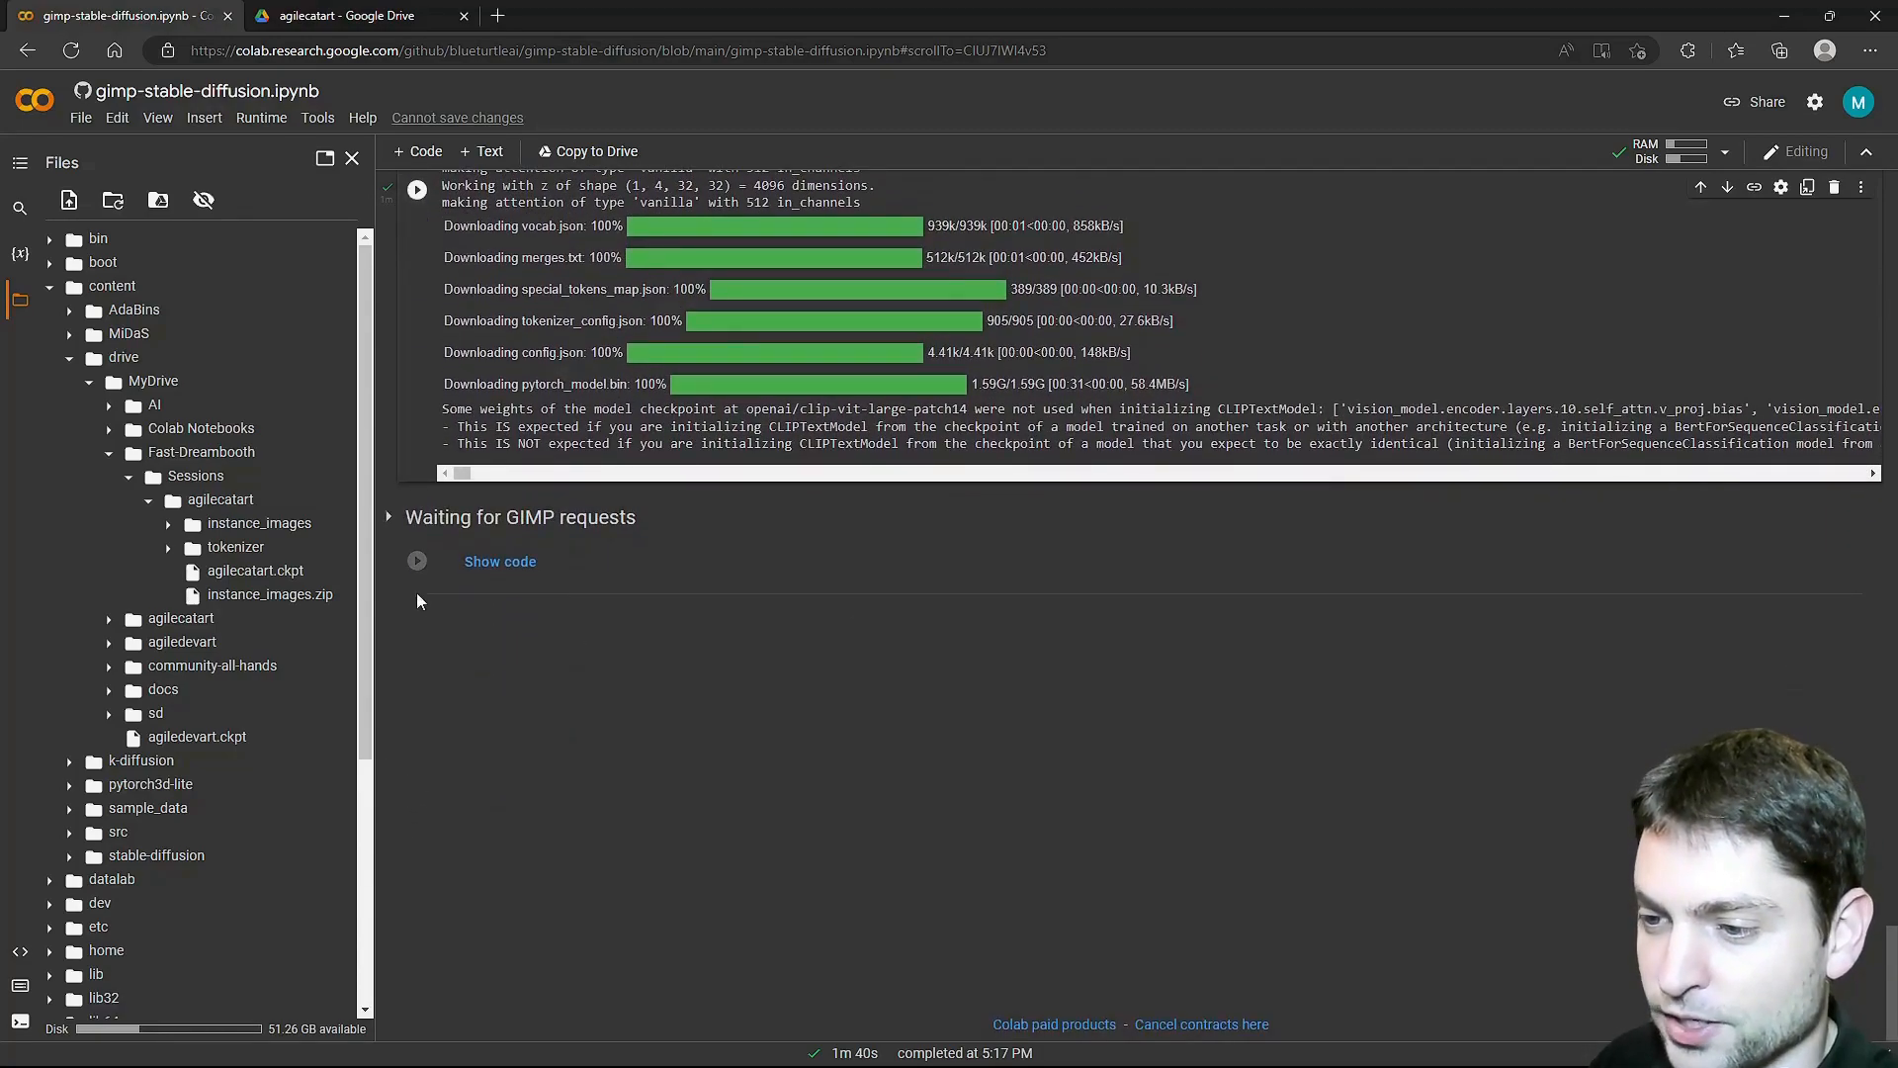
click(418, 560)
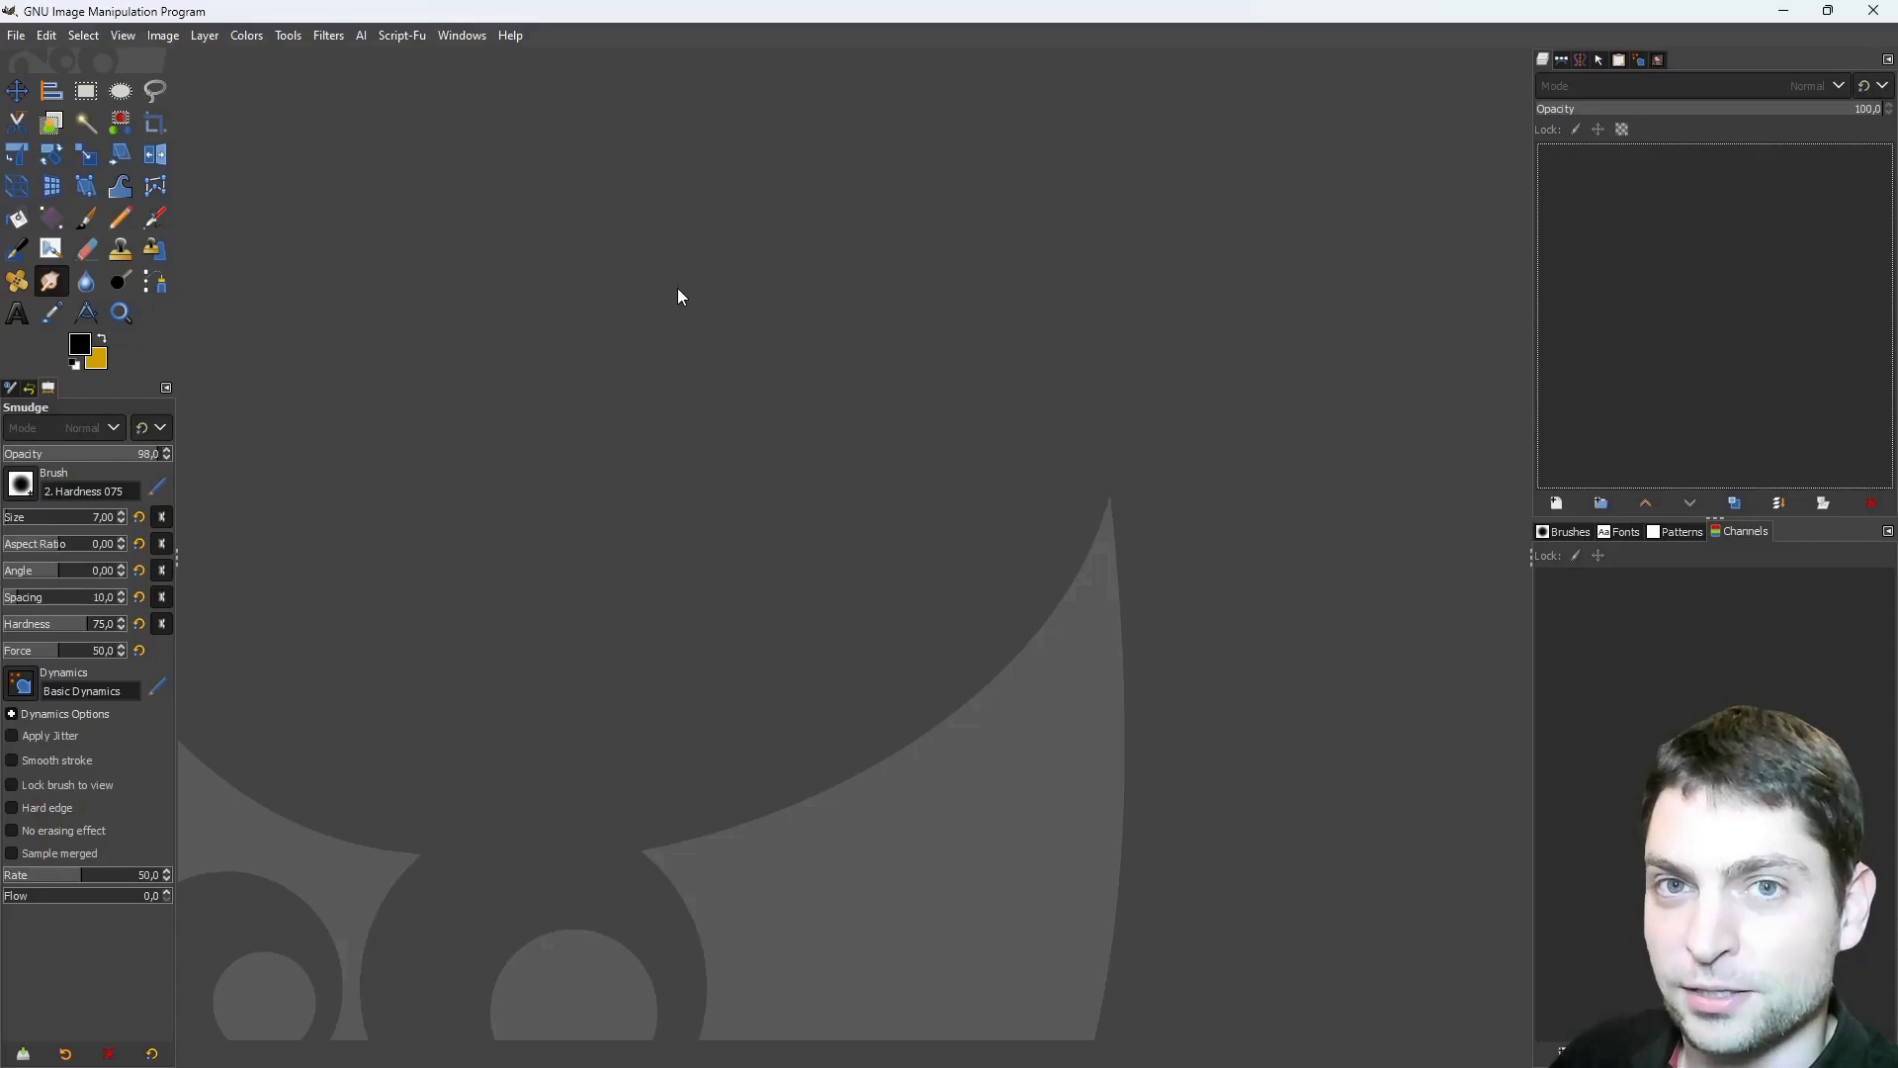
Load general.png, the 512×512 military general portrait, via File > Open.
click(16, 33)
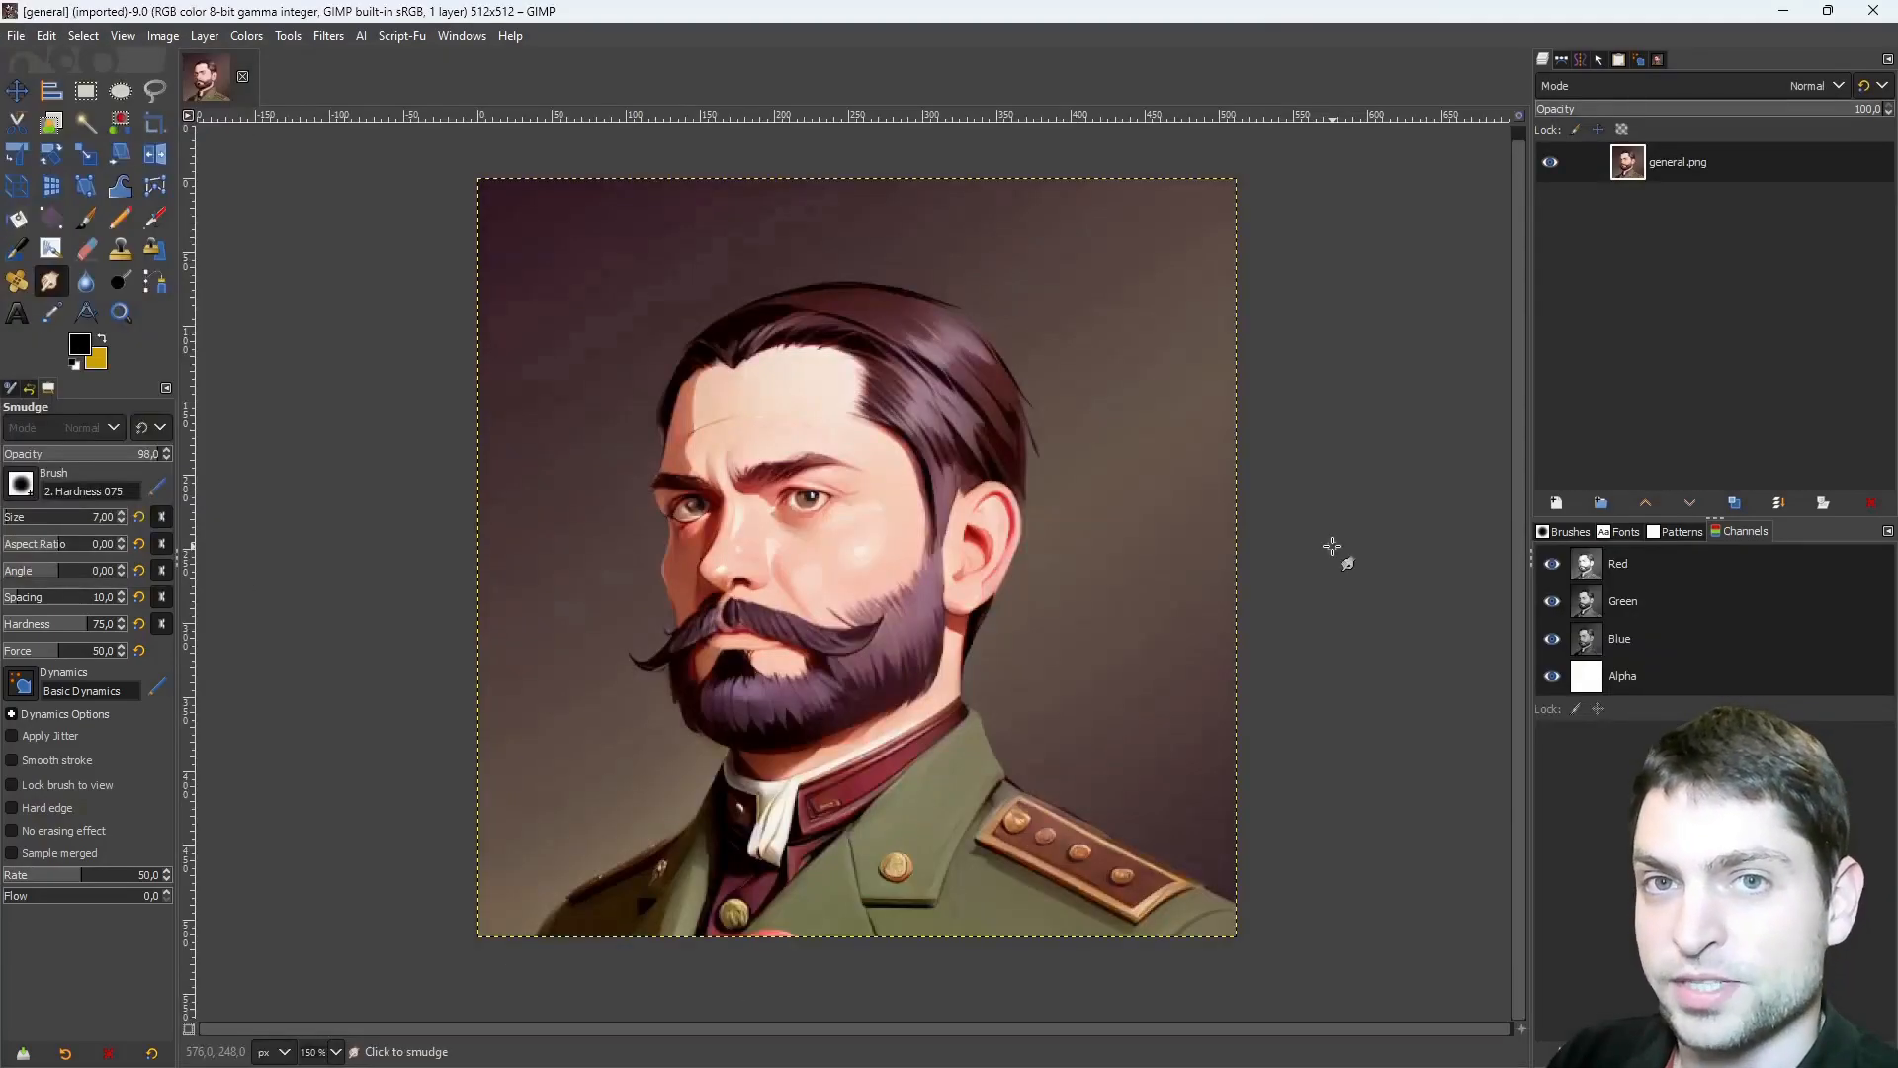
mouse_move(1366, 326)
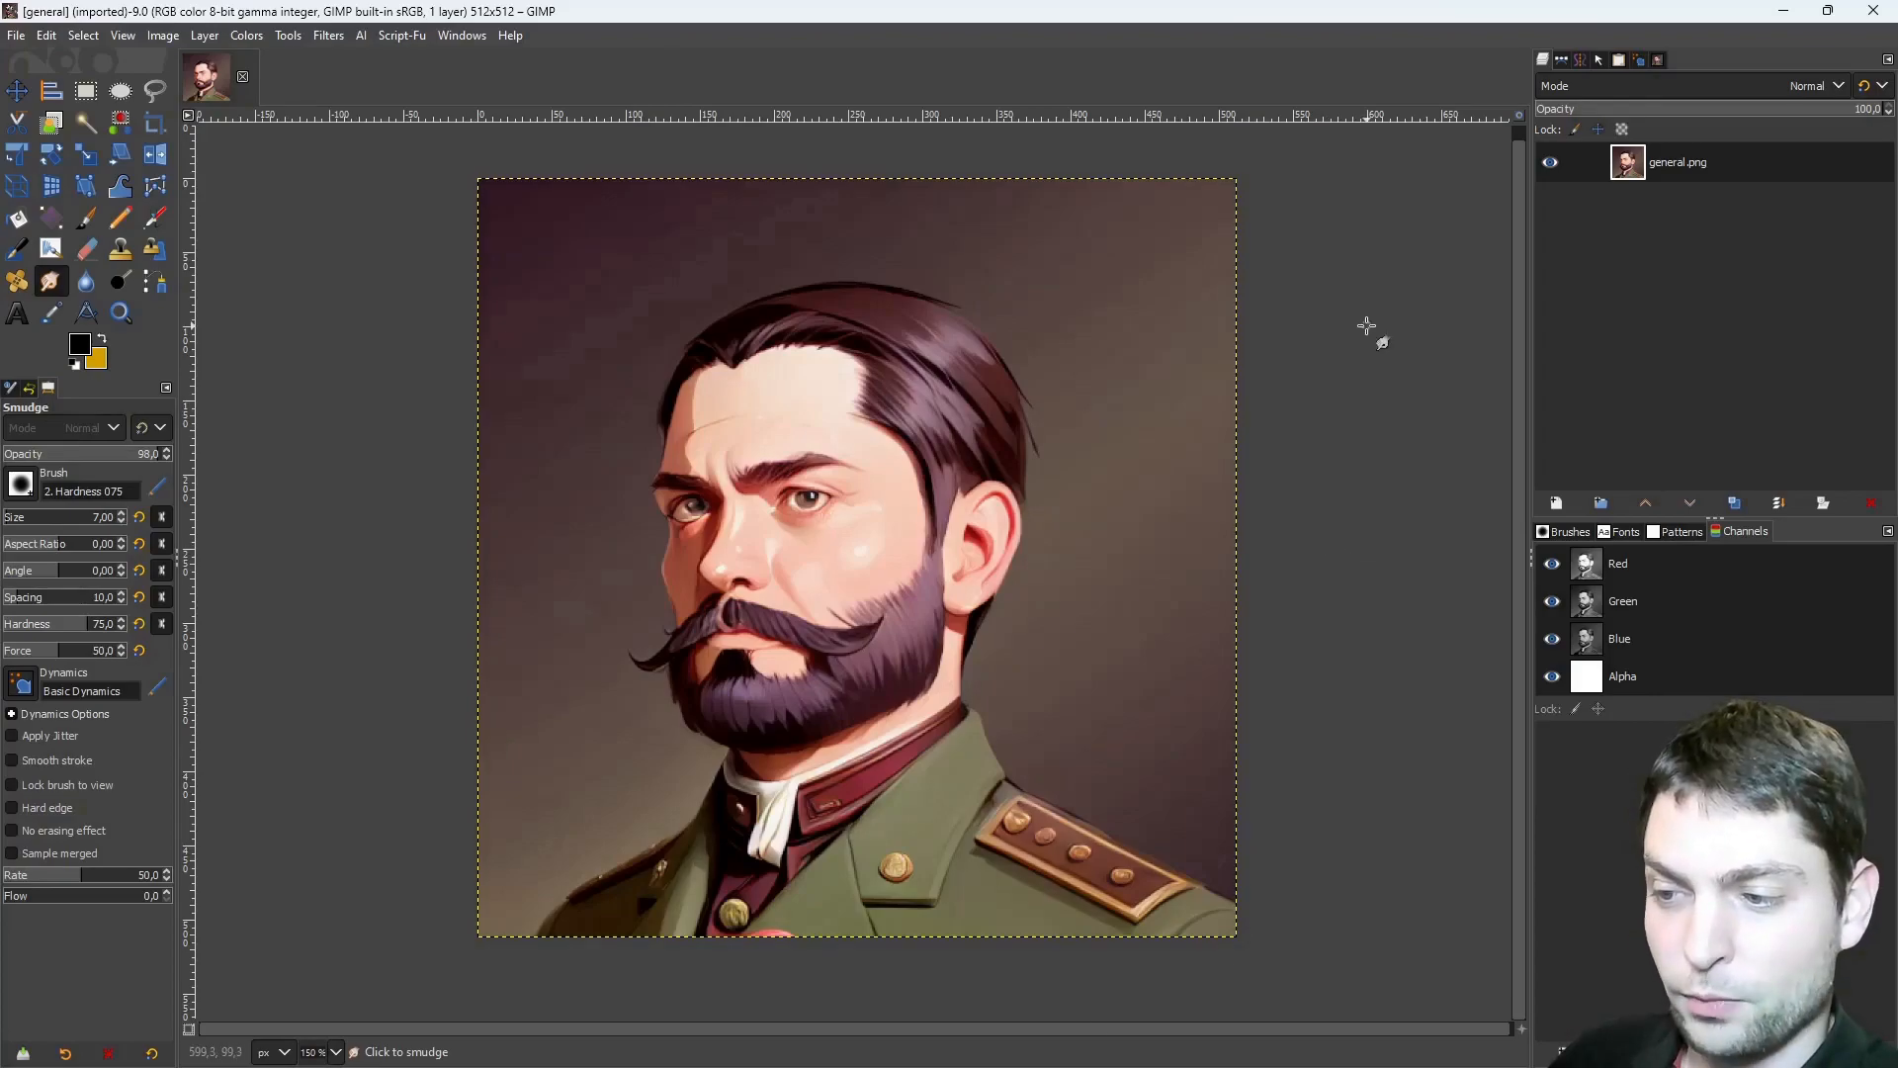
mouse_move(1164, 508)
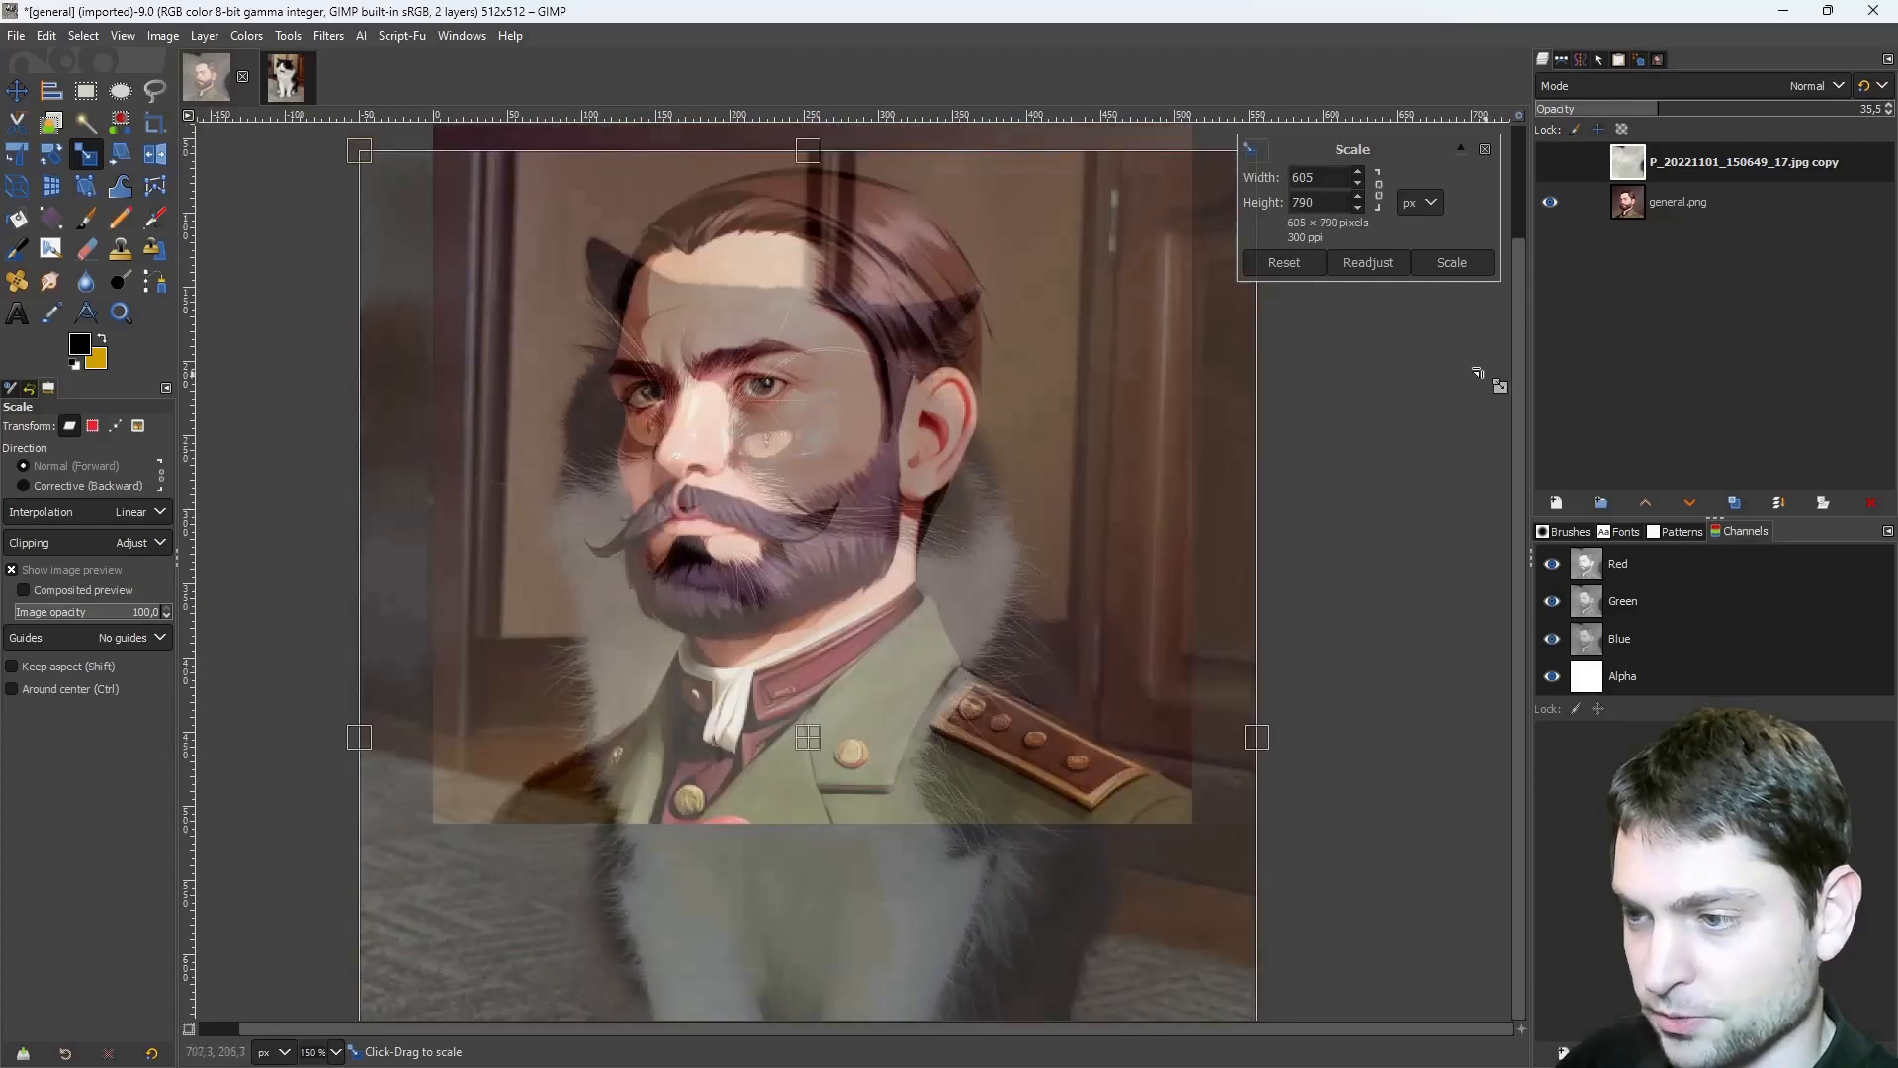
Apply the cat photo layer's scaling and make general.png the active layer.
click(1450, 263)
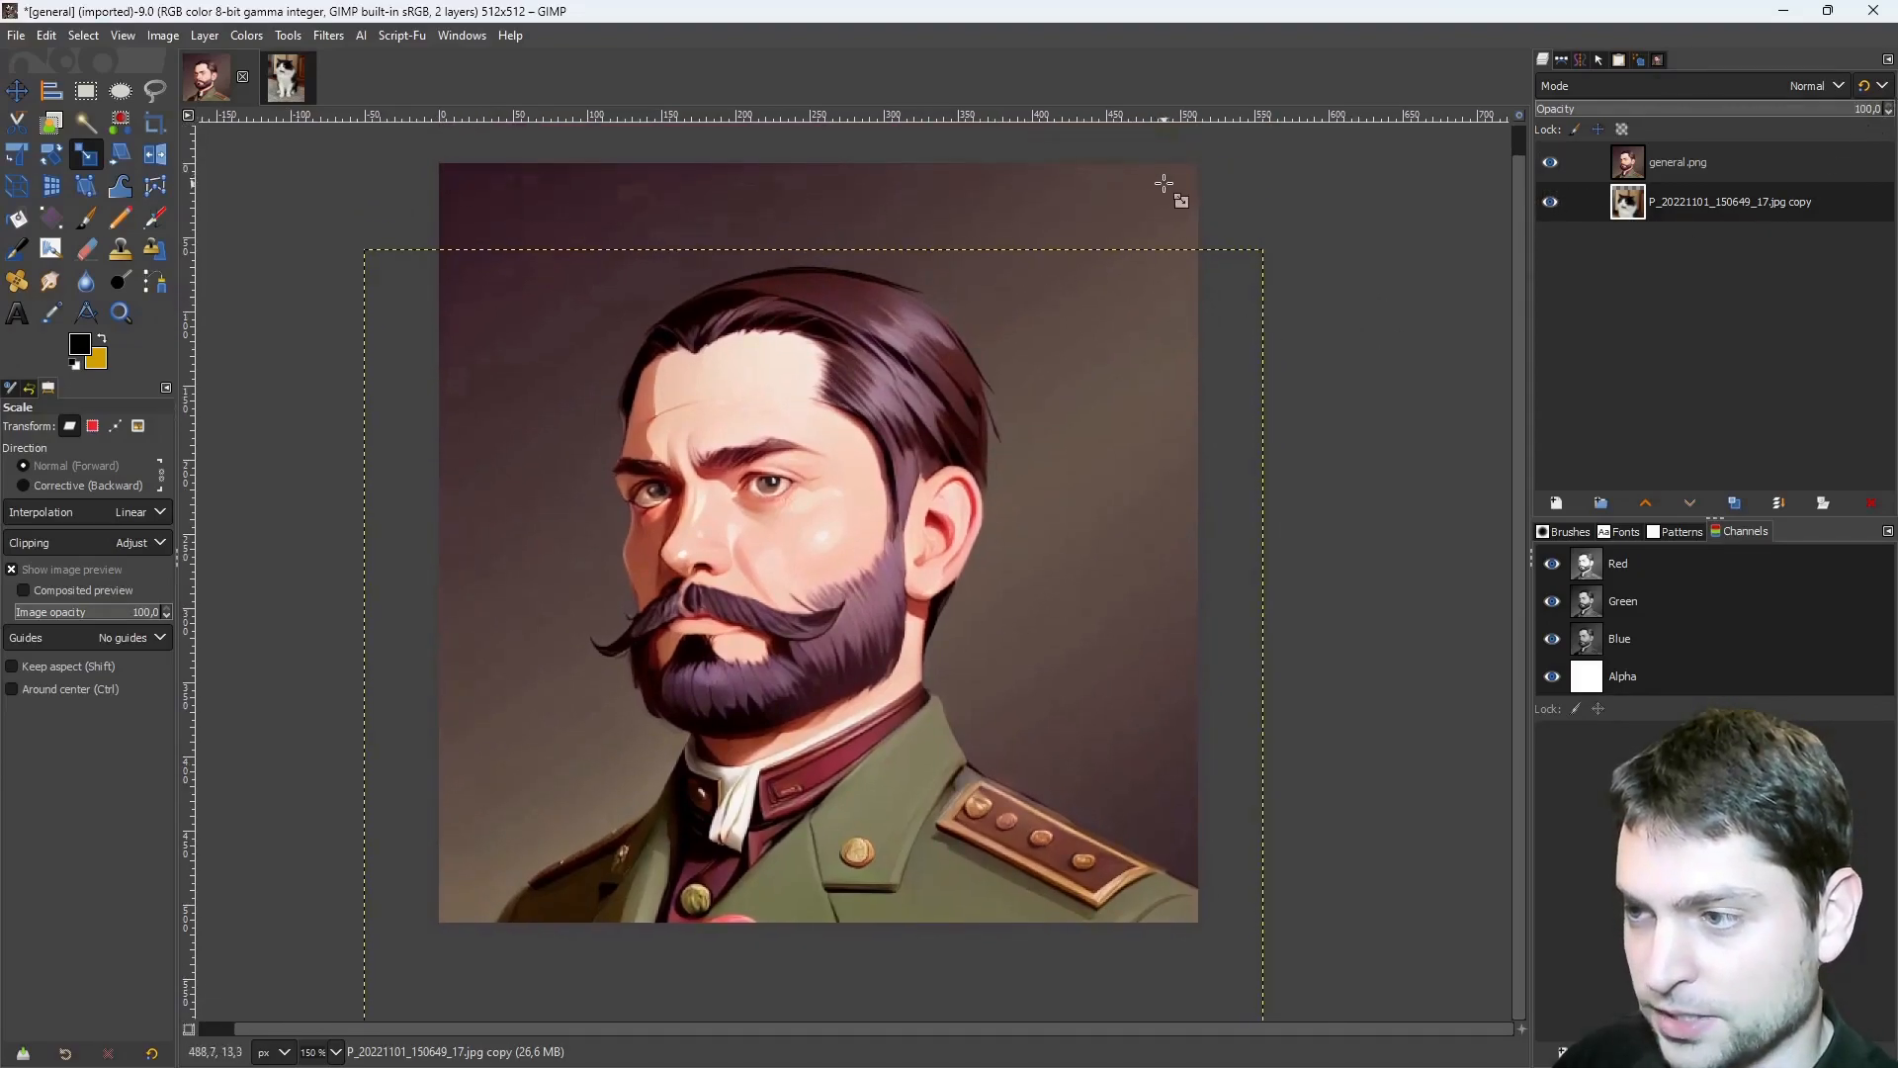
click(204, 33)
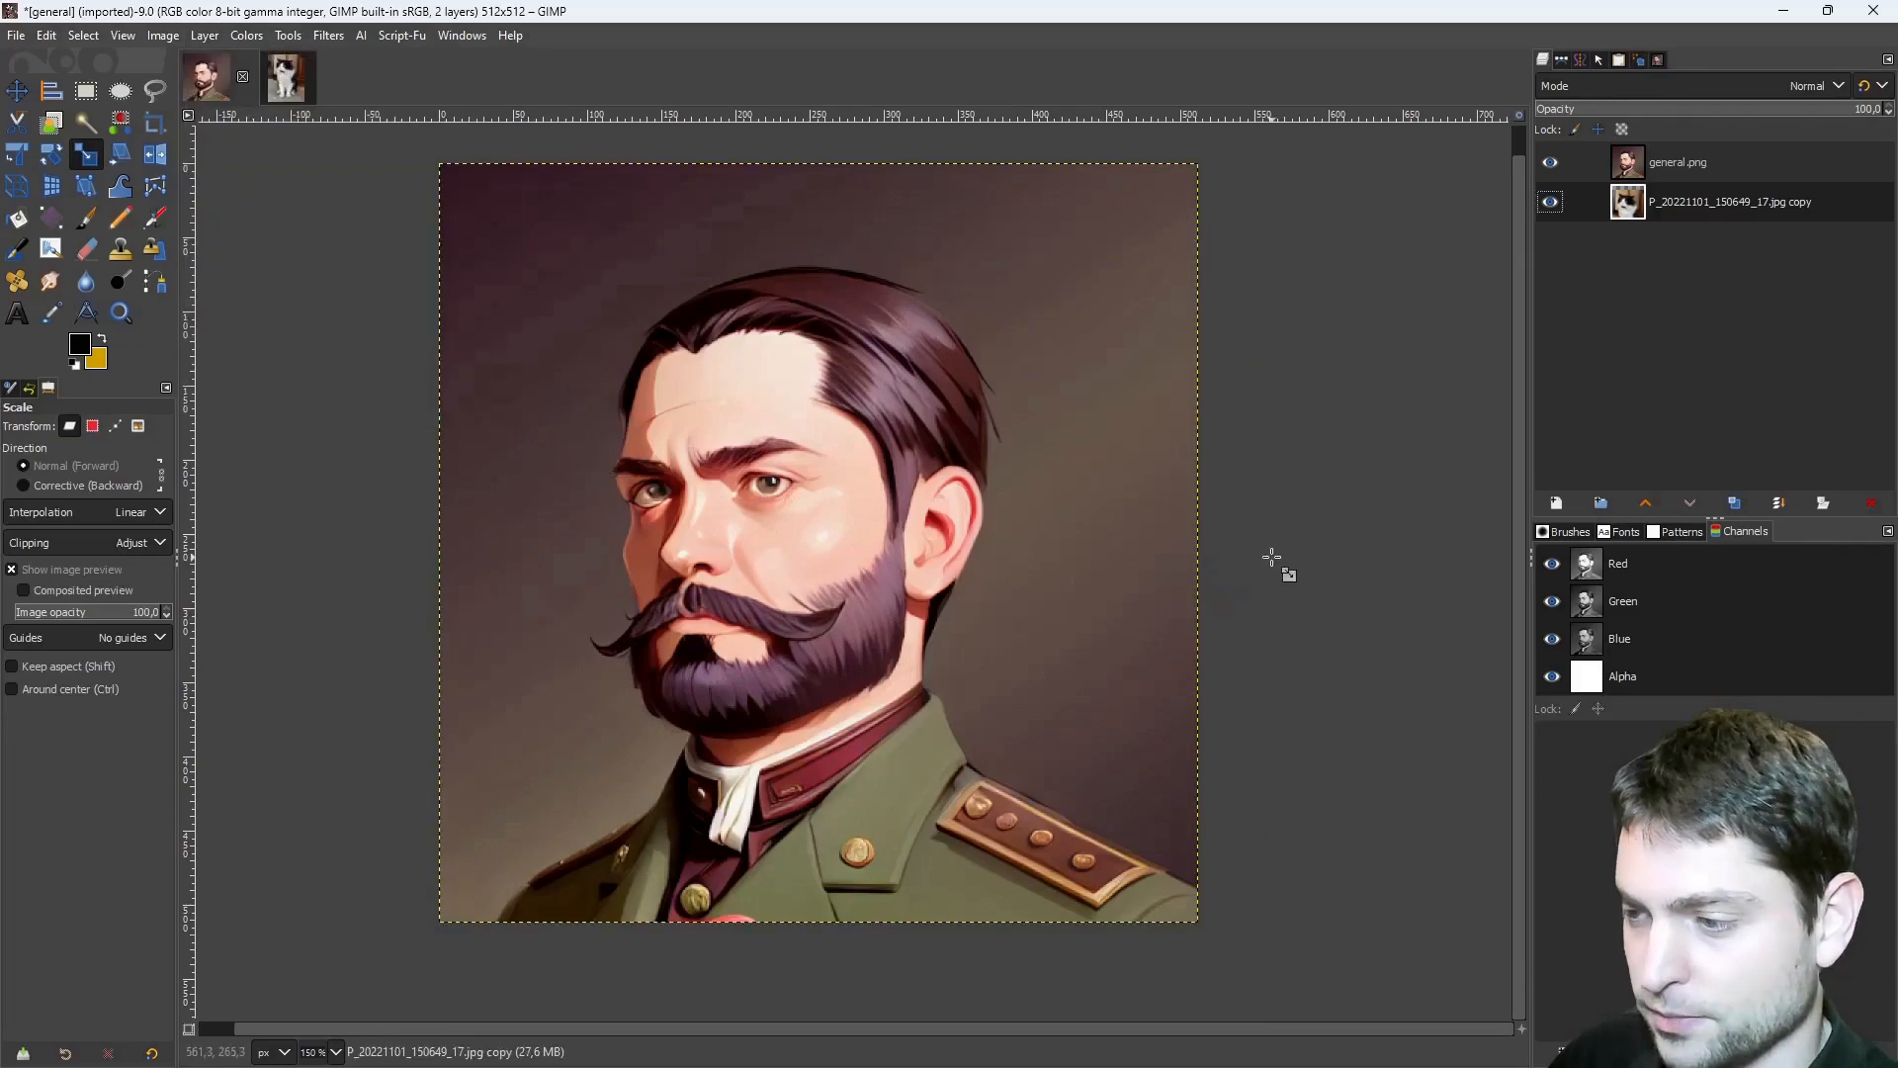
right_click(1677, 160)
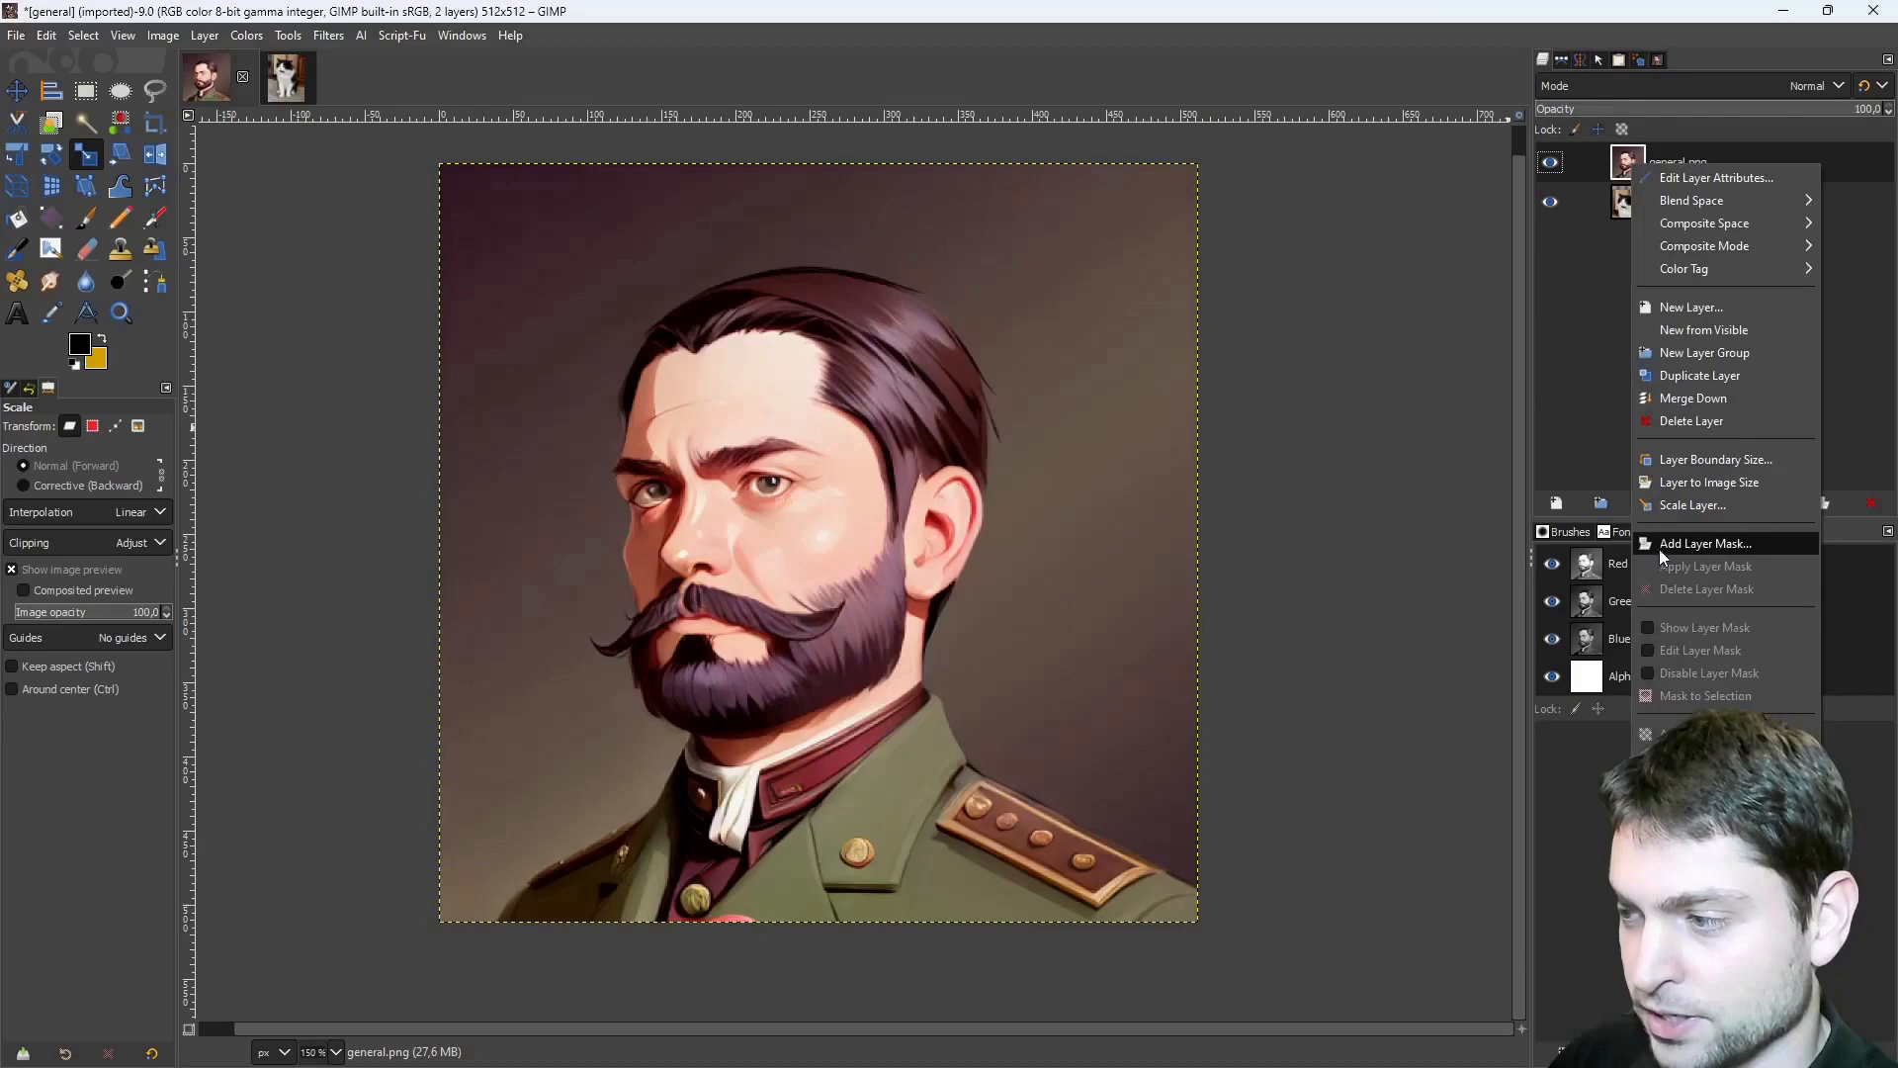
Add a White (full opacity) layer mask to general.png for painting out the man's head.
click(1704, 542)
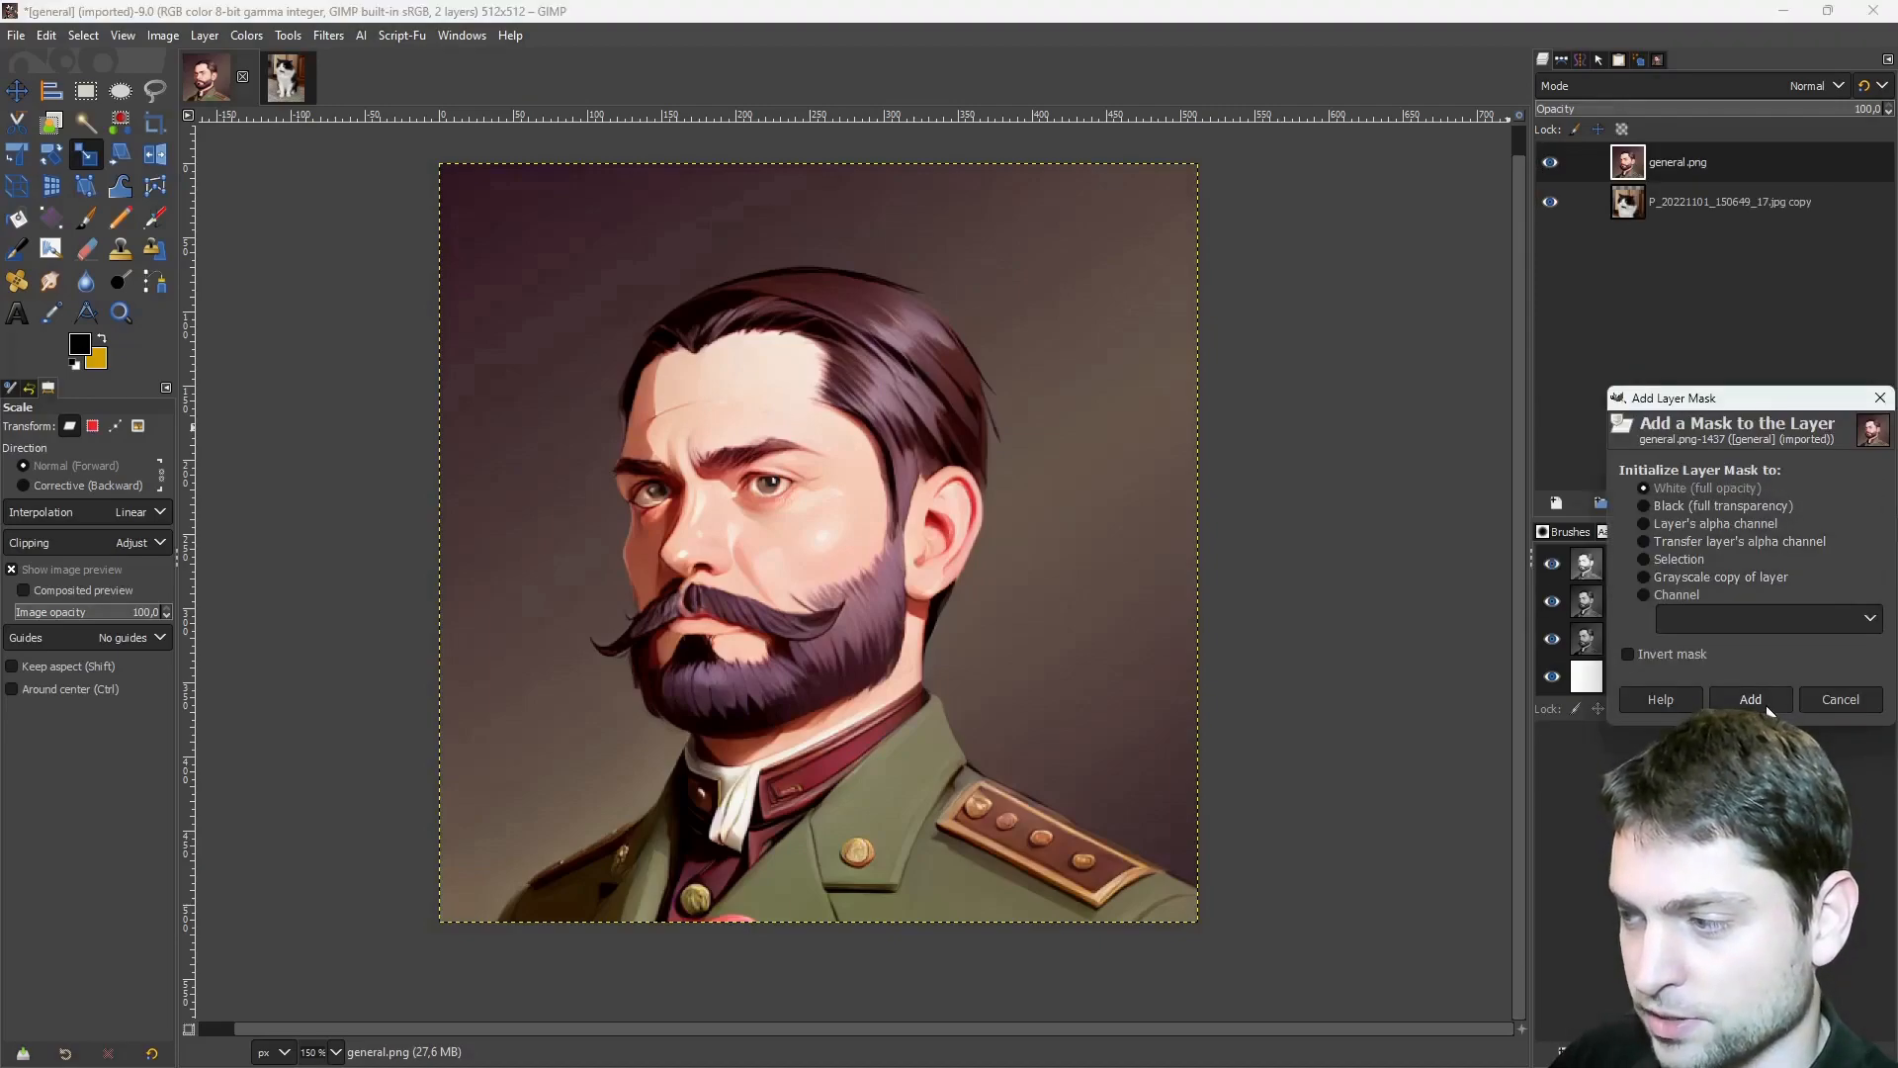
click(1751, 698)
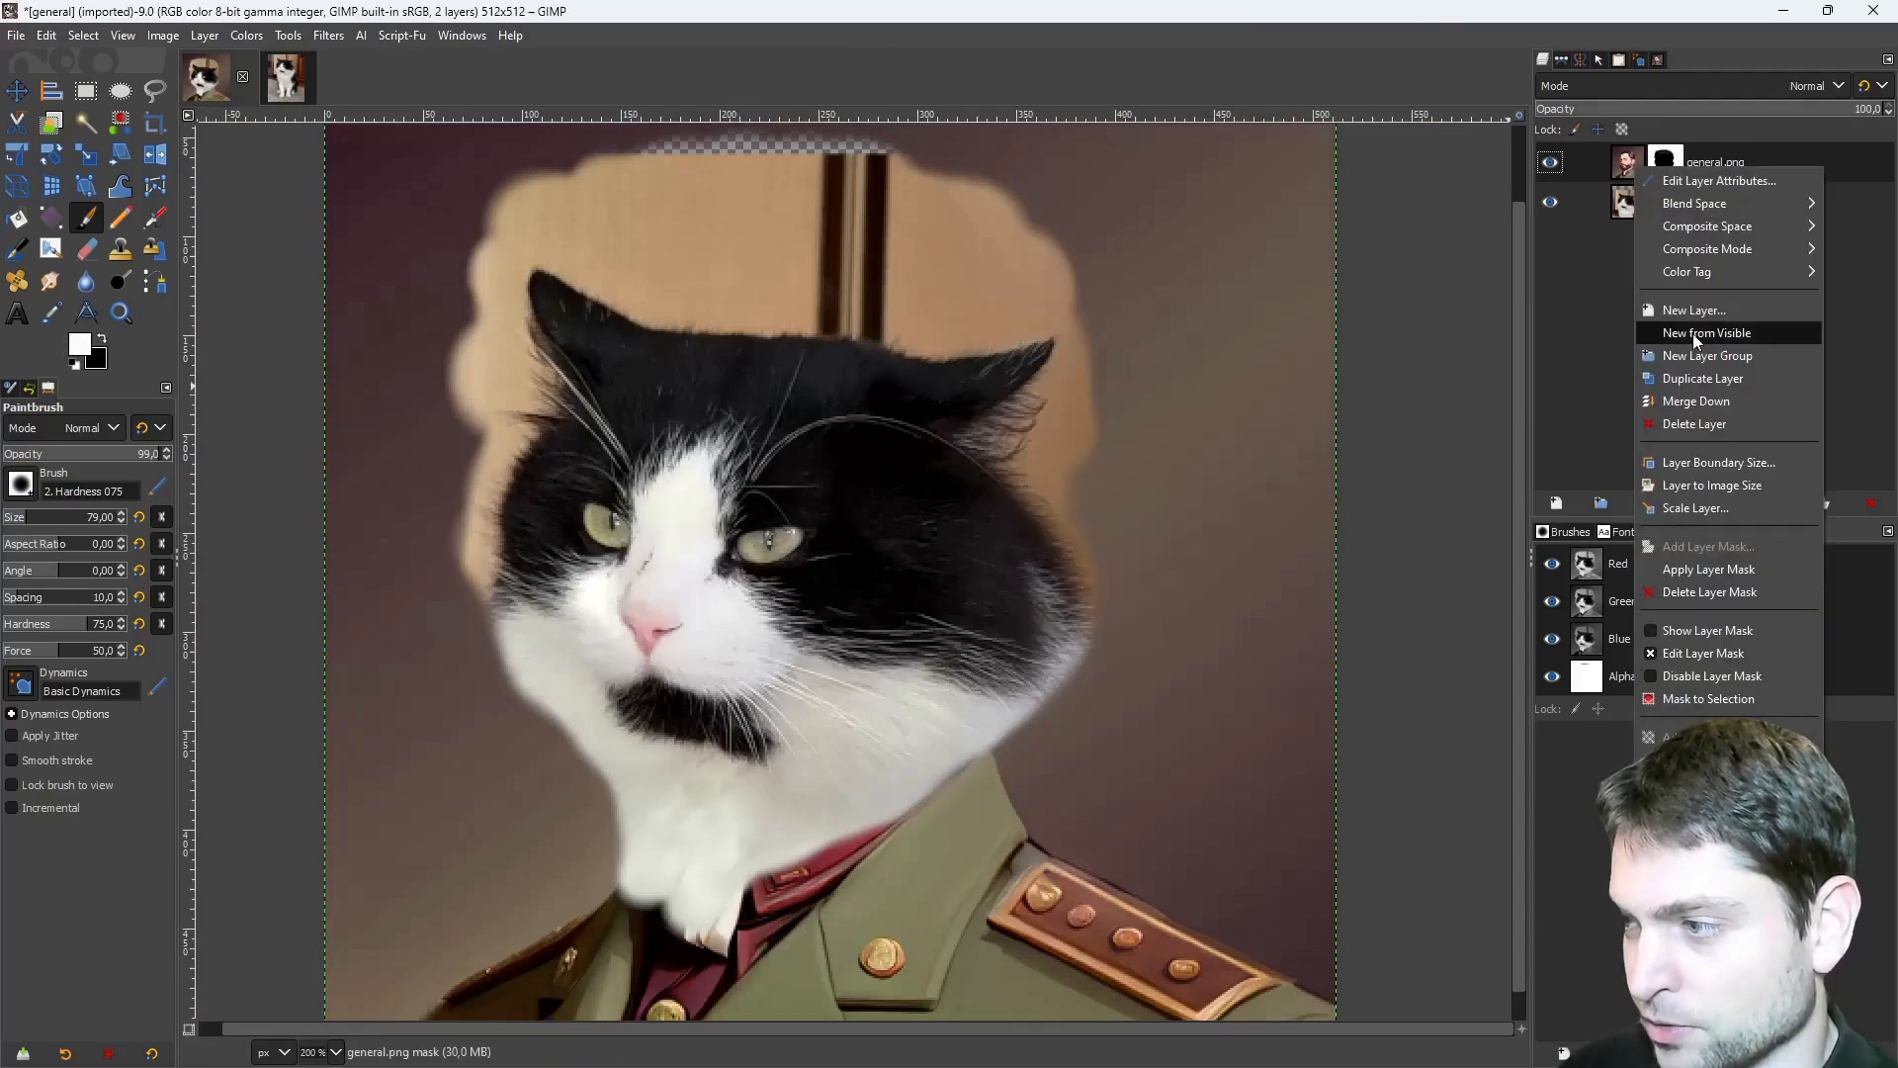
Create a New from Visible layer and bucket-fill a freehand selection around the cat's head with background brown.
click(1705, 333)
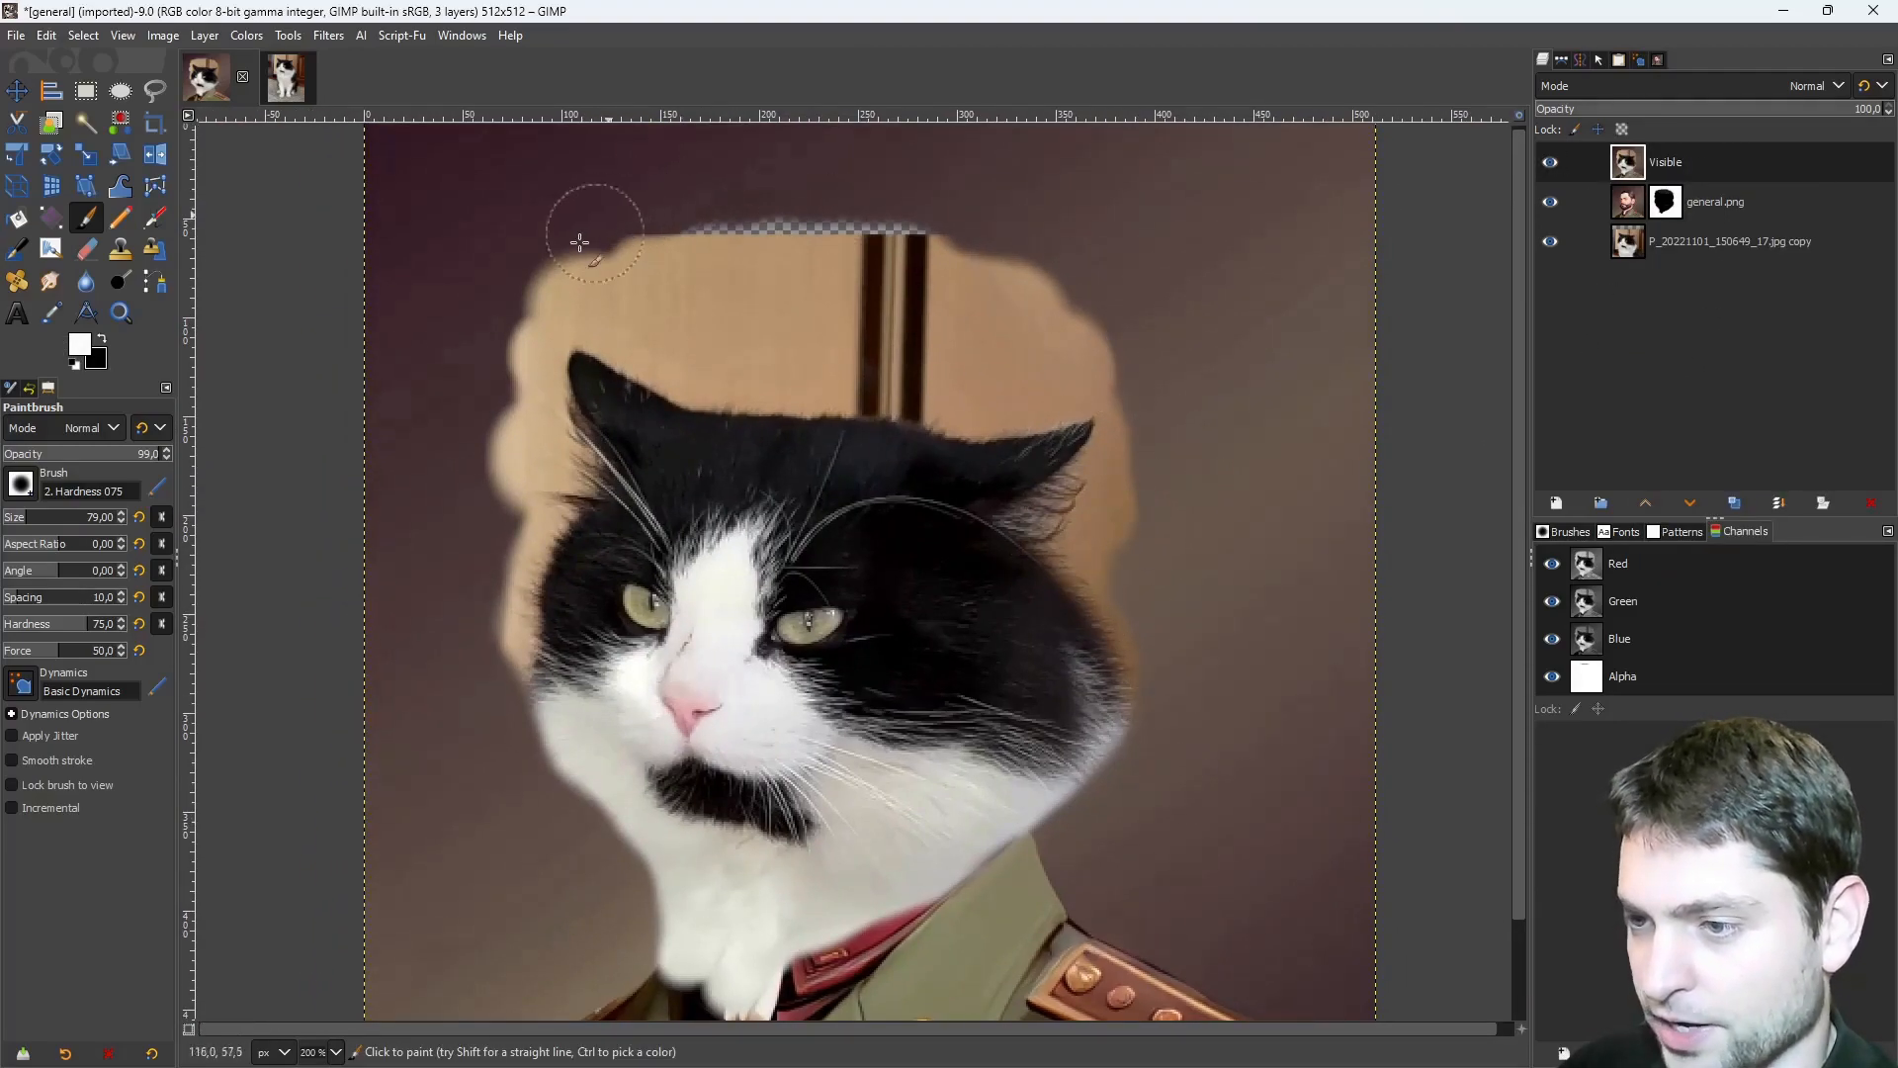
click(154, 91)
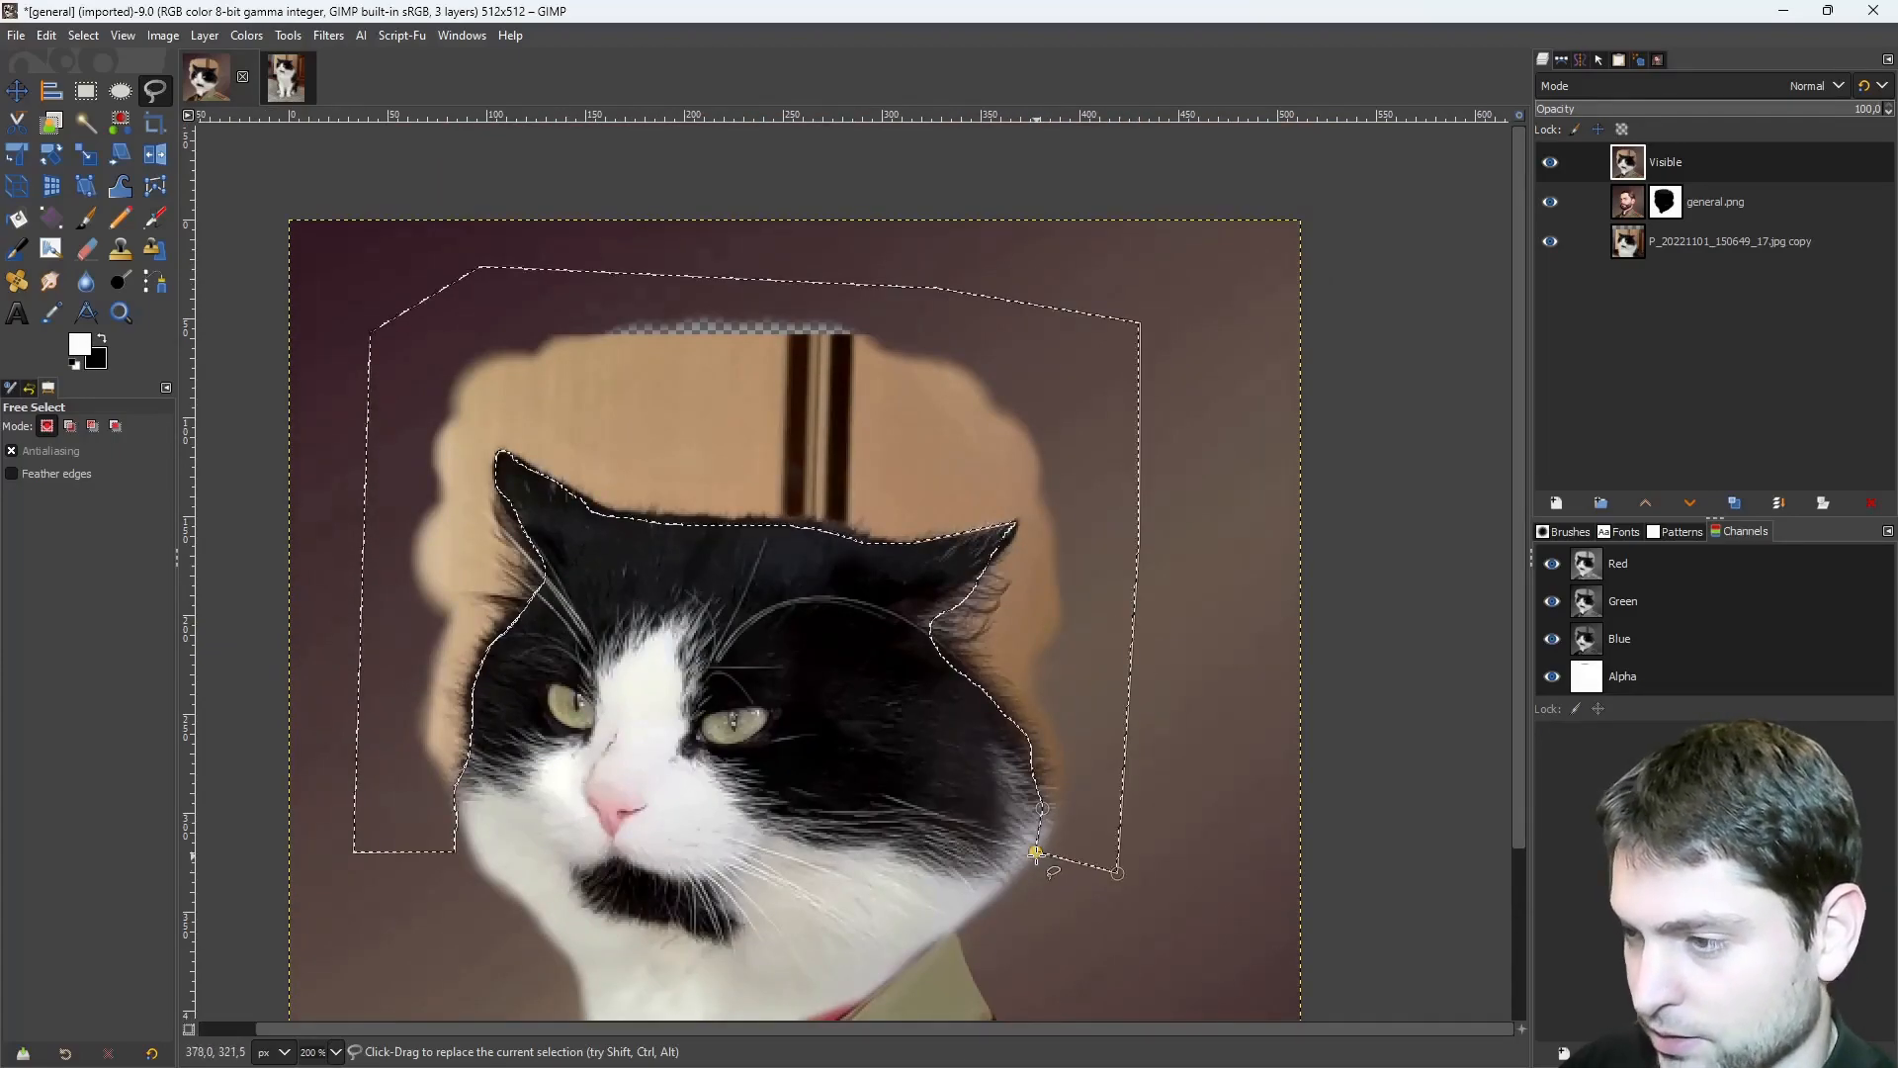
click(52, 313)
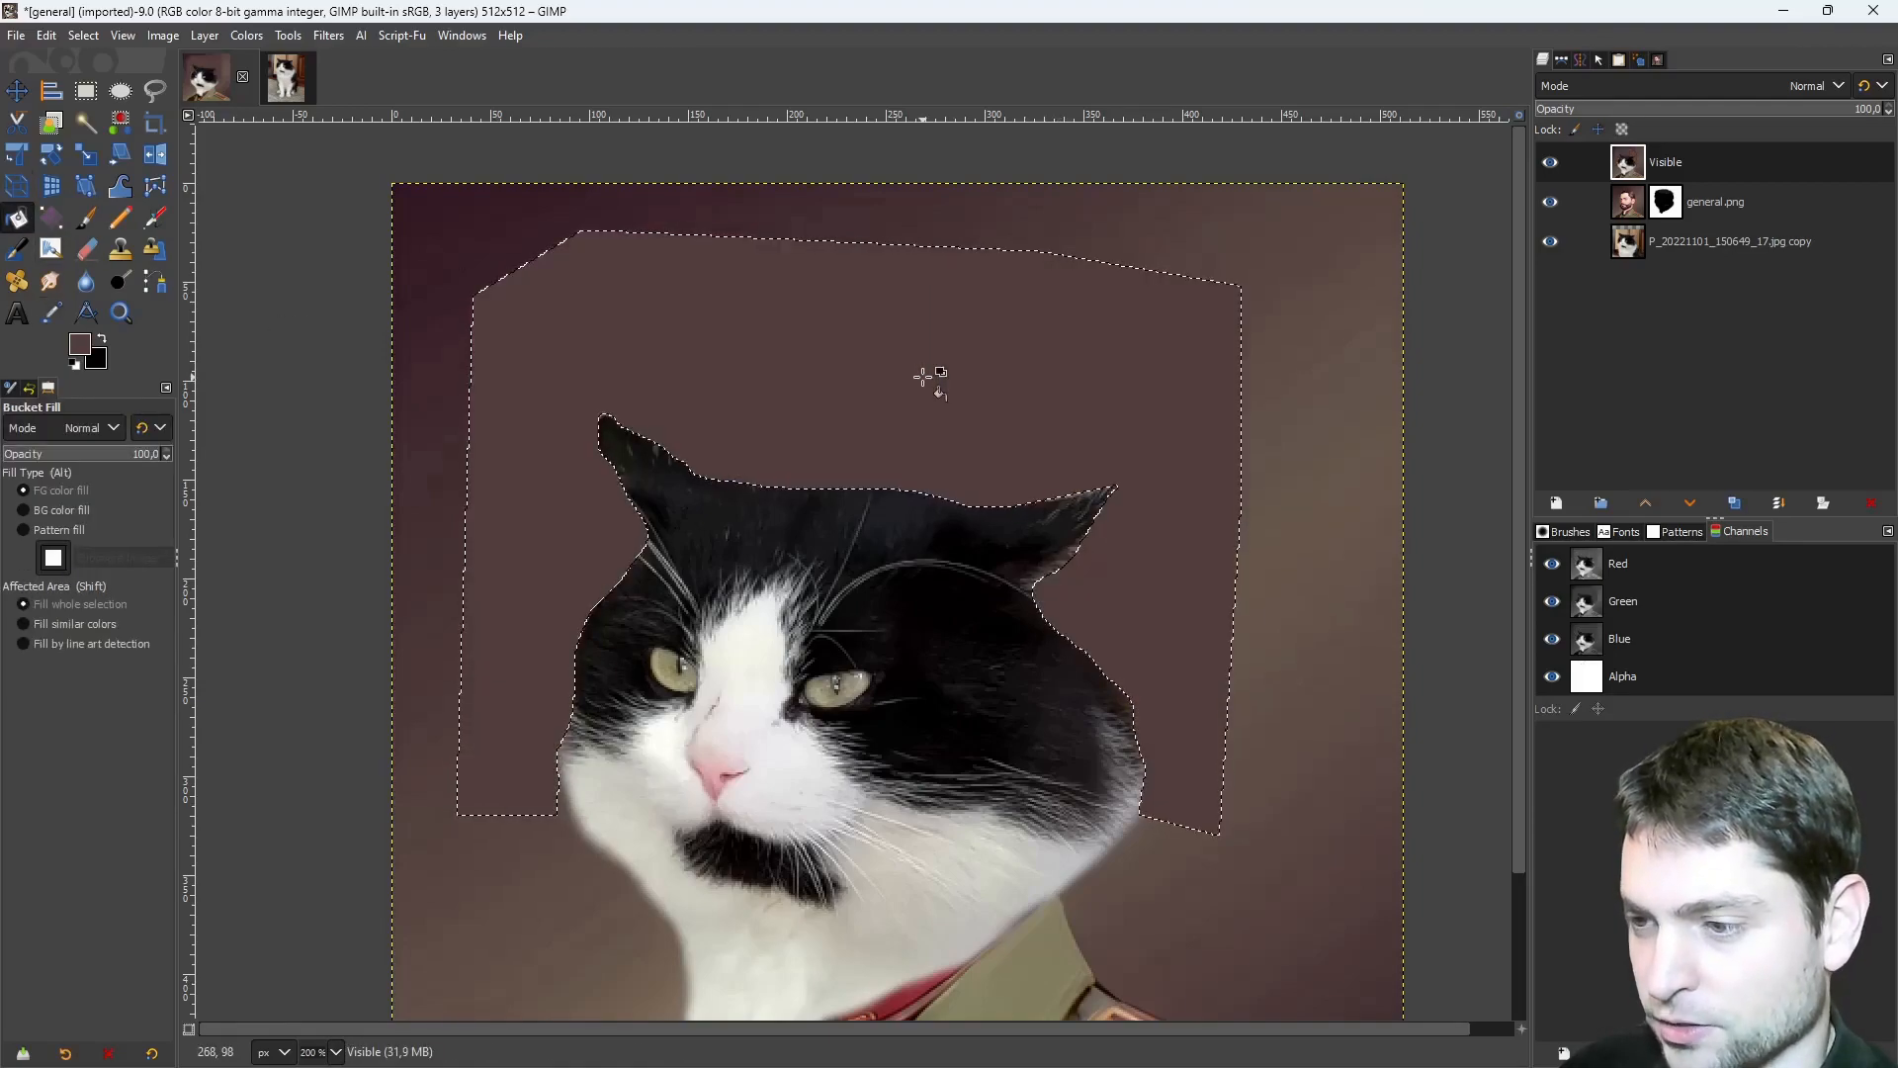
click(919, 375)
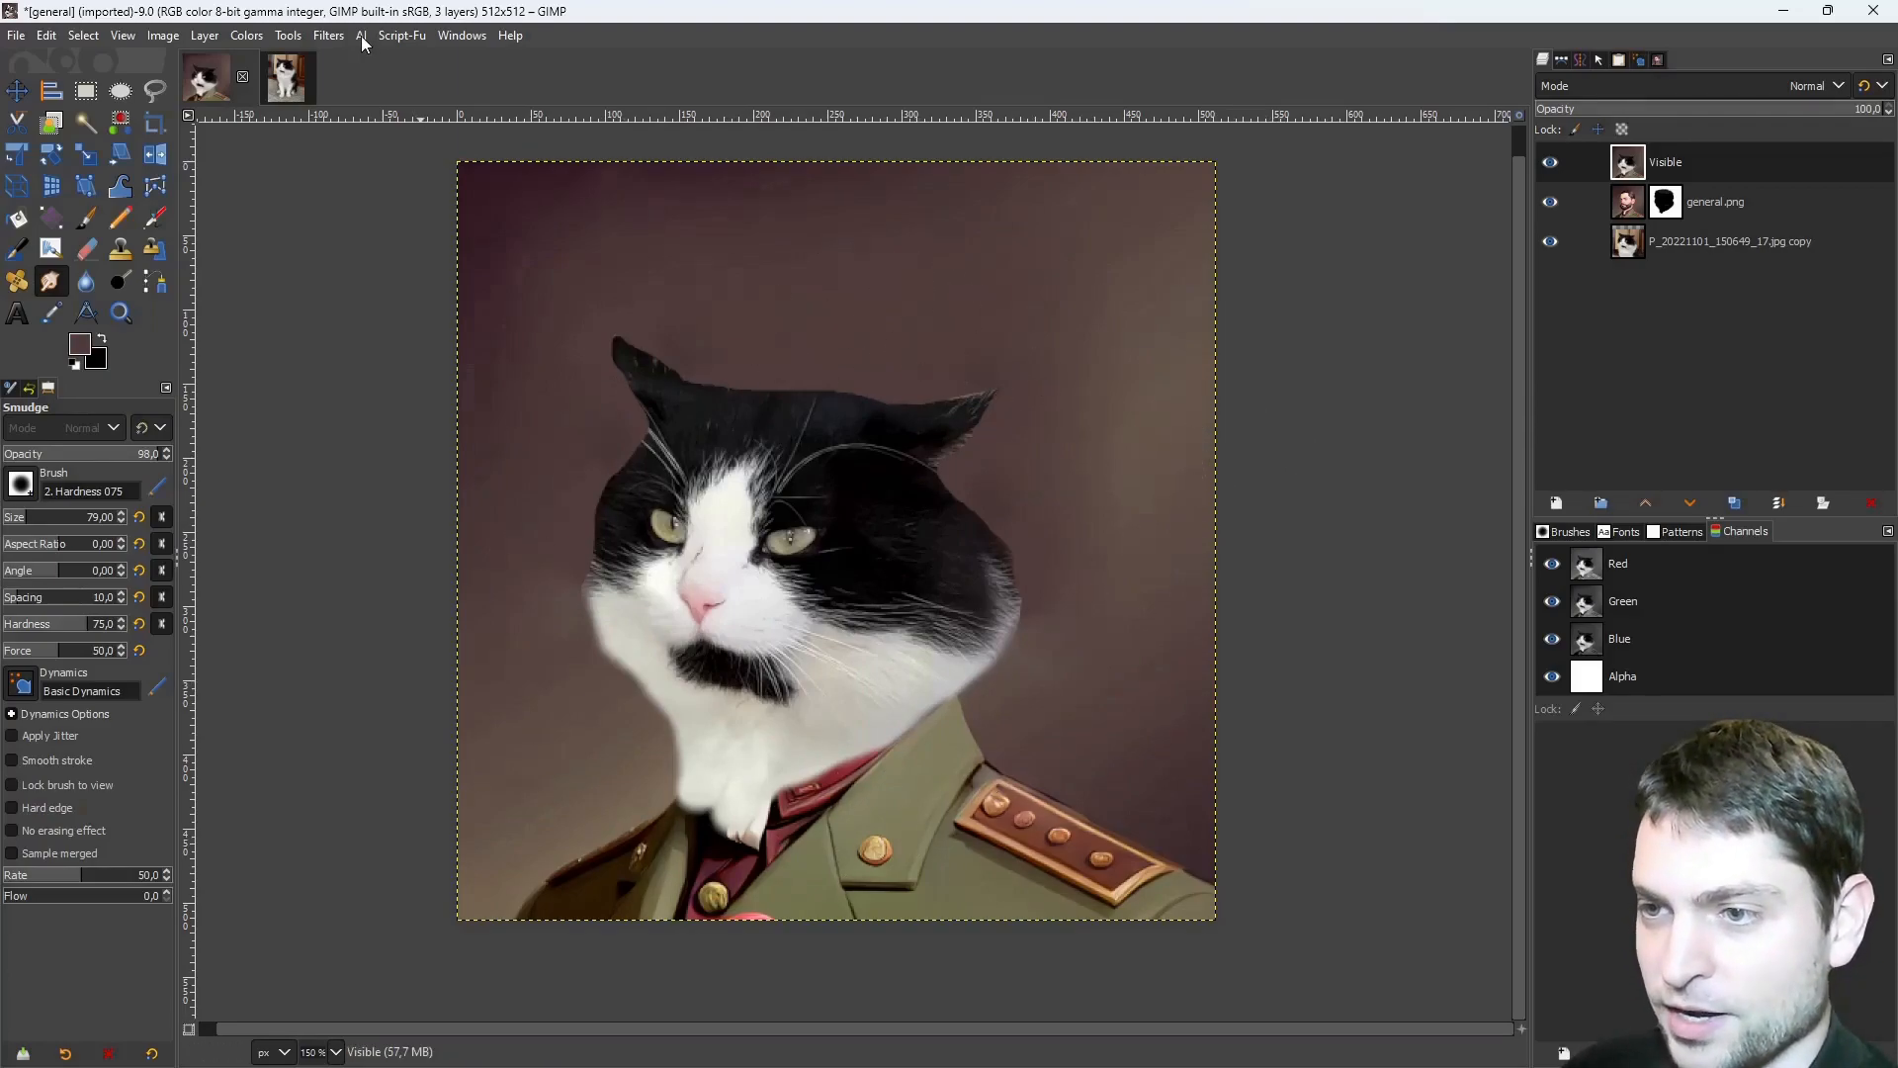
Fill img2img with the trycloudflare backend URL and the 'American civil war general, portrait painting' prompt.
click(360, 34)
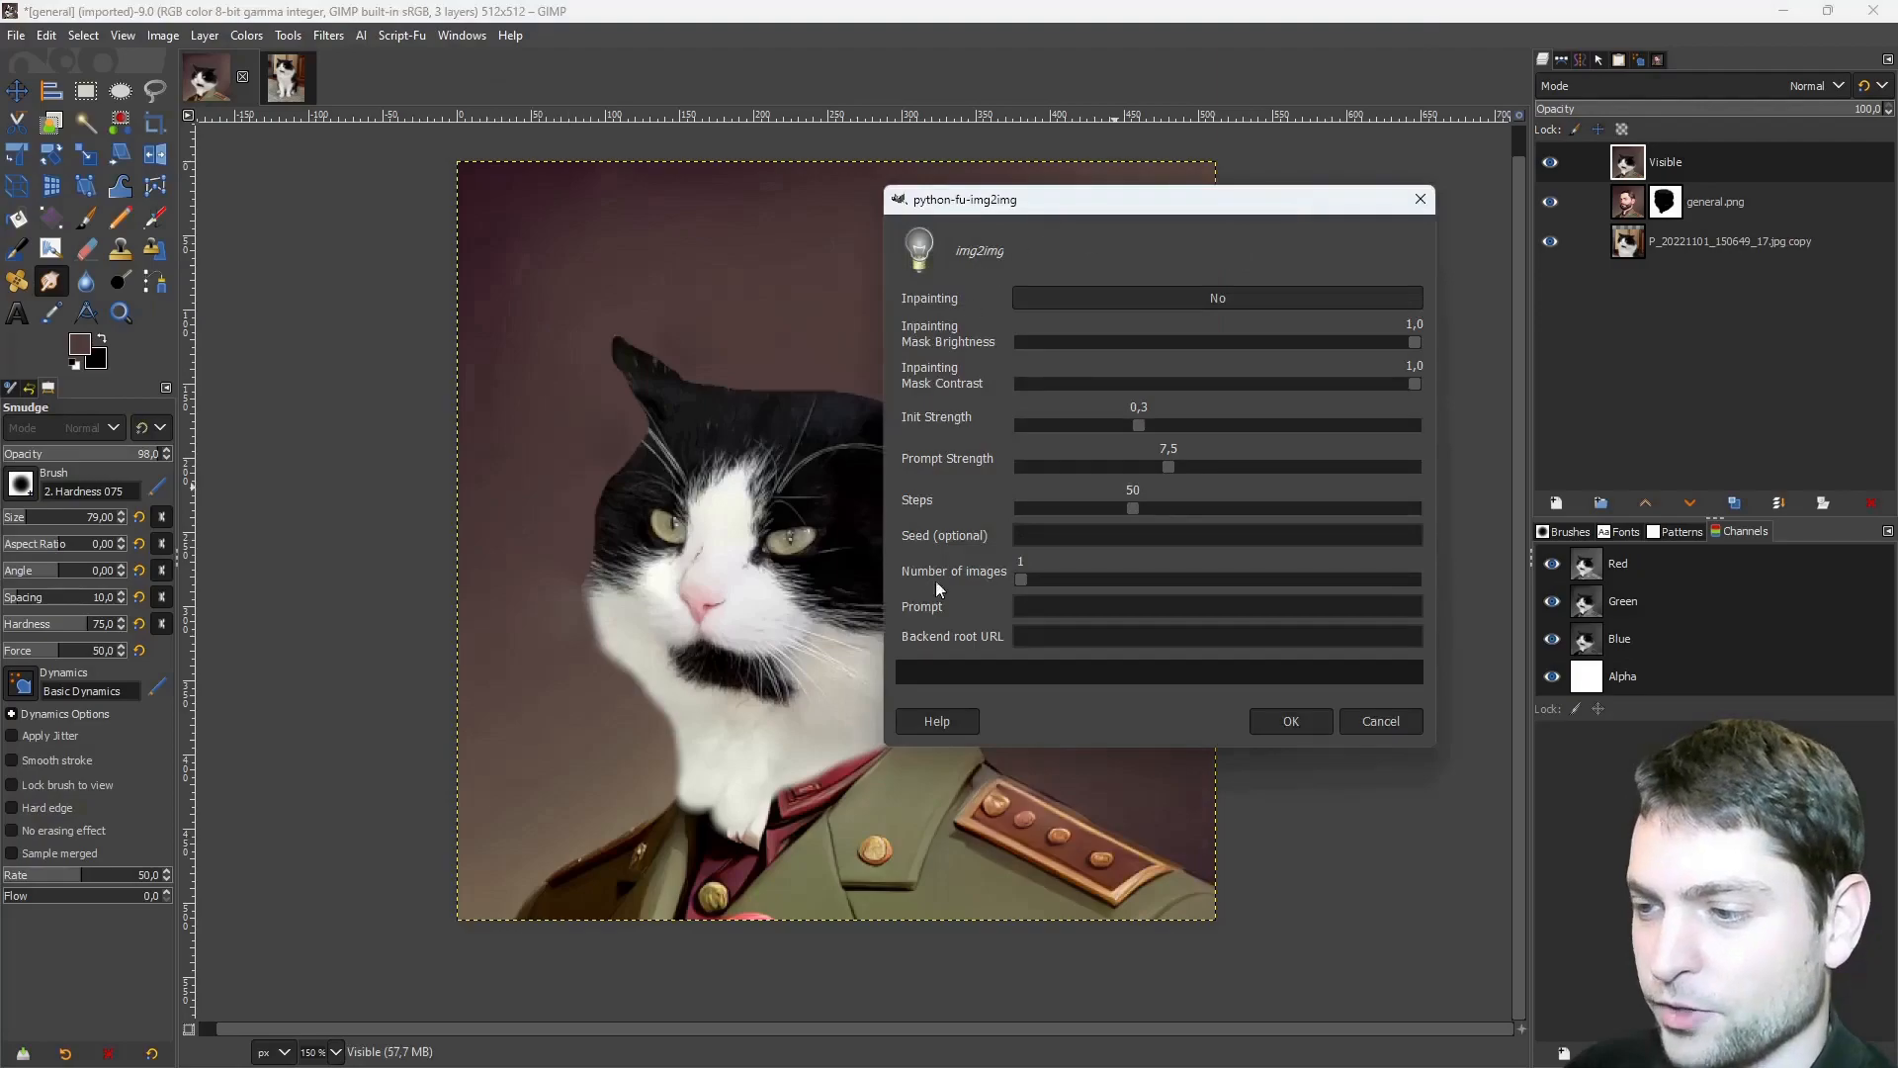
mouse_move(926, 589)
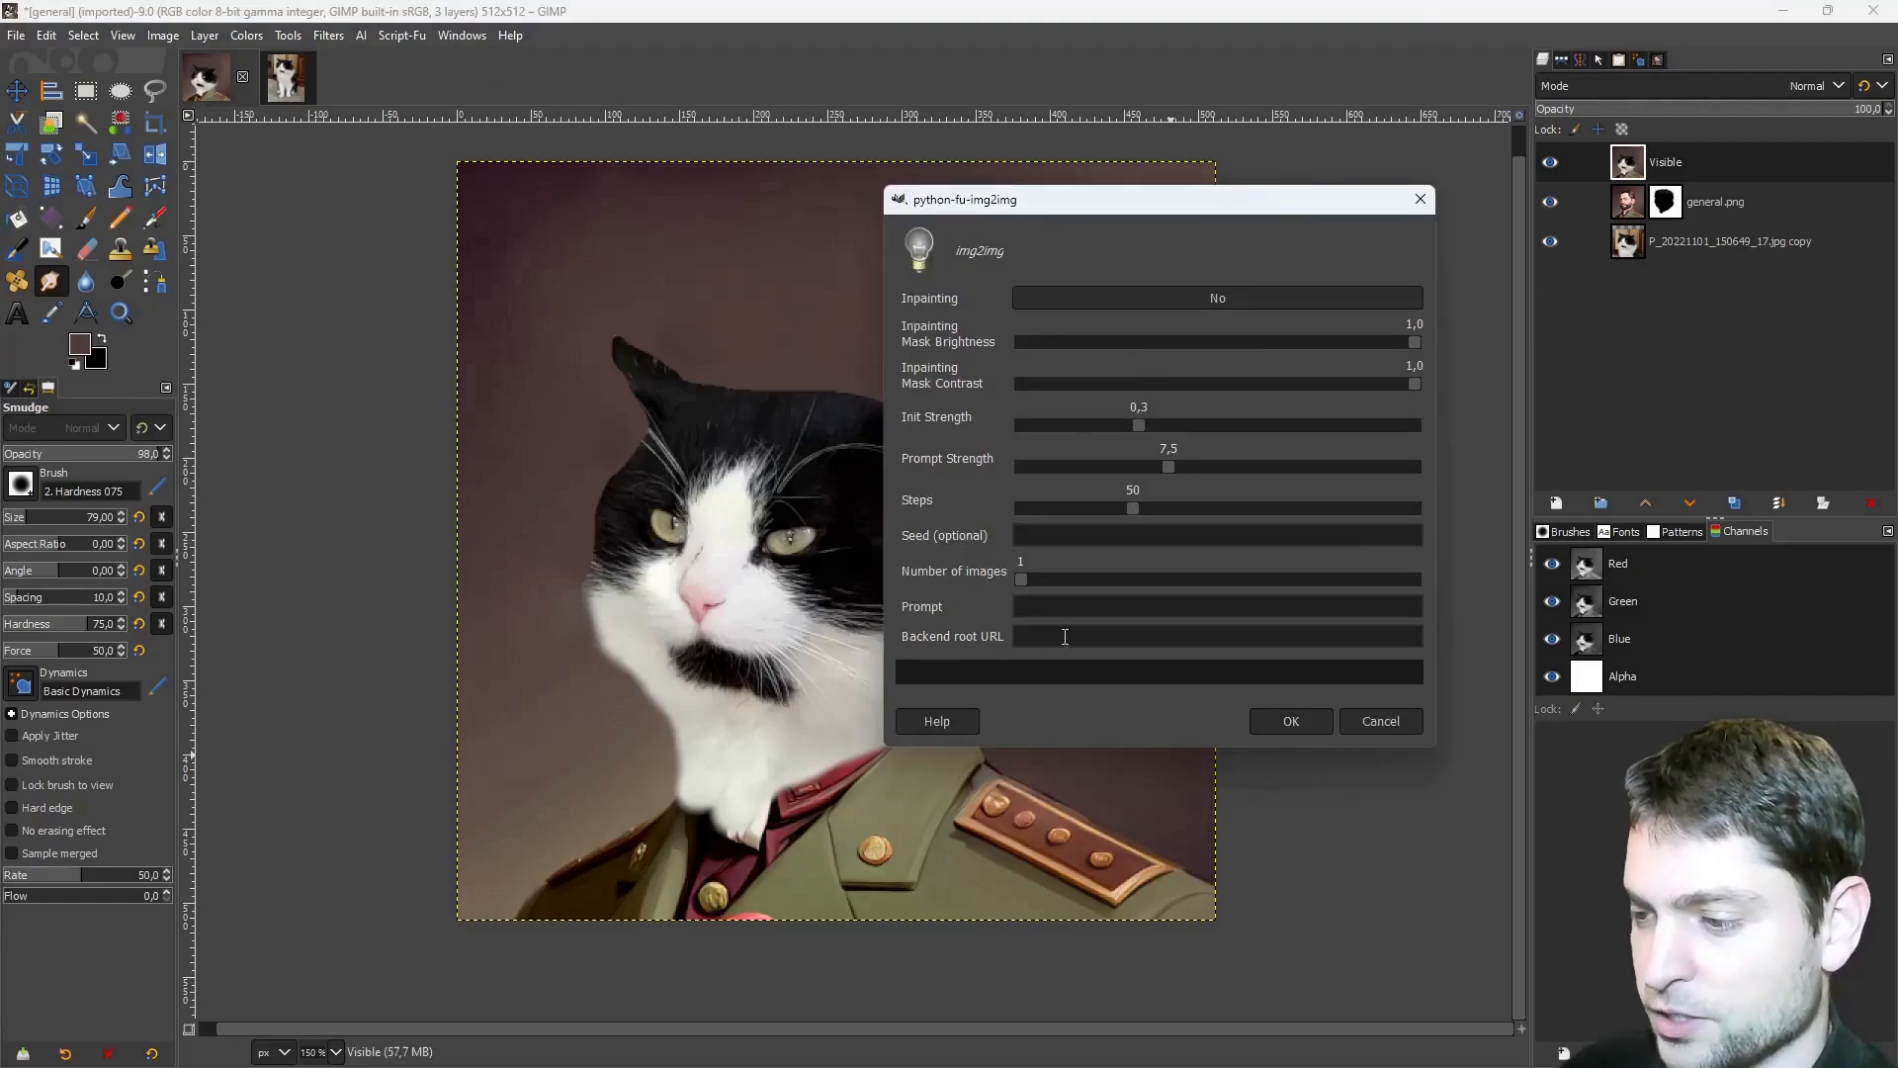
mouse_move(1060, 641)
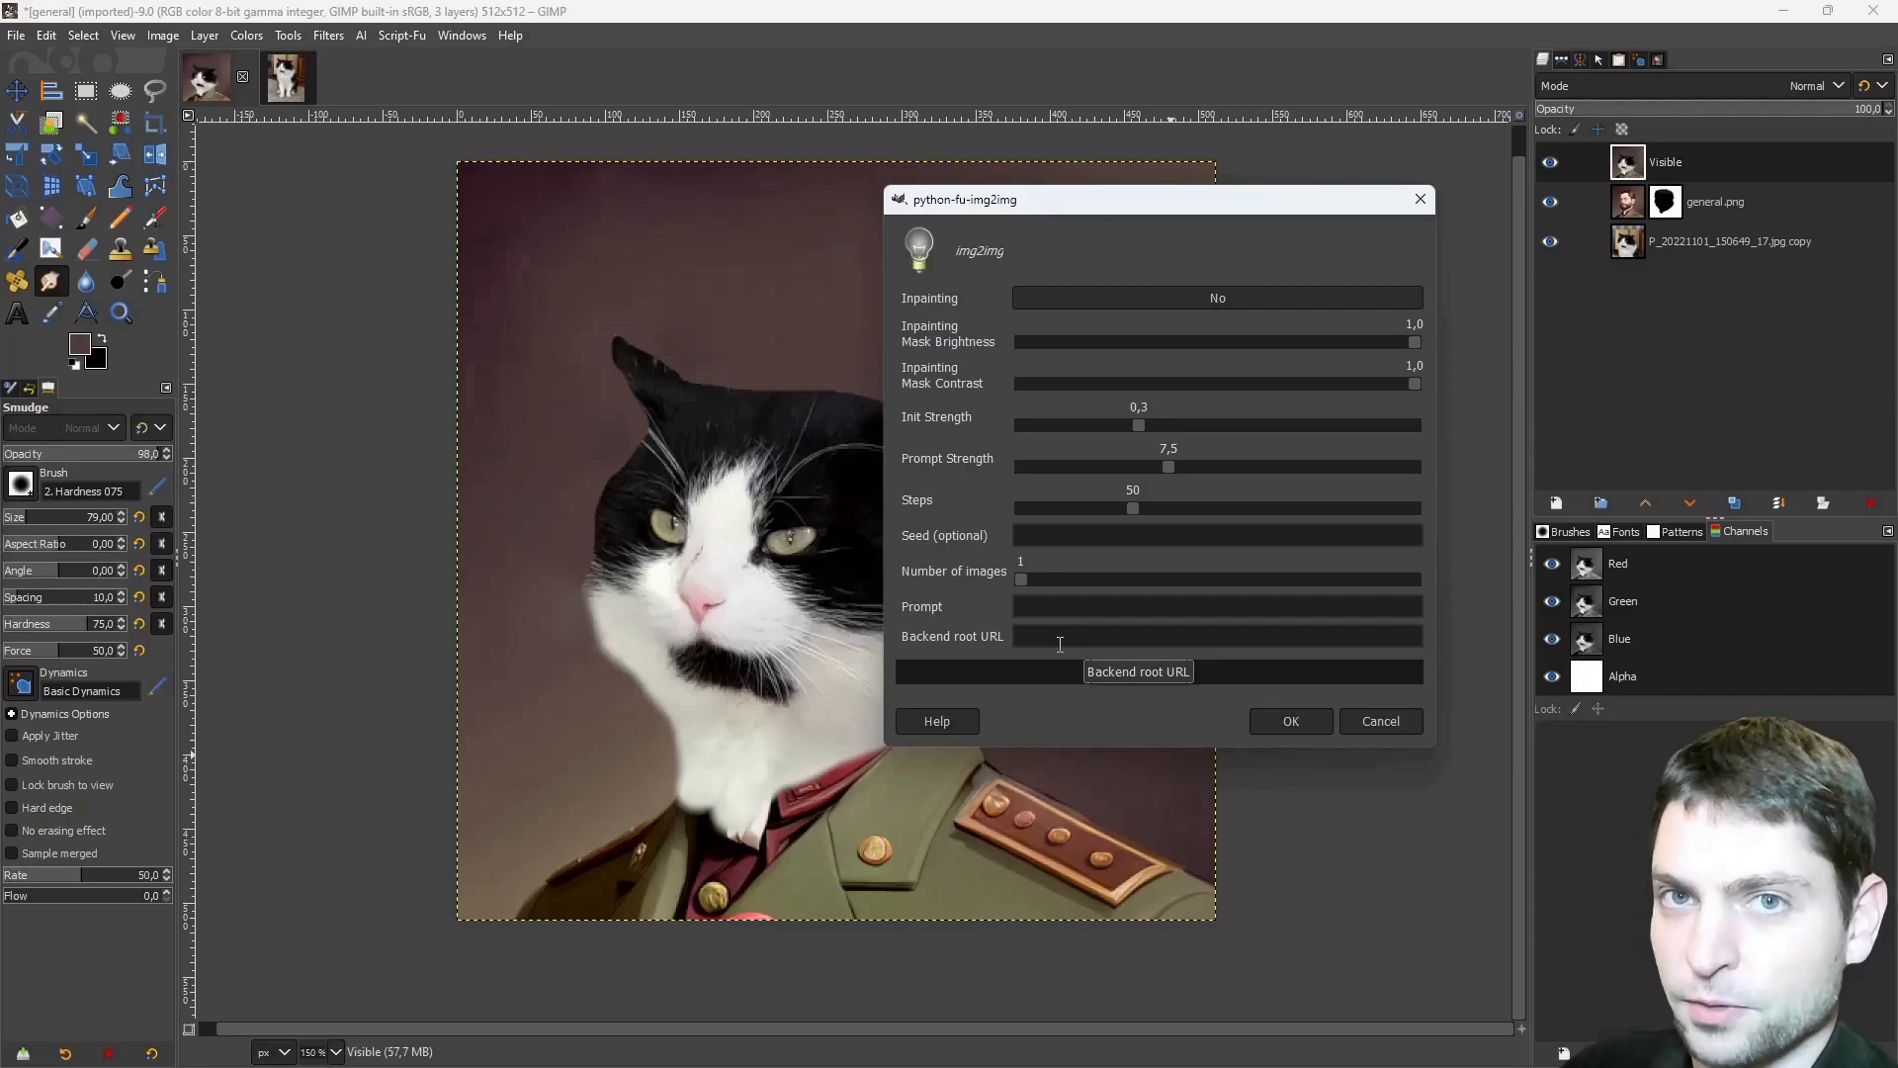
click(1210, 635)
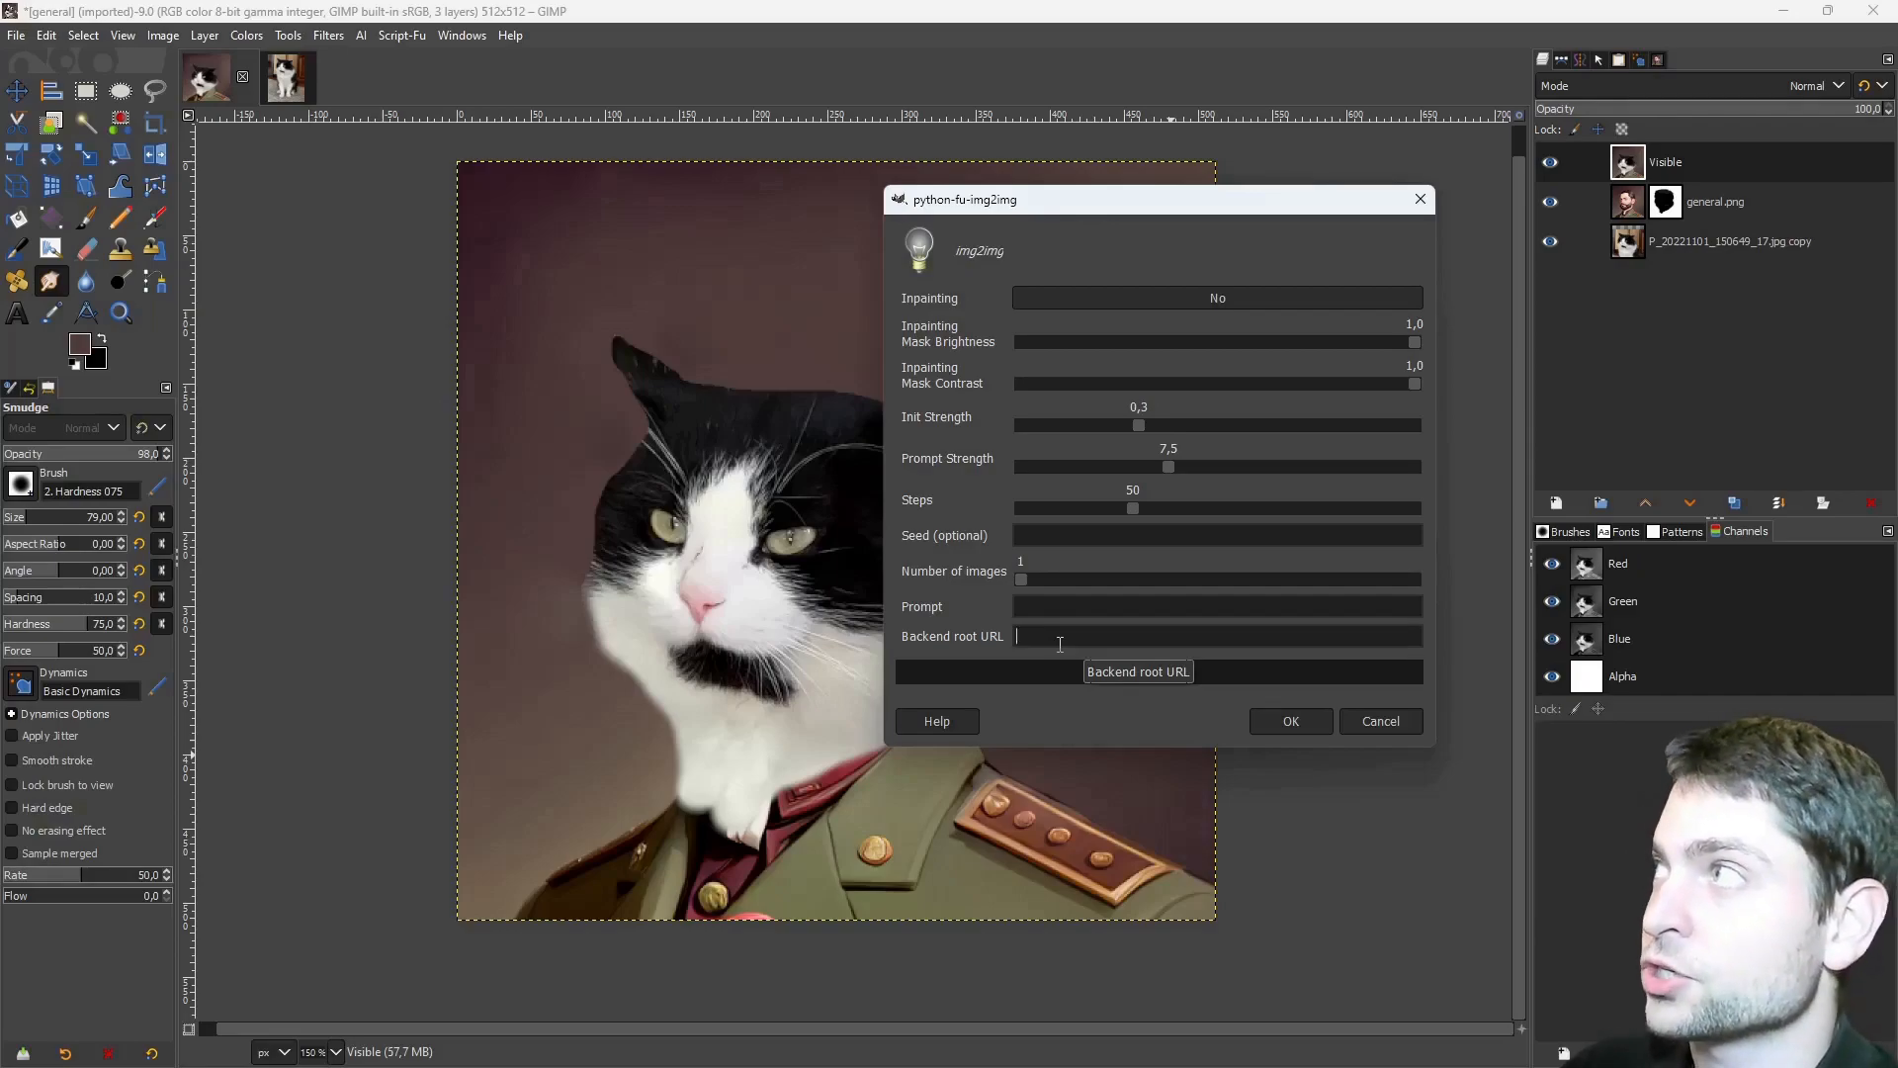
text(https://keyboards-defining-date-affiliated.trycloudflare.com)
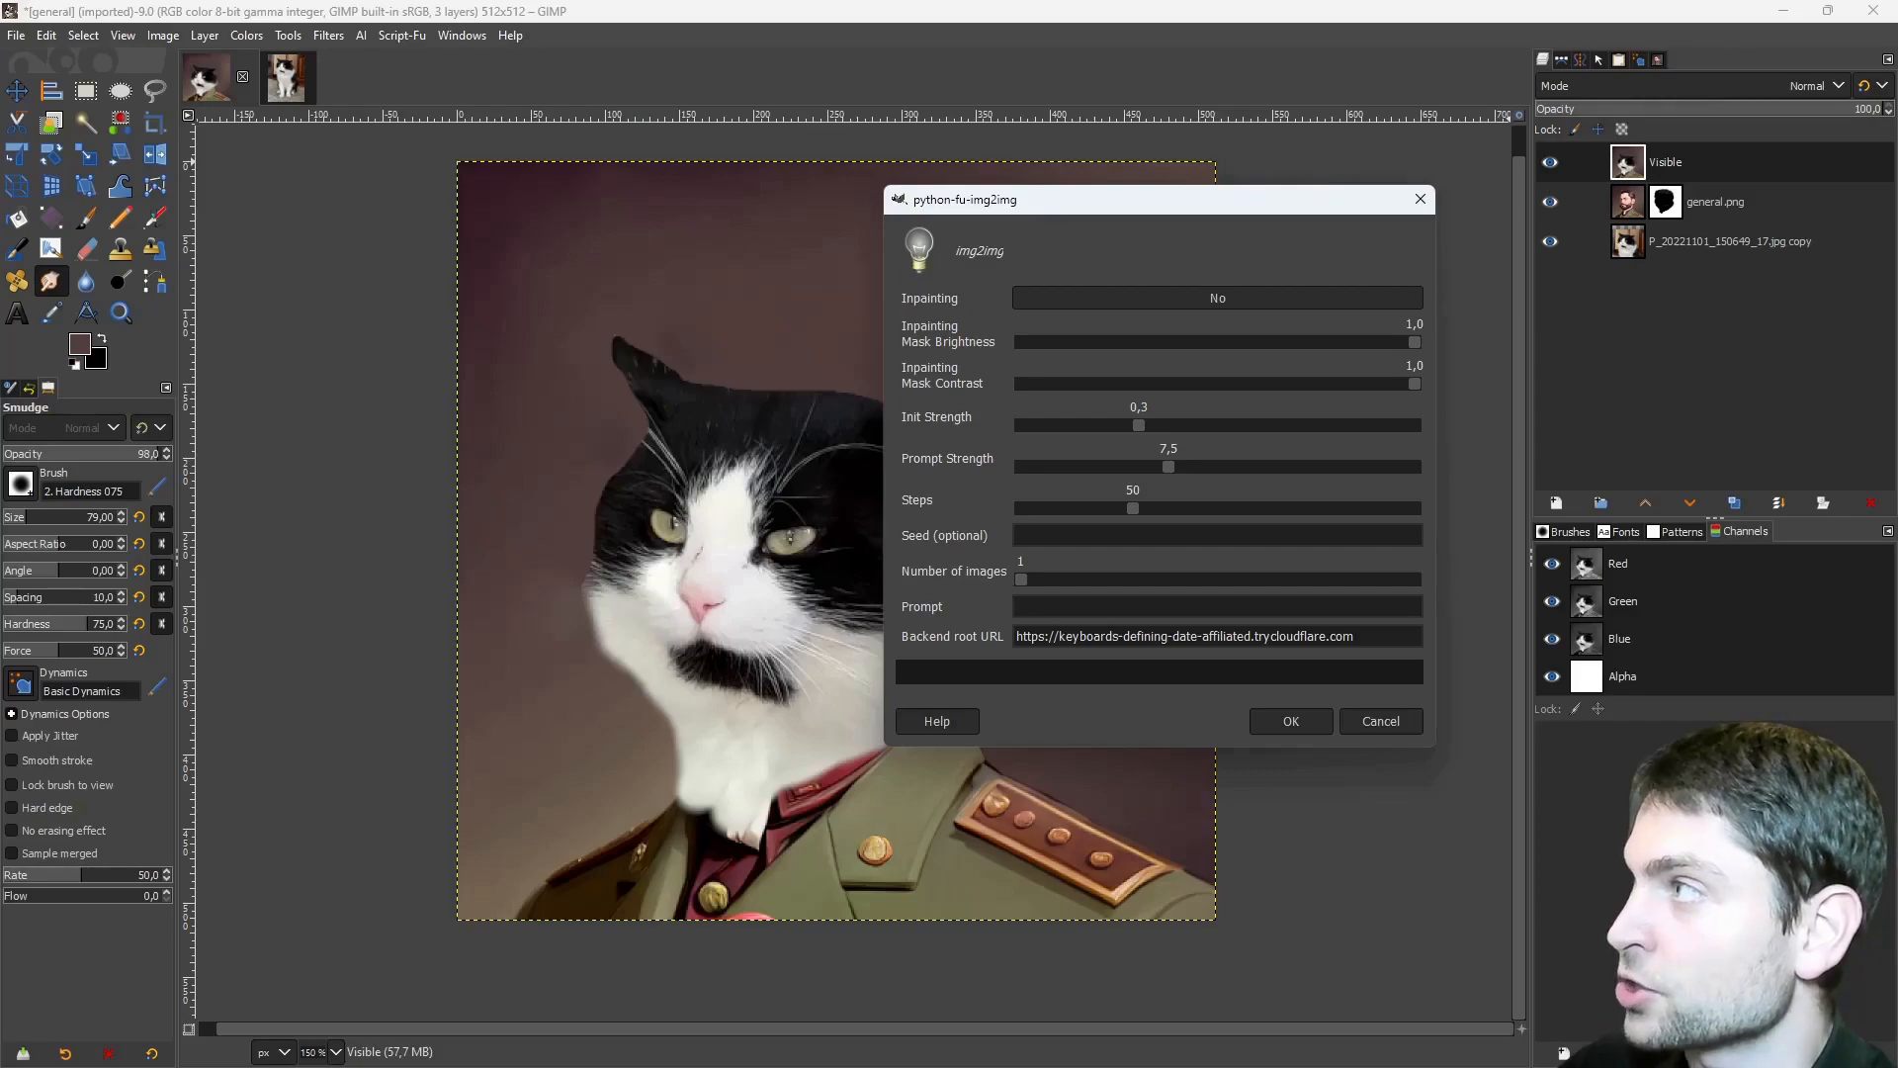
text(American civil war general, portrait painting, looking at camera, reali)
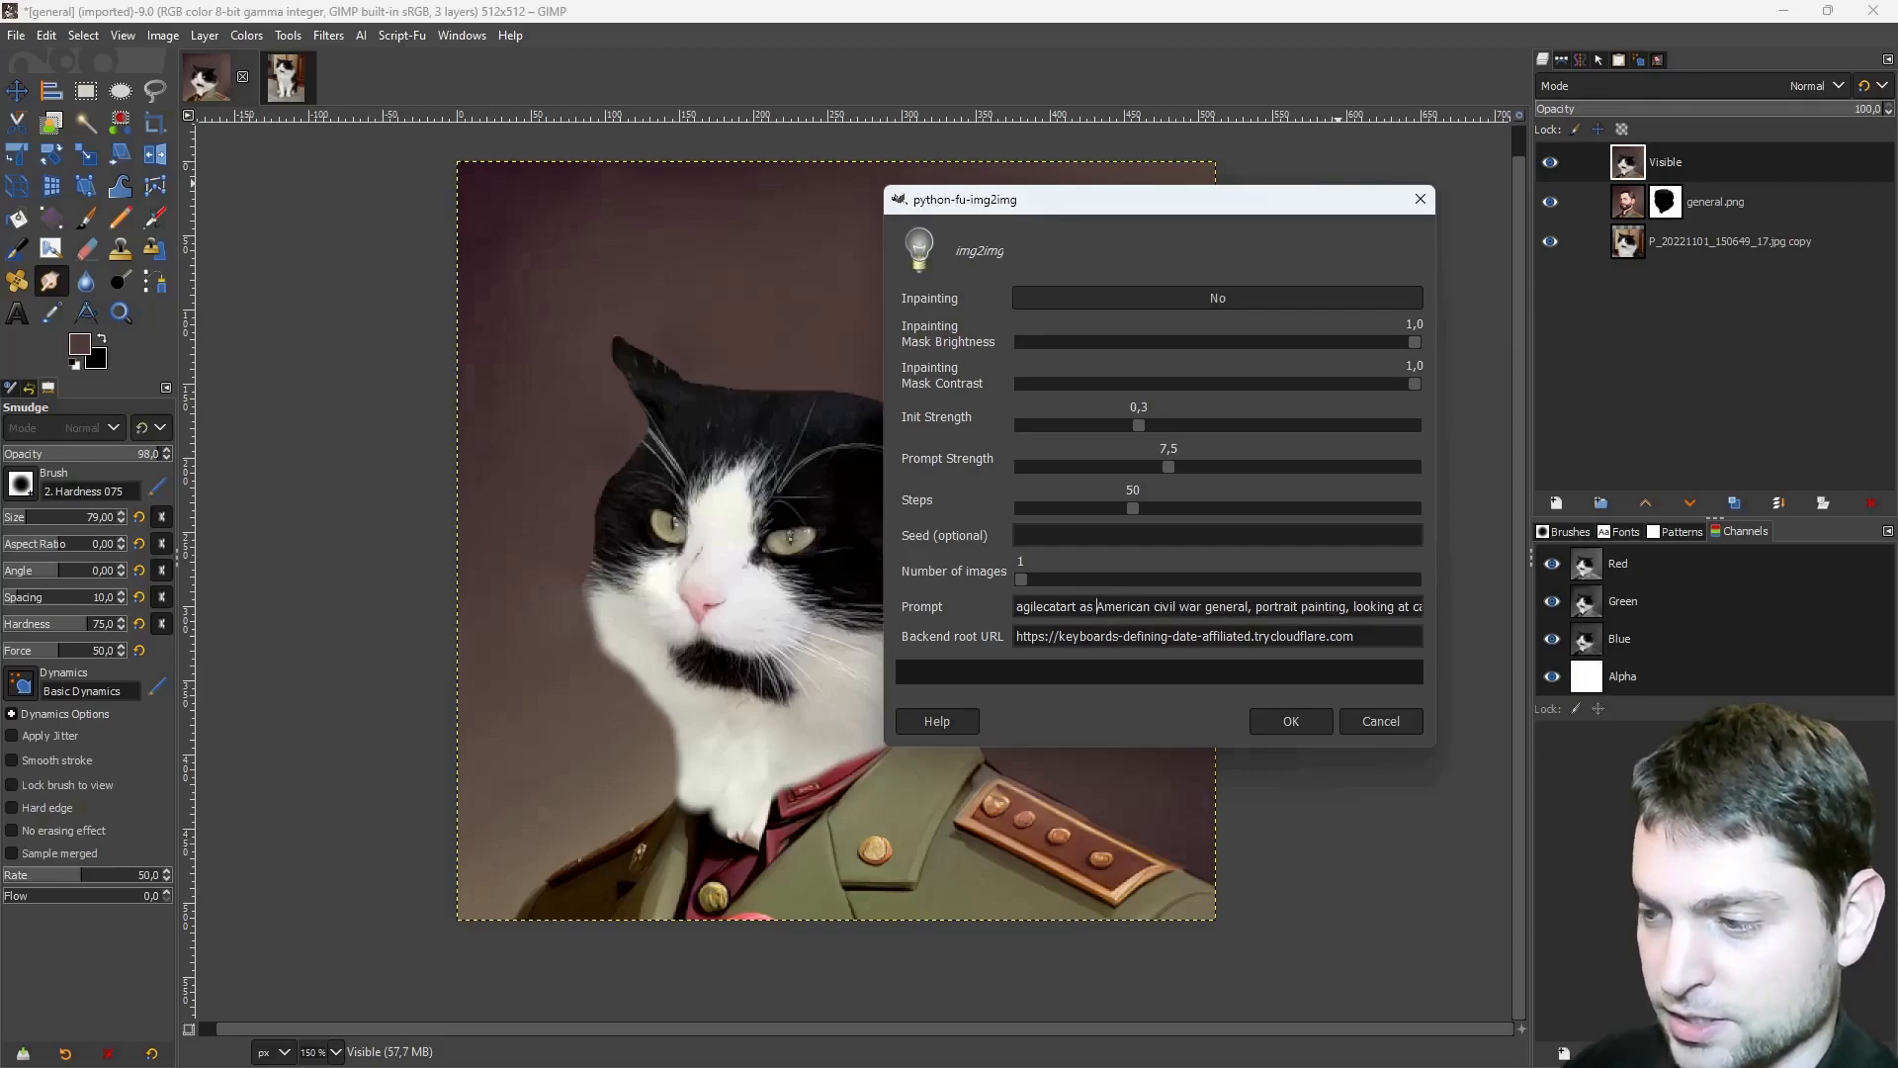
mouse_move(1120, 299)
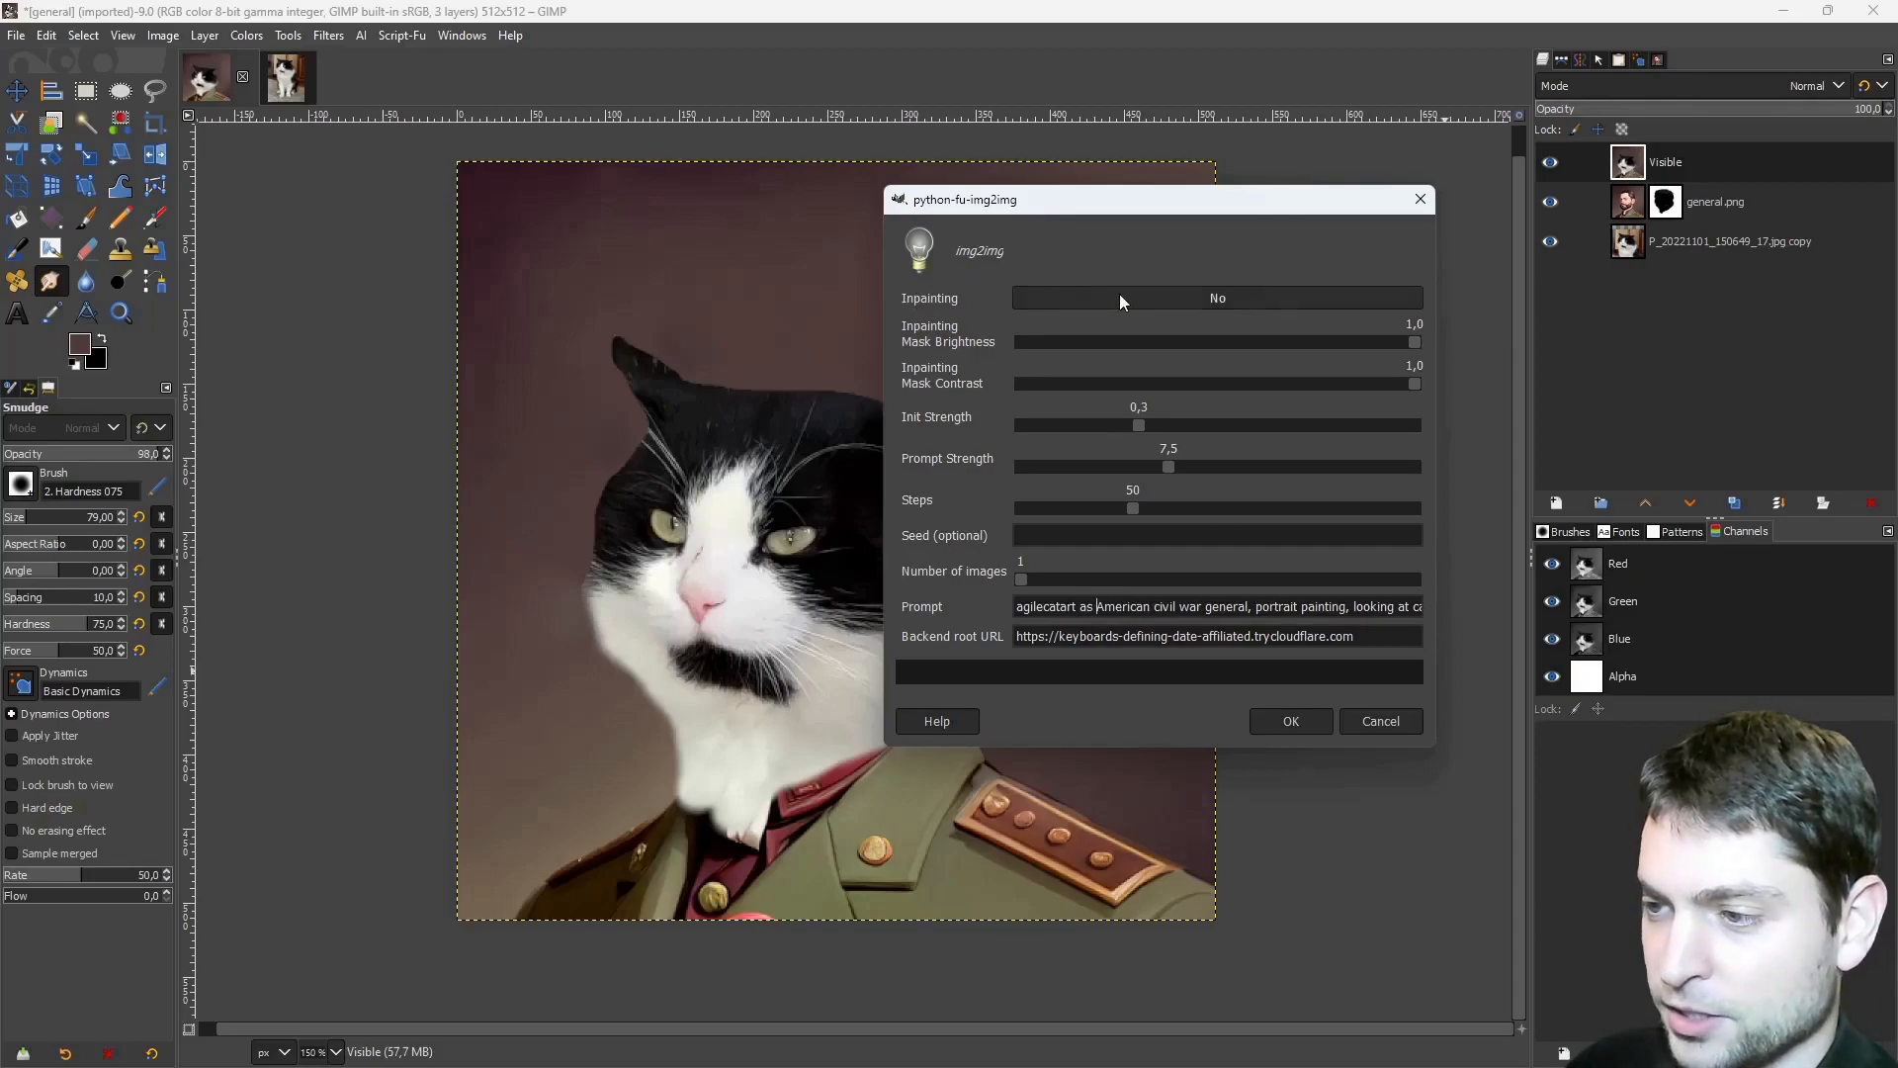
mouse_move(1265, 299)
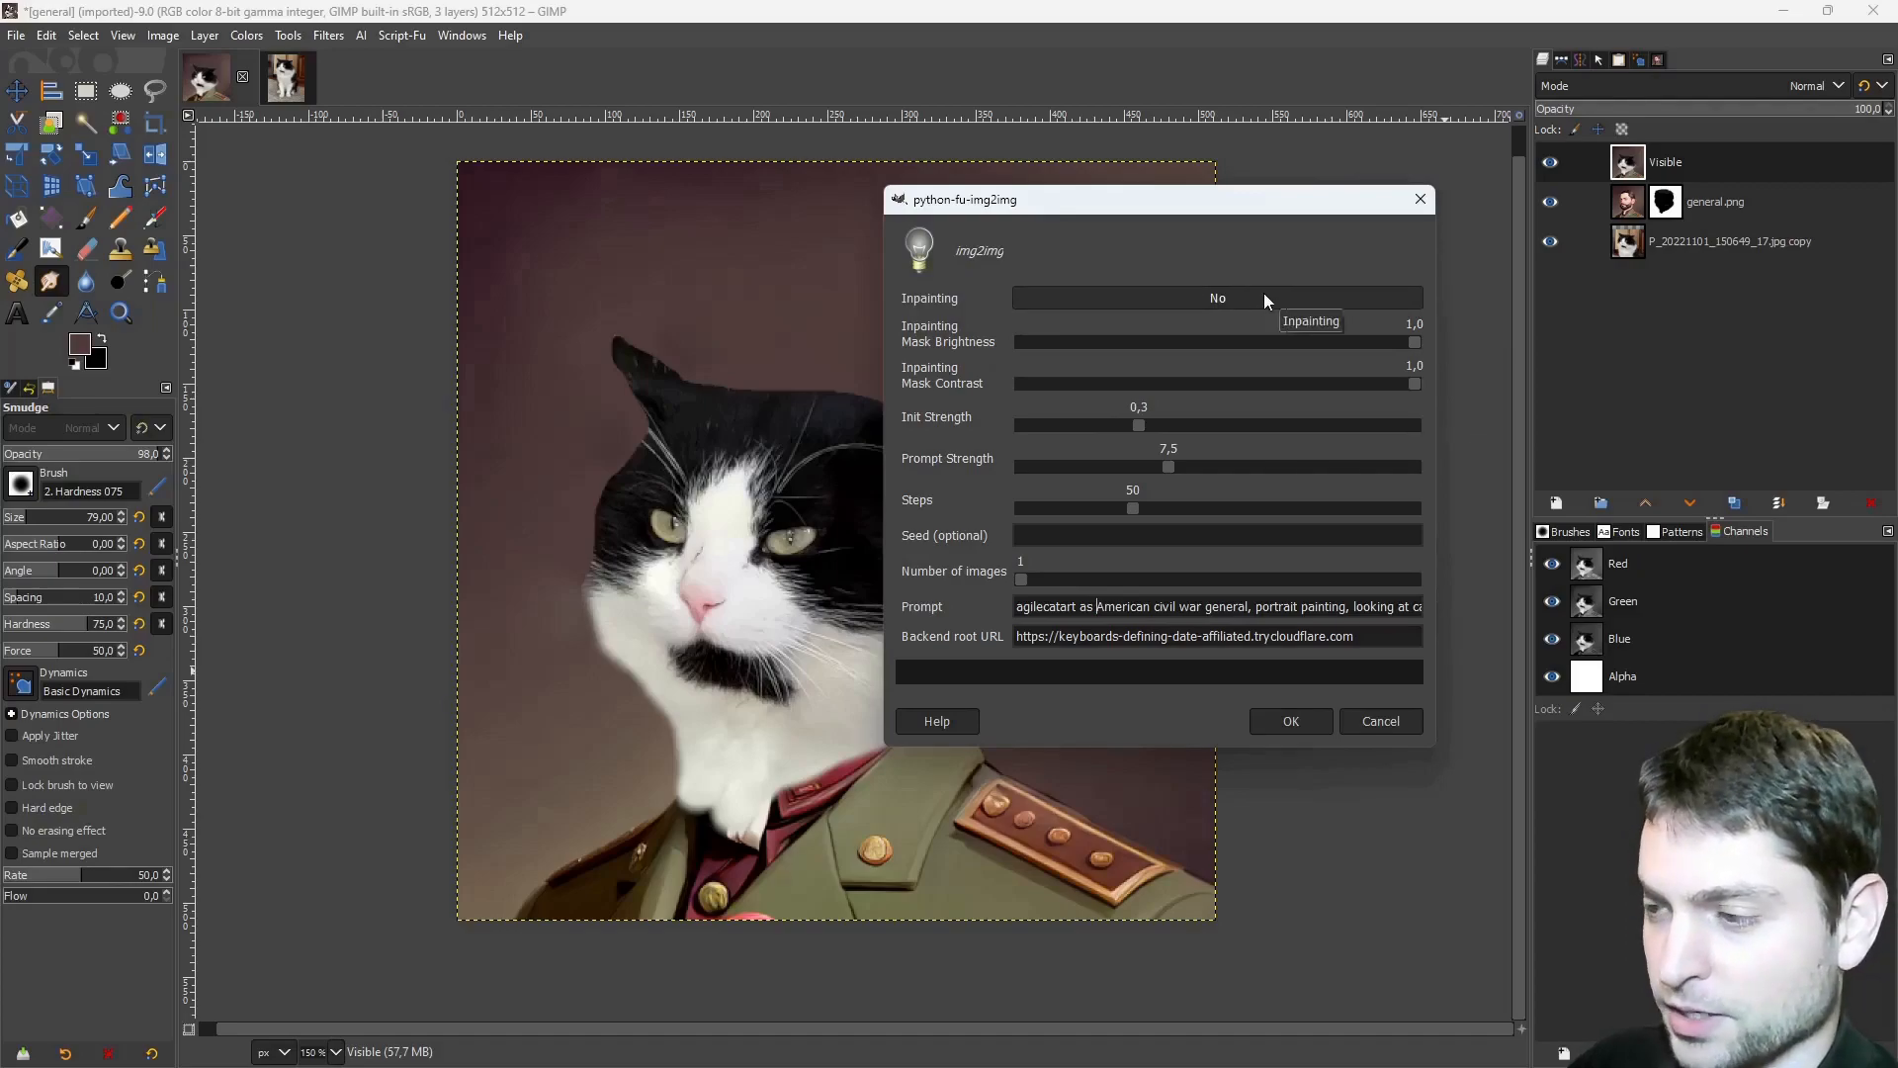
mouse_move(1139, 427)
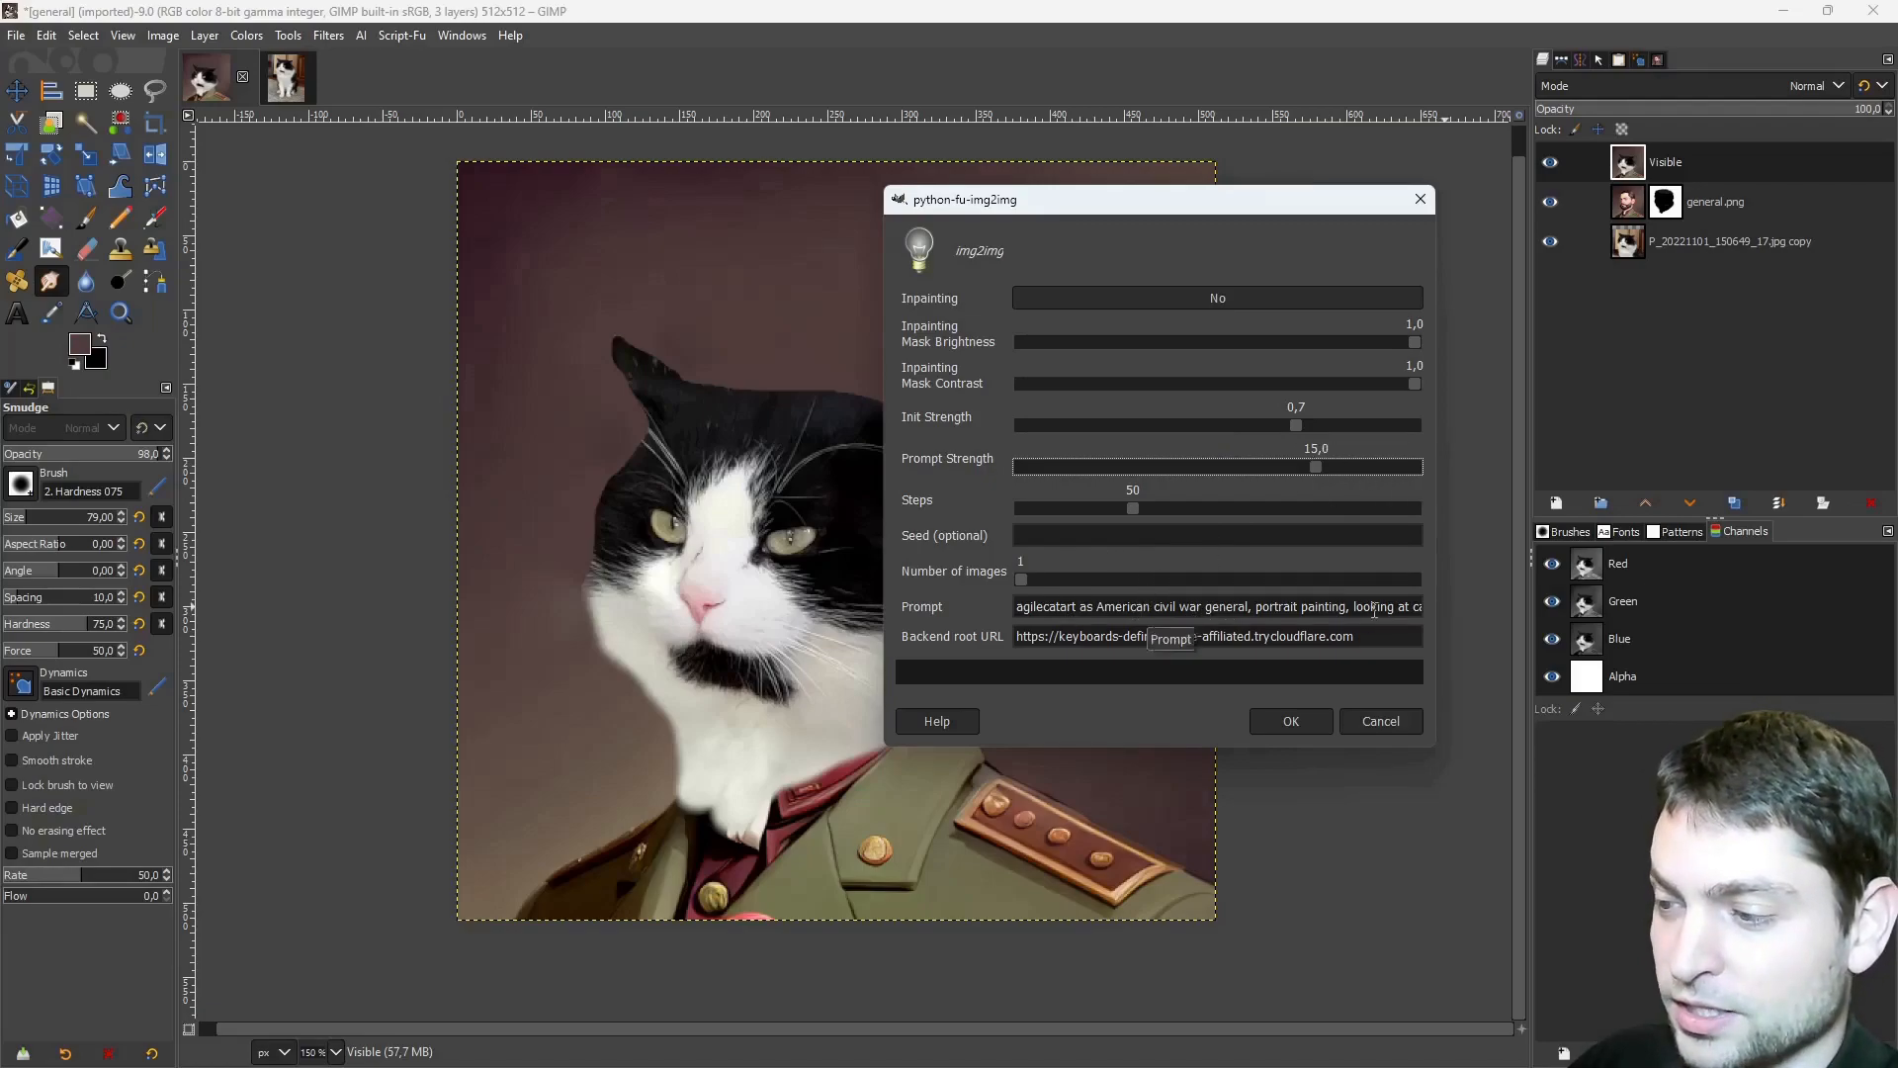
mouse_move(1208, 568)
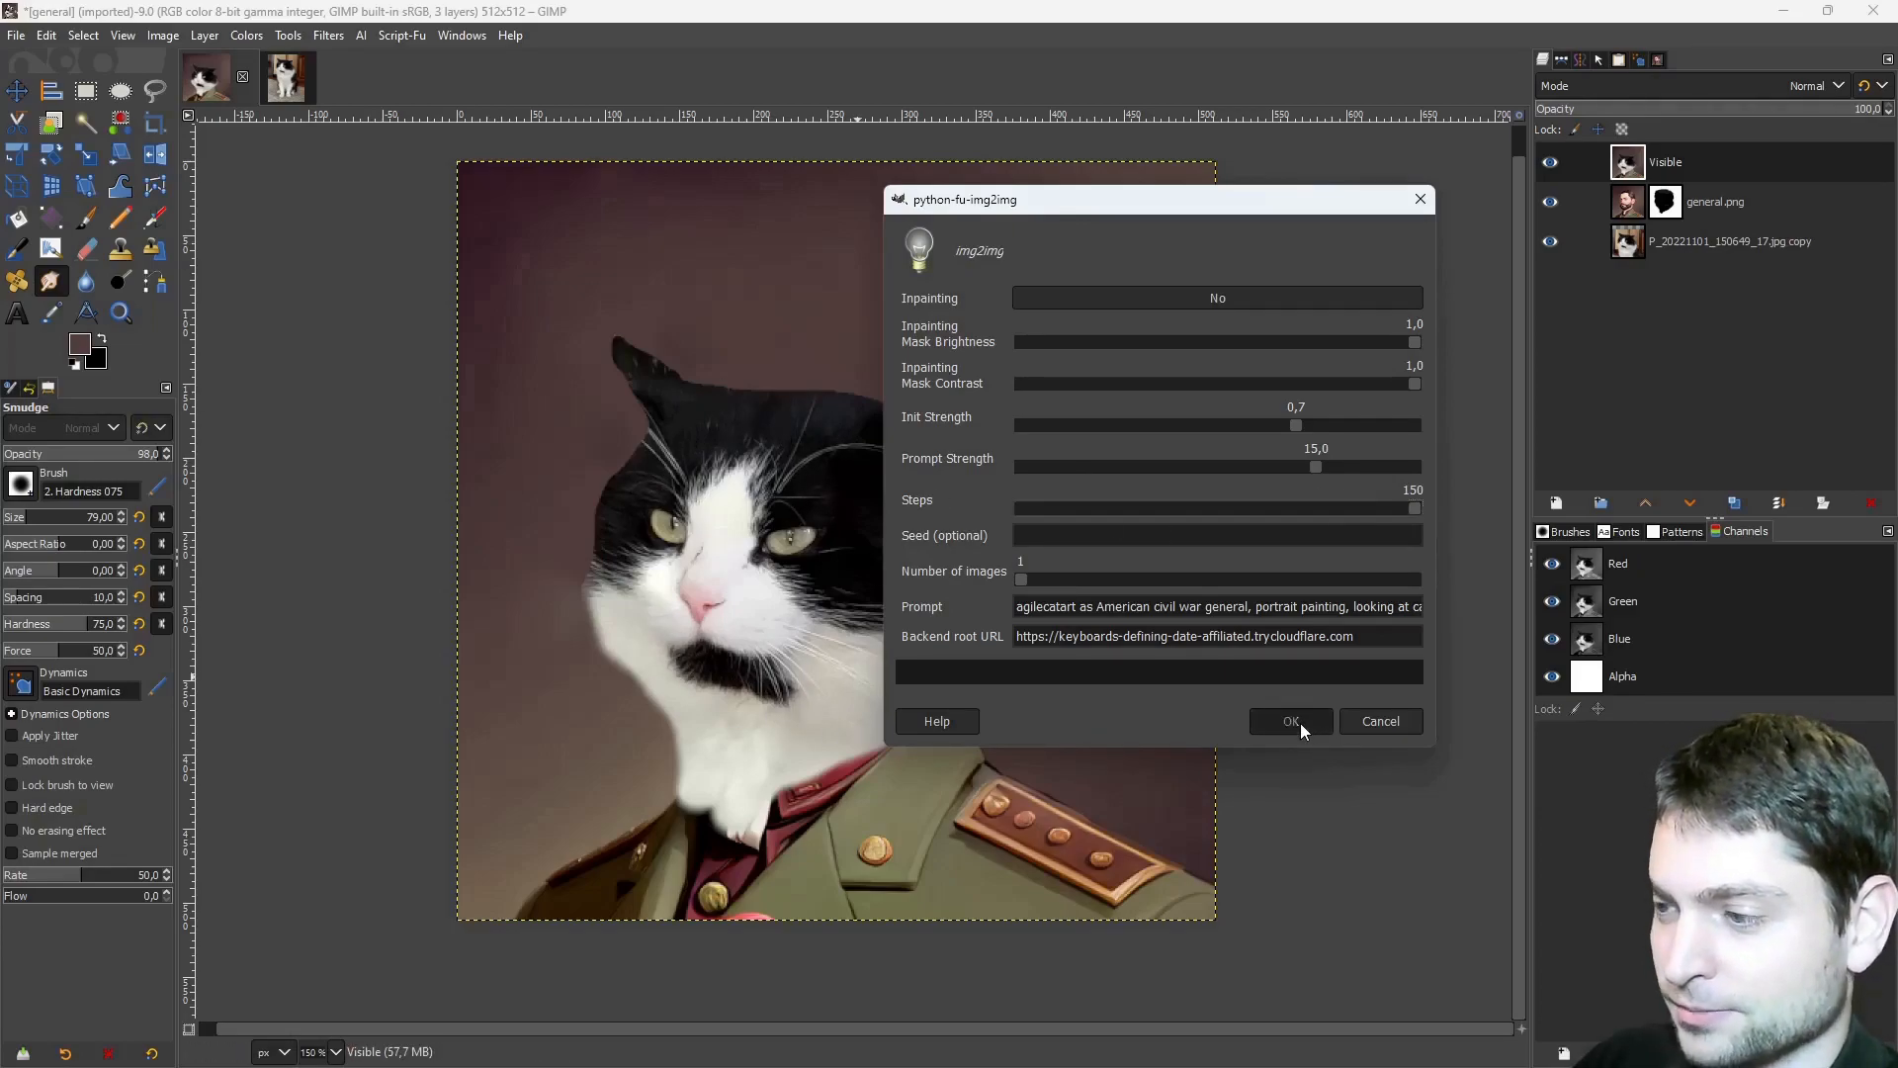
Run img2img, then hide the Visible layer and select the general.png mask for retouching.
click(1289, 720)
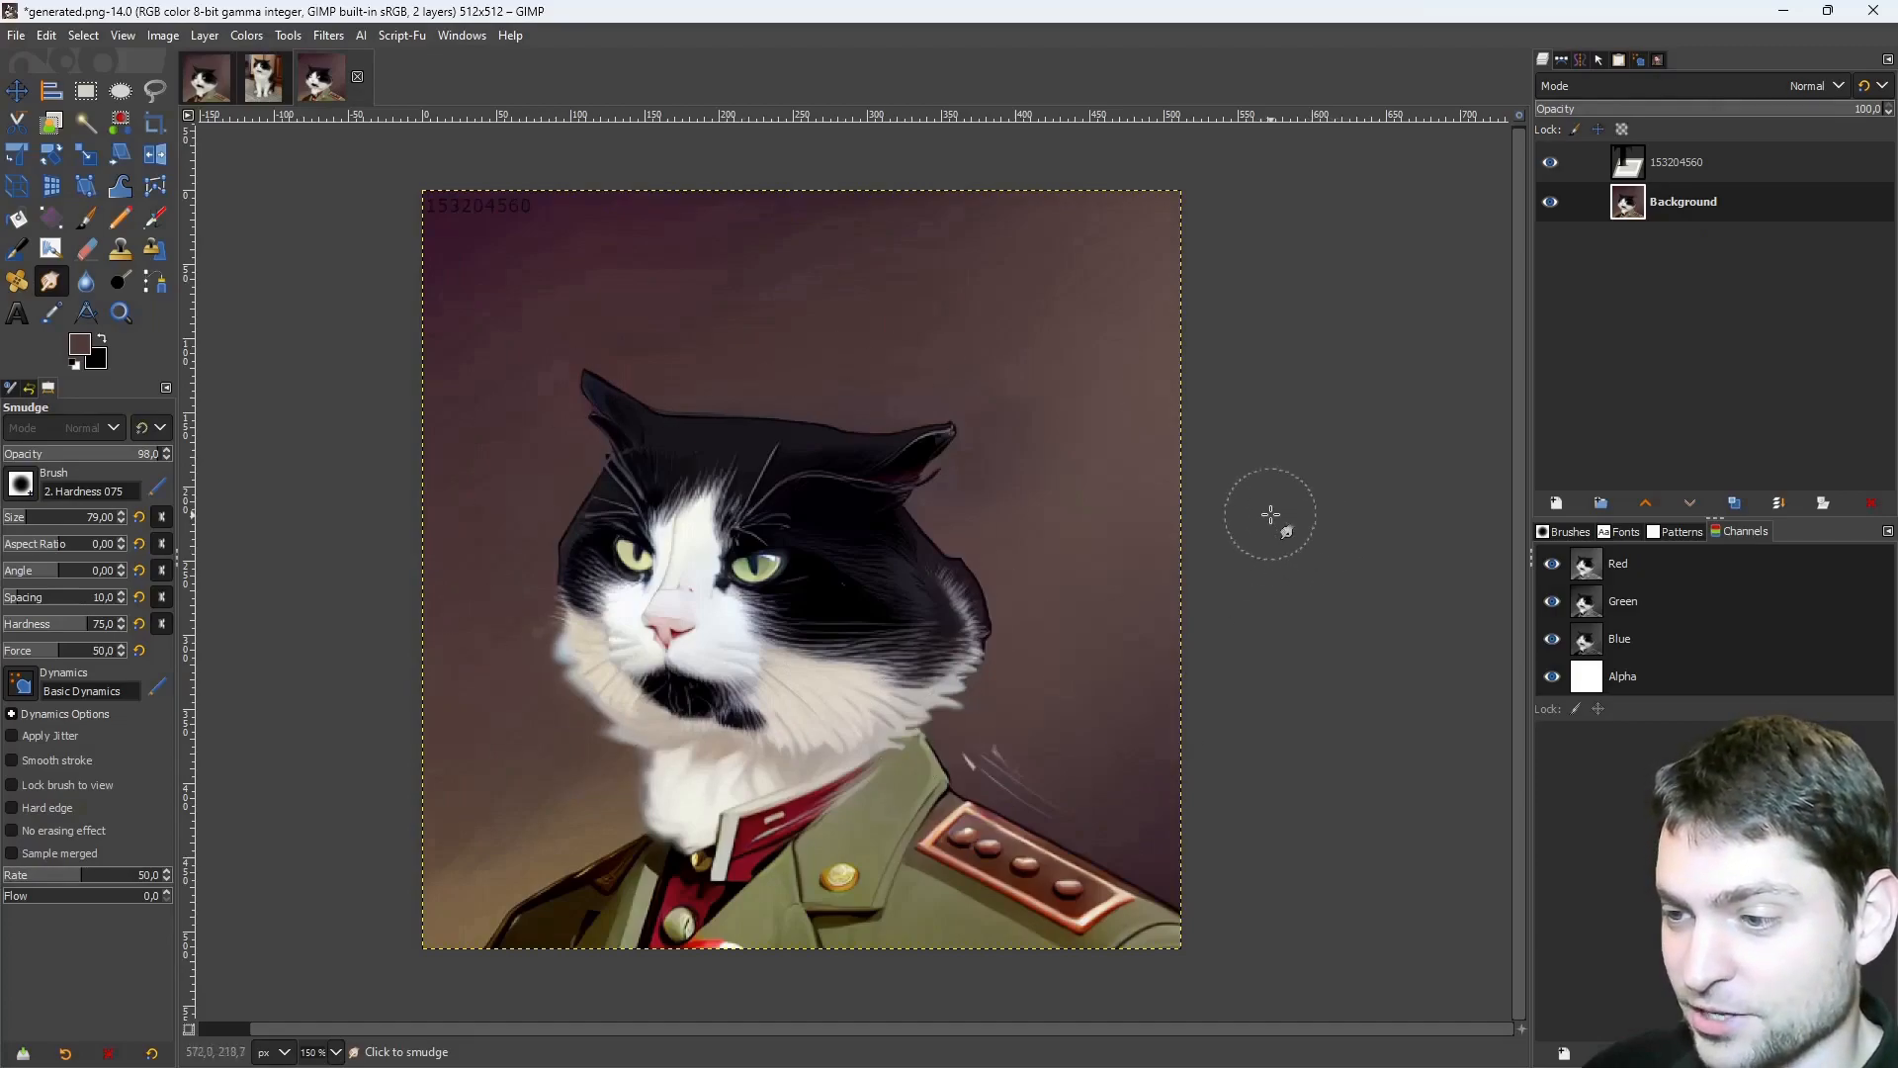
click(1683, 202)
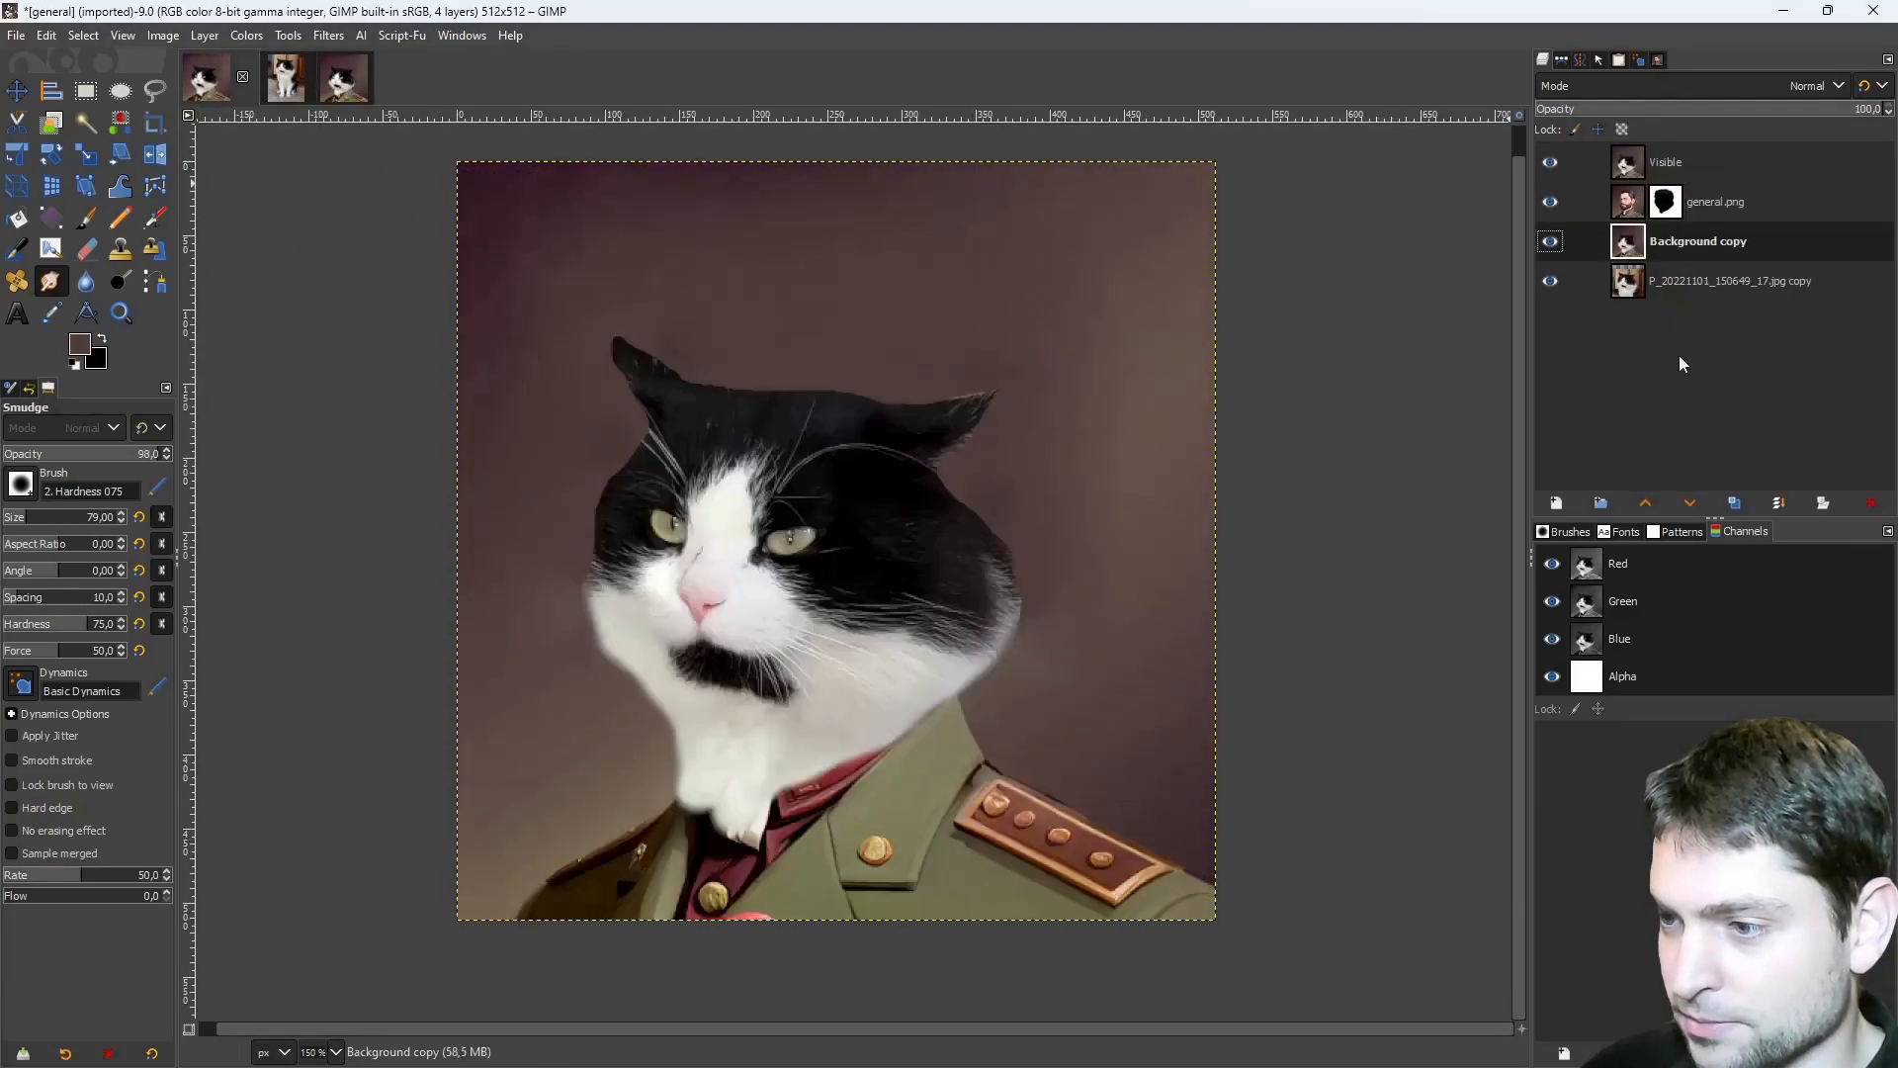
click(1550, 162)
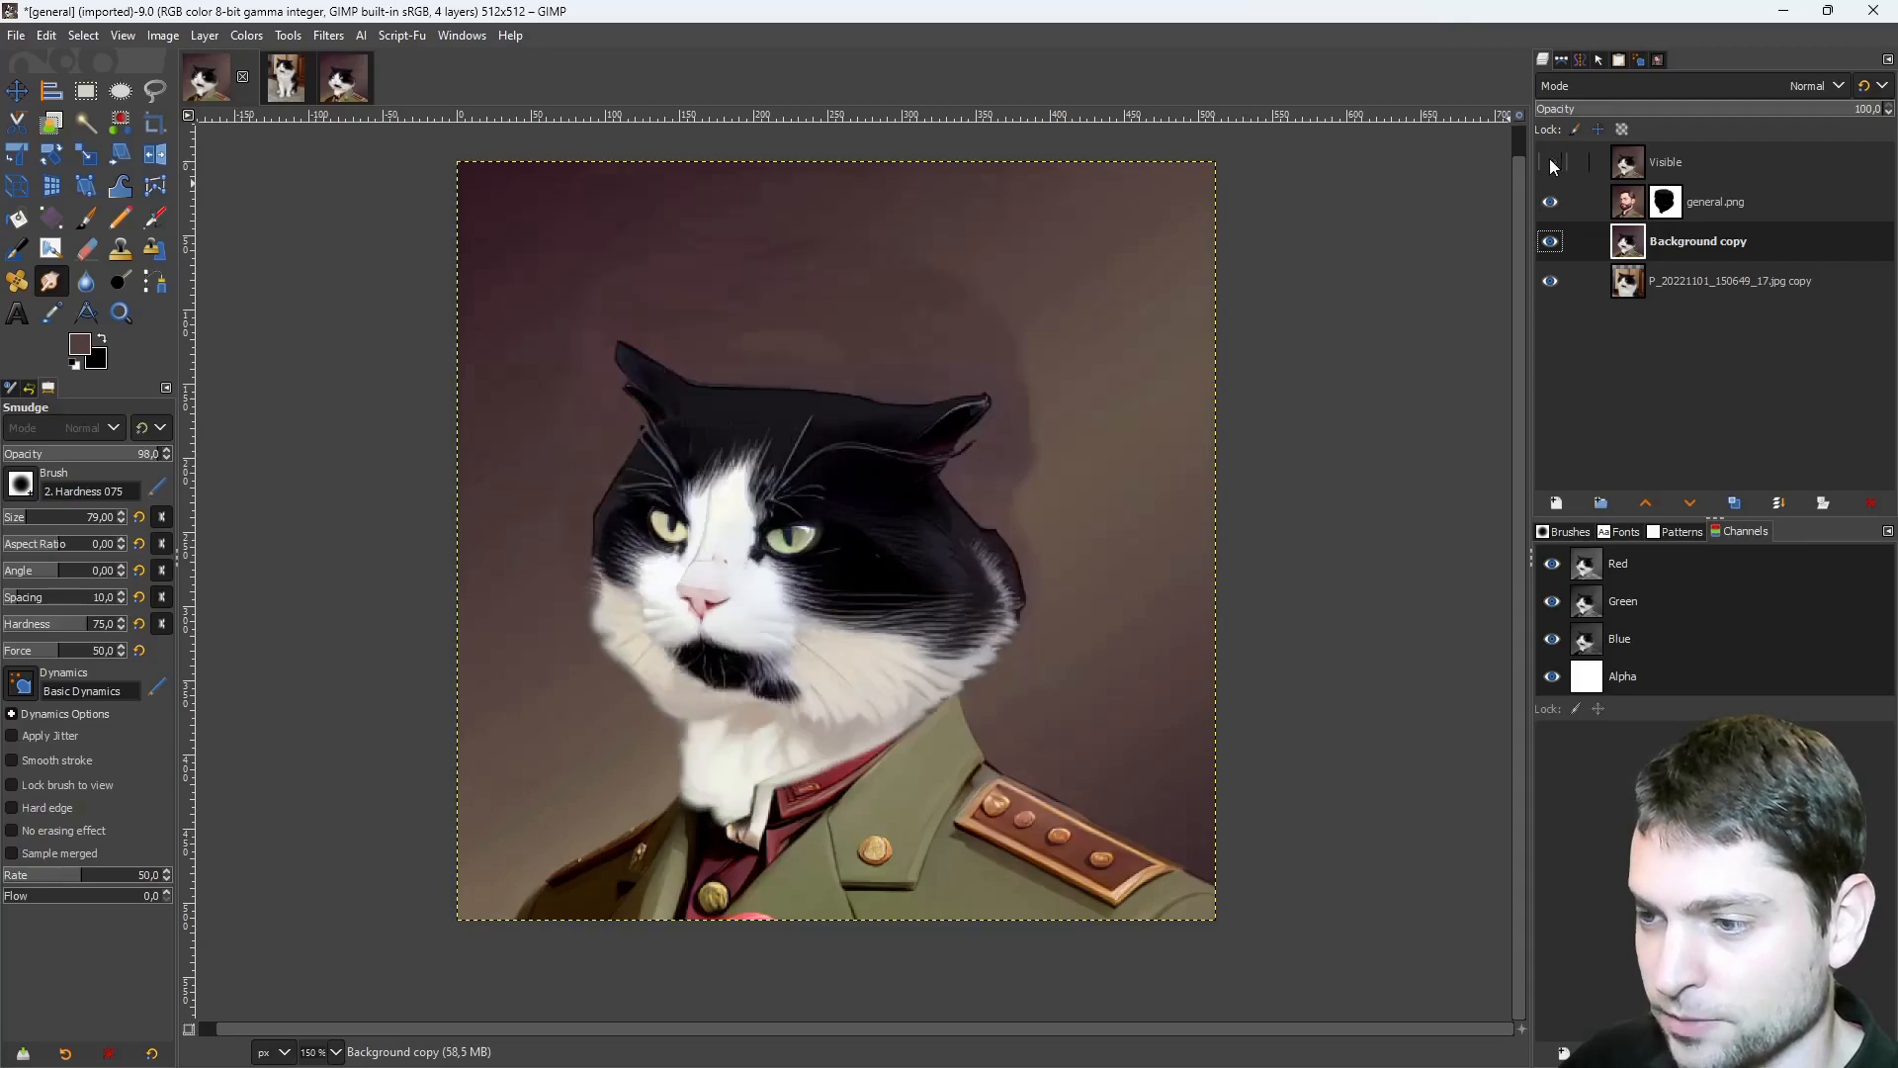
click(1715, 202)
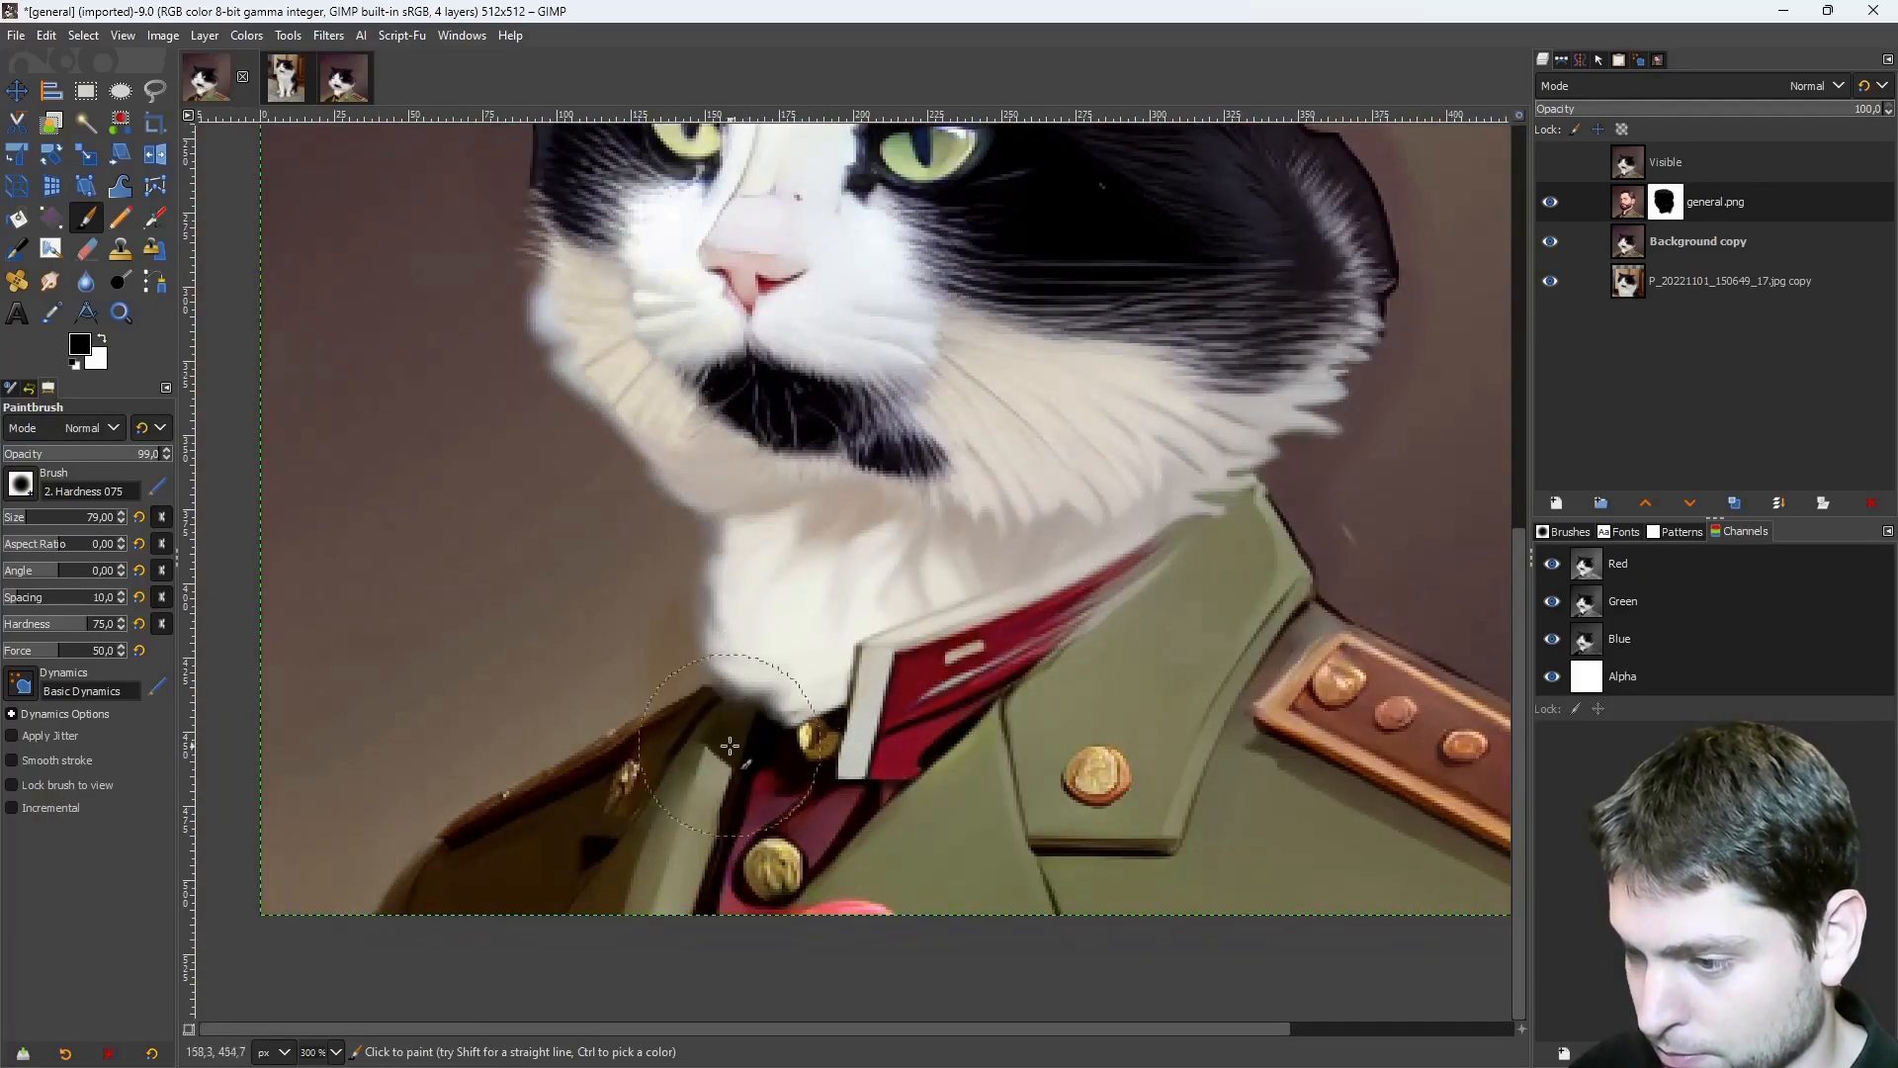
scroll(down, 3)
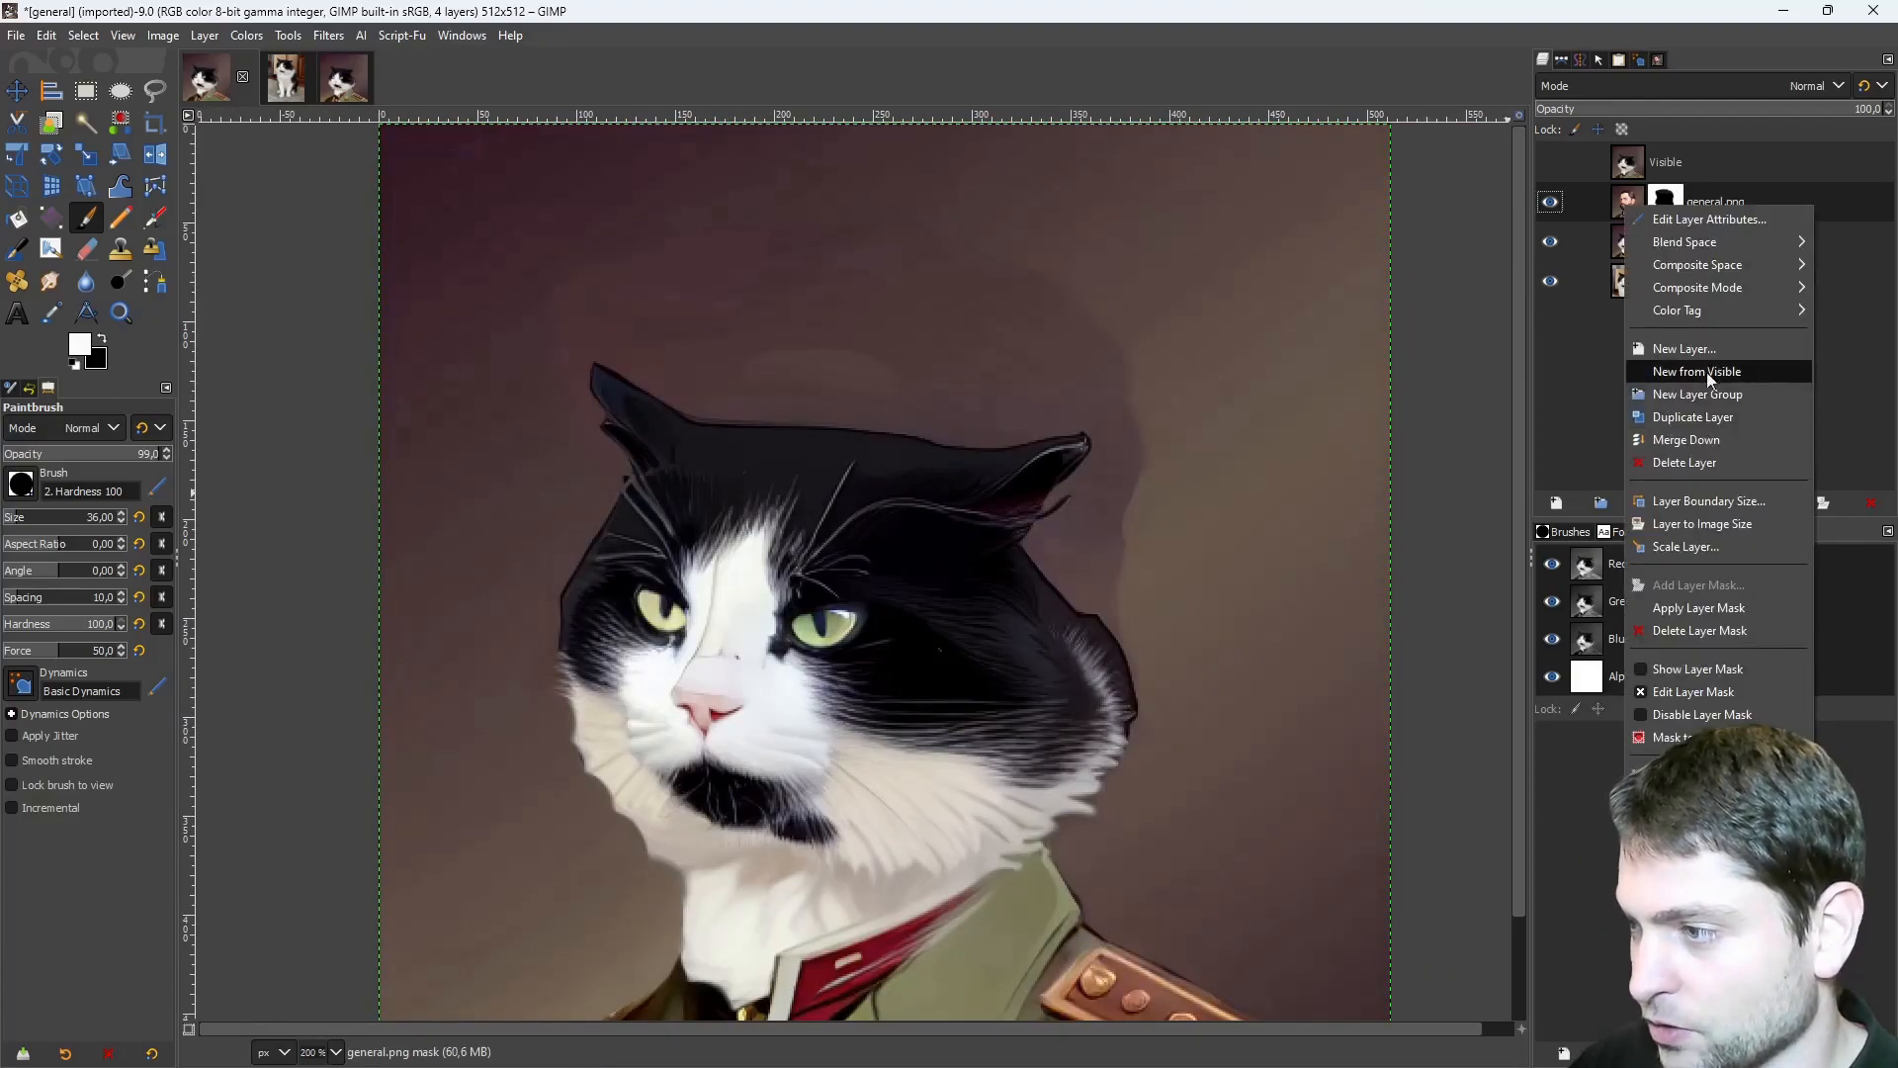
Create a Visible #1 layer and heal the background blotch beside the cat's head.
click(1695, 369)
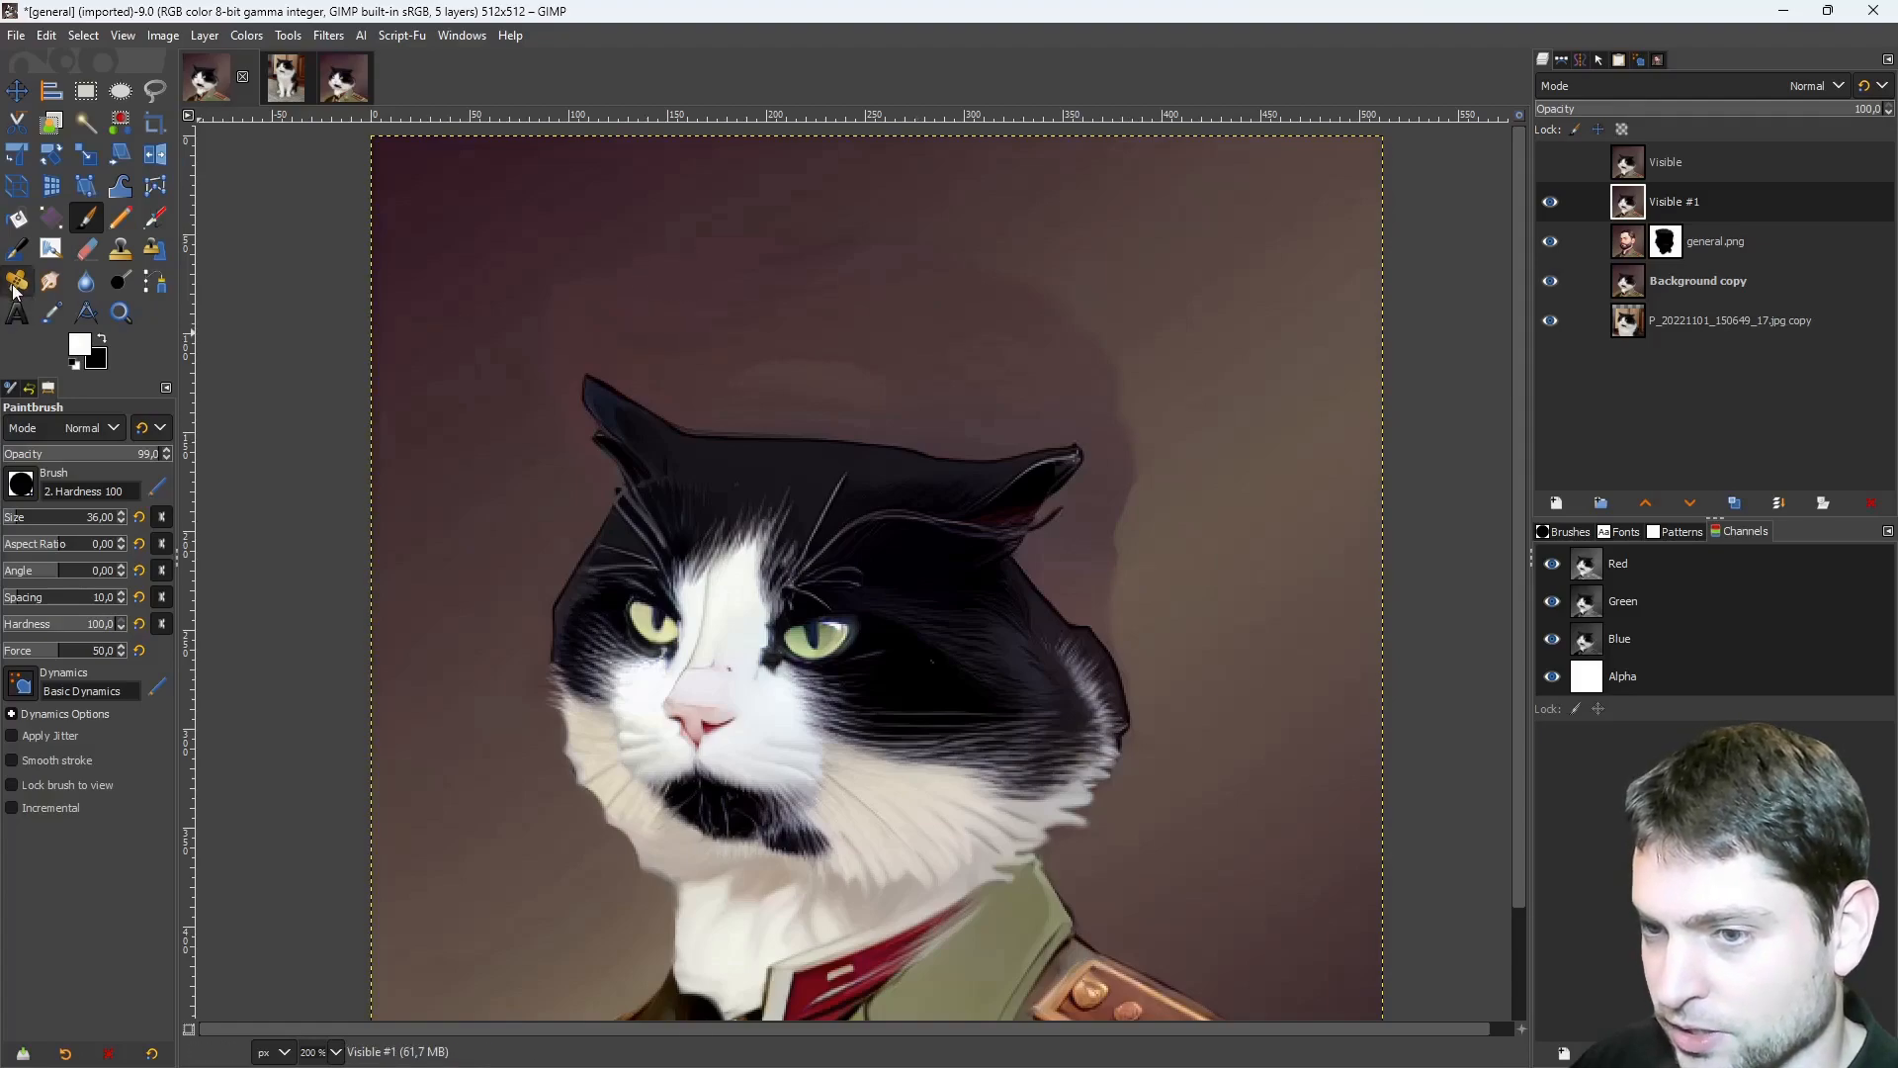
click(18, 281)
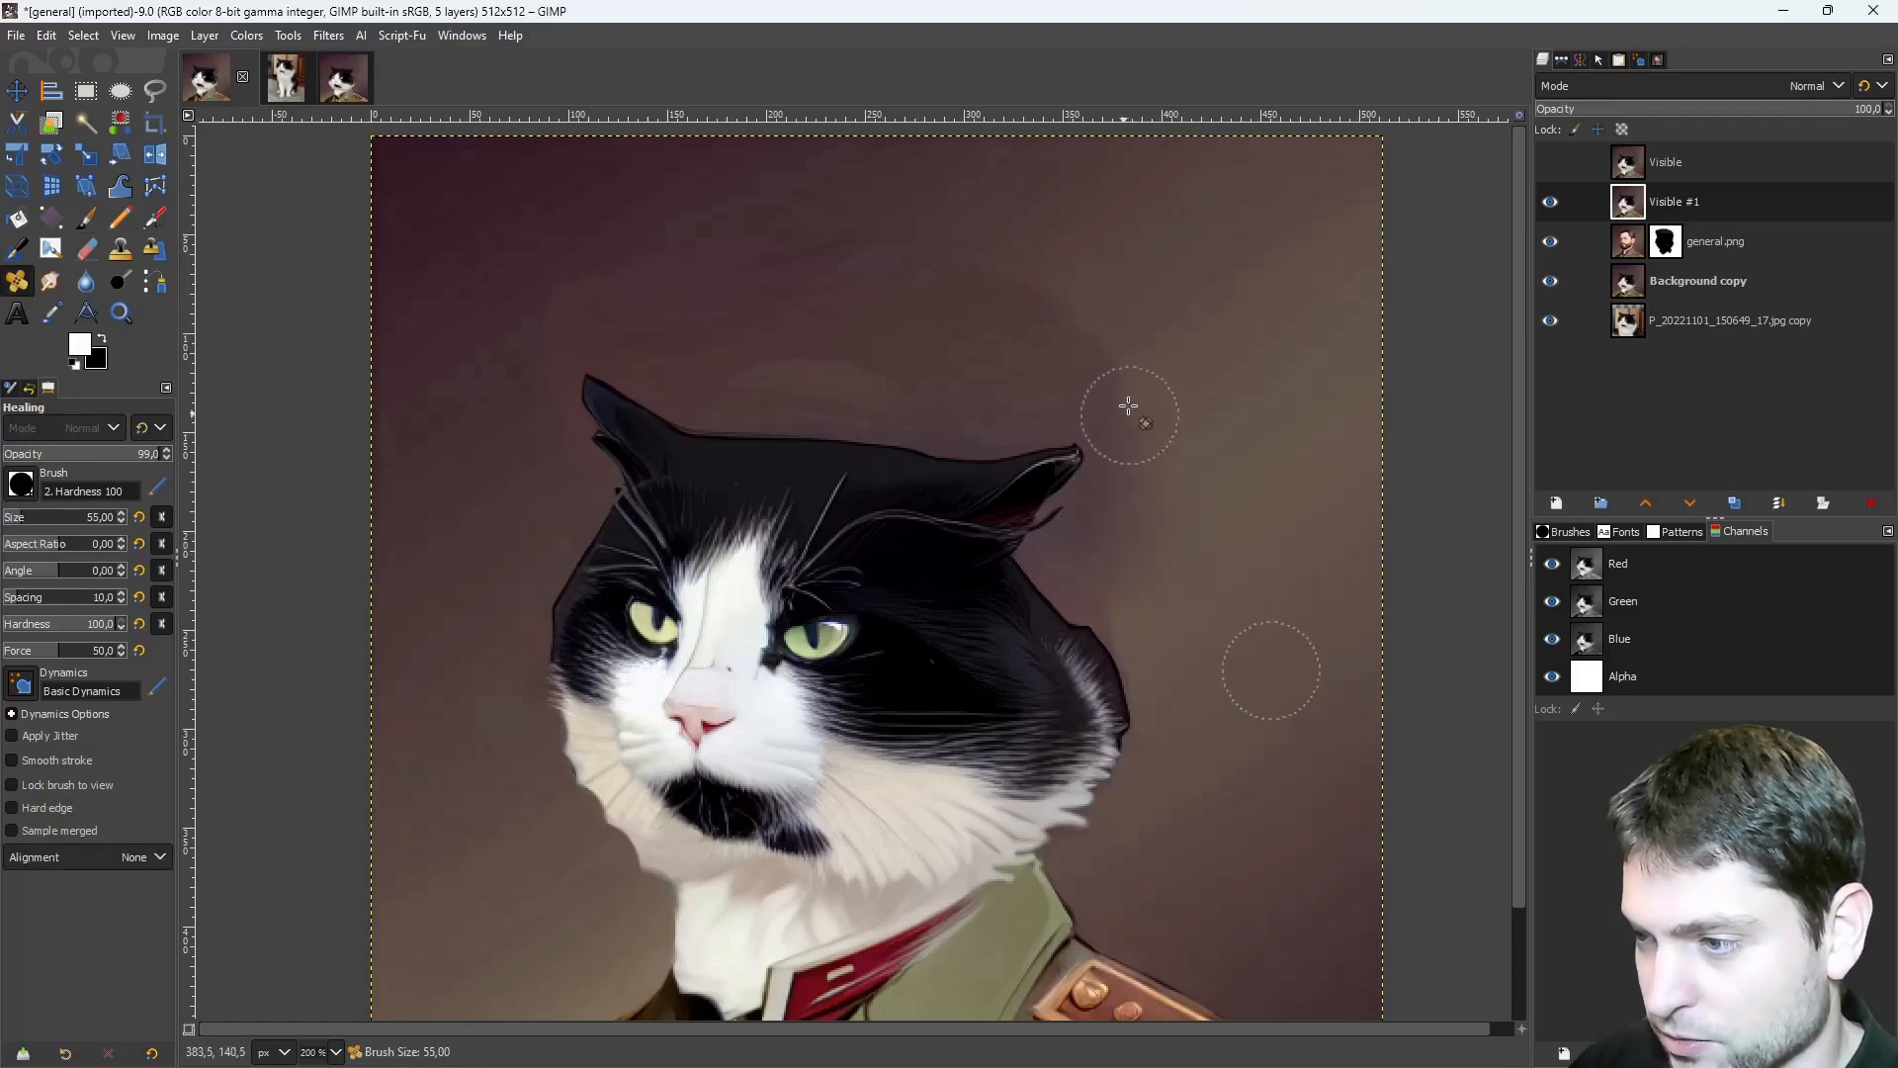
mouse_move(1054, 302)
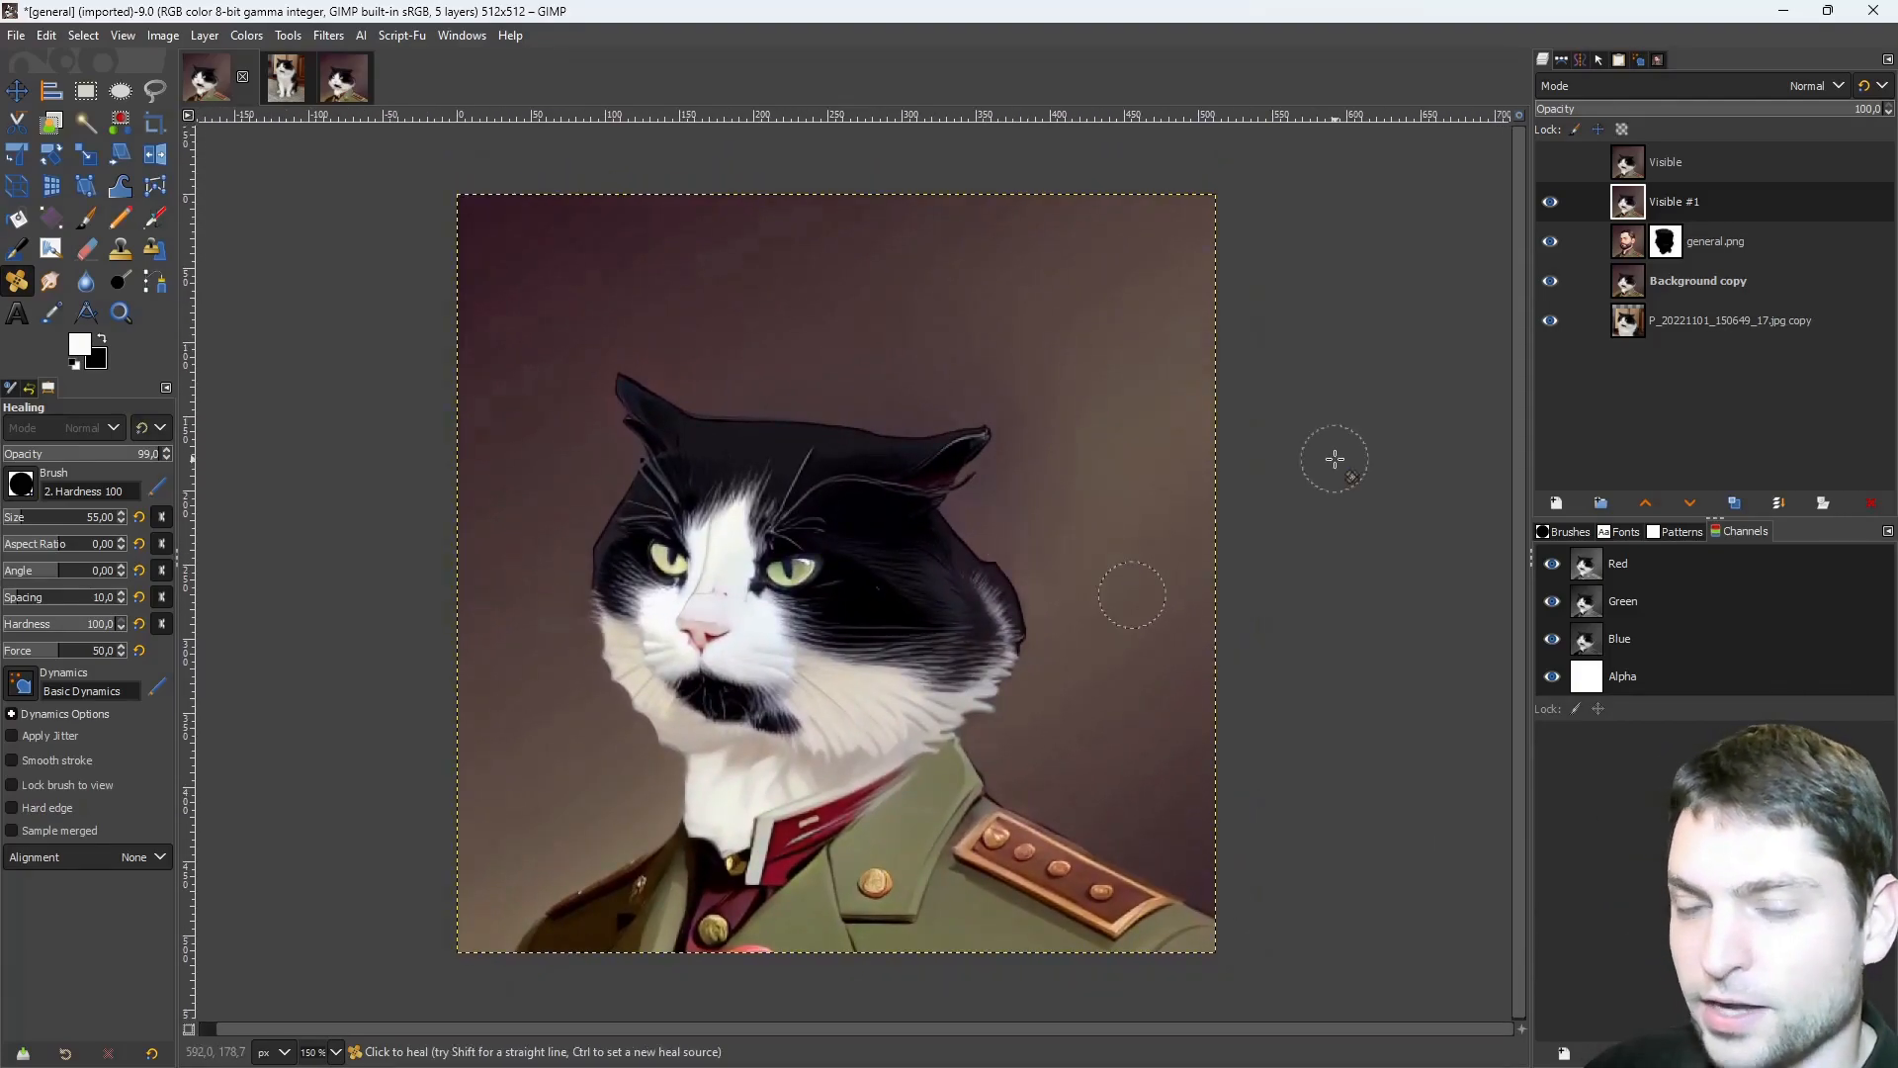
mouse_move(678, 206)
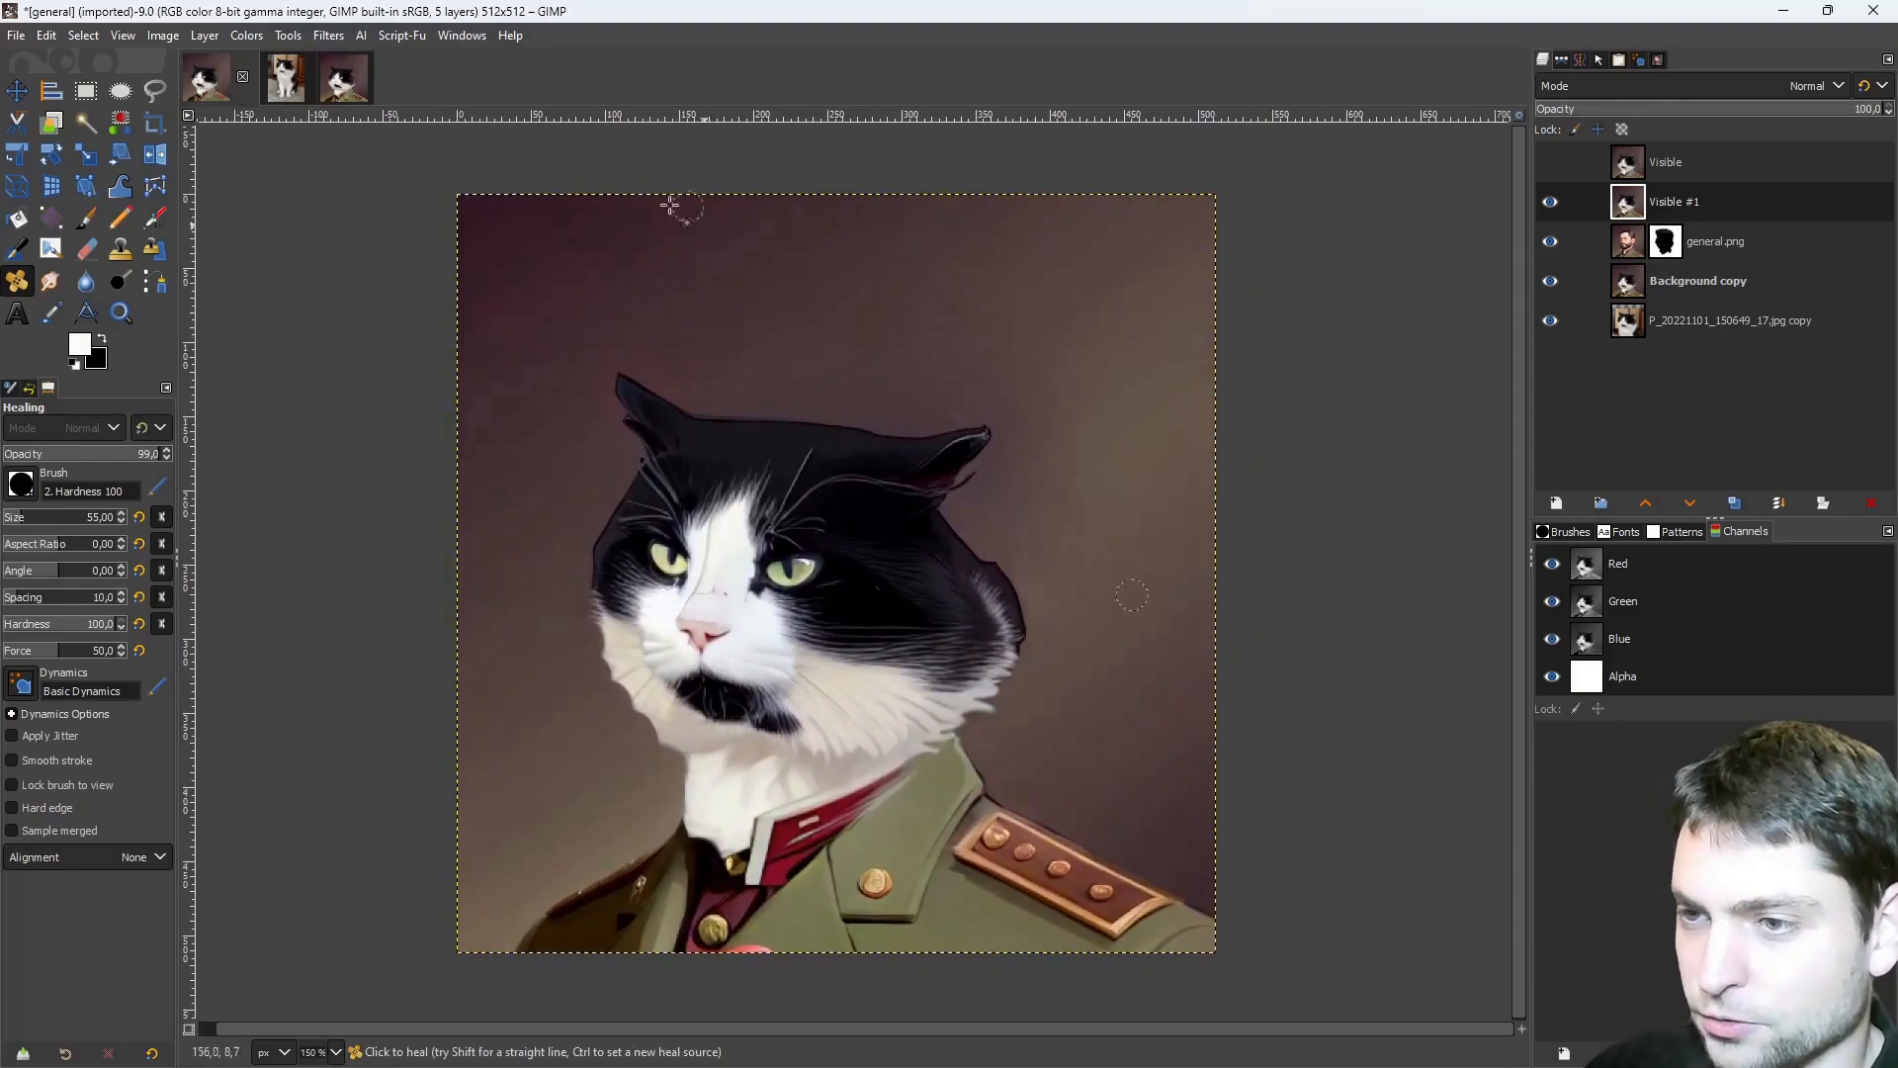
click(360, 33)
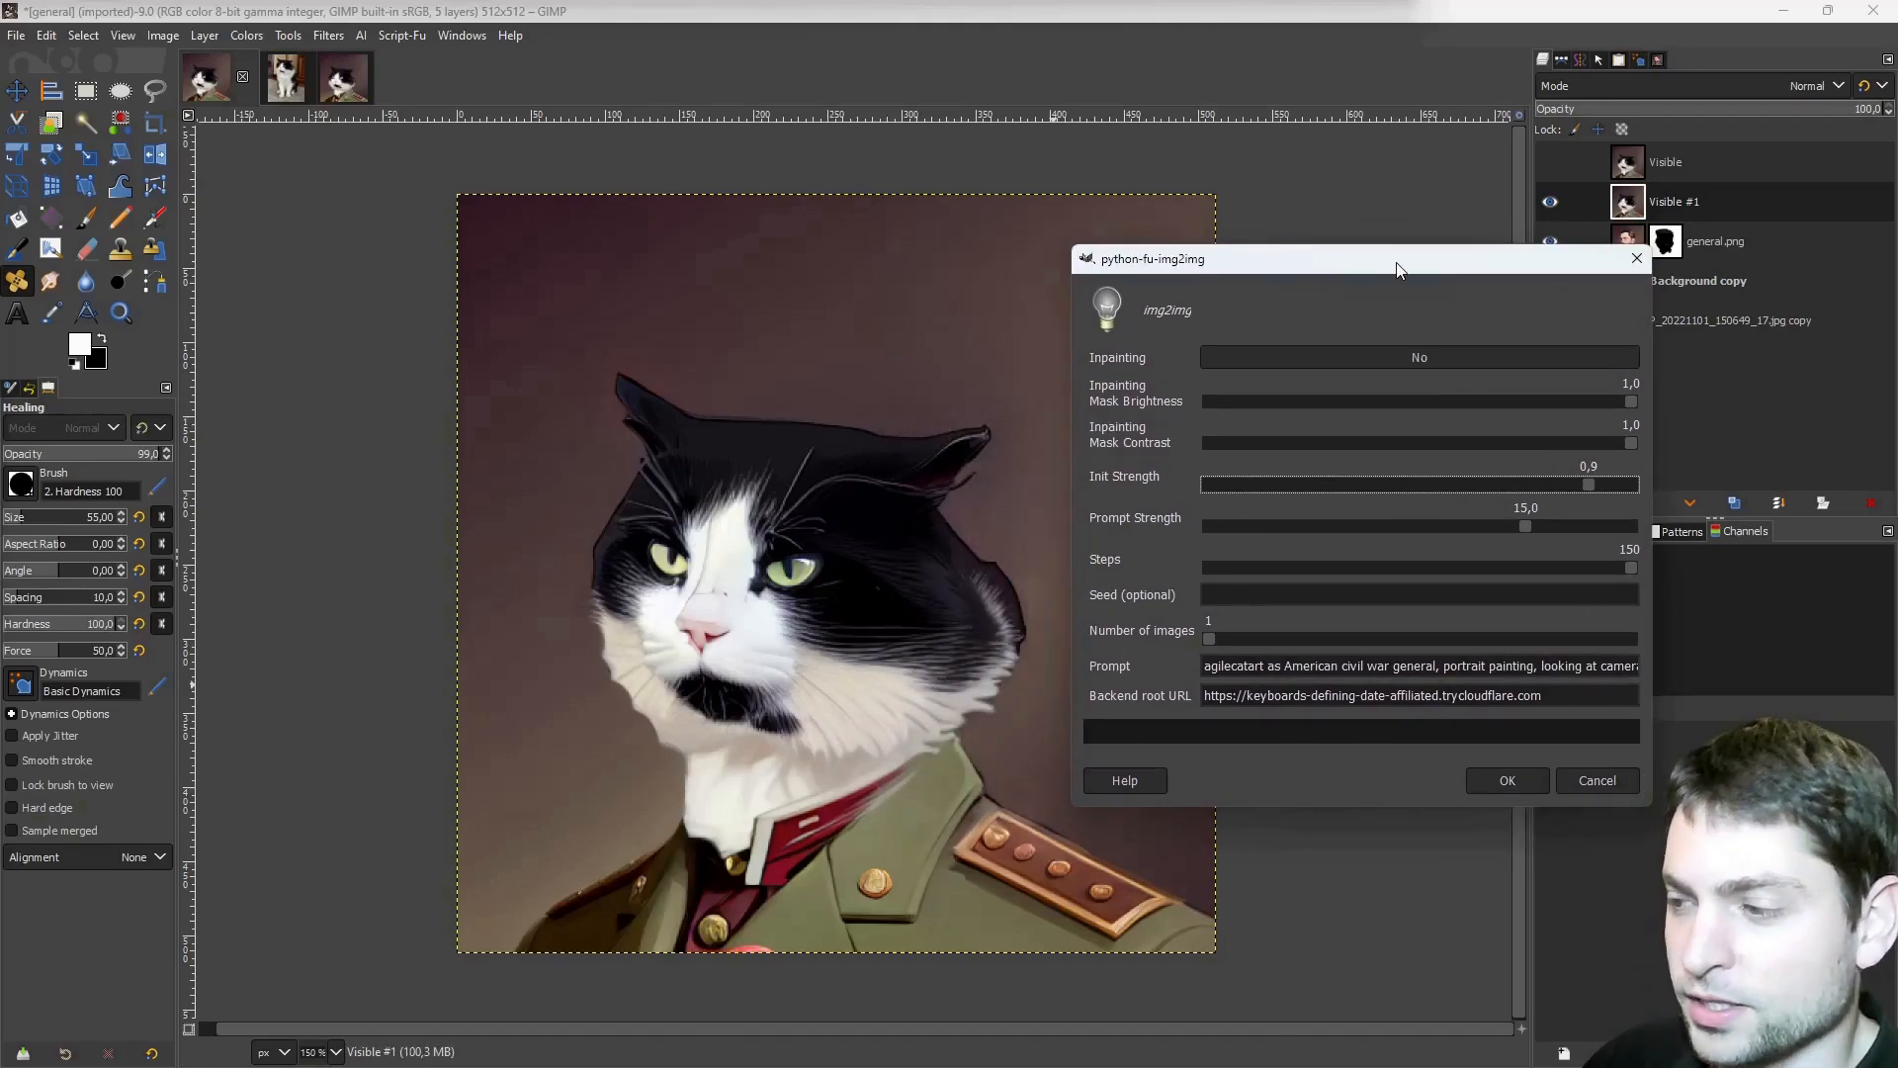
mouse_move(1622, 541)
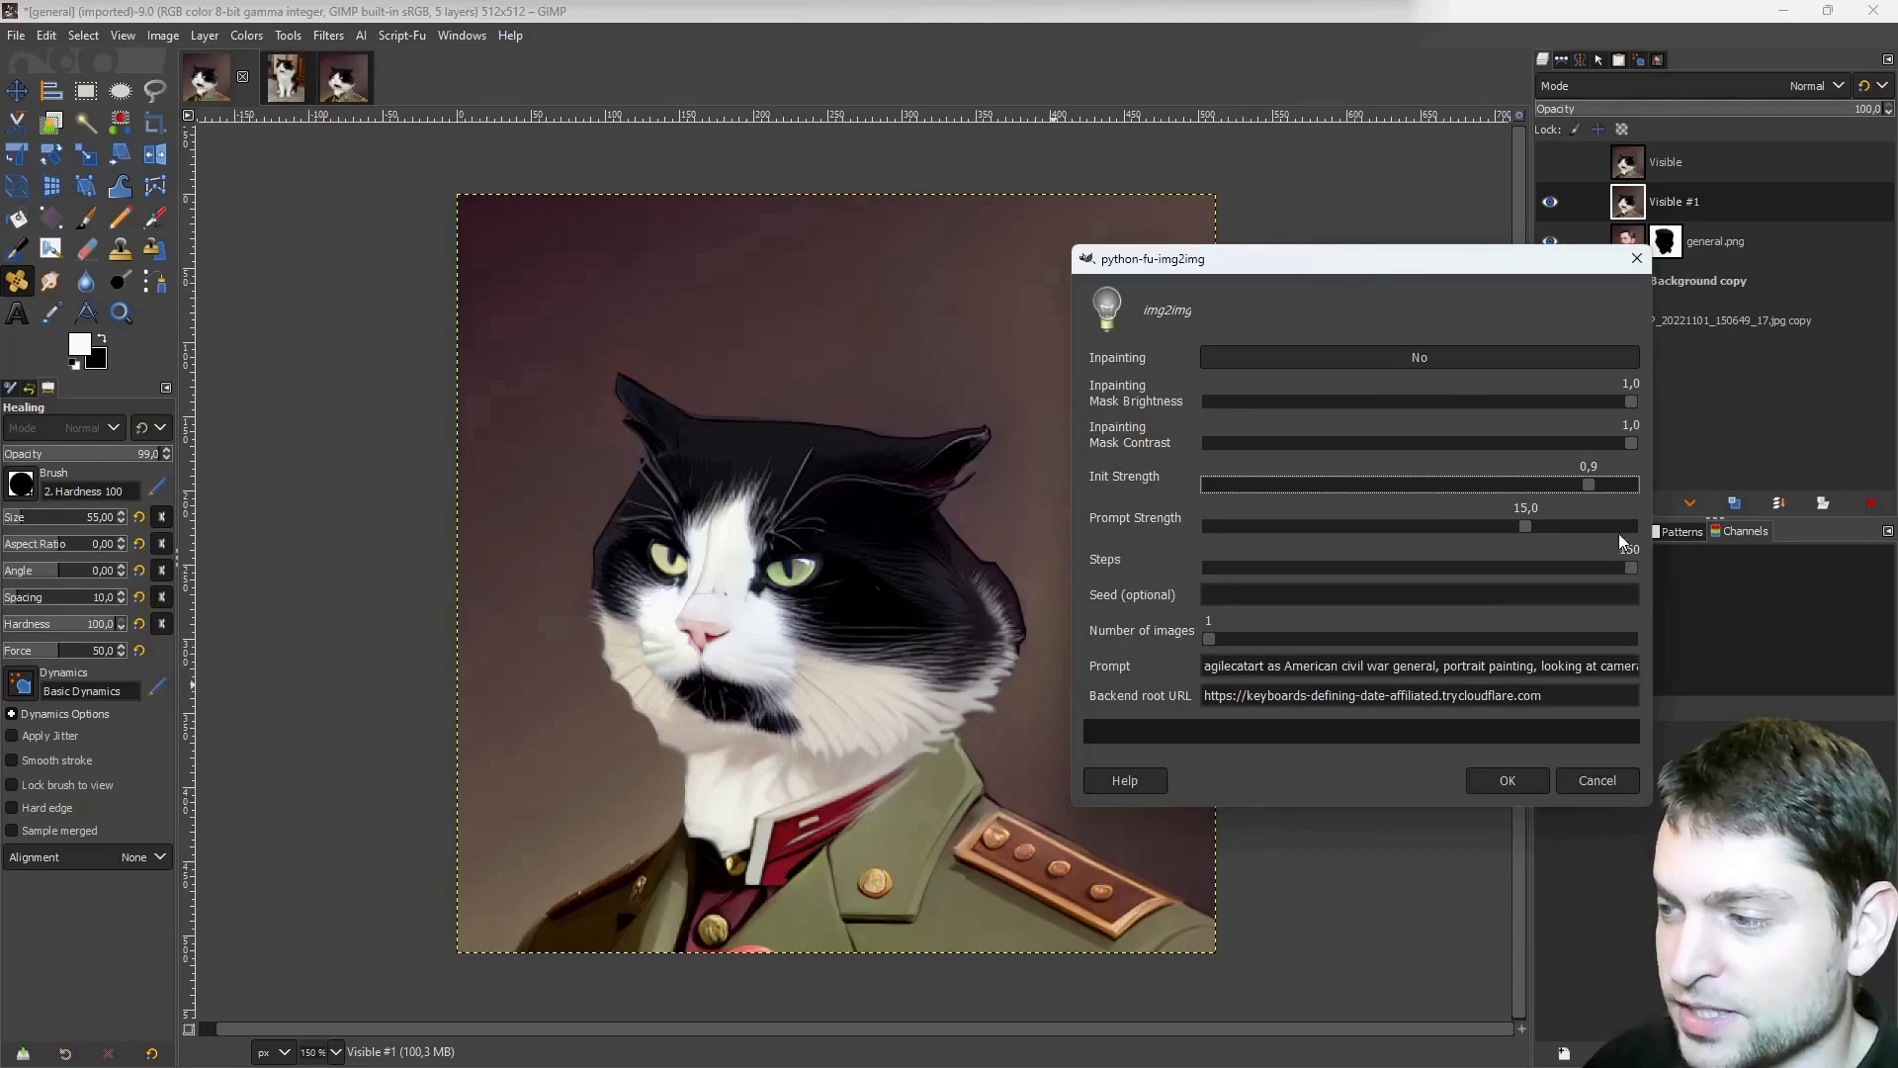
mouse_move(1642, 512)
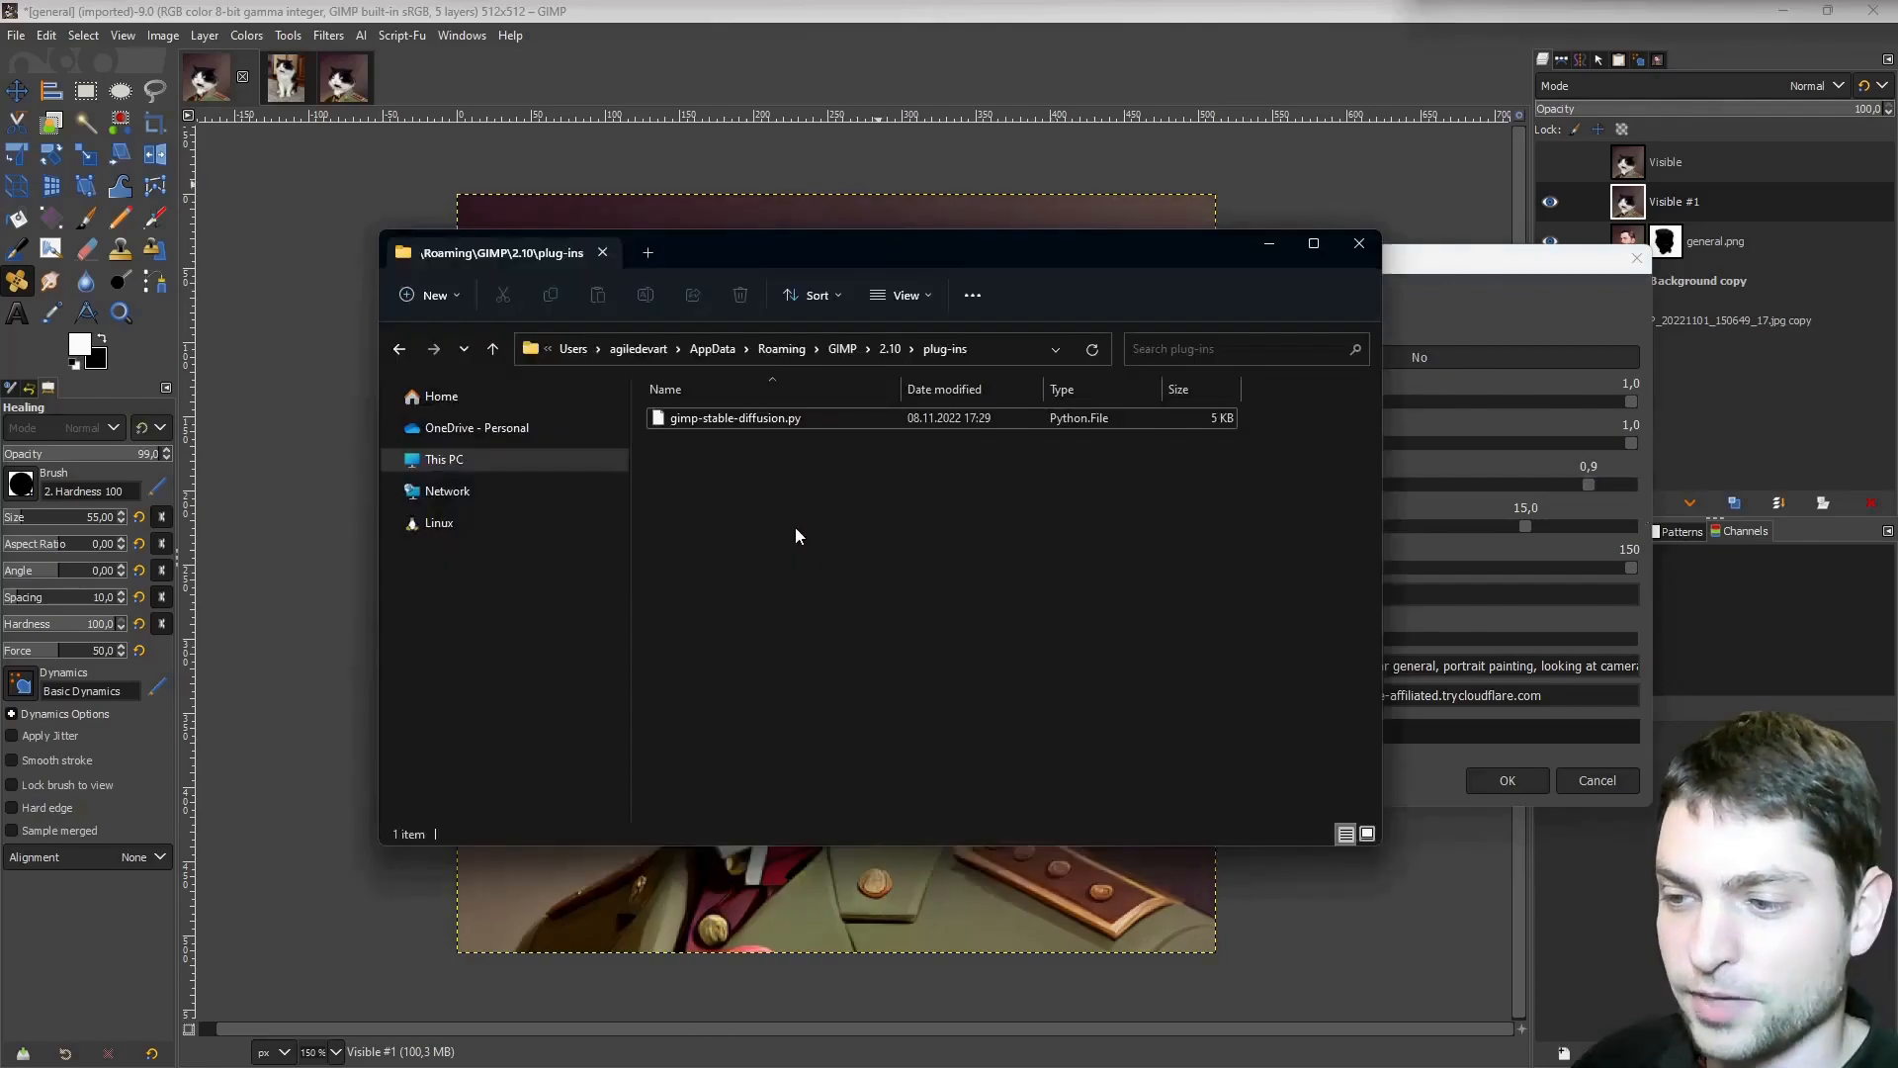
mouse_move(629, 348)
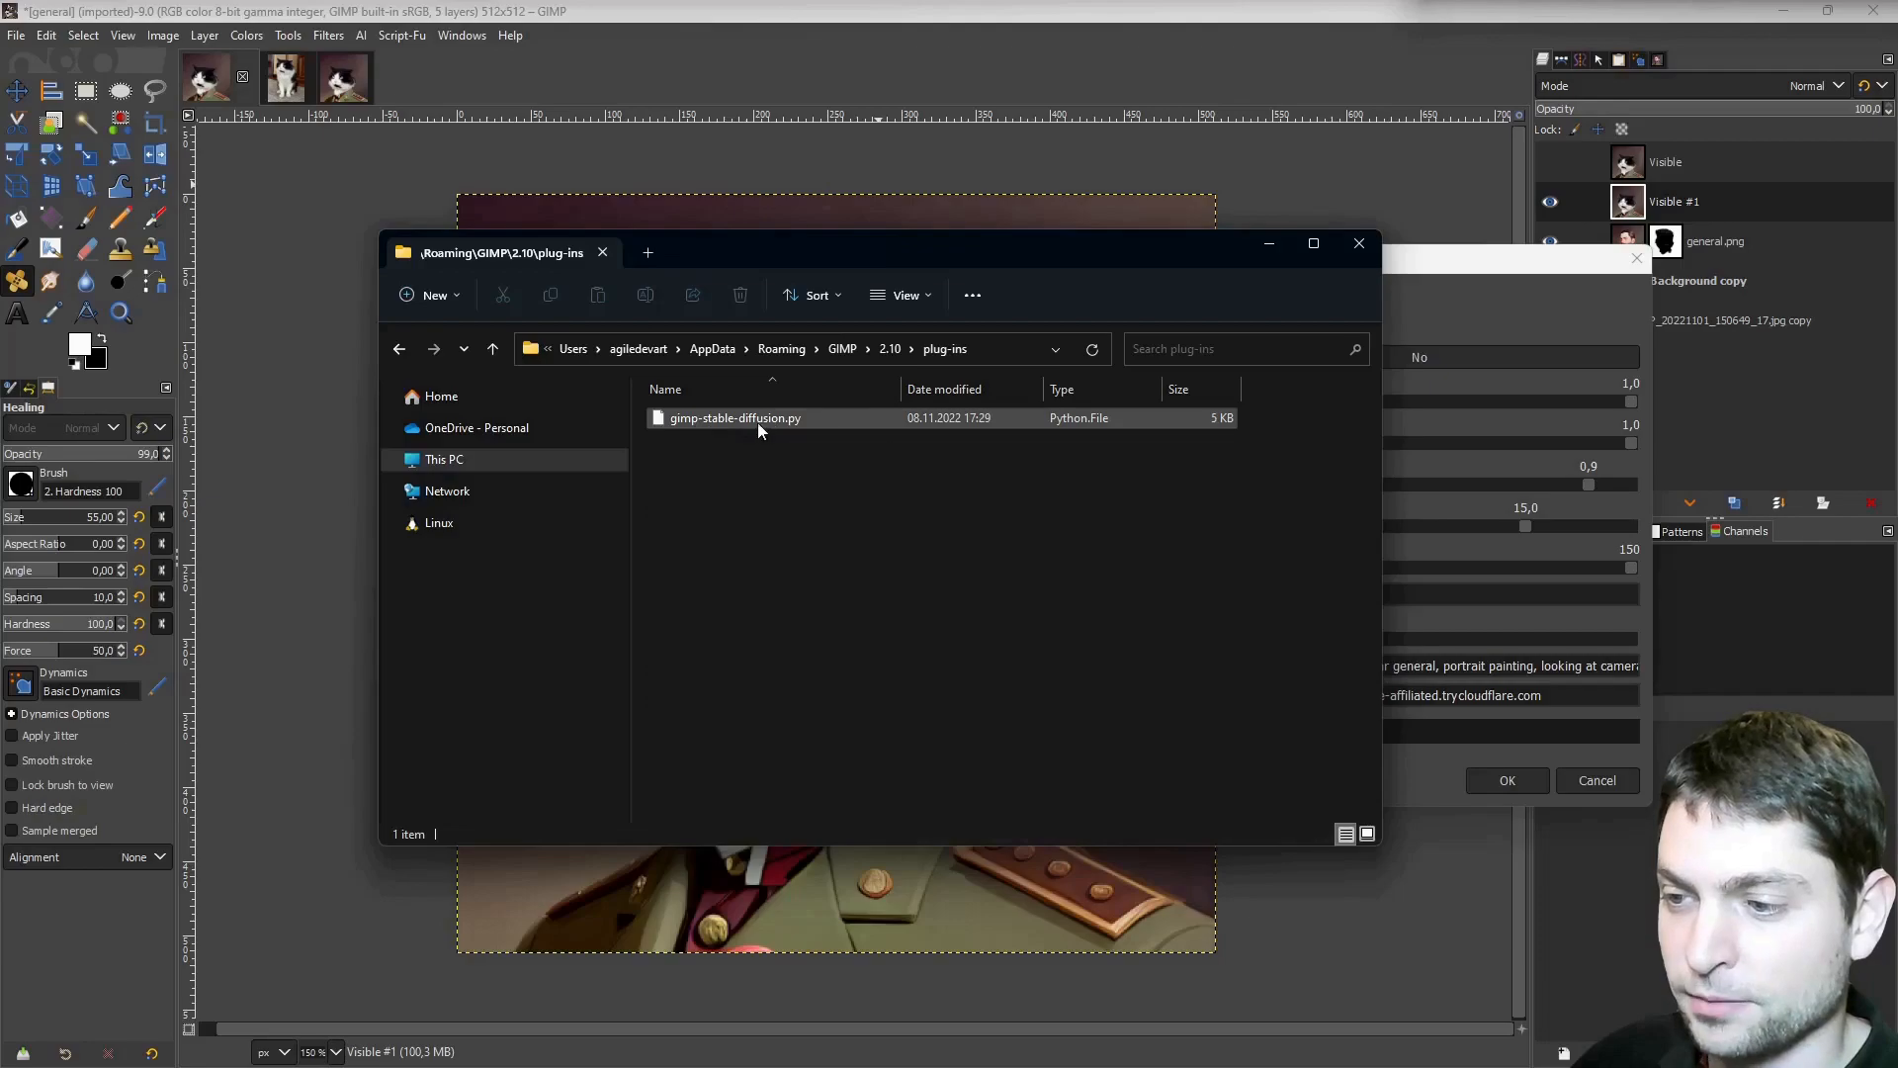
View gimp-stable-diffusion.py in Notepad++ and scroll to its register() img2img parameters.
double_click(734, 417)
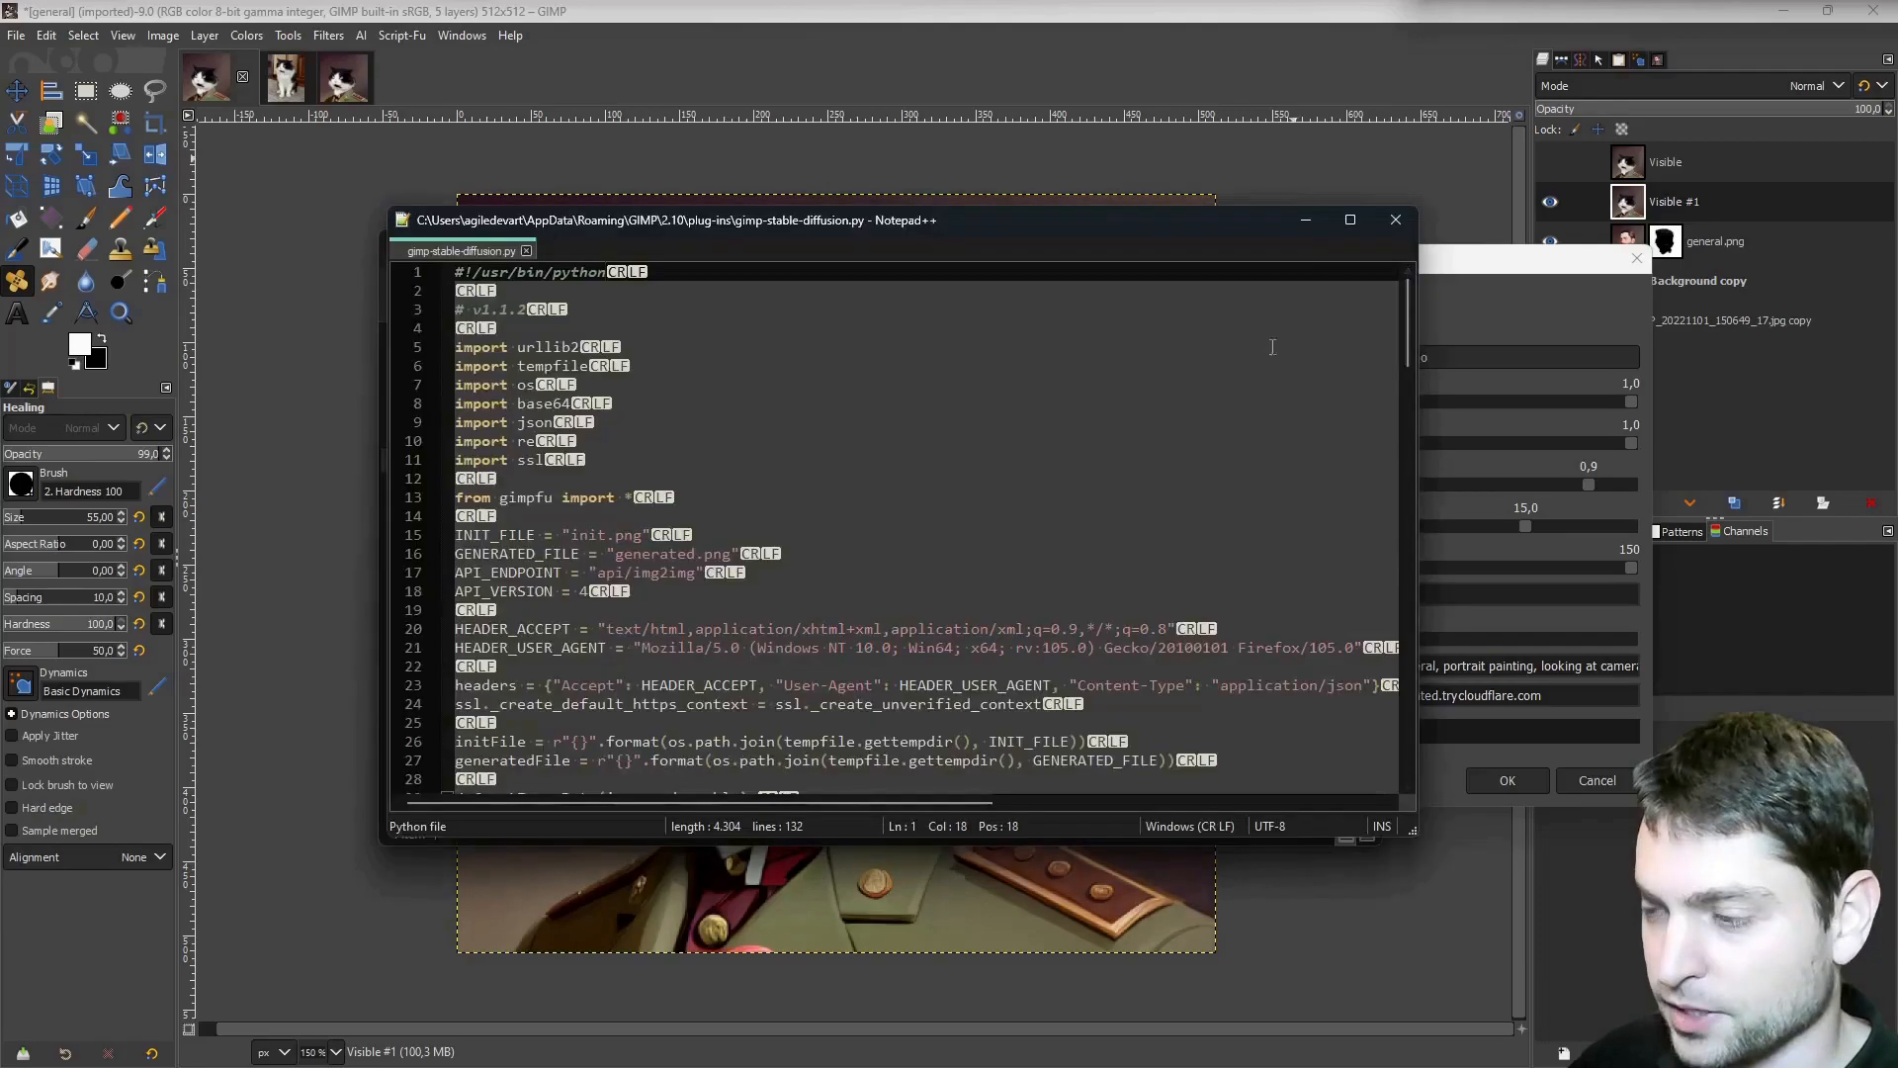
scroll(down, 3)
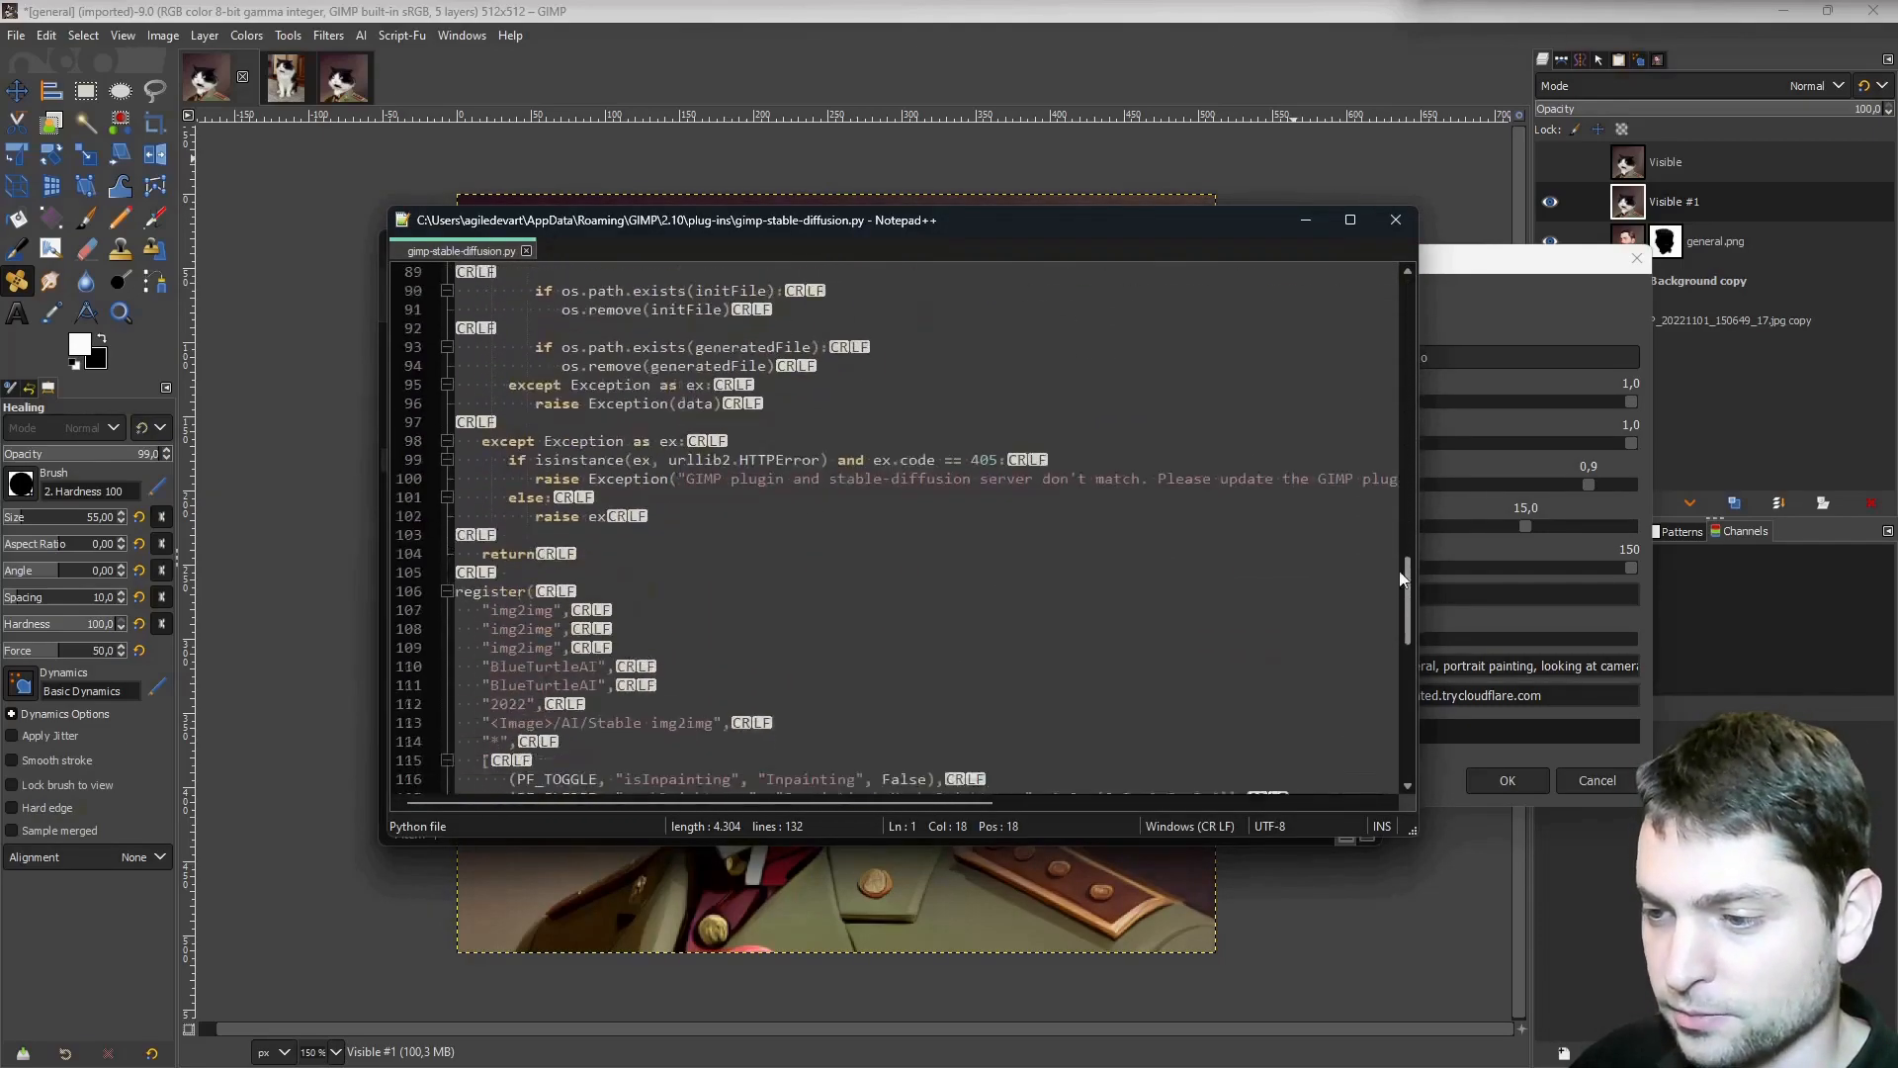
scroll(down, 3)
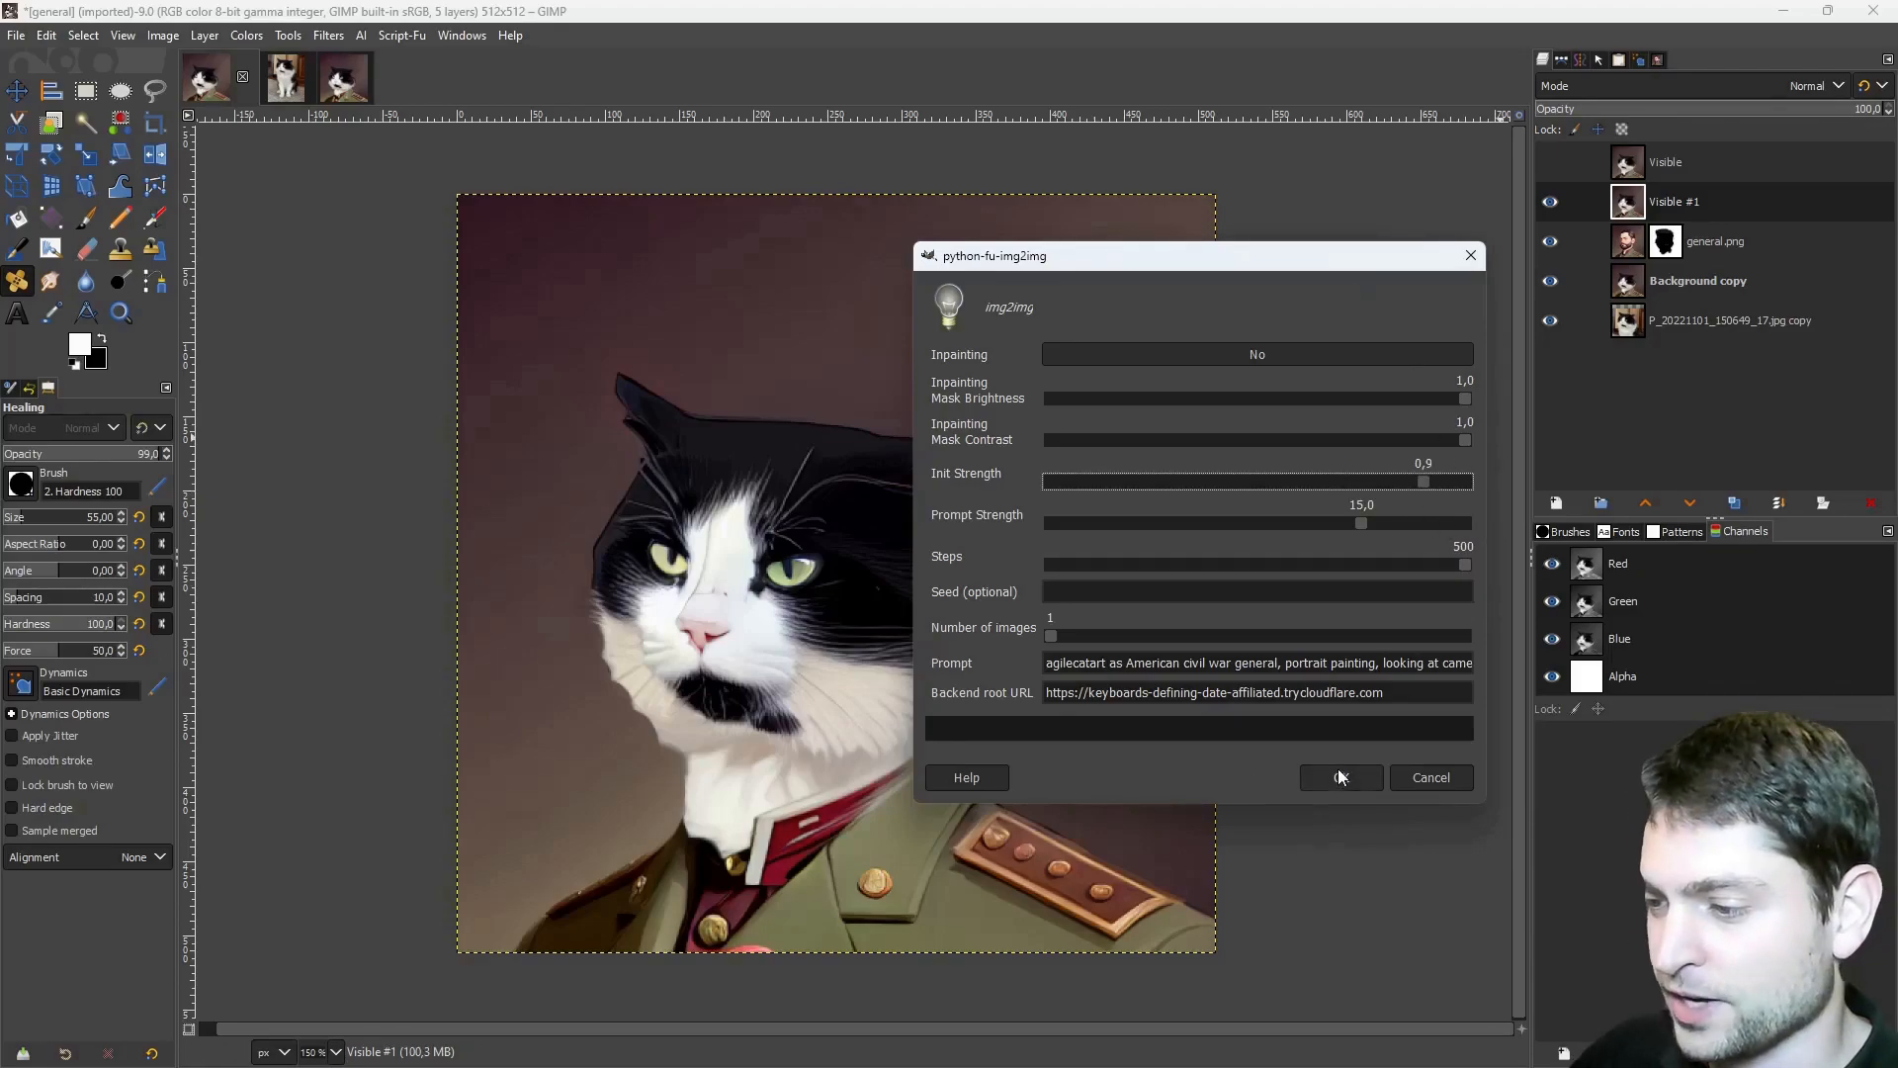
Run img2img with 500 steps, init strength 0.9 and prompt strength 15.
click(1341, 775)
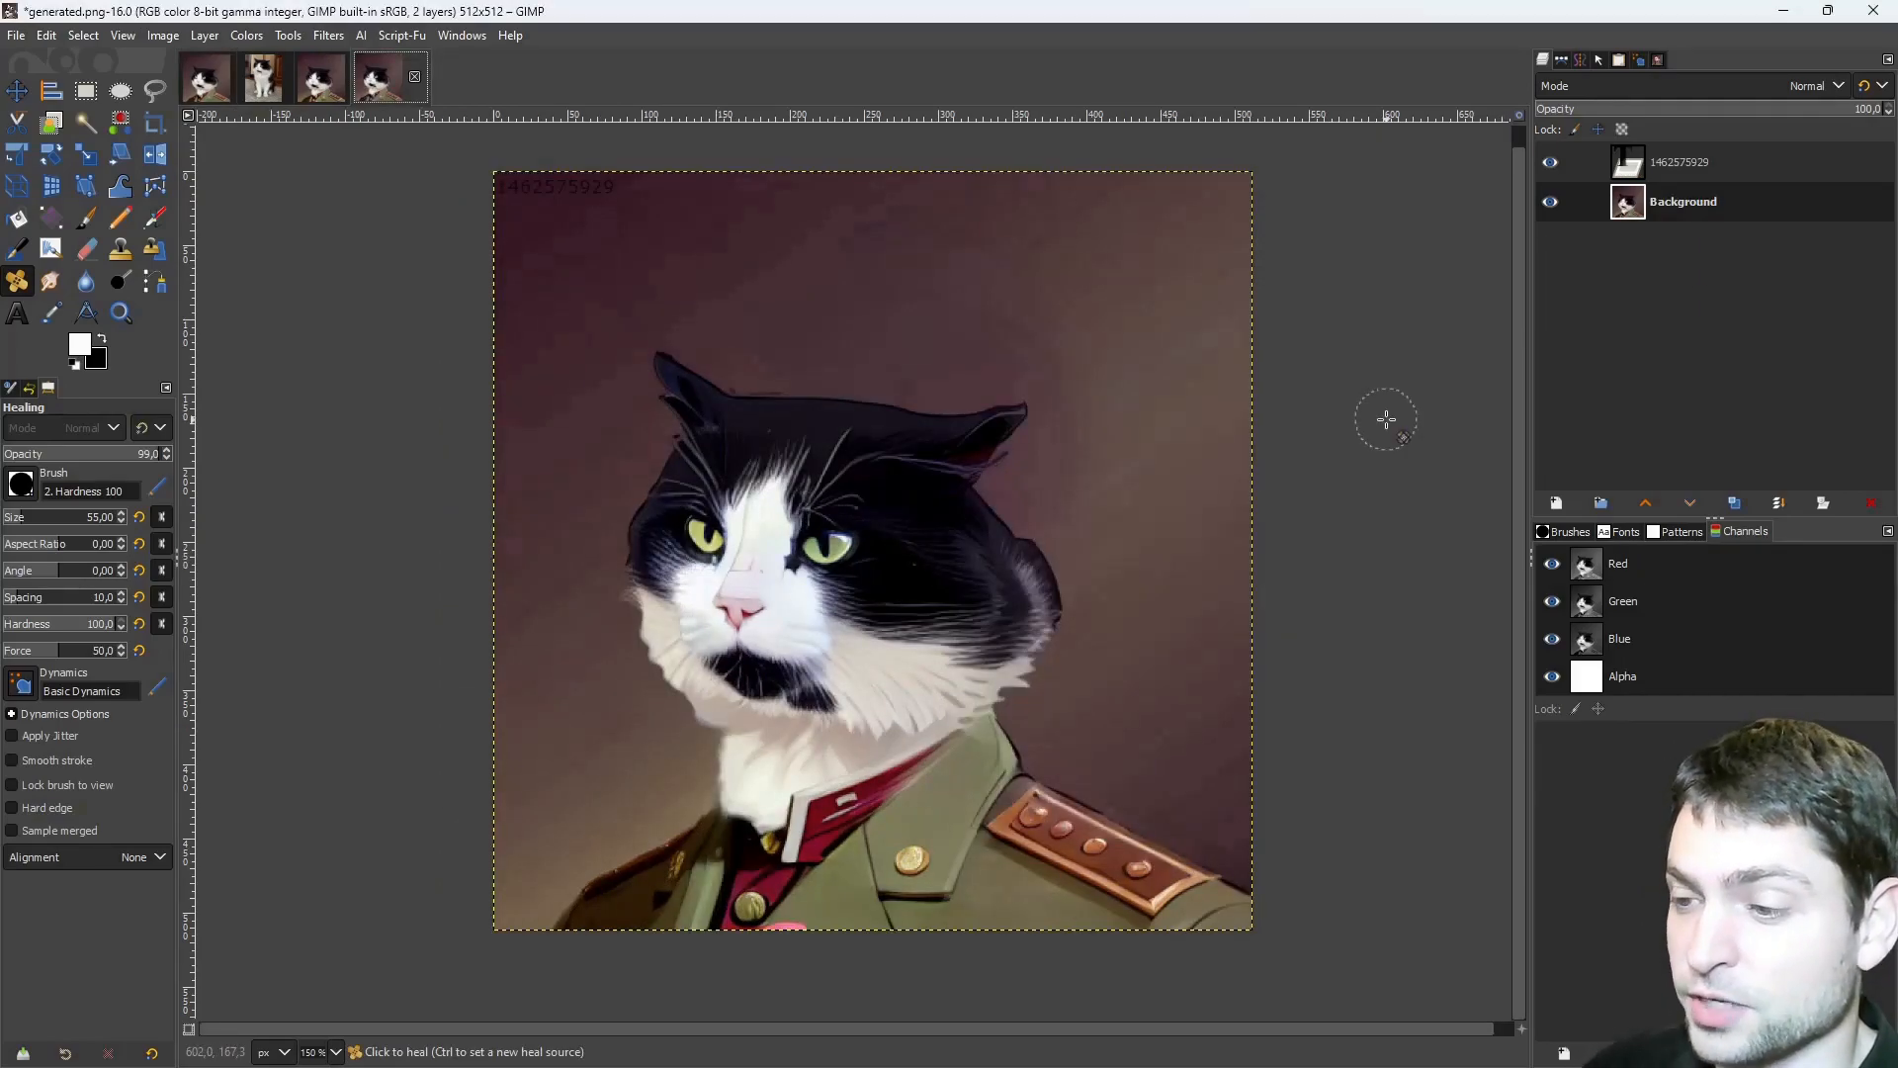
Bring the 500-step painting in as Background copy #1 and toggle its visibility to compare versions.
click(1681, 201)
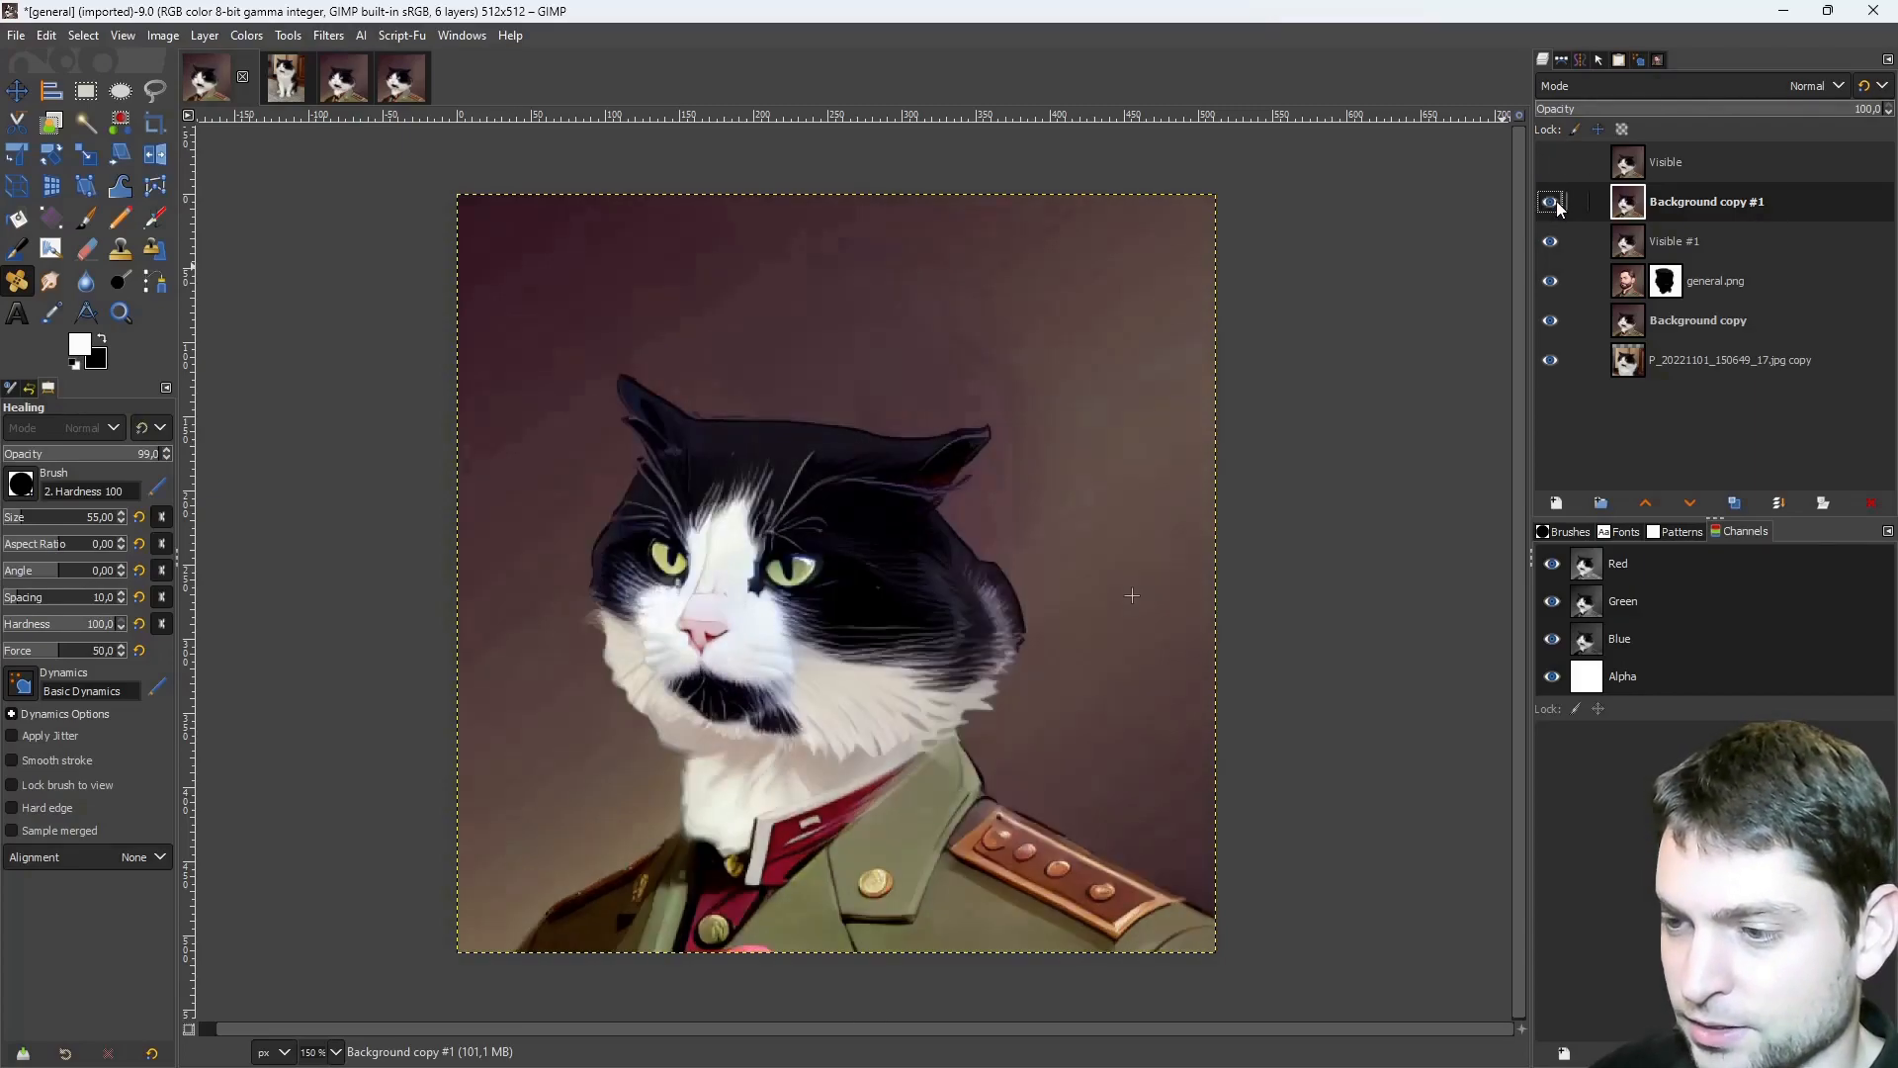
click(1550, 202)
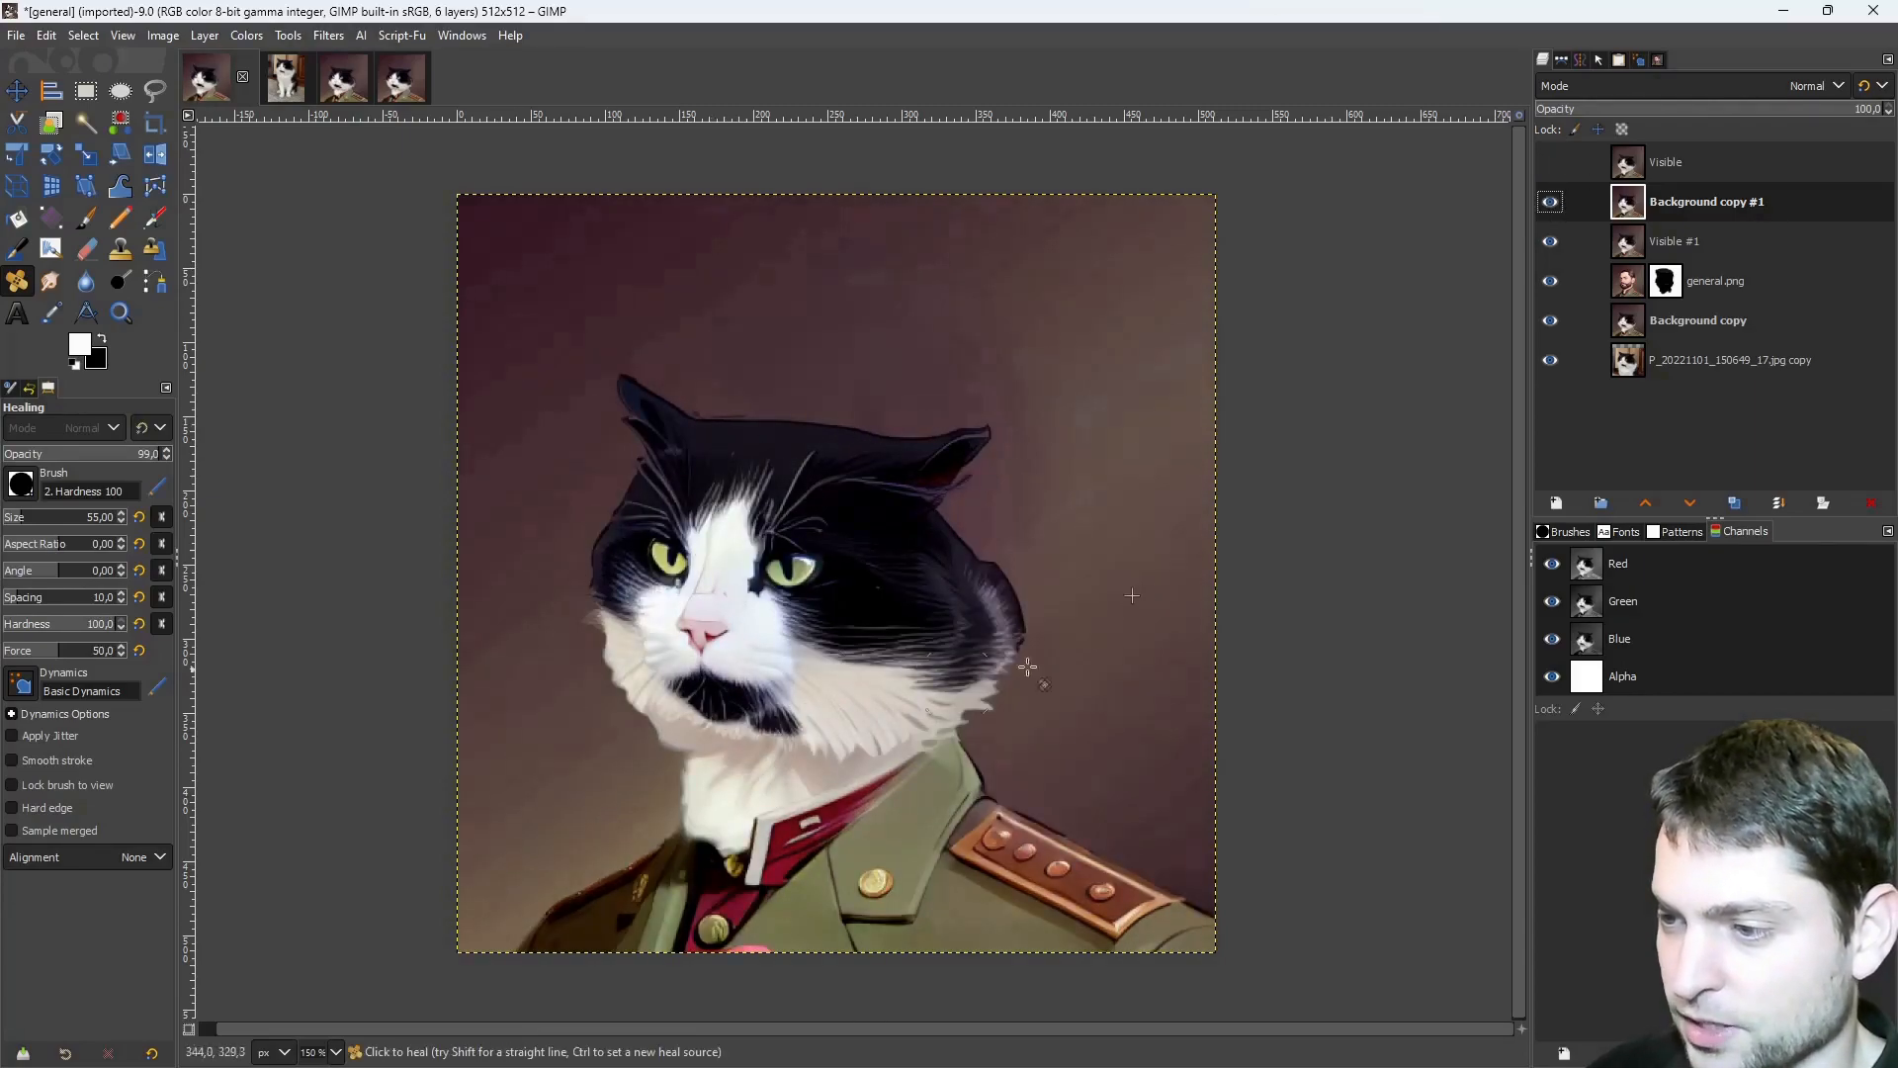
click(1550, 202)
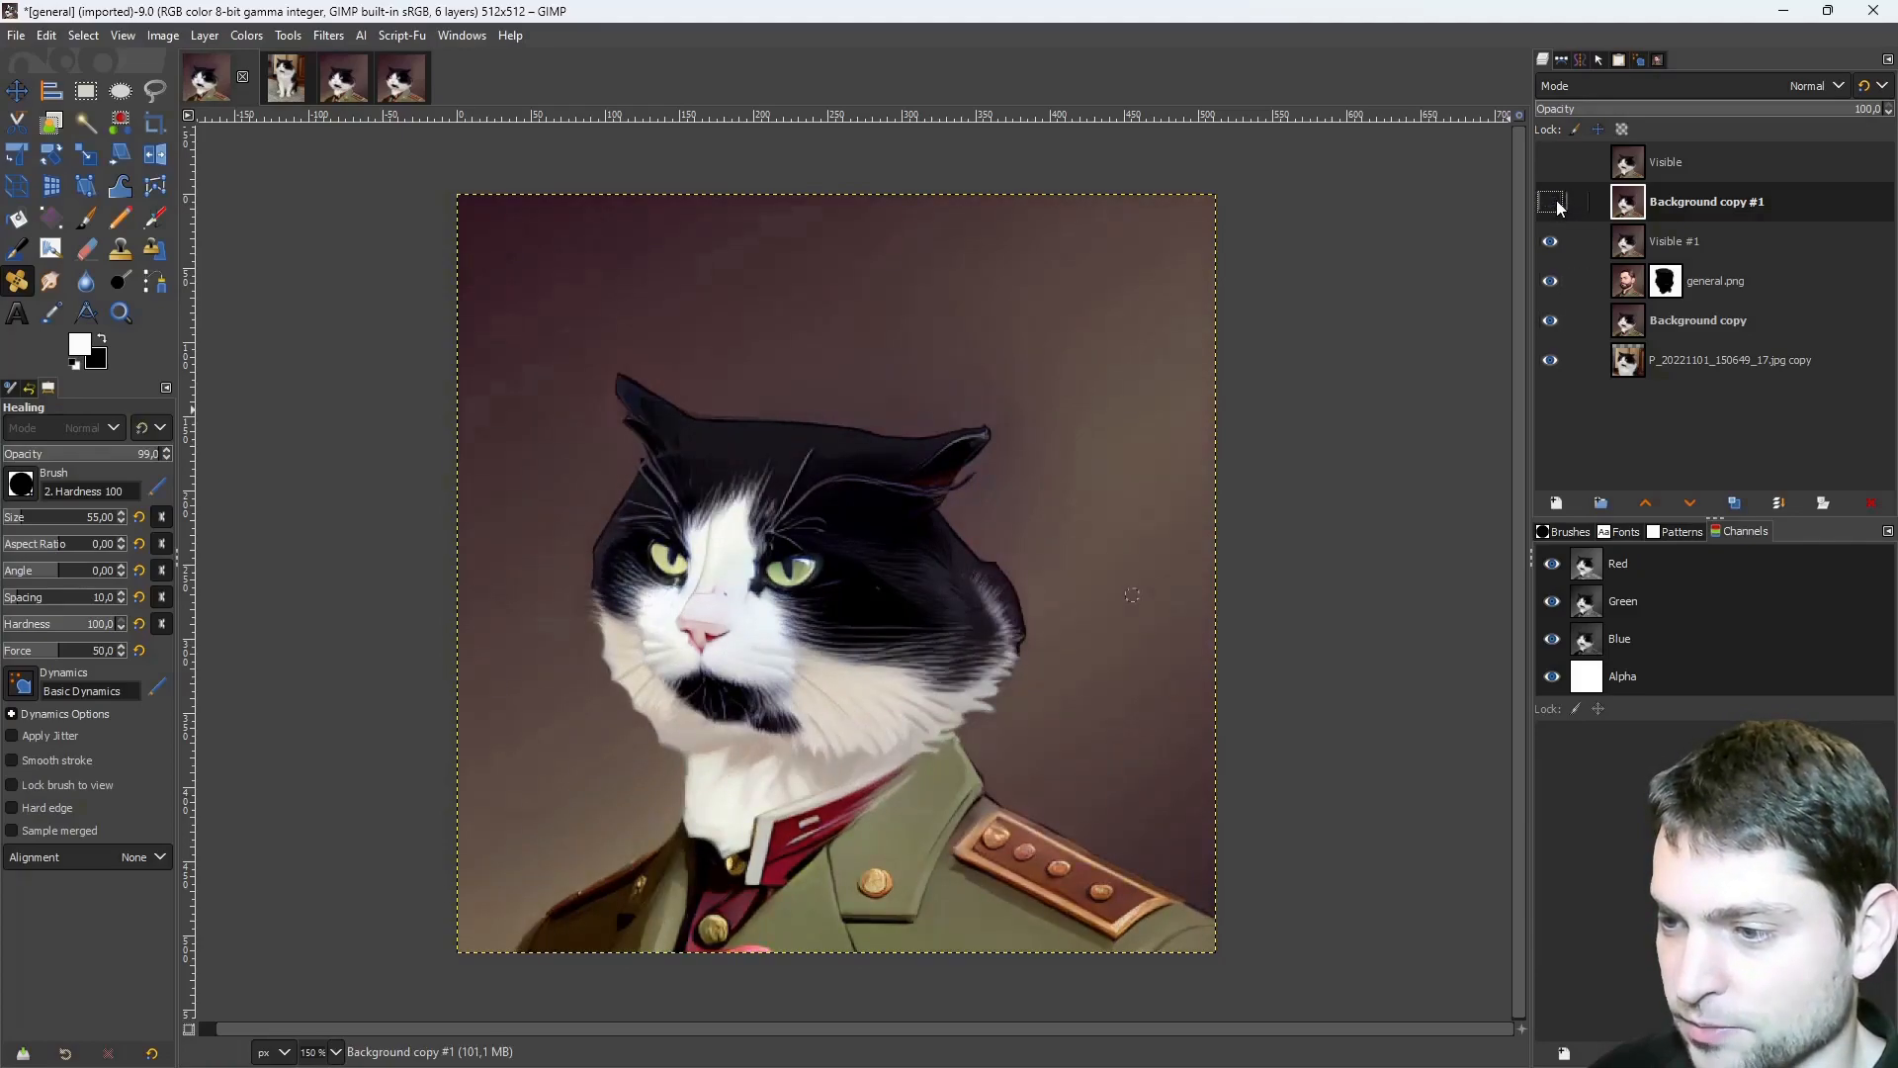
click(1551, 202)
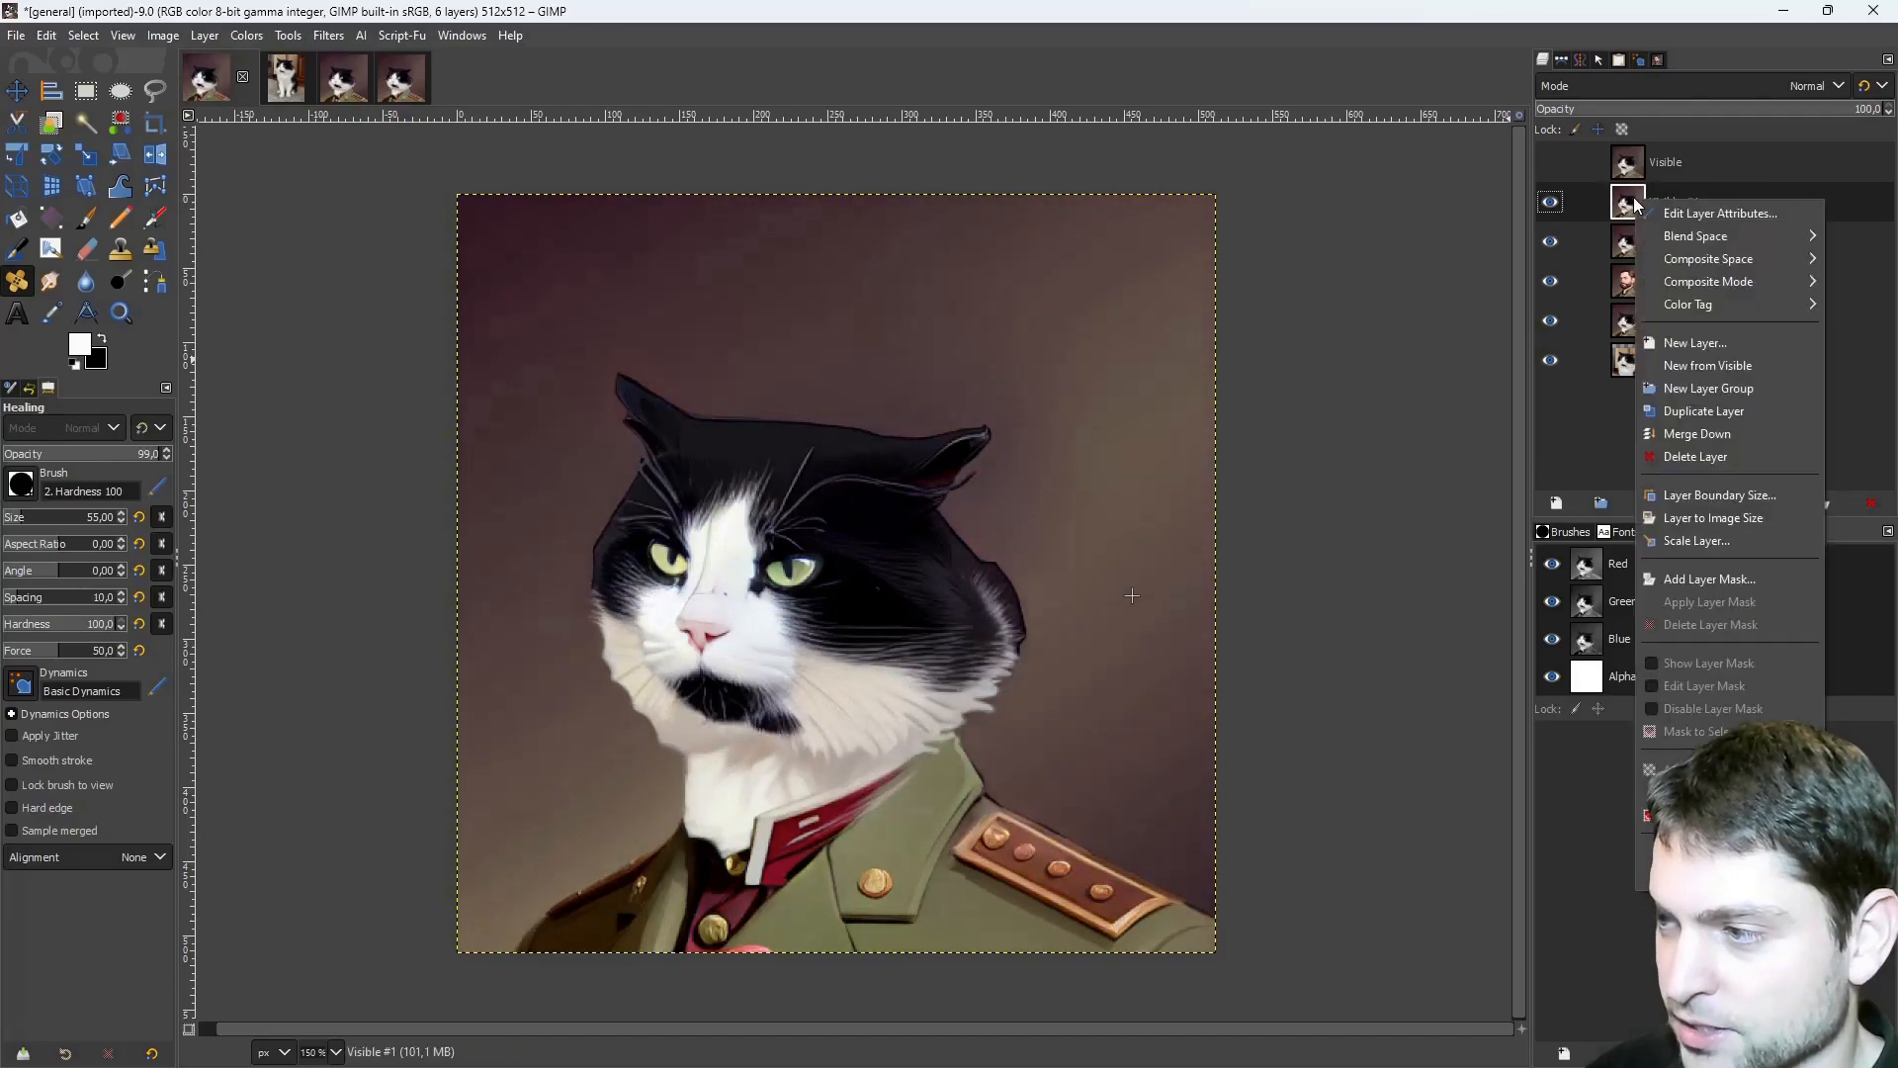
Add a white full-opacity layer mask to Visible #1 and paint black to reveal the newer painting.
click(1708, 579)
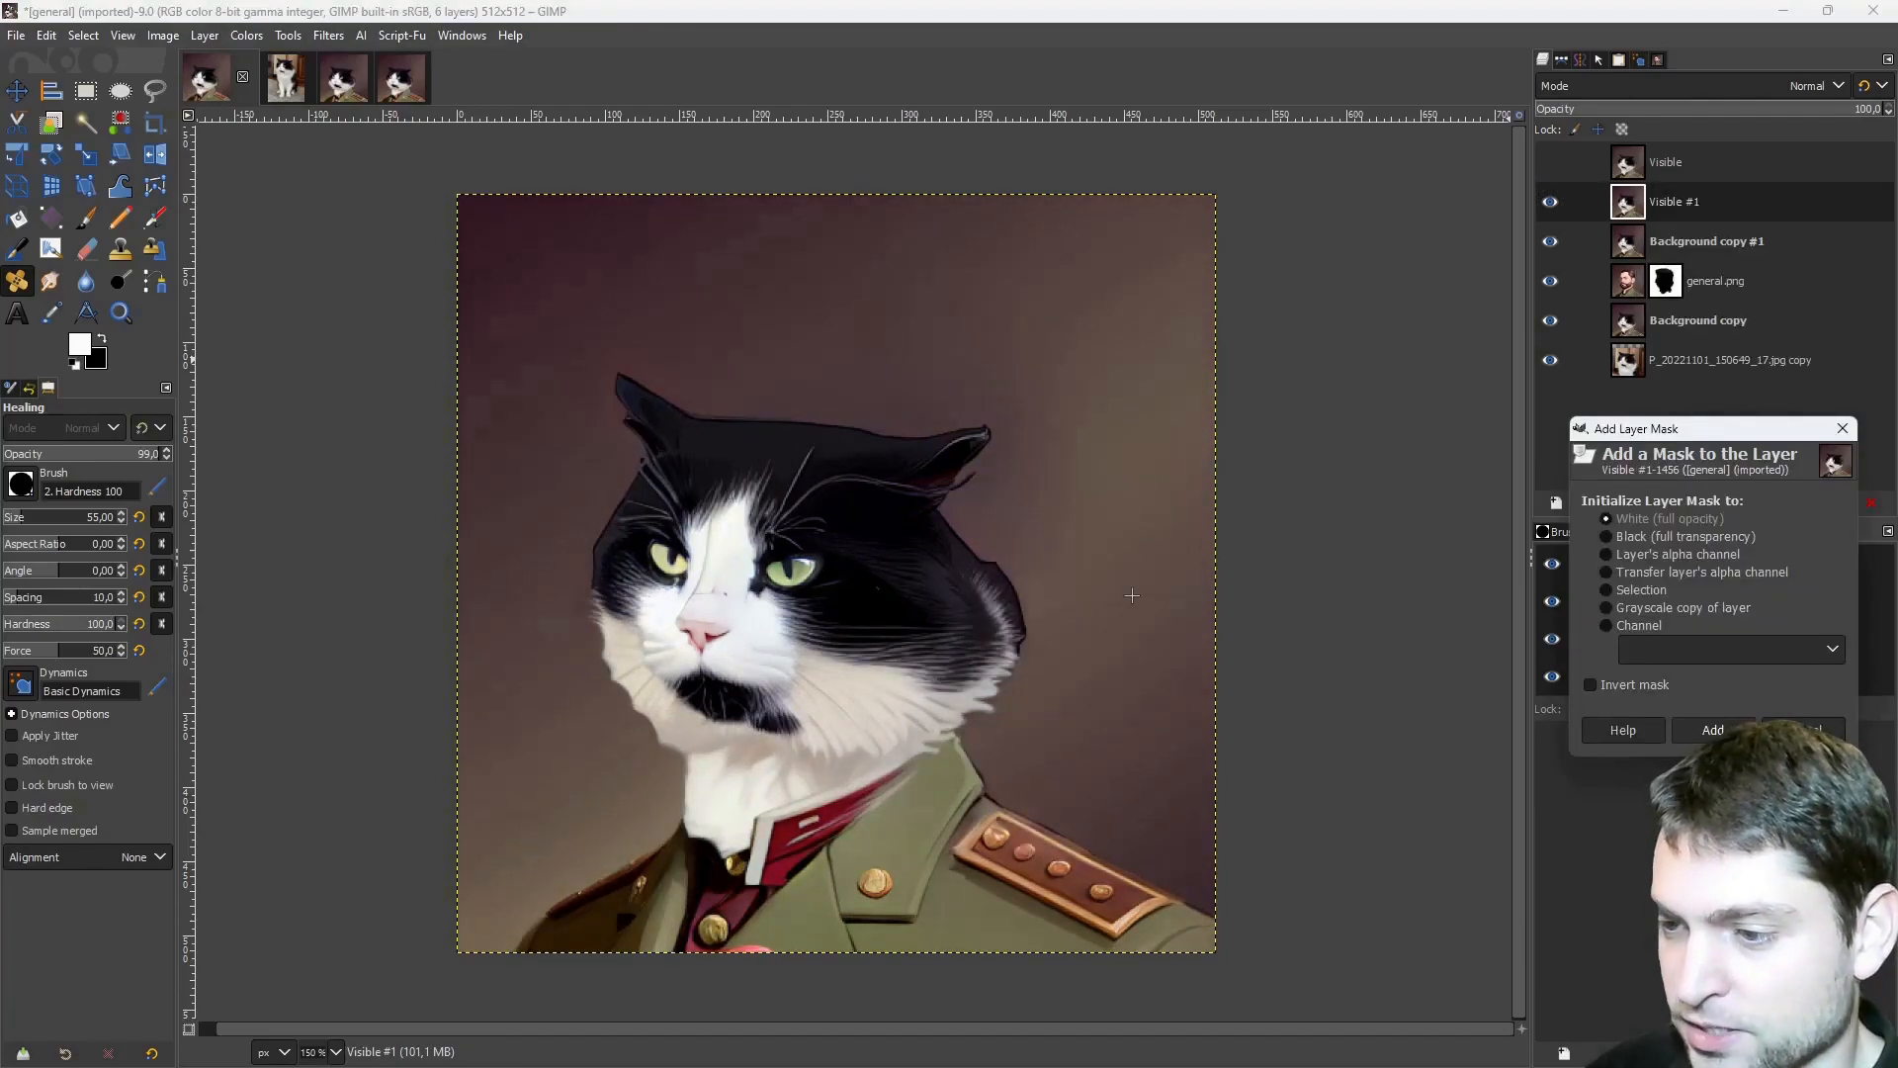
click(1713, 730)
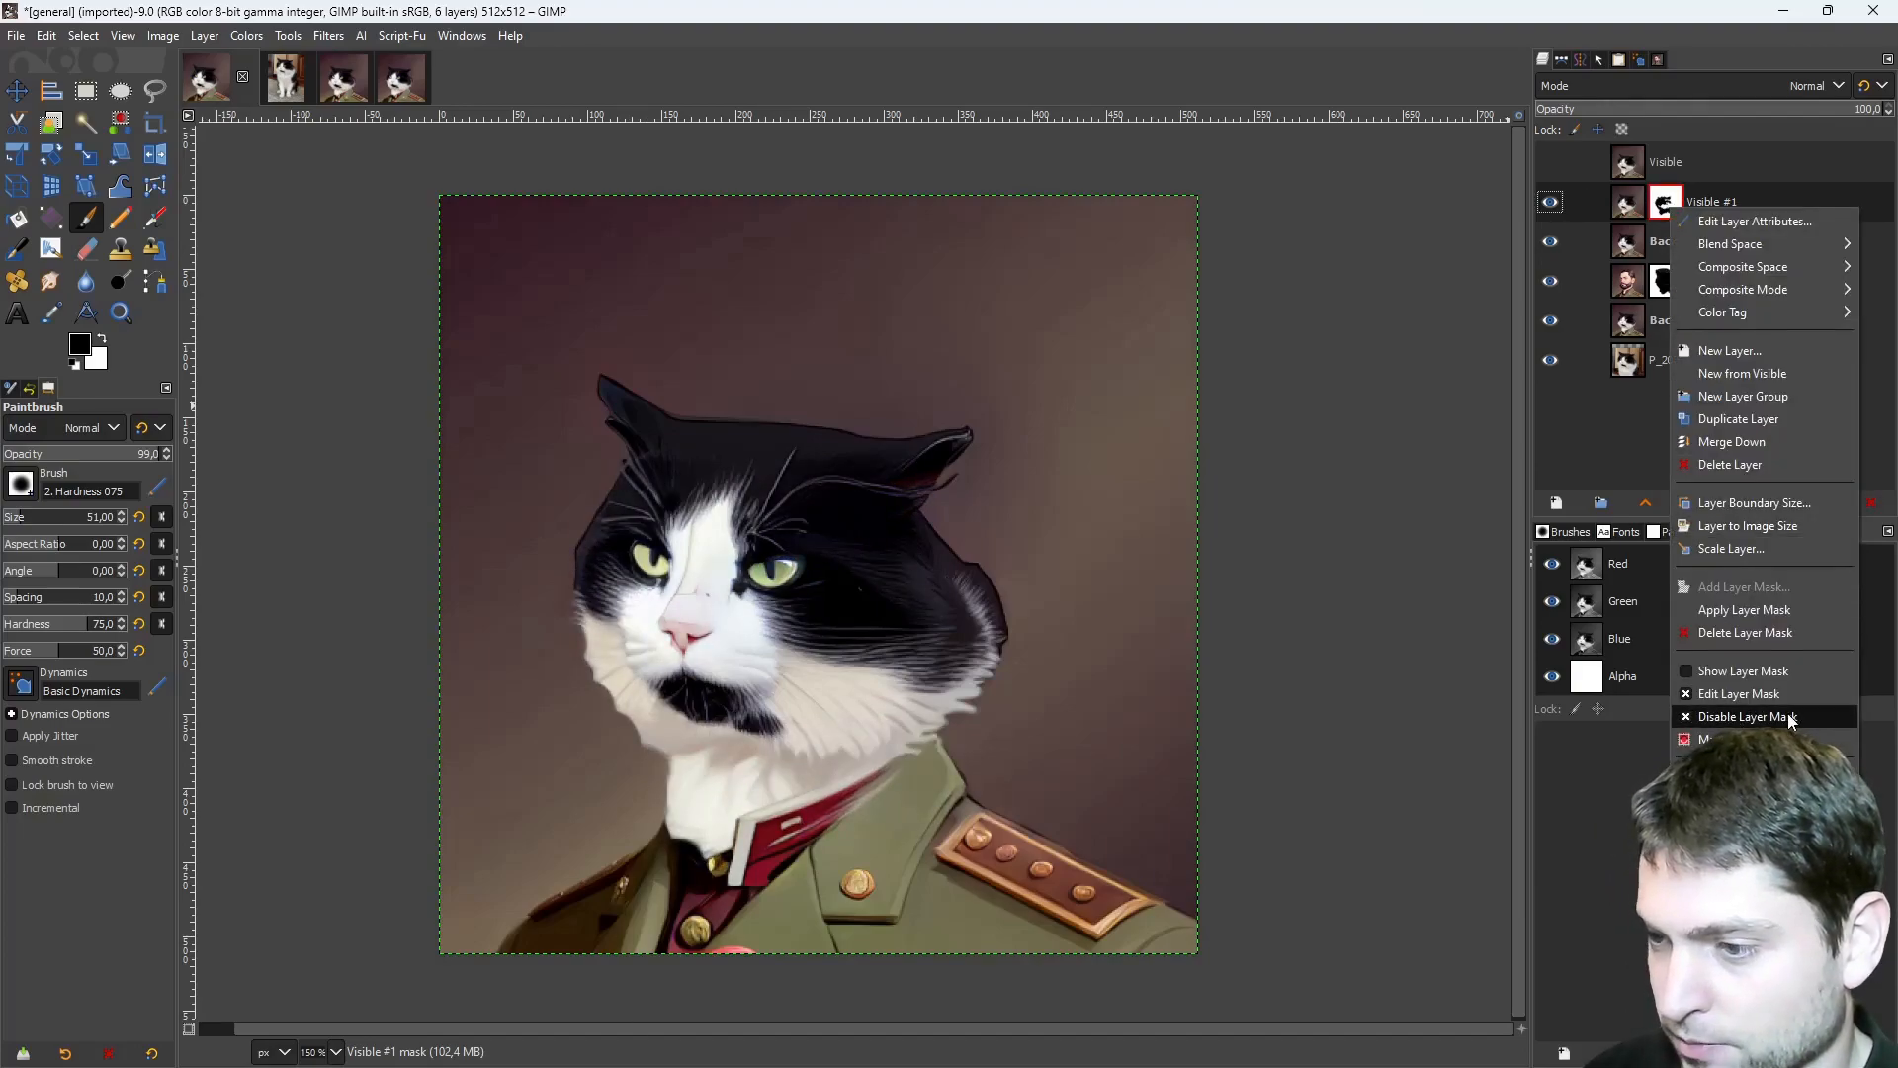
click(1744, 716)
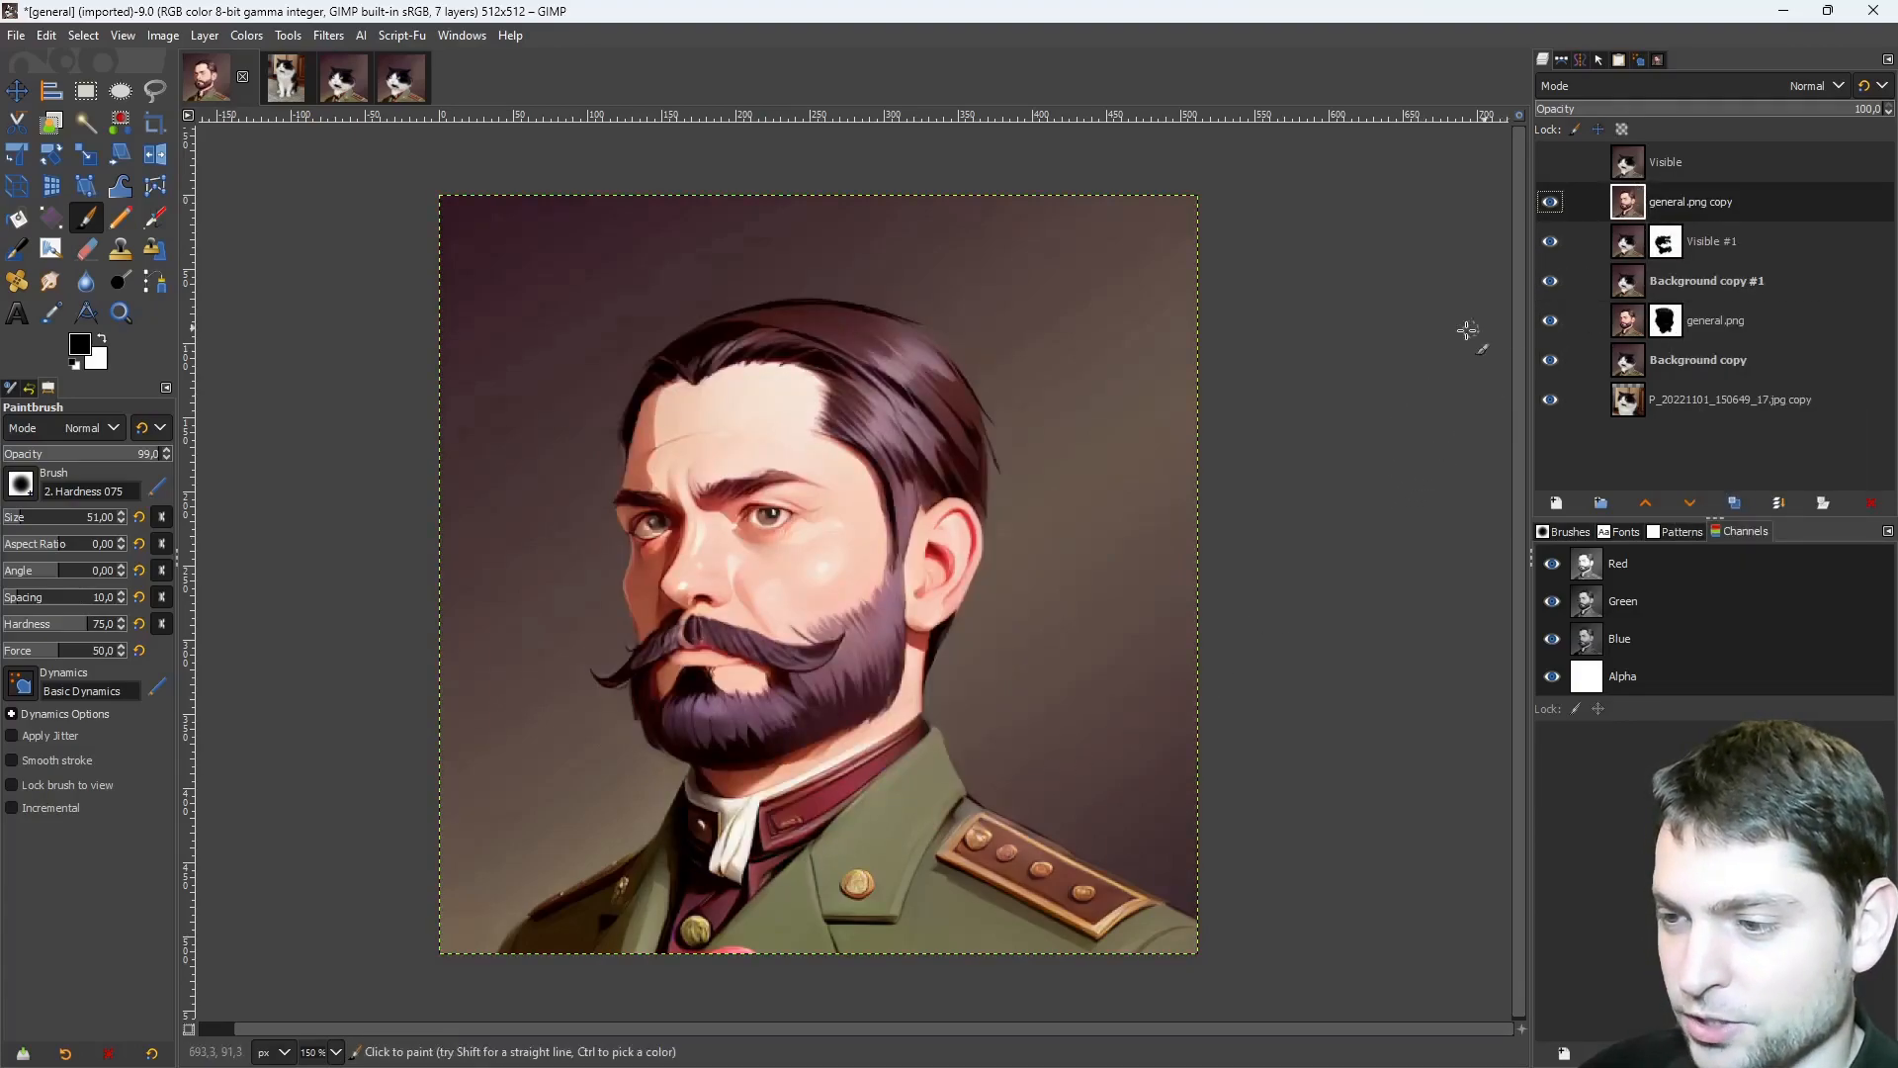
Hide the general.png copy layer so the painted cat general shows again.
click(1551, 201)
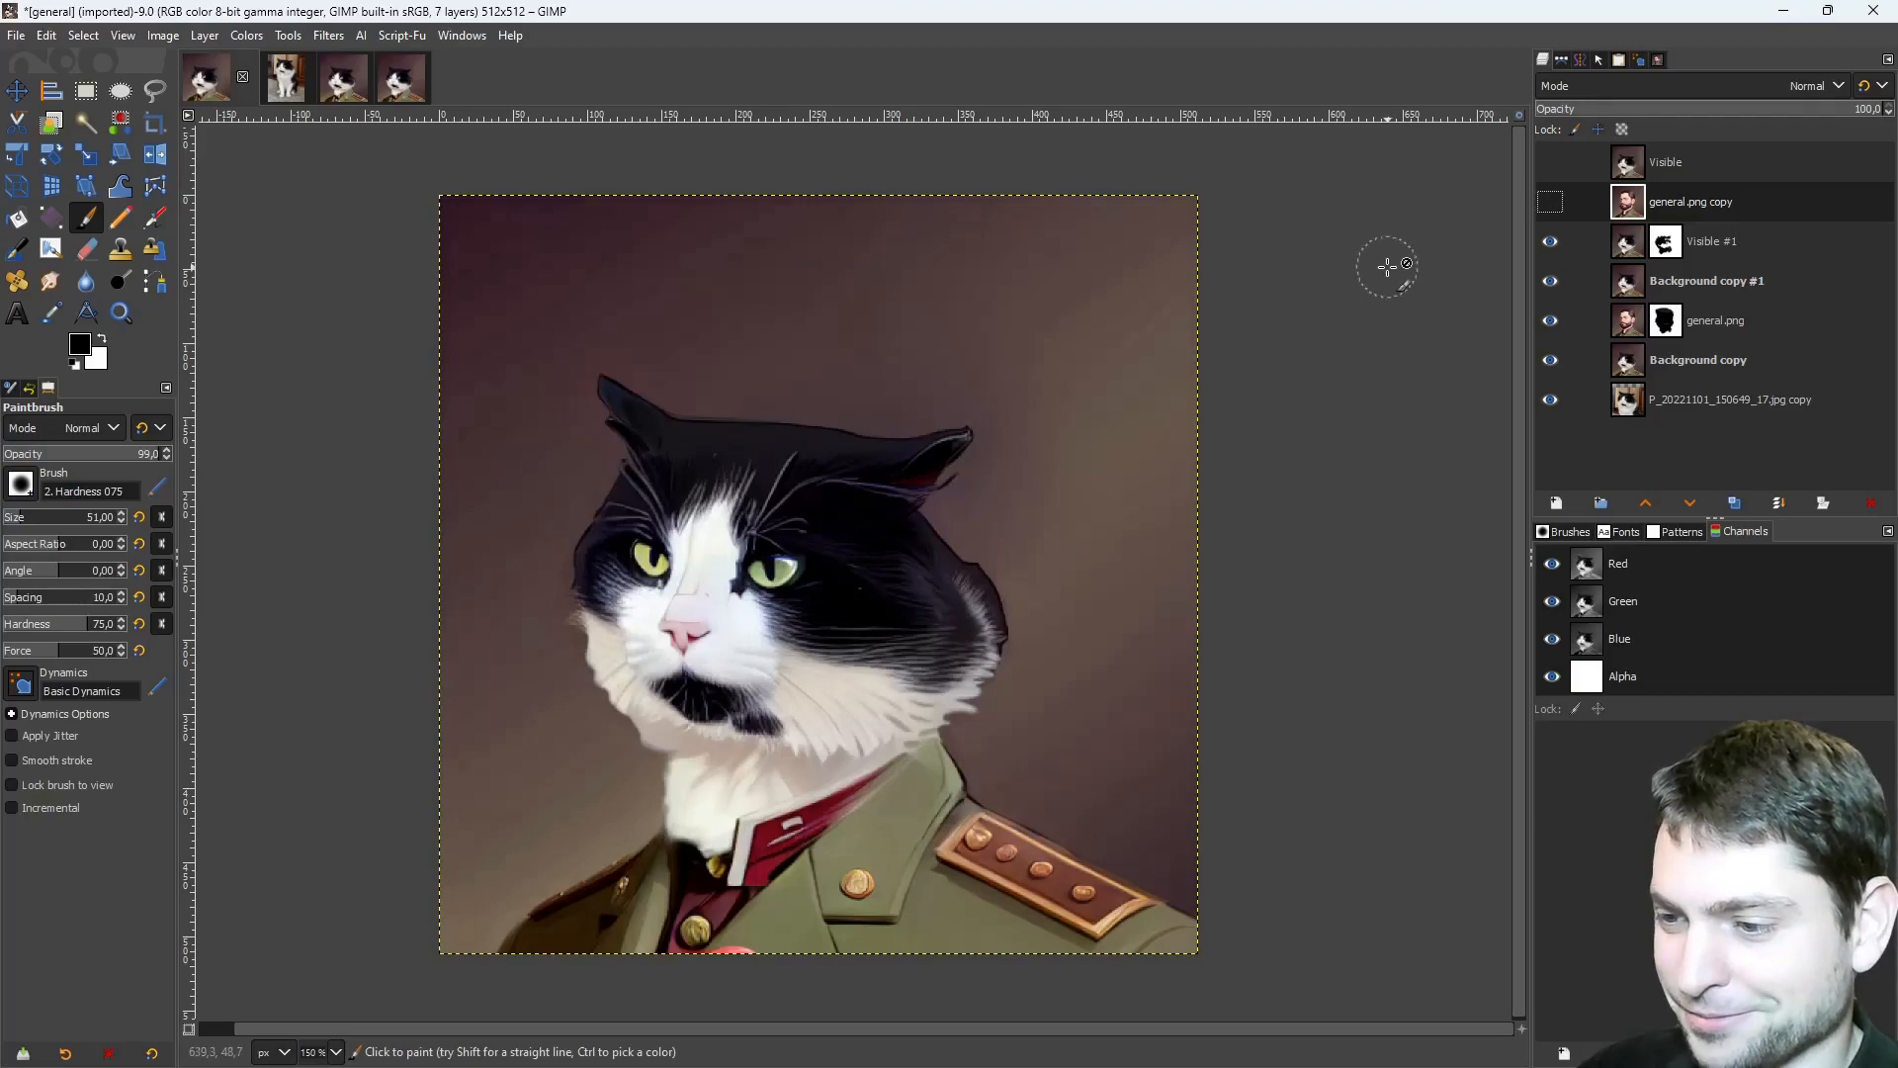